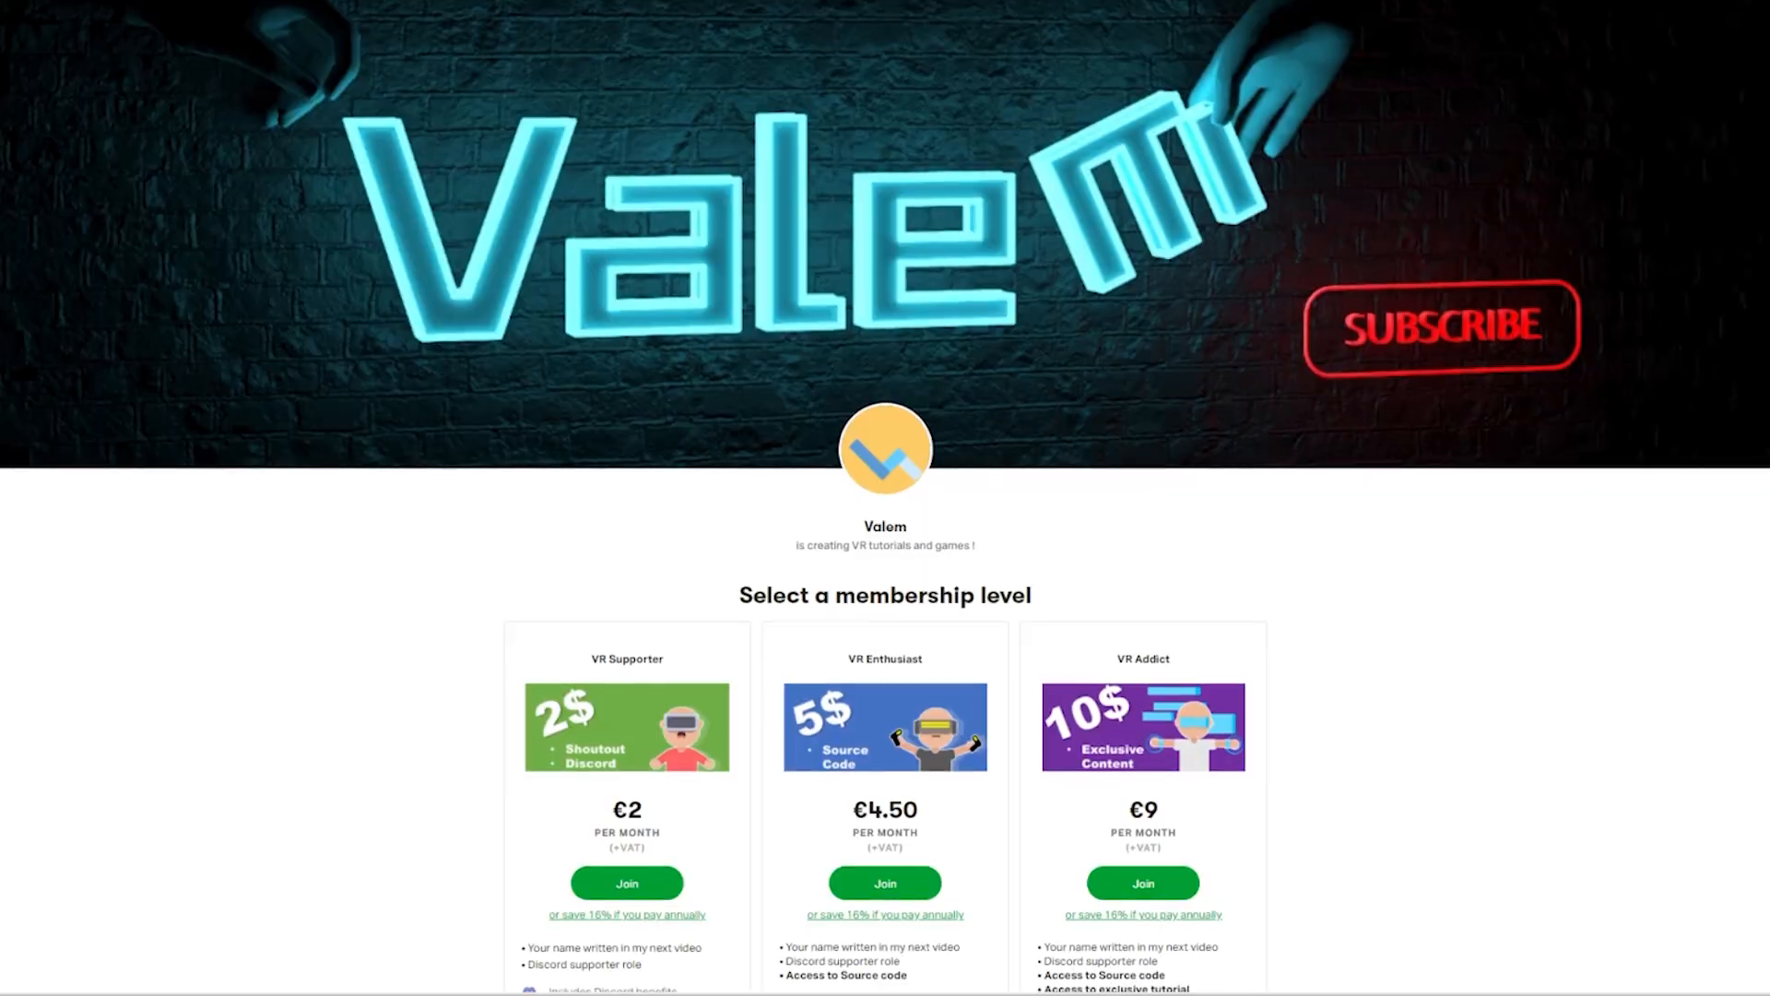
- Deactivate the Passthrough Camera Display and Passthrough Camera Quad objects to hide the white quad
scroll(down, 3)
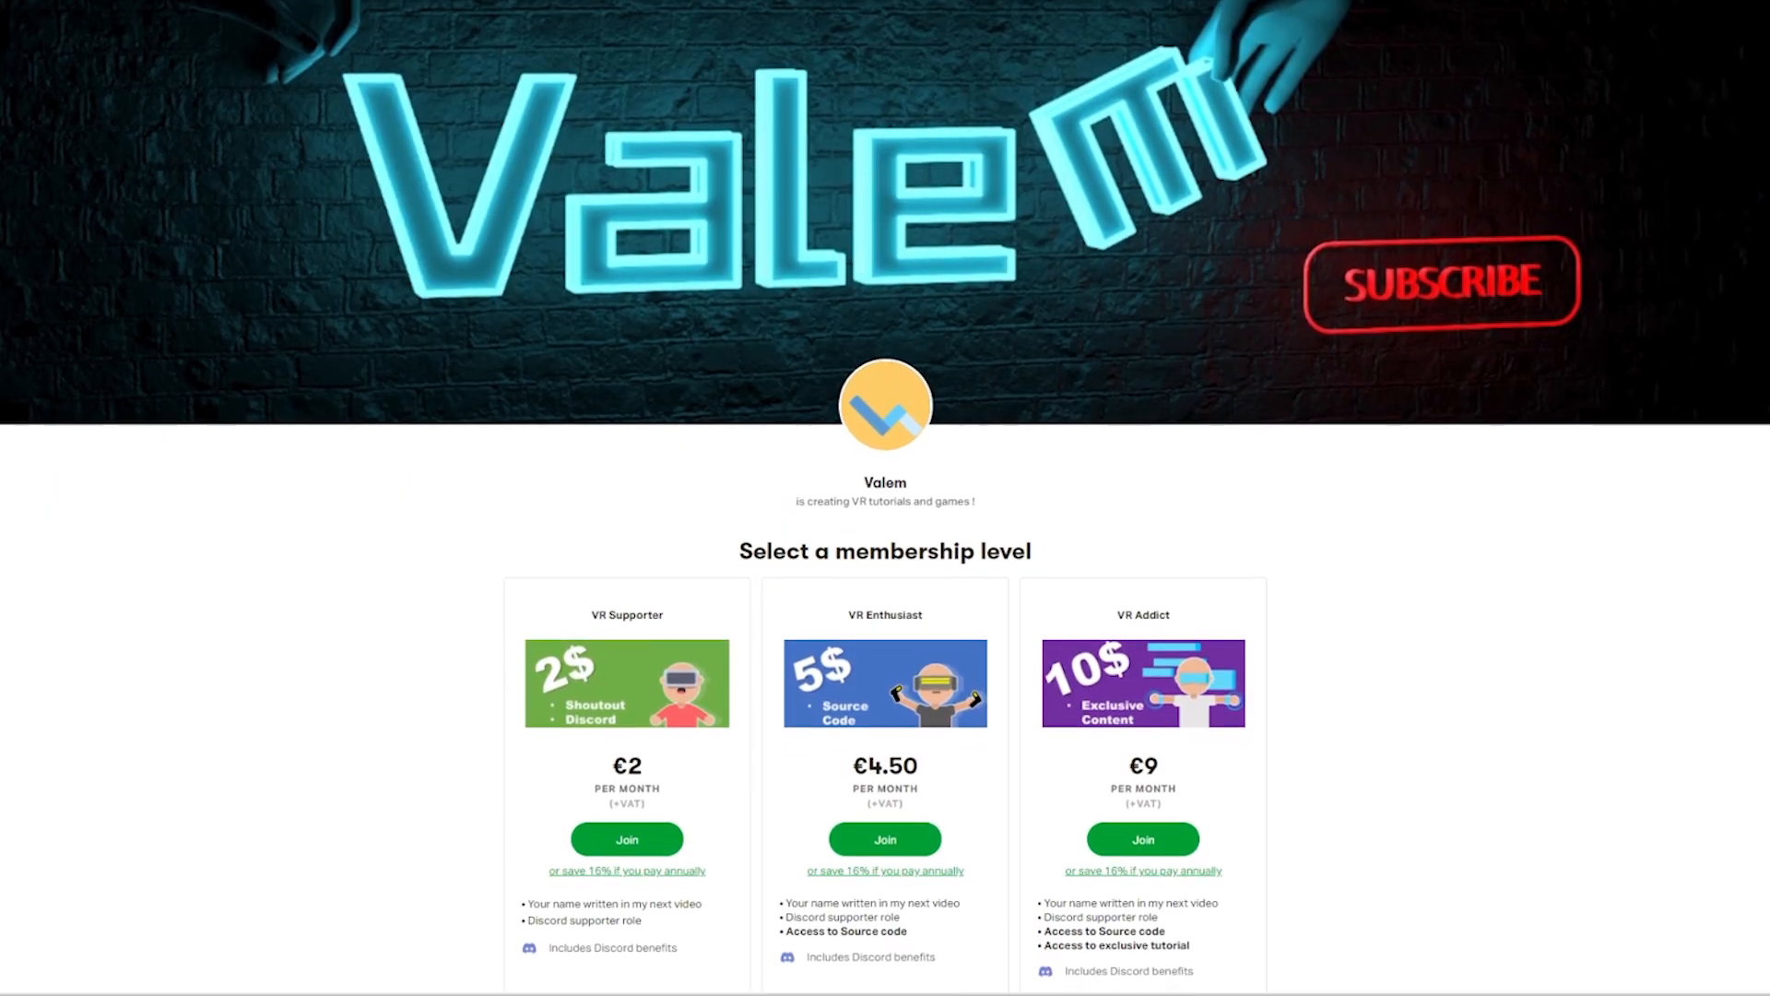
scroll(down, 3)
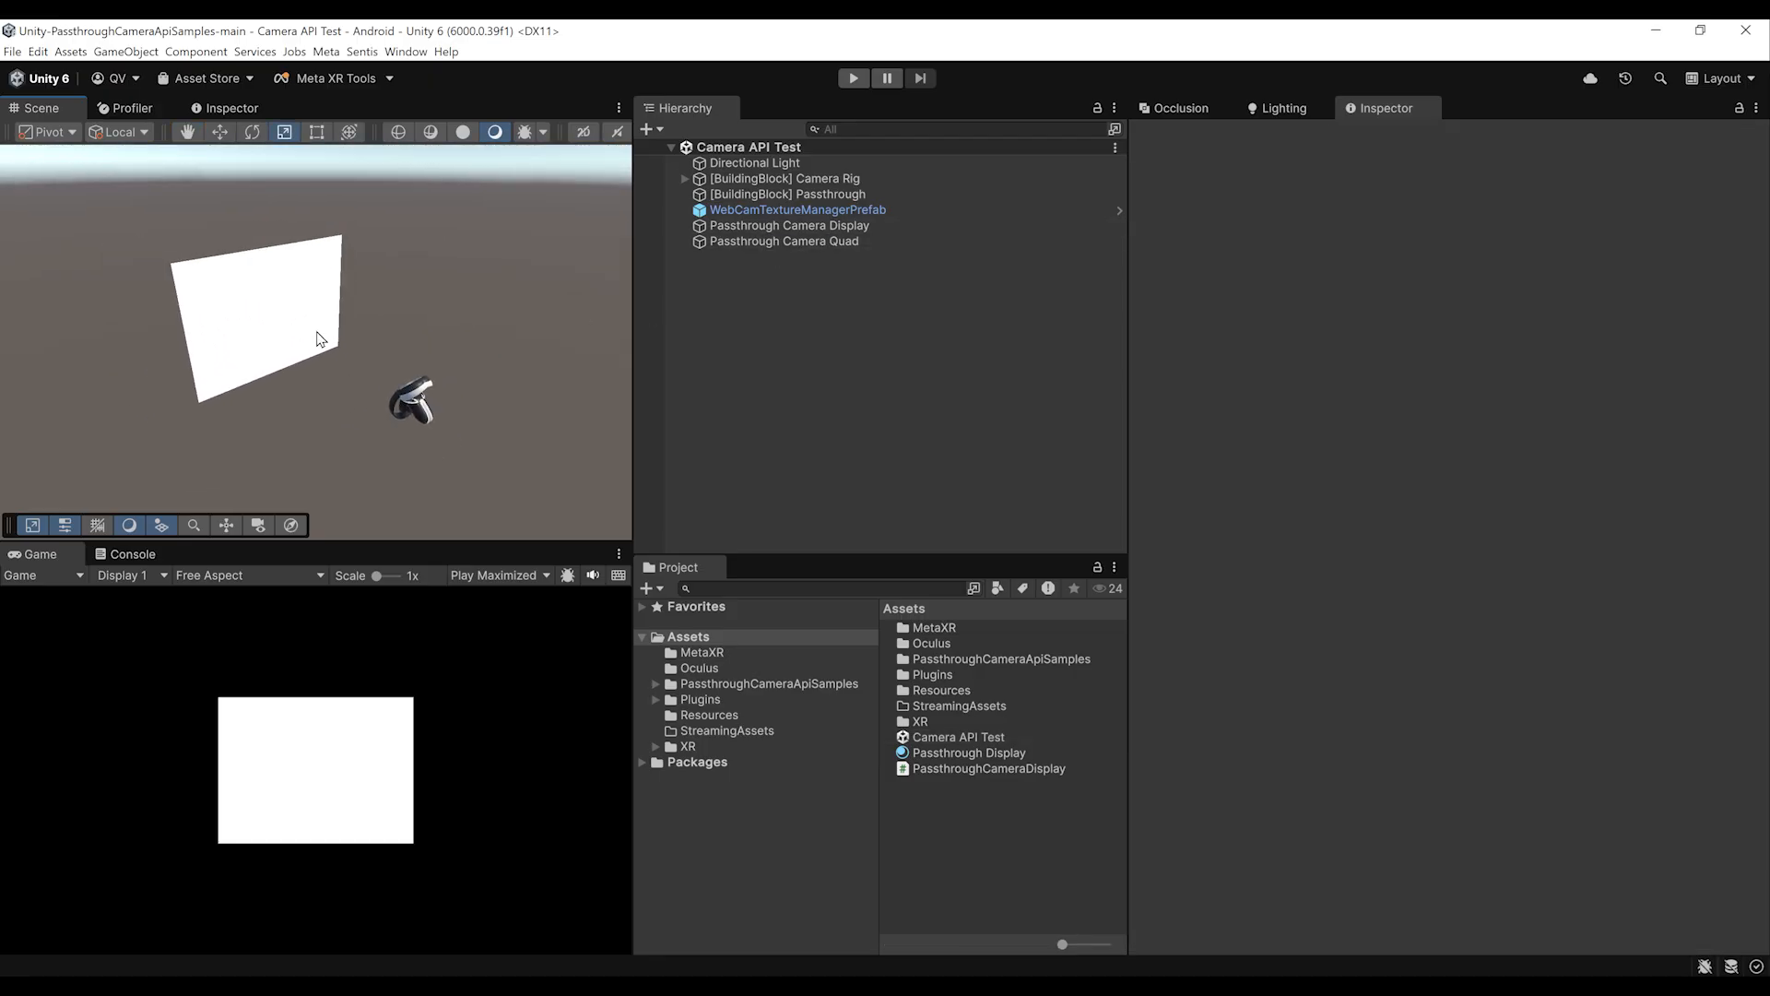
mouse_move(361, 344)
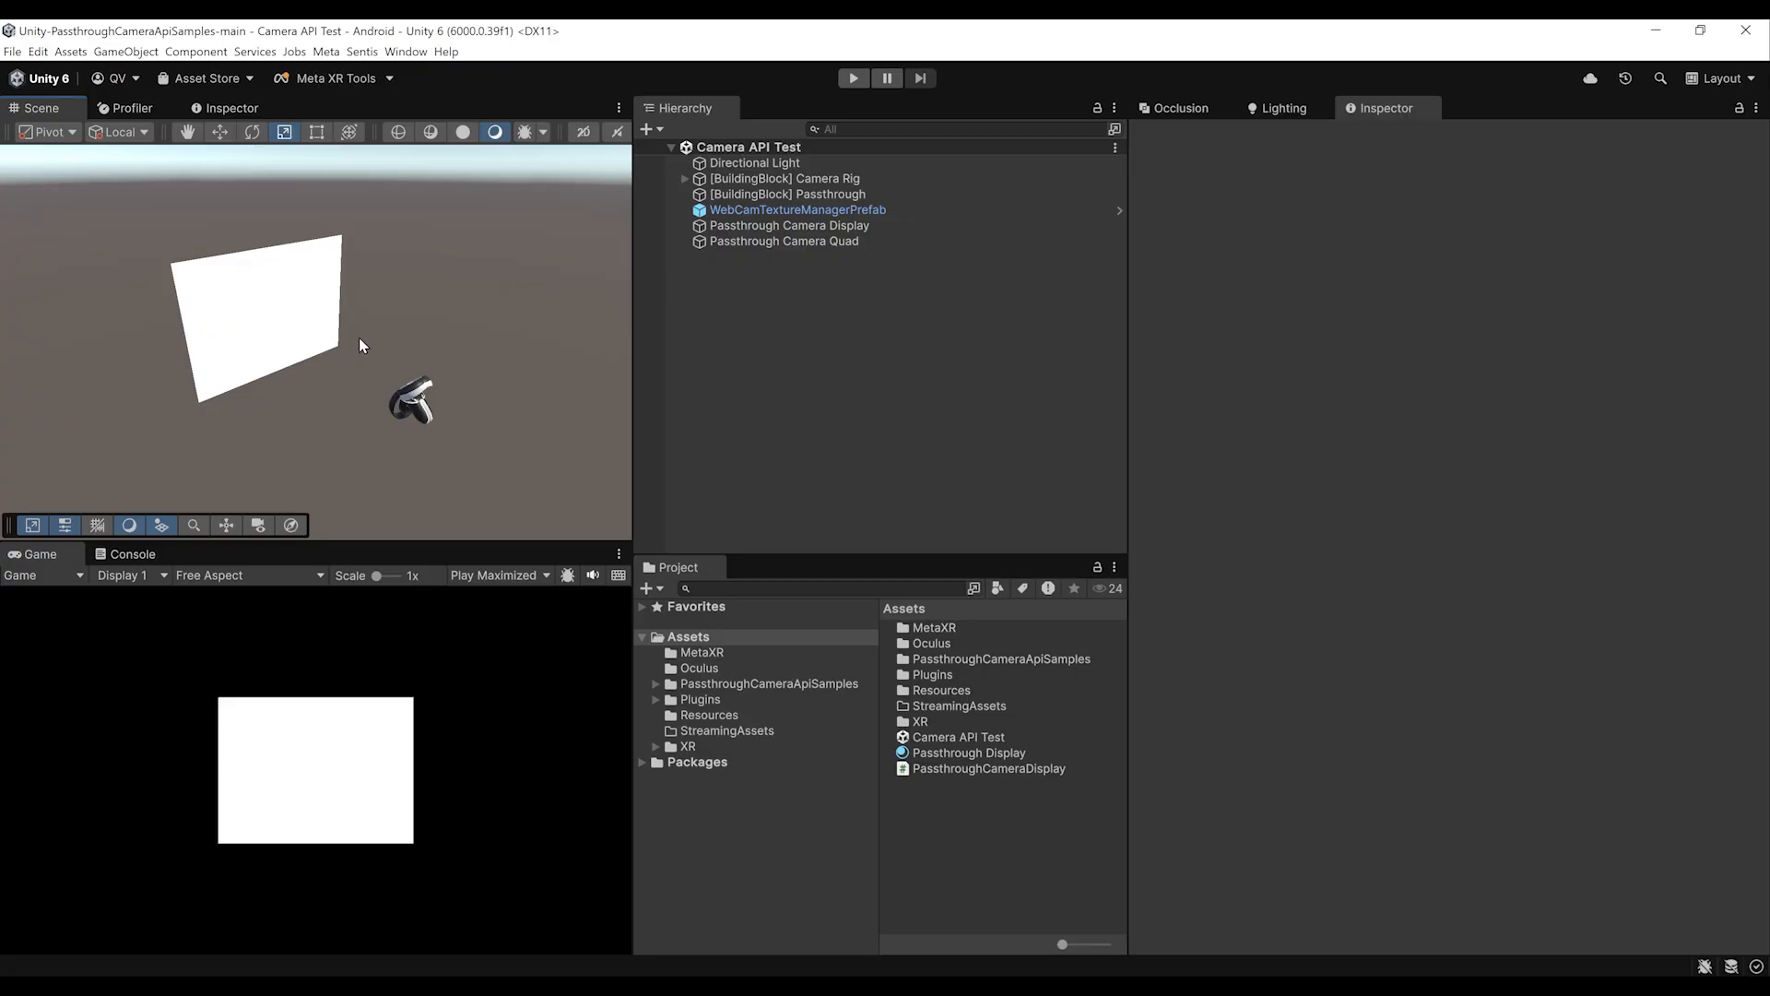
mouse_move(503, 328)
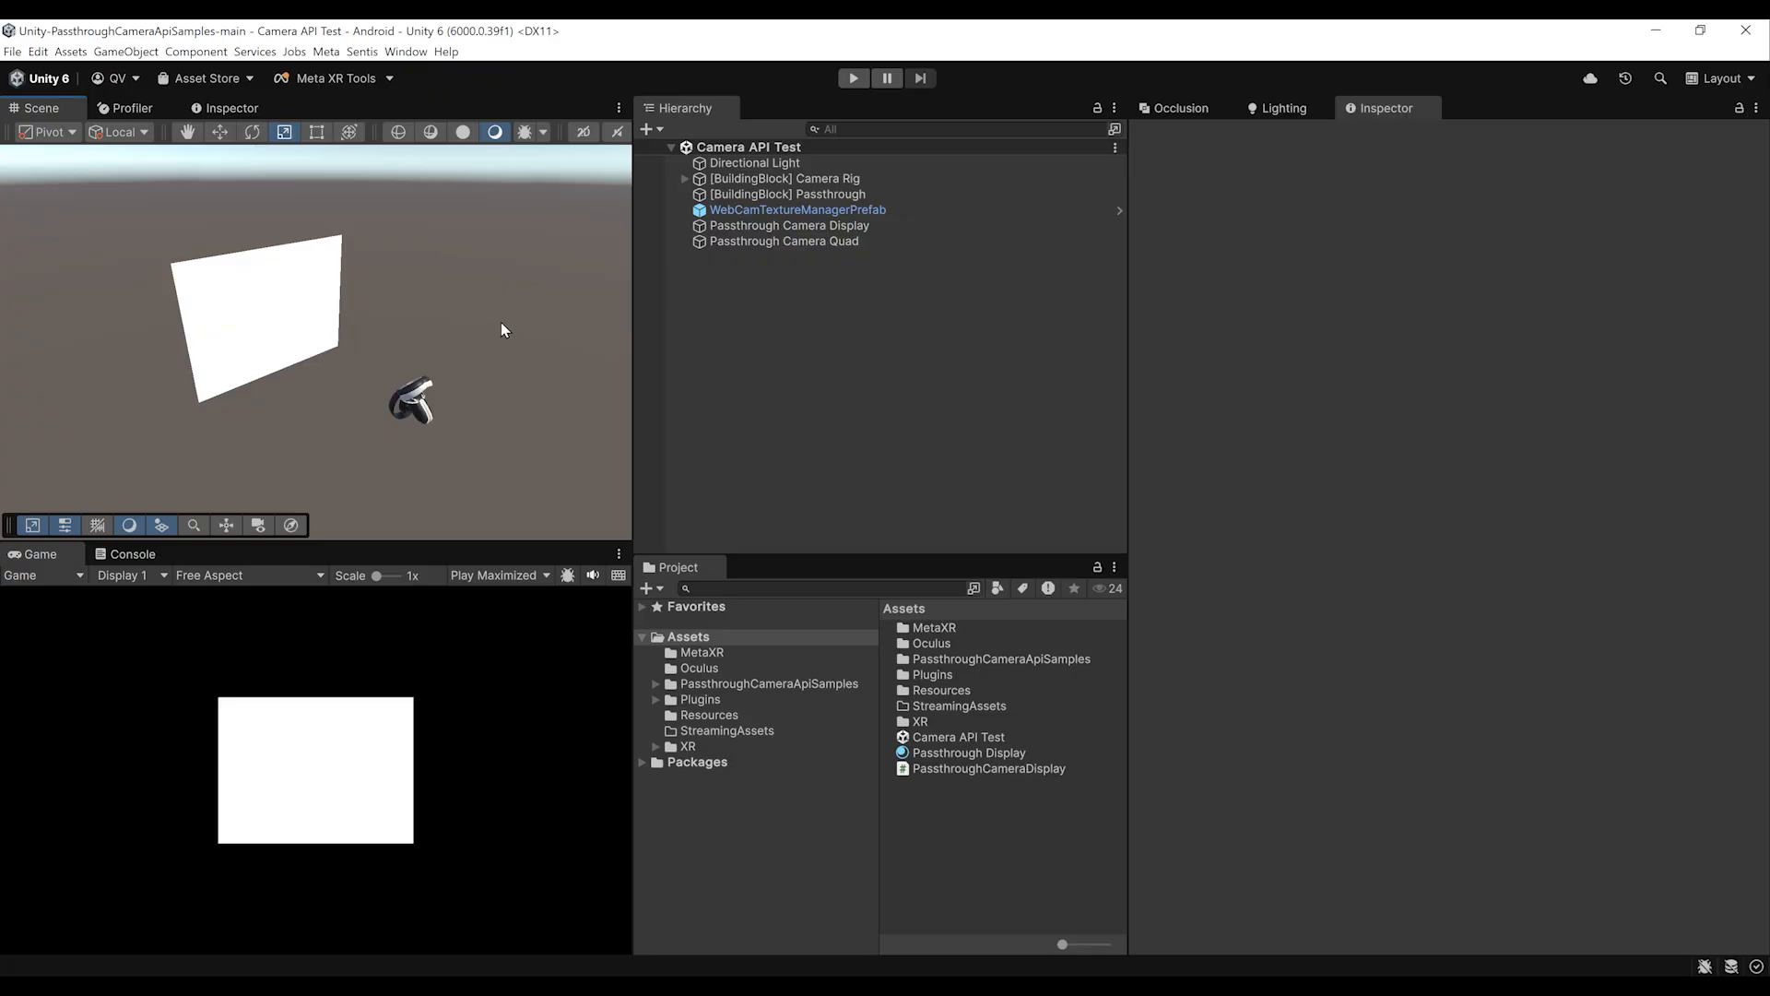
click(789, 225)
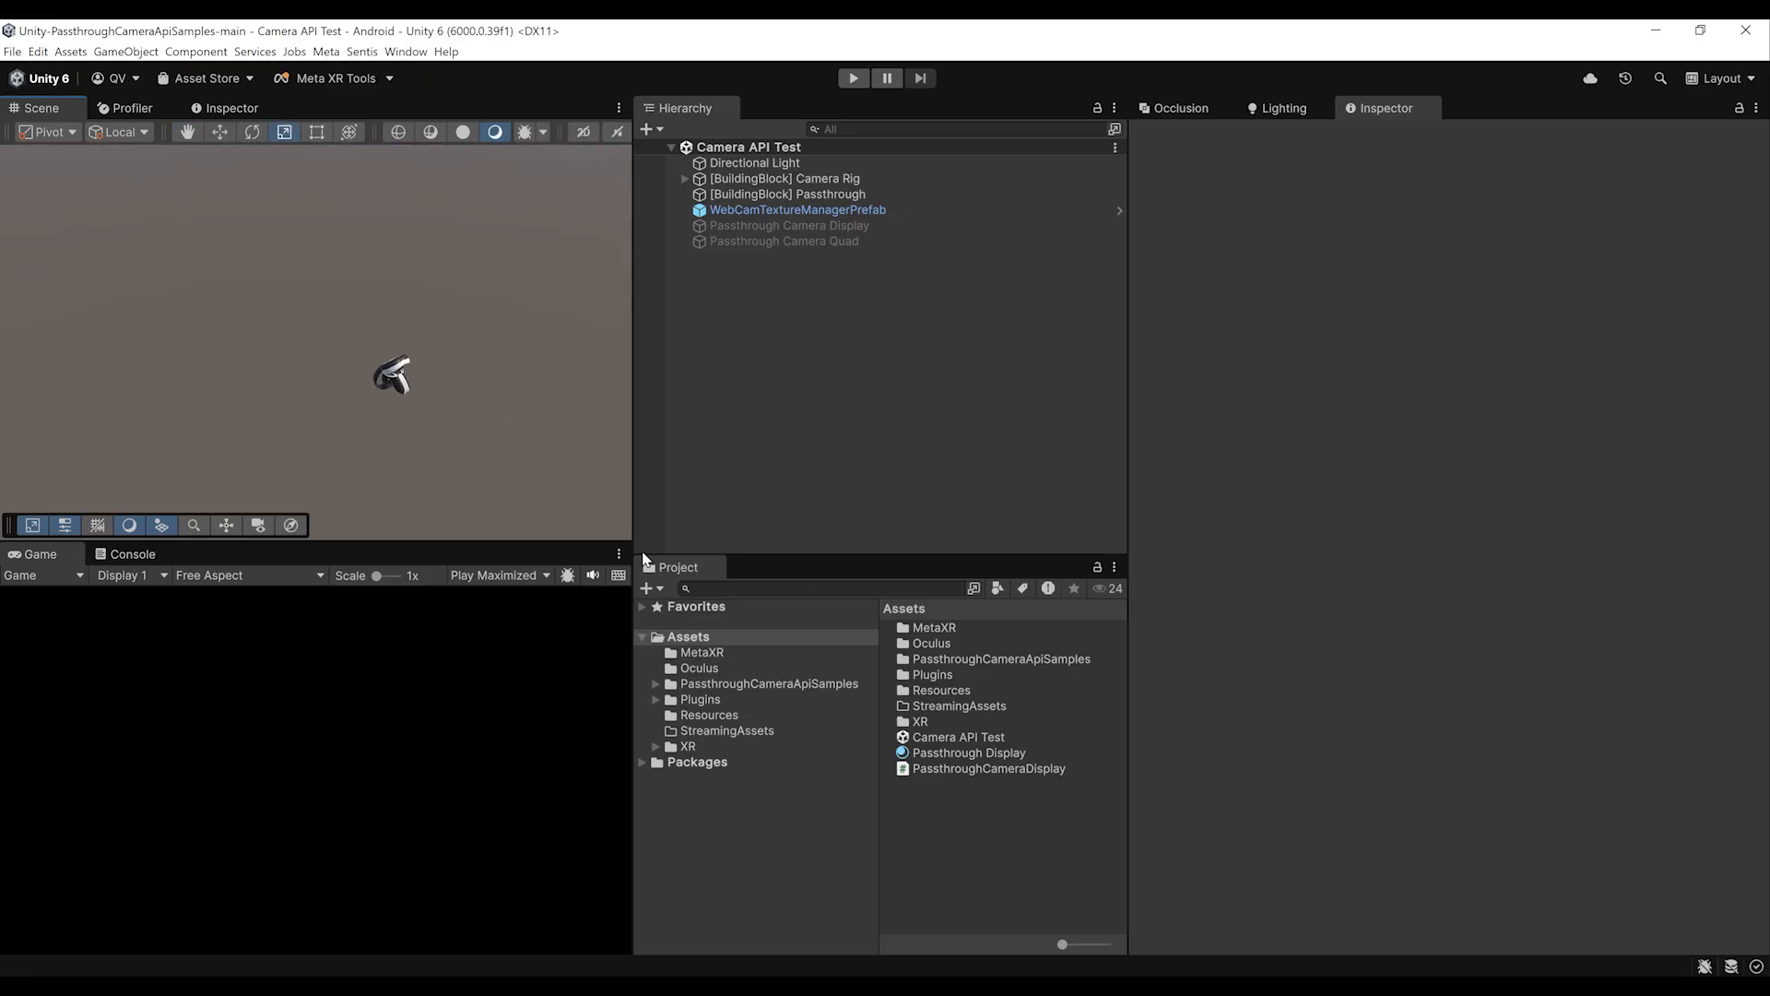
mouse_move(472, 970)
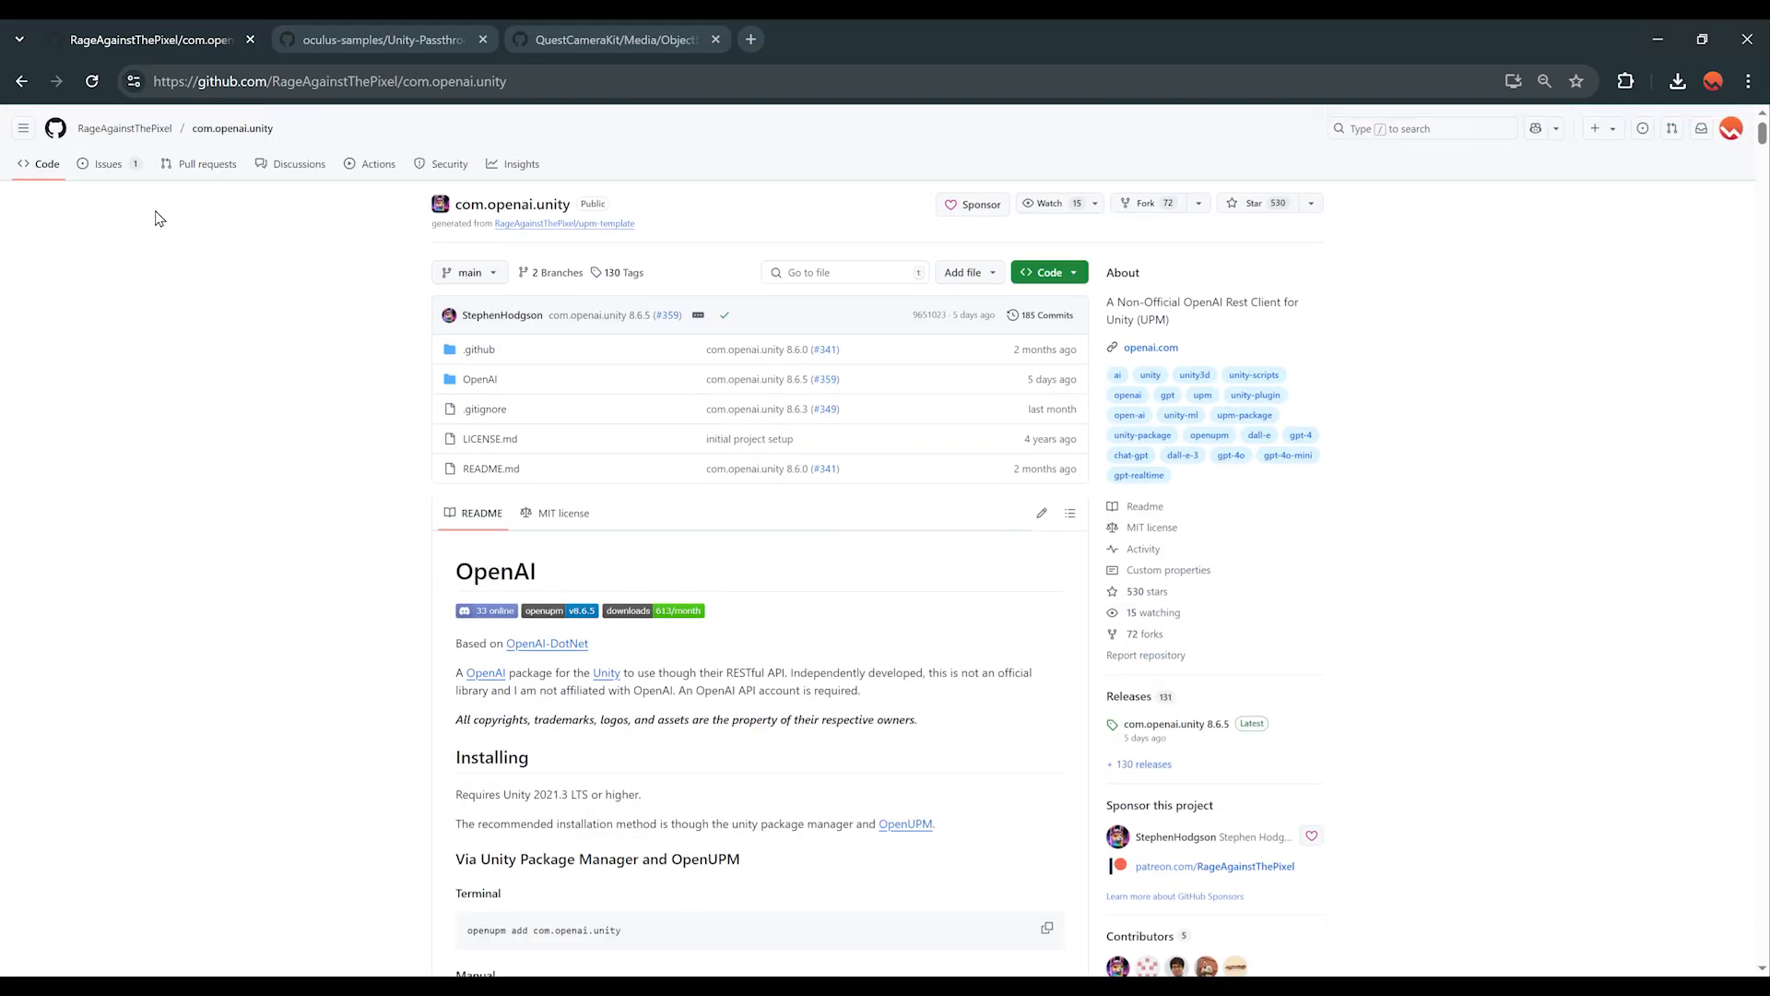
mouse_move(411, 127)
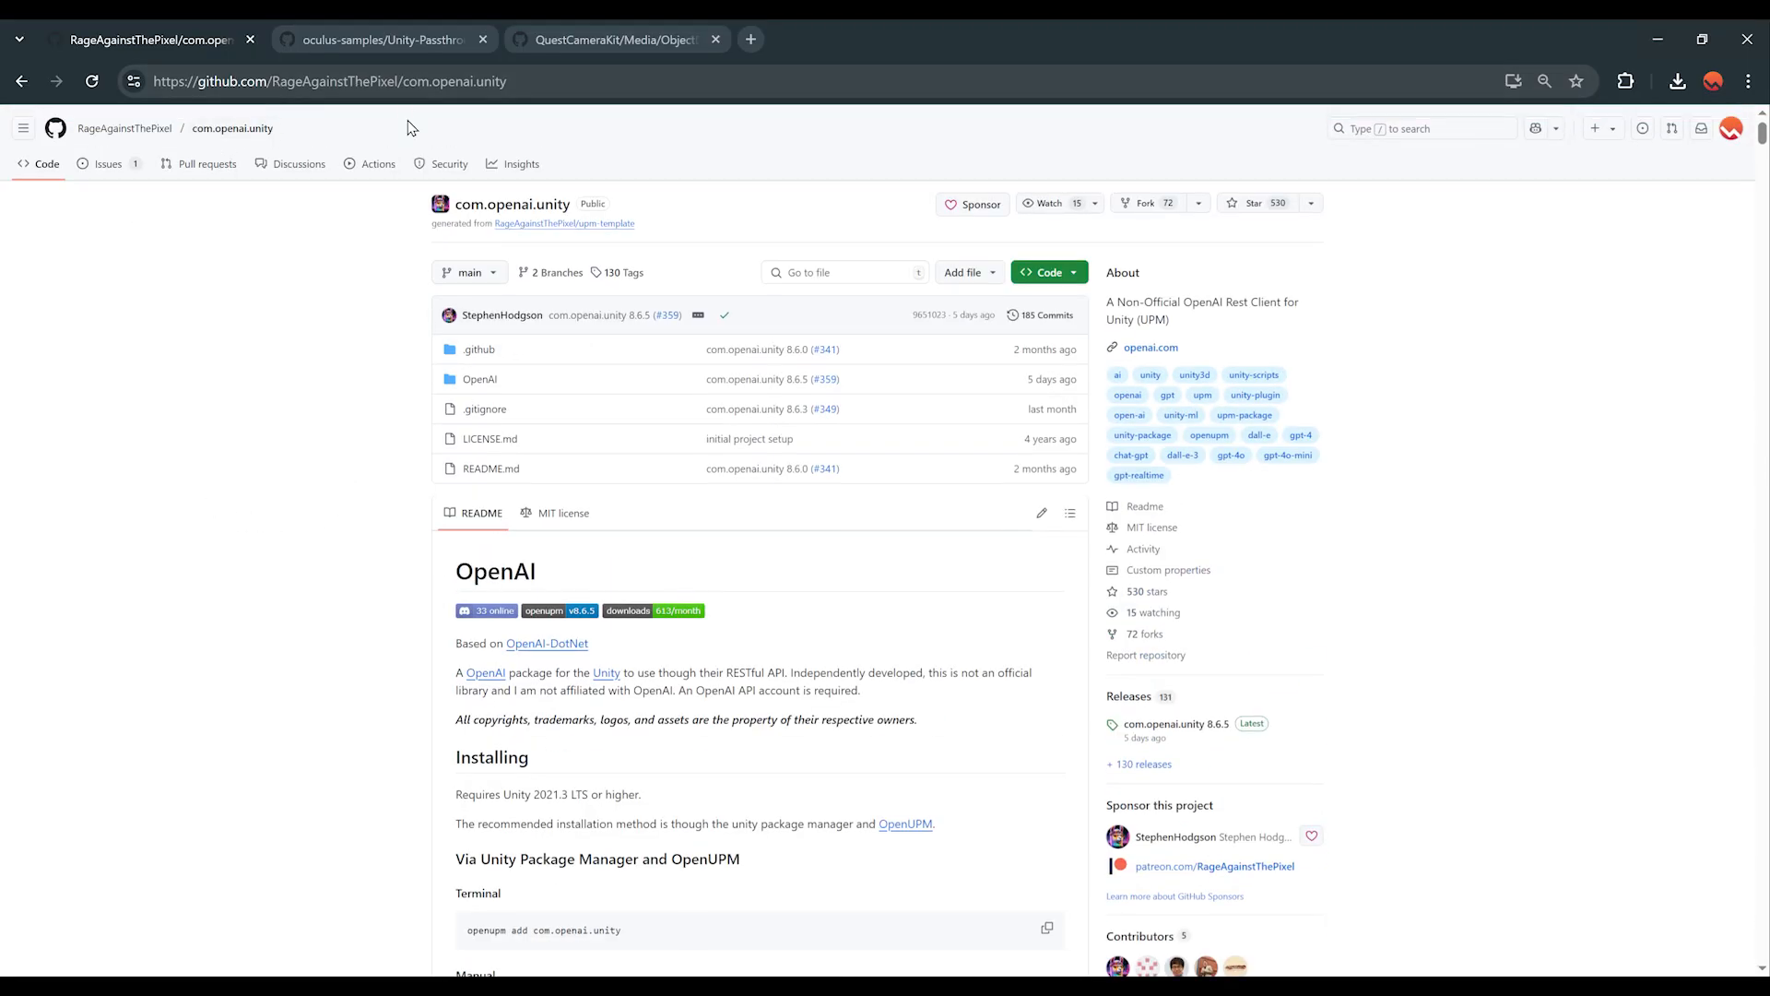
- Scroll the com.openai.unity README down to its Installing section
scroll(down, 3)
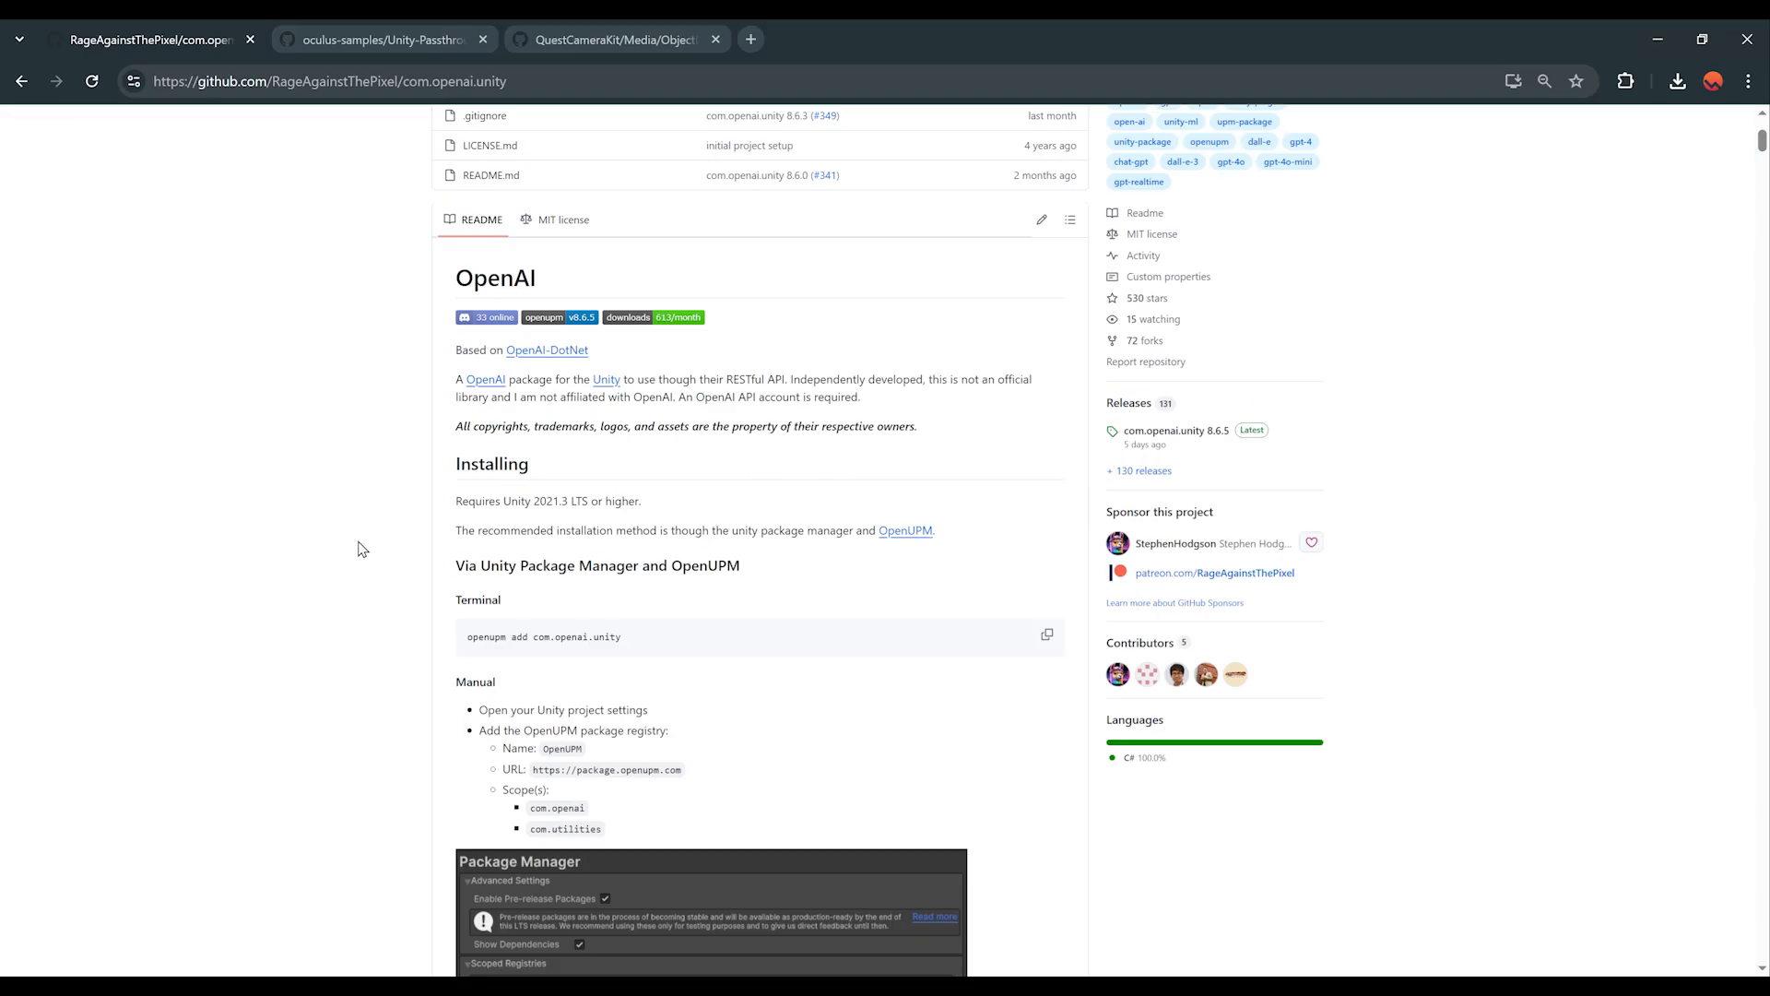
scroll(down, 3)
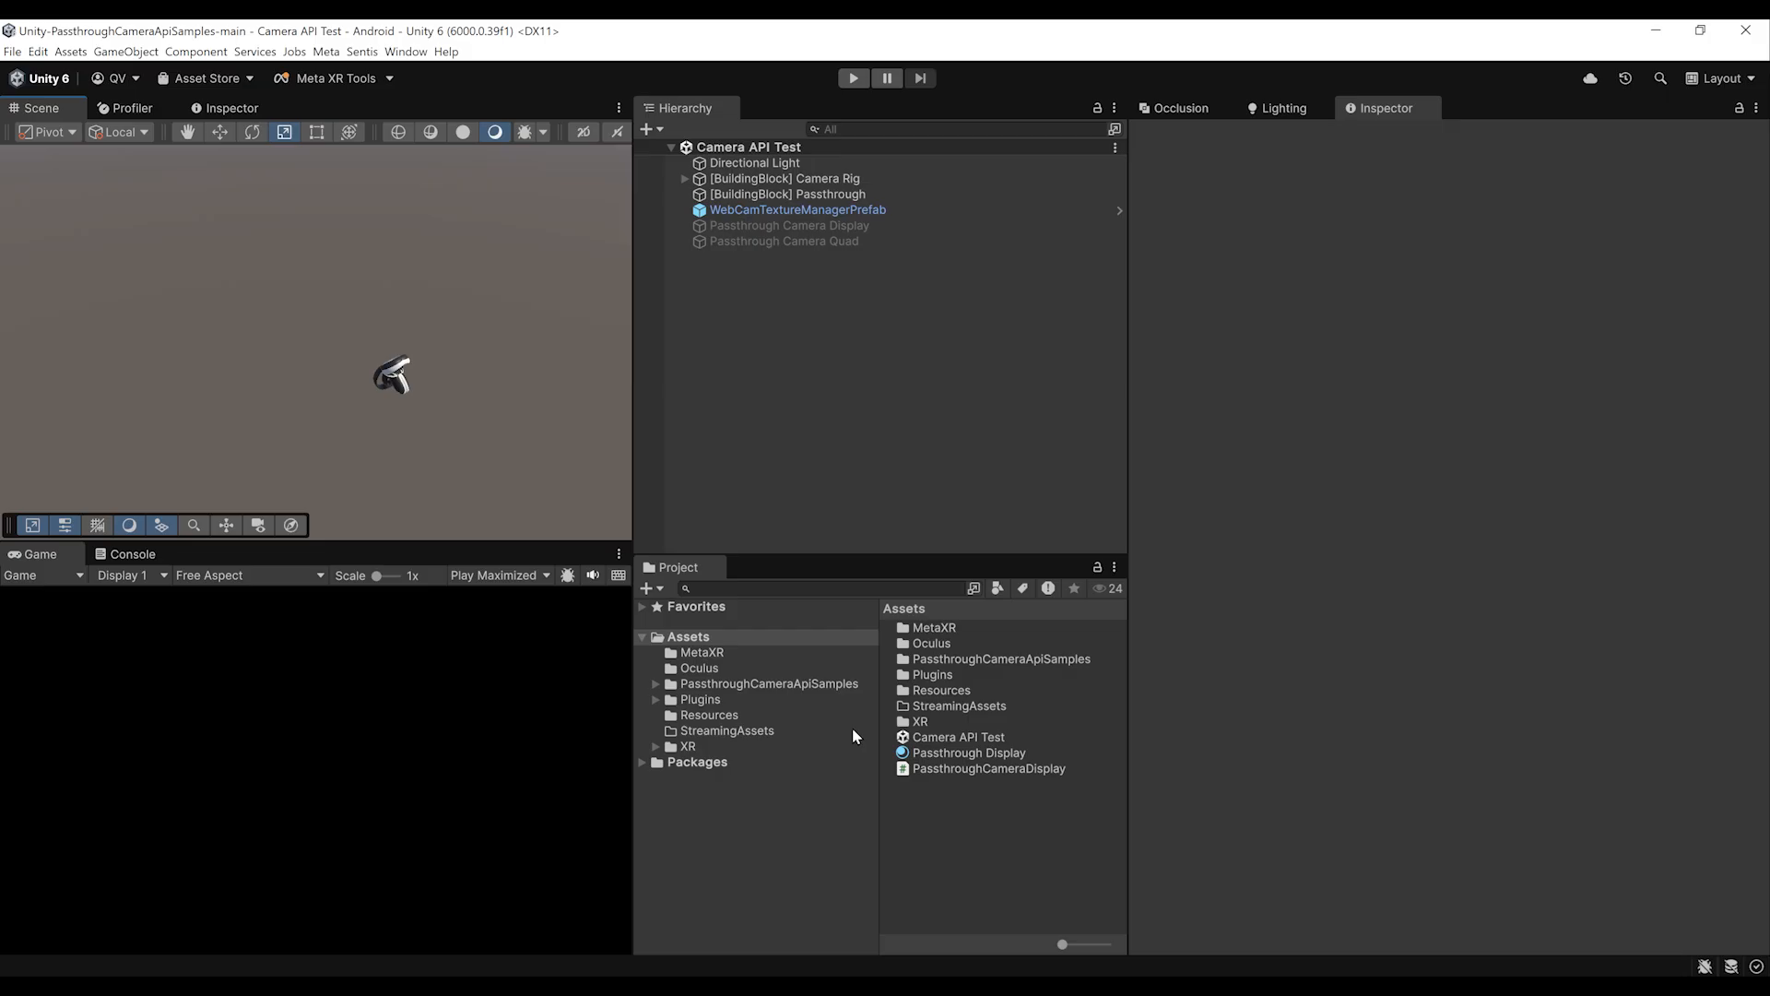
click(406, 52)
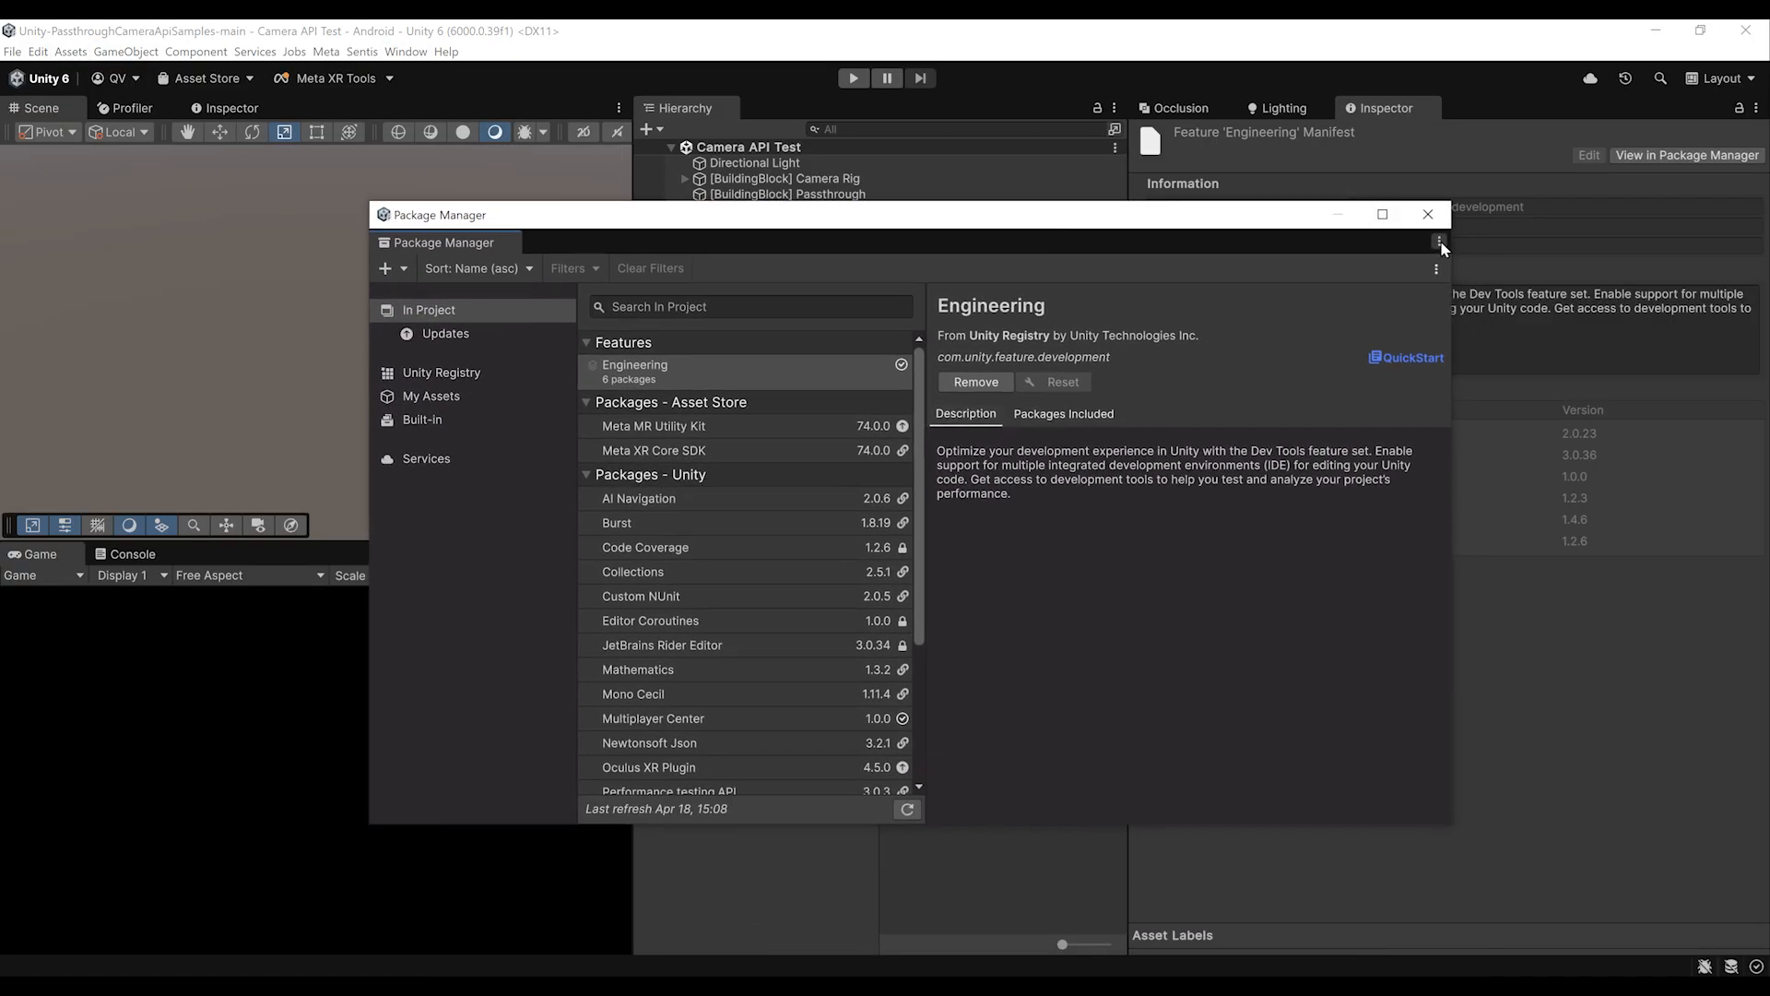
click(1436, 270)
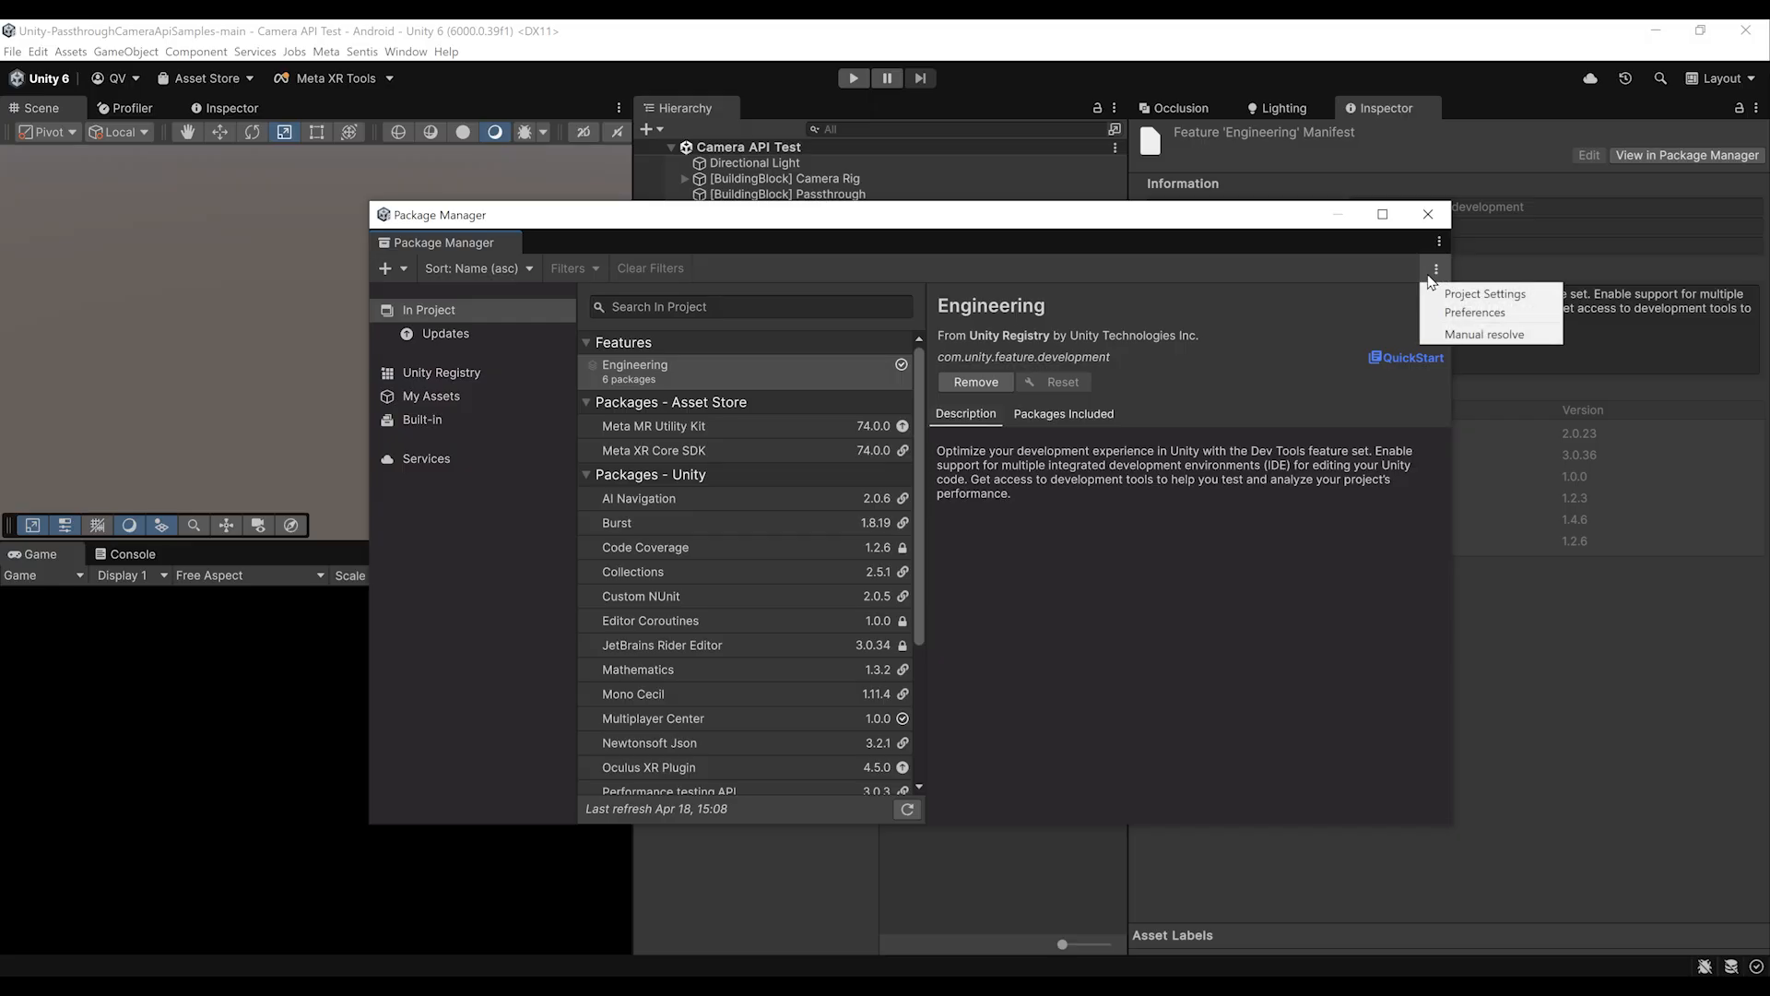
click(1484, 293)
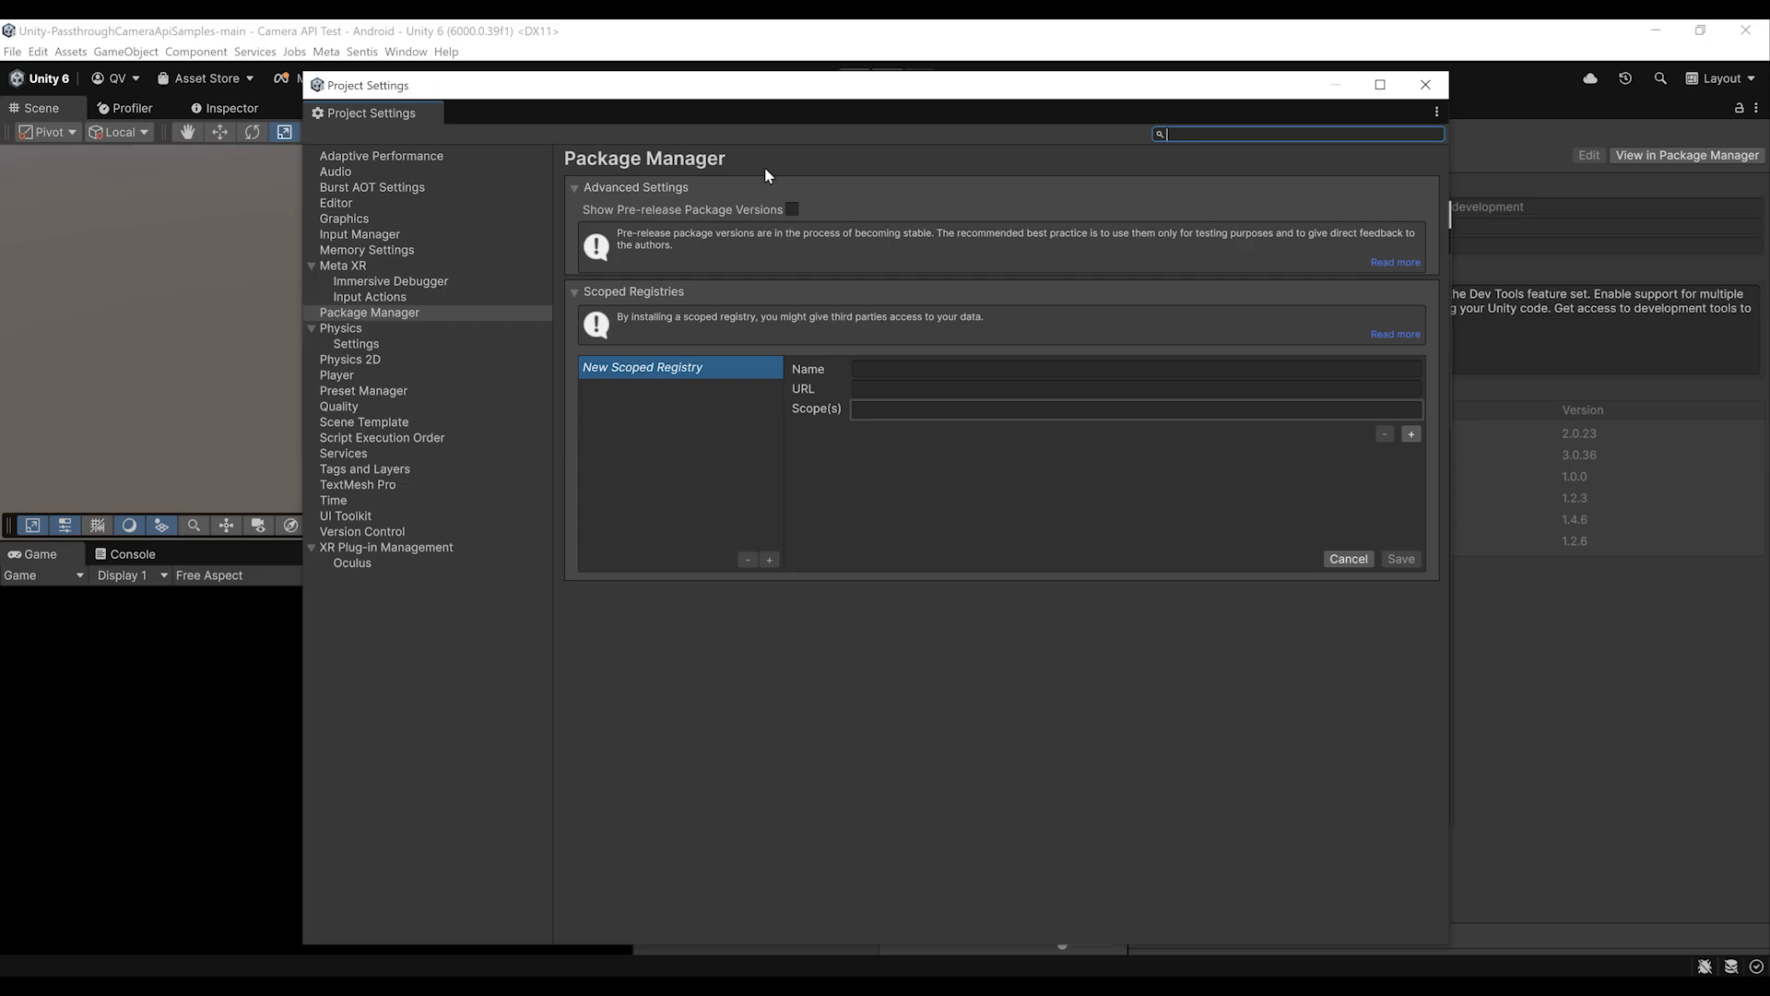
mouse_move(845, 517)
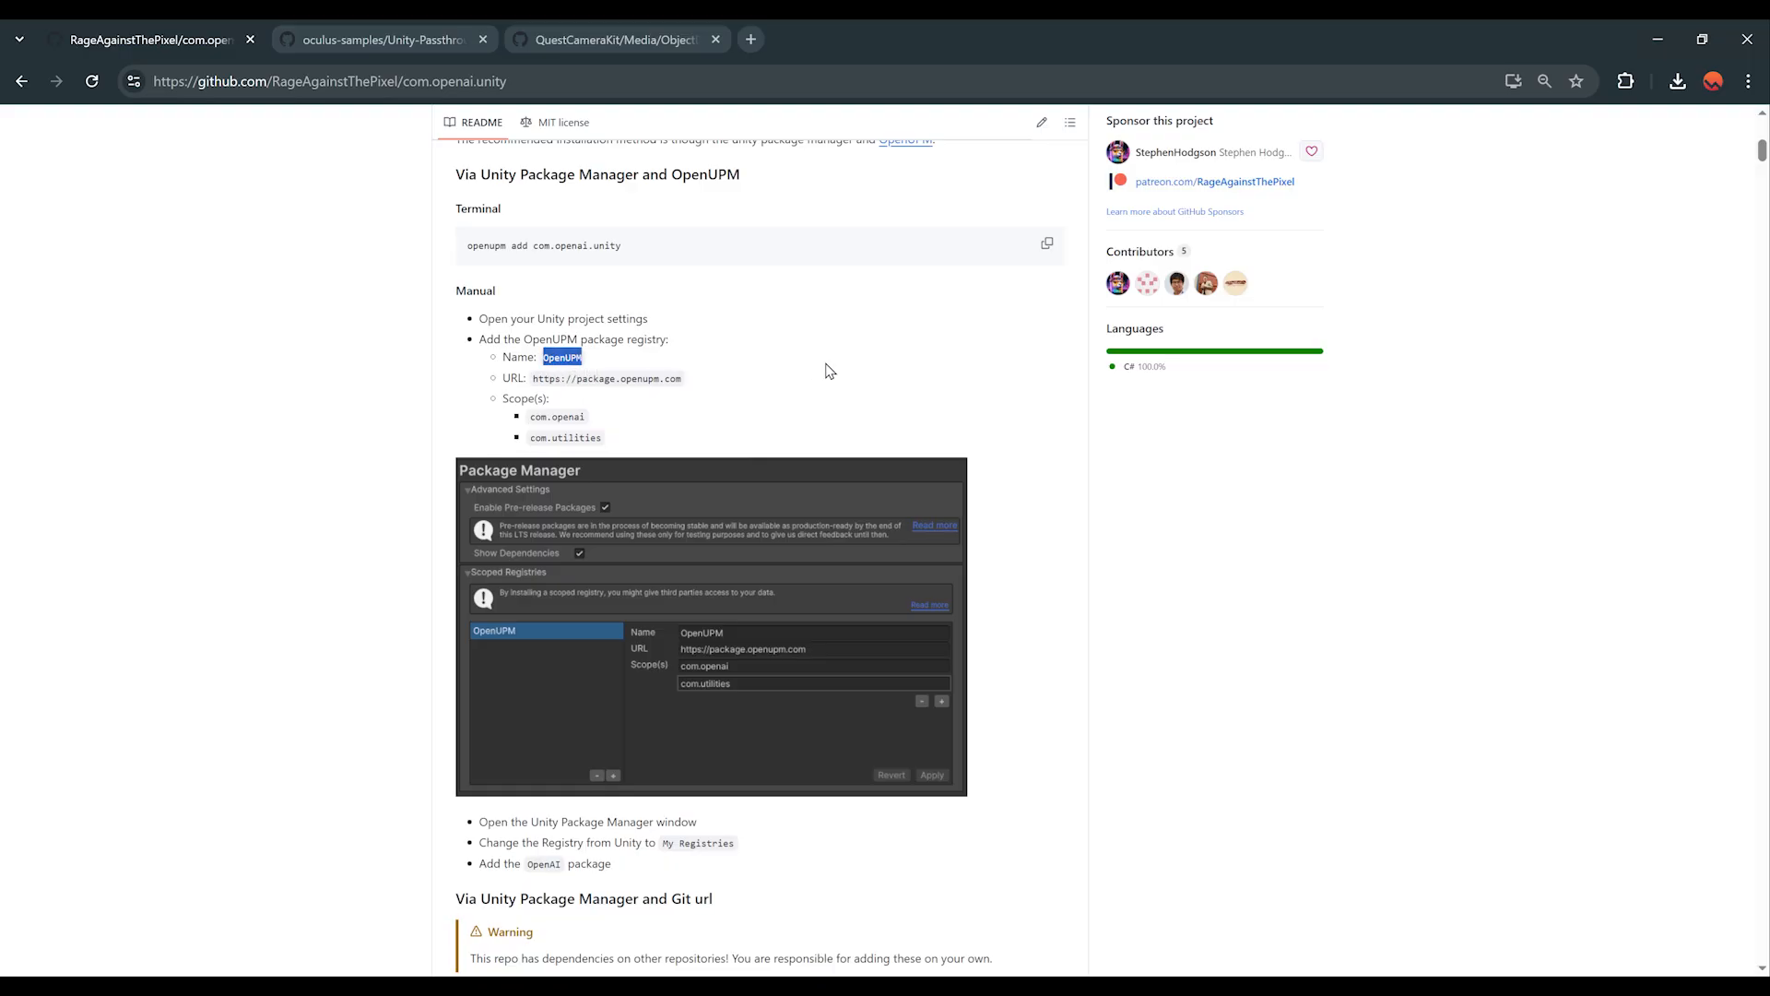
mouse_move(654, 372)
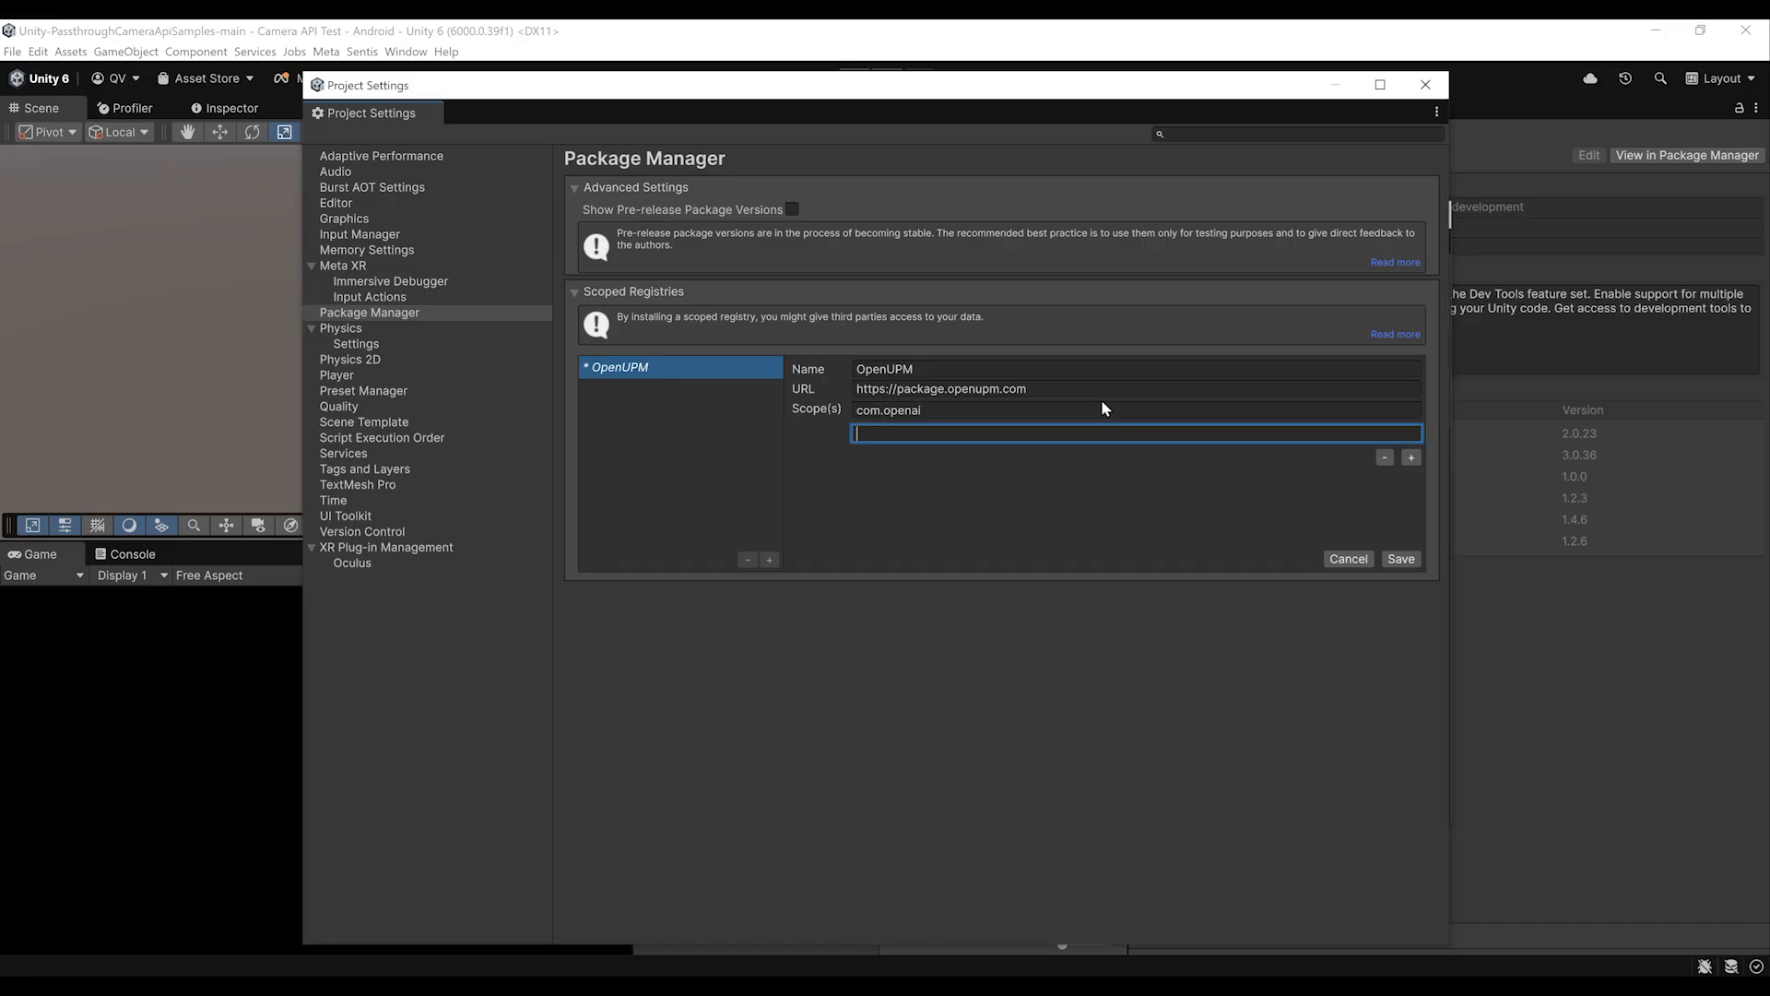
text(com.utilities)
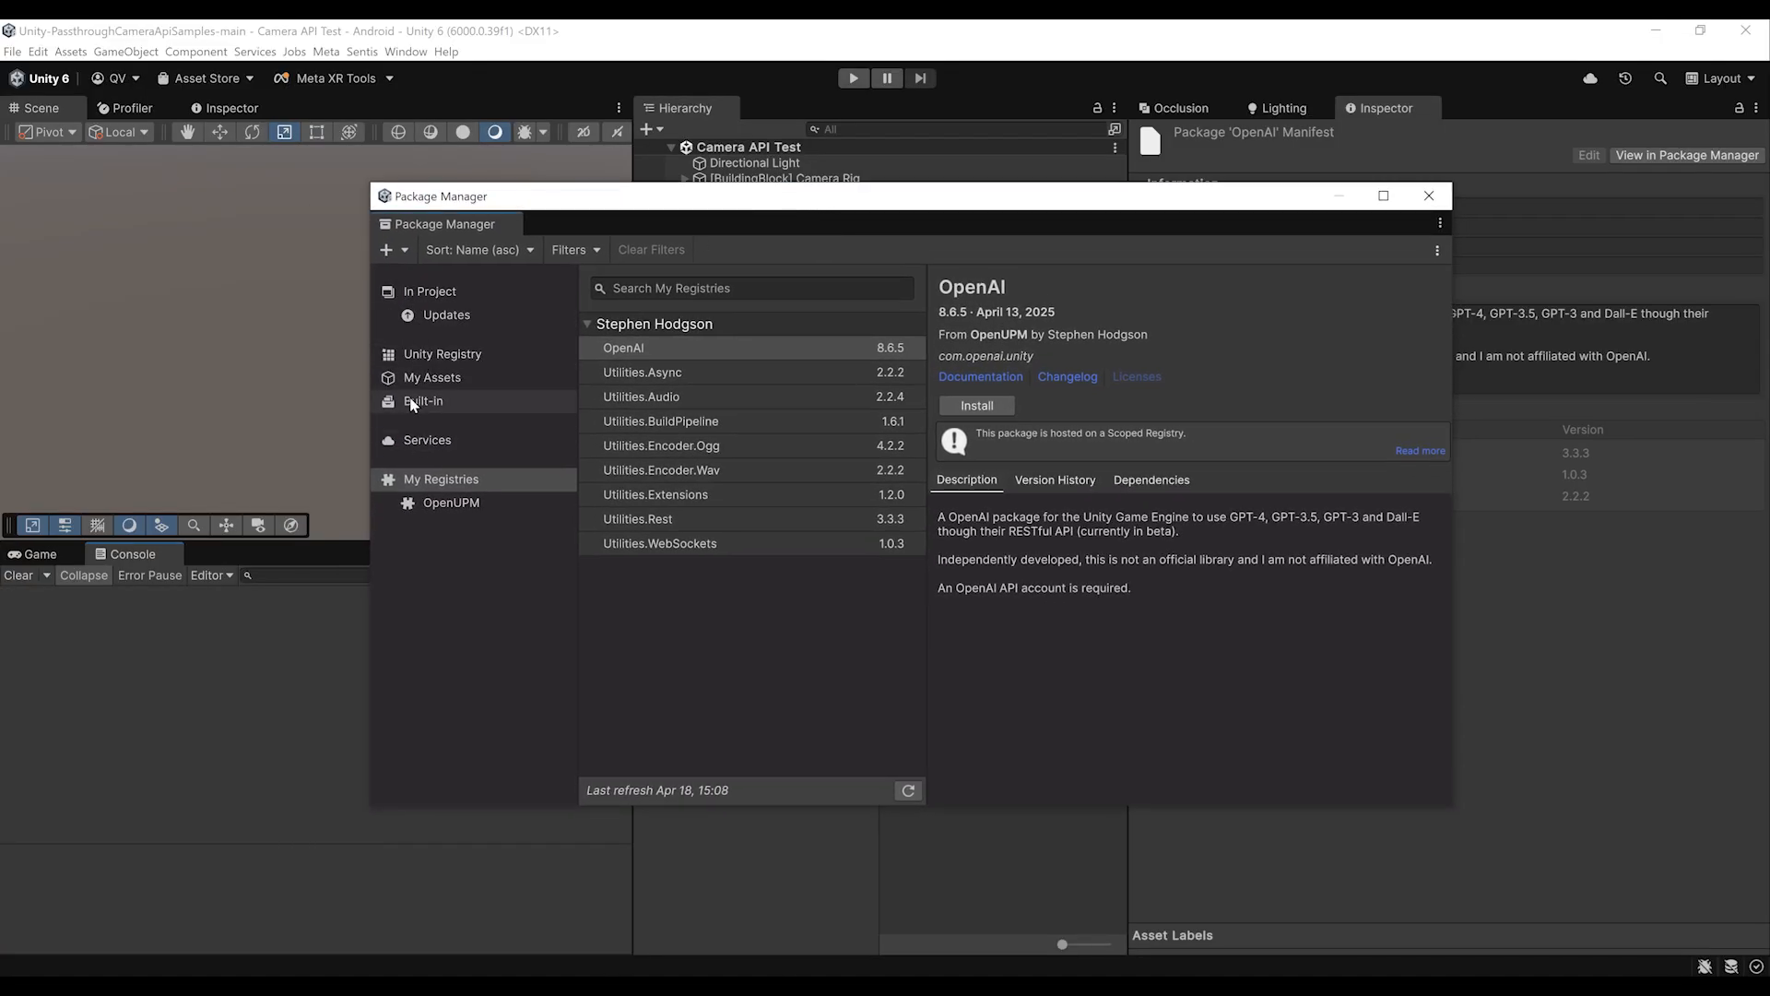
mouse_move(440, 478)
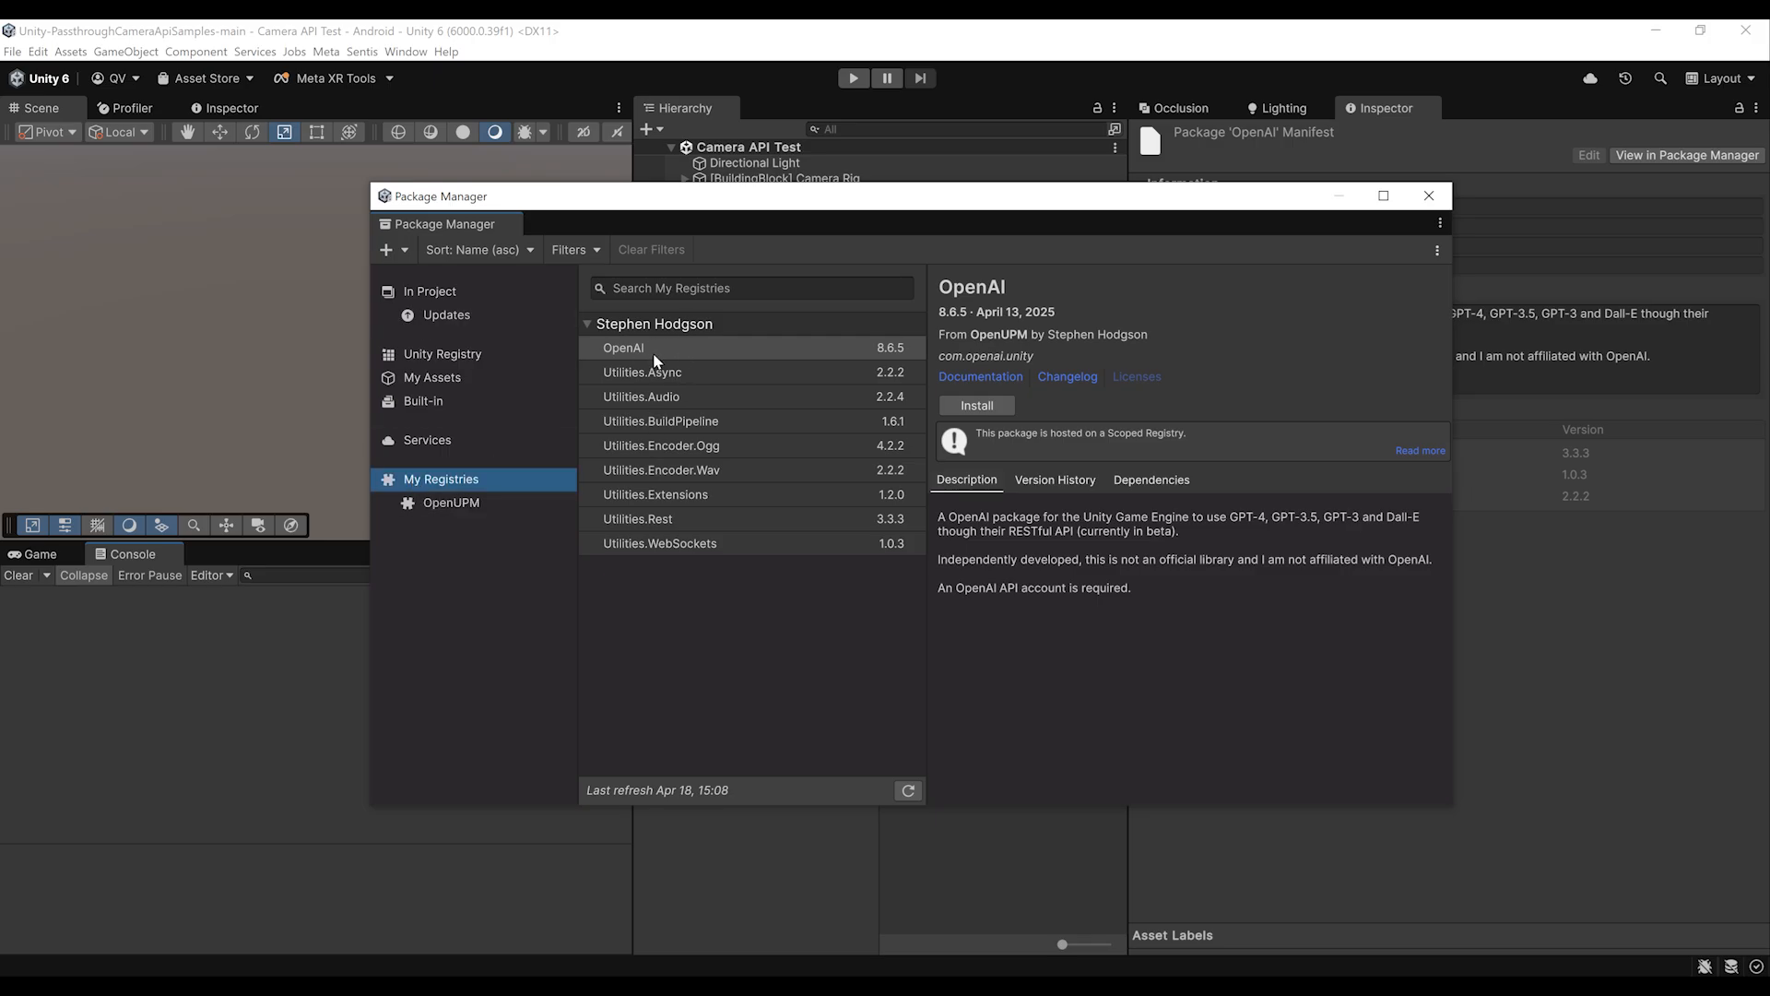
mouse_move(816, 274)
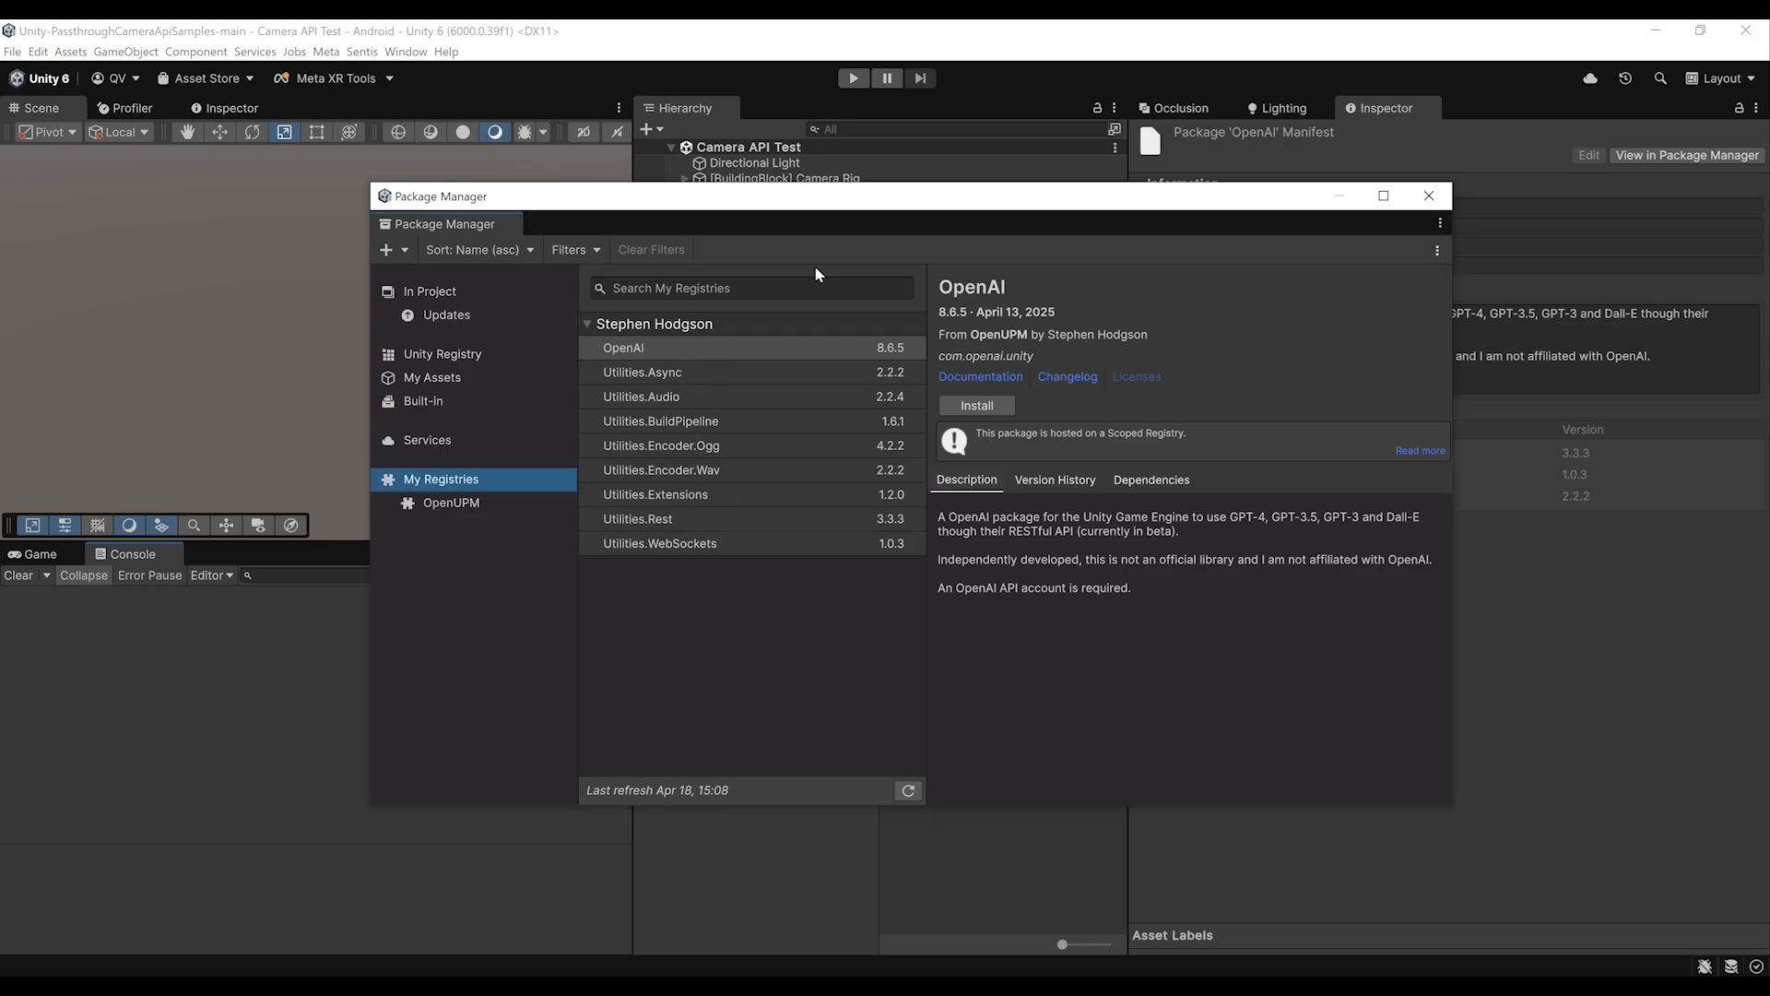
- Install OpenAI 8.6.5 from the OpenUPM registry and close the Package Manager
click(974, 406)
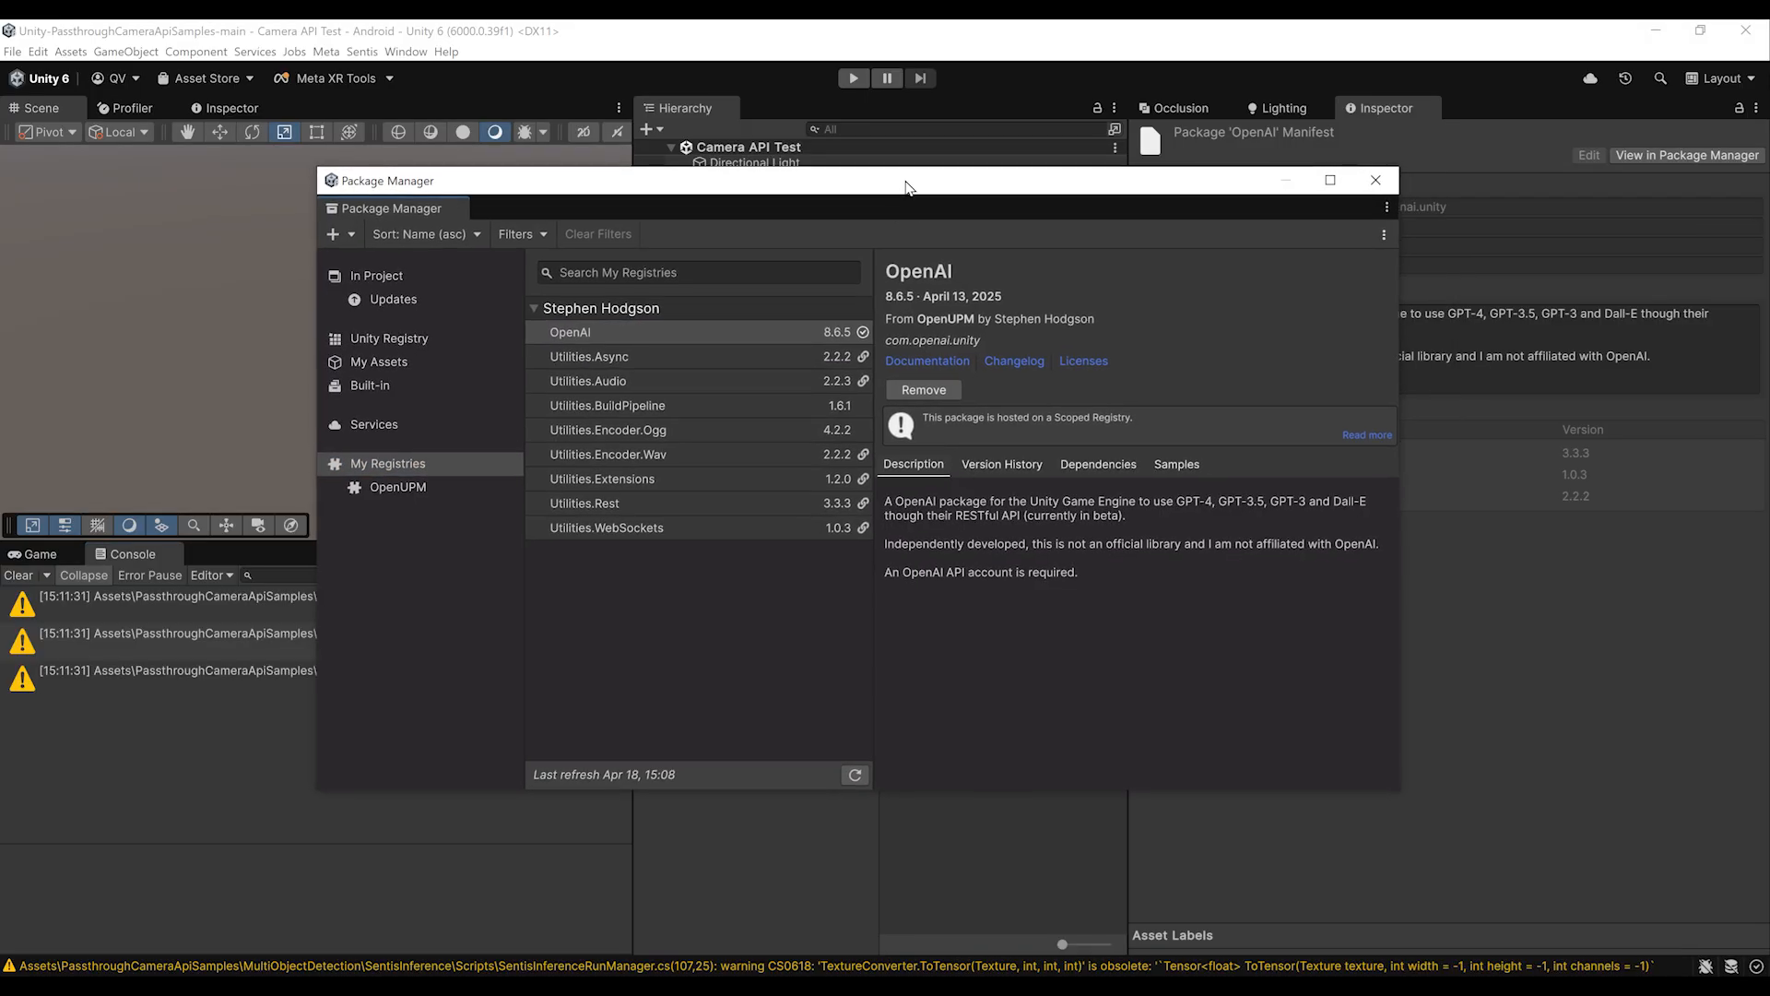
click(1373, 180)
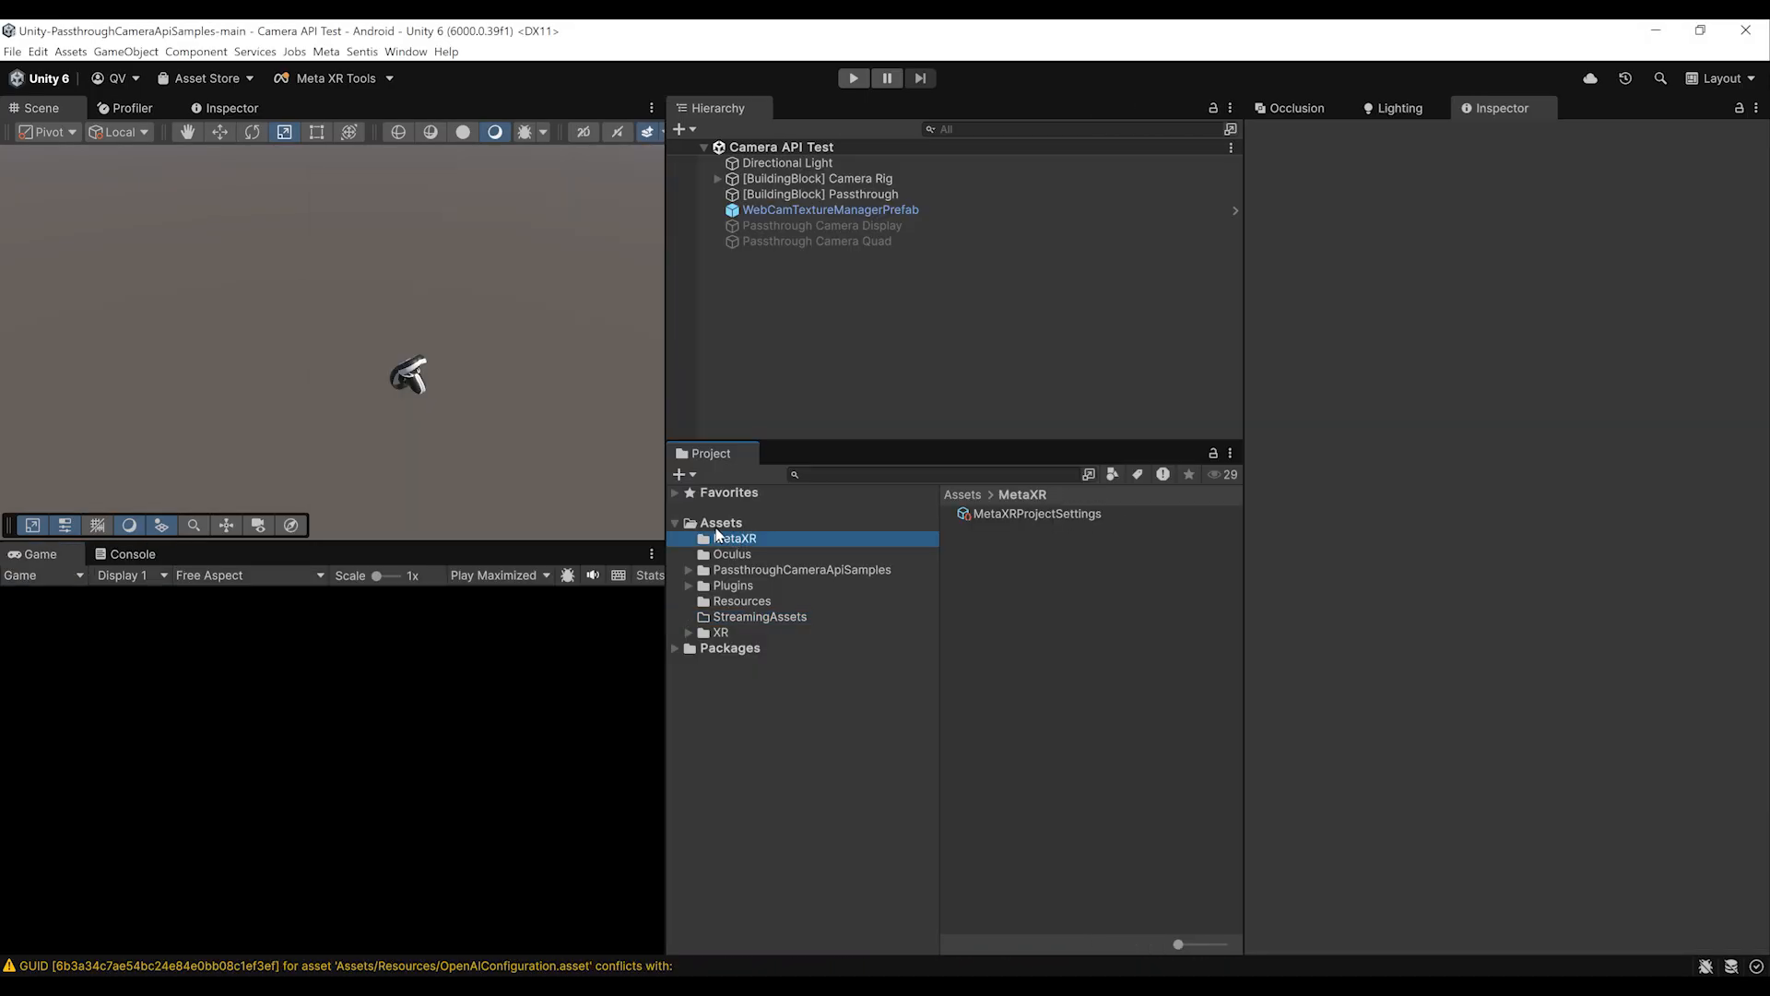
- Create an OpenAIConfiguration asset in the top-level Assets folder
click(720, 521)
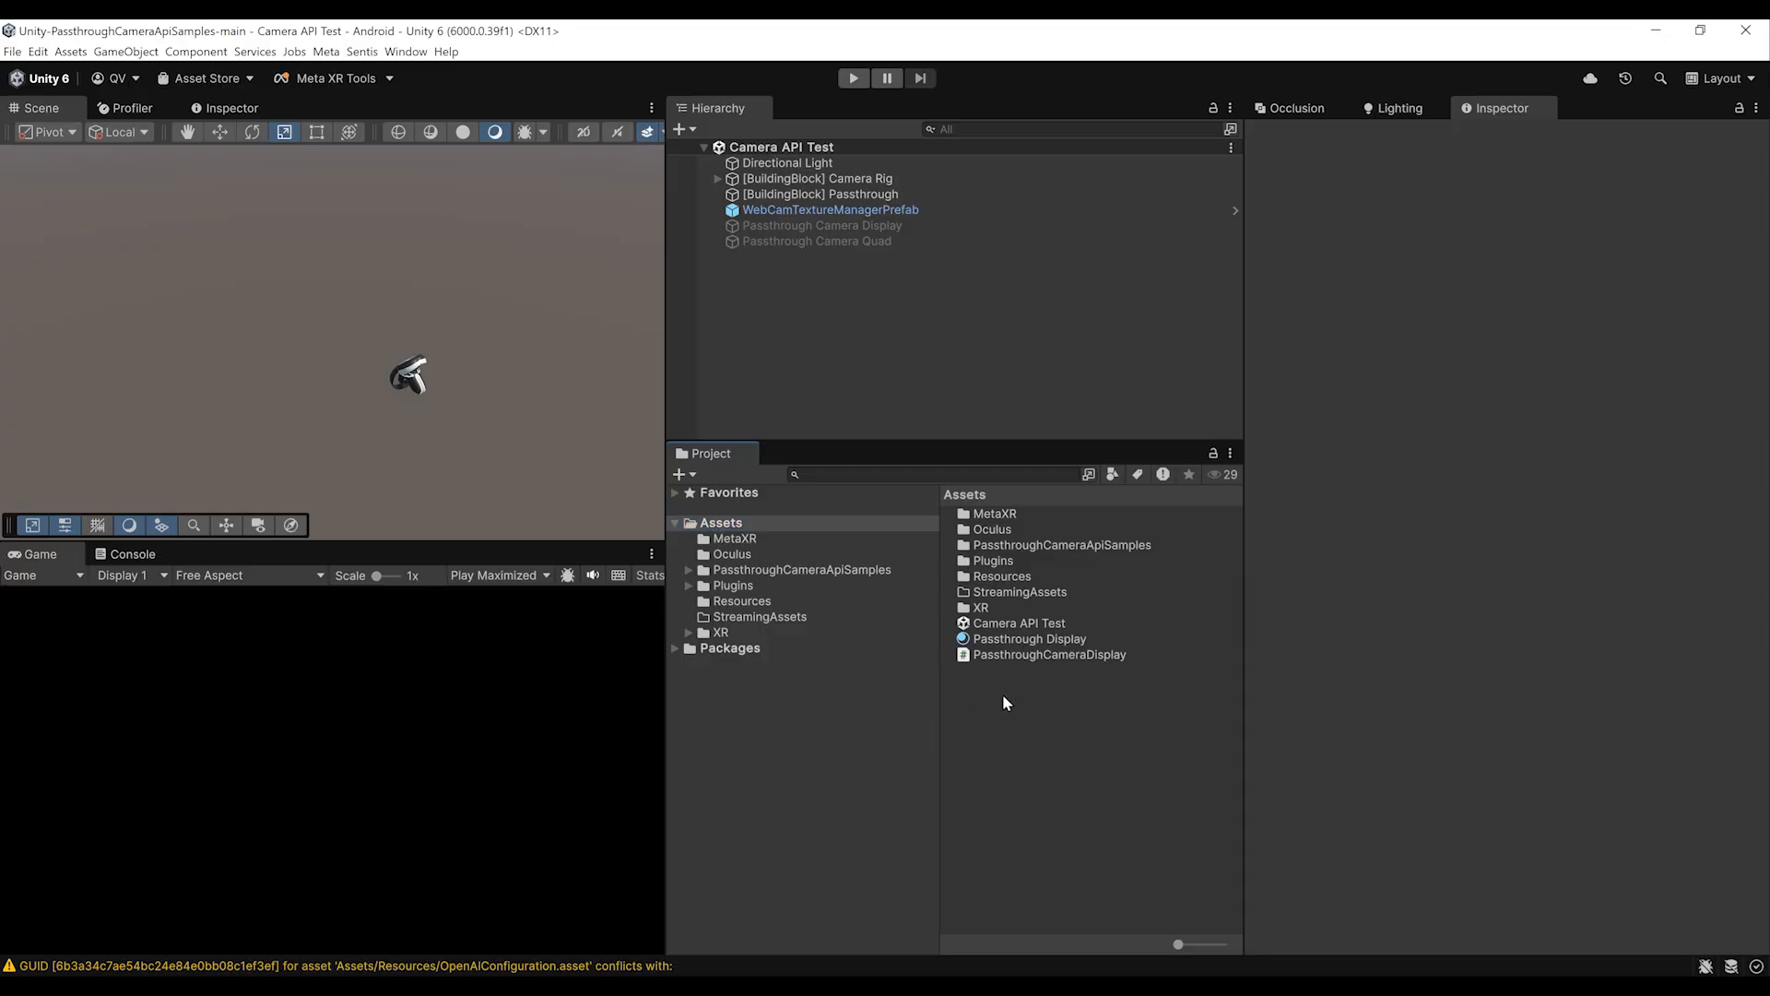
mouse_move(1007, 701)
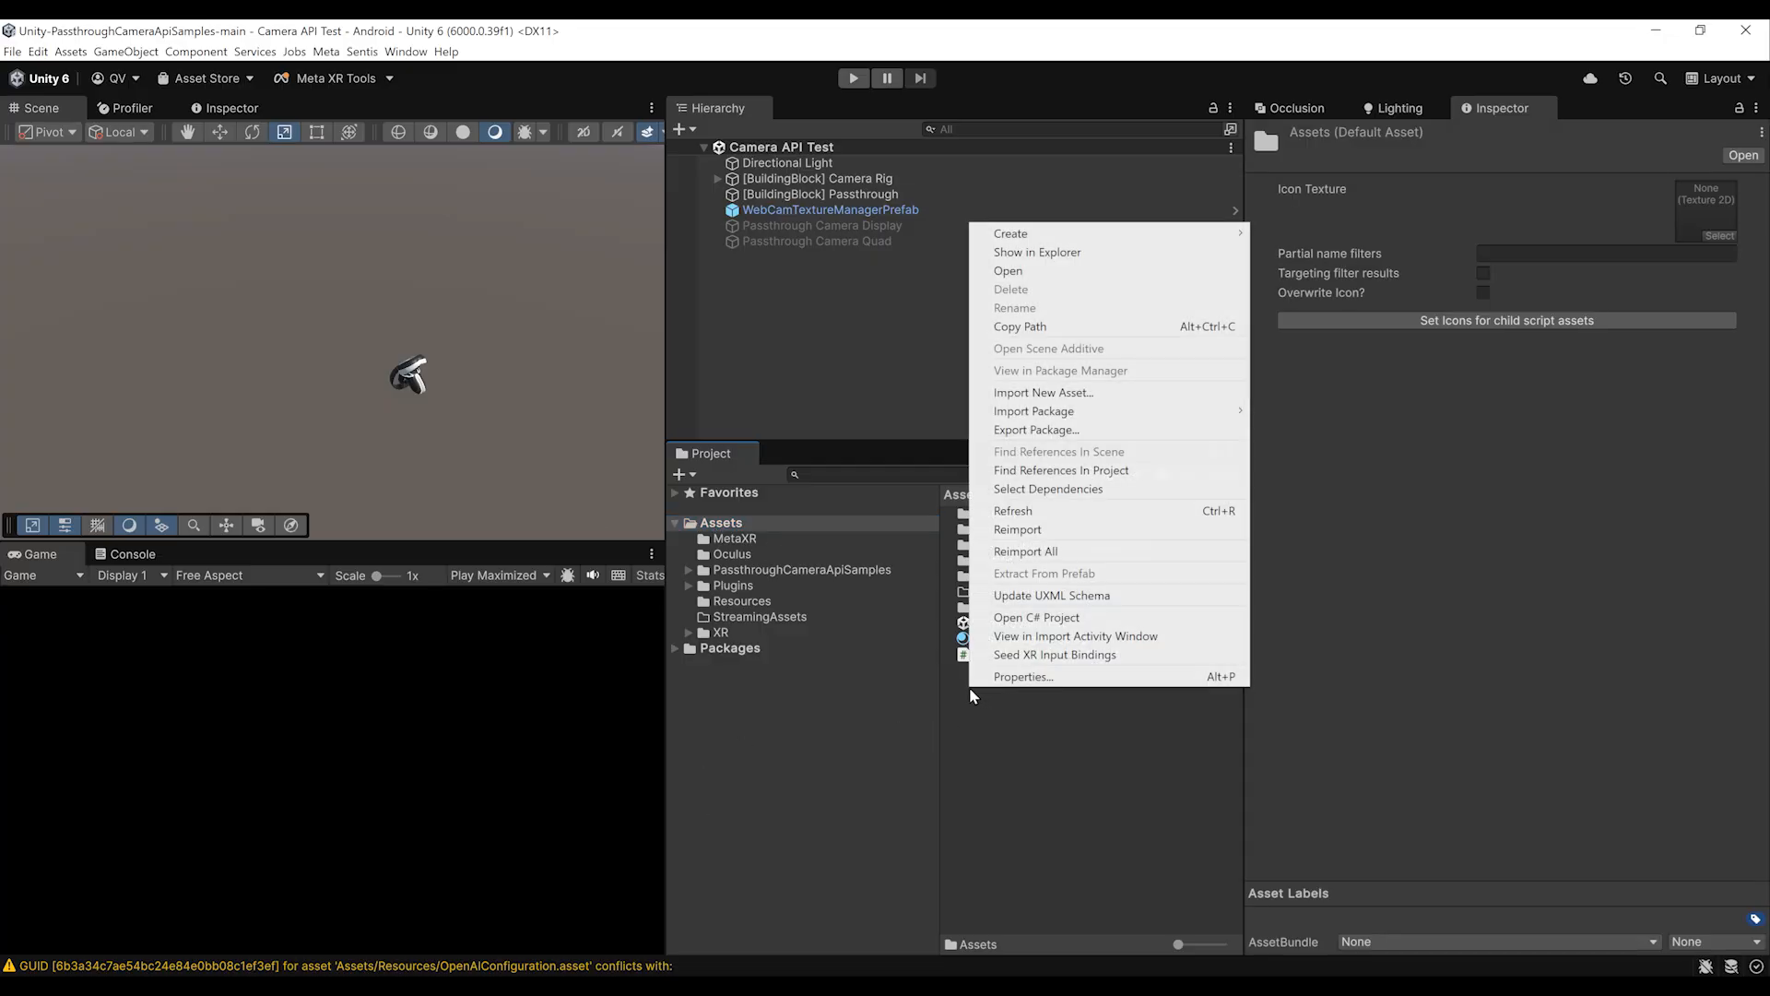
mouse_move(1010, 233)
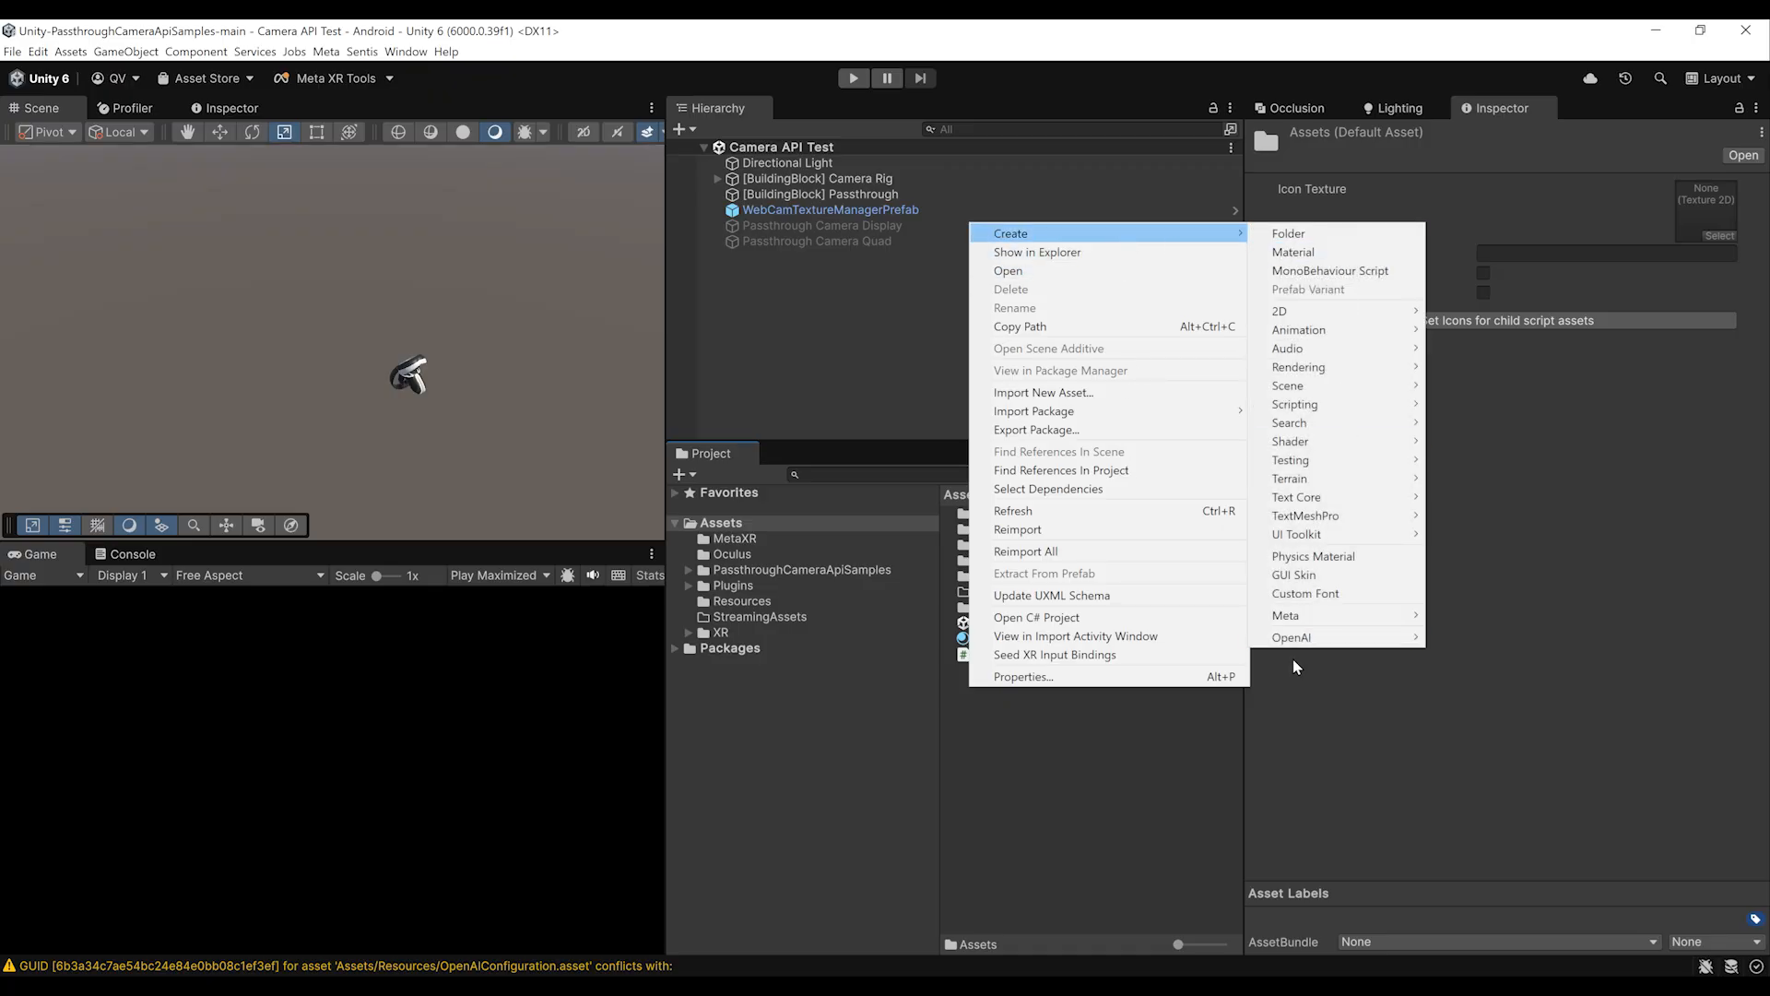
mouse_move(1293, 637)
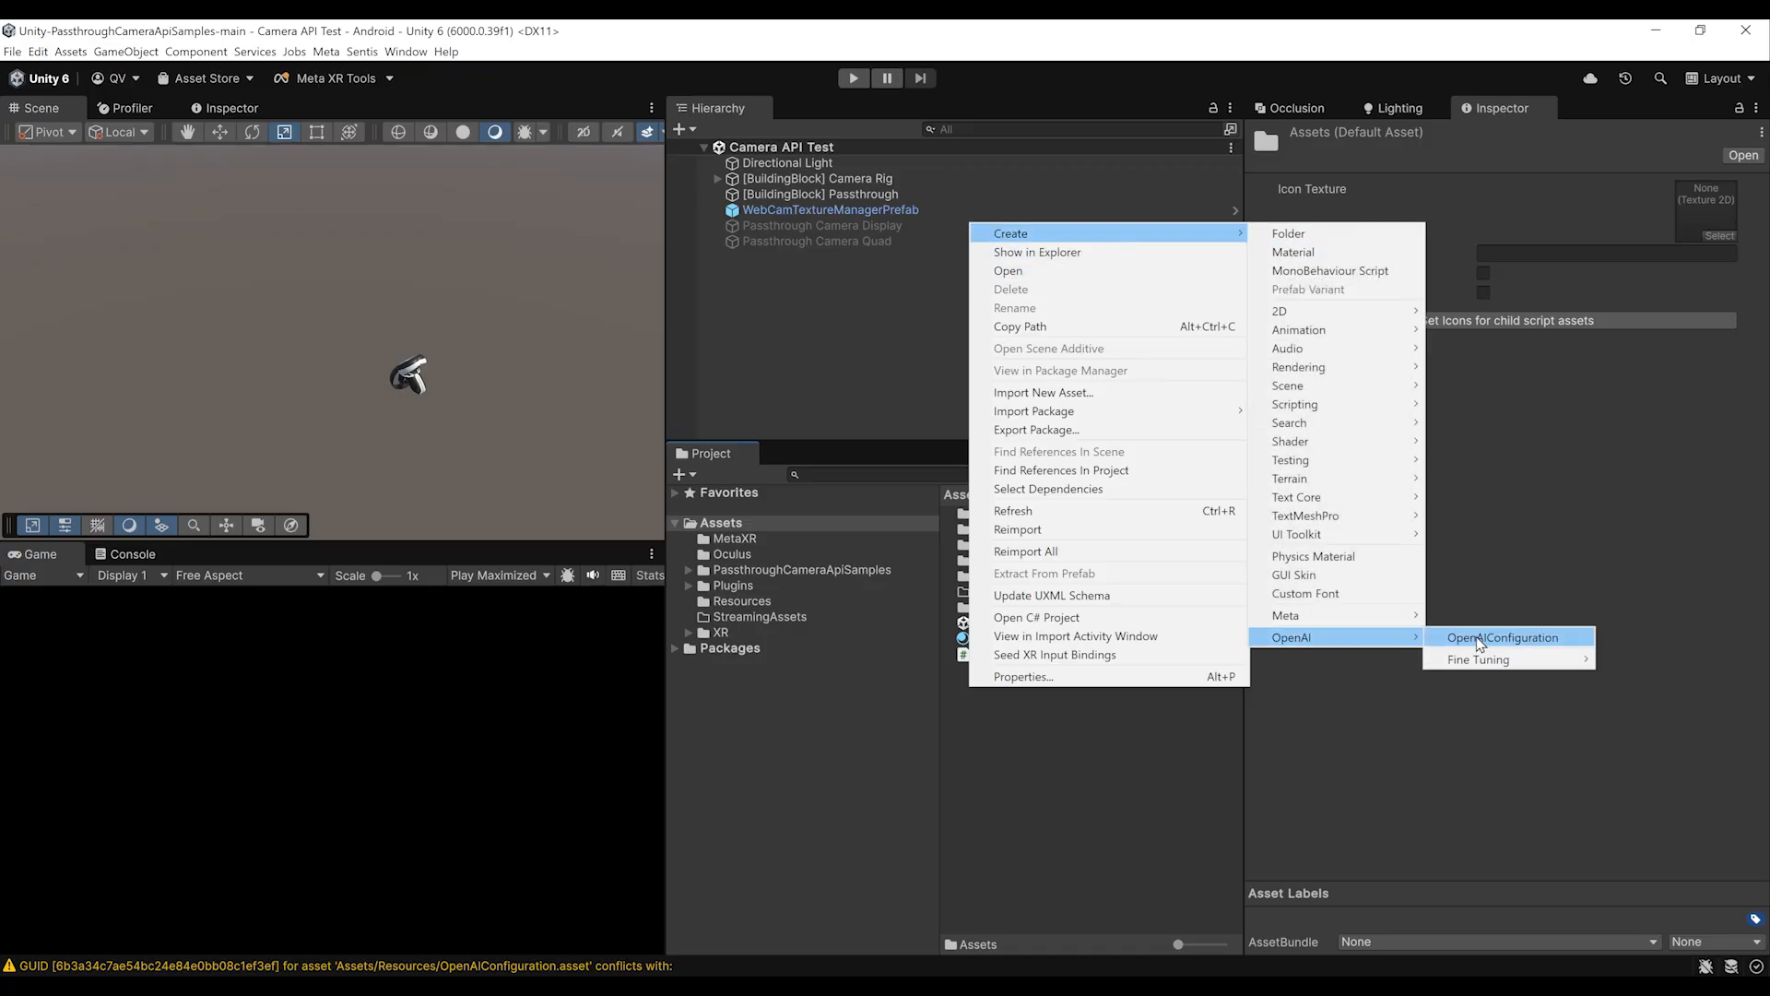
click(1502, 637)
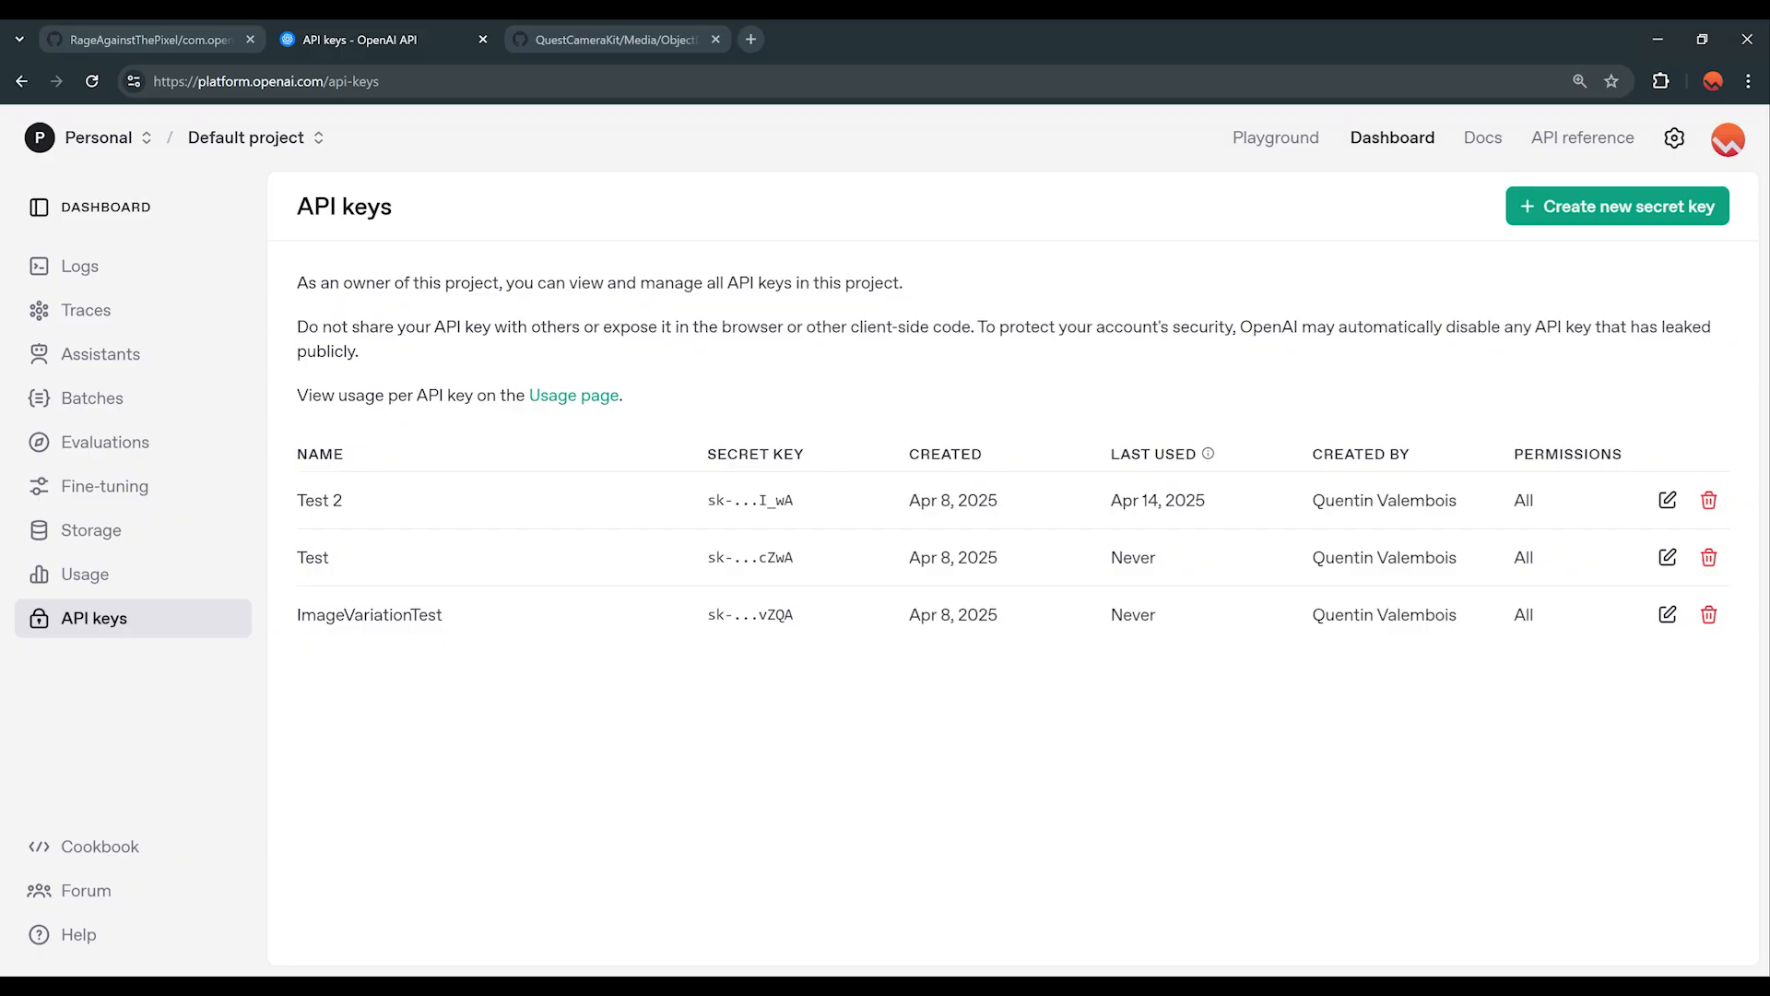
mouse_move(263, 122)
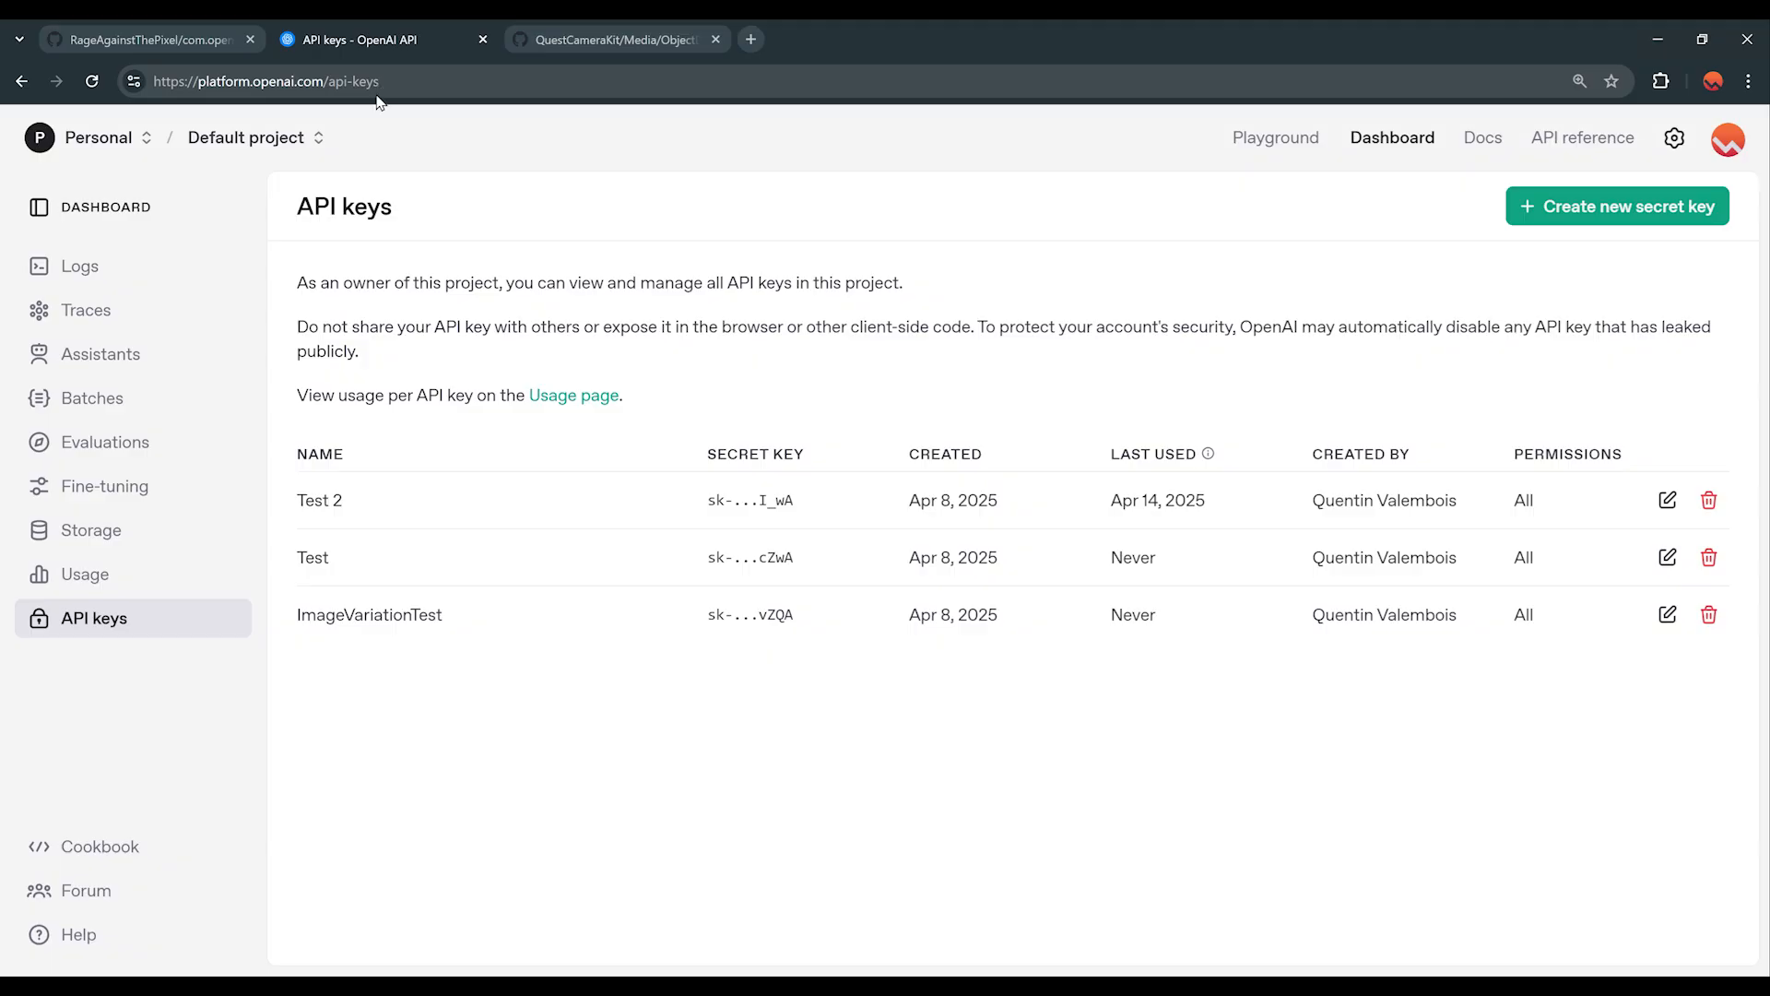
mouse_move(397, 506)
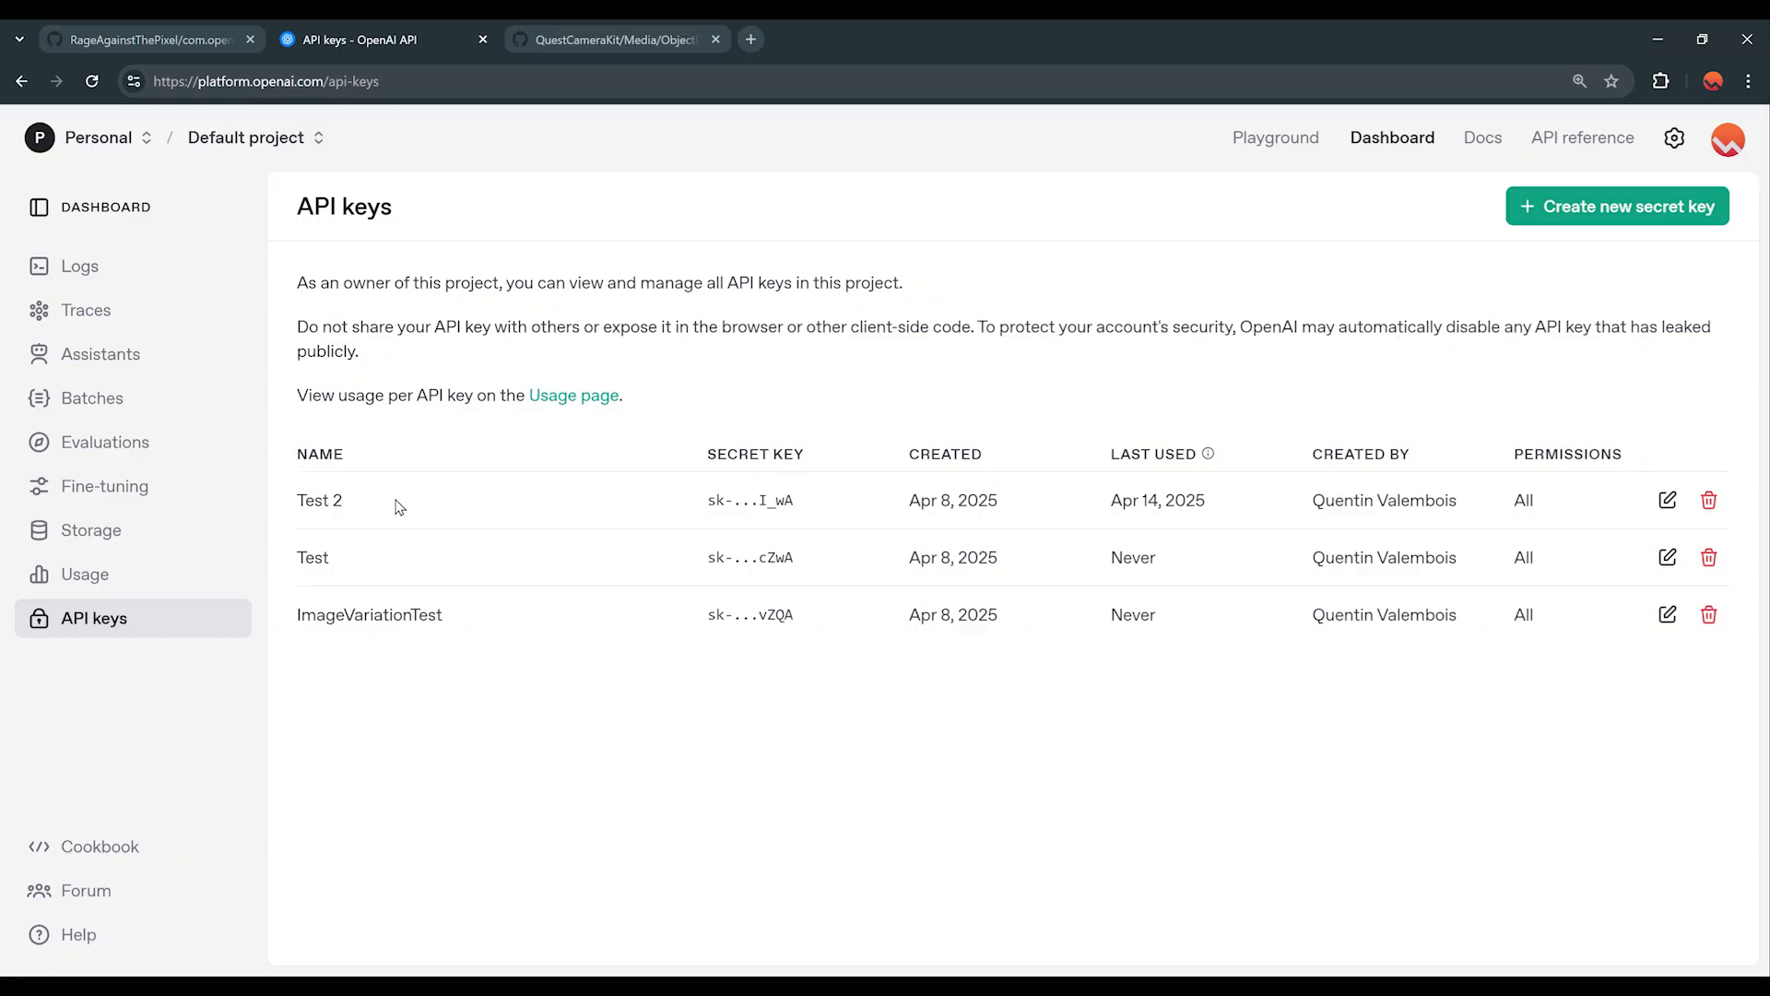
mouse_move(1565, 230)
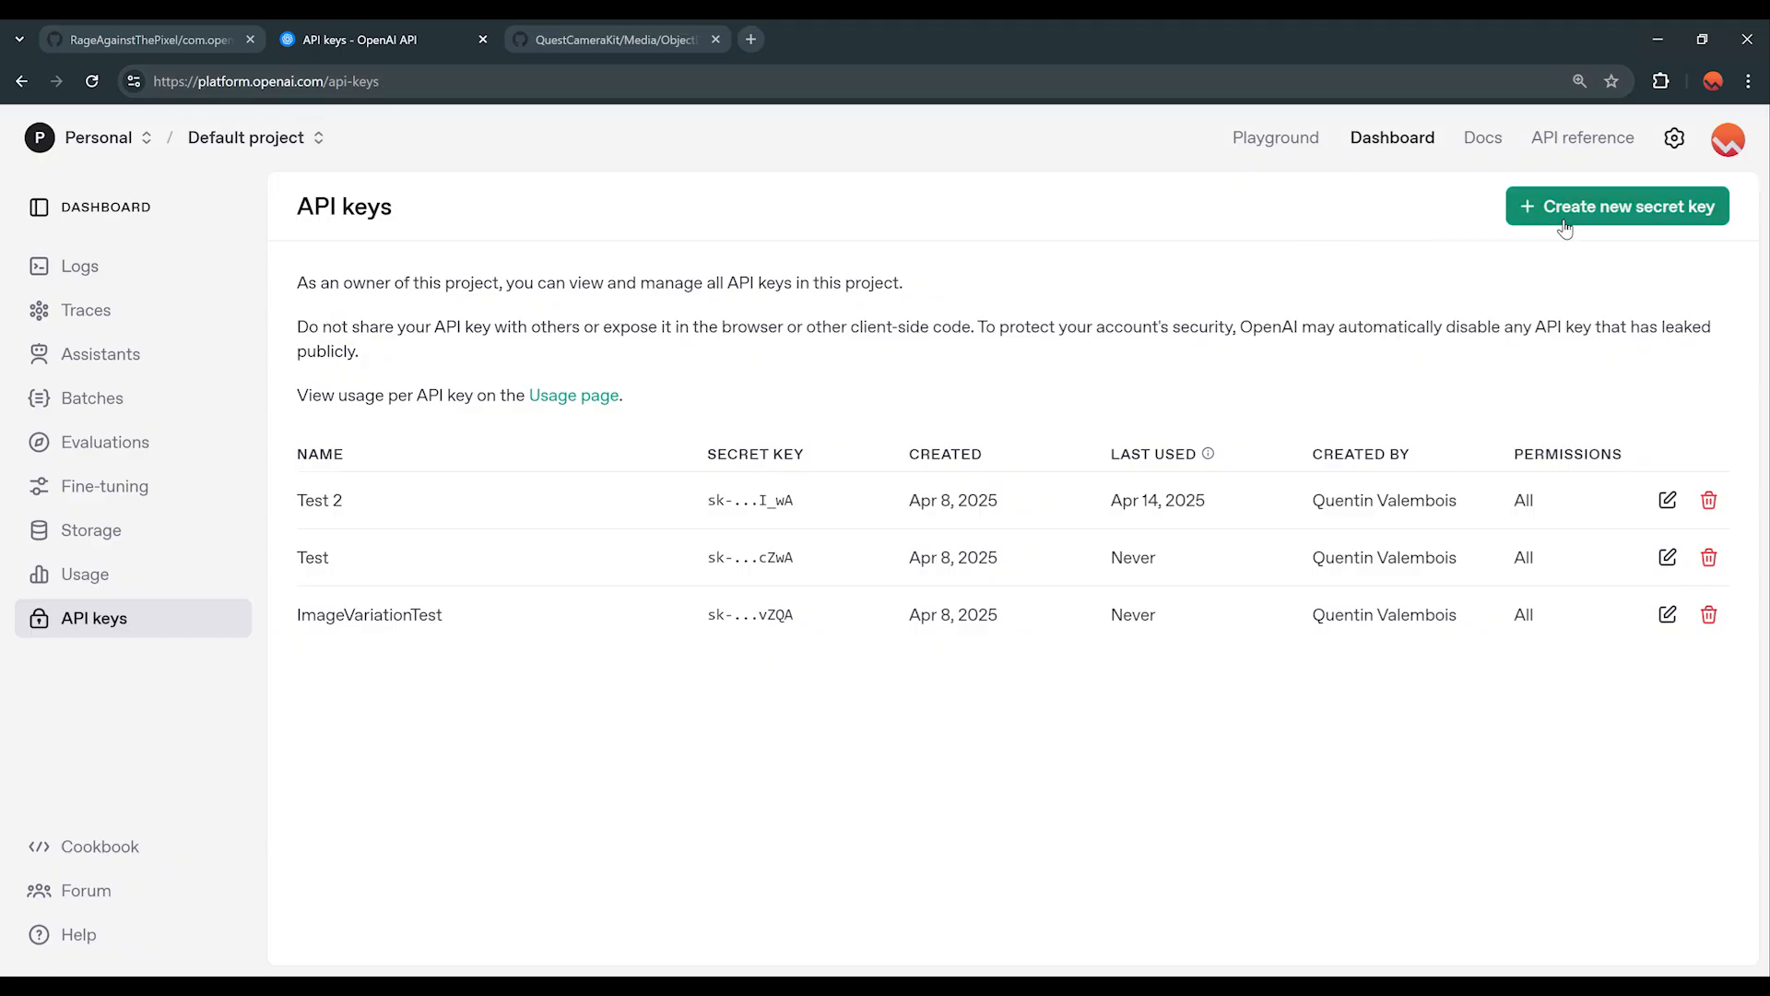
- Generate a secret key named 'Camera API Key' and copy its value
click(1615, 206)
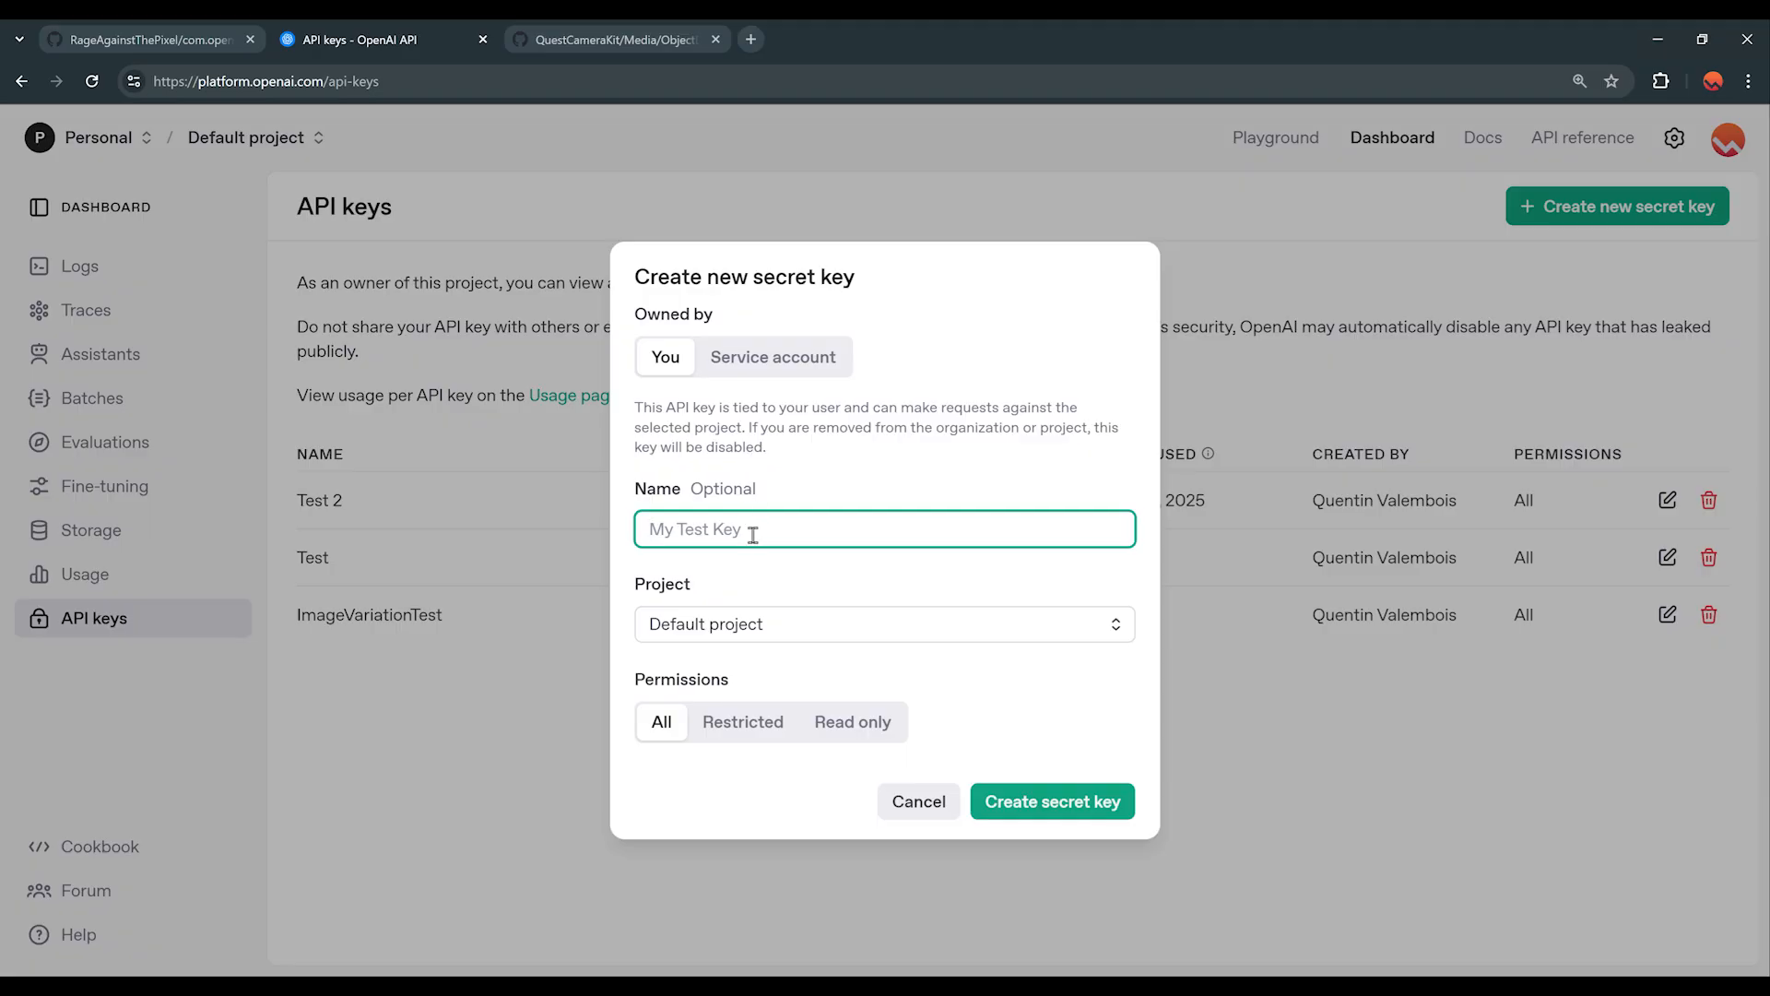
text(Camera API Key)
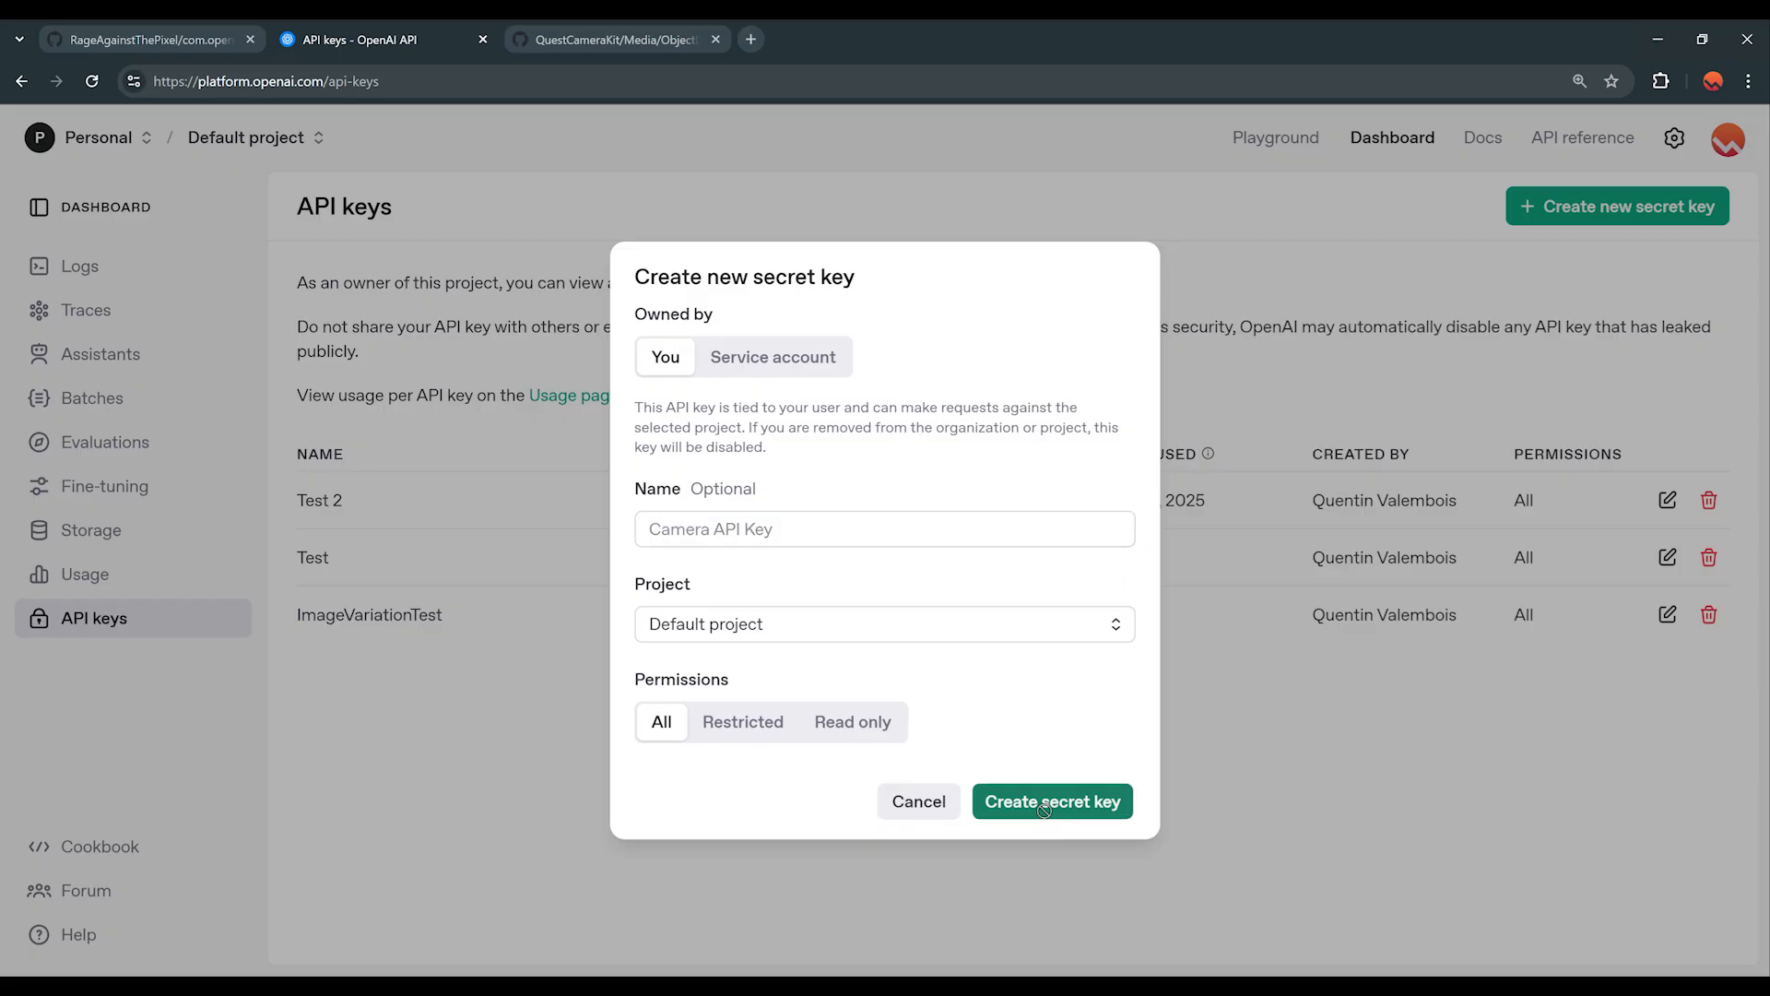
click(1050, 801)
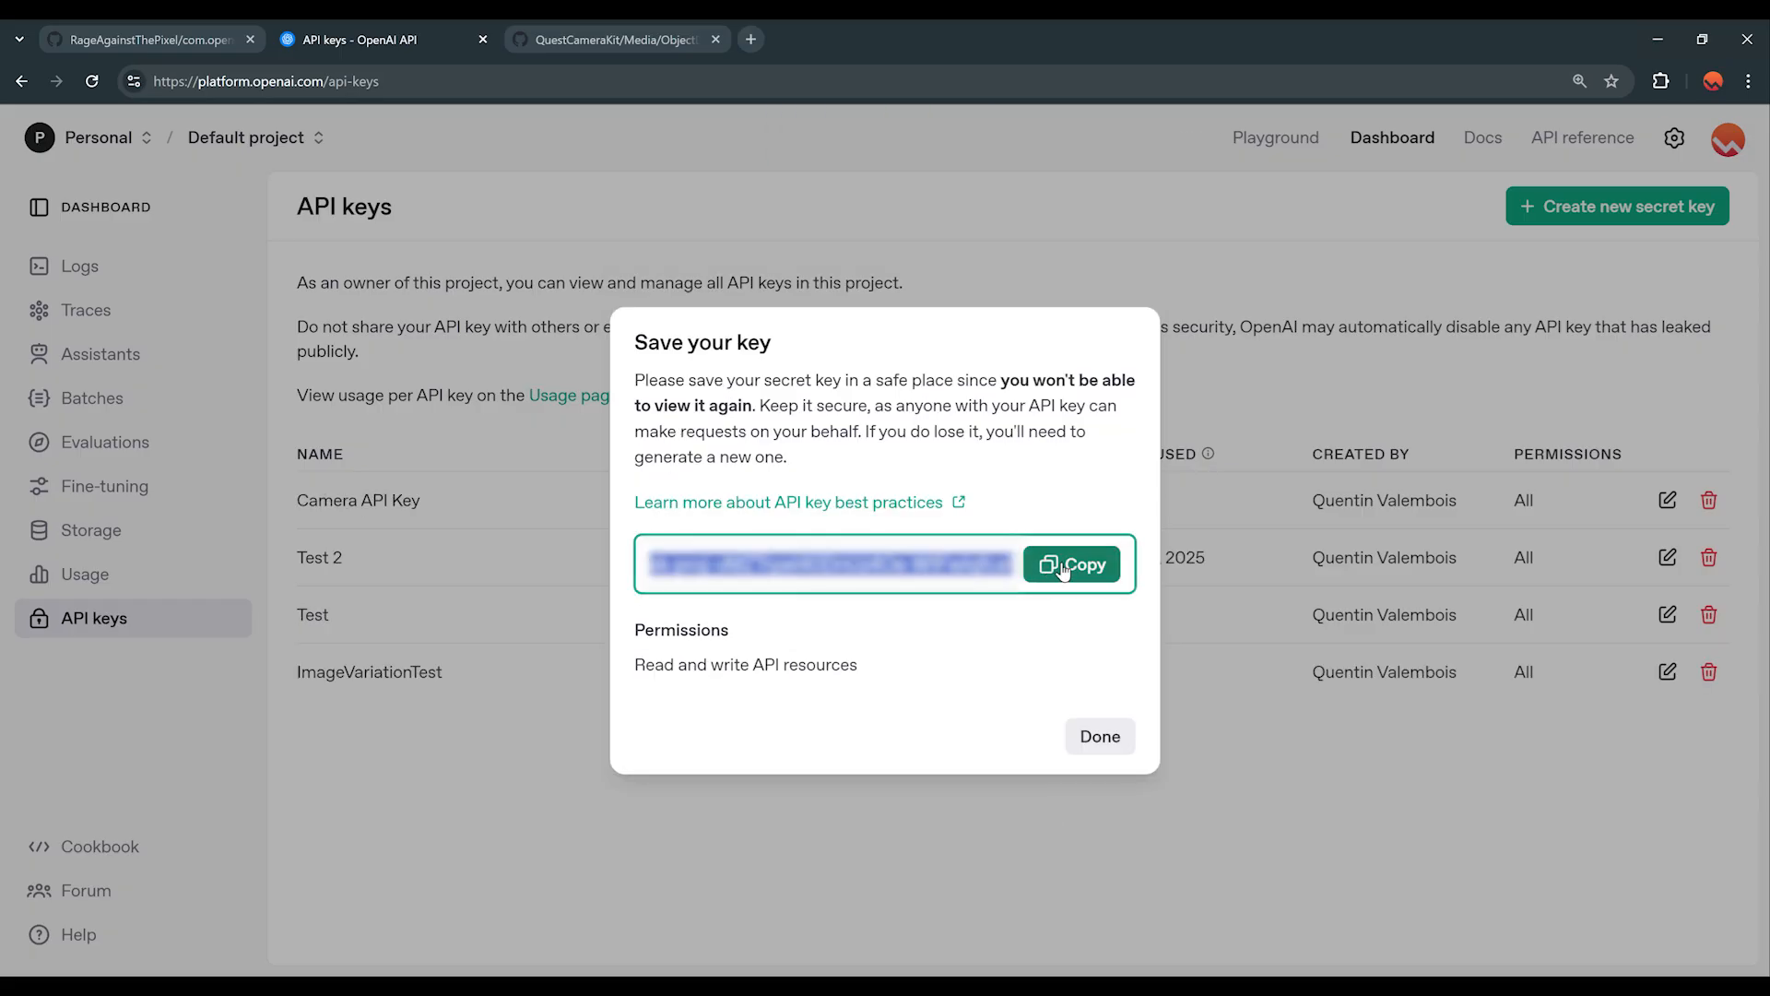
click(1097, 735)
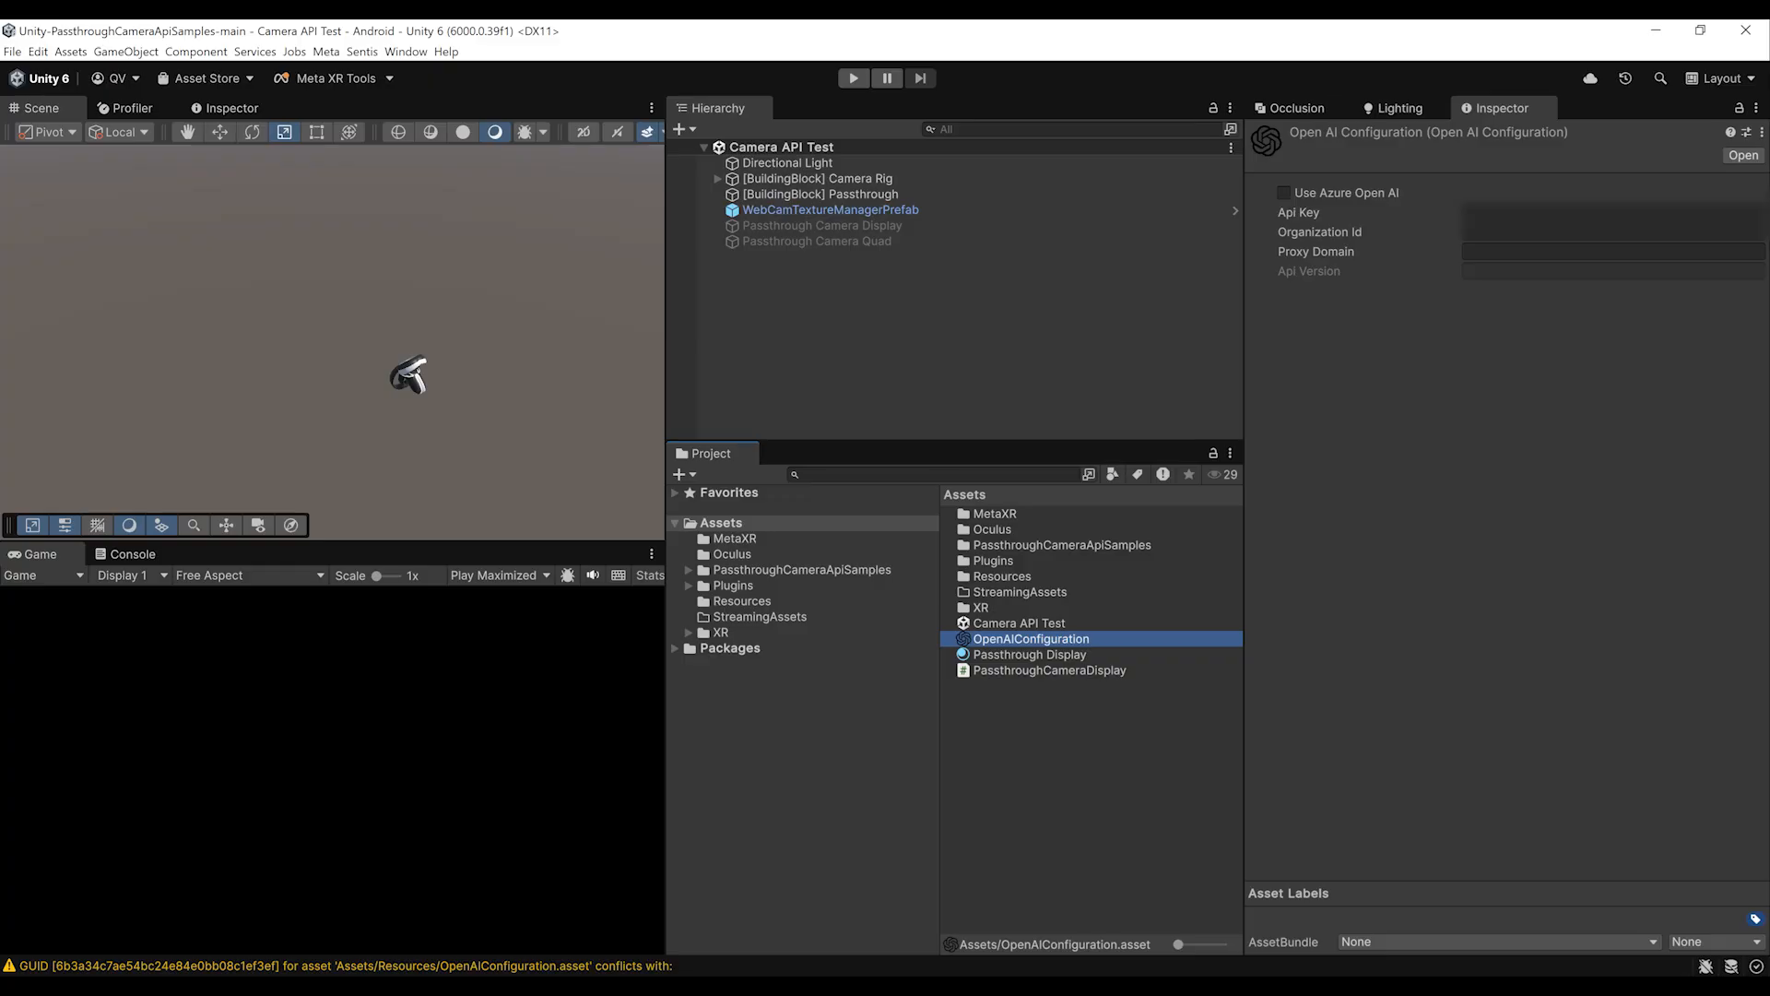
- Move OpenAIConfiguration into Assets/Resources and paste the new key into its Api Key field
click(1603, 212)
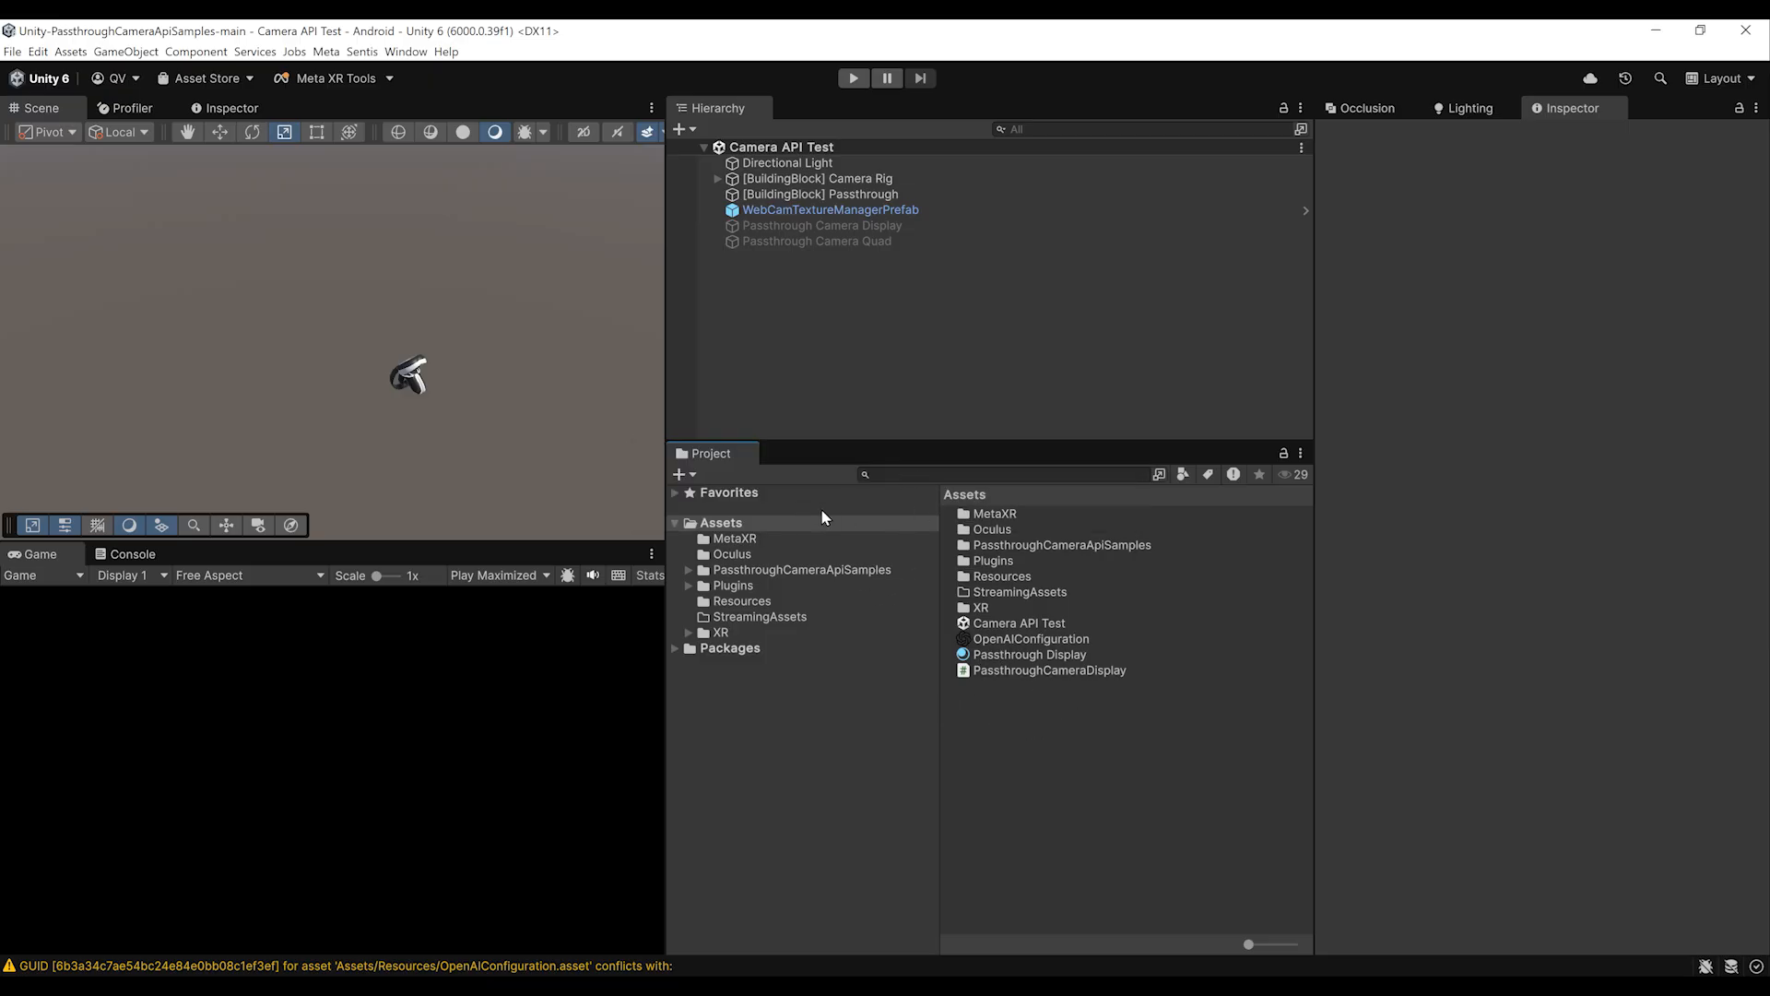
click(720, 522)
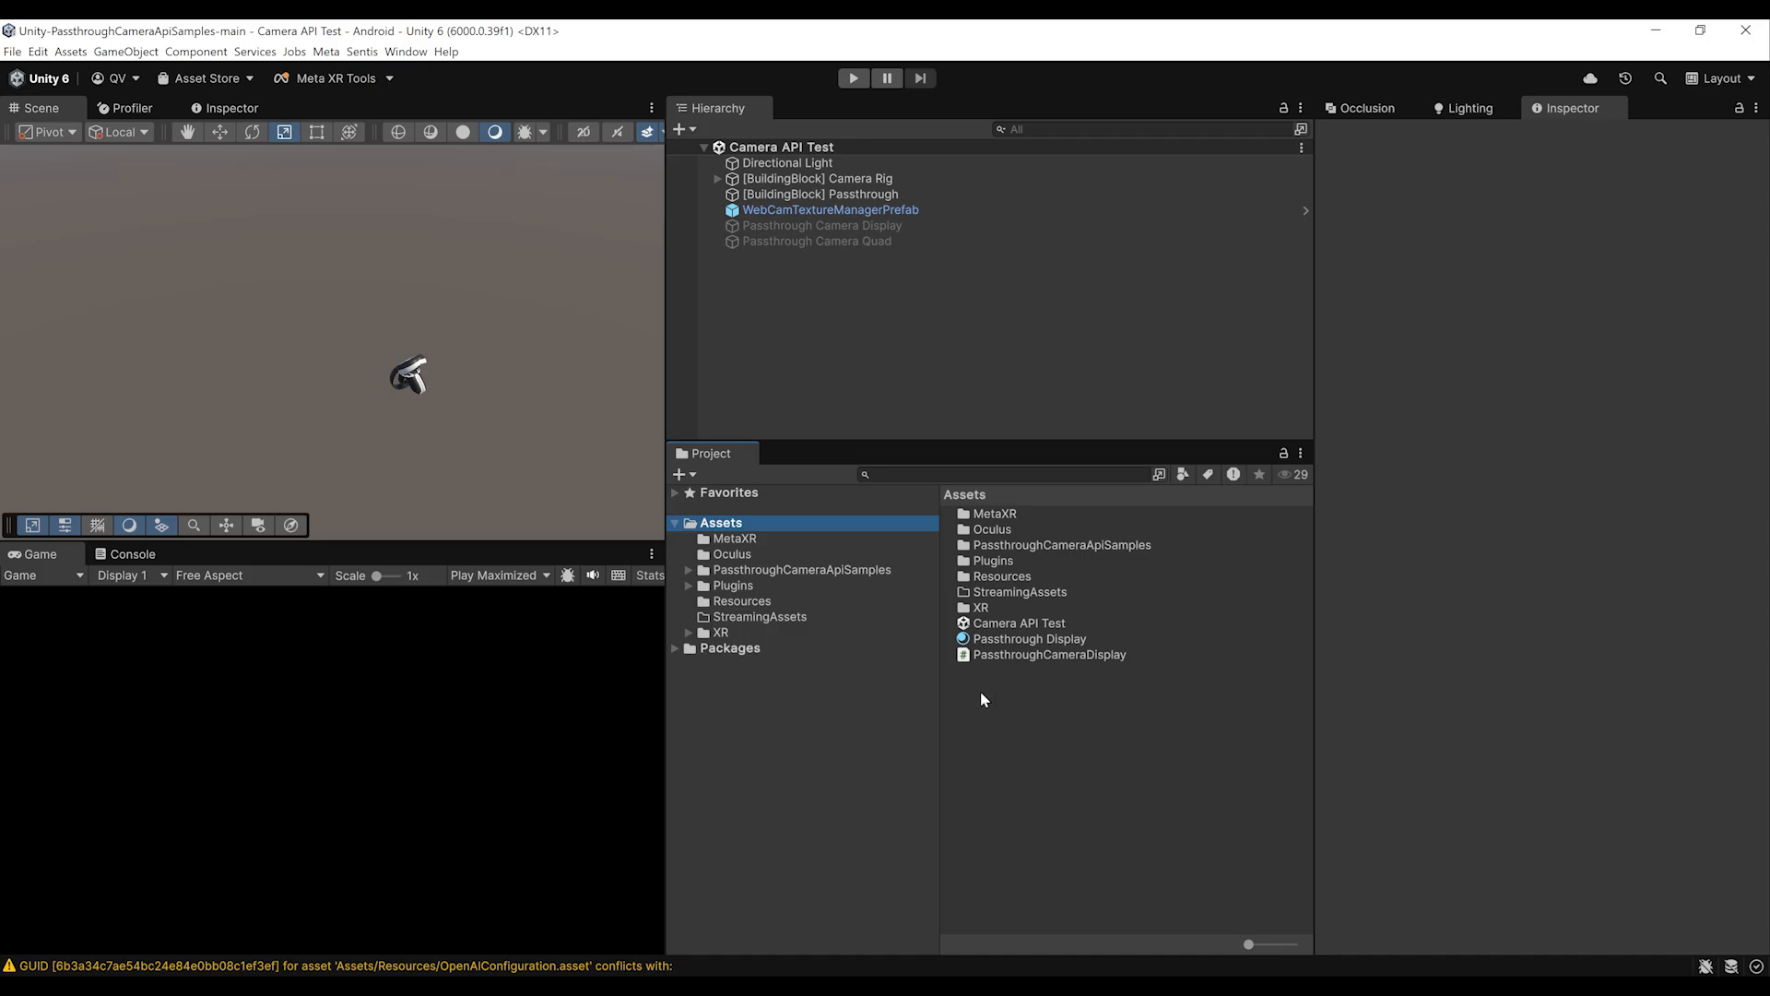
mouse_move(941, 592)
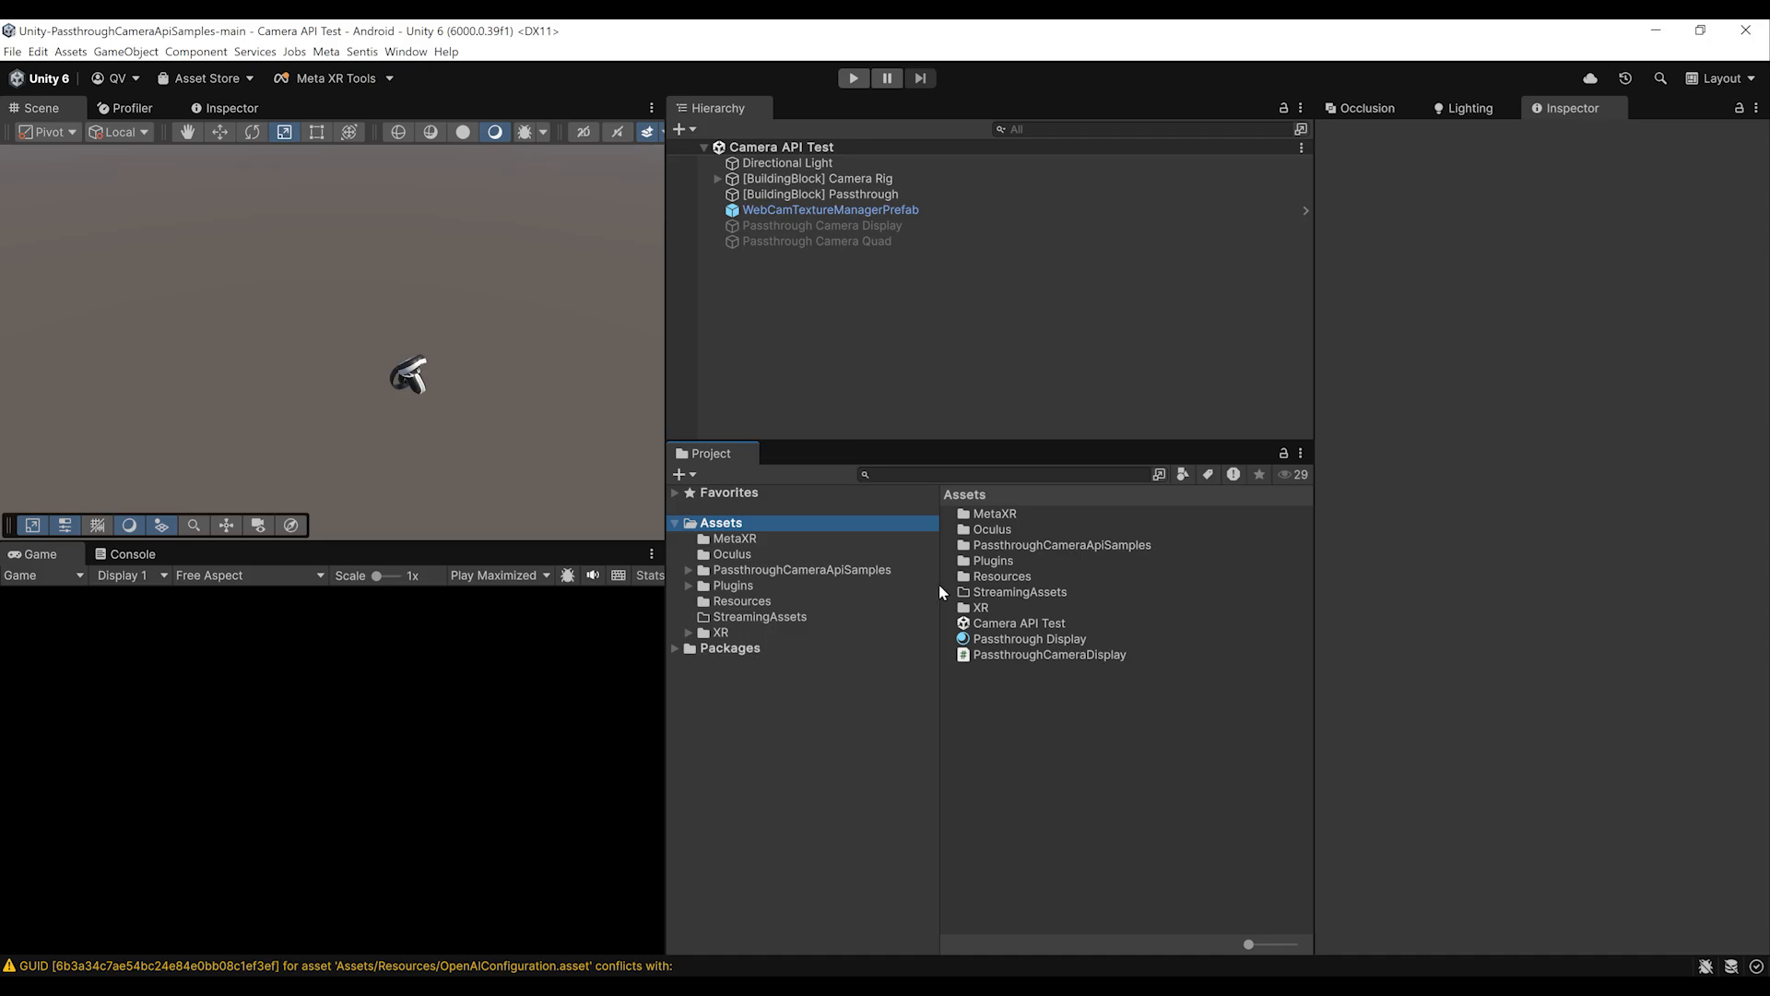
mouse_move(1040, 738)
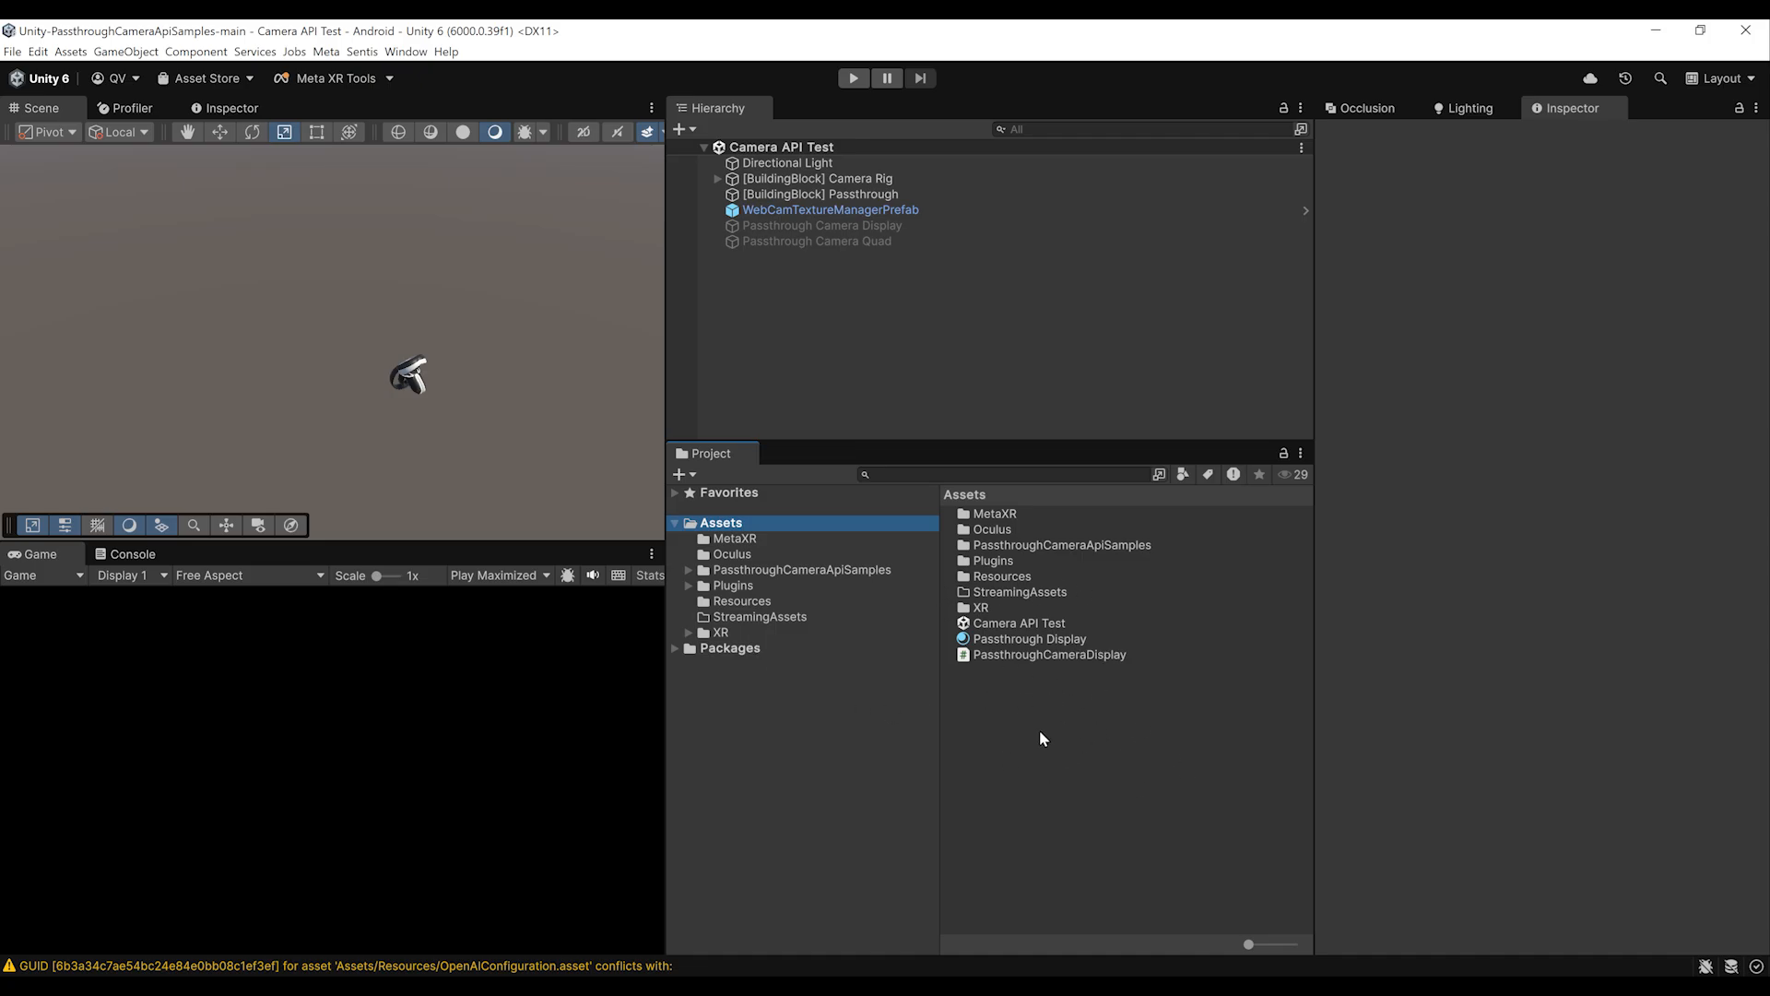
click(741, 600)
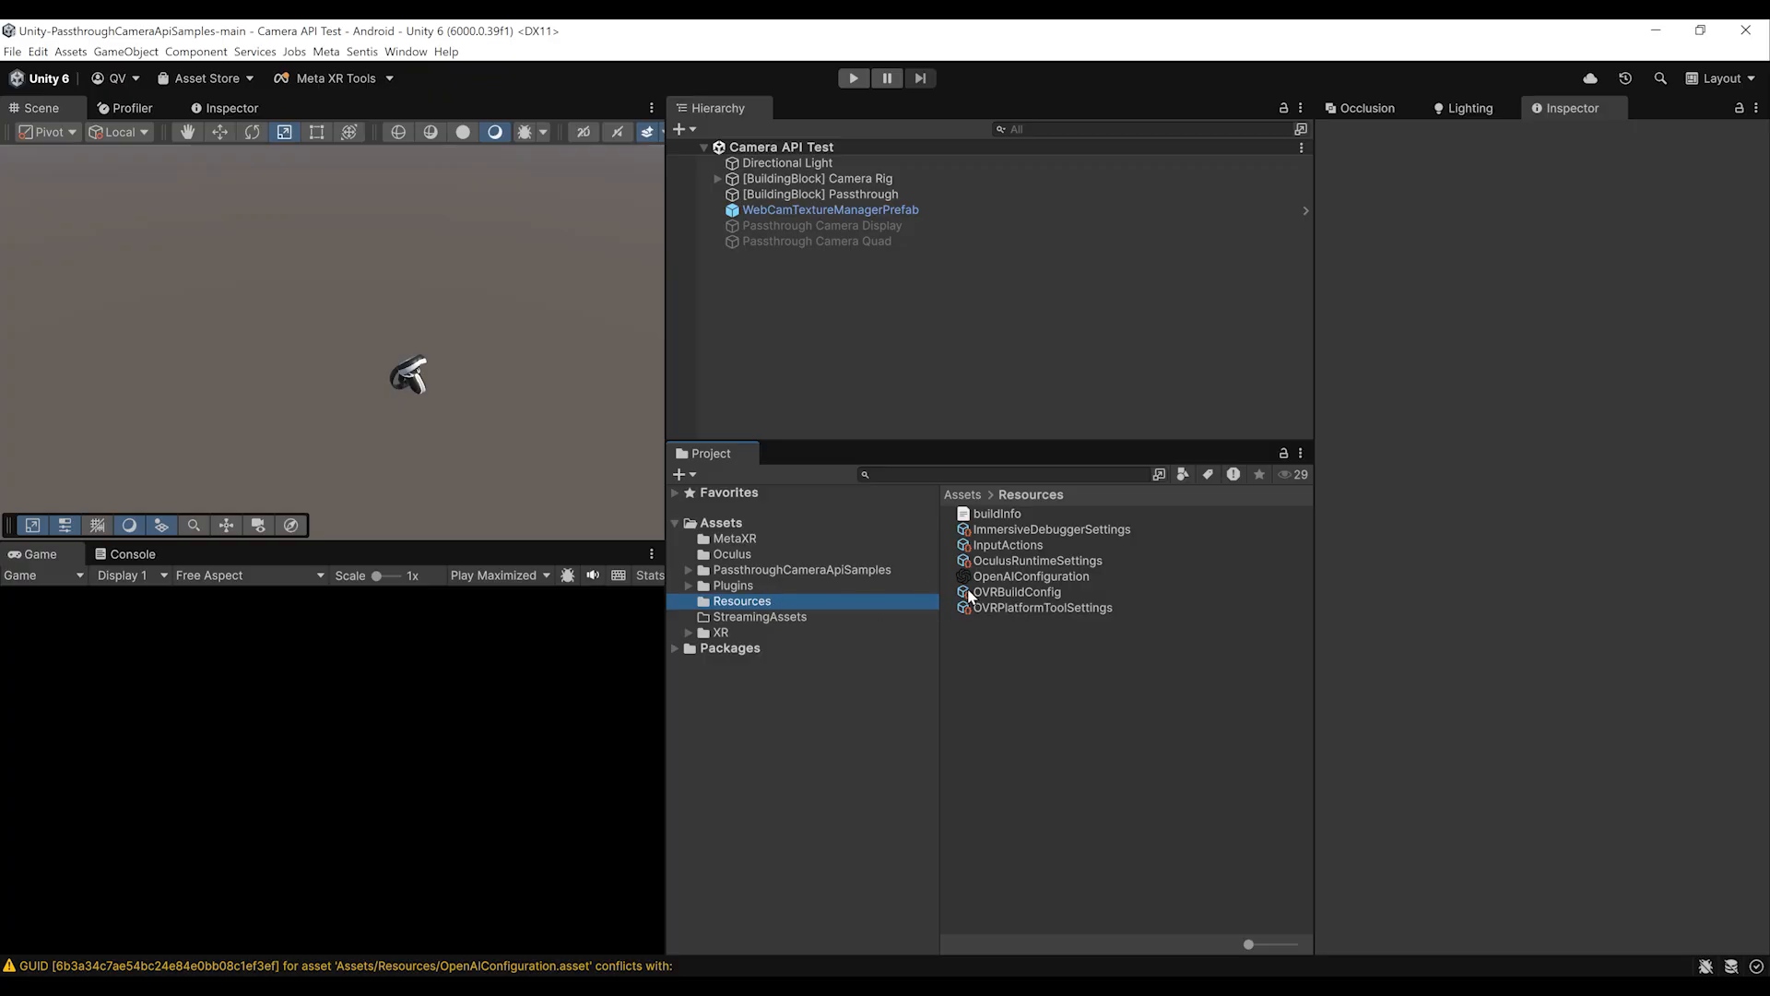
click(1030, 575)
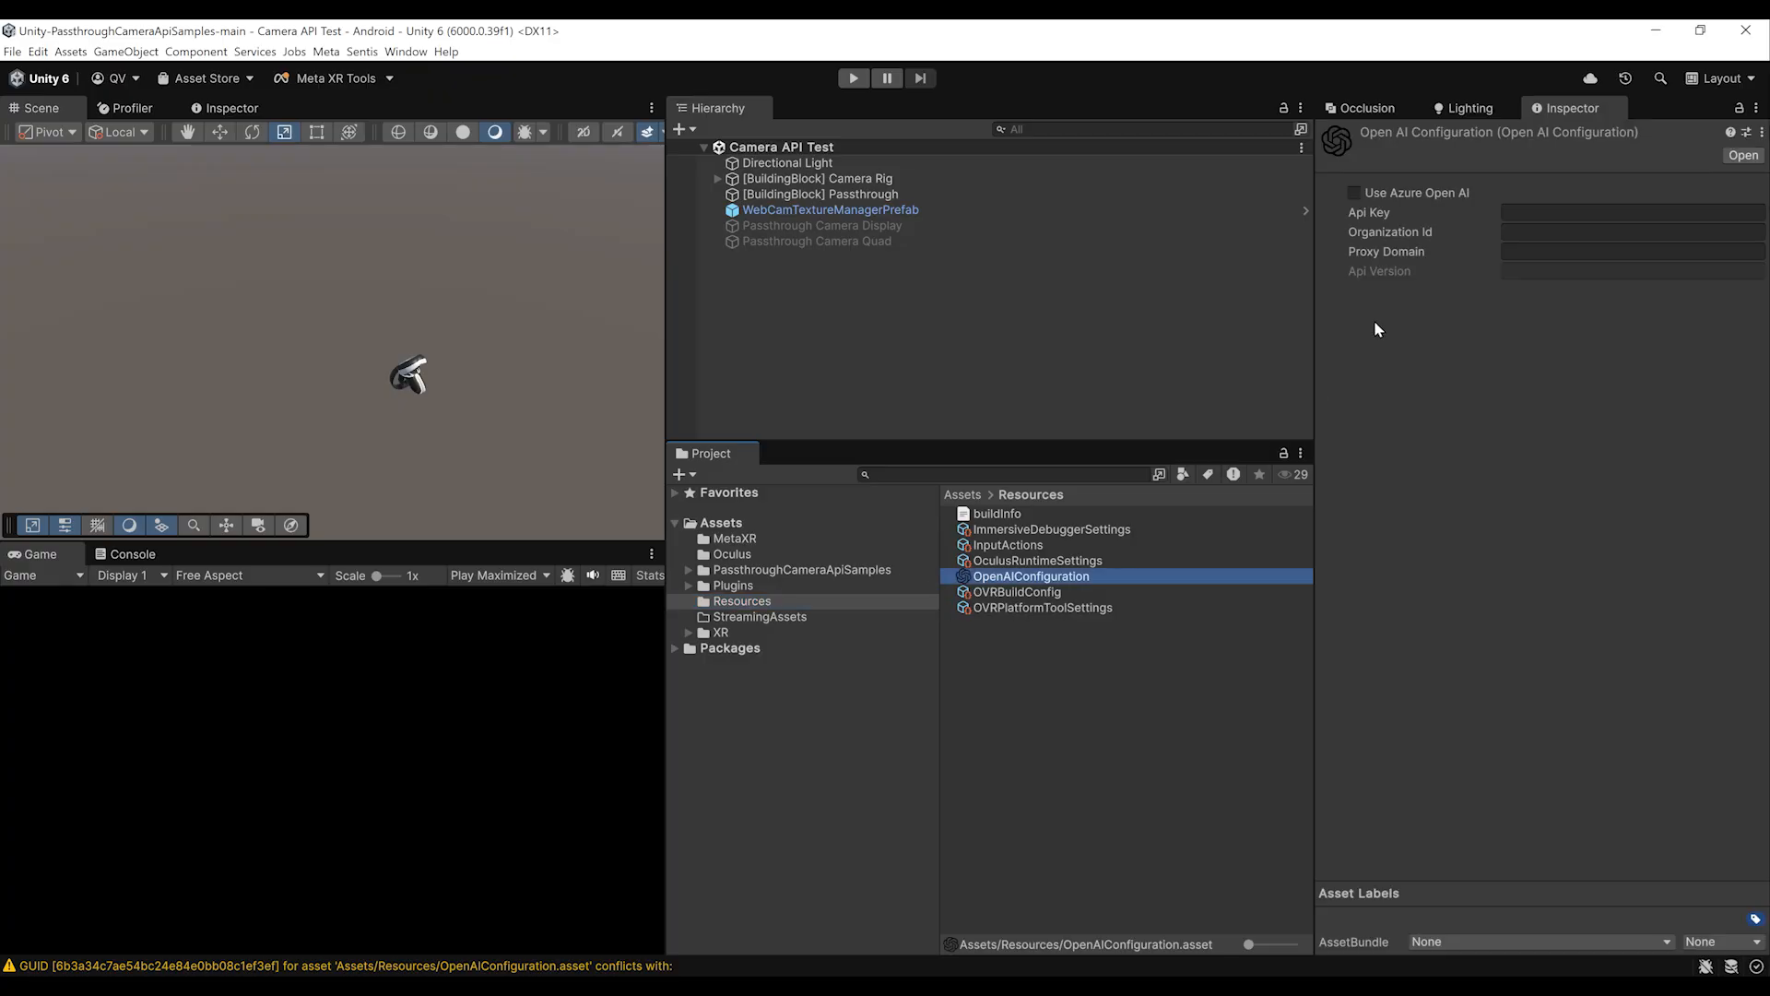
click(1625, 212)
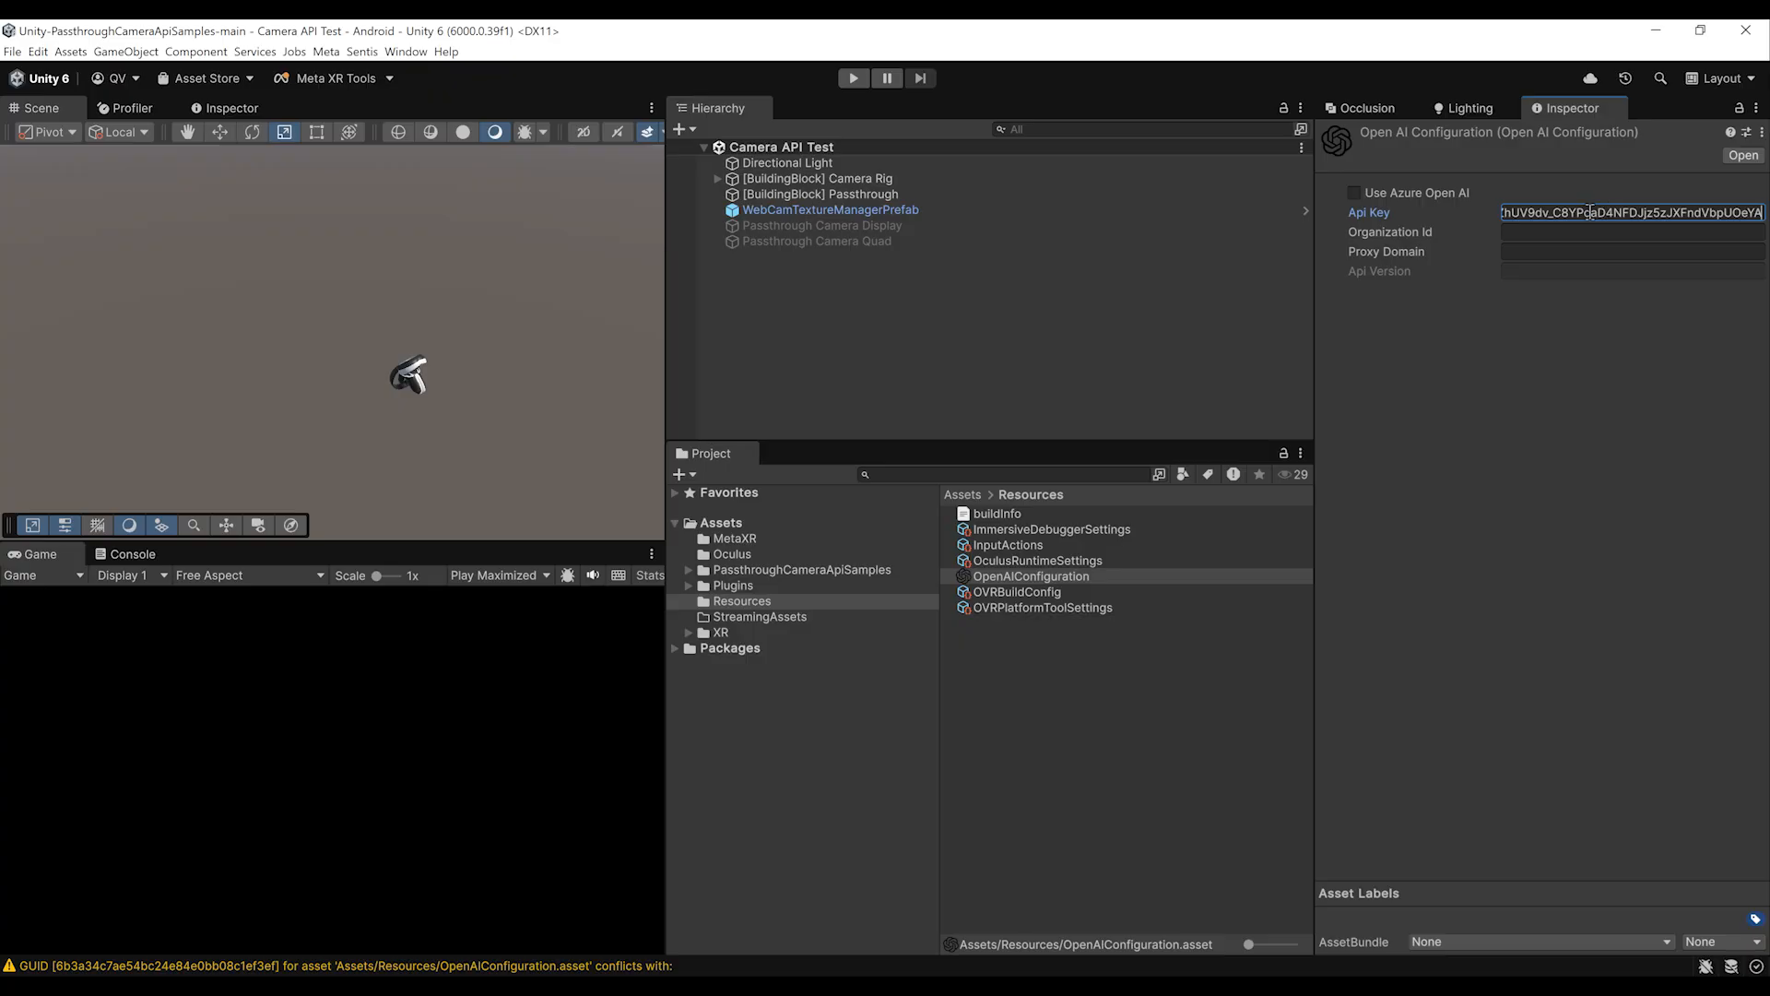
mouse_move(1007, 584)
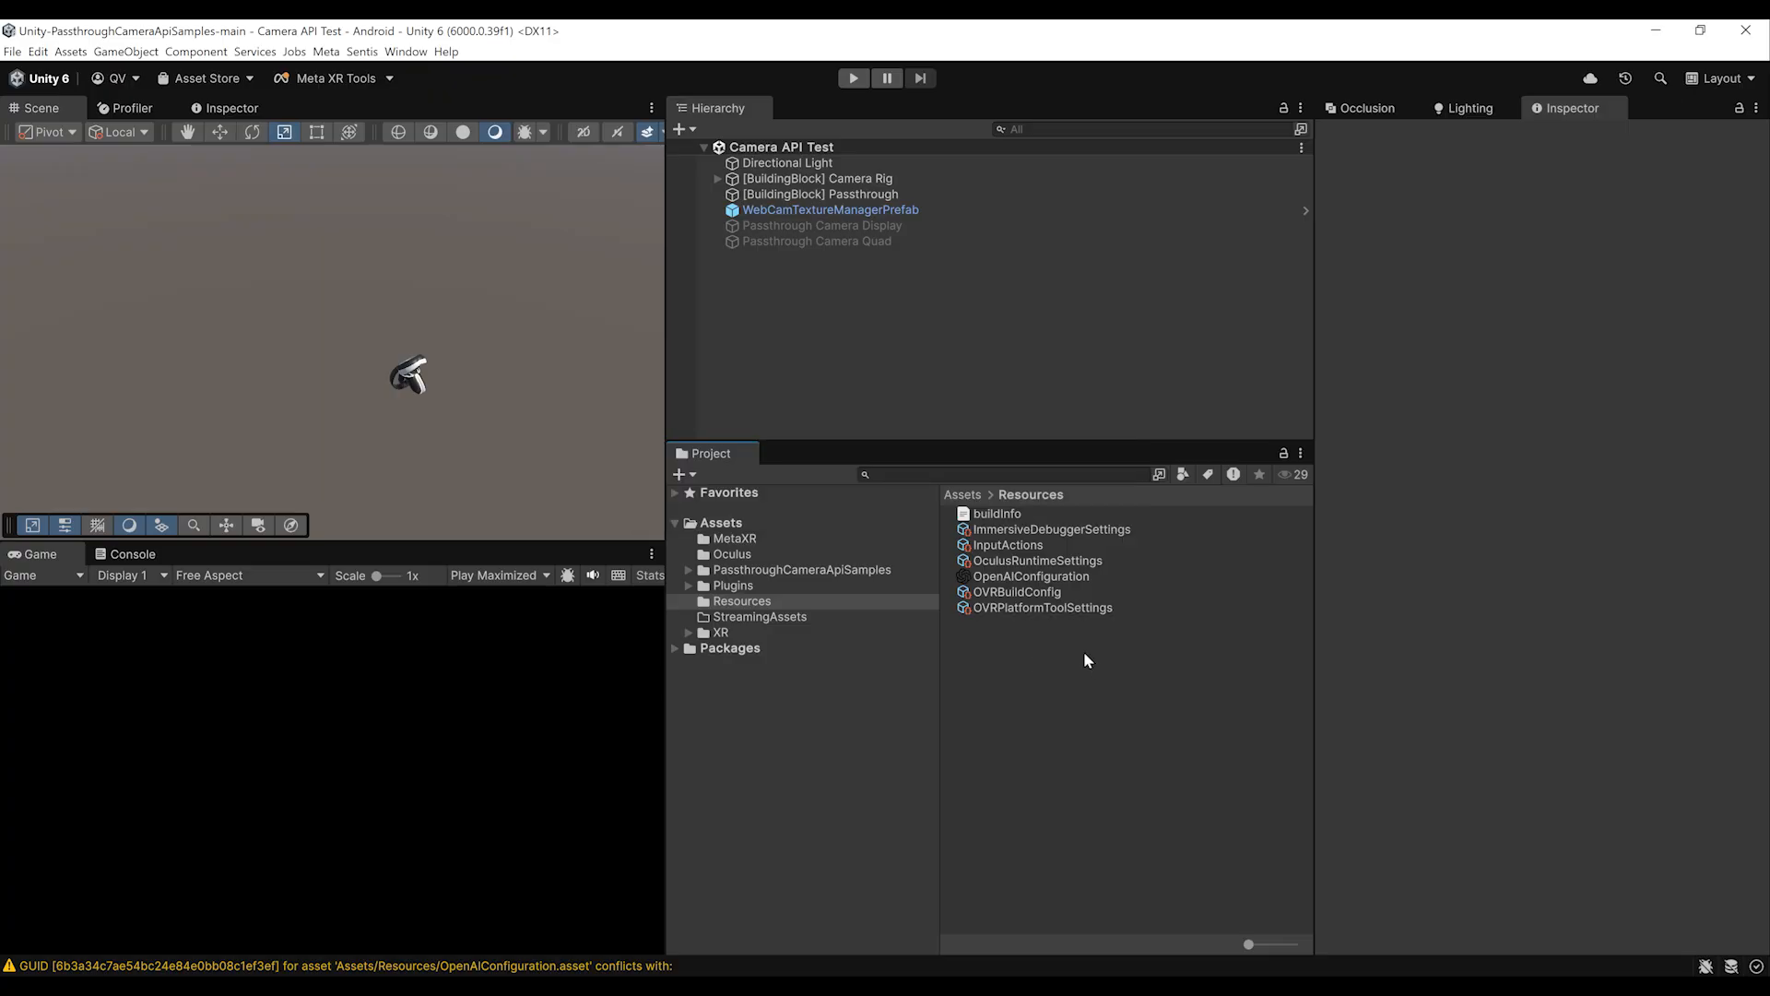
click(1029, 575)
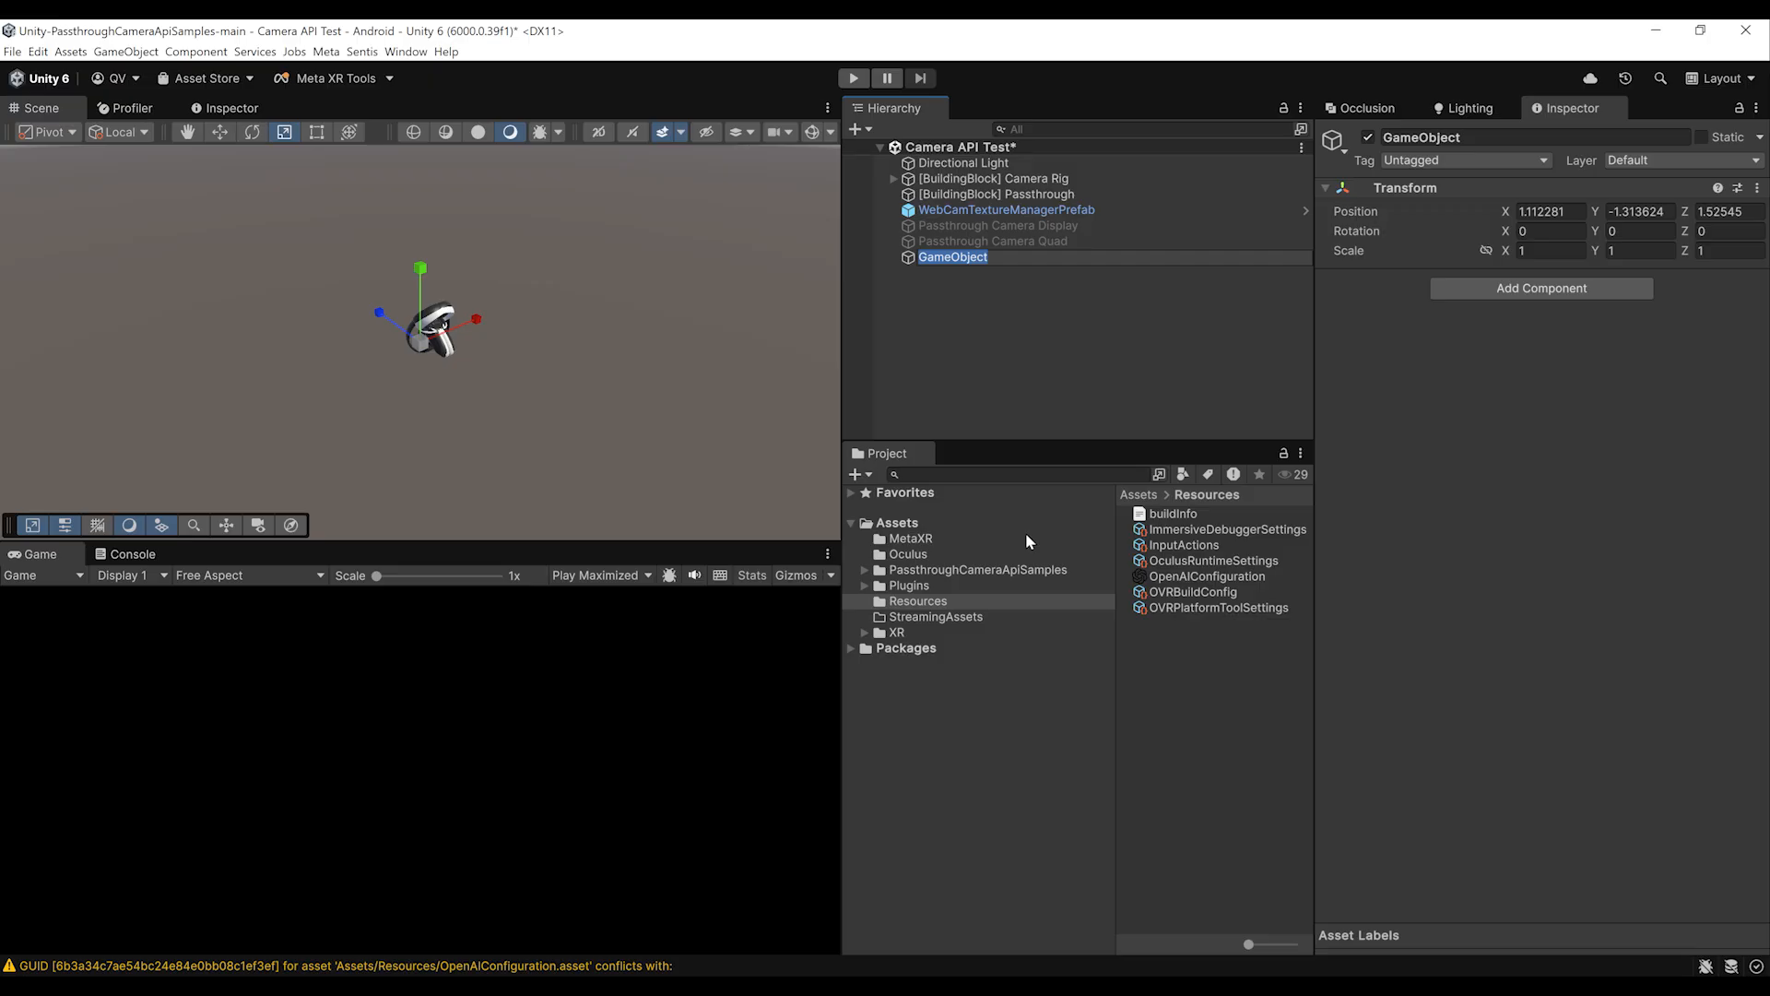
- Name the empty object 'Passthrough Camera Description' and attach a new PassthroughCameraDescription script
text(Passthrough Camera Description)
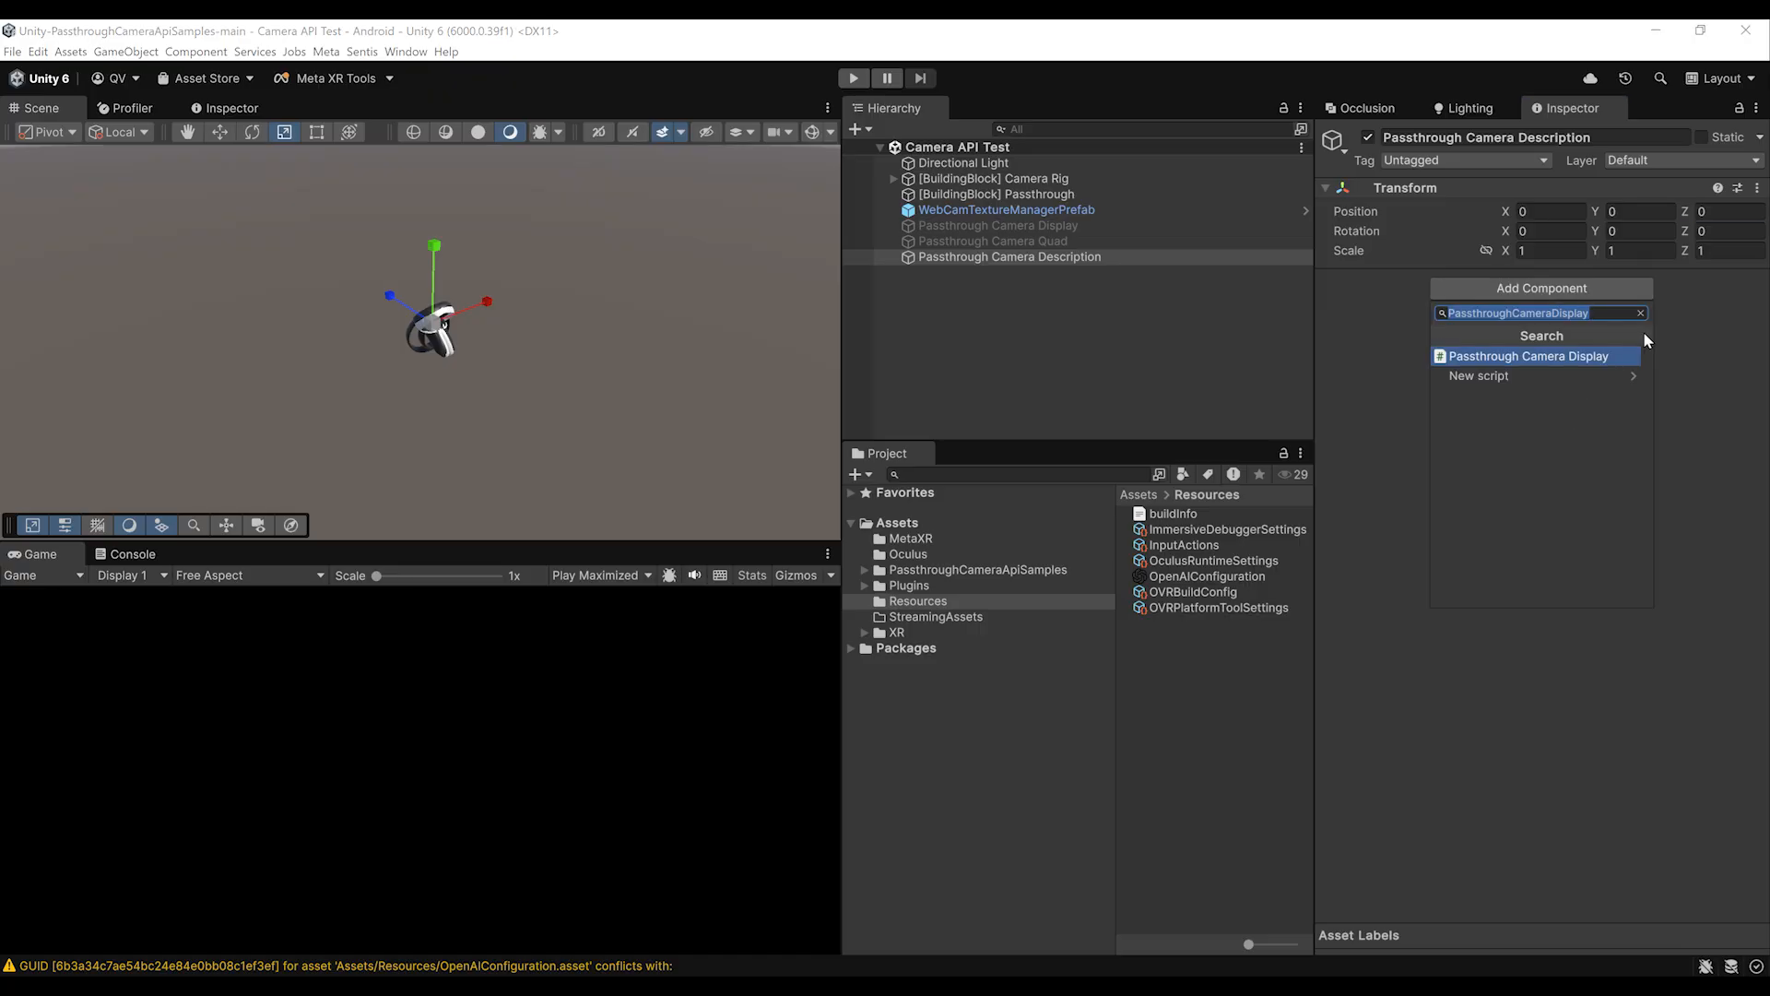
text(Pa)
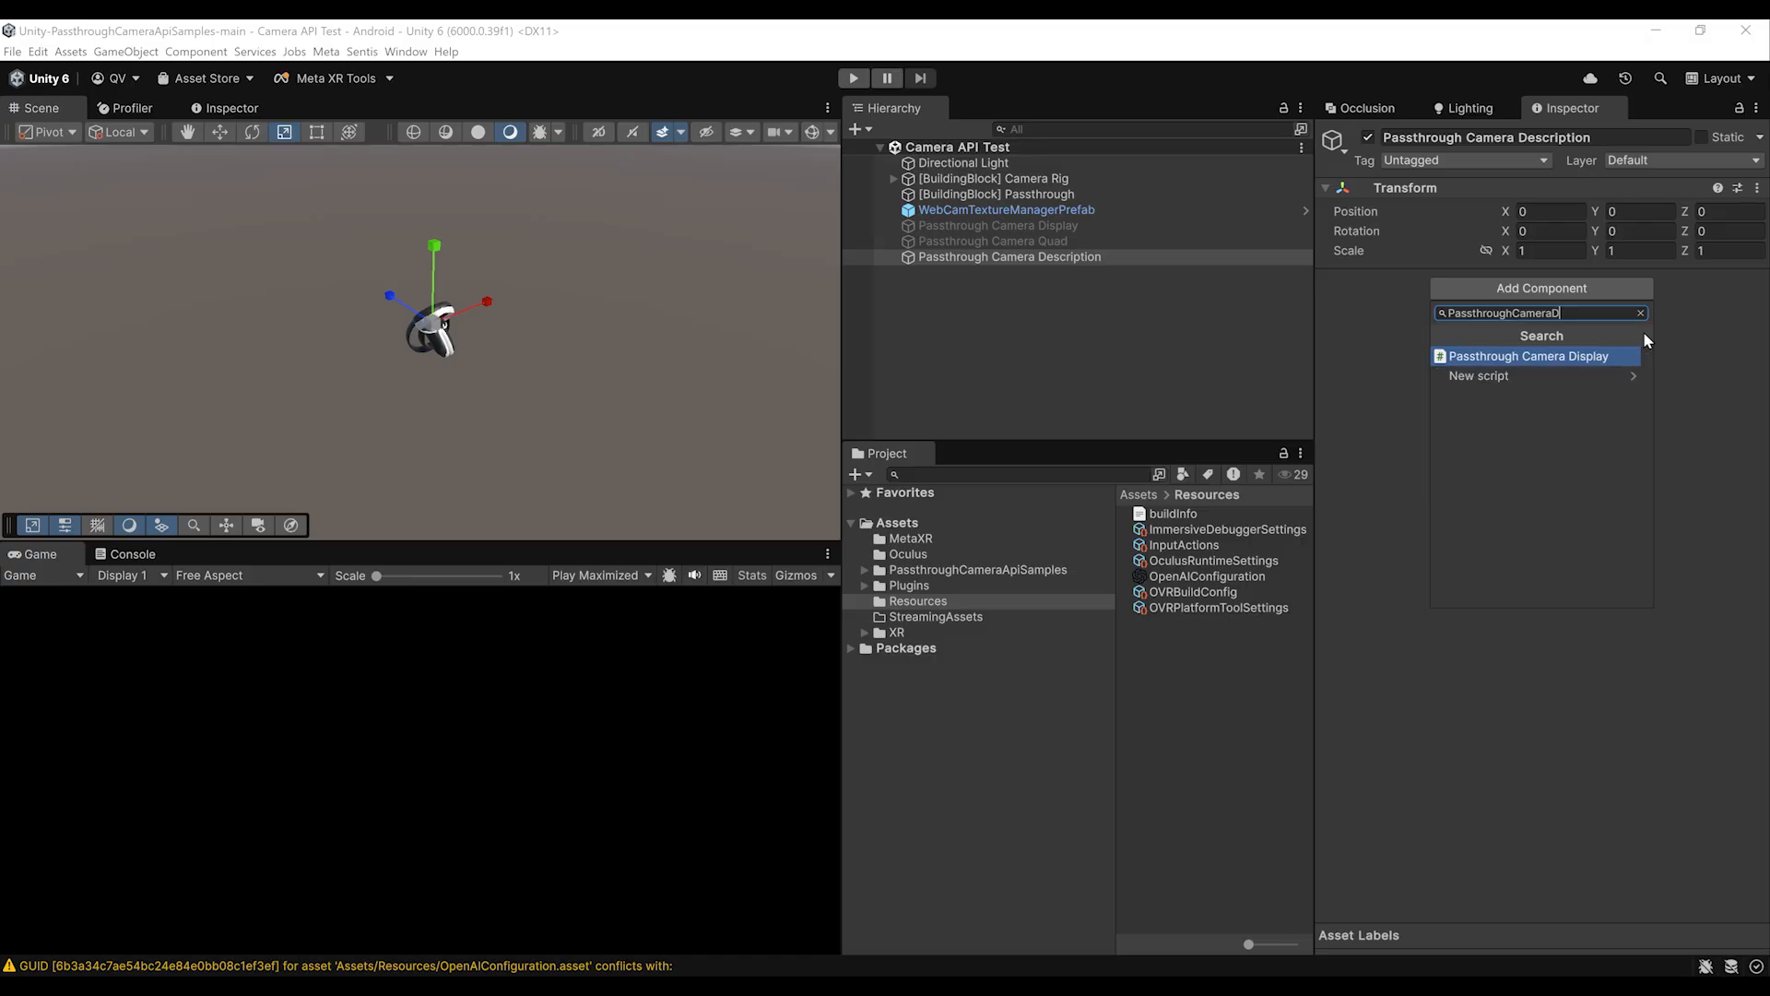
click(1528, 356)
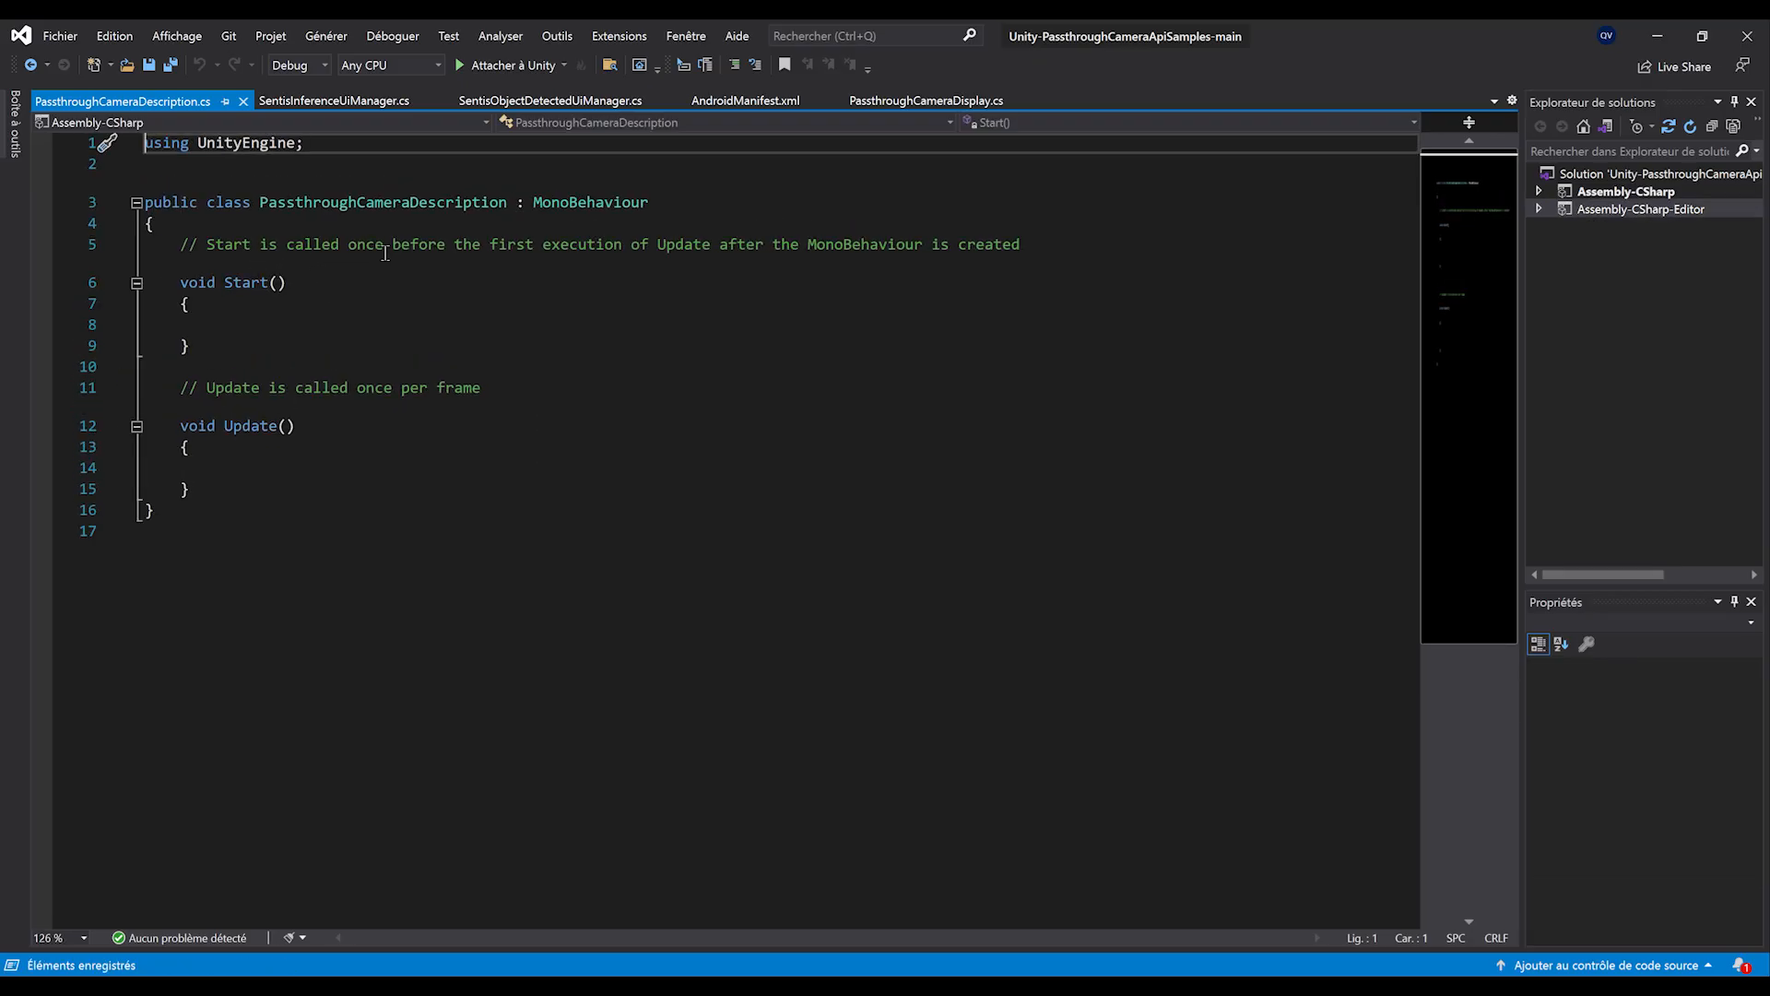
- Add using OpenAI, OpenAI.Chat and OpenAI.Models directives plus a public SubmitImage method
key(enter)
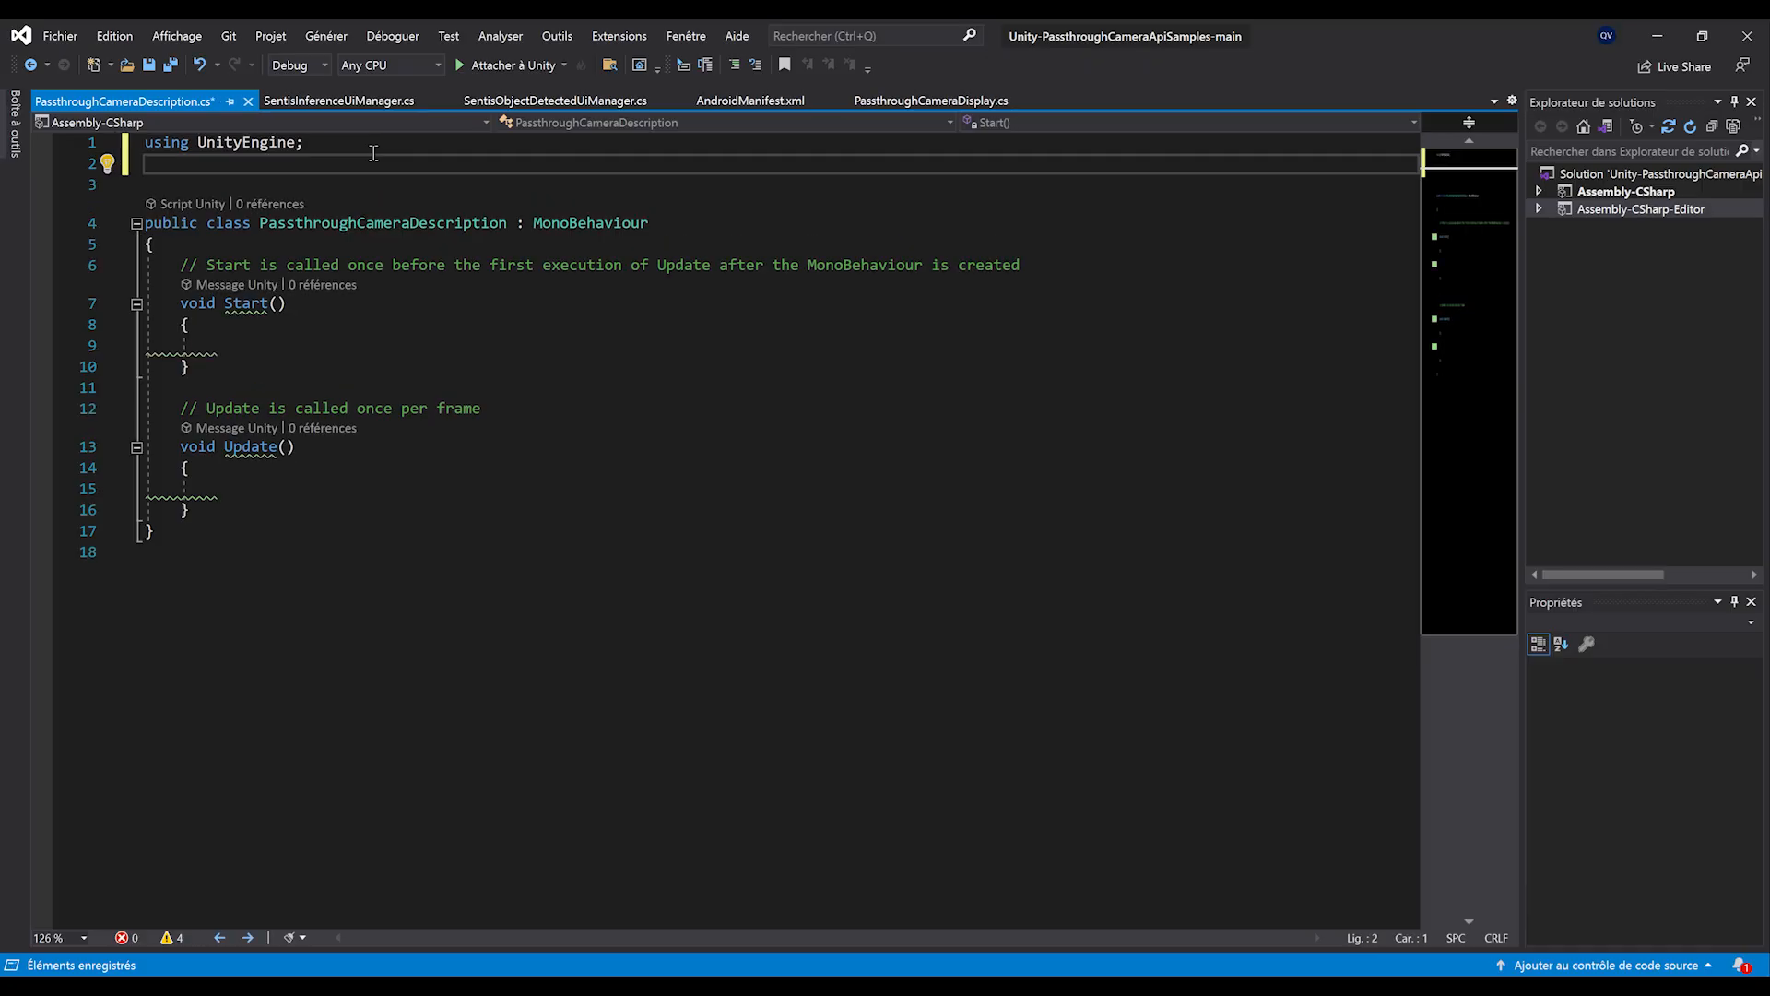
text(using OpenAI;)
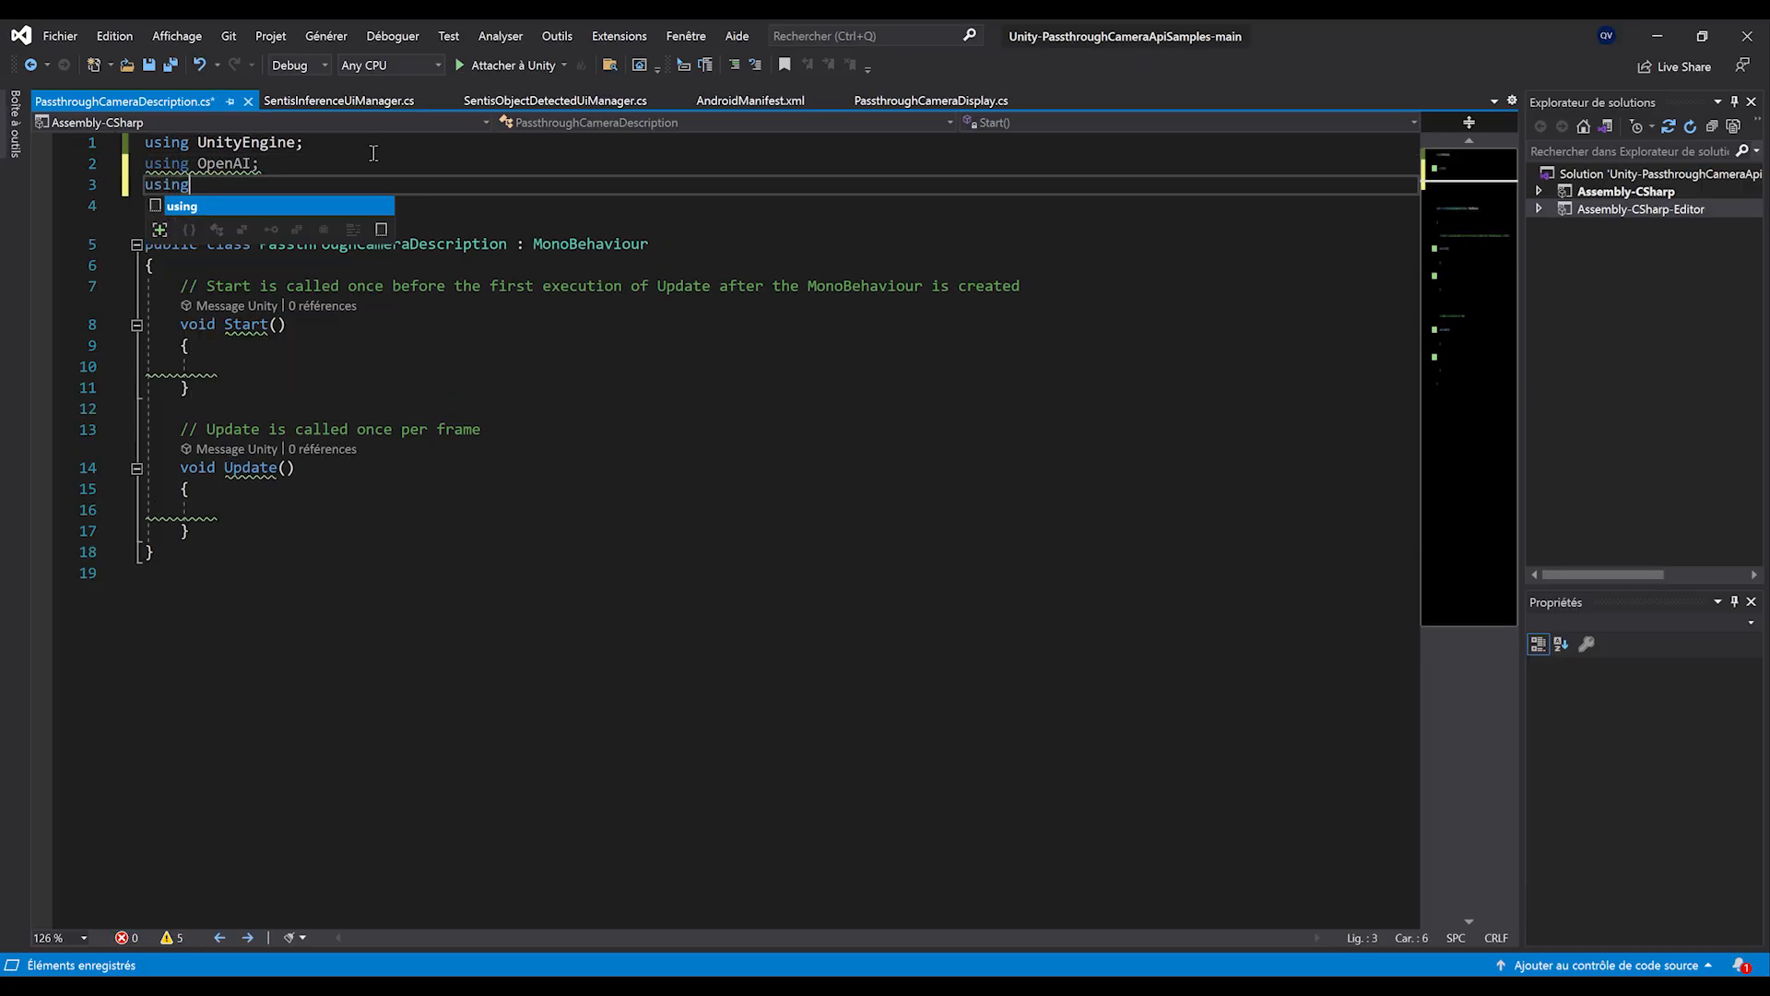
text(OpenAI.Ch)
click(778, 205)
text(using OpenAI.Models;)
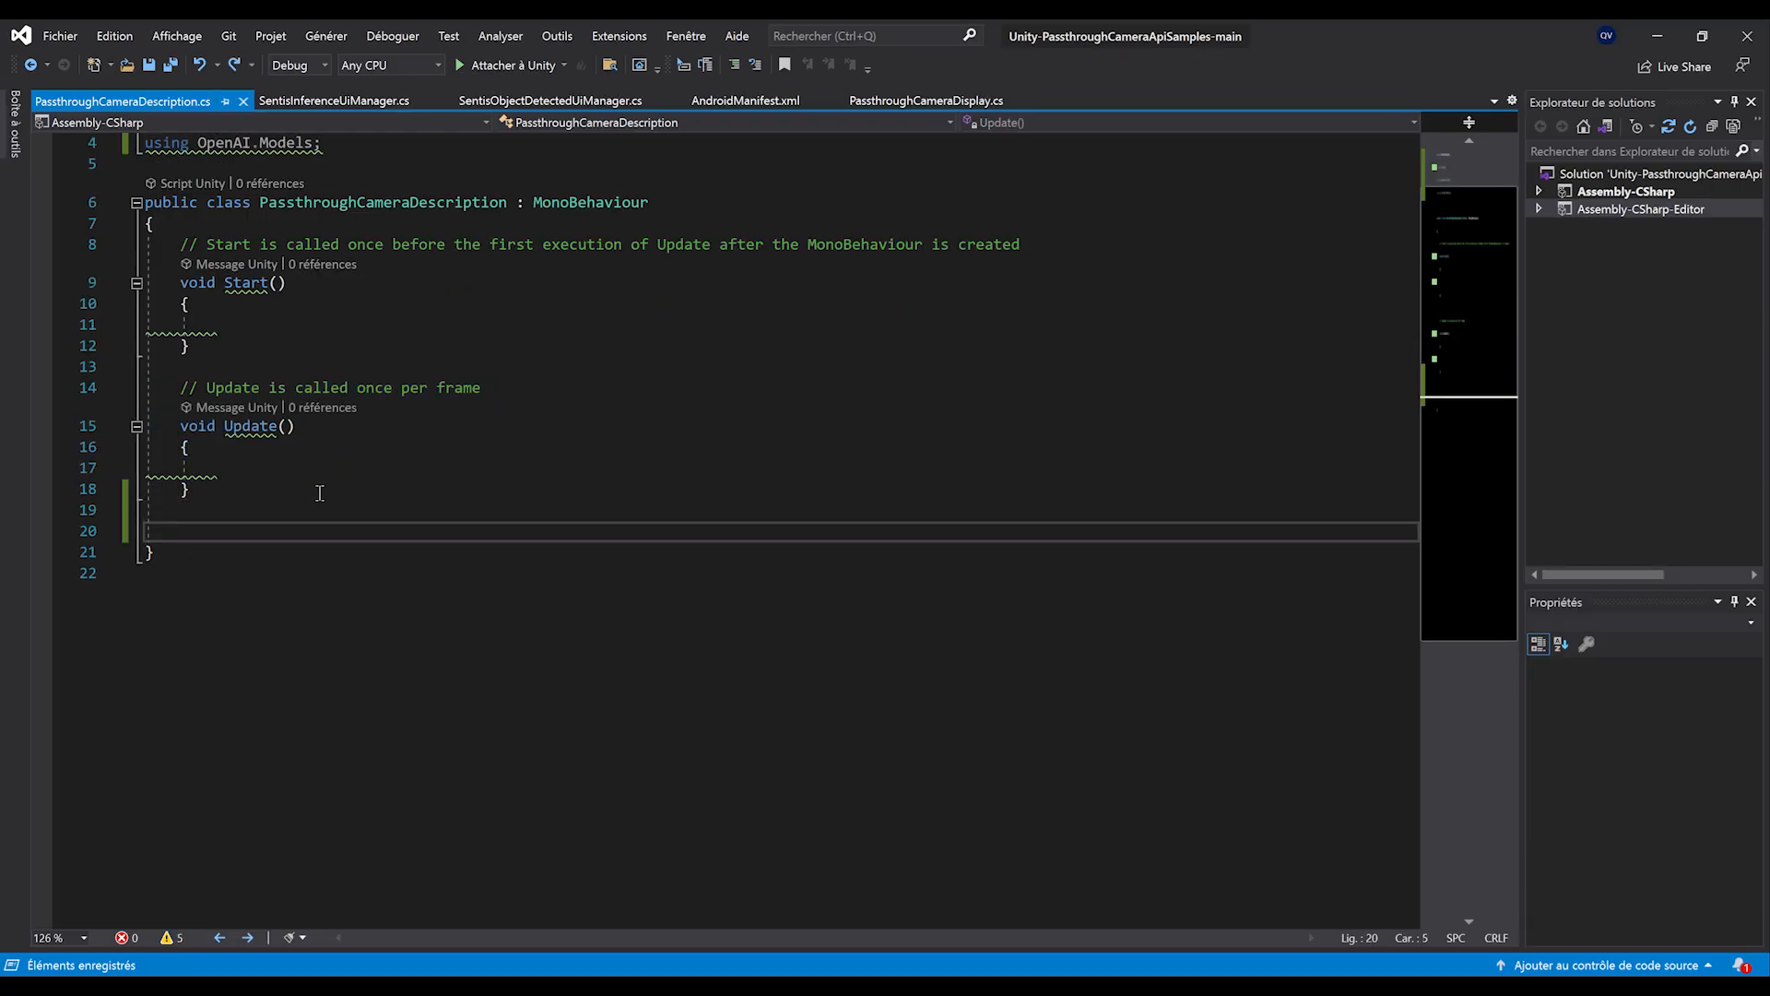
text(public void SubmitImage()
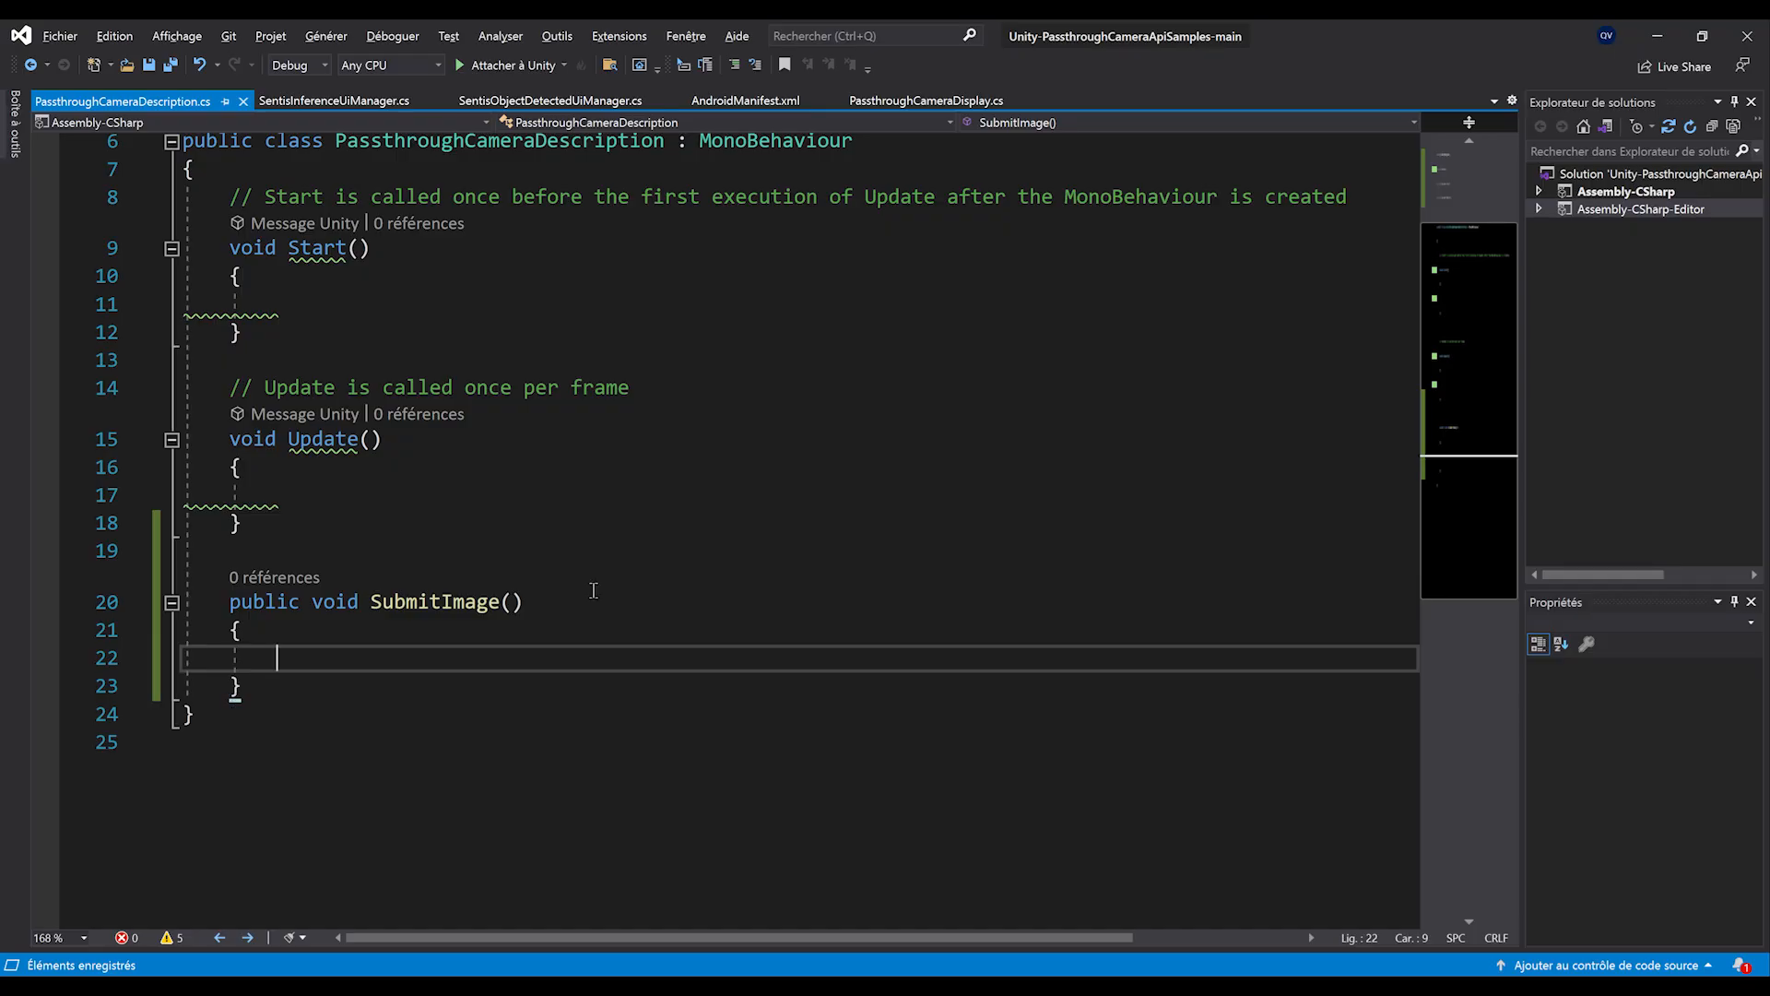
- Add a public OpenAIConfiguration 'configuration' field and create var api = new OpenAIClient(configuration)
text(var api =)
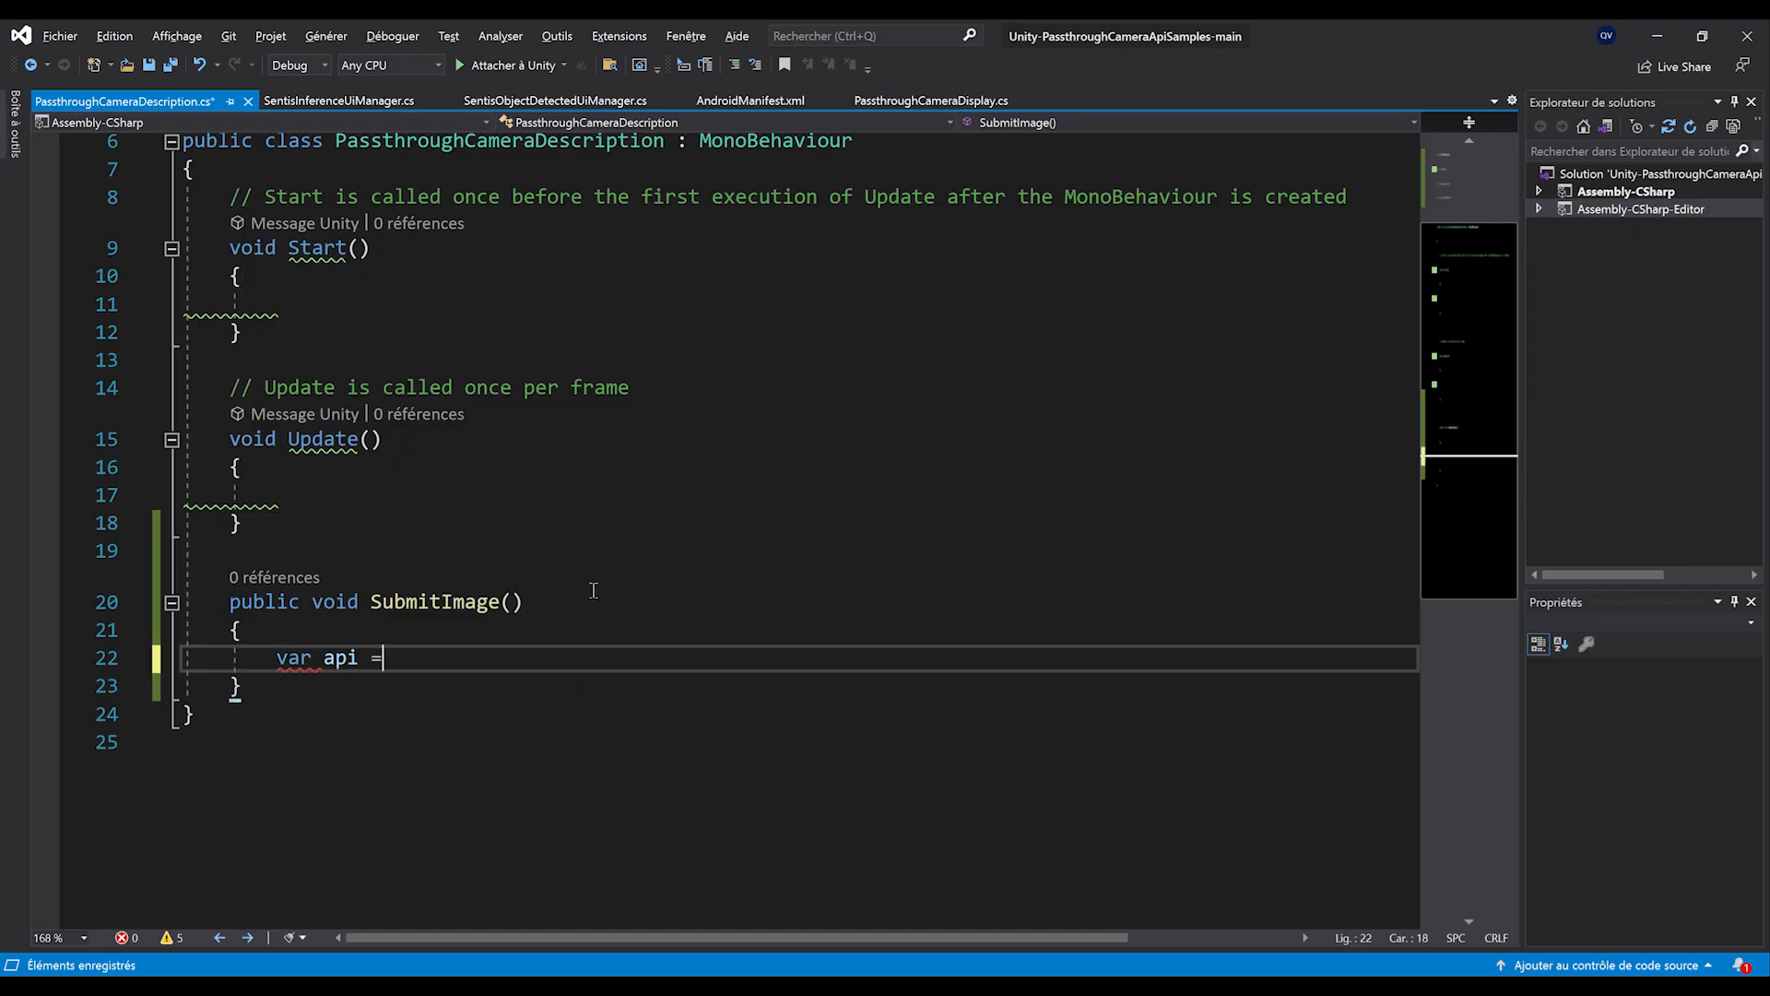
text(new OpenAi)
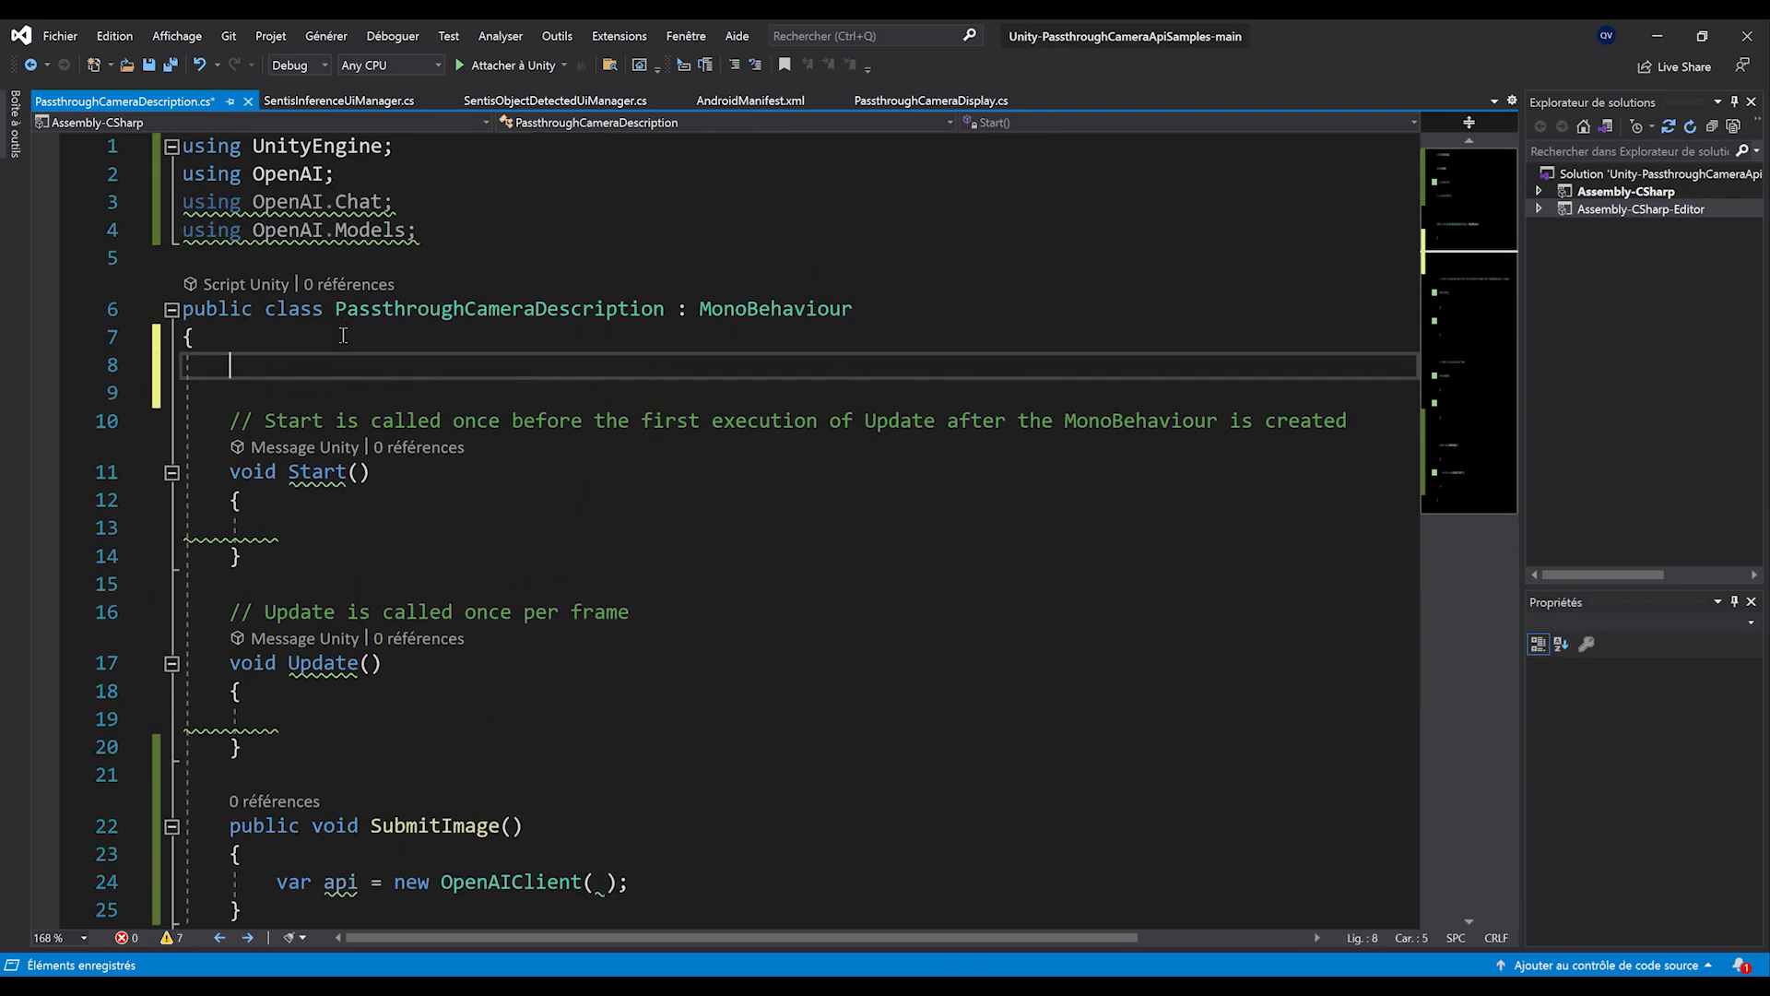
text(public OpenA)
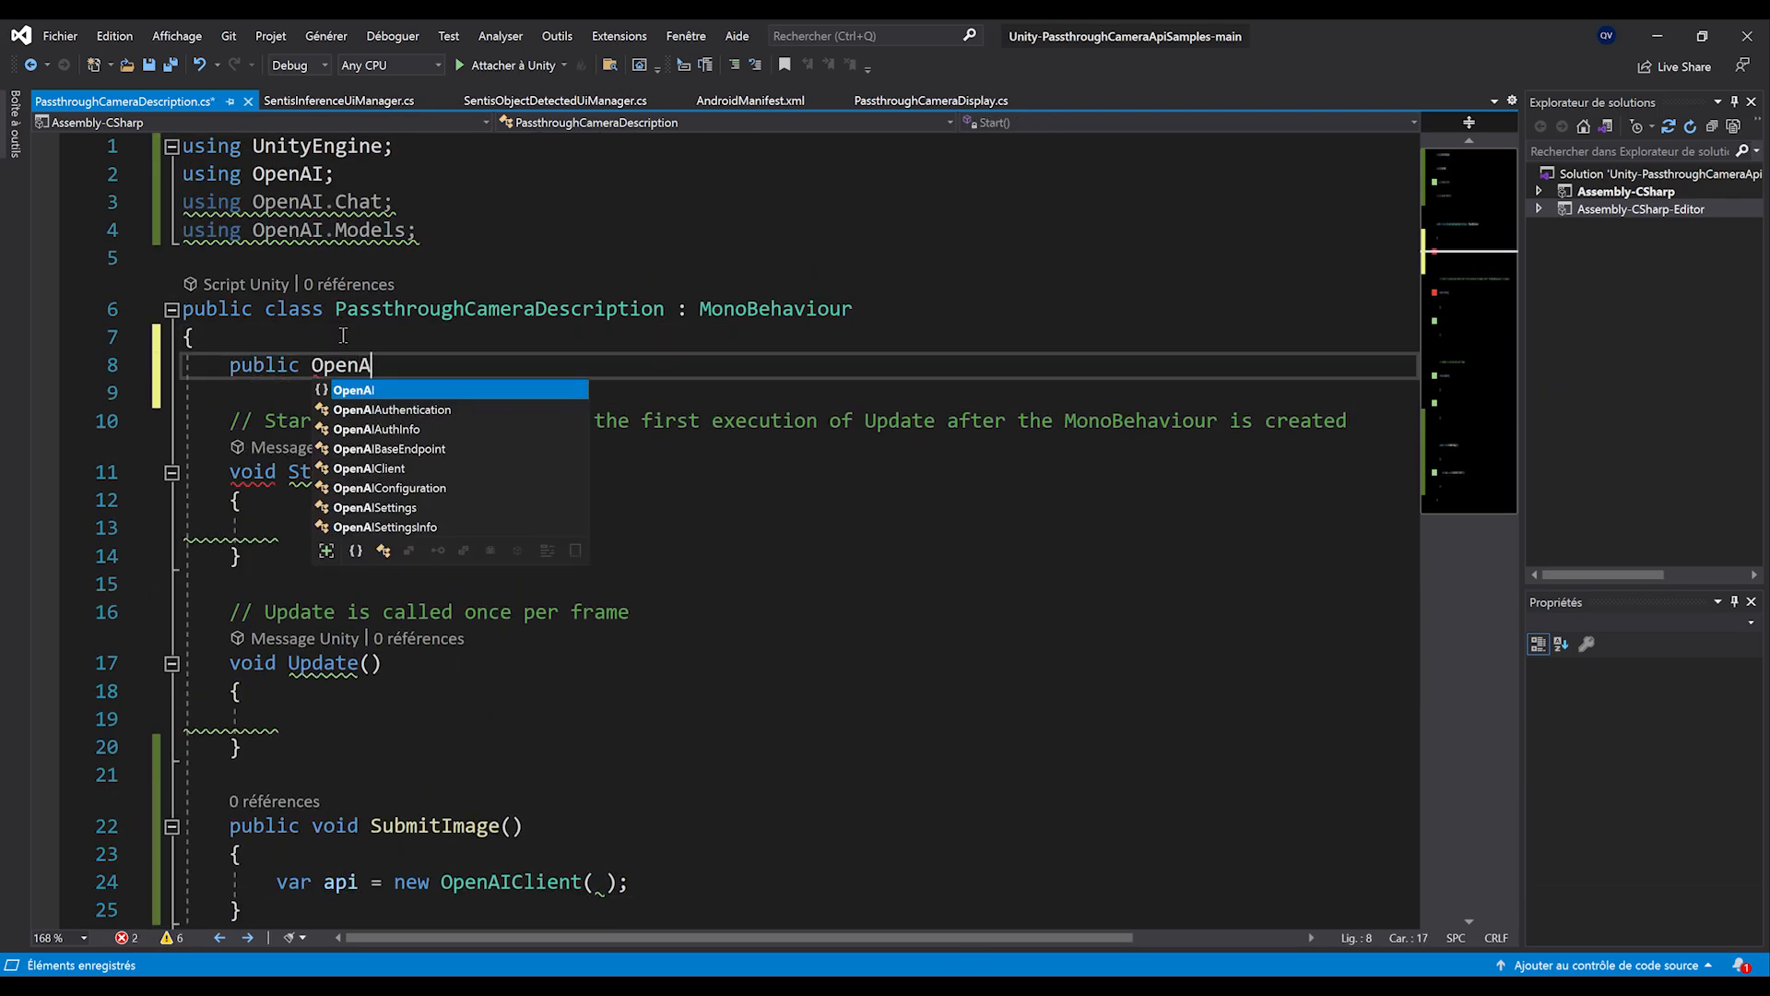
text(IConfiguration _c)
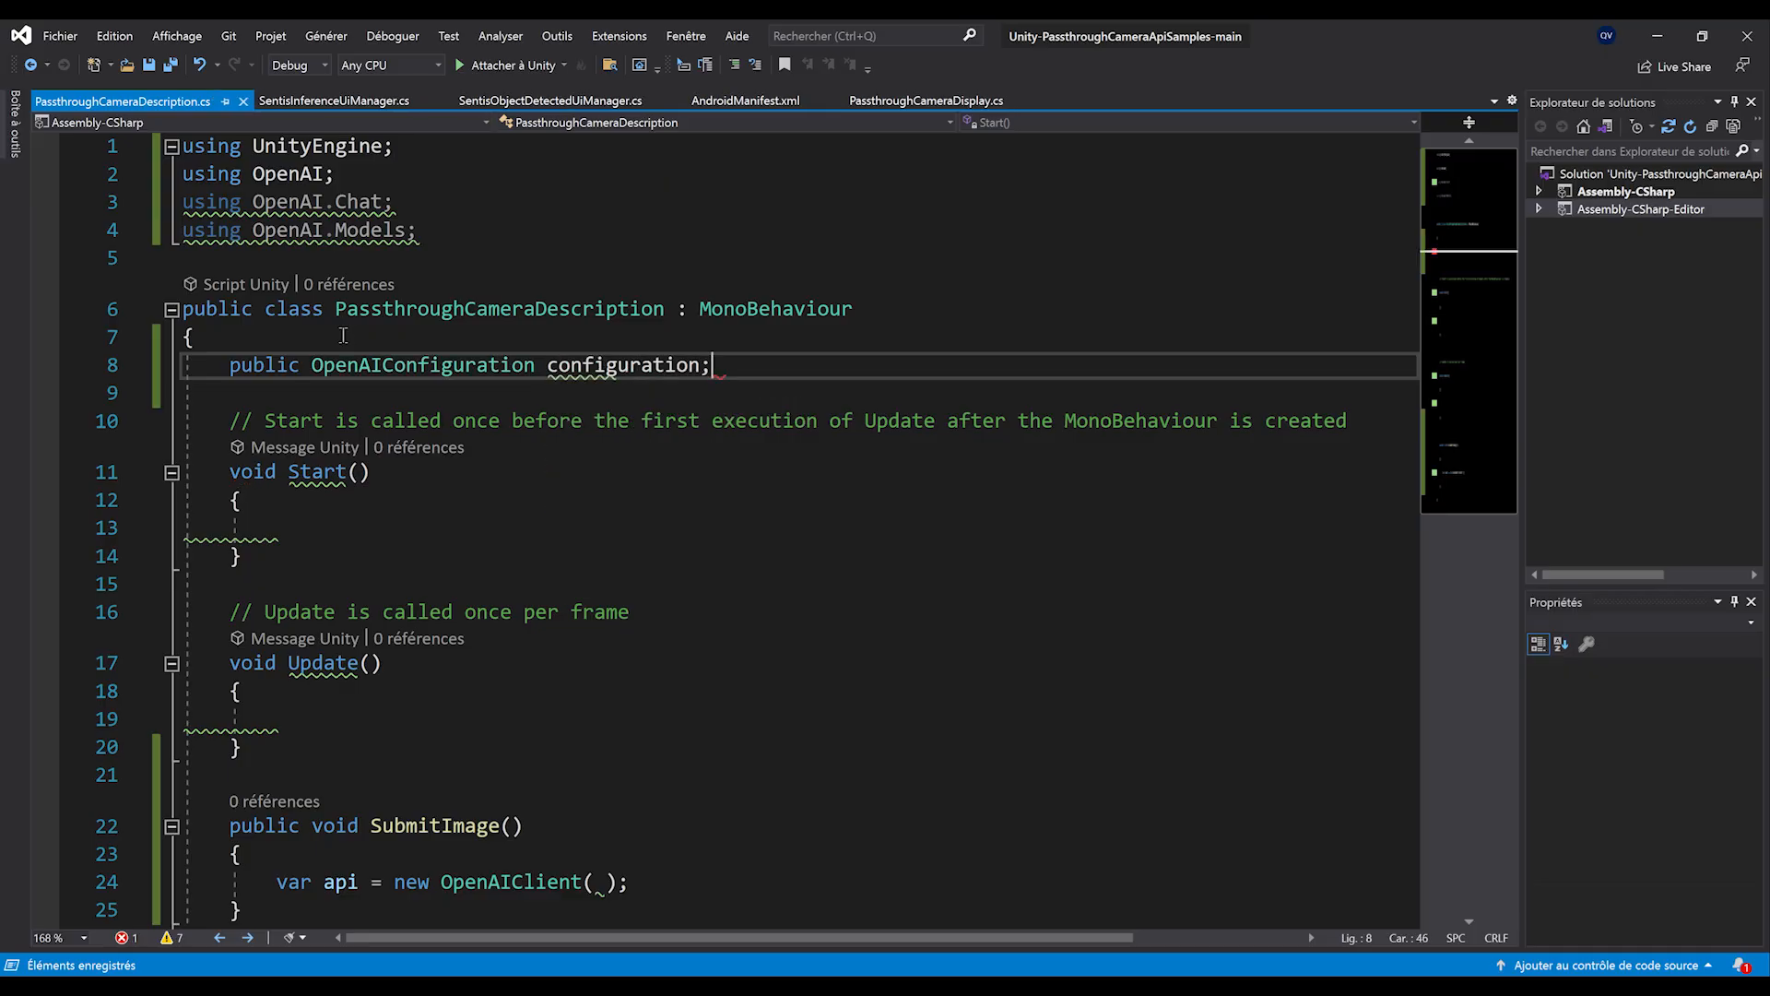
double_click(623, 363)
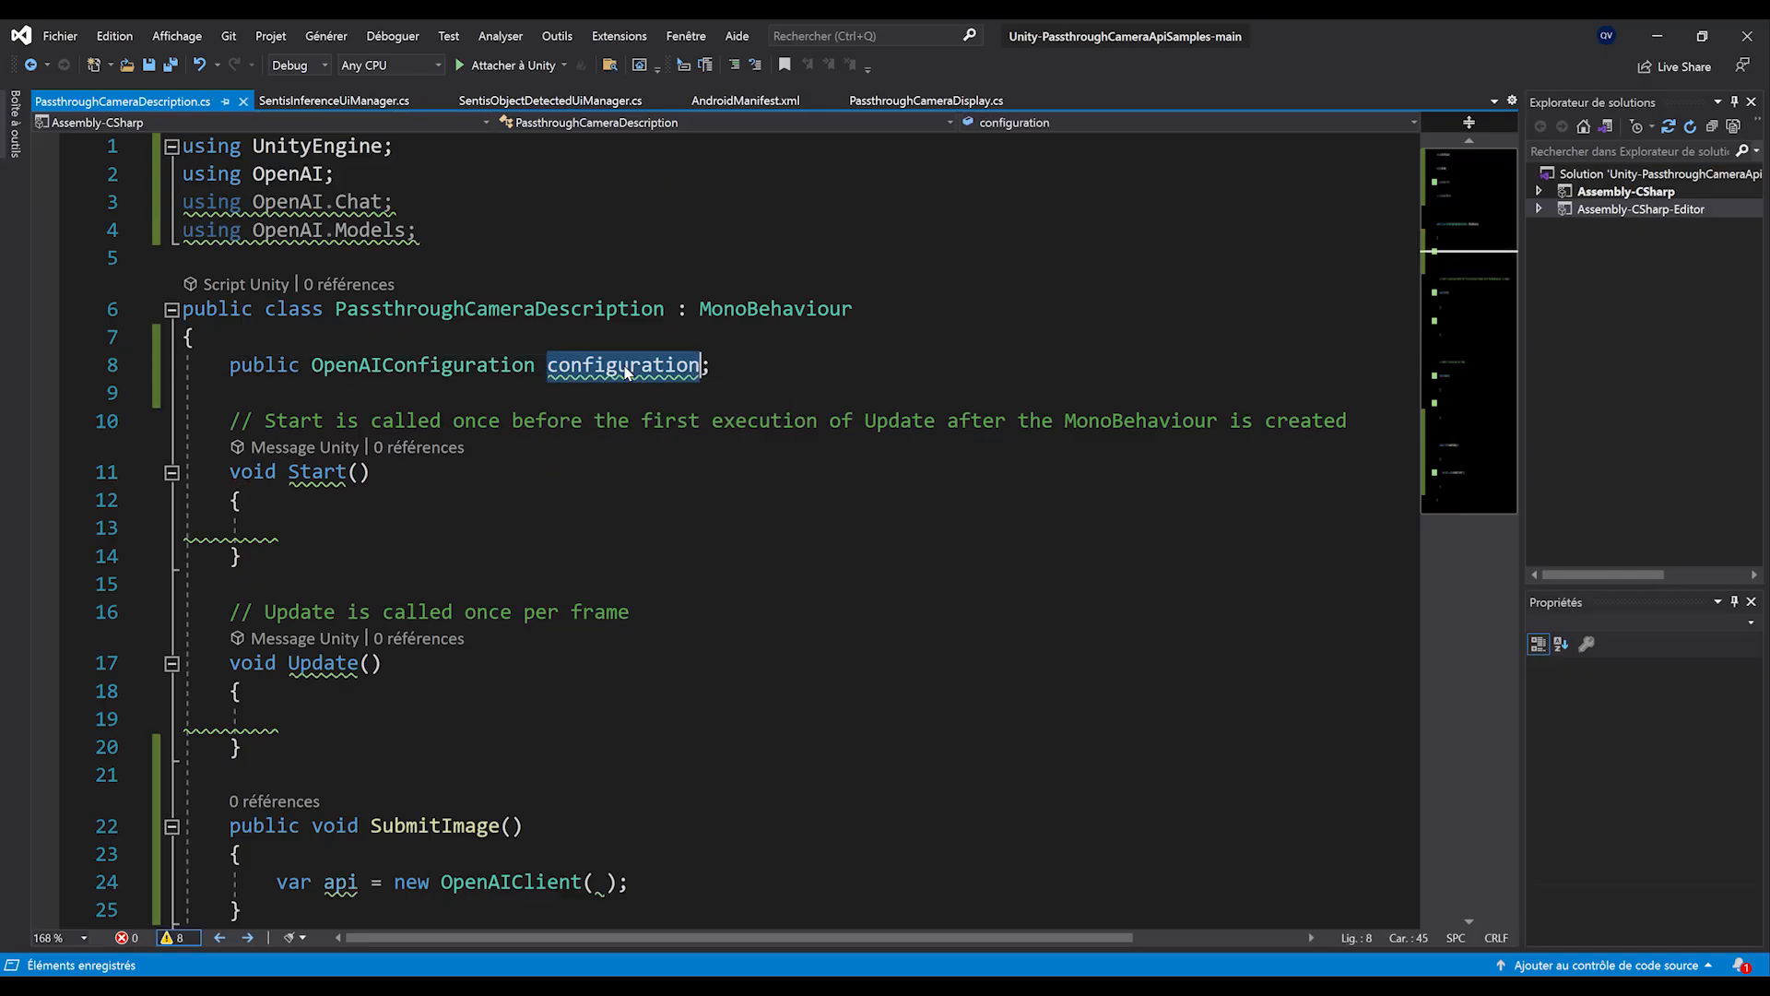
text(configuration)
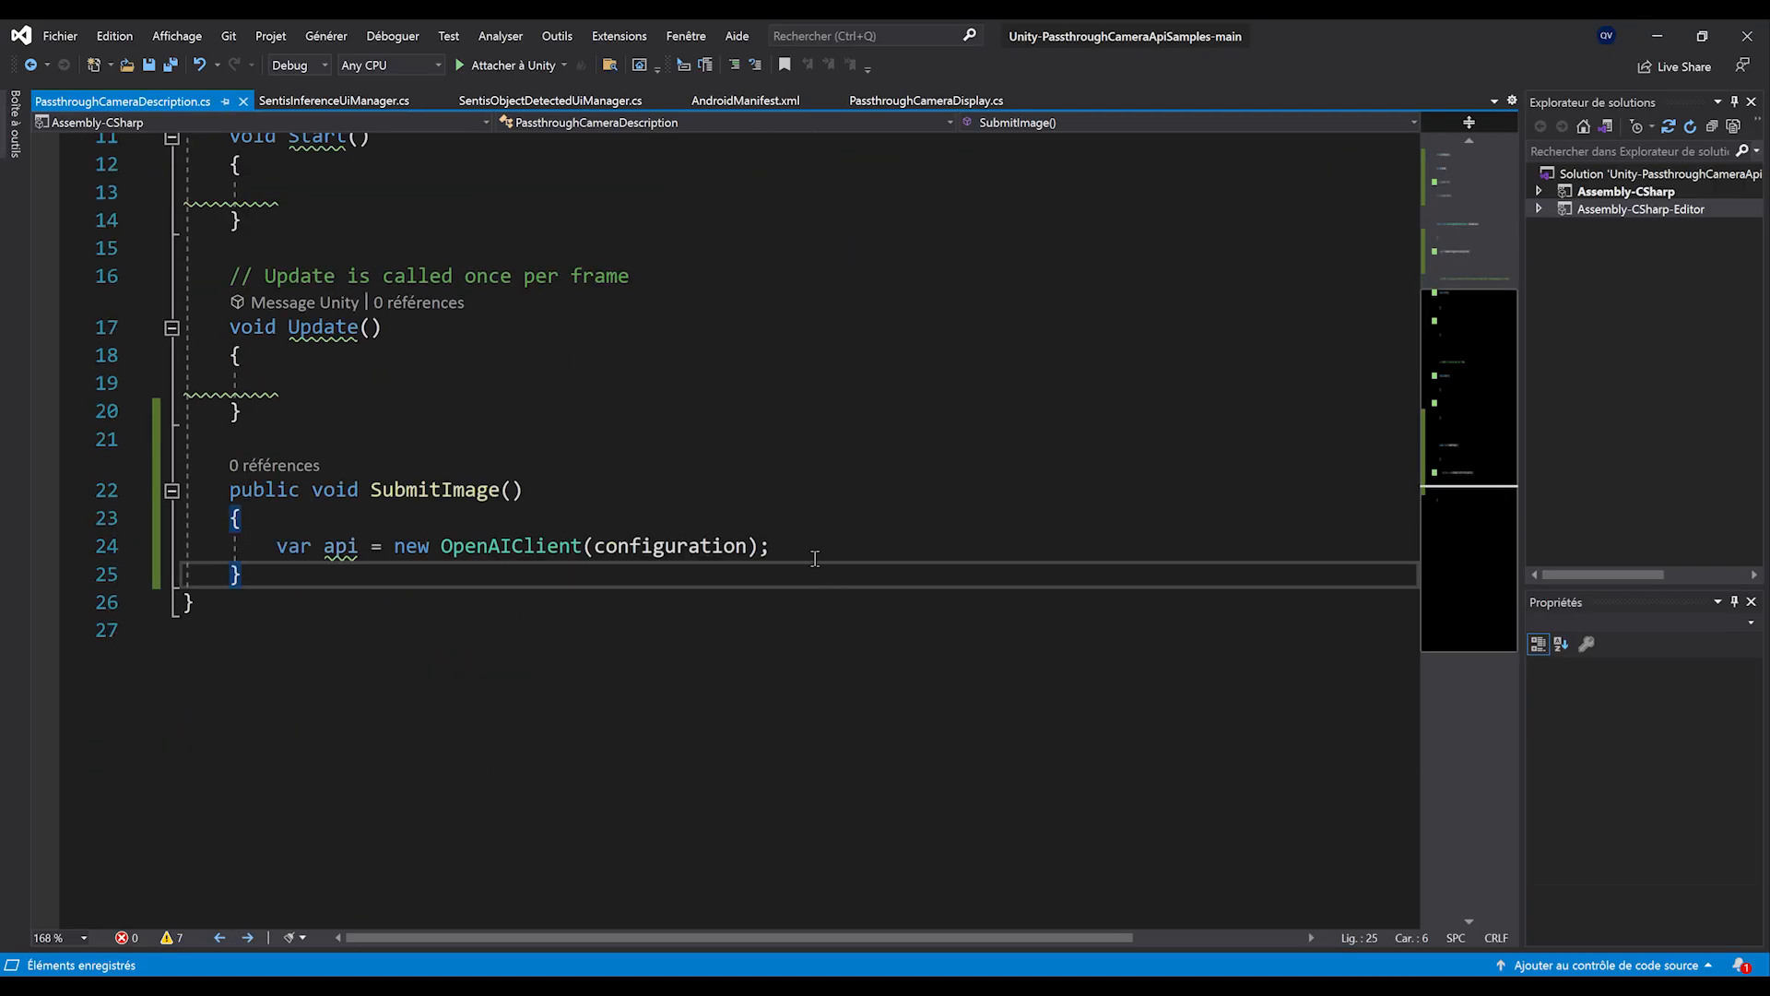
click(813, 545)
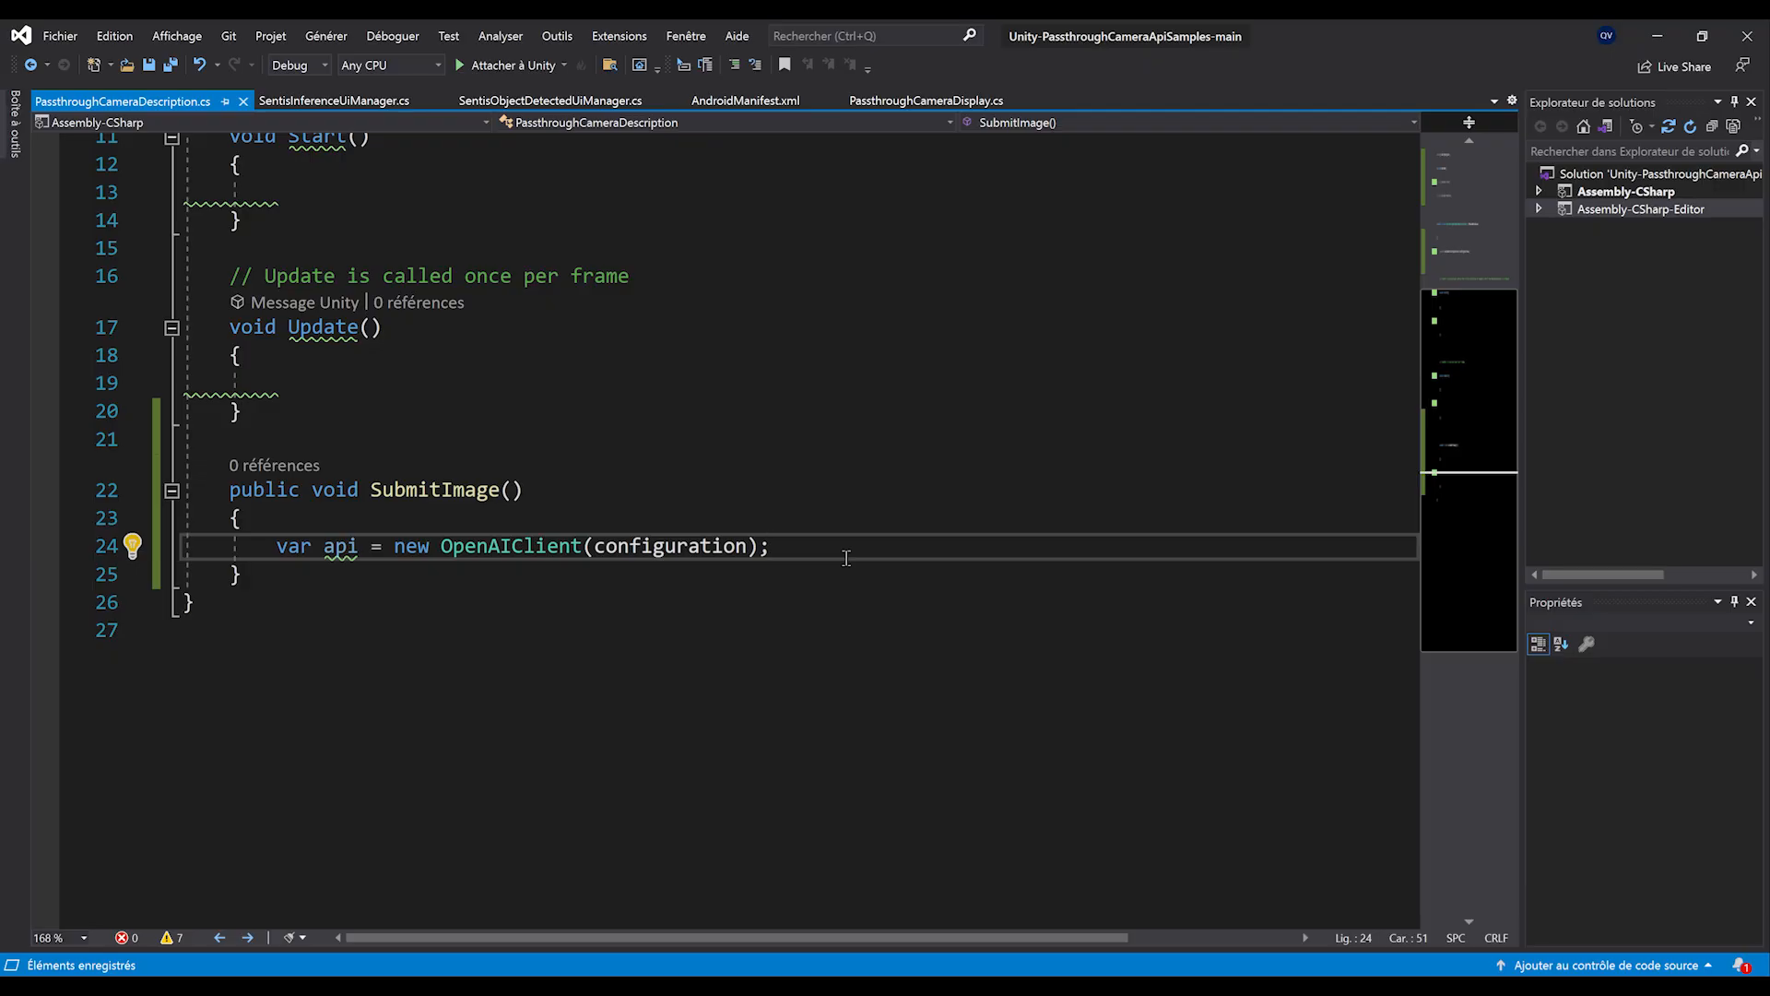
key(Enter)
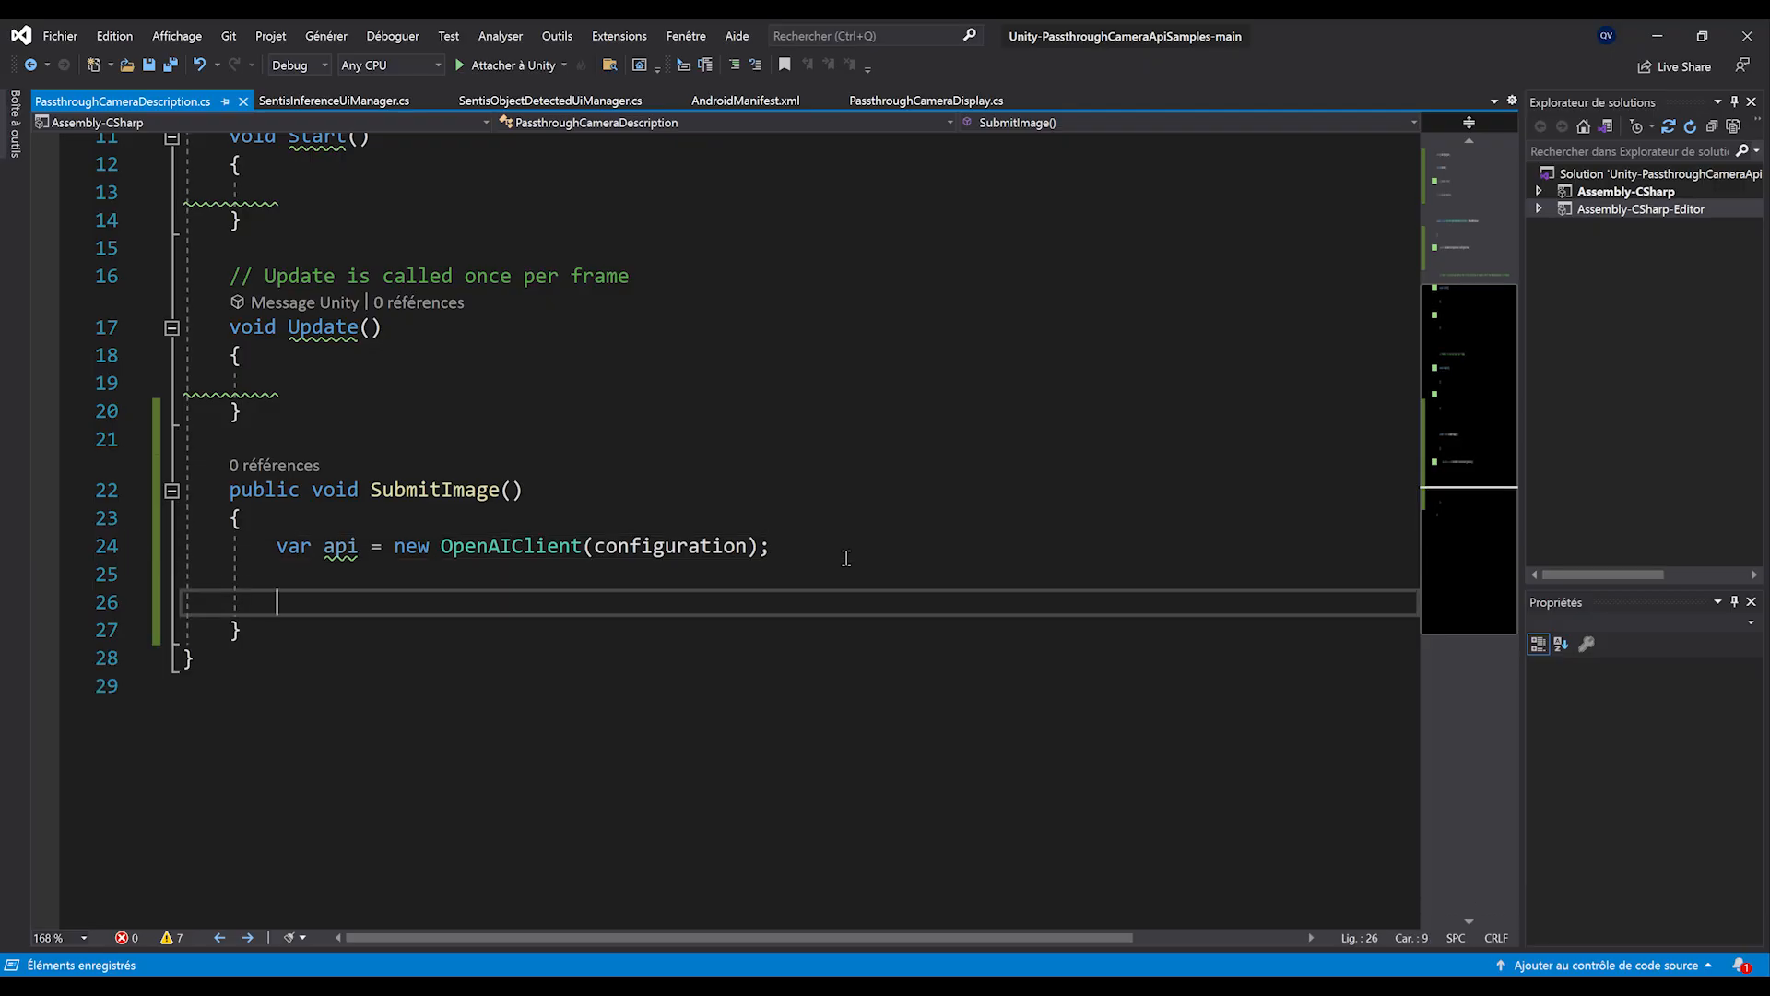
text(var)
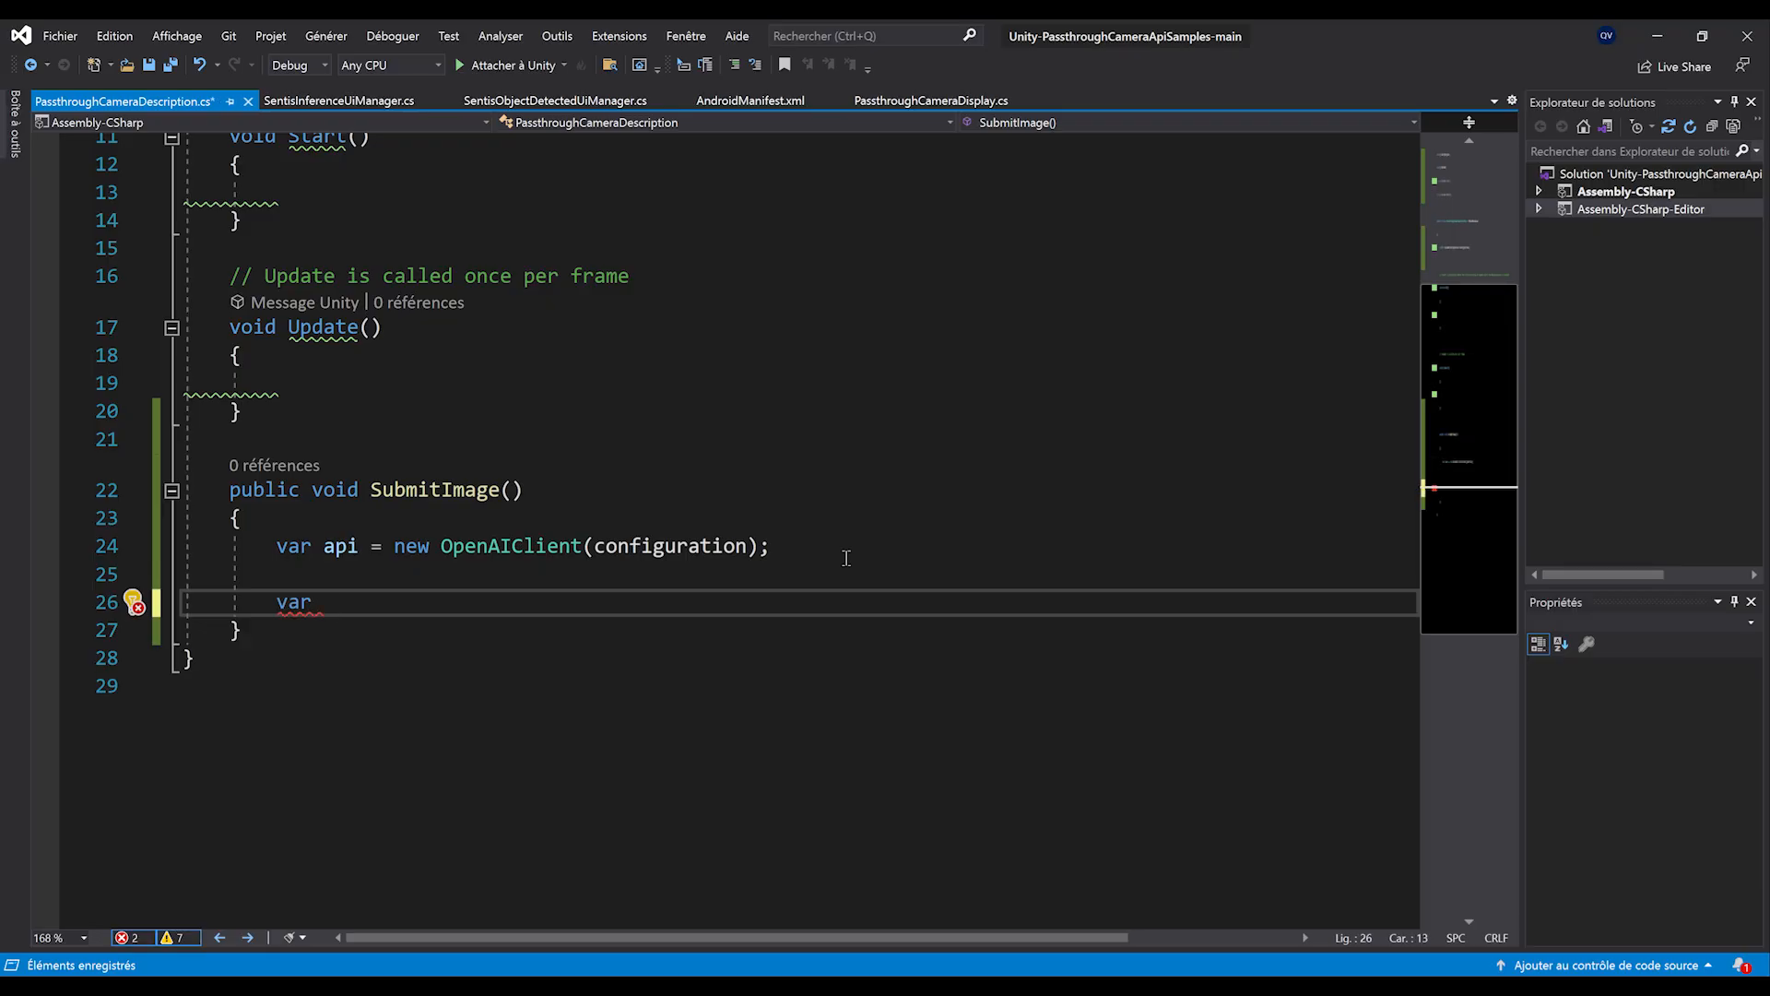
- Start the messages declaration and add a using directive toward System.Collections.Generic
text(messages)
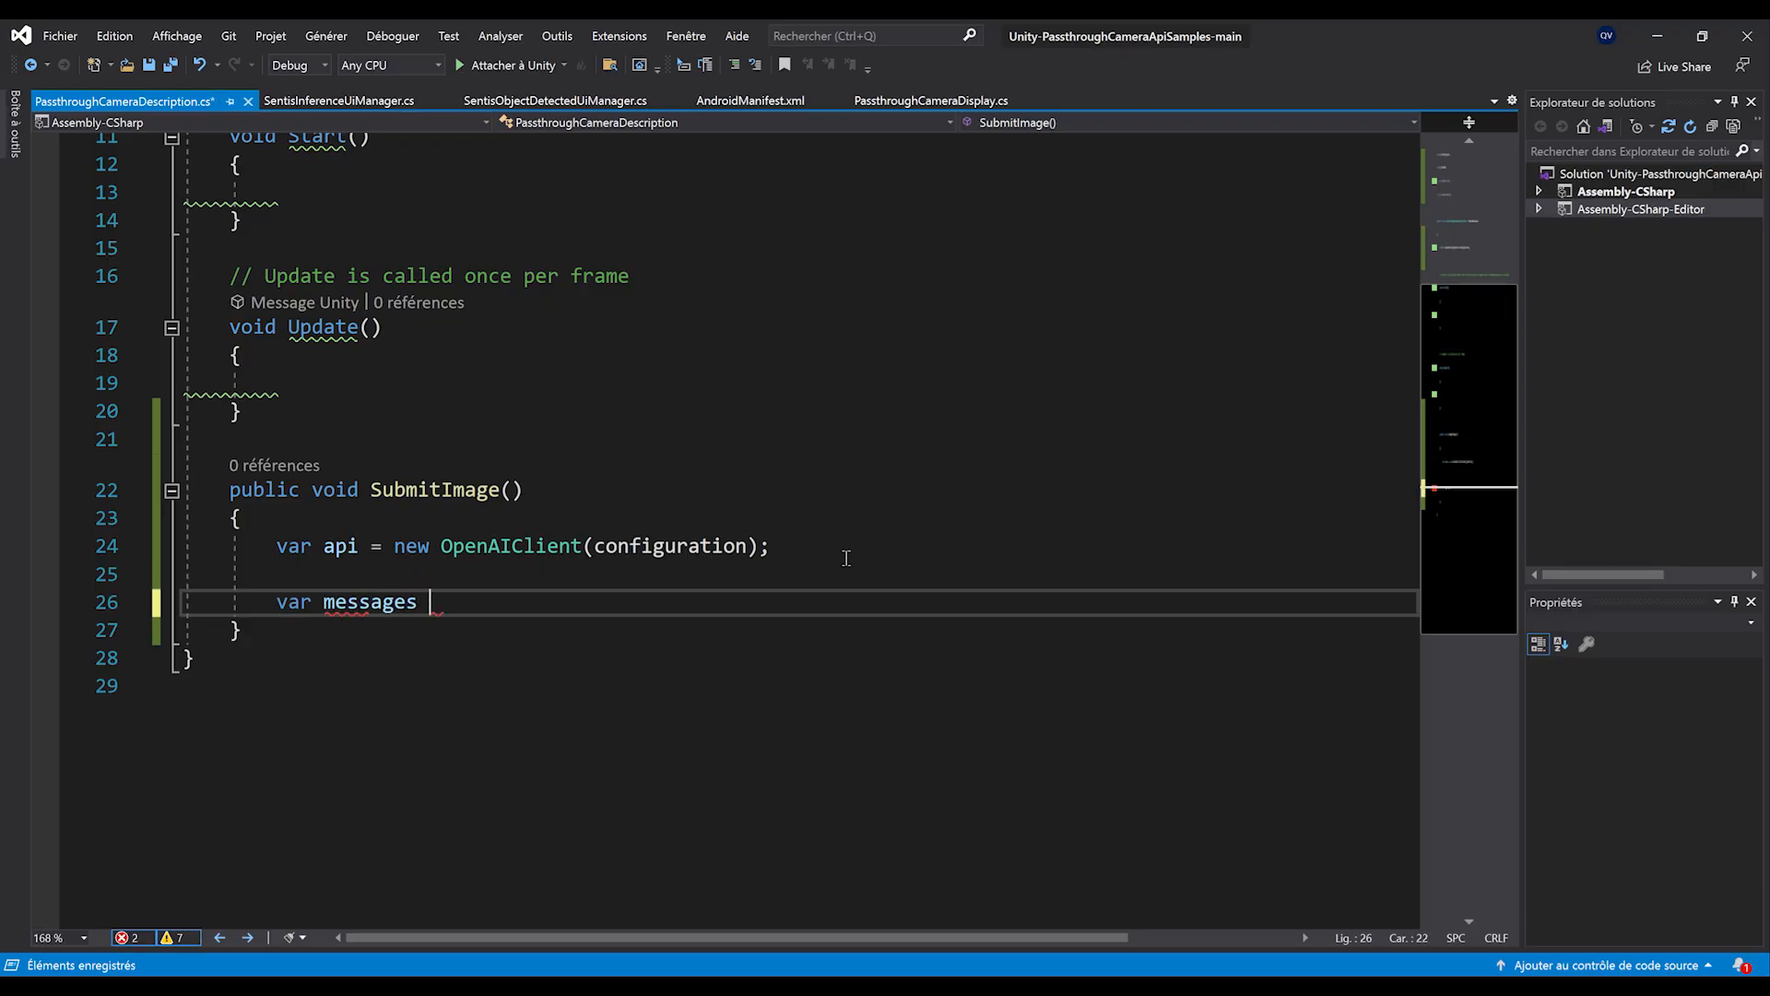
text(= new ListQuery<>)
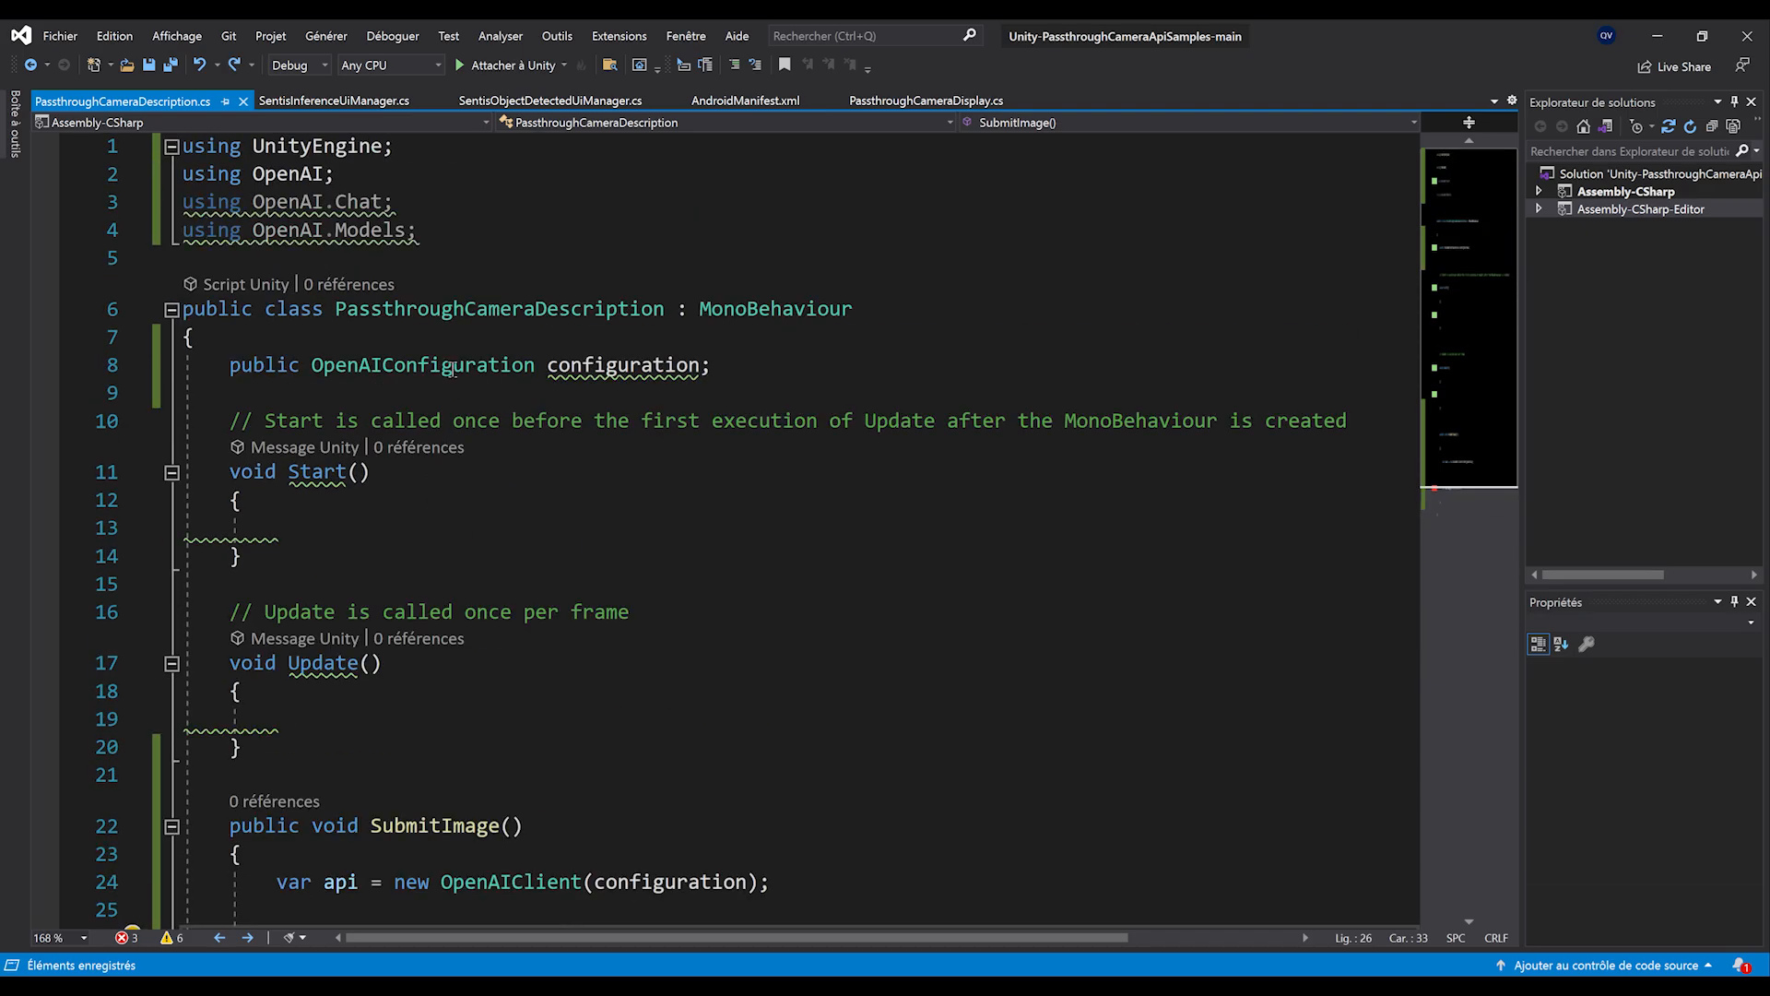
text(usin)
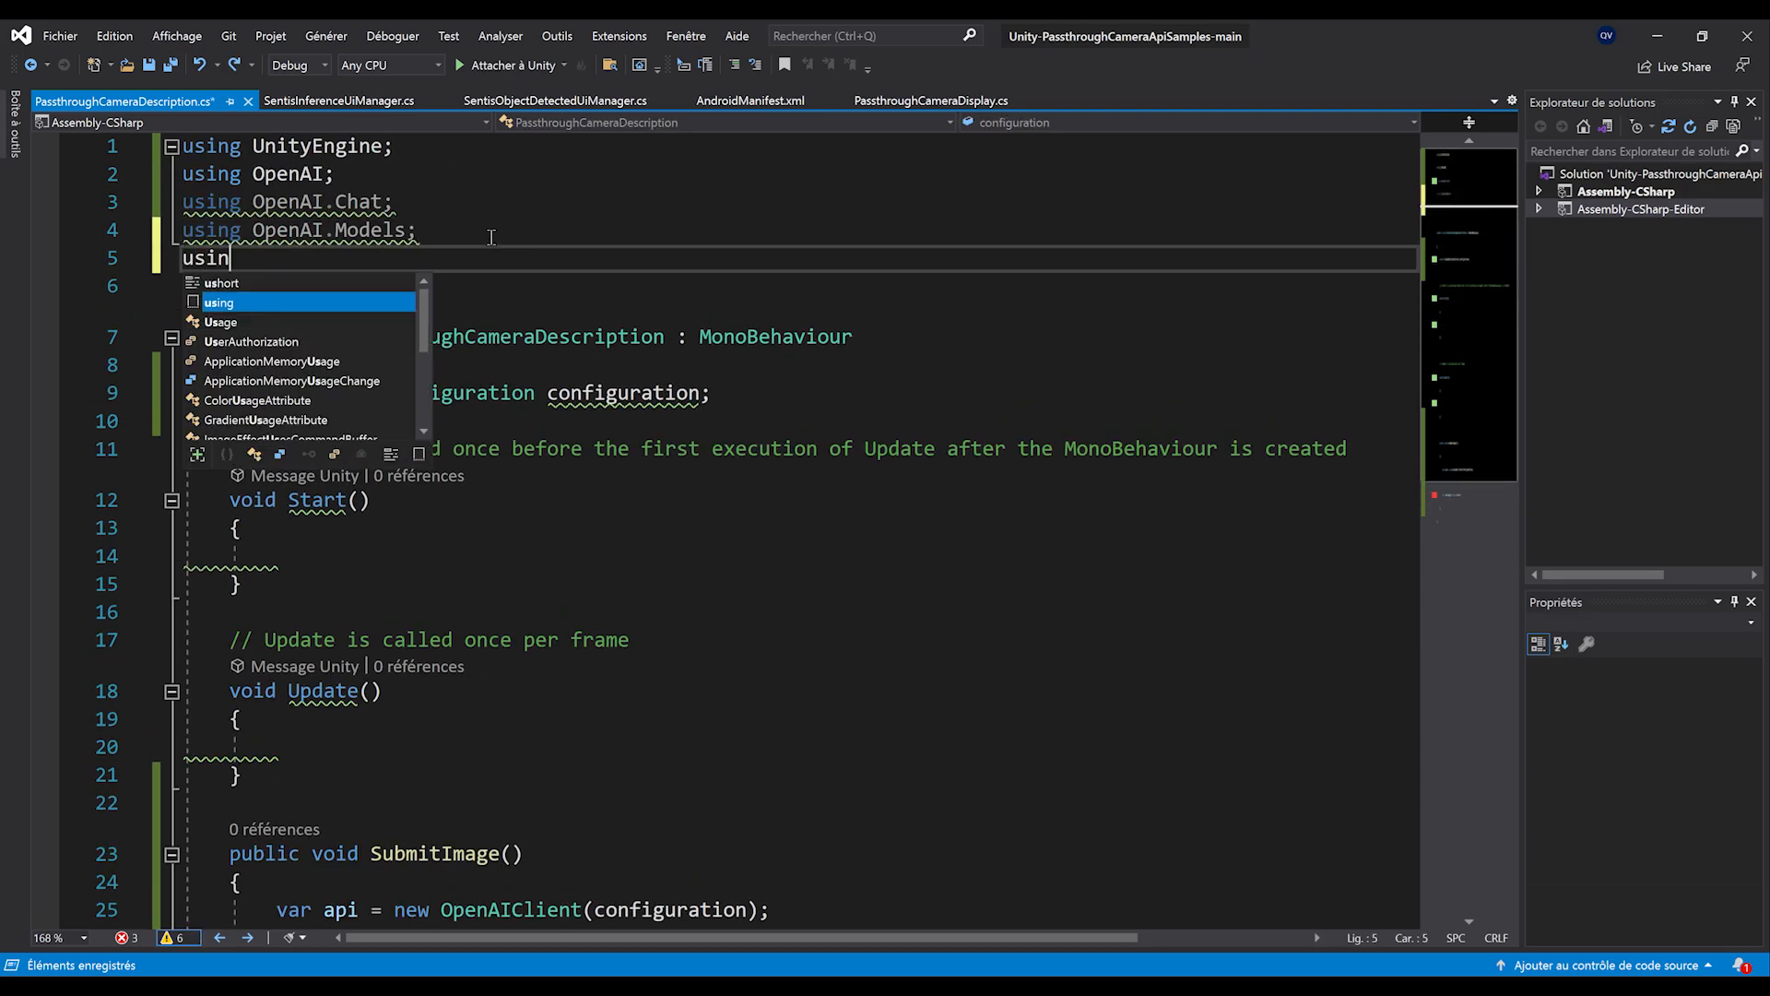
text(g System.CodeDom.)
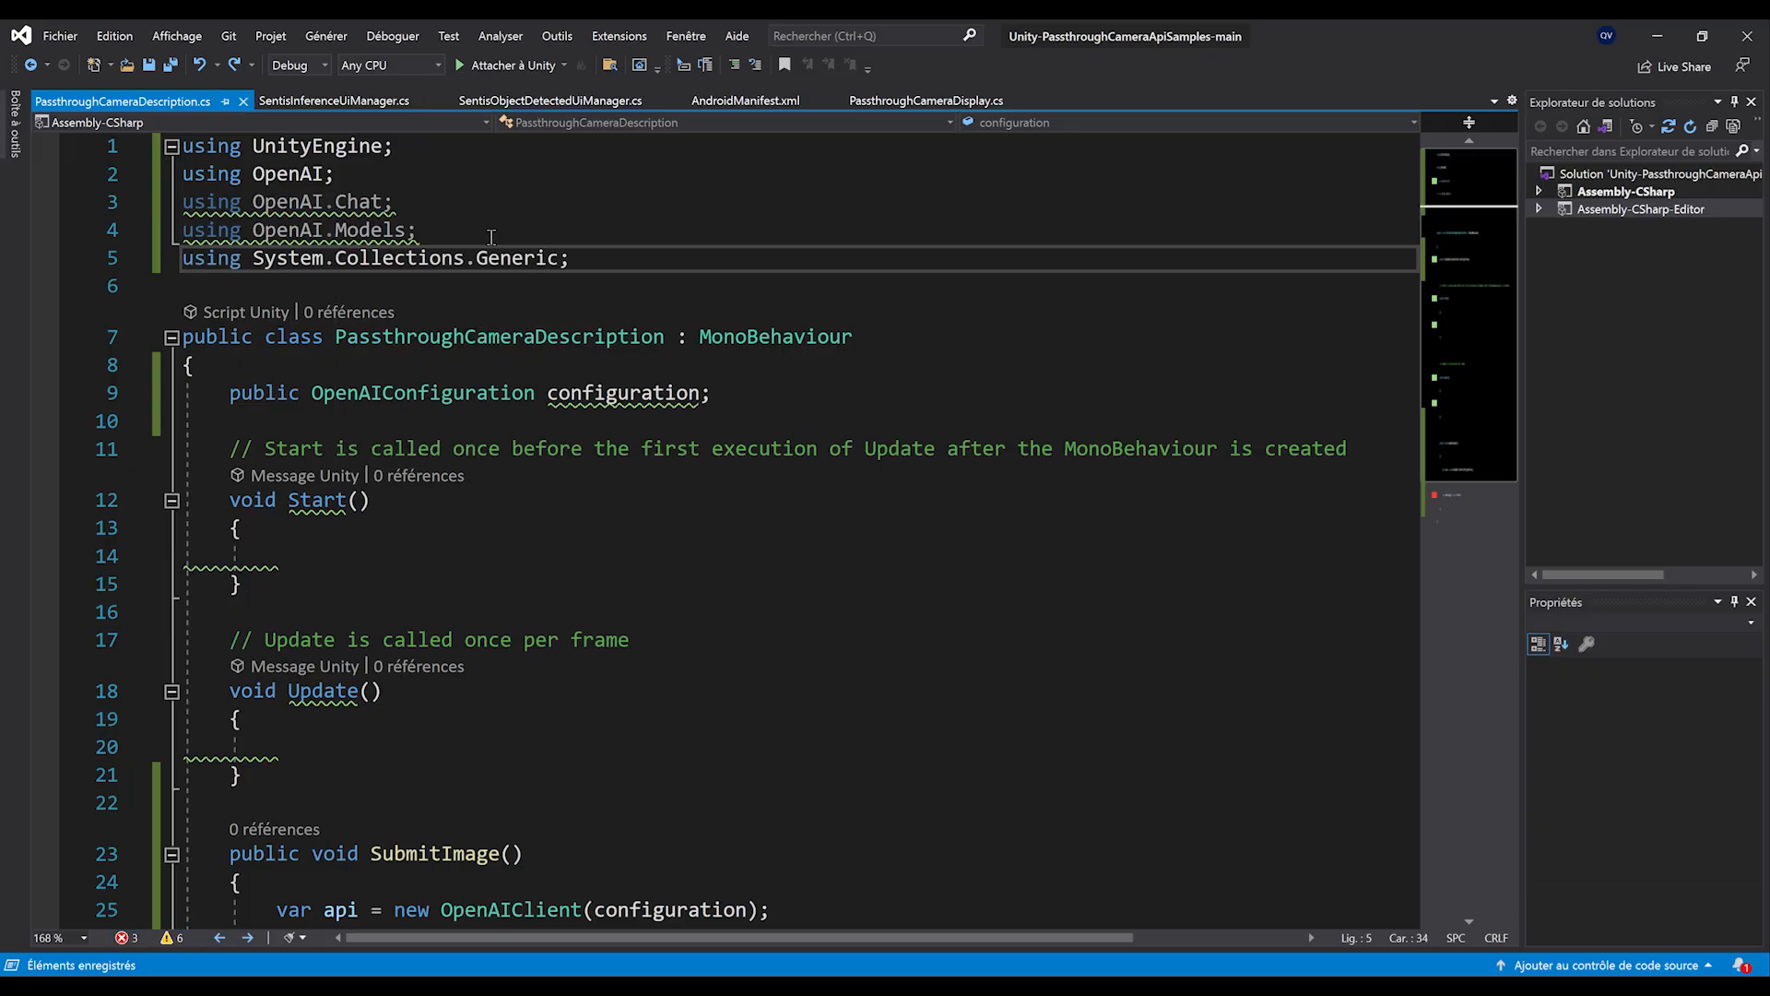
- Declare a List<Message> messages and a Role.System message 'You are a helpful assistant'
text(var messages = new List<Message>();)
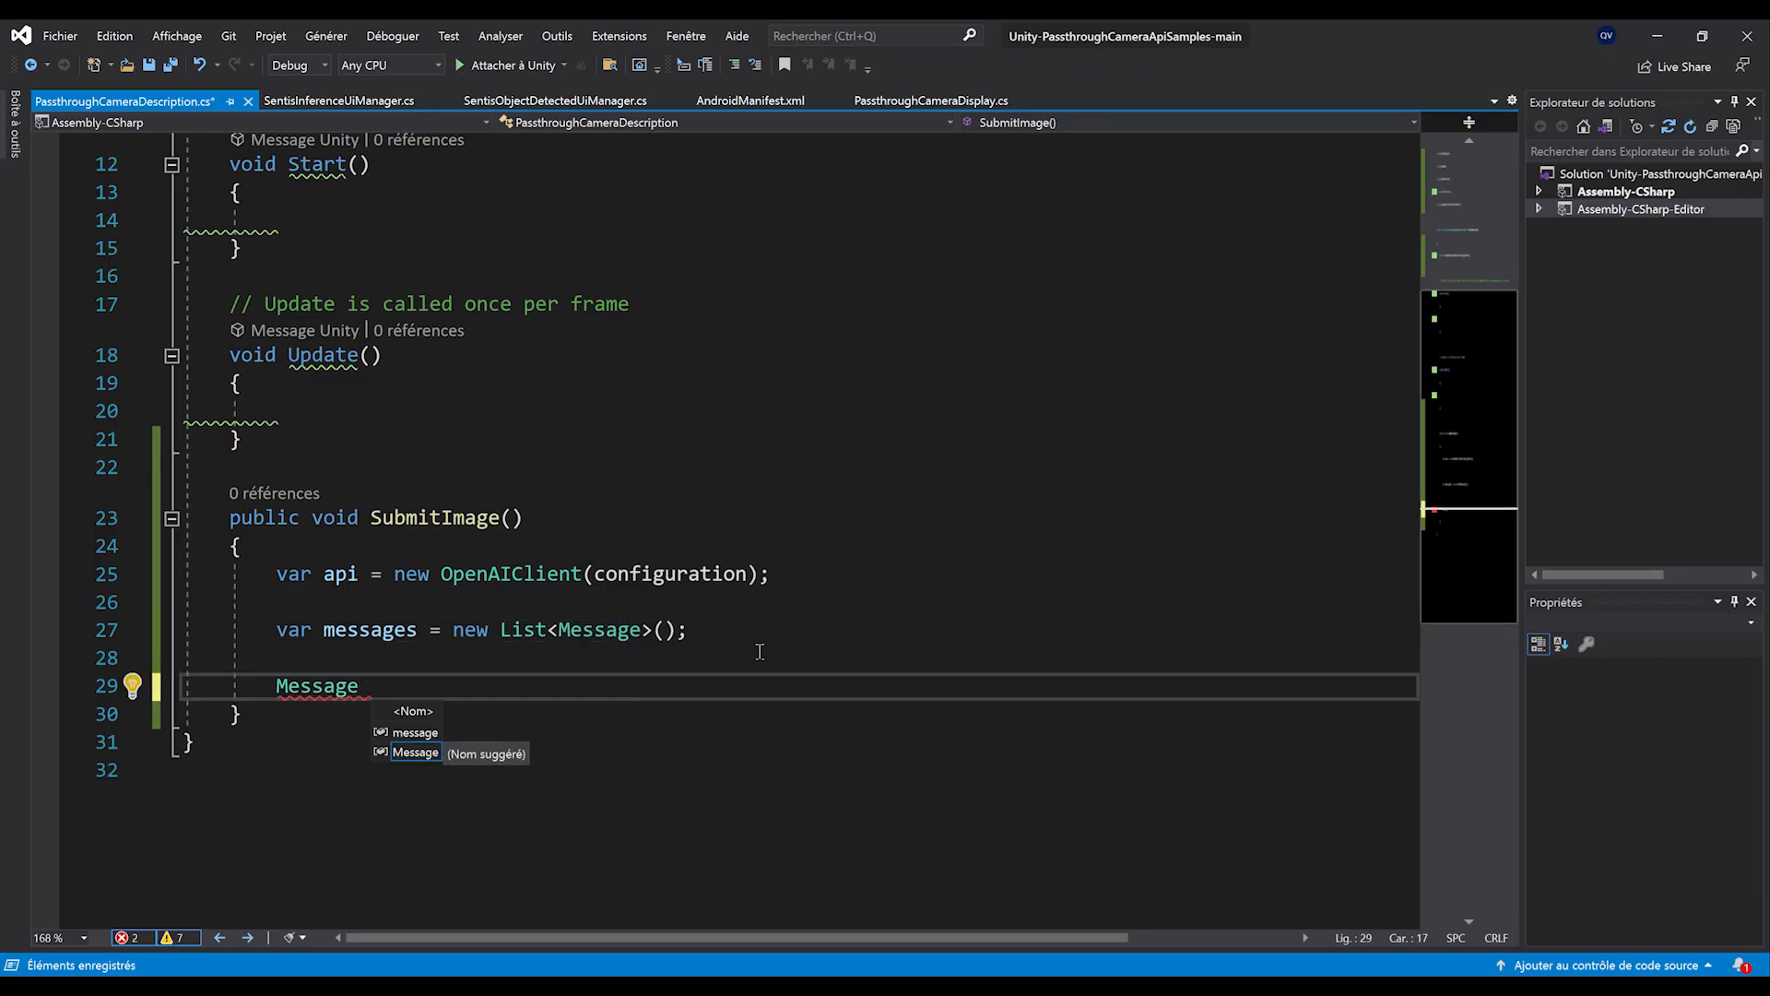
text(systemMessage =)
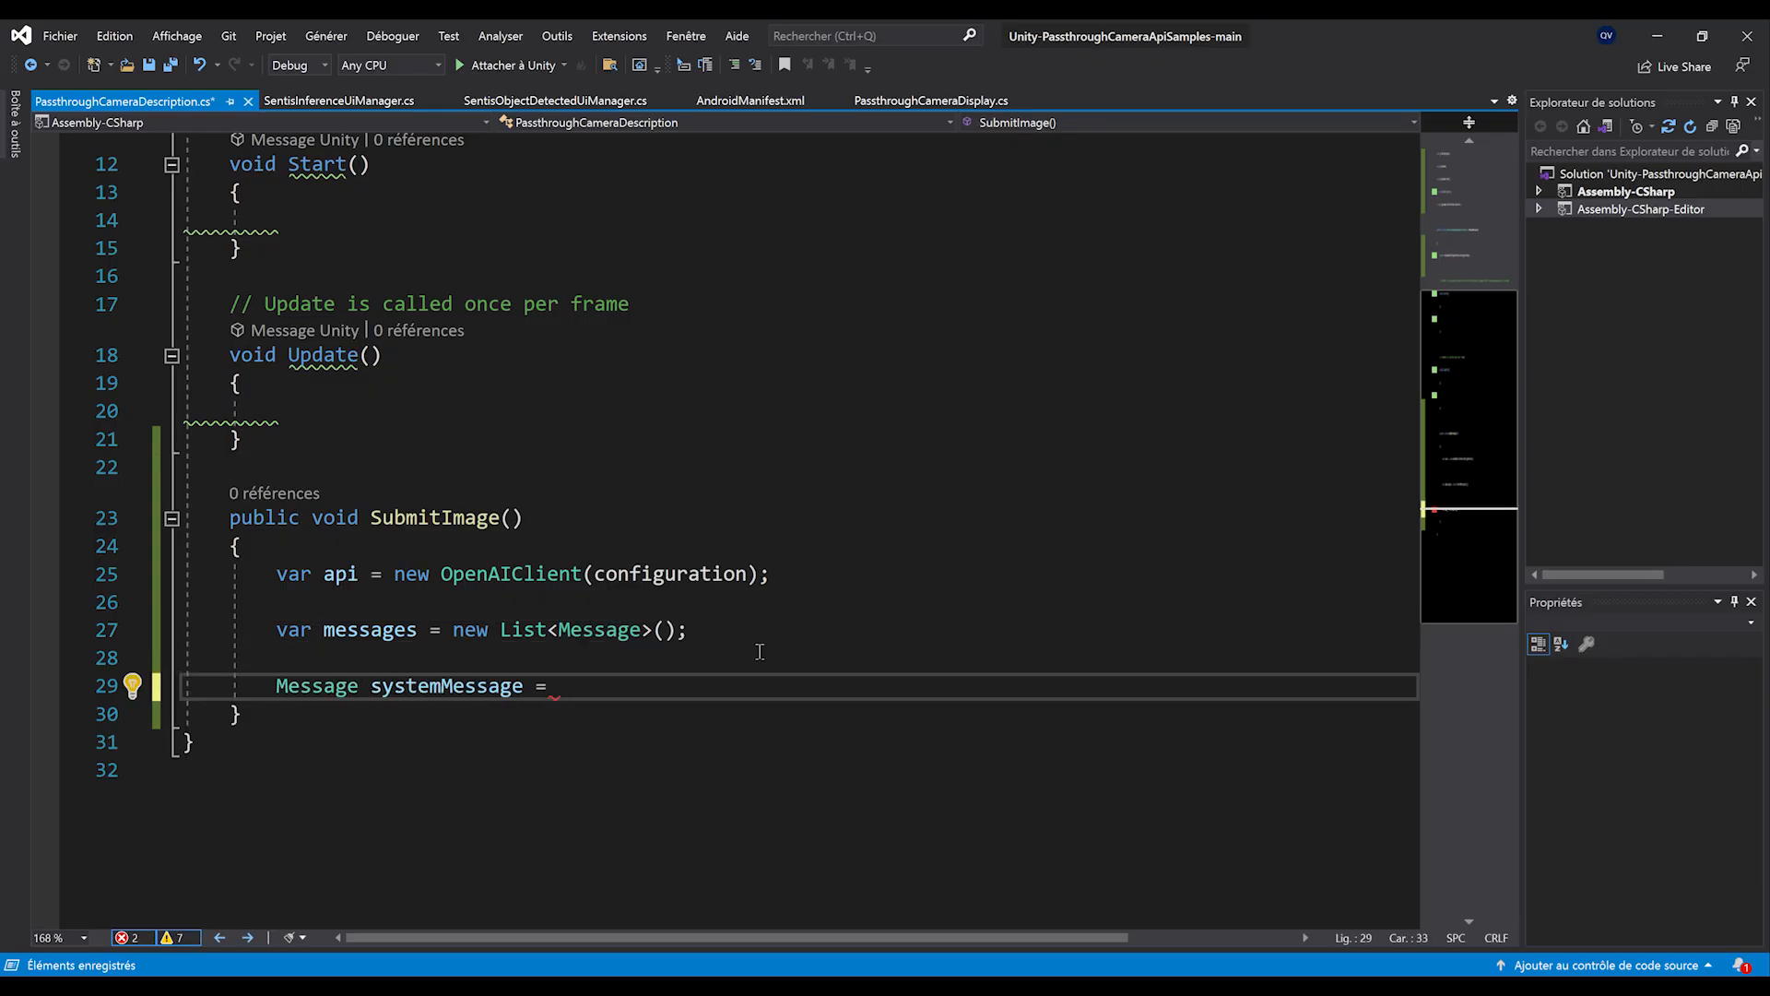
text(new Message)
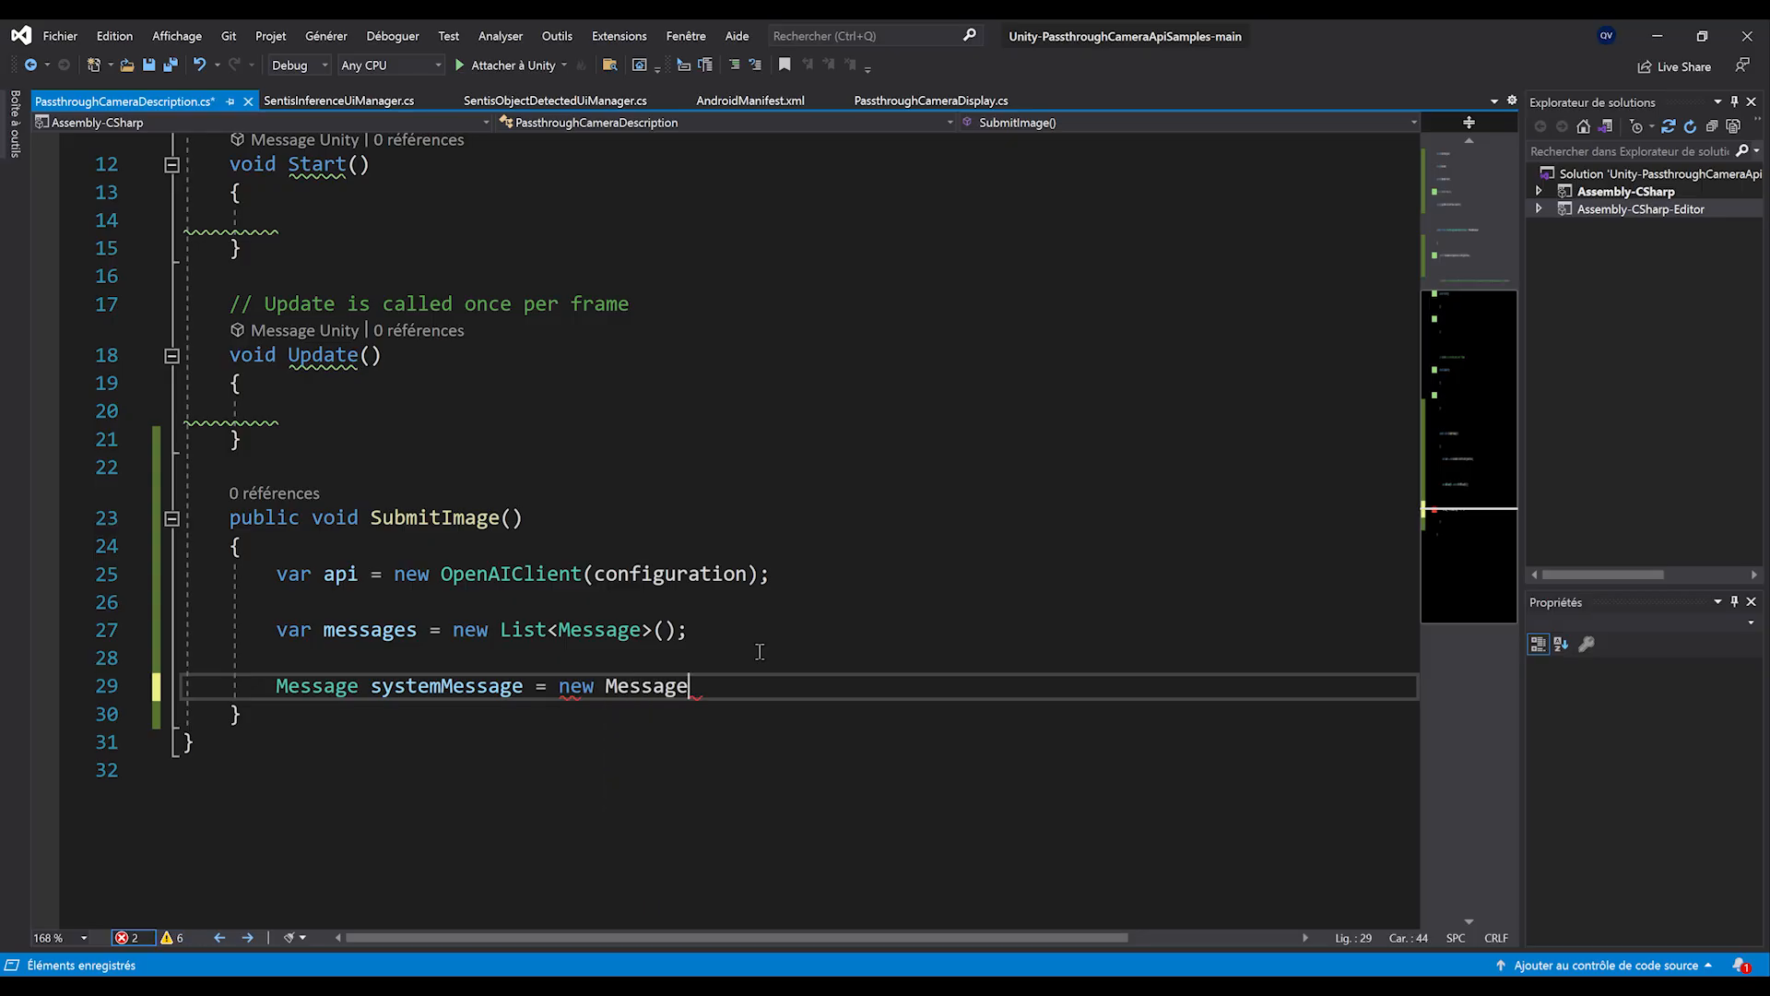
text((Role.System))
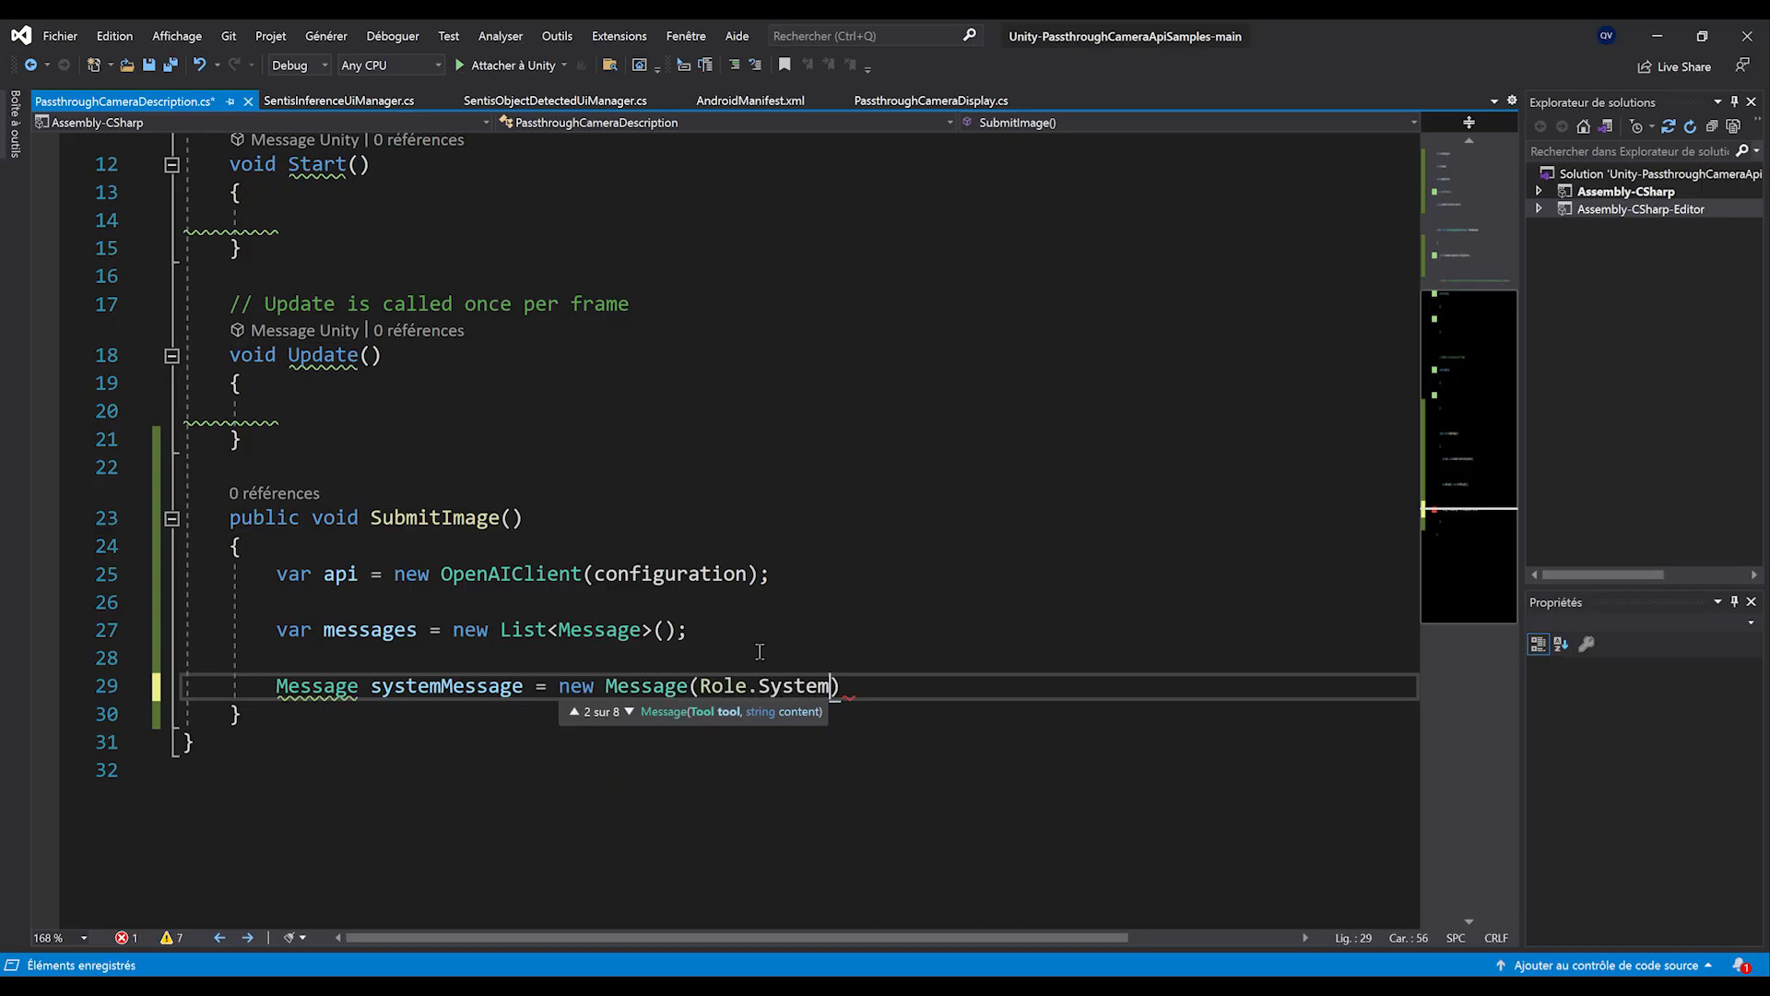
text(, "You ar)
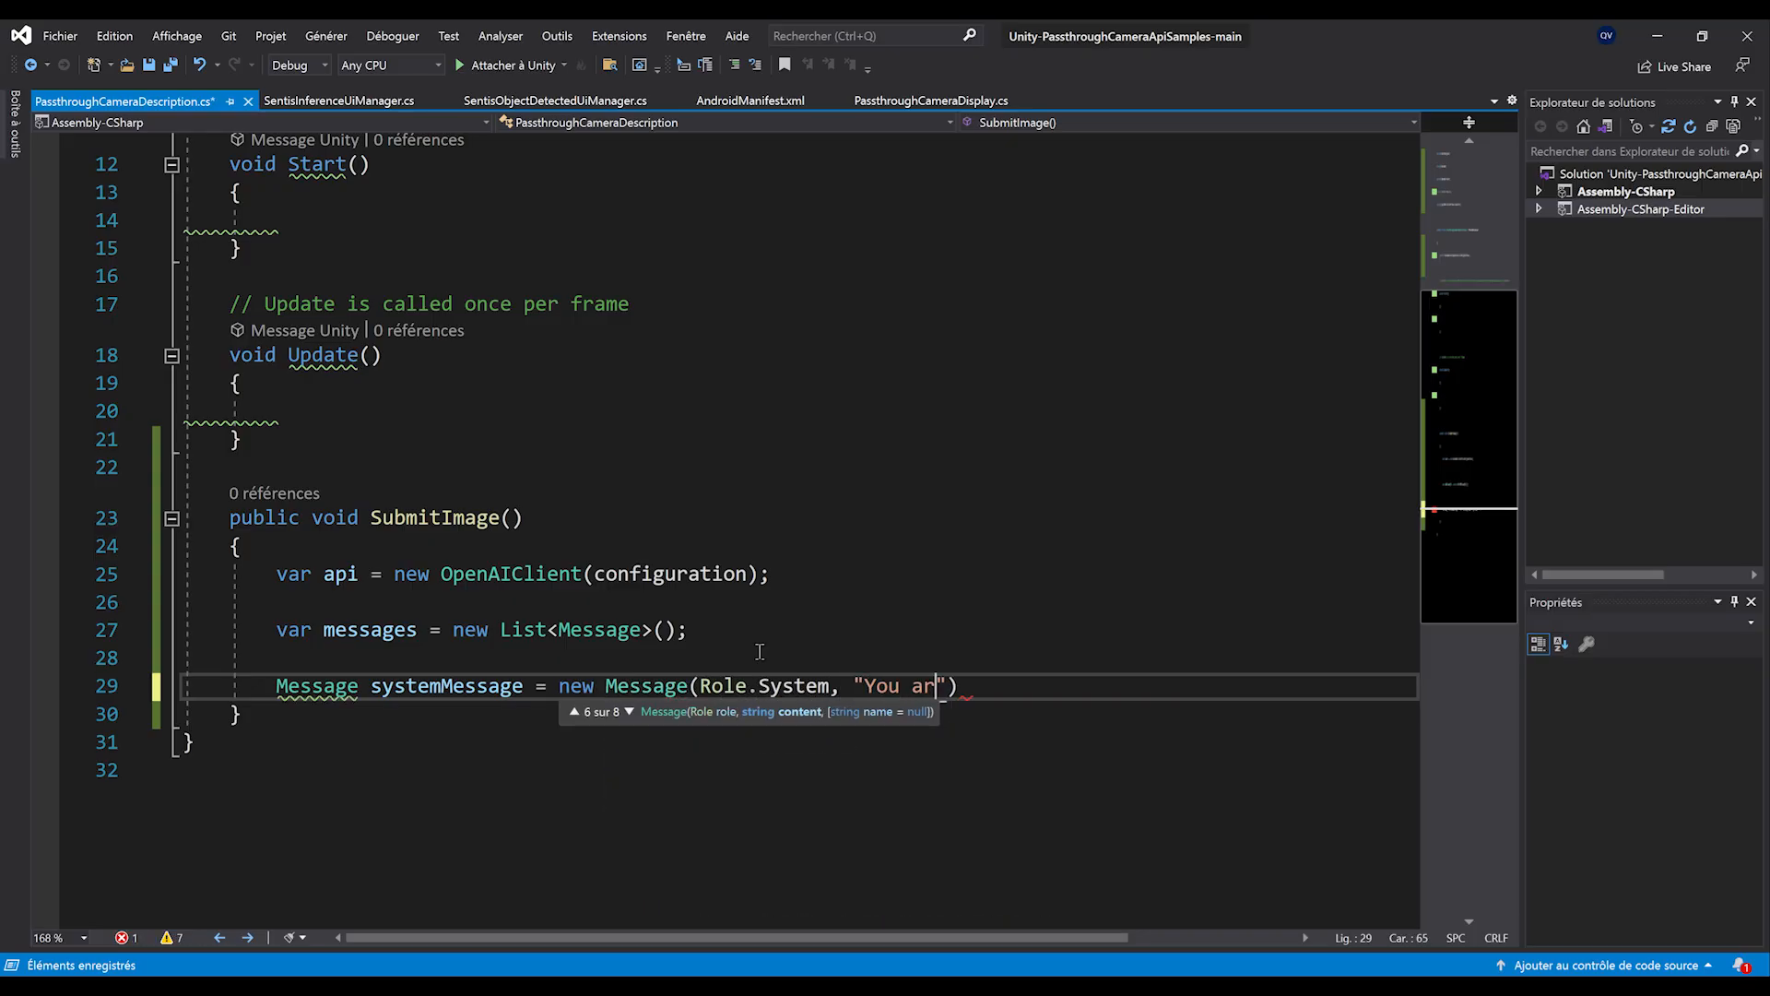
text(e a helpful assistant)
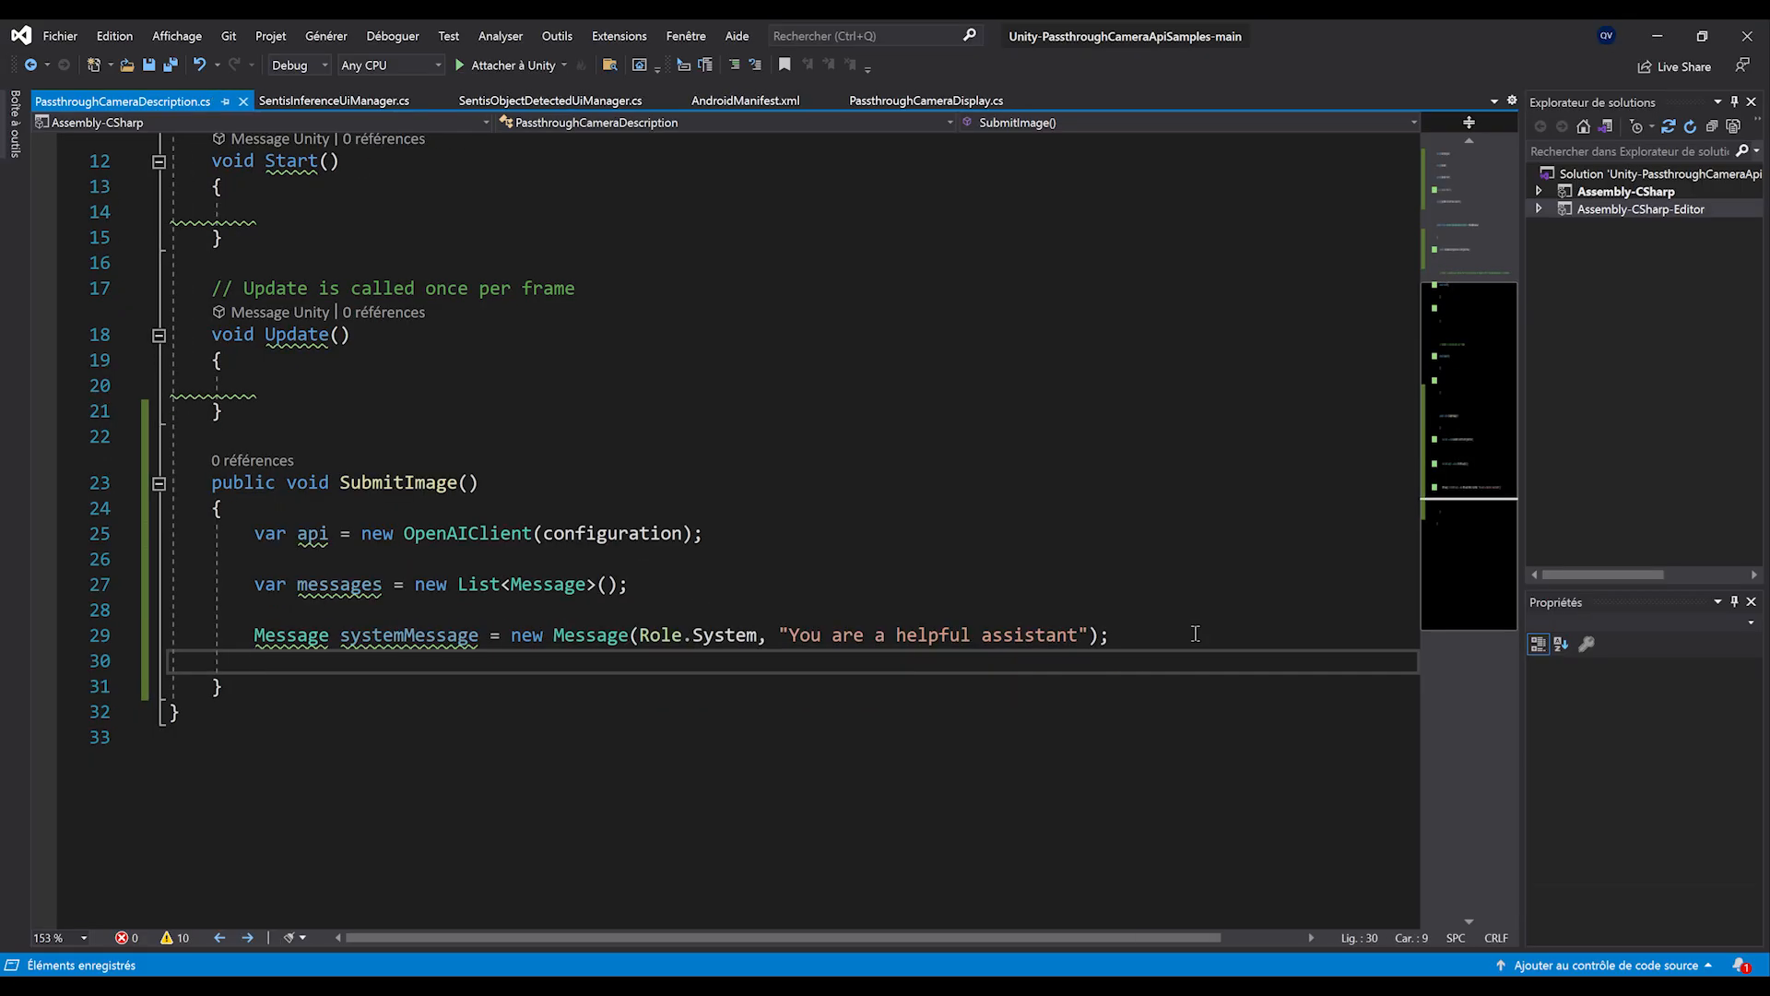
- Add a Role.User imageMessage and a new List<Content> imageContents above it
text(Message imageMessage = new M)
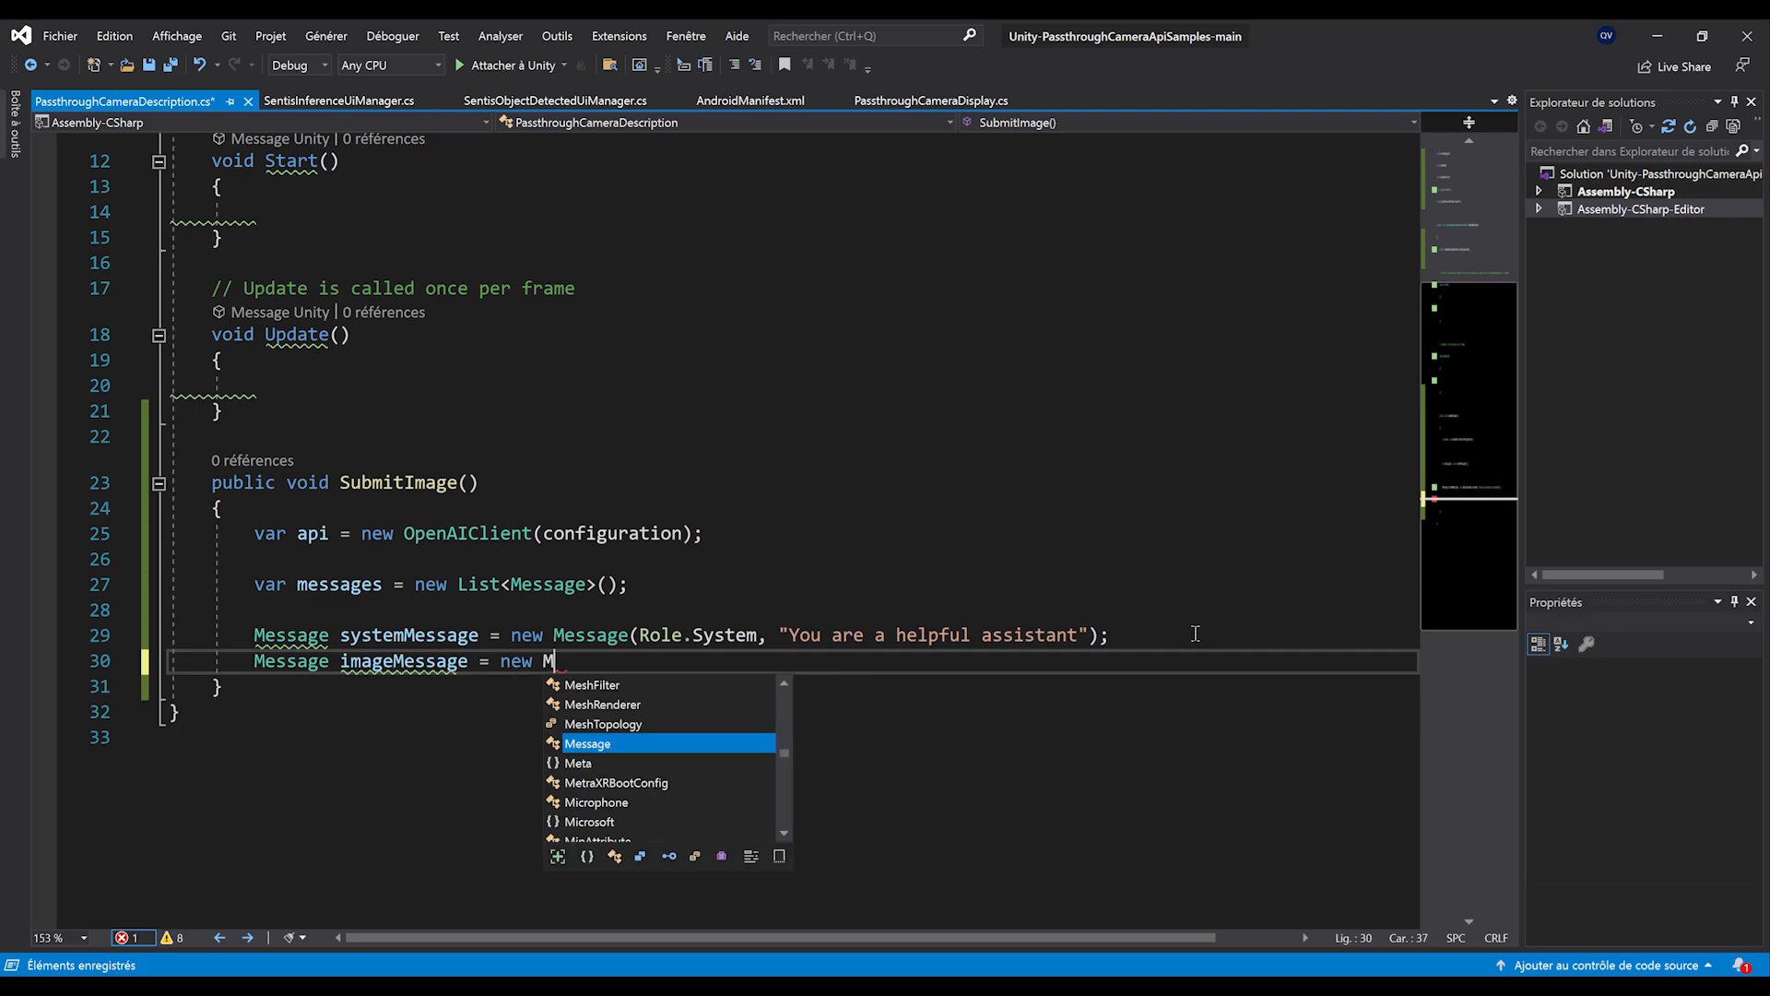
text(essage(Role.User, );)
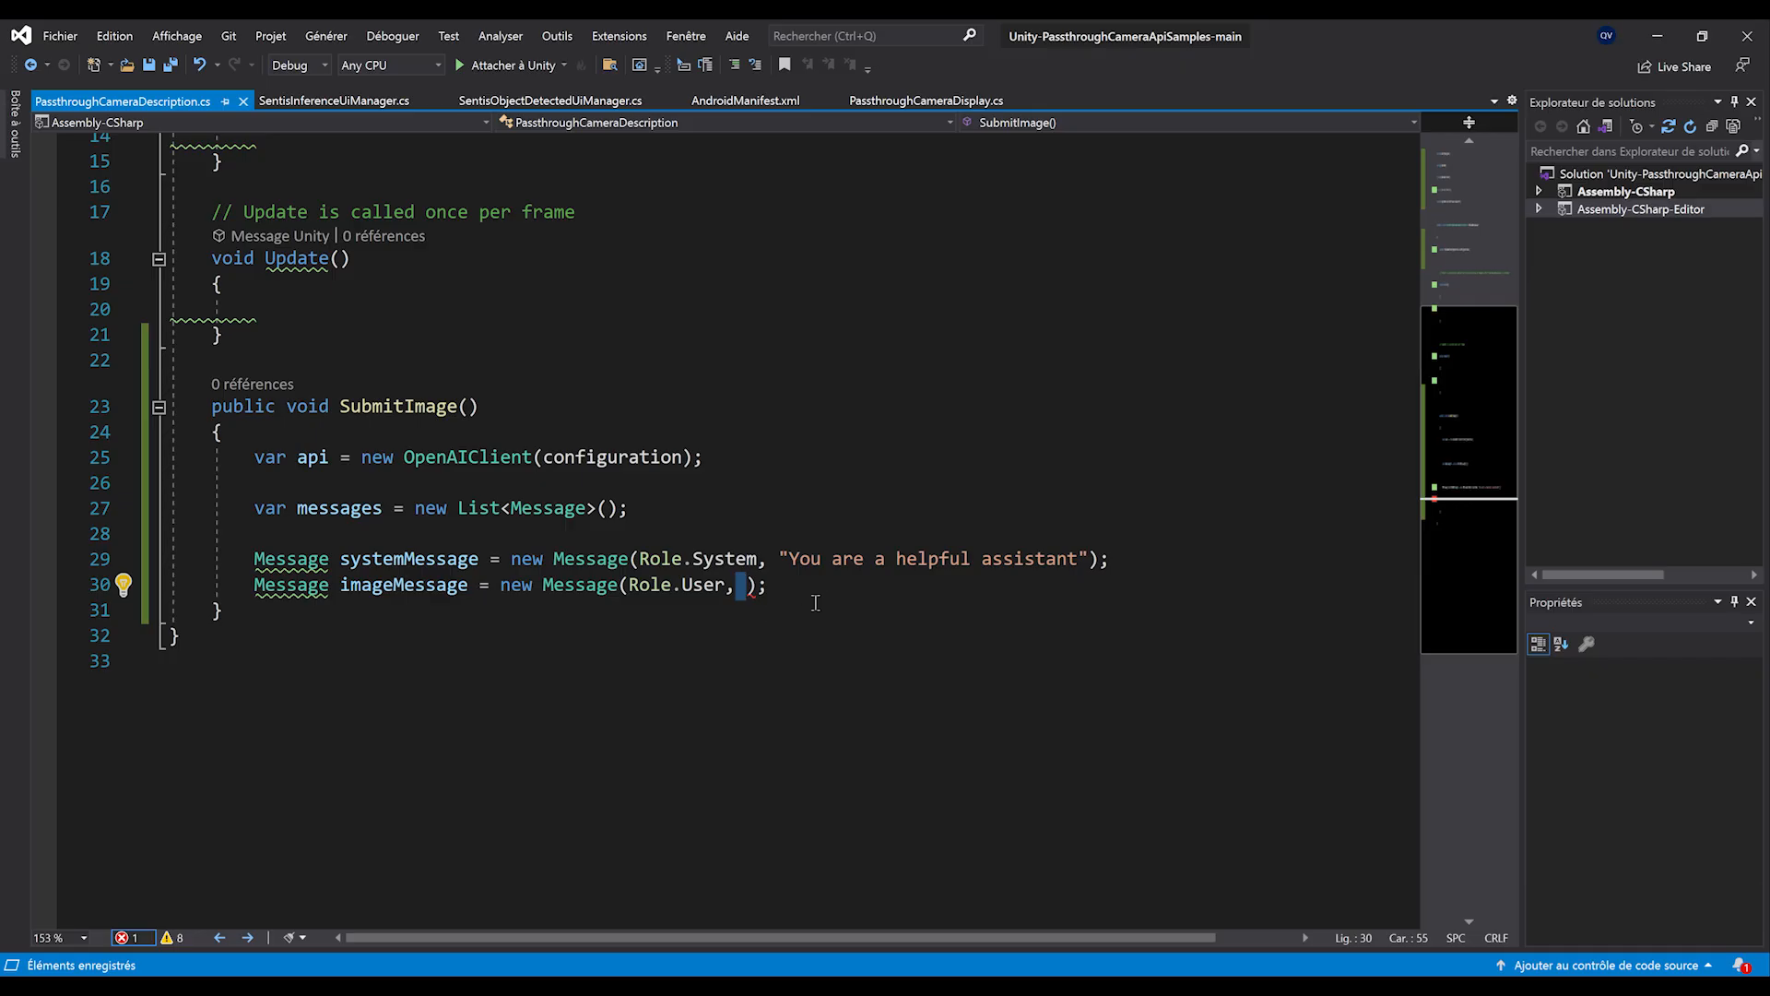
key(Enter)
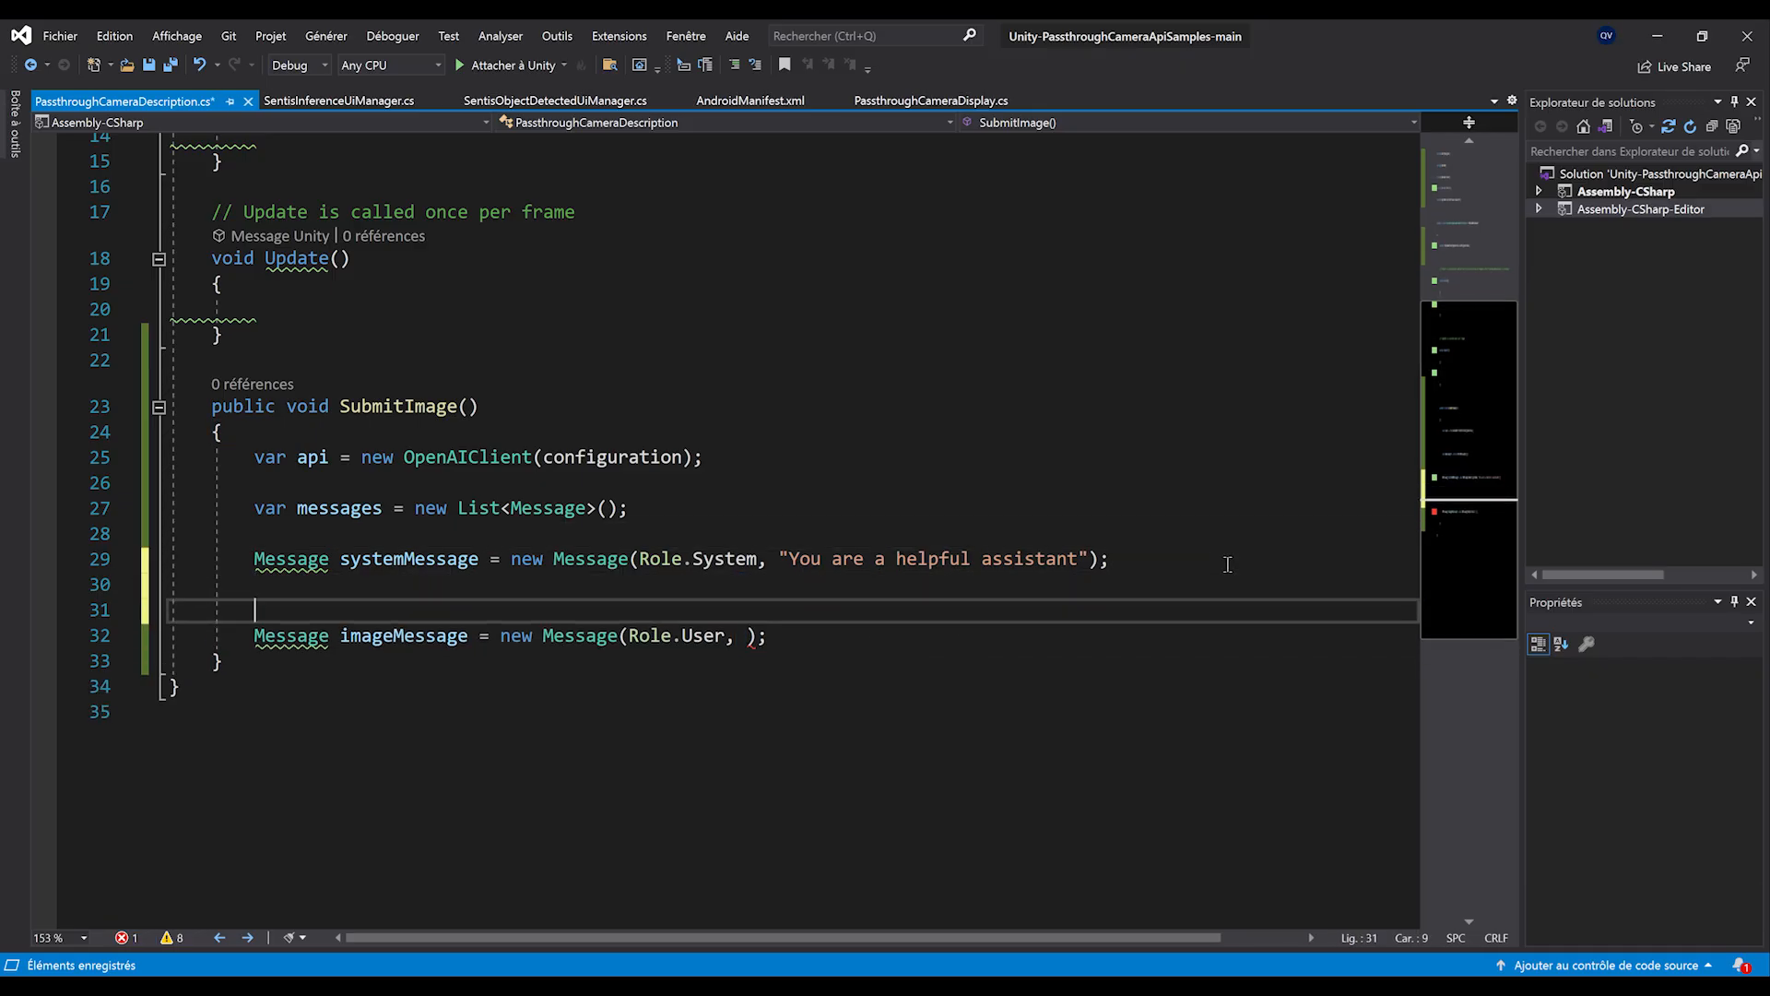
text(List<>)
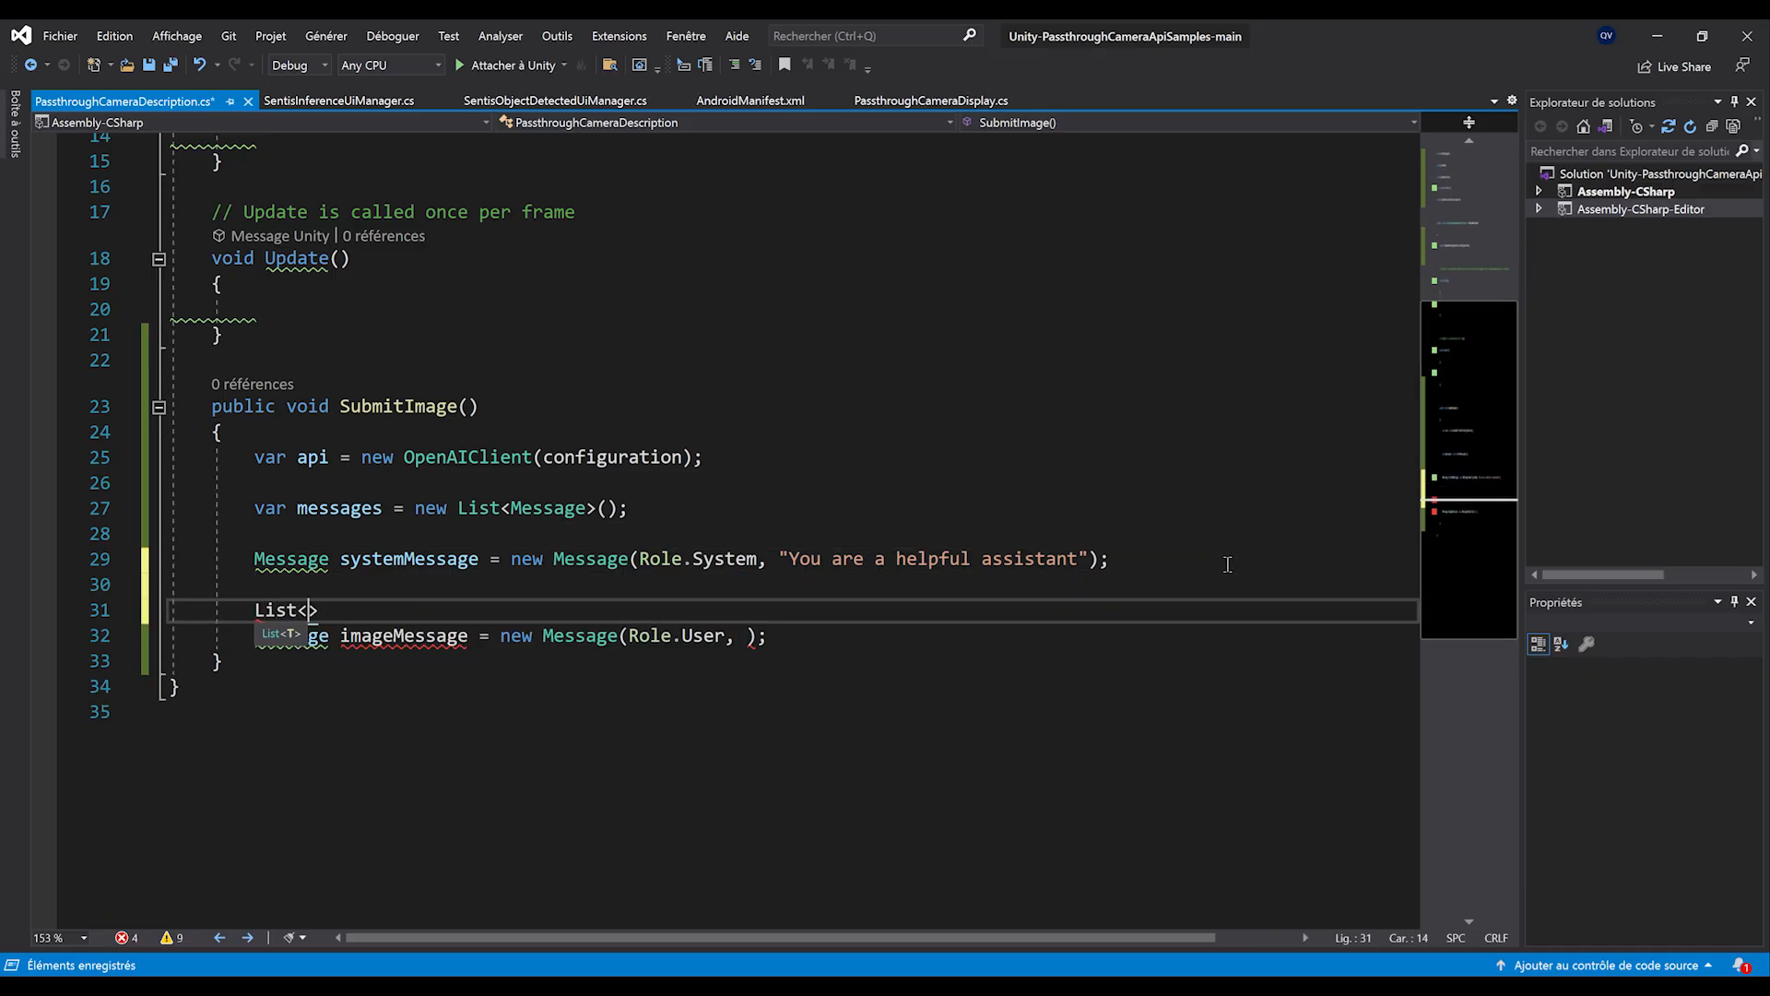
text(Content> imageC)
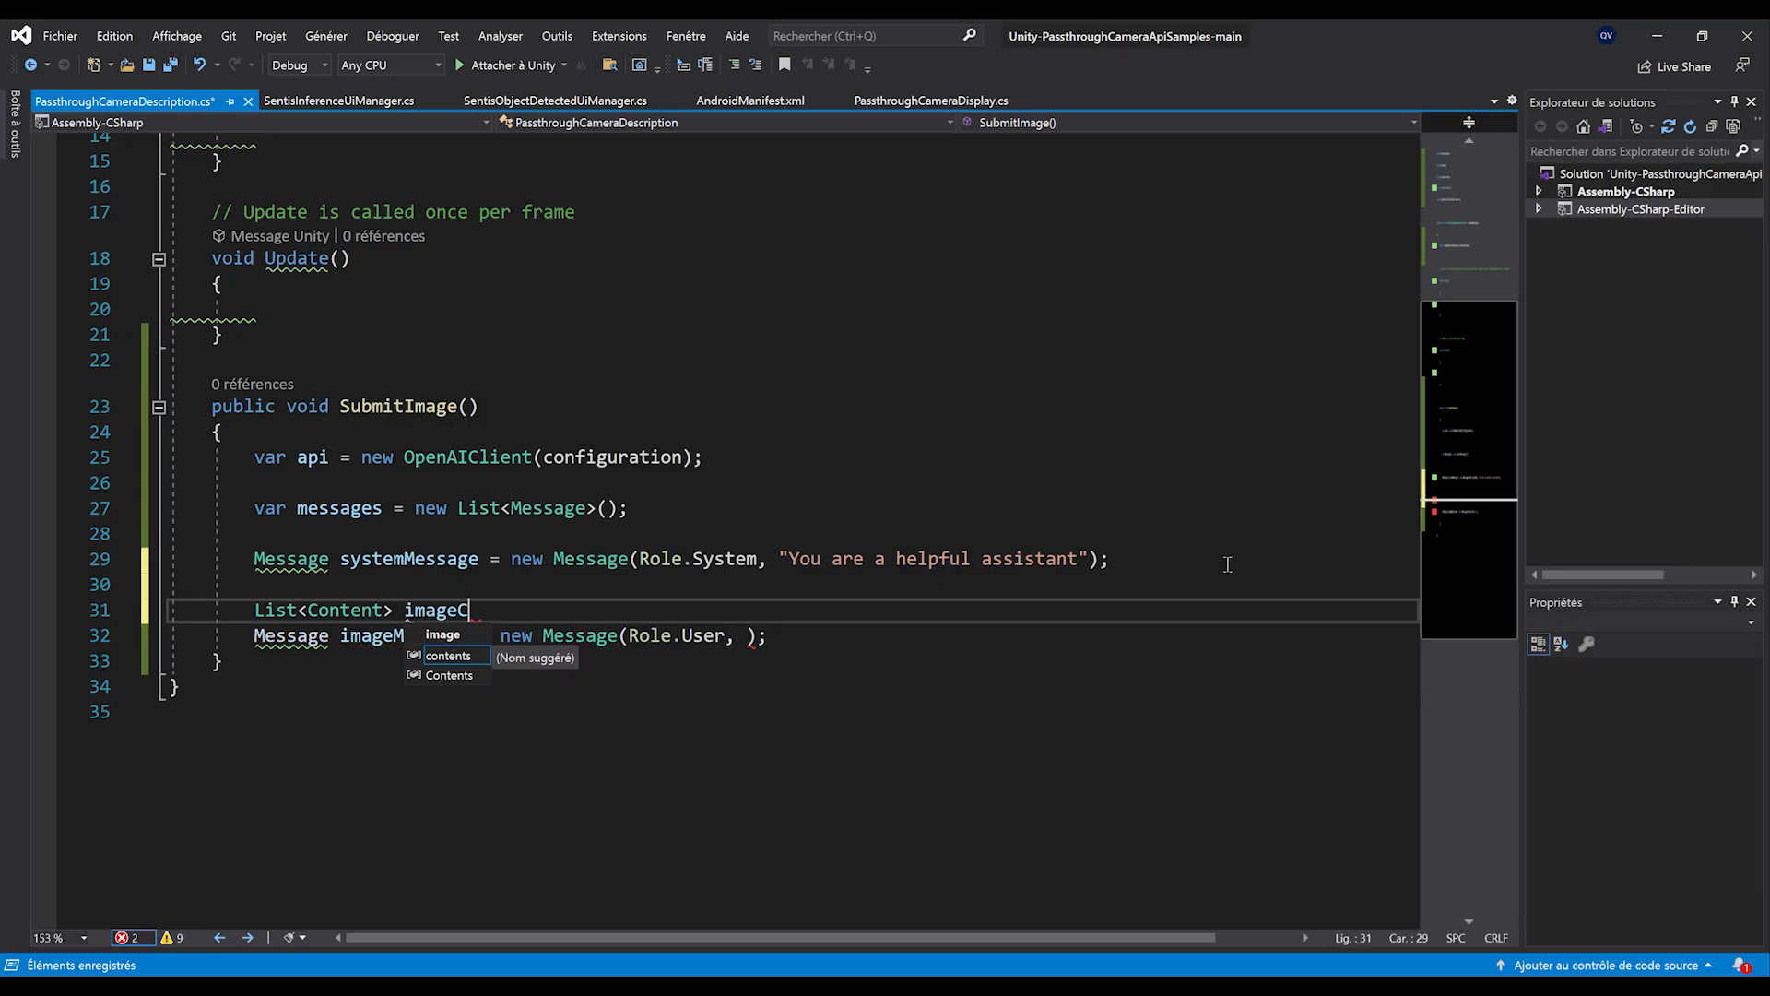
text(Content = new List<Content>();)
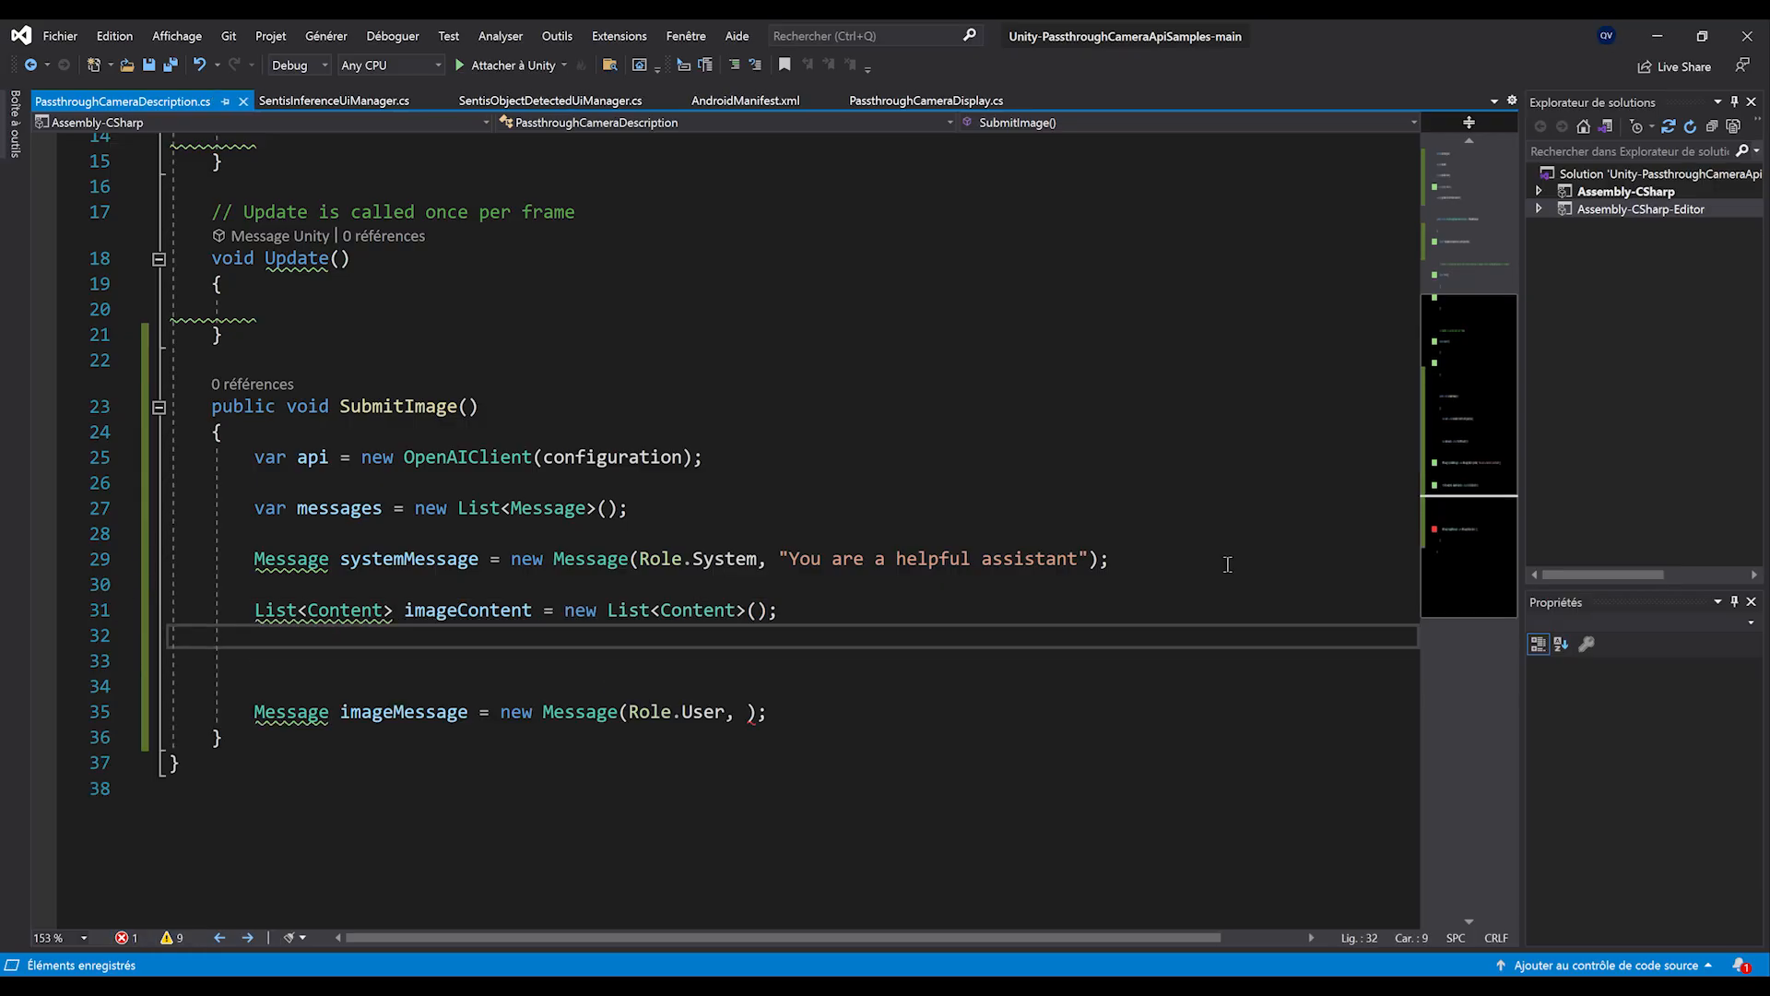
key(Down)
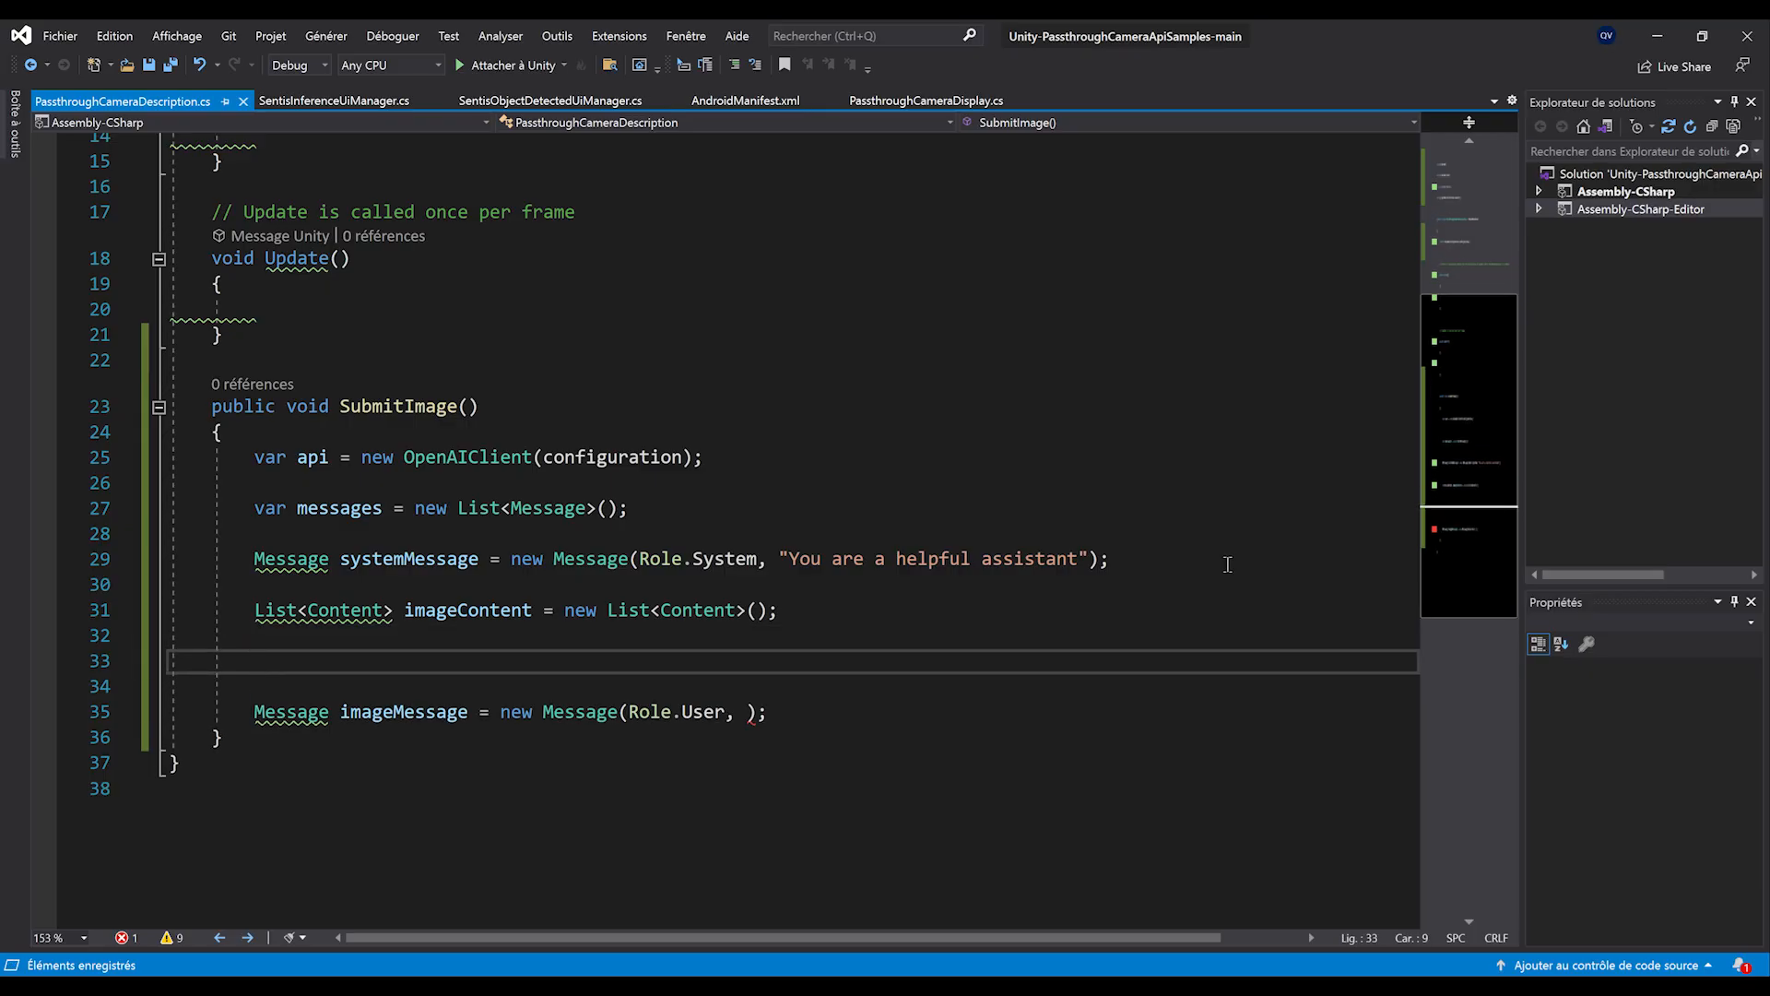
- Add a textContent string 'What's in this image' and a public Texture2D imageToAnalyze field
text(s)
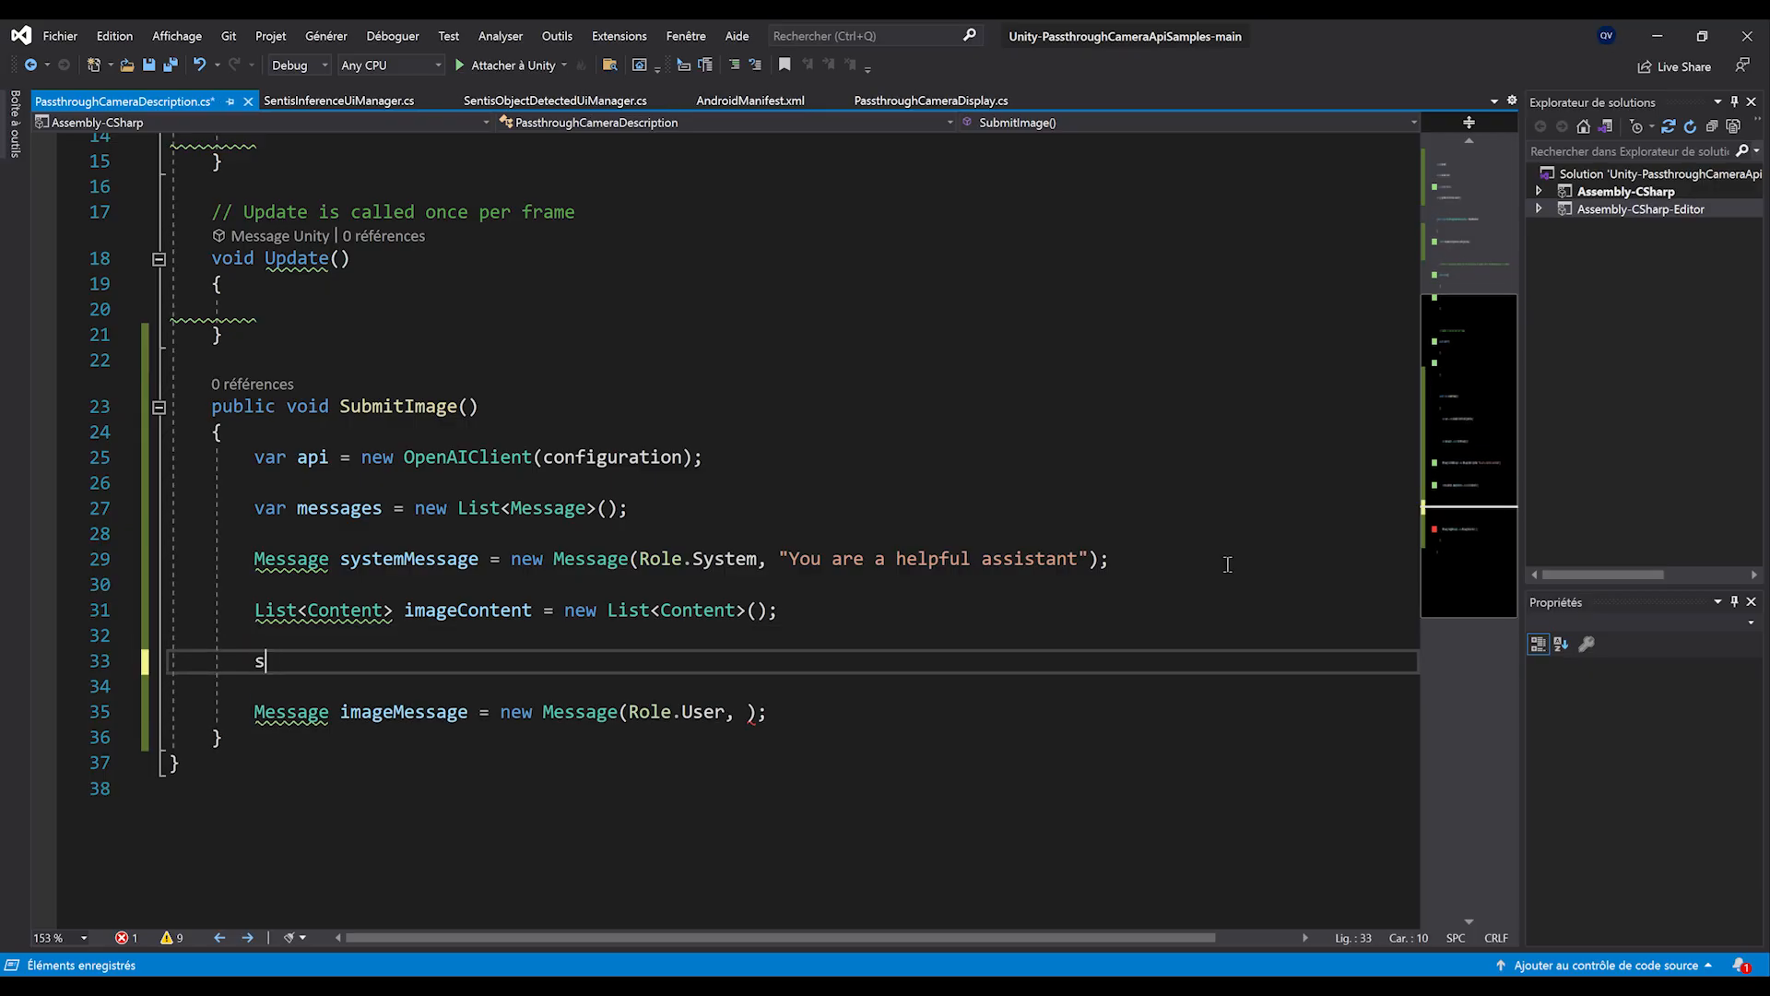
text(tring textContent = "W)
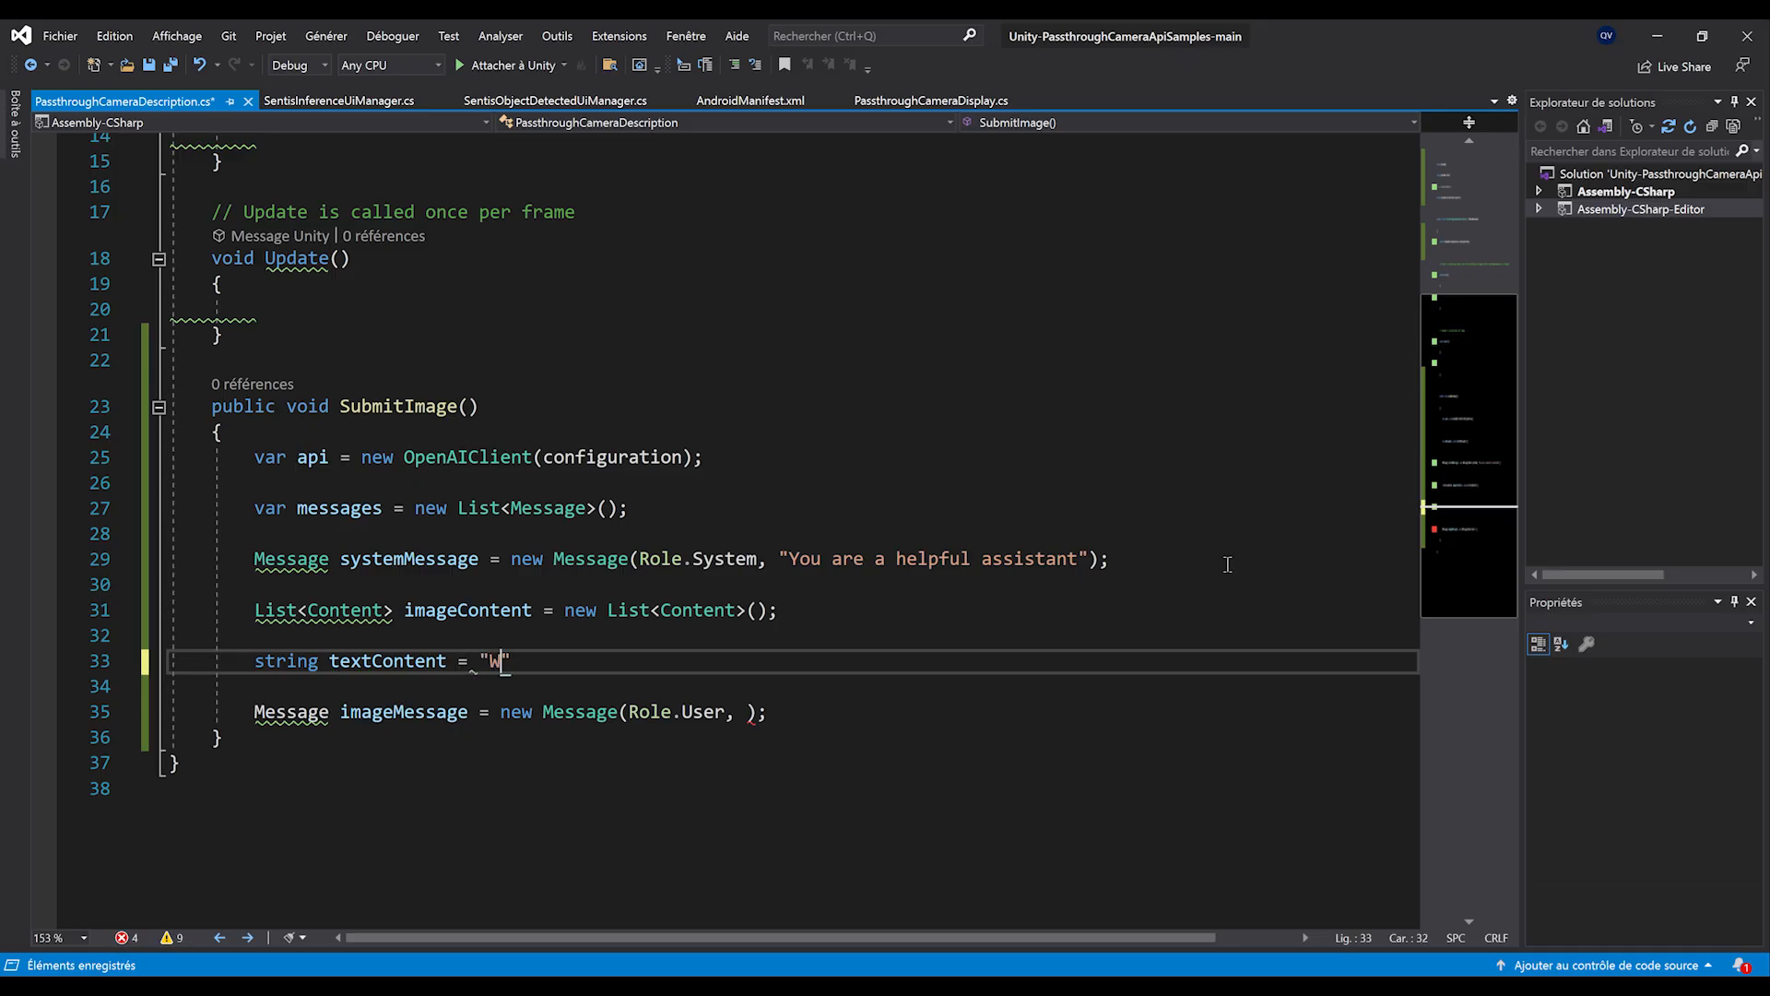
text(hat's in this image)
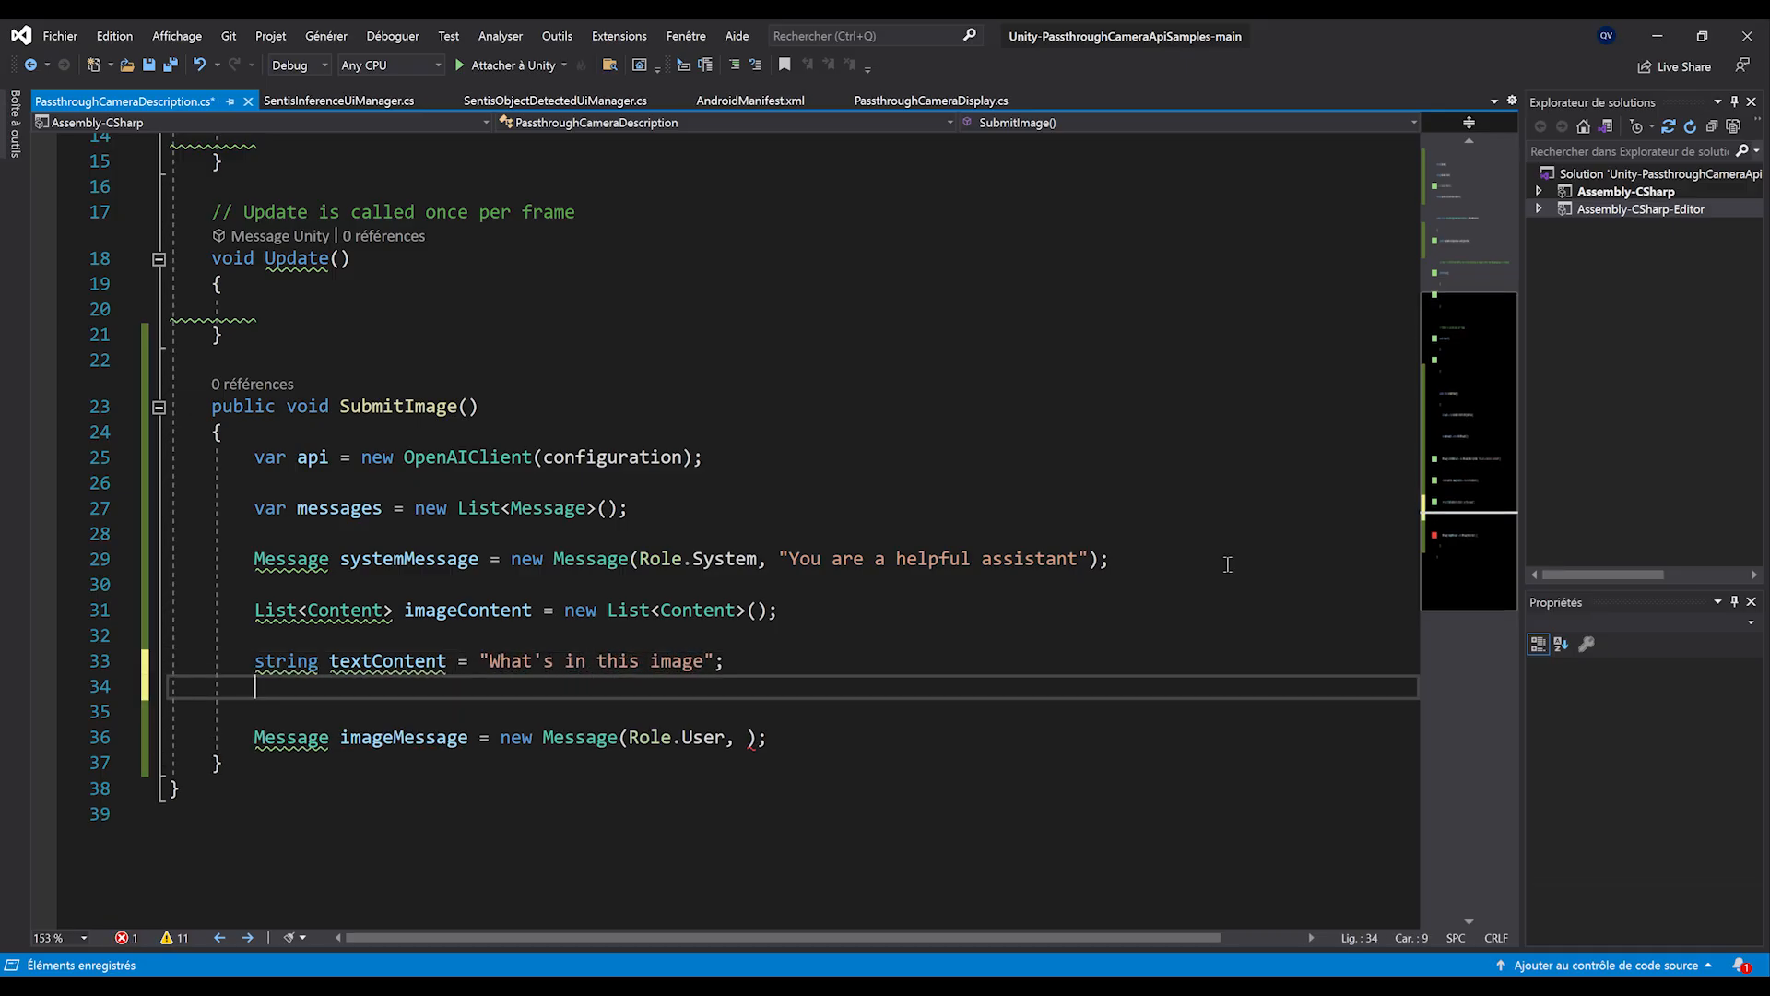
text(Texture2D)
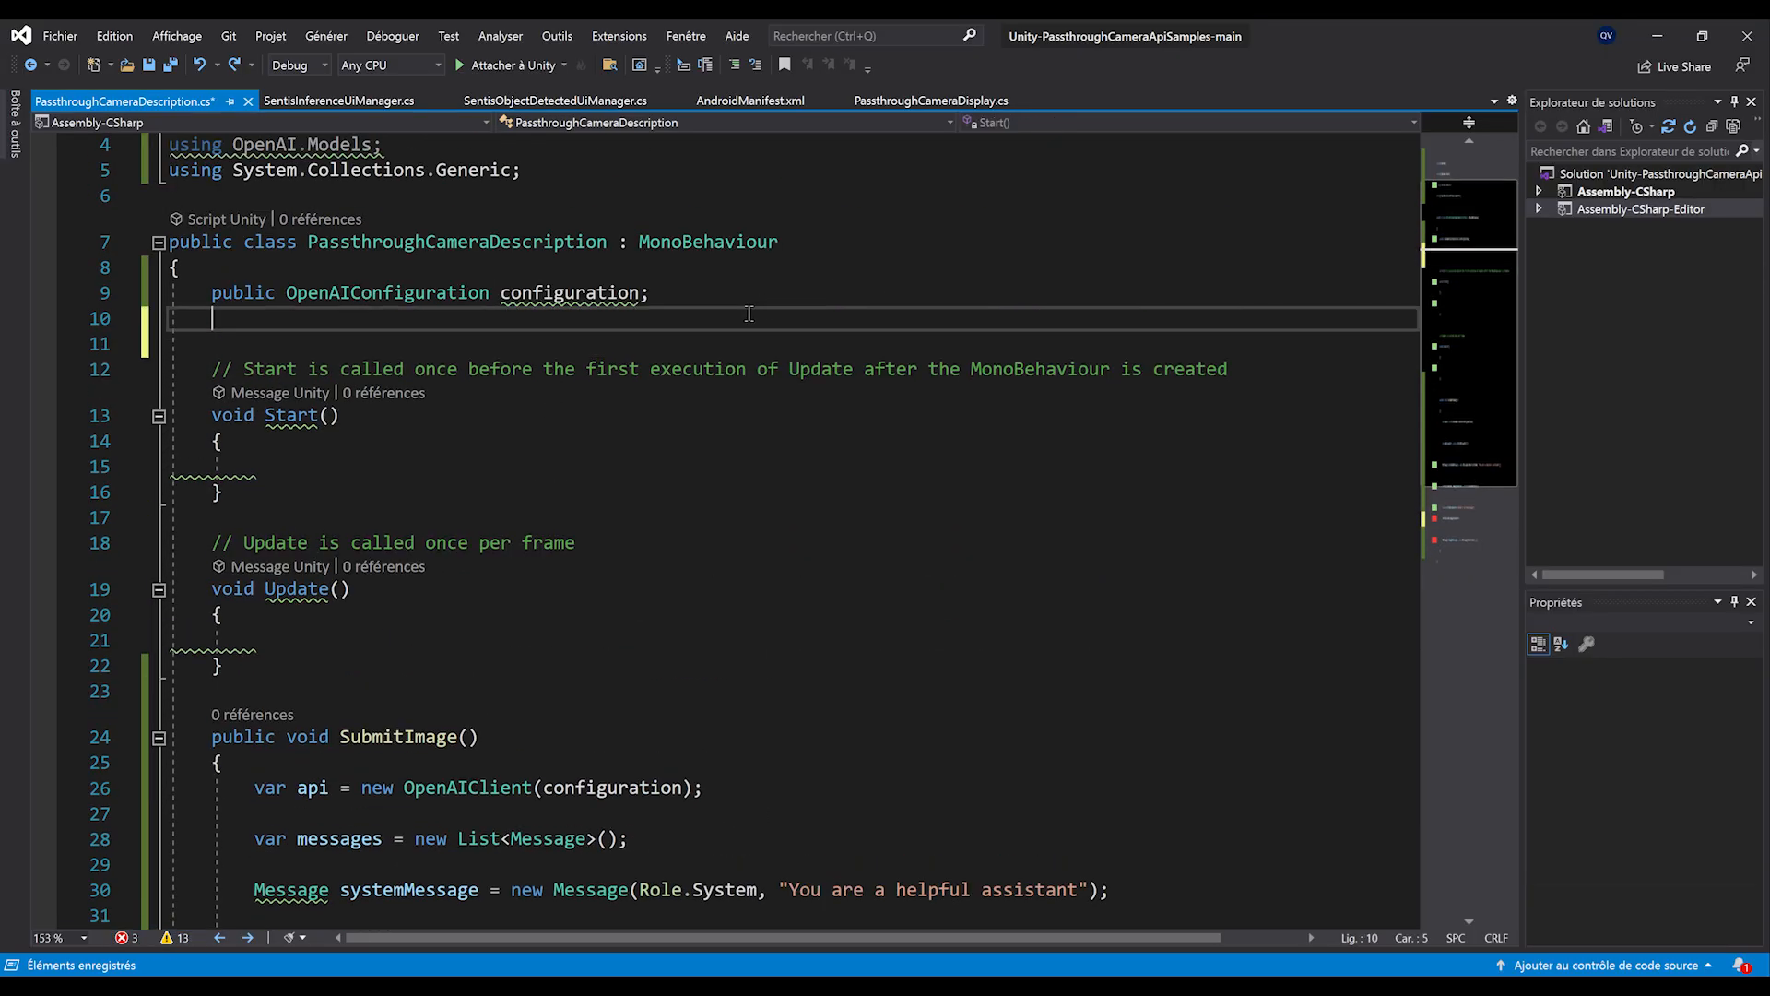
text(public Te)
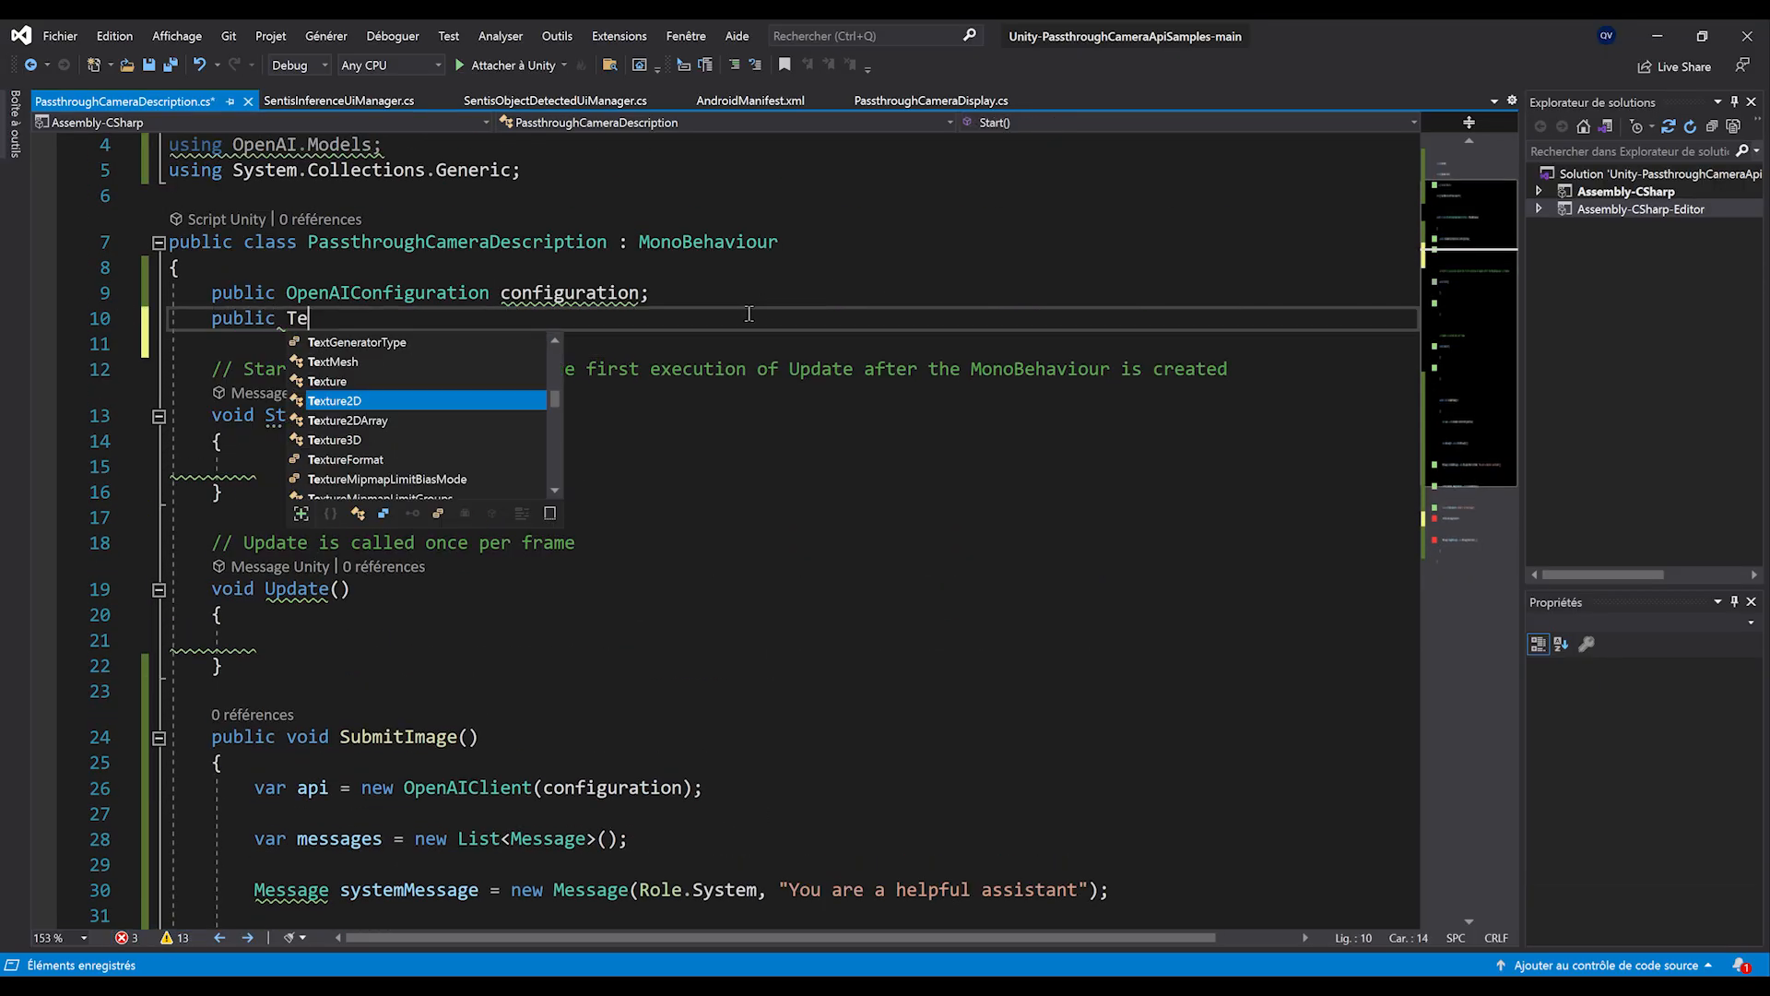
text(Texture2D imageTo)
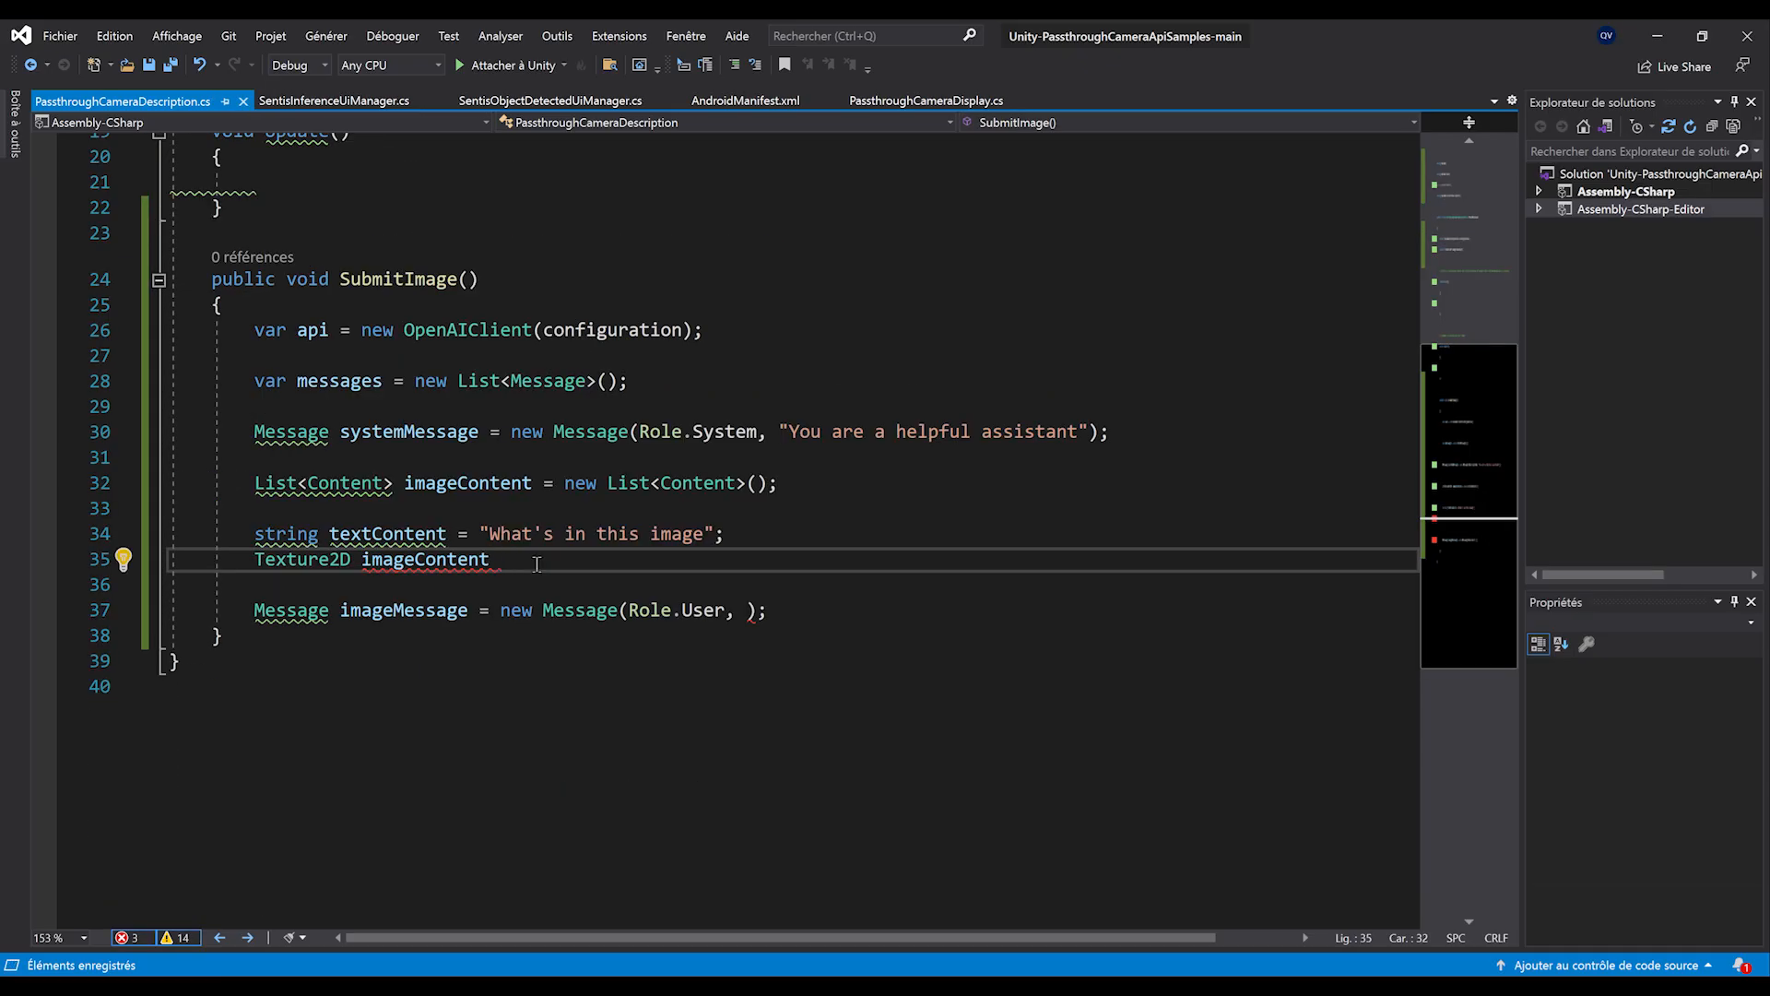
text(= imageToAnalyze;)
click(517, 483)
text(s)
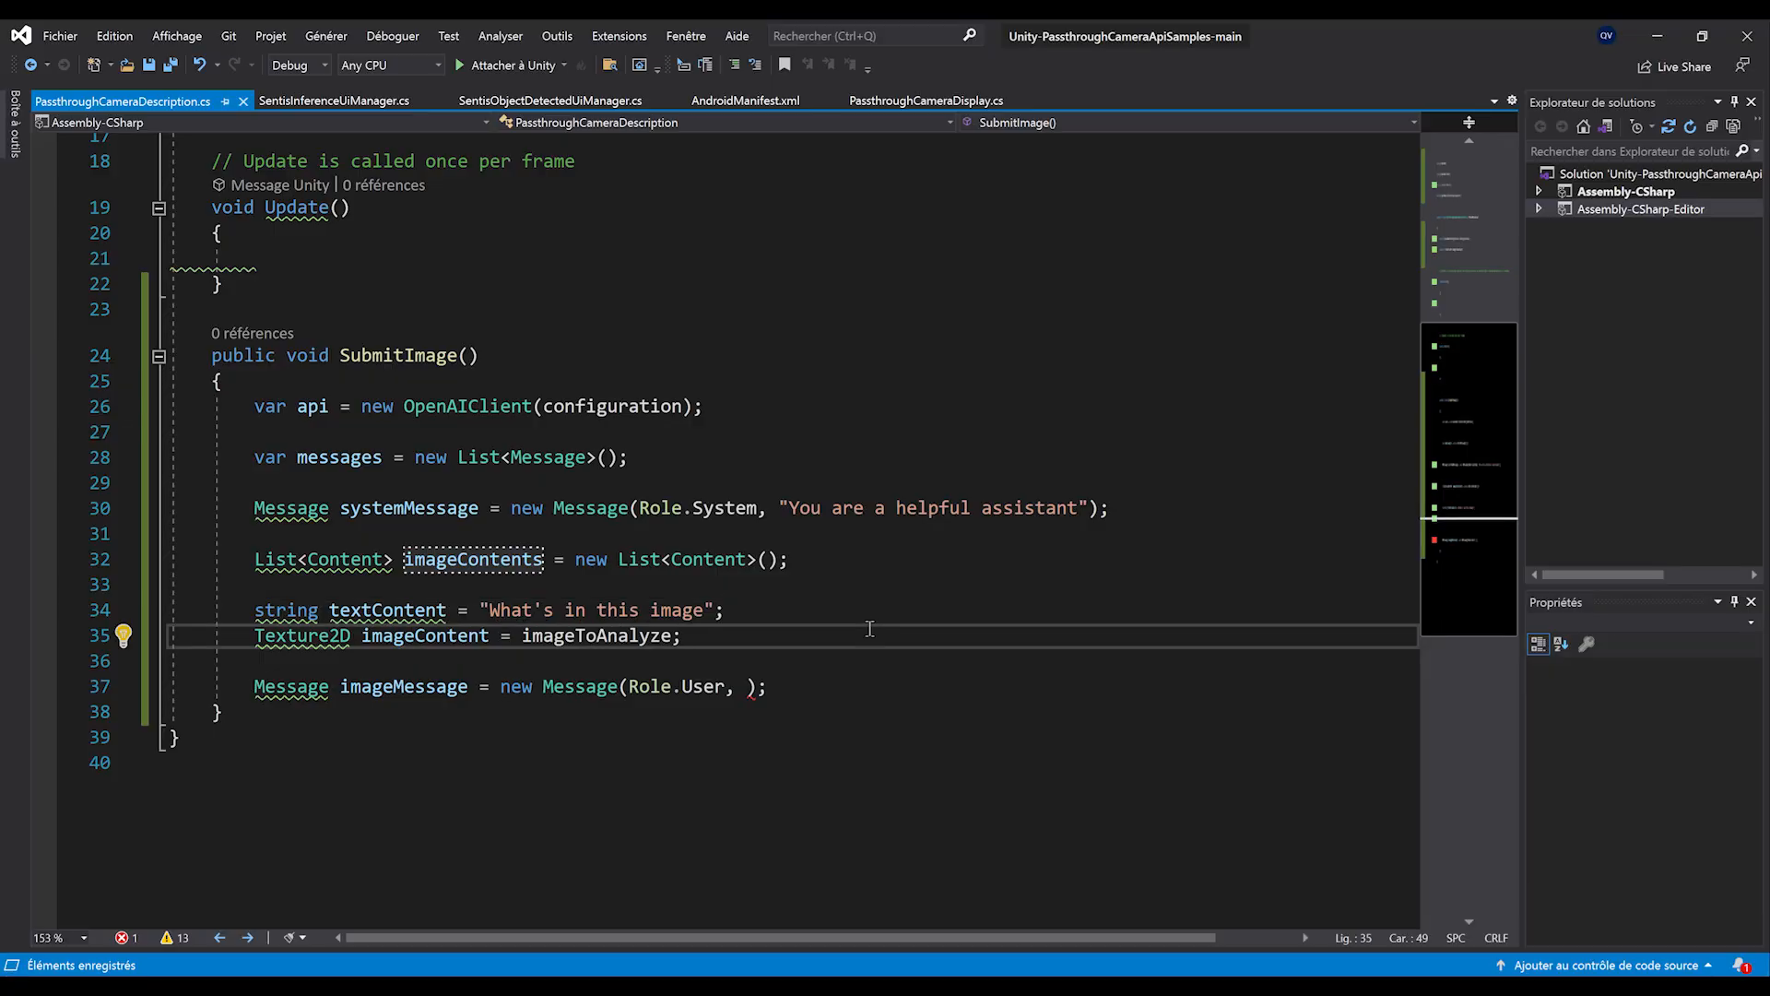
- Add the text and image contents to imageContents and pass it to the message
text(imageContents.Add(textContent);)
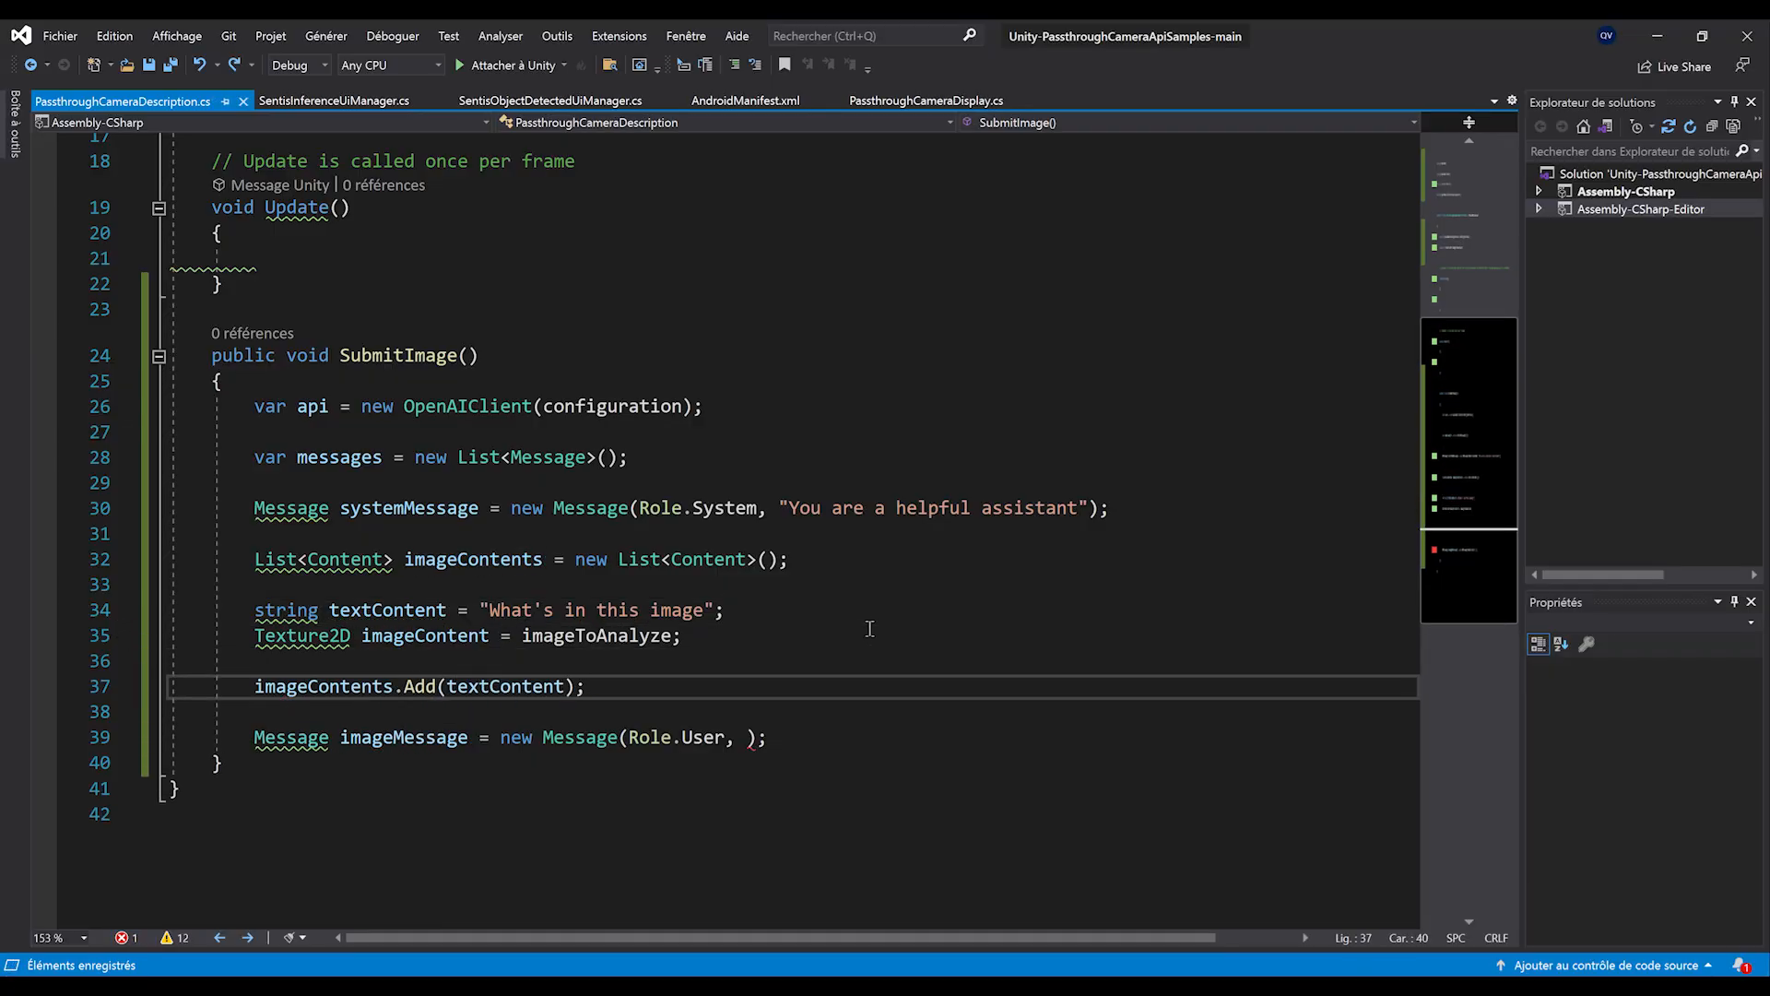
text(imagC)
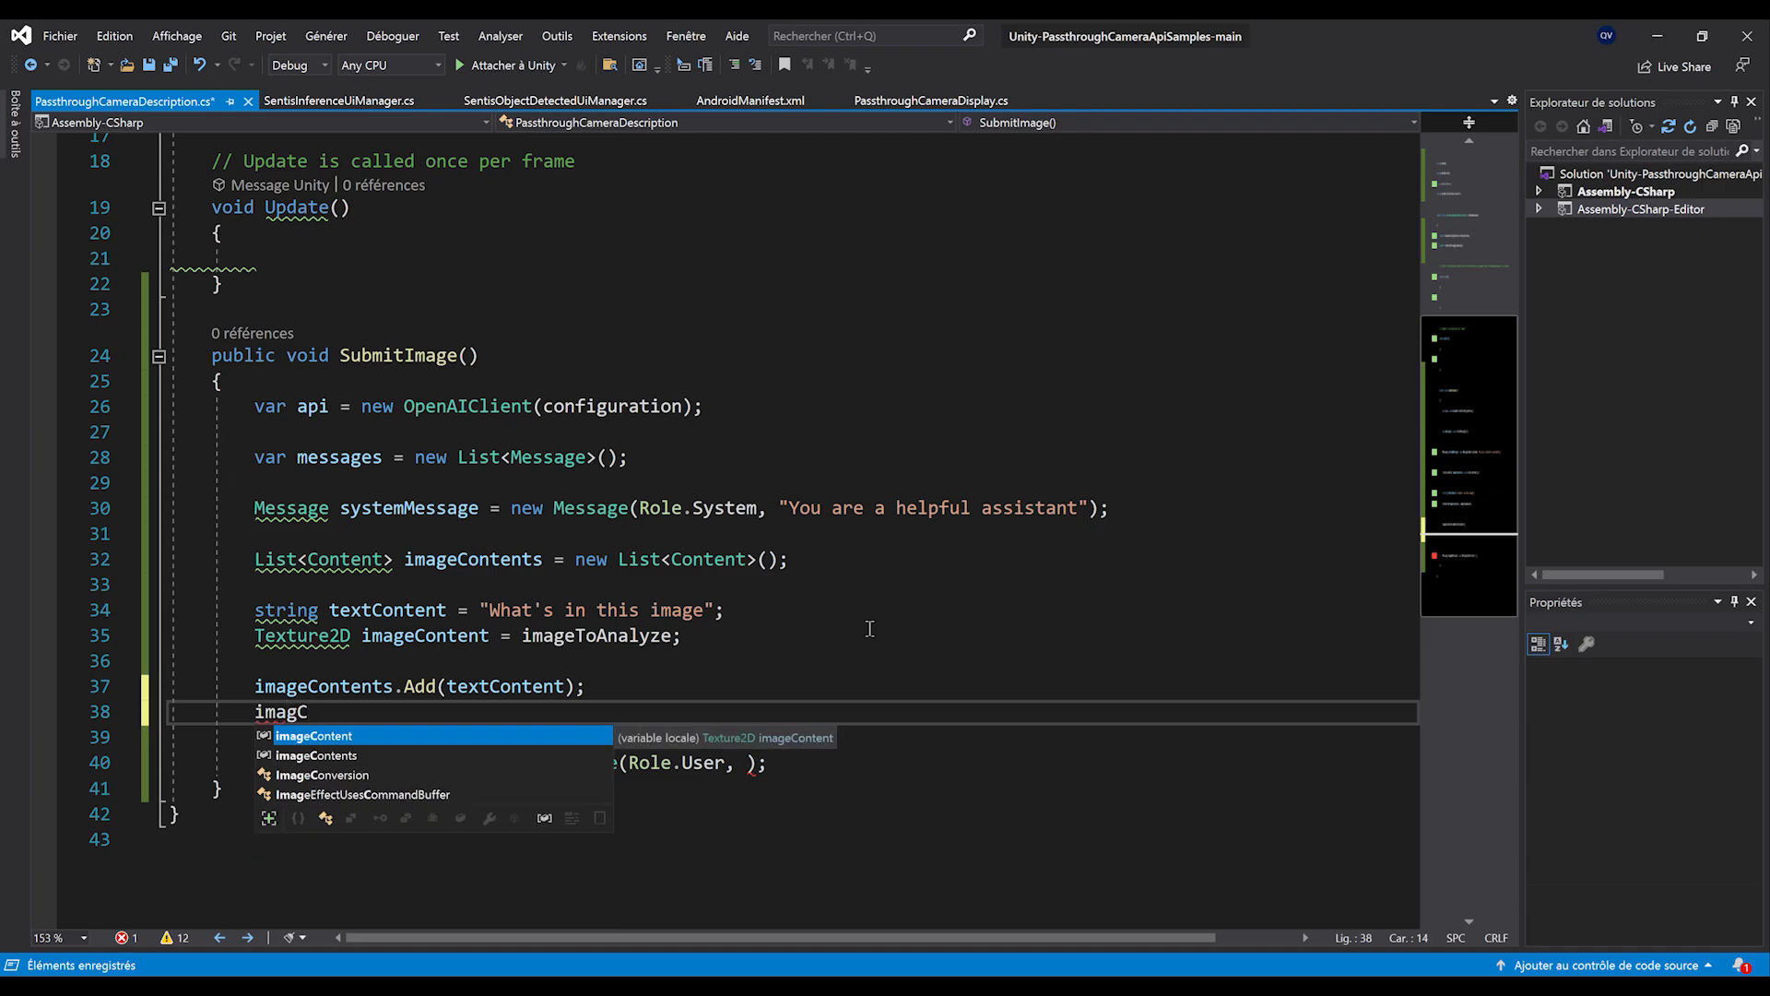
text(eContents.Add(imageContent);)
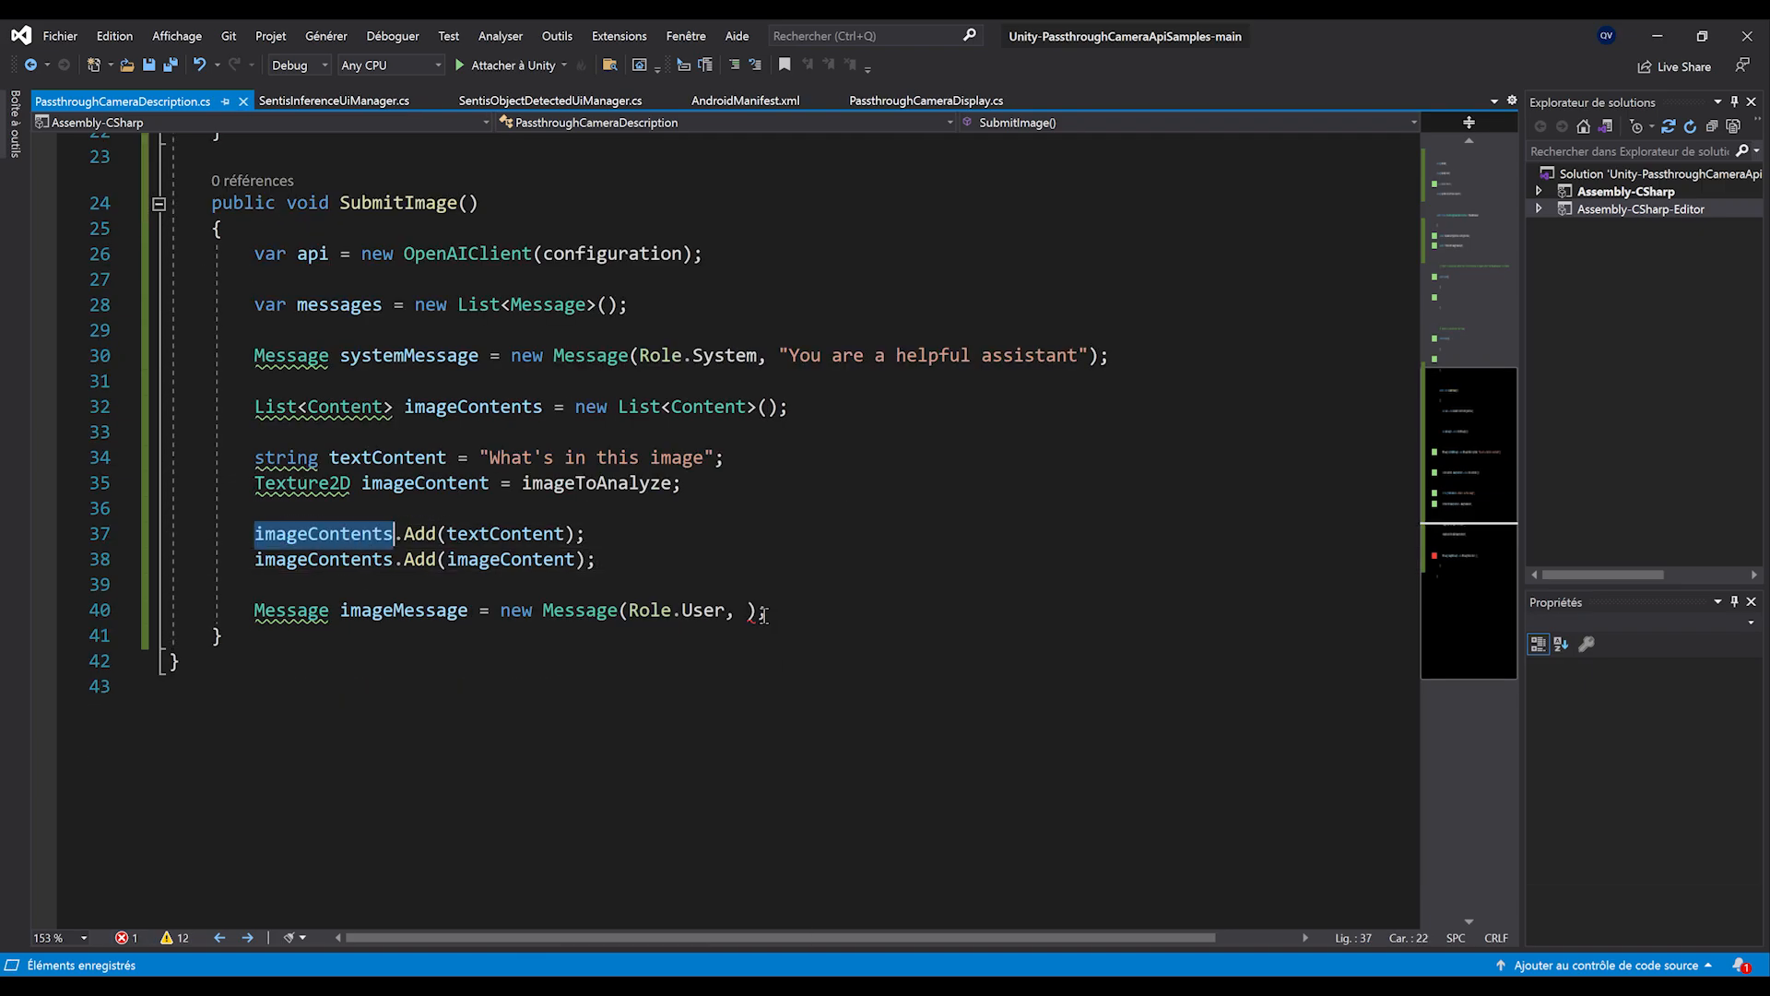
text(imageContents)
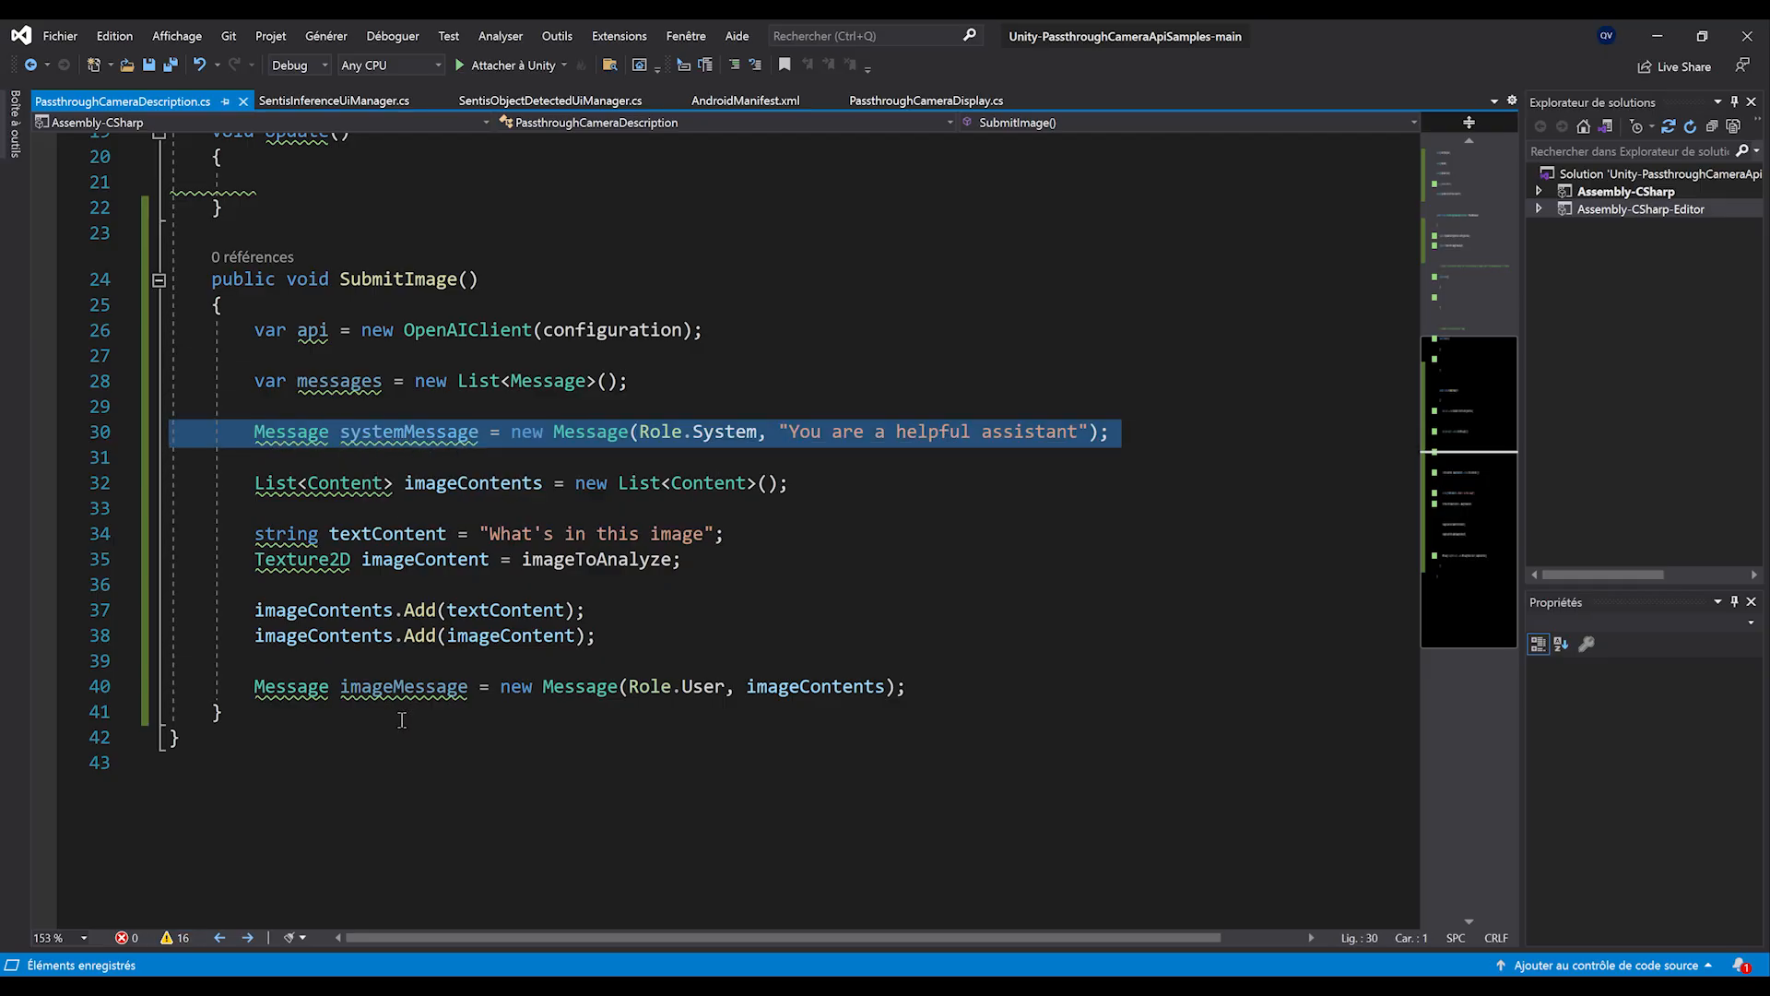
mouse_move(934, 431)
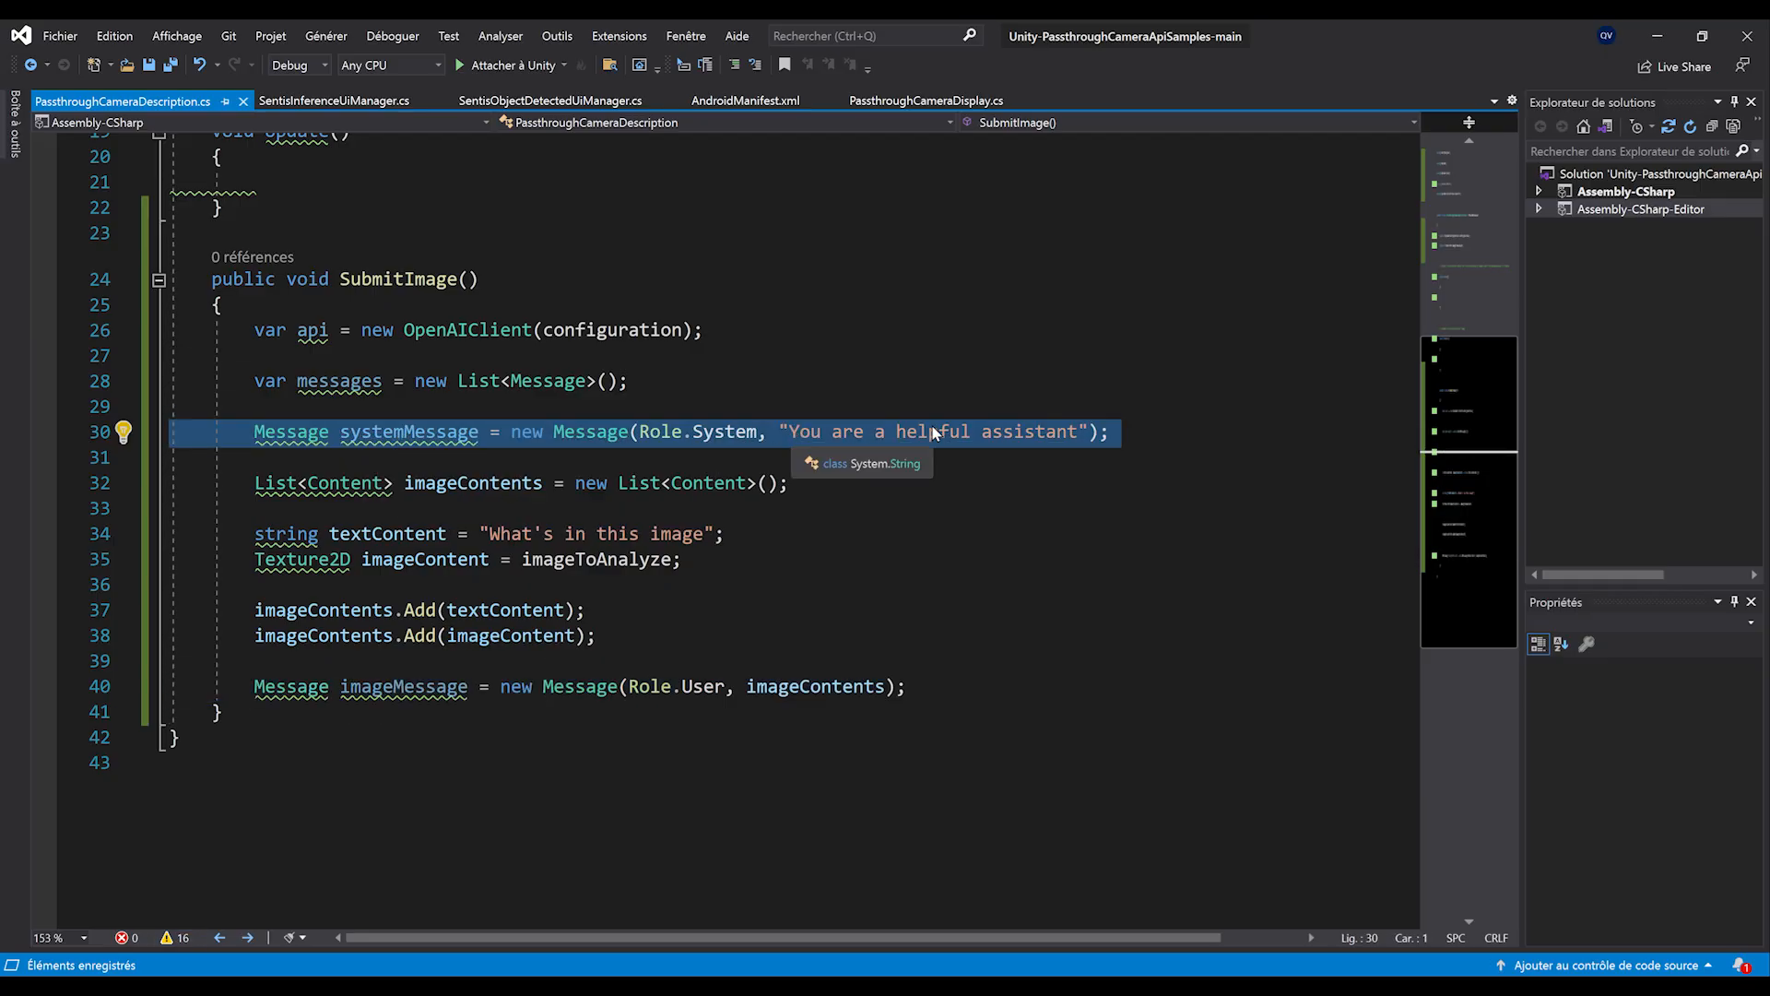
- Call messages.Add for systemMessage and imageMessage
double_click(403, 685)
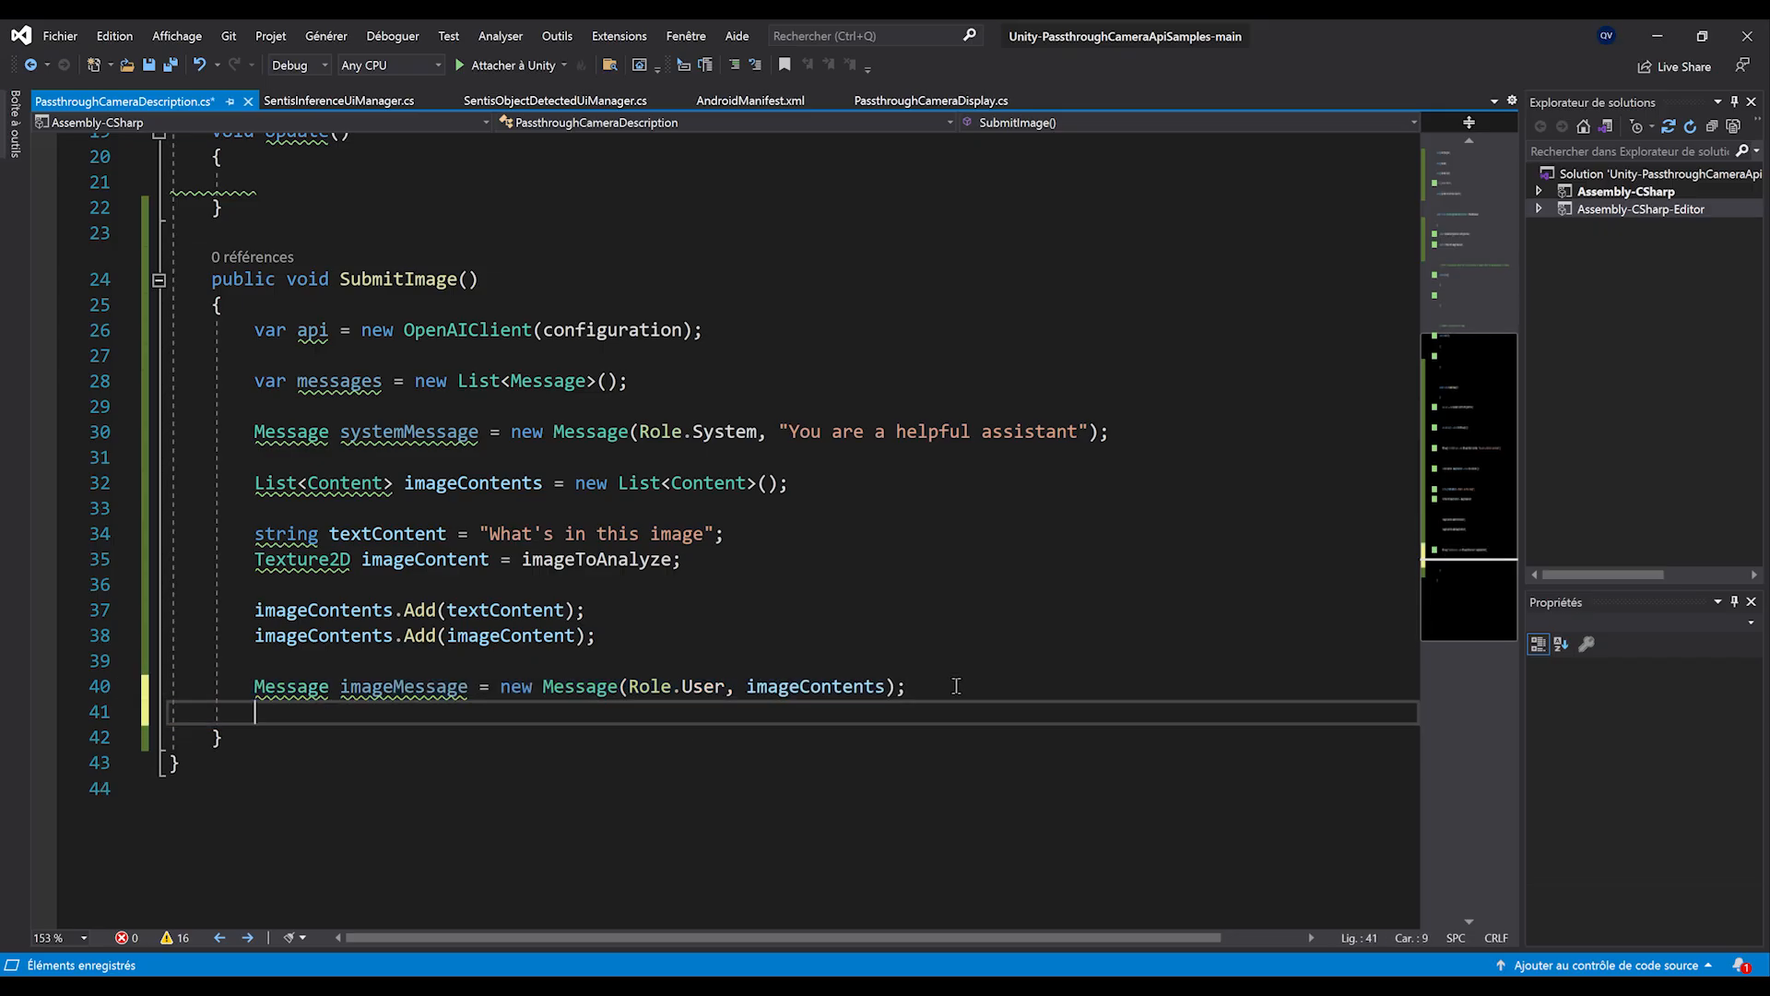
text(messages.)
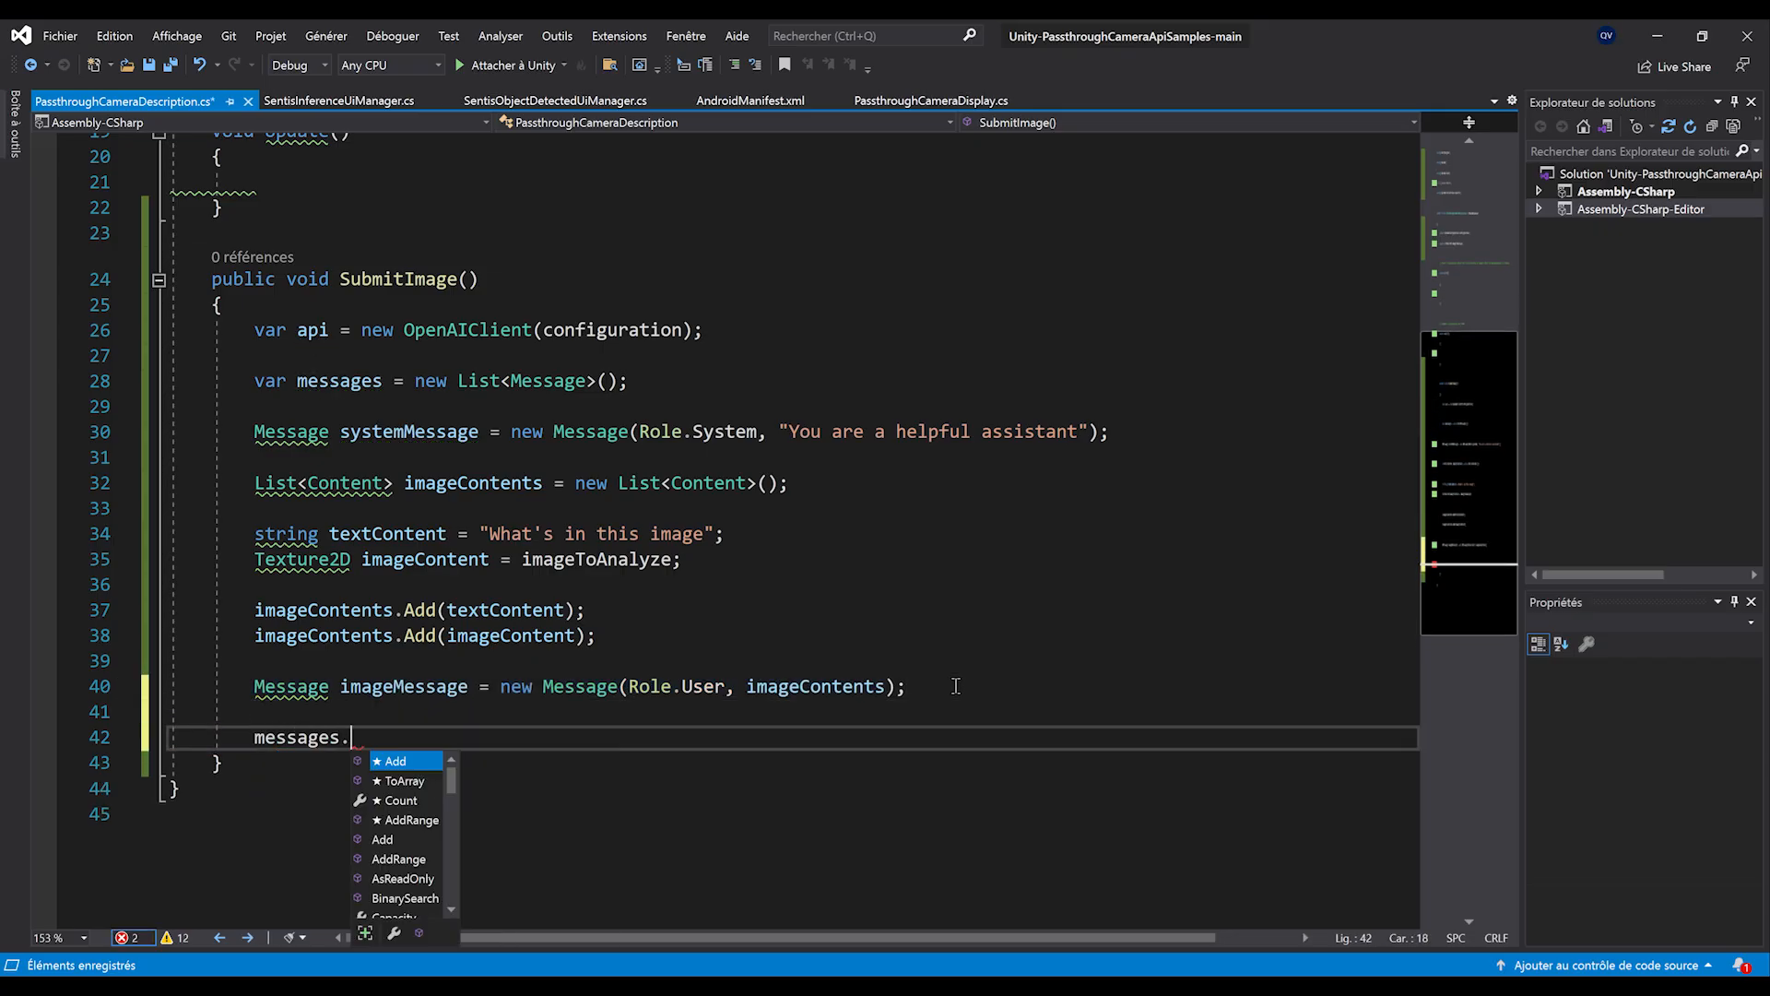
text(Add())
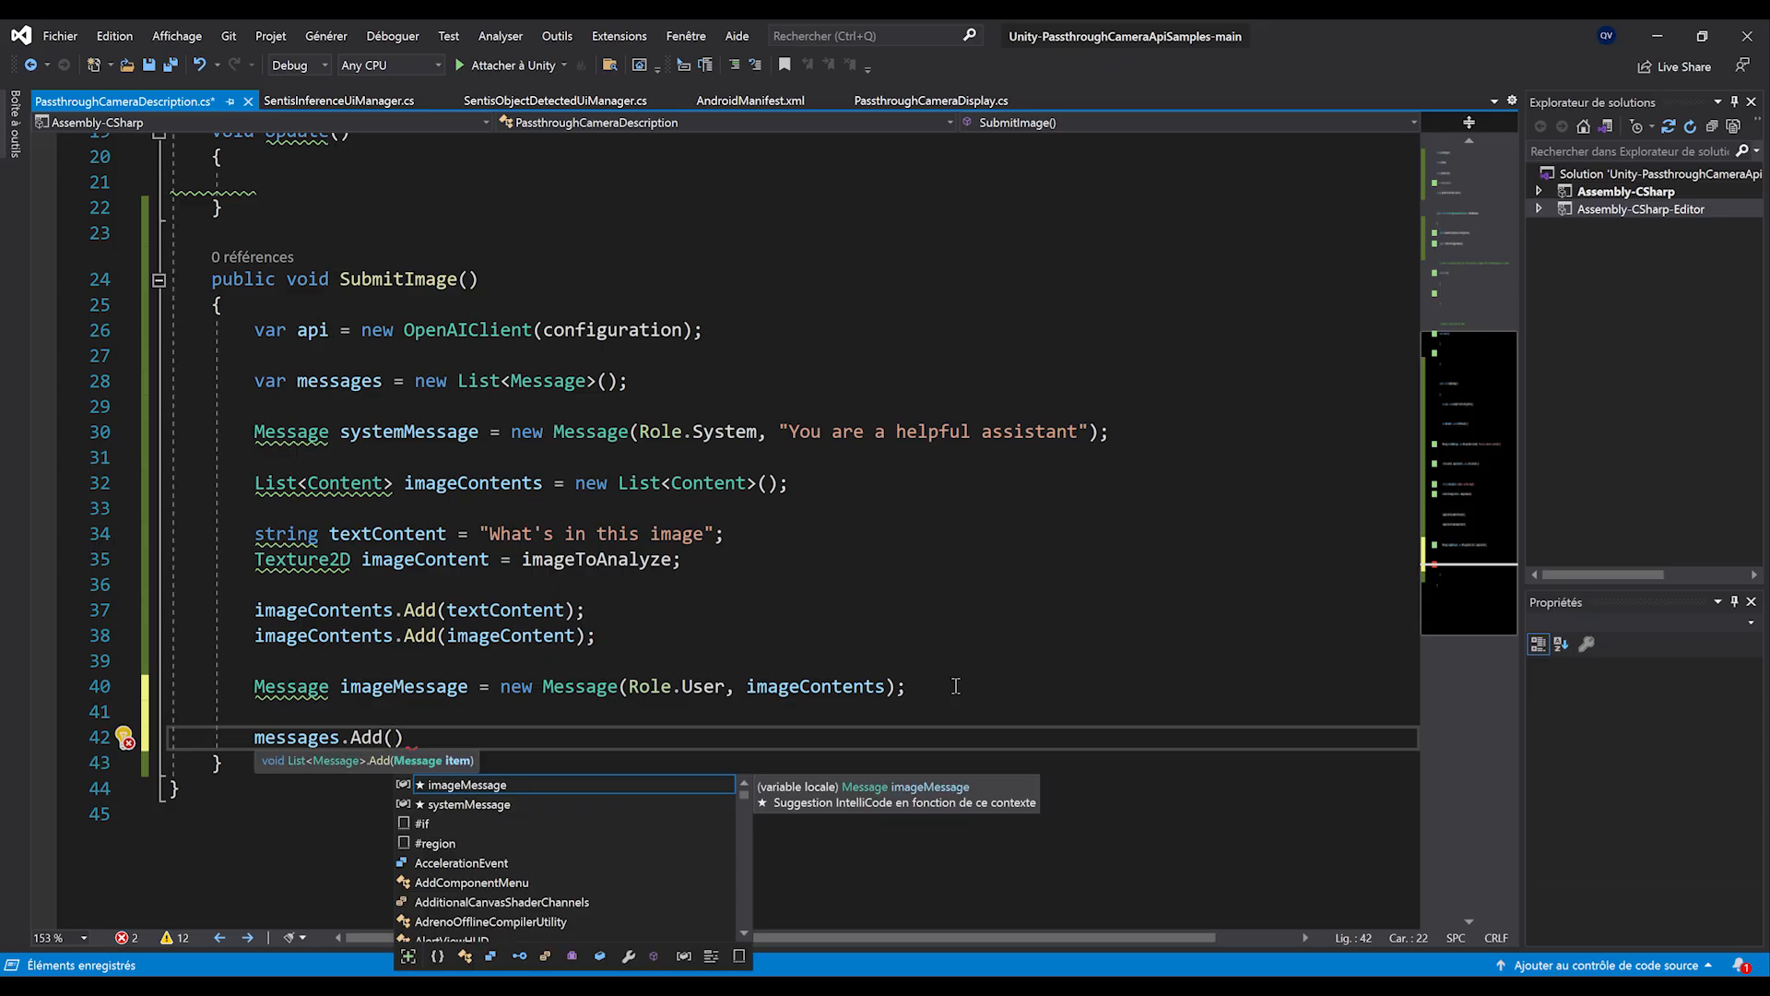
text(sysm)
text(messages)
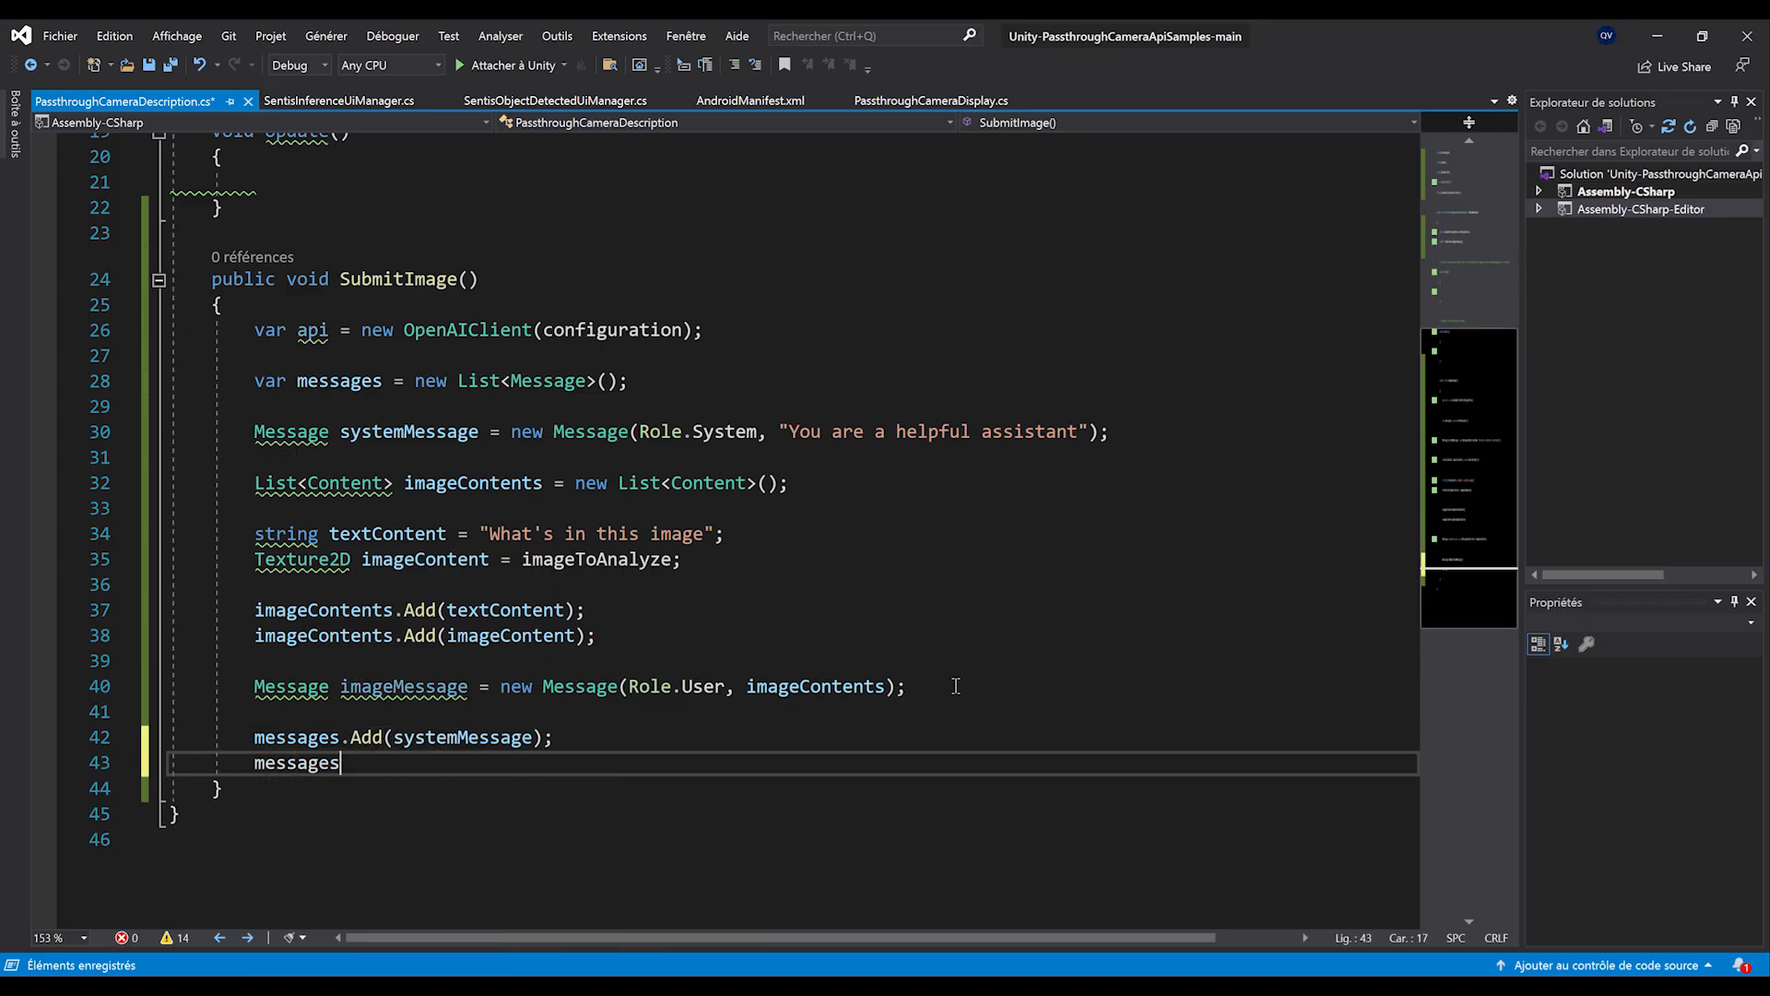
text(.Add(imageMessage);)
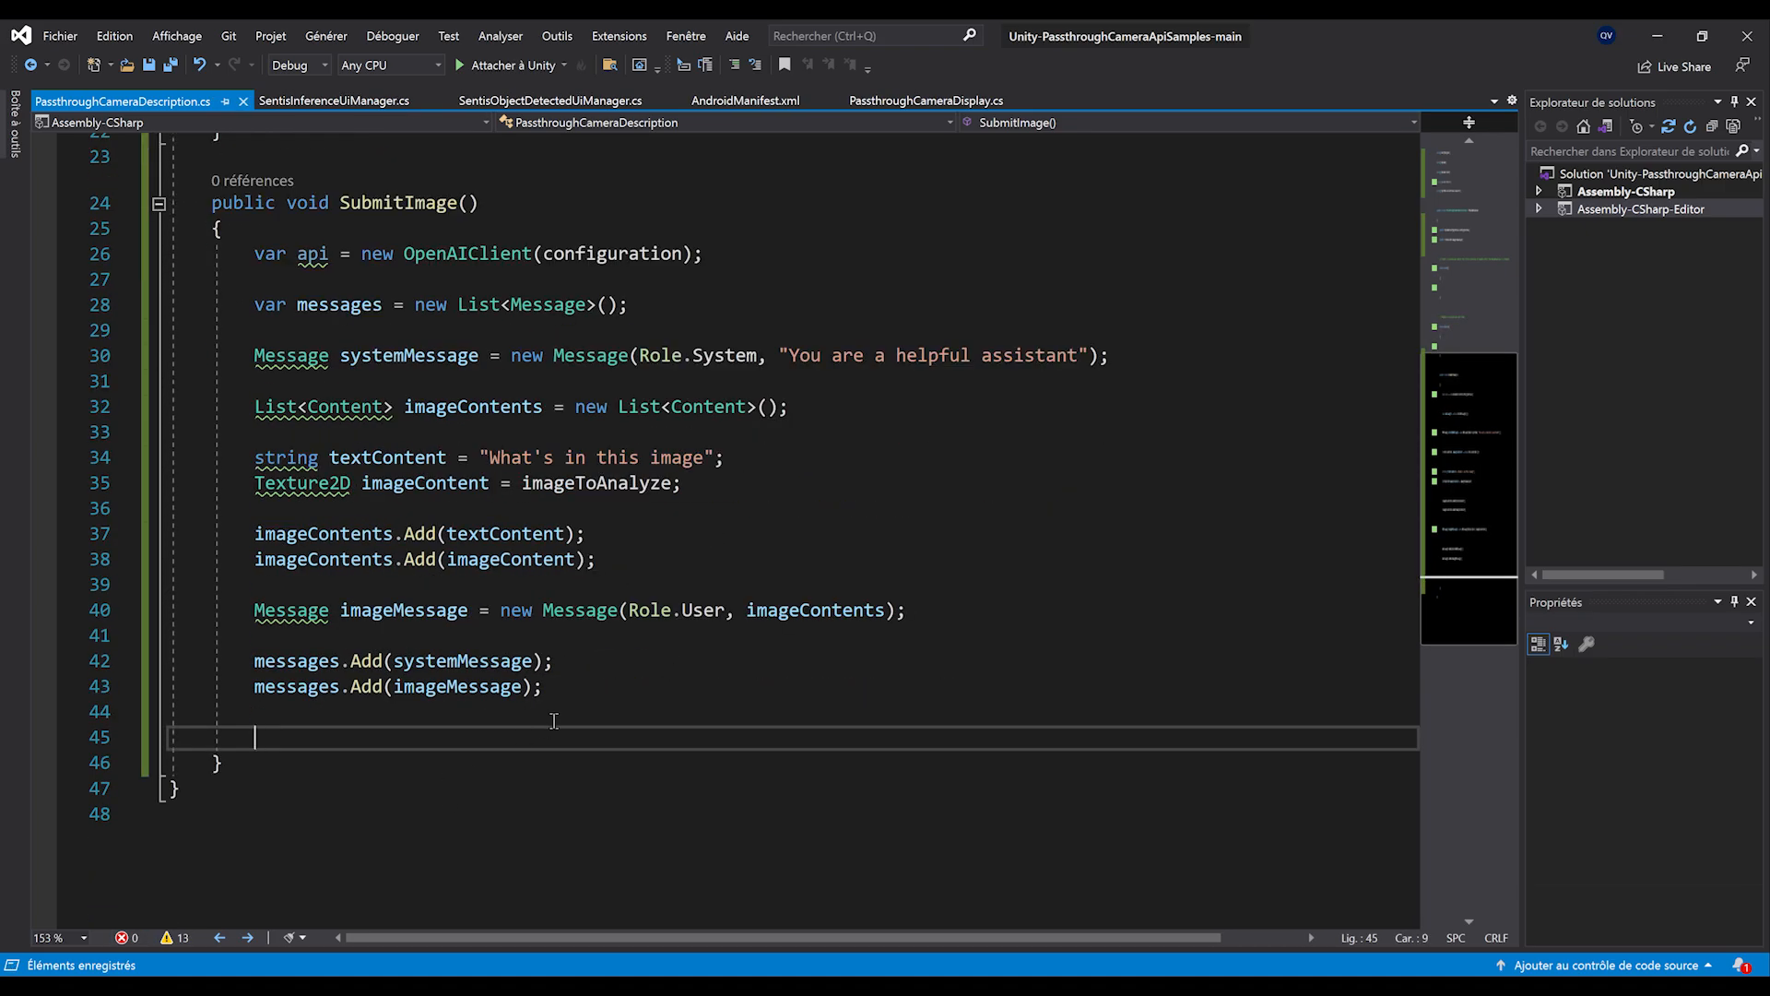
mouse_move(551, 720)
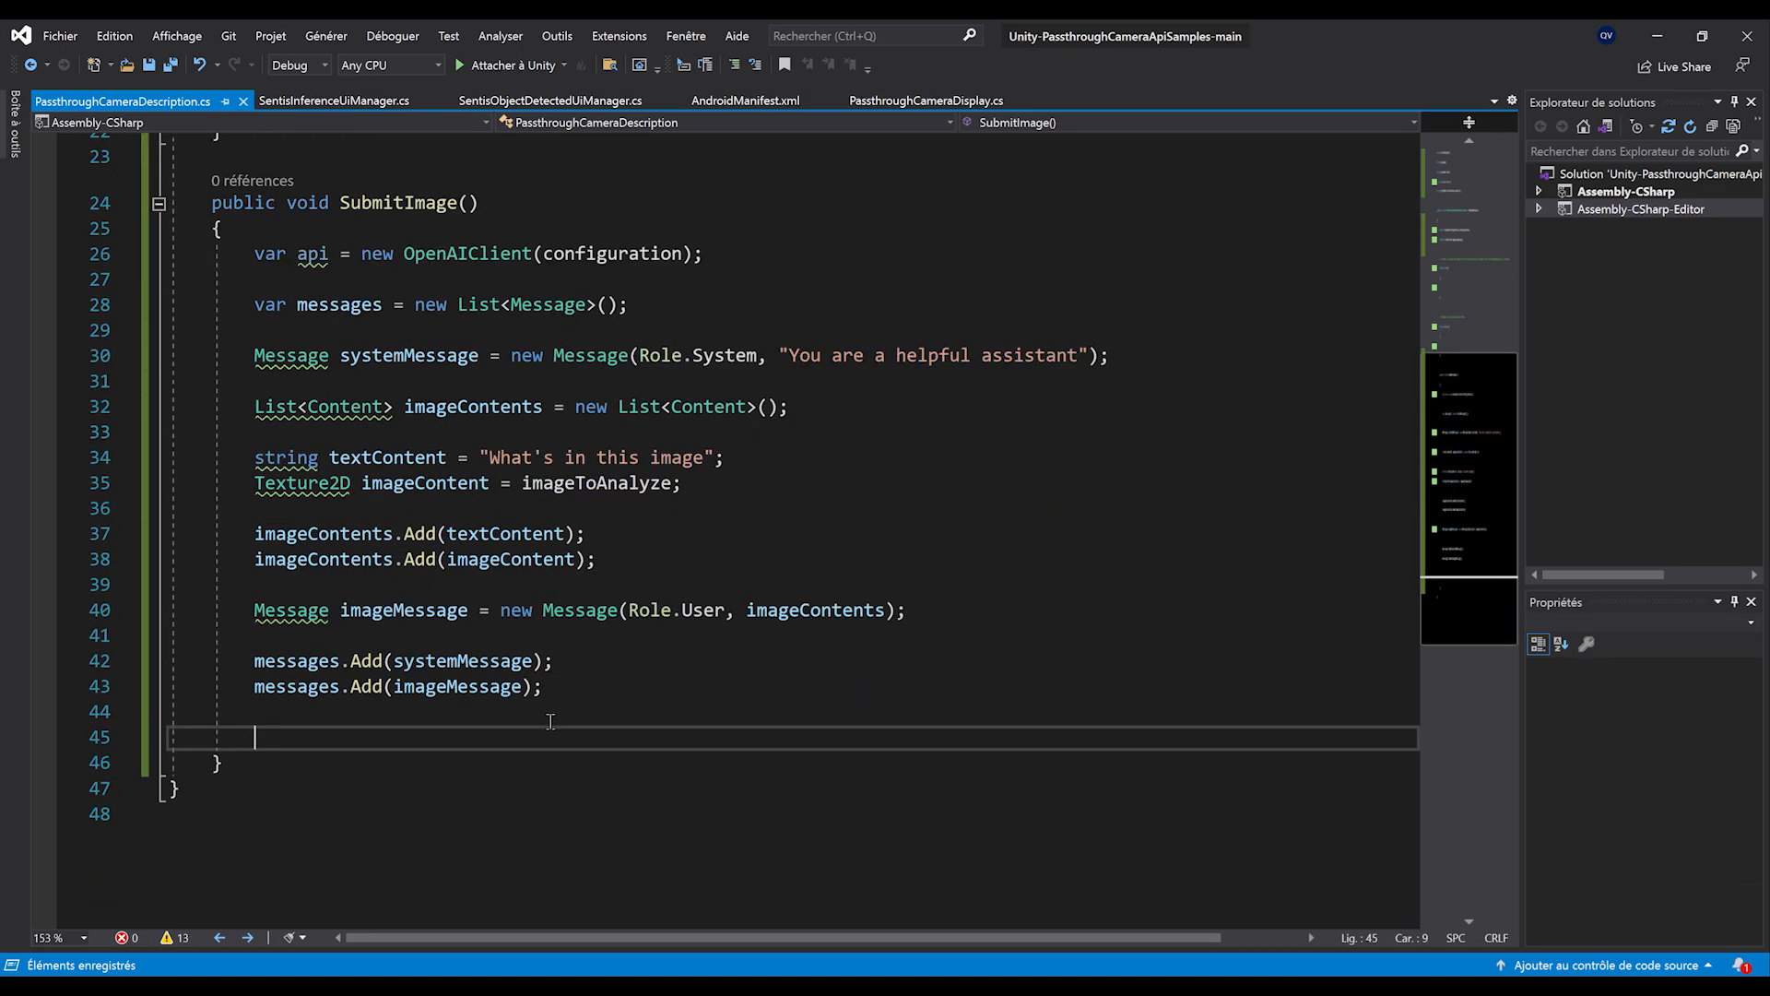
- Declare var chatRequest = new ChatRequest(messages, model: Model.GPT4o)
text(var chatRequest = new ChatRe)
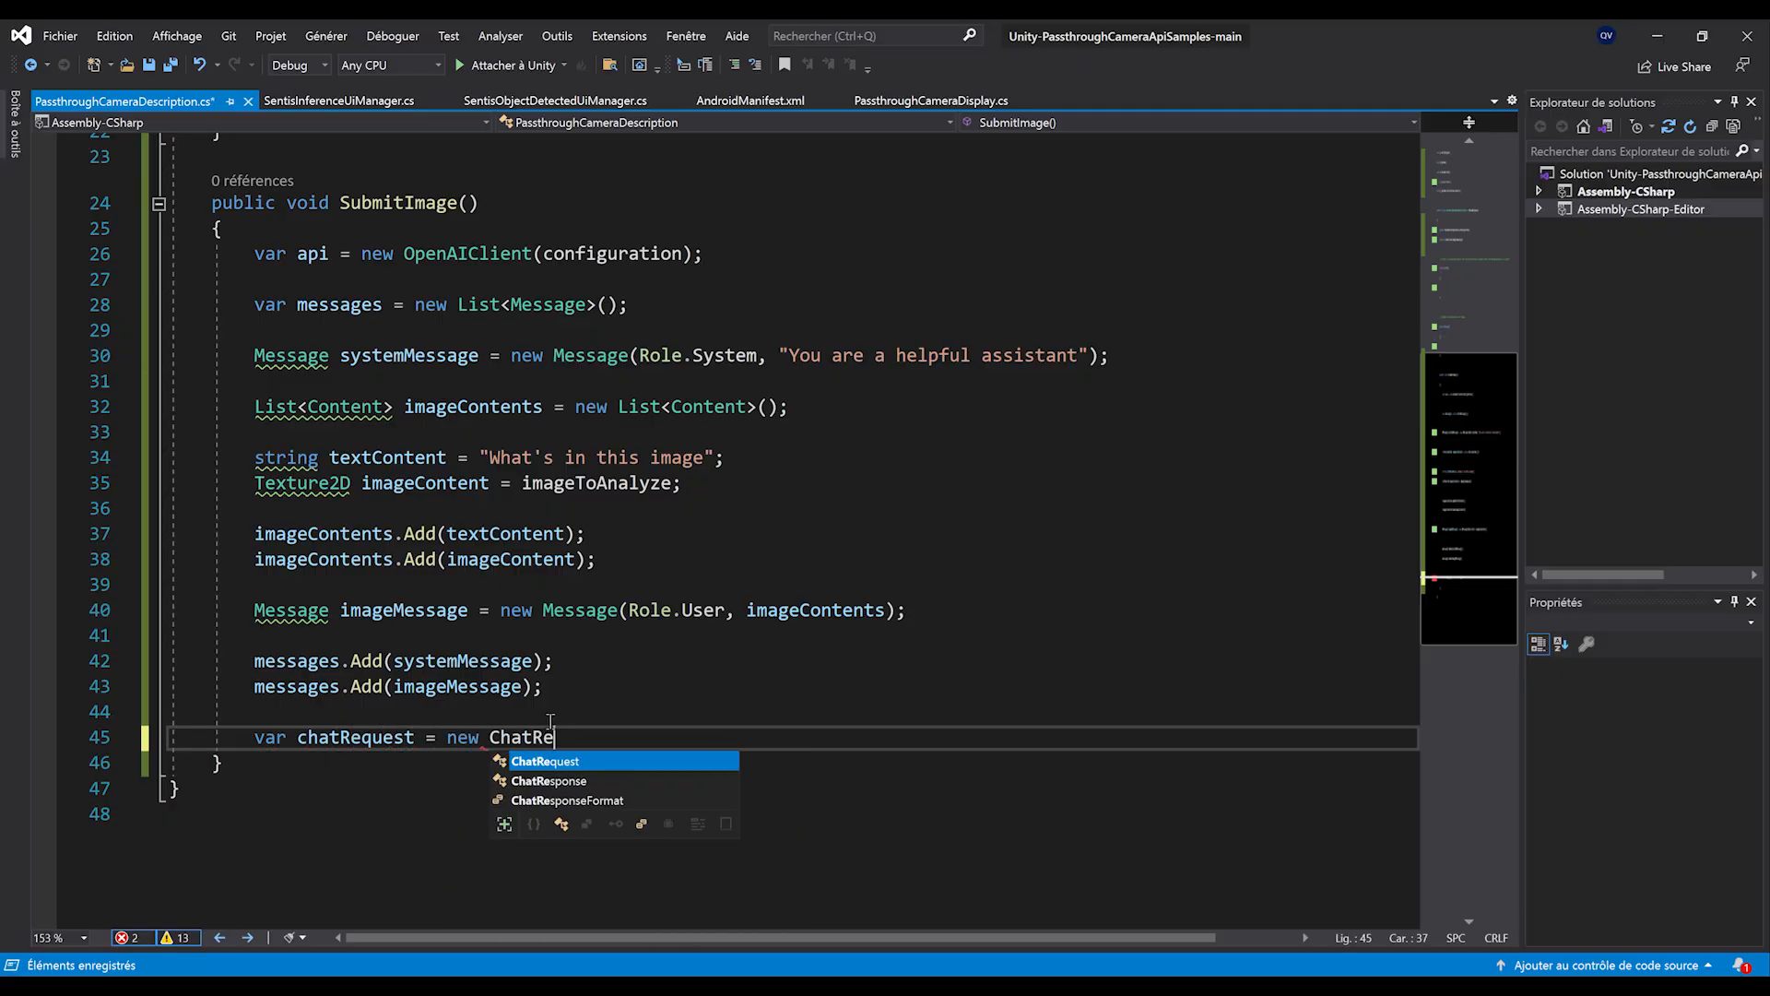
text(quest(messages,)
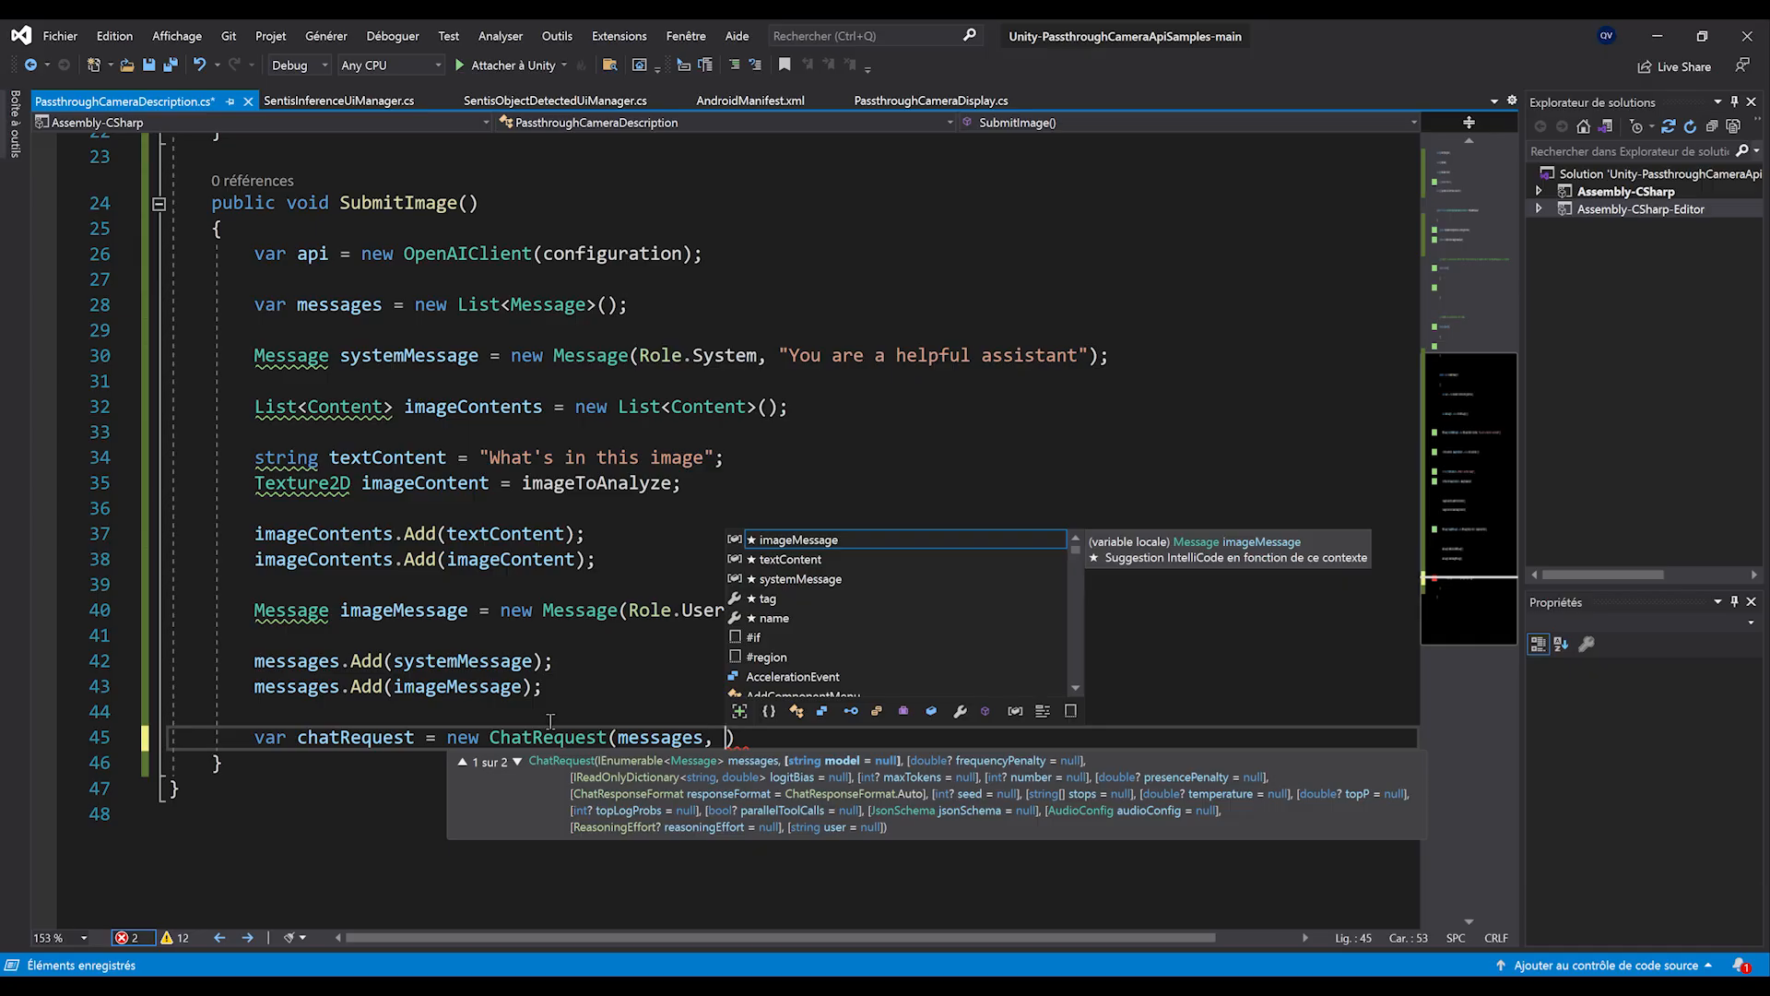
mouse_move(1092, 819)
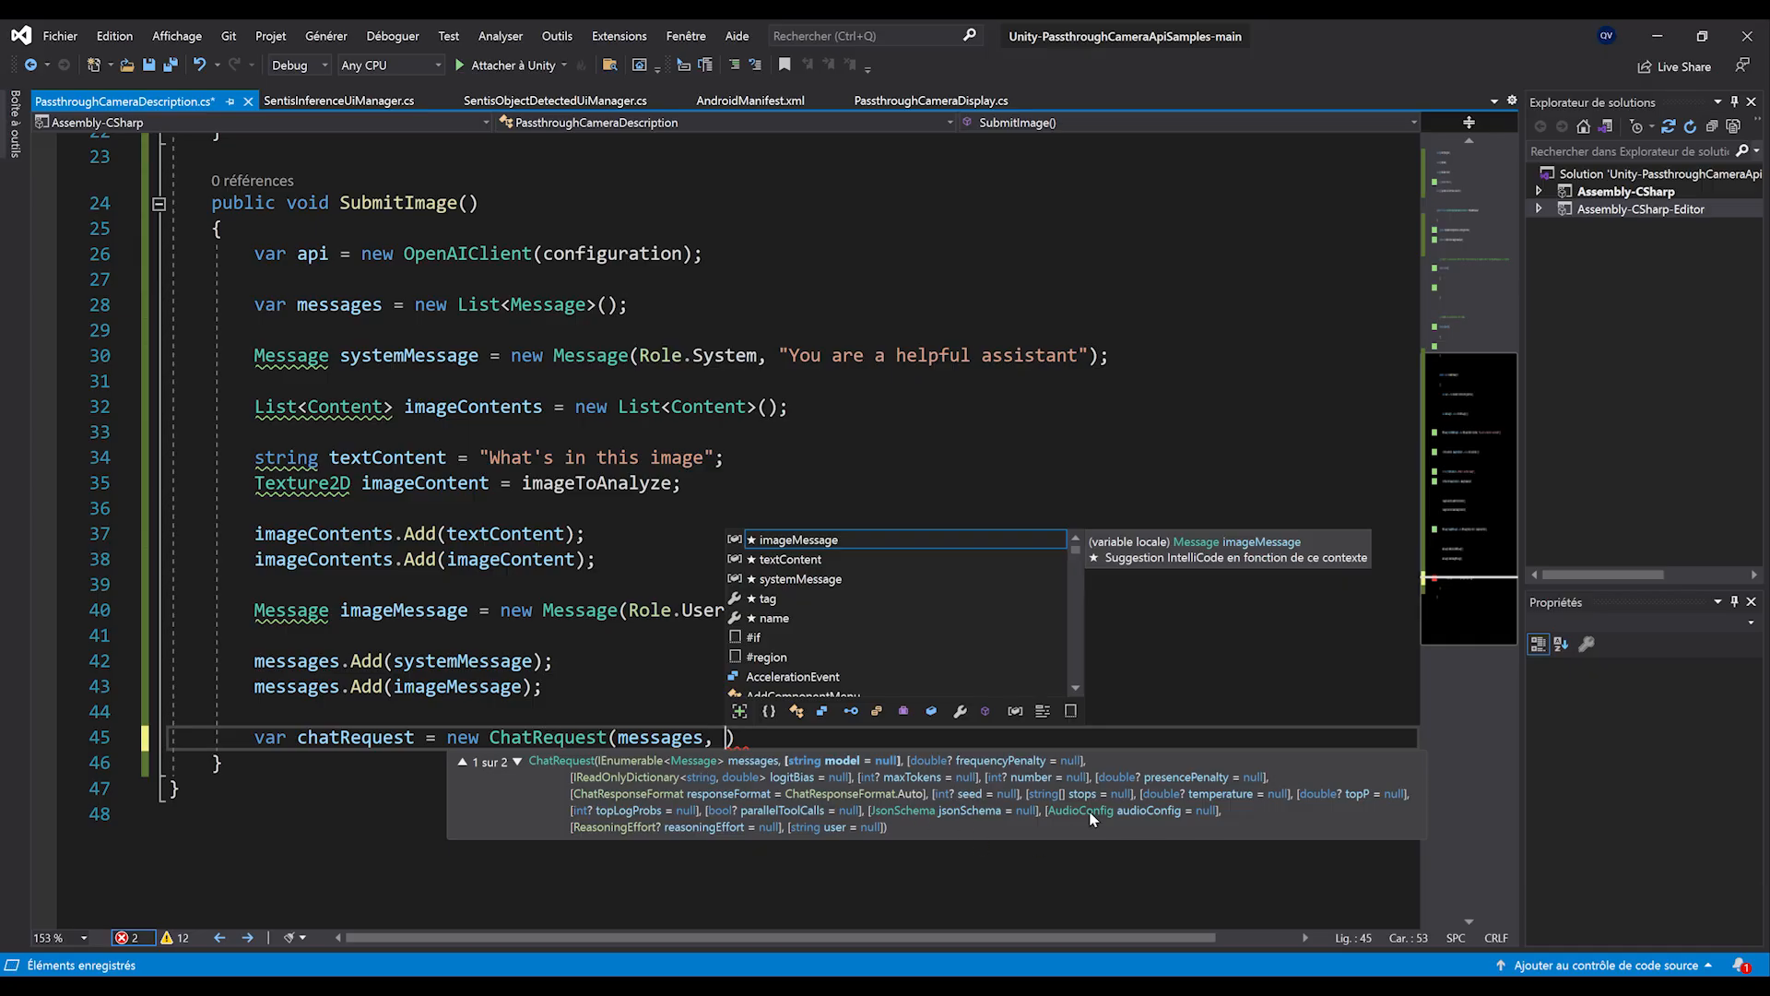
mouse_move(948, 833)
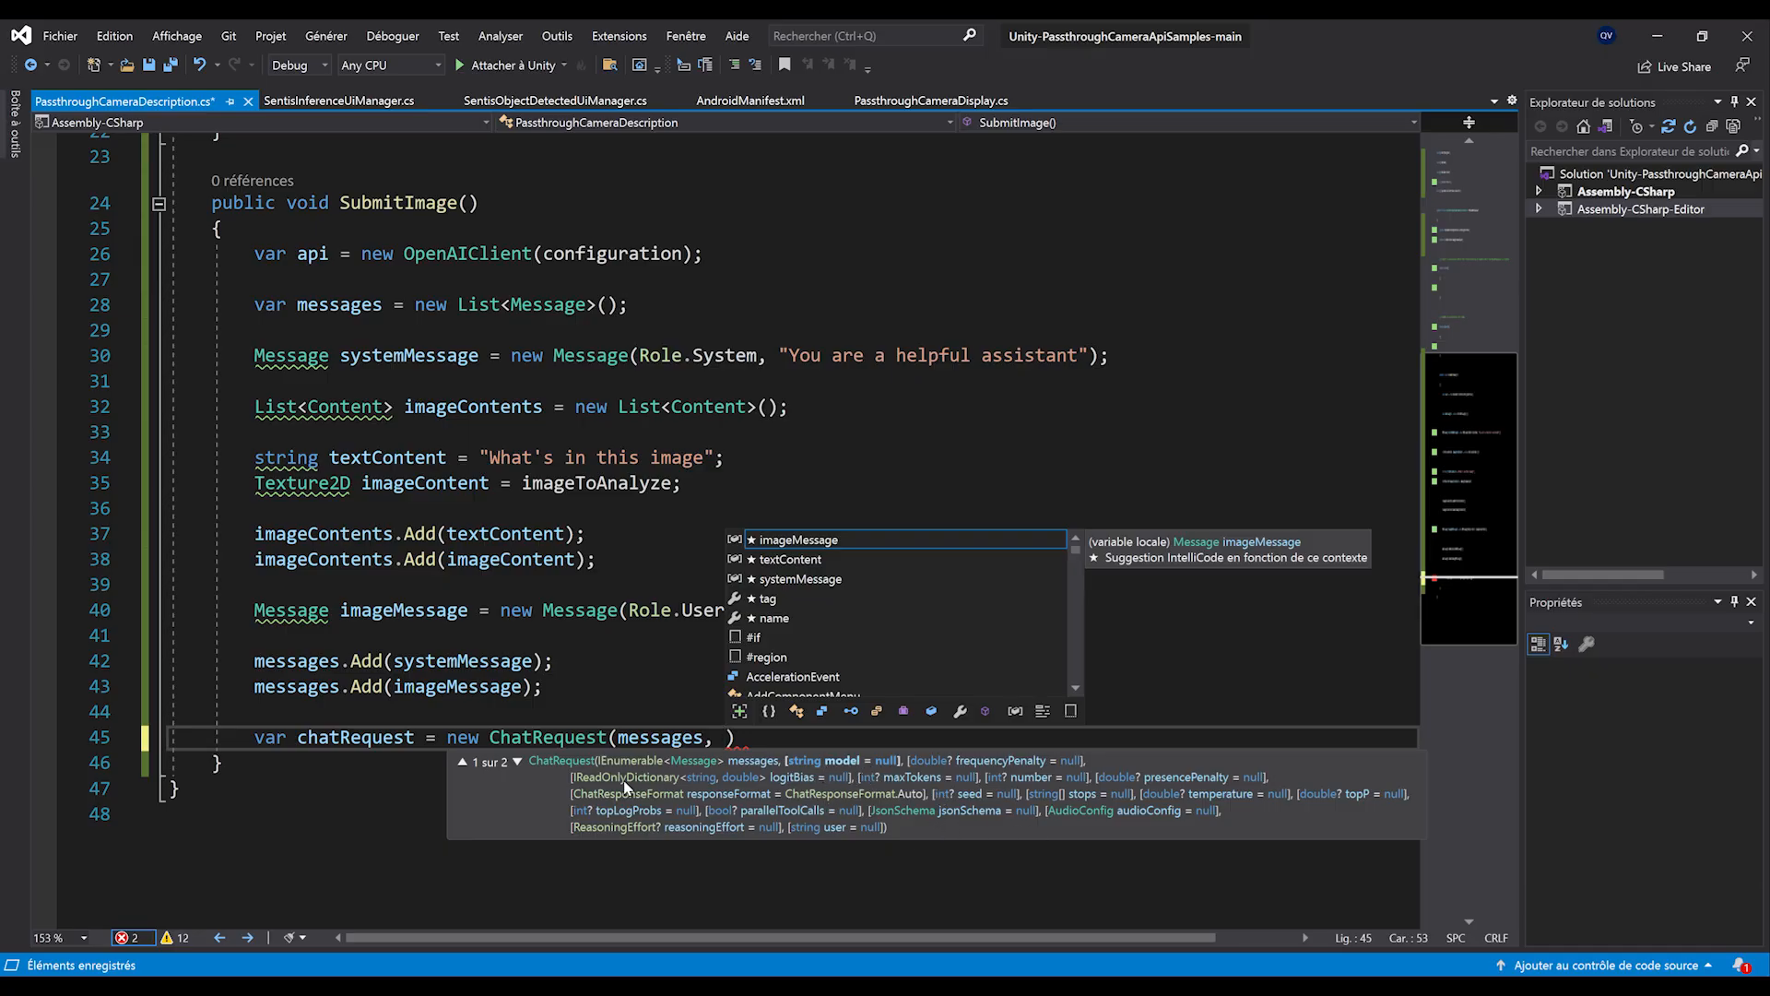
mouse_move(1200, 825)
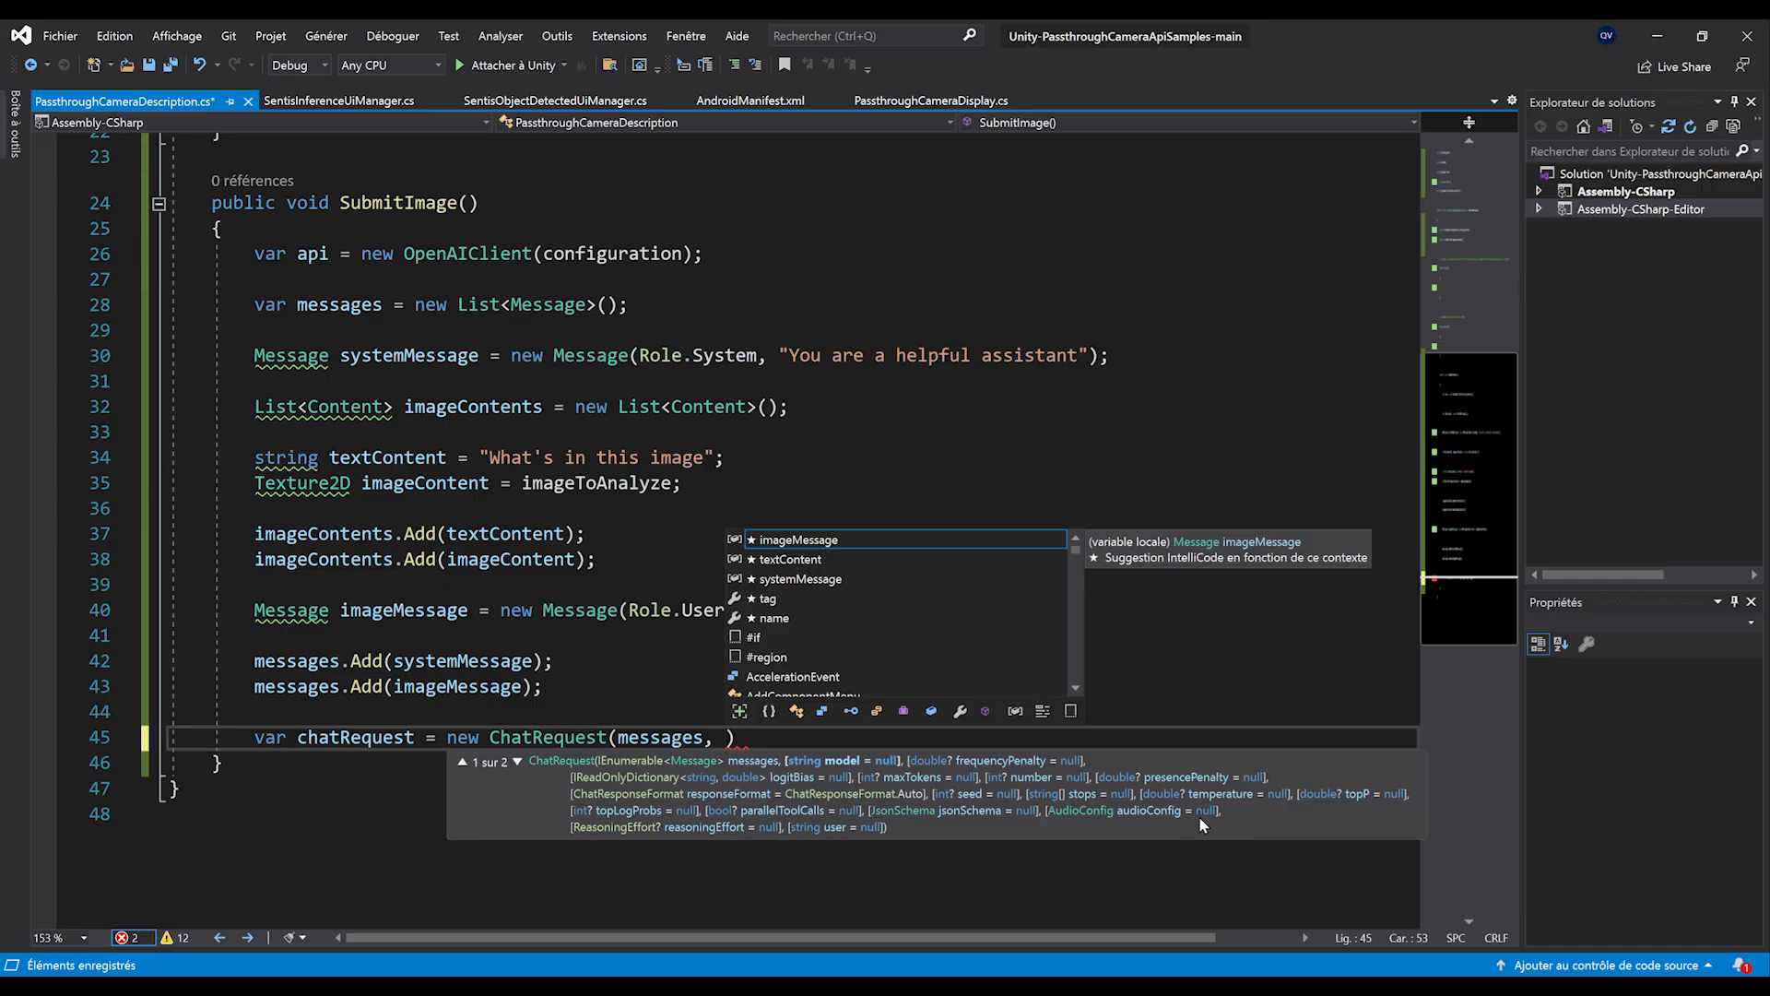
mouse_move(932, 795)
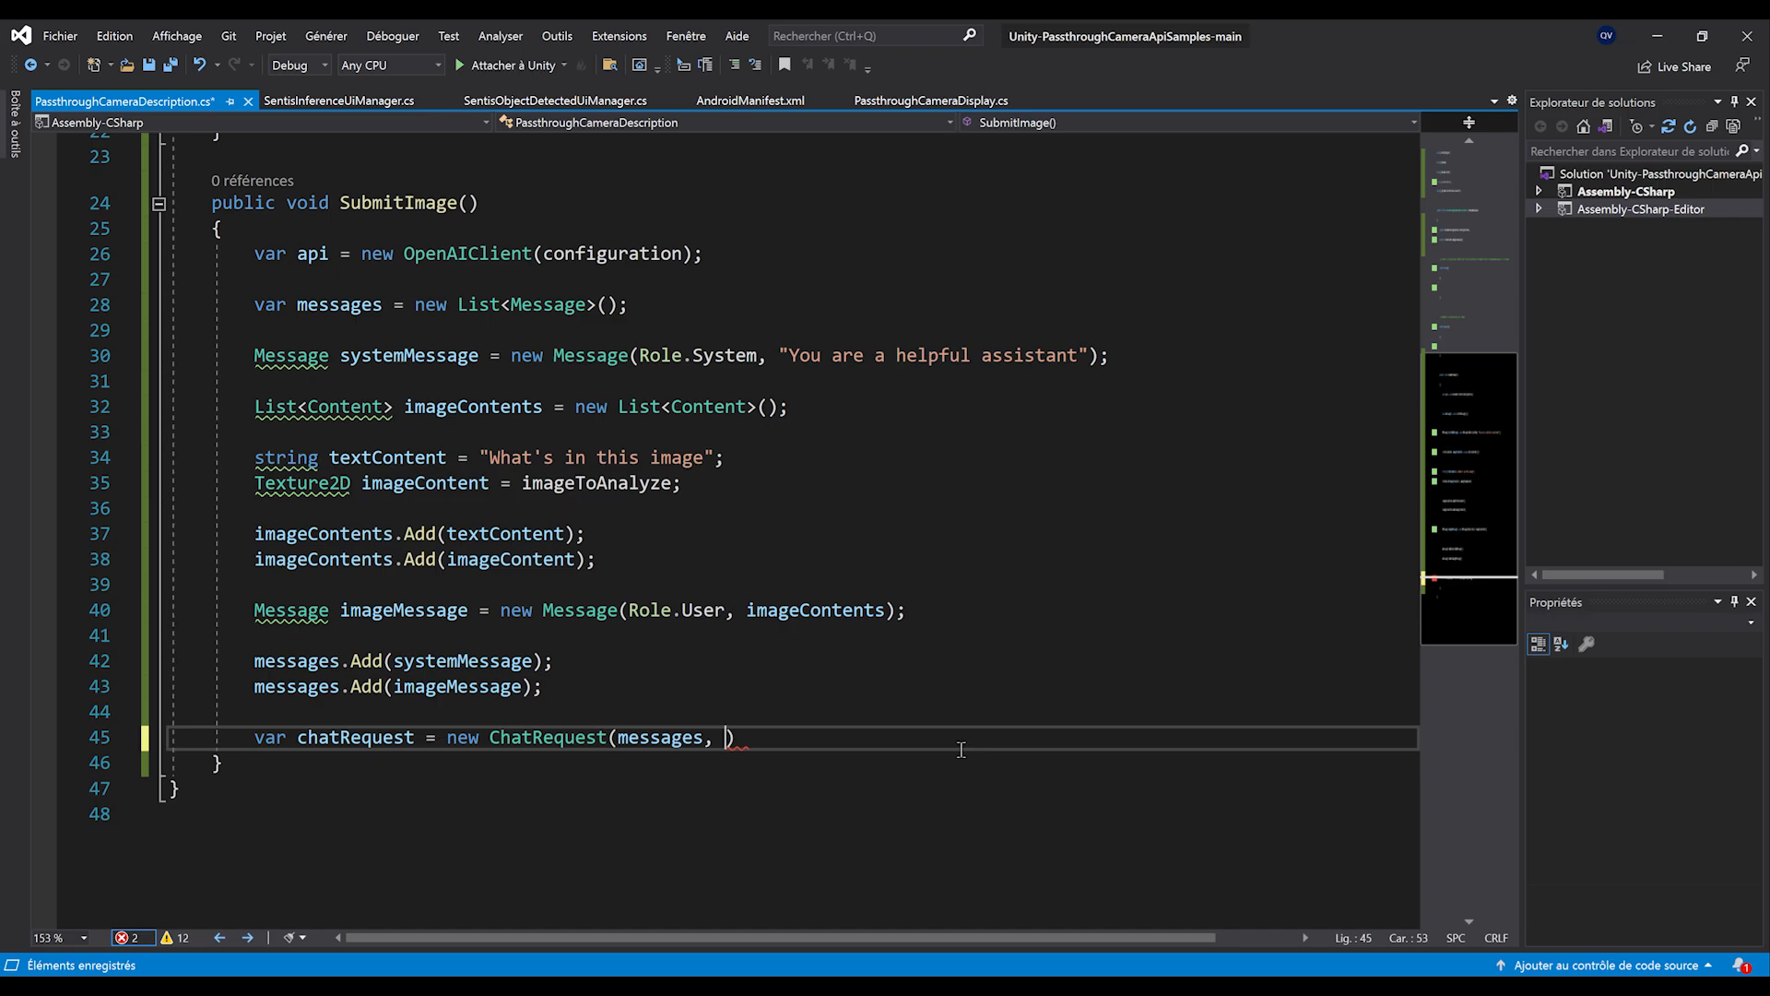
text(model : M)
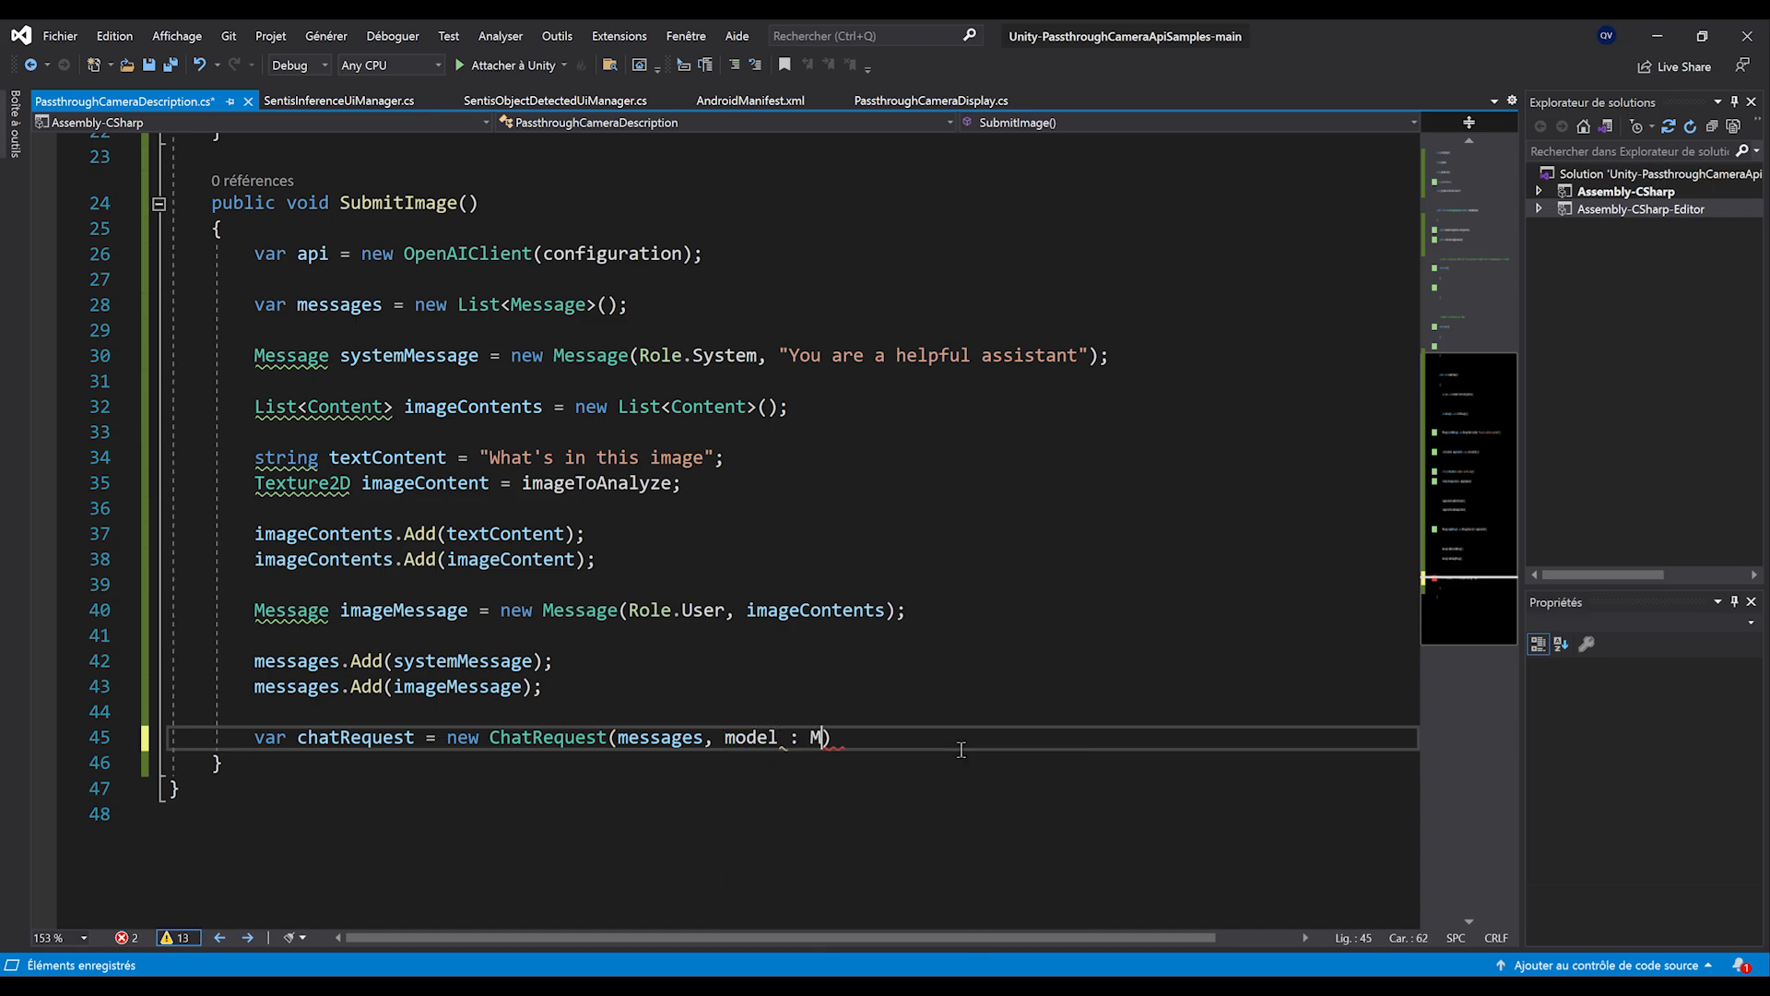
text(odel.GPT4o)
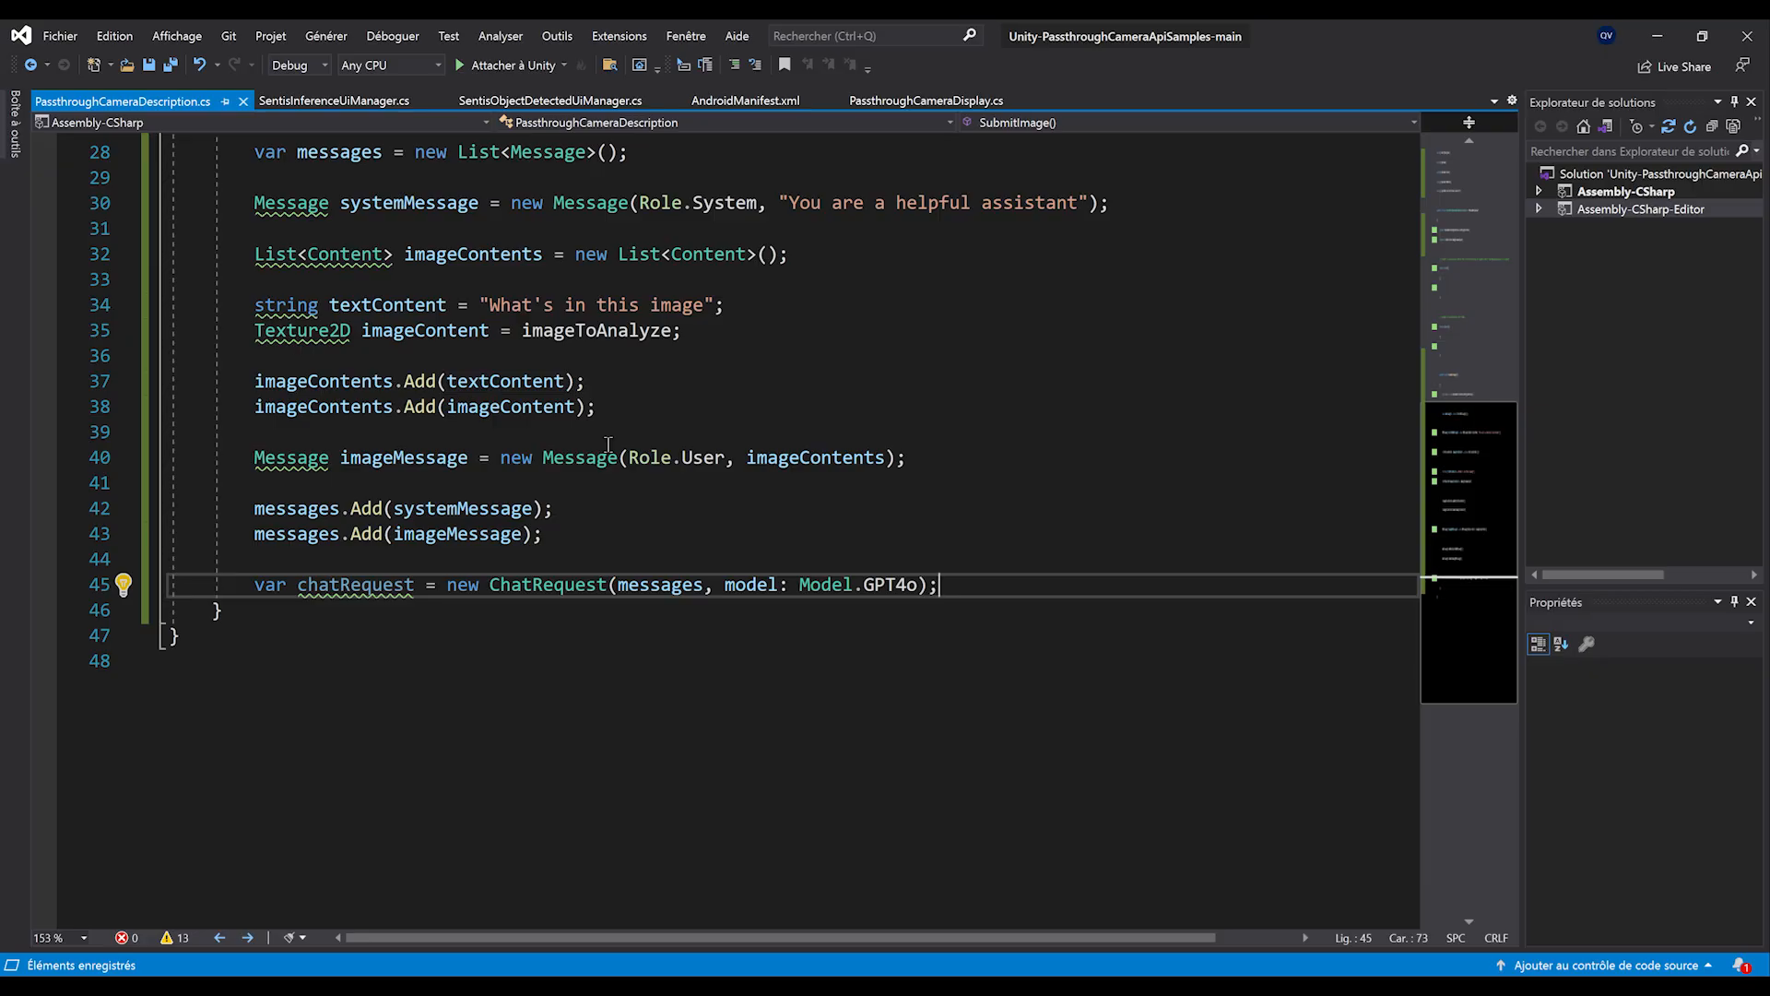
- Store await api.ChatEndpoint.GetCompletionAsync(chatRequest) in var result
text(var)
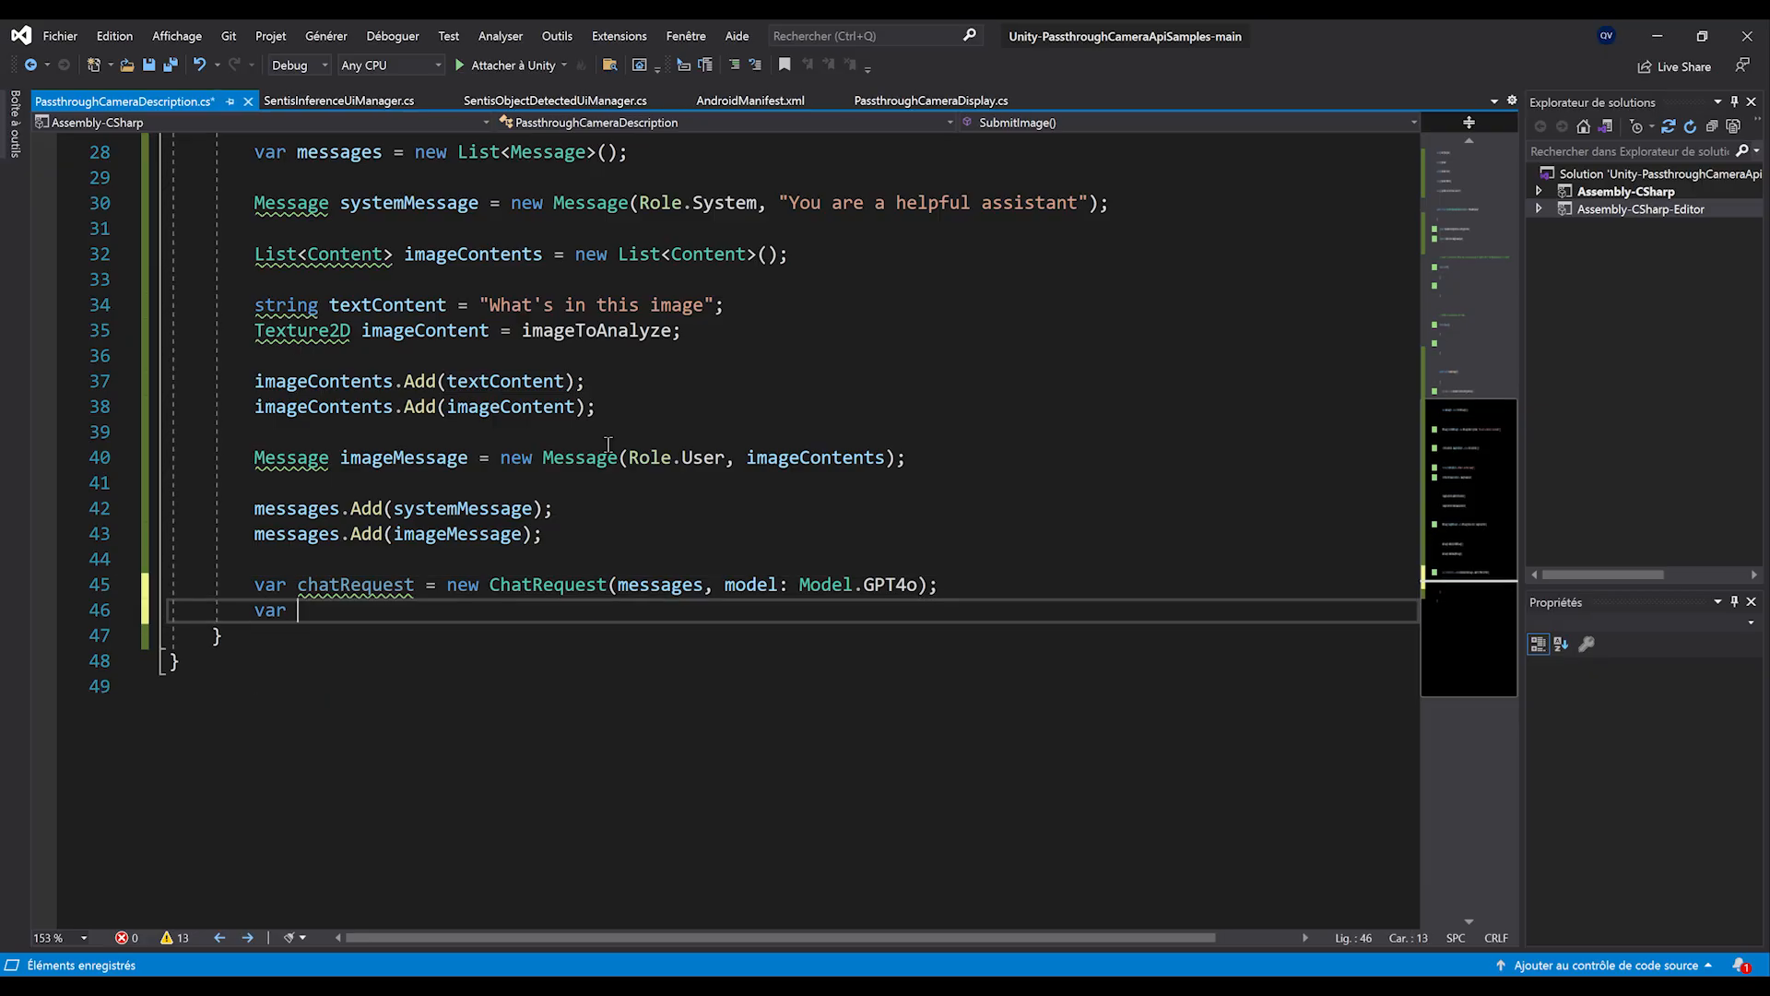
text(result)
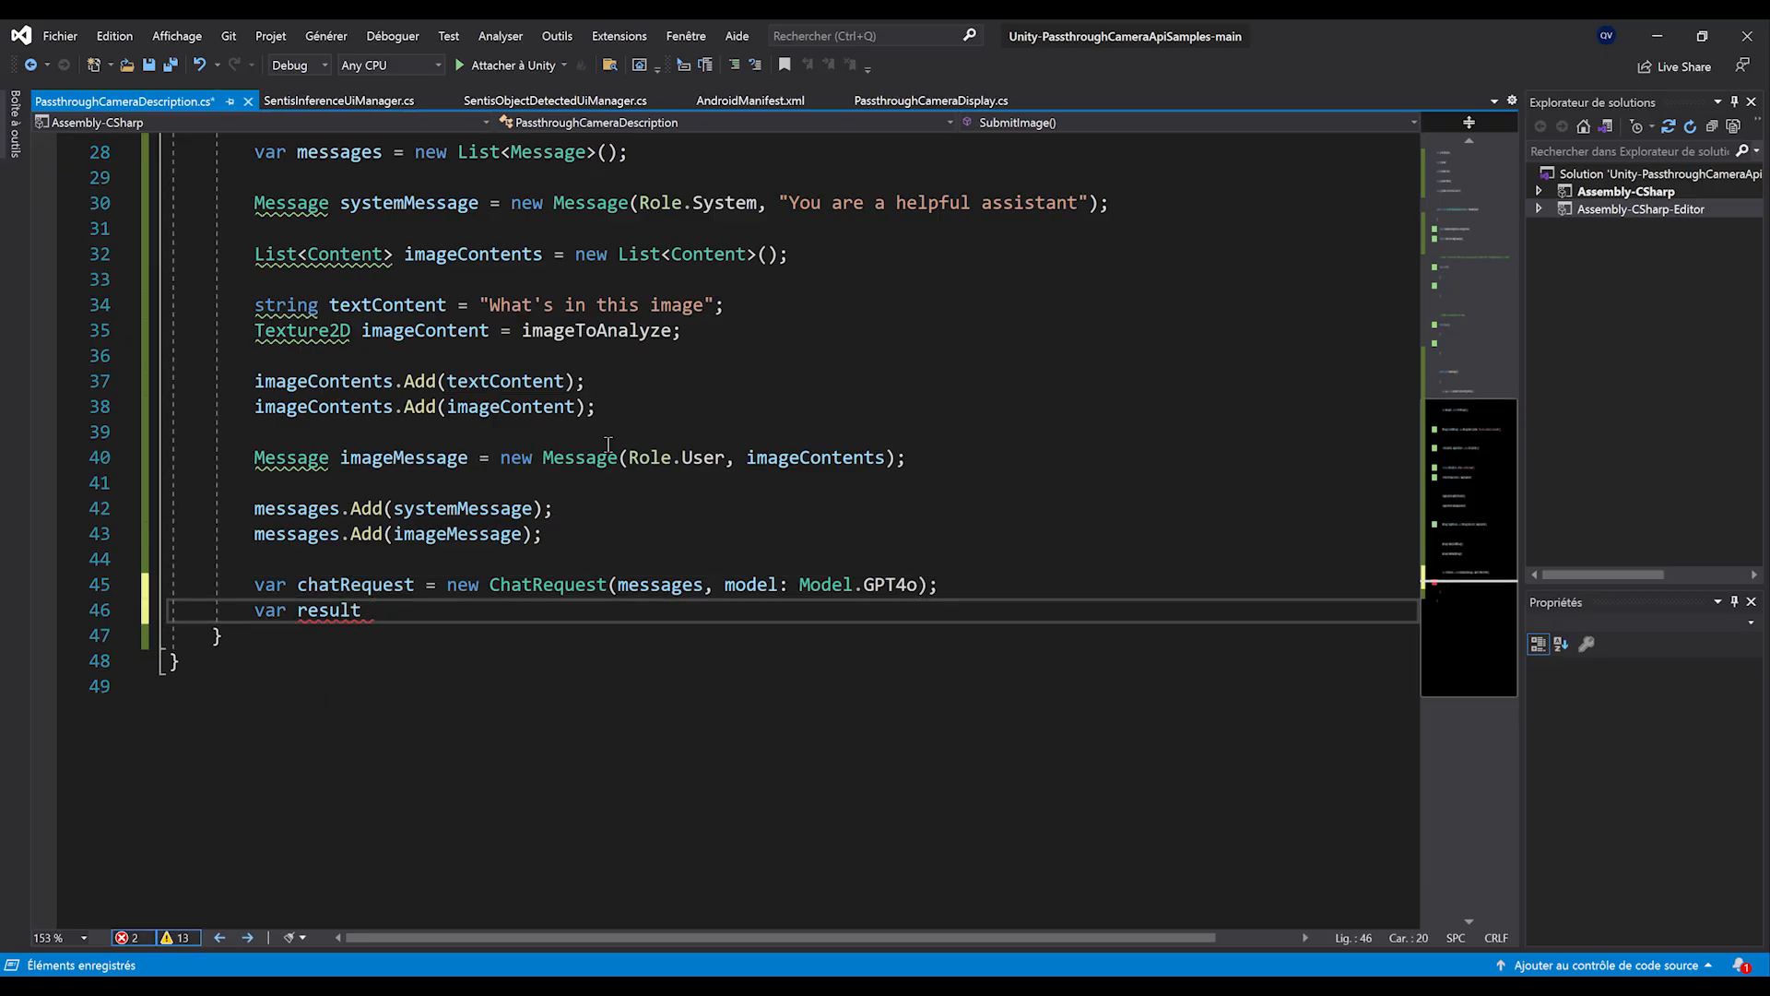
text(= await api.)
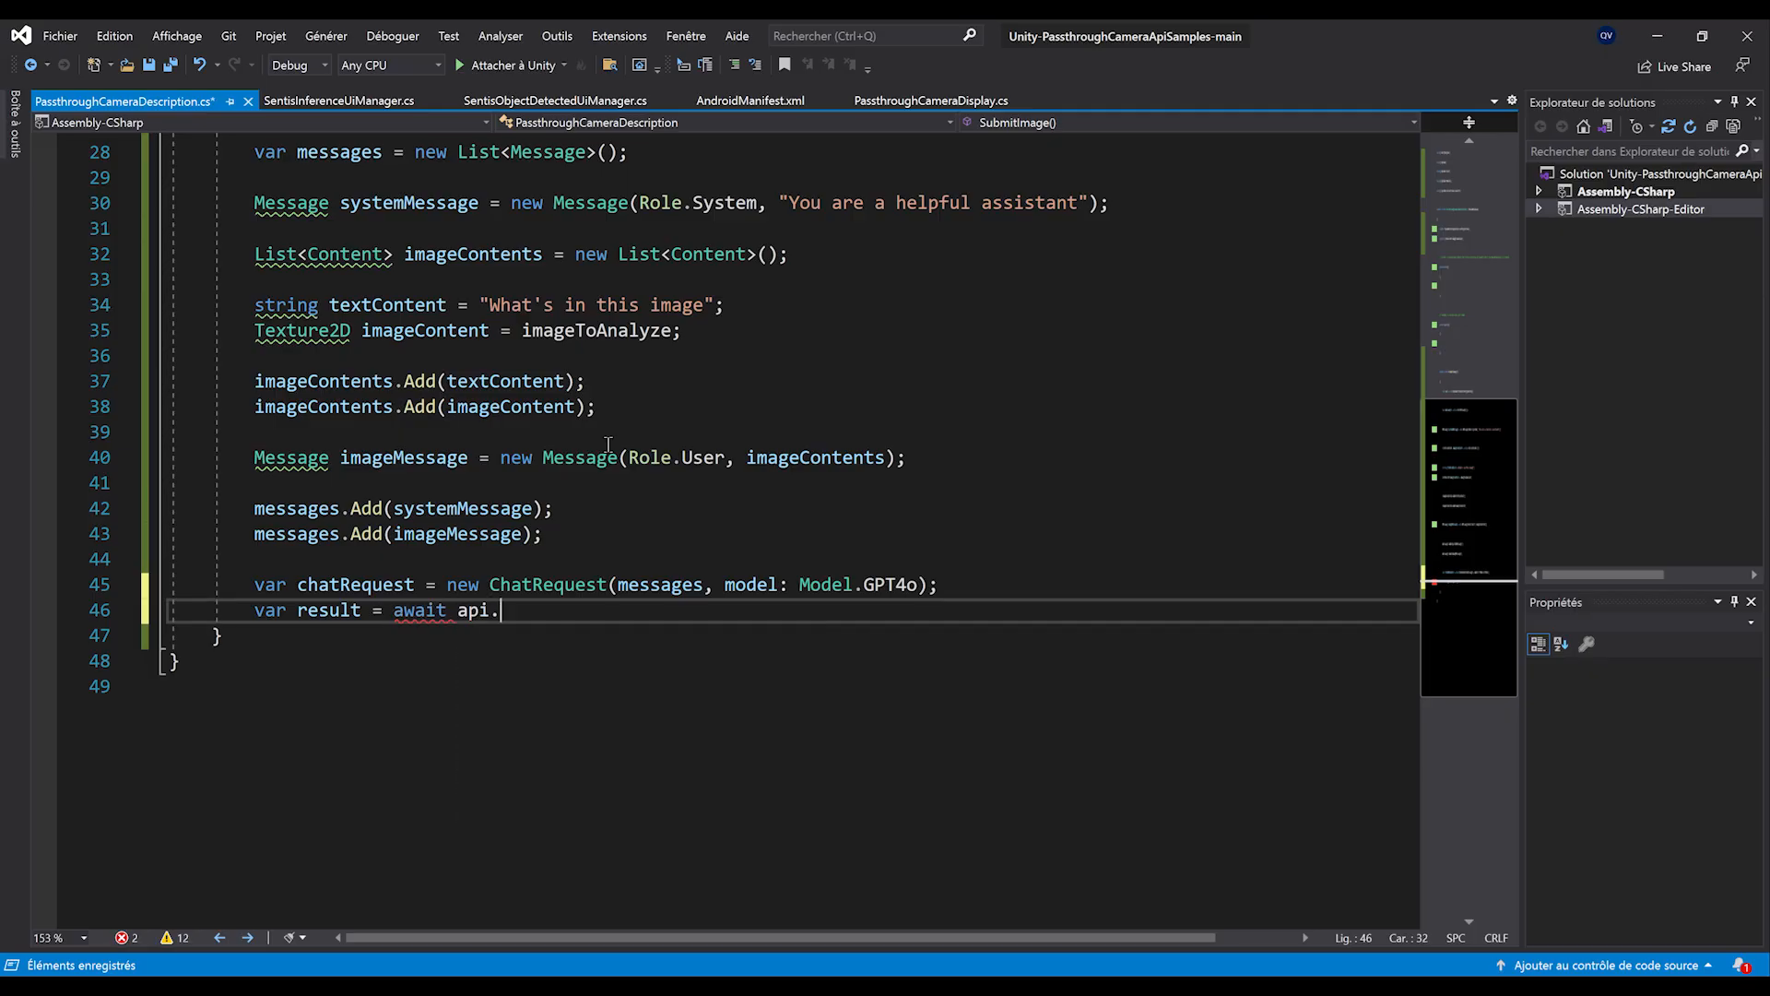
text(ChatEndpoint())
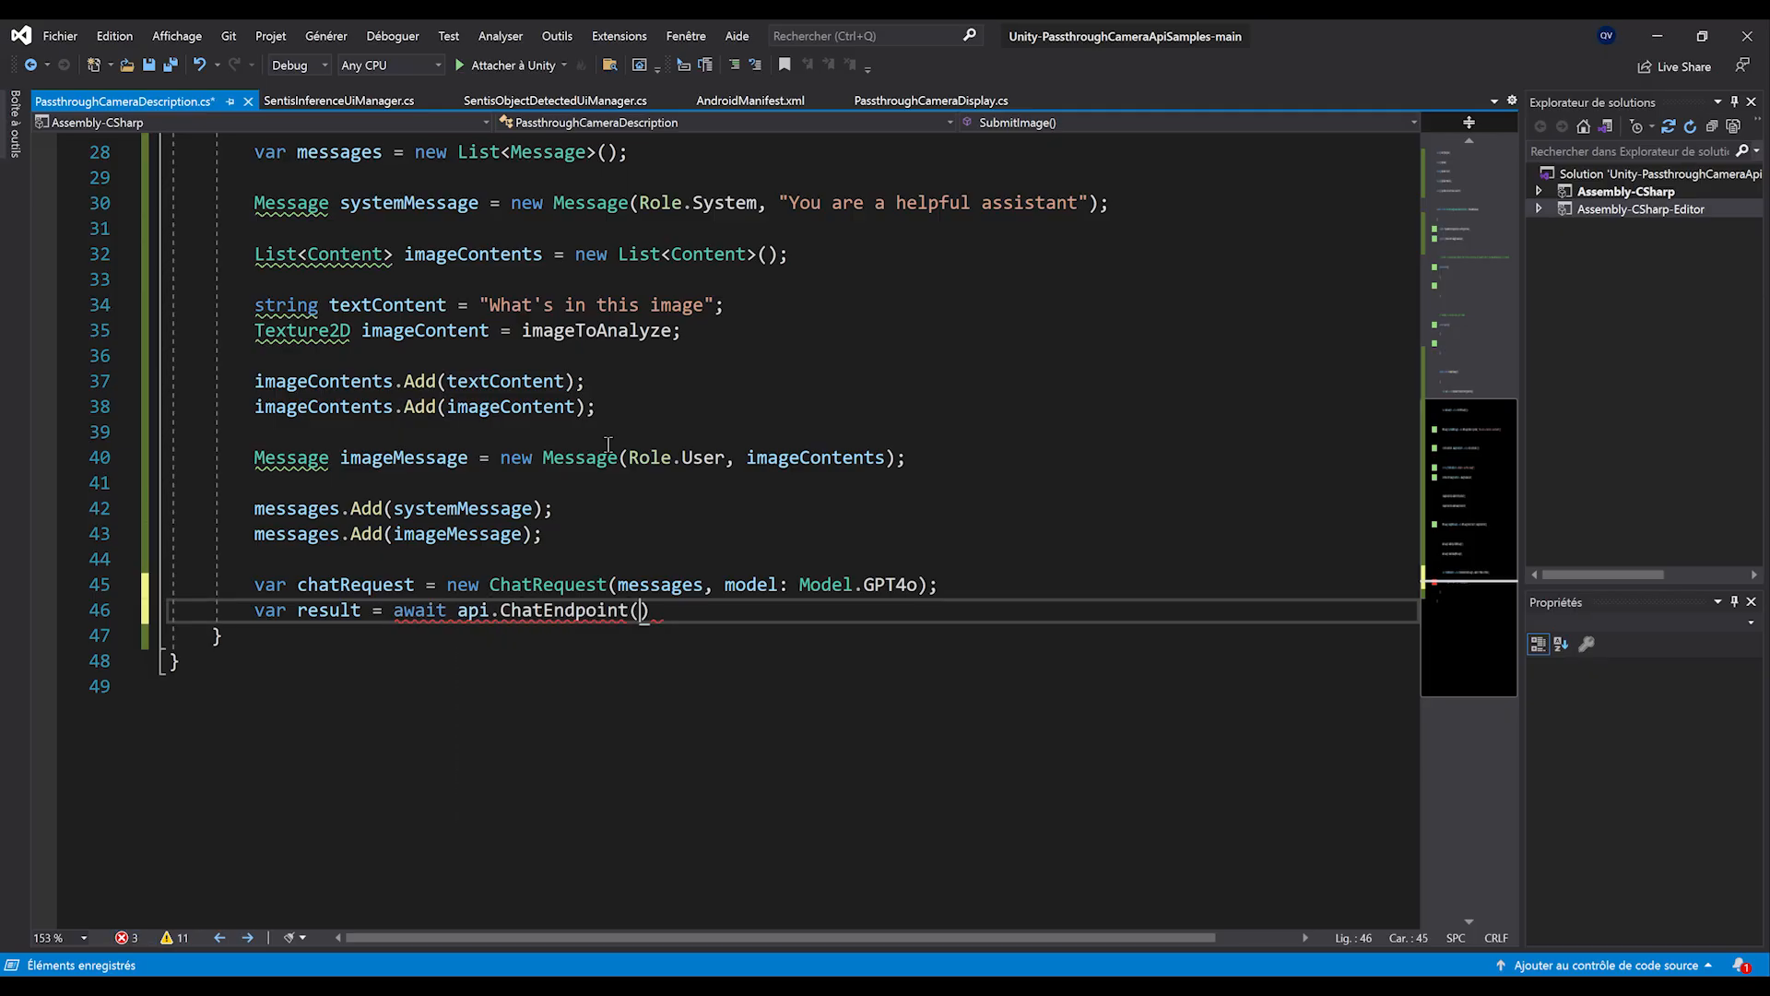
text(()
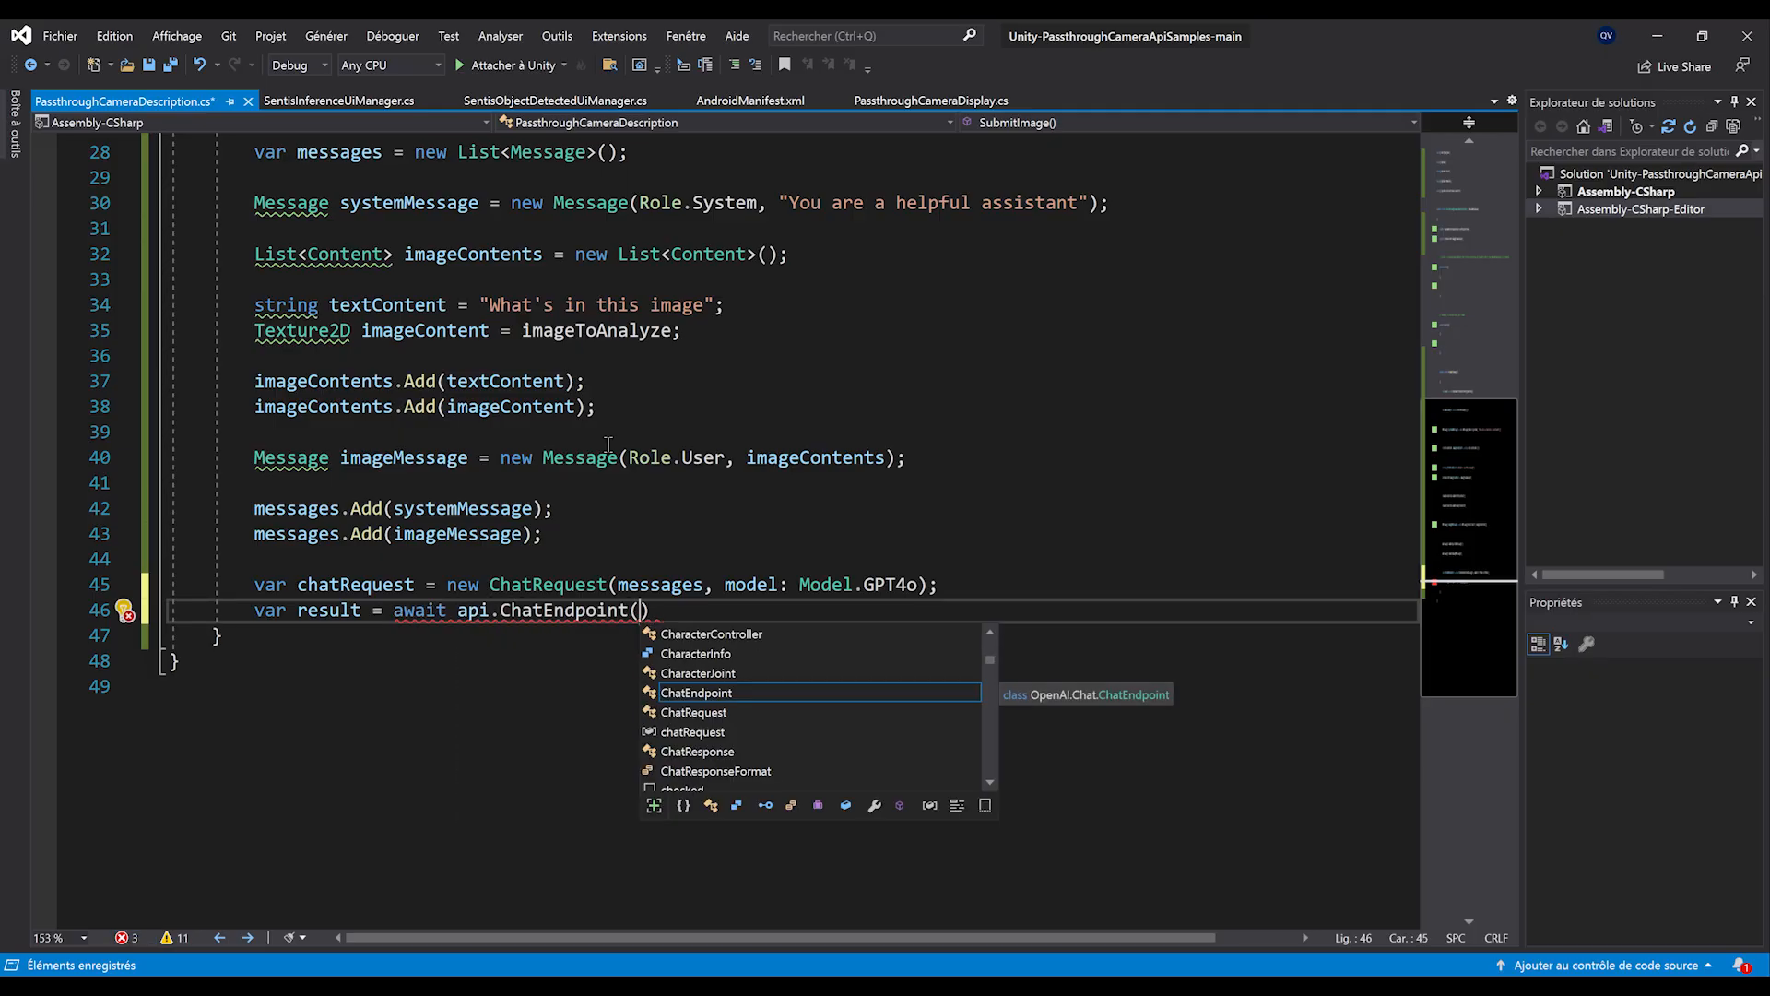
text(.GetcompletionAsync)
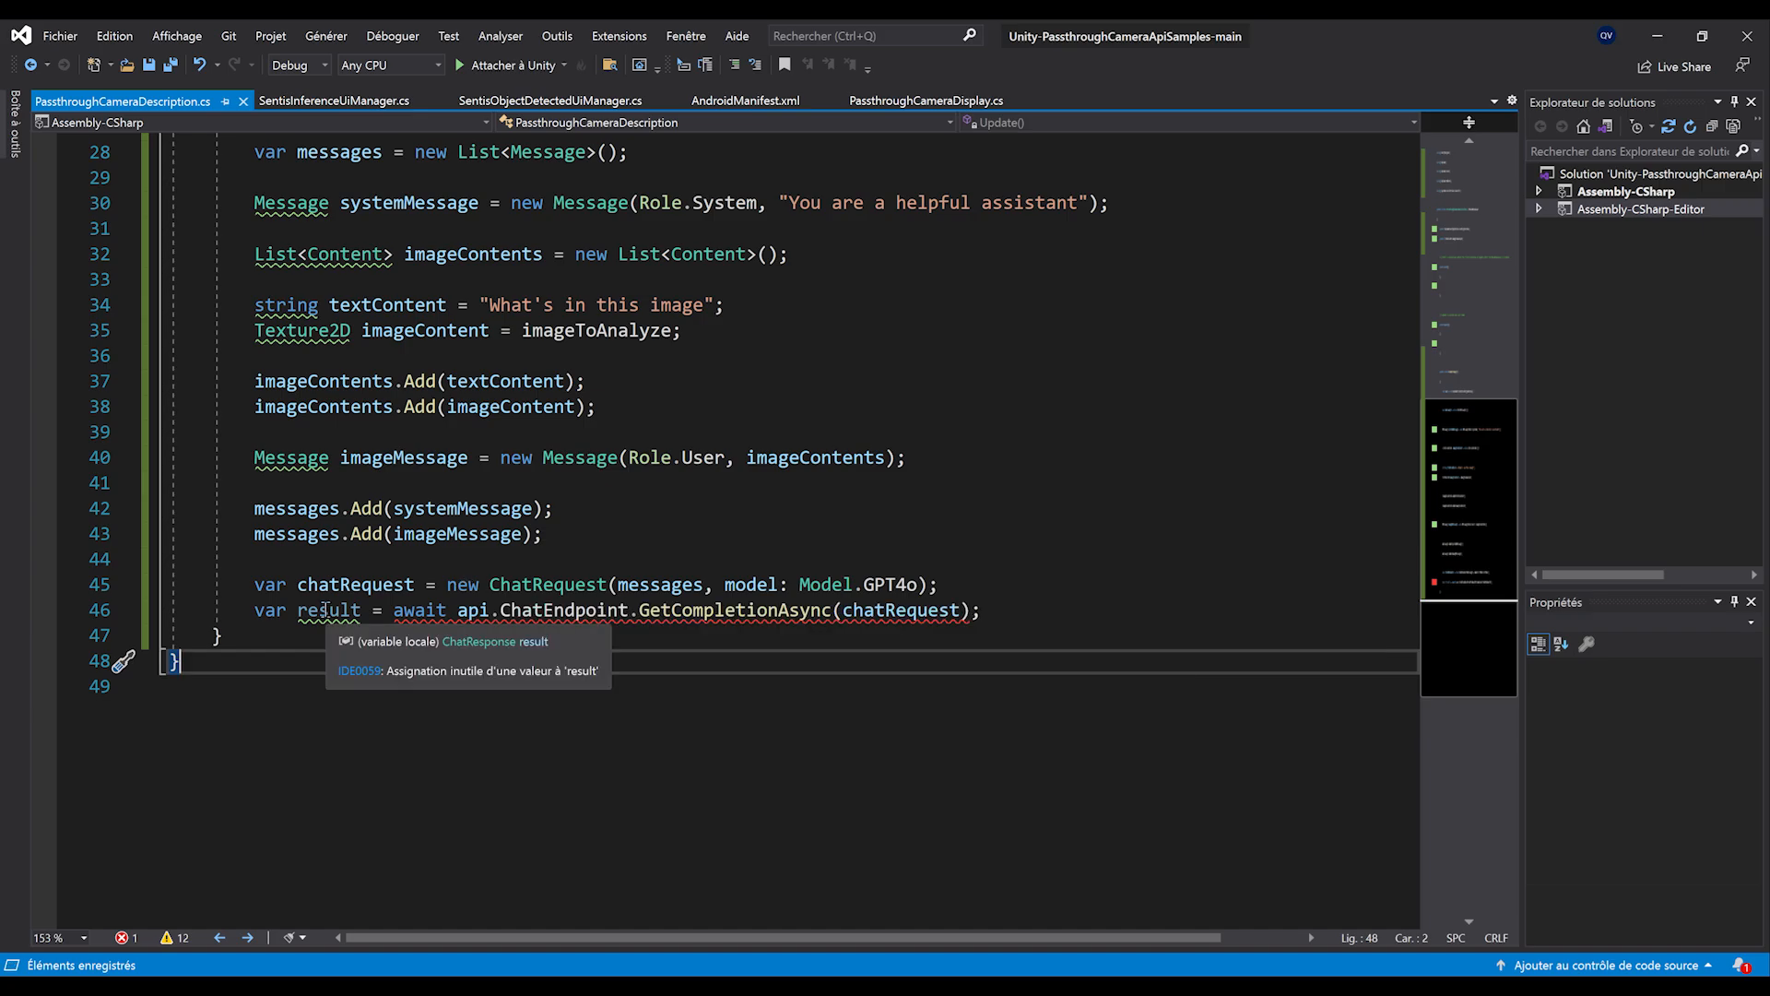
- Mark SubmitImage async to clear the await error
double_click(418, 609)
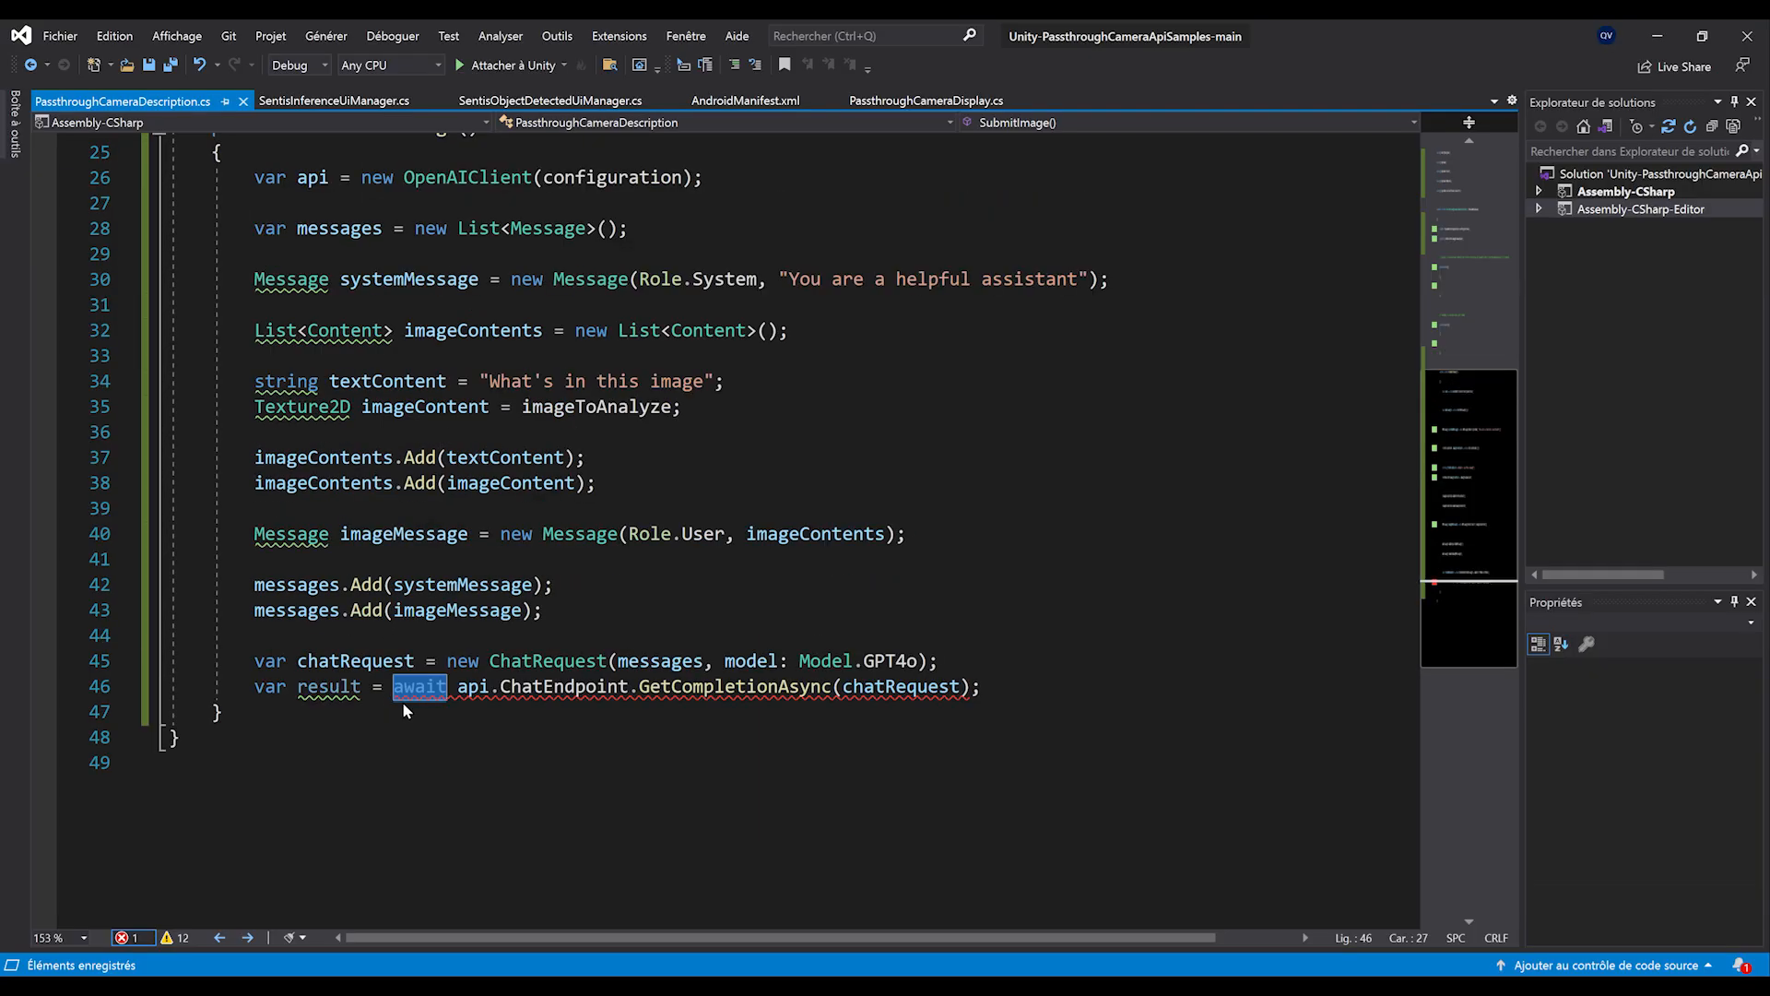
mouse_move(434, 685)
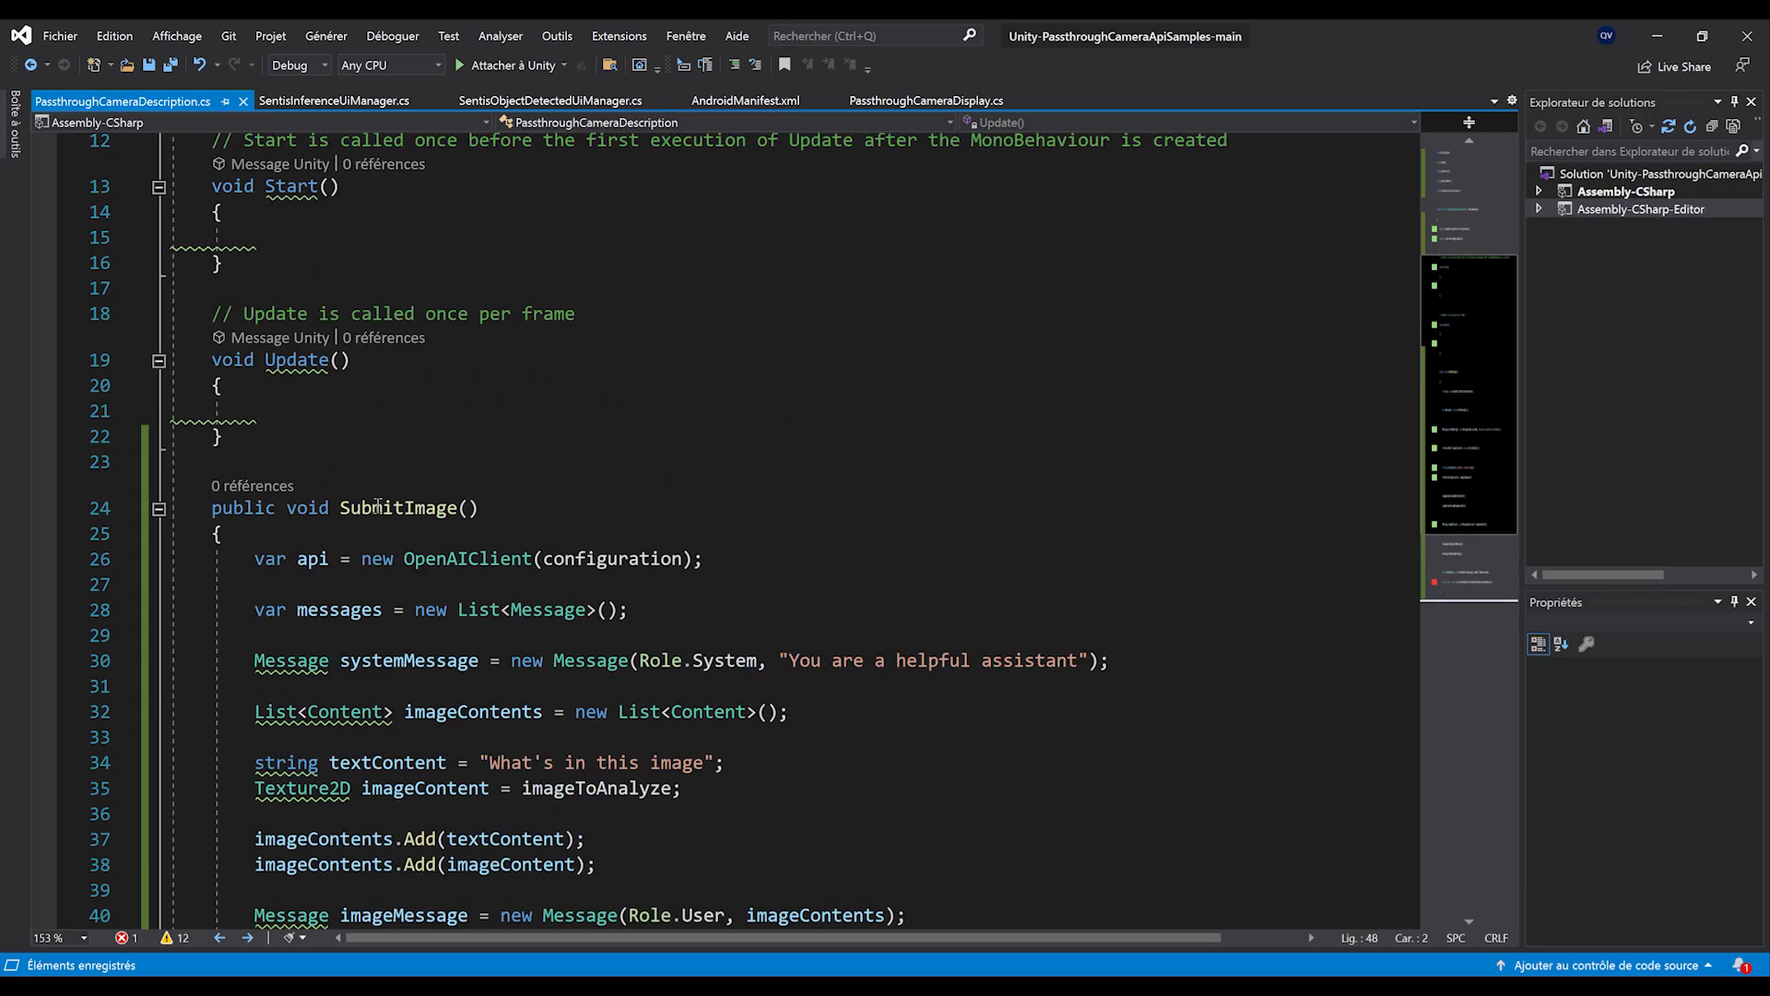
scroll(down, 3)
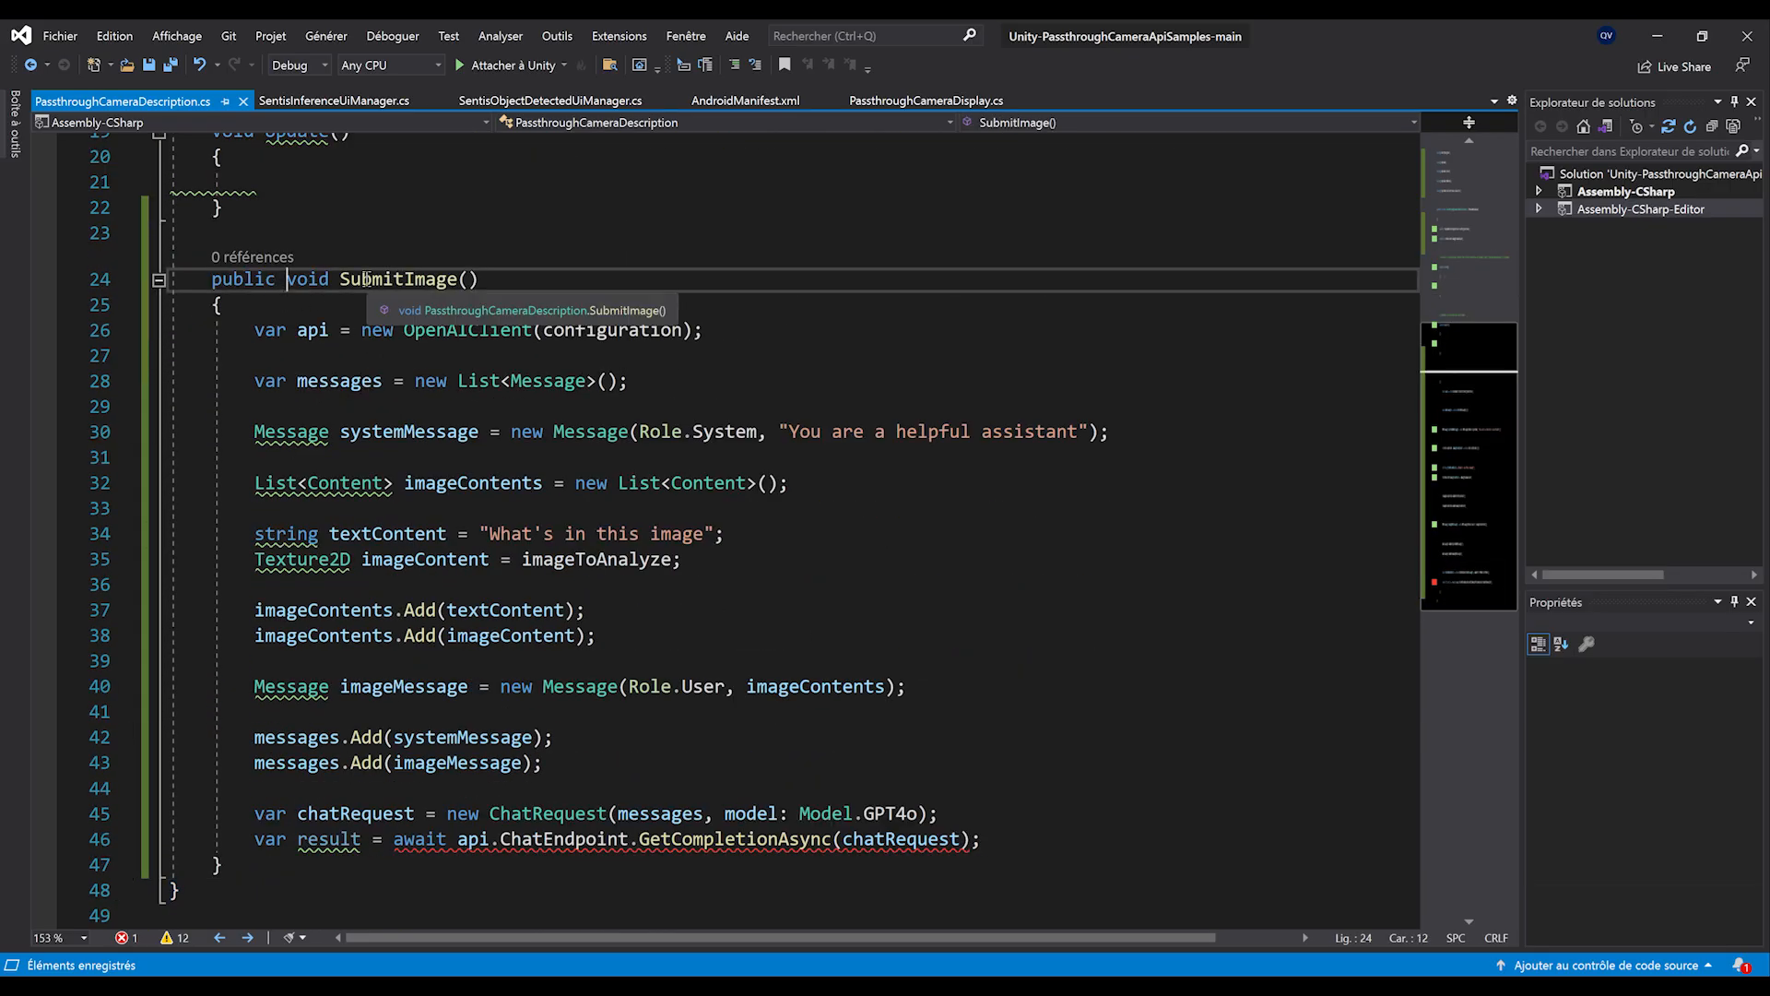
text(async)
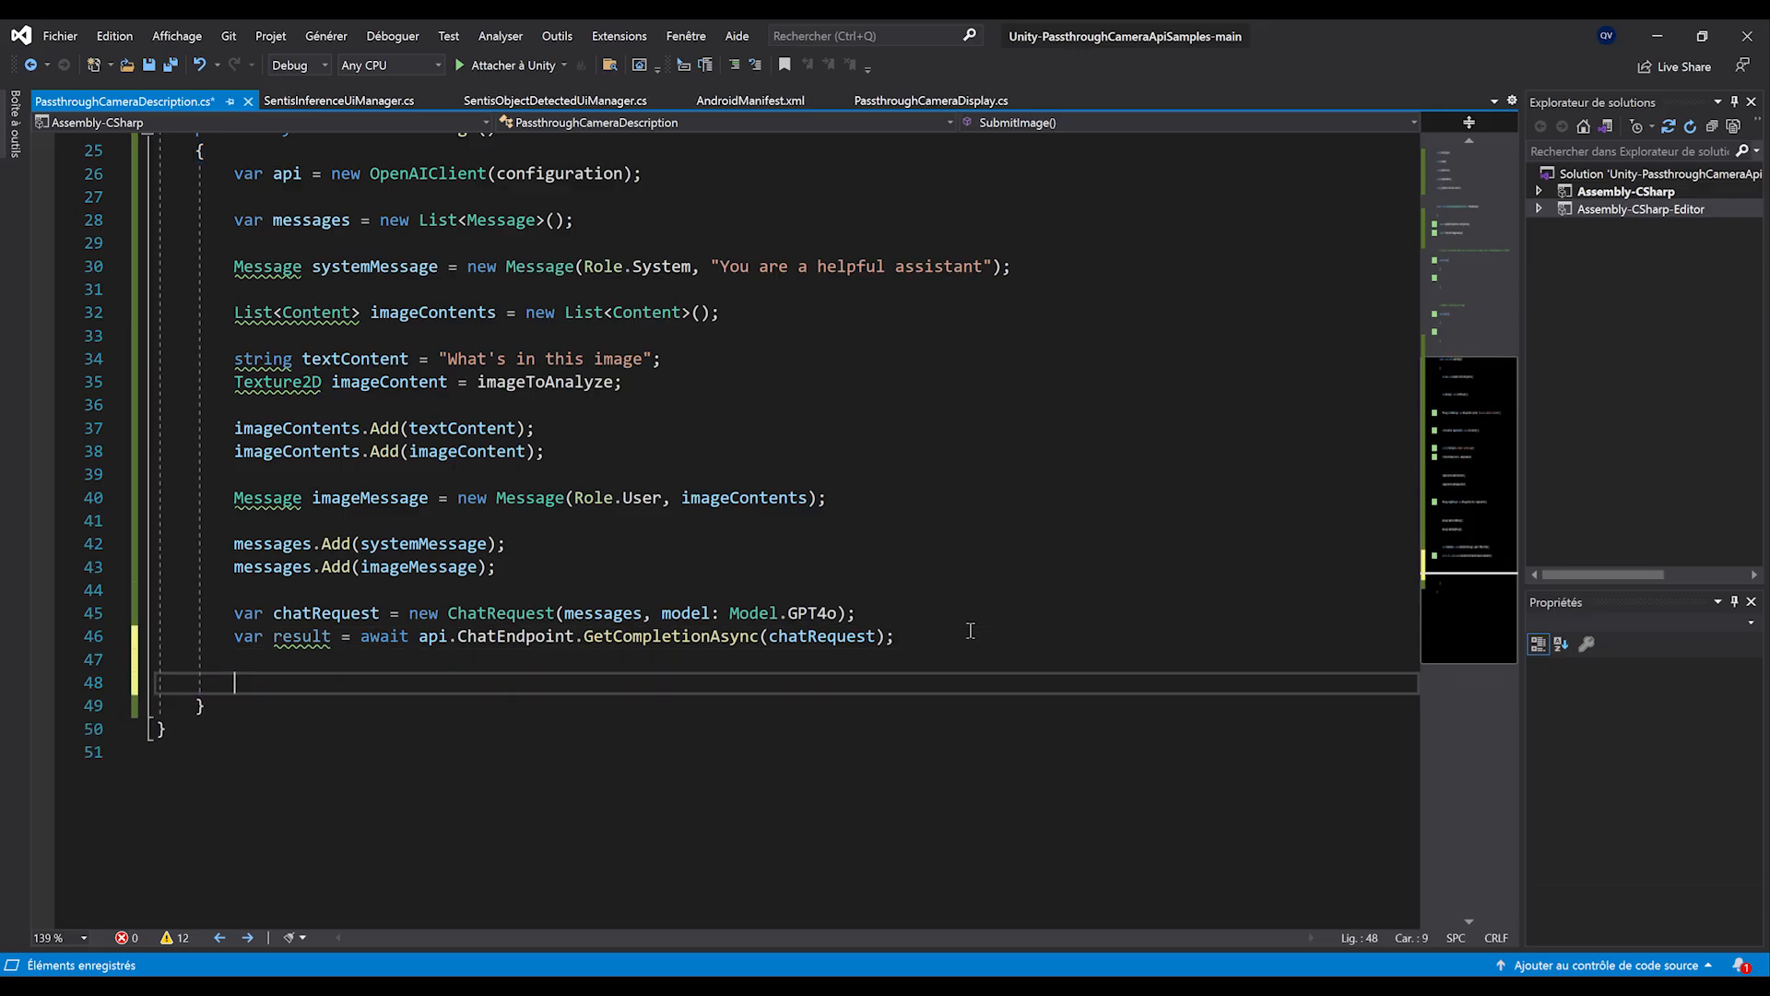
- Call SubmitImage() inside Start() in PassthroughCameraDescription.cs
text(Debug.)
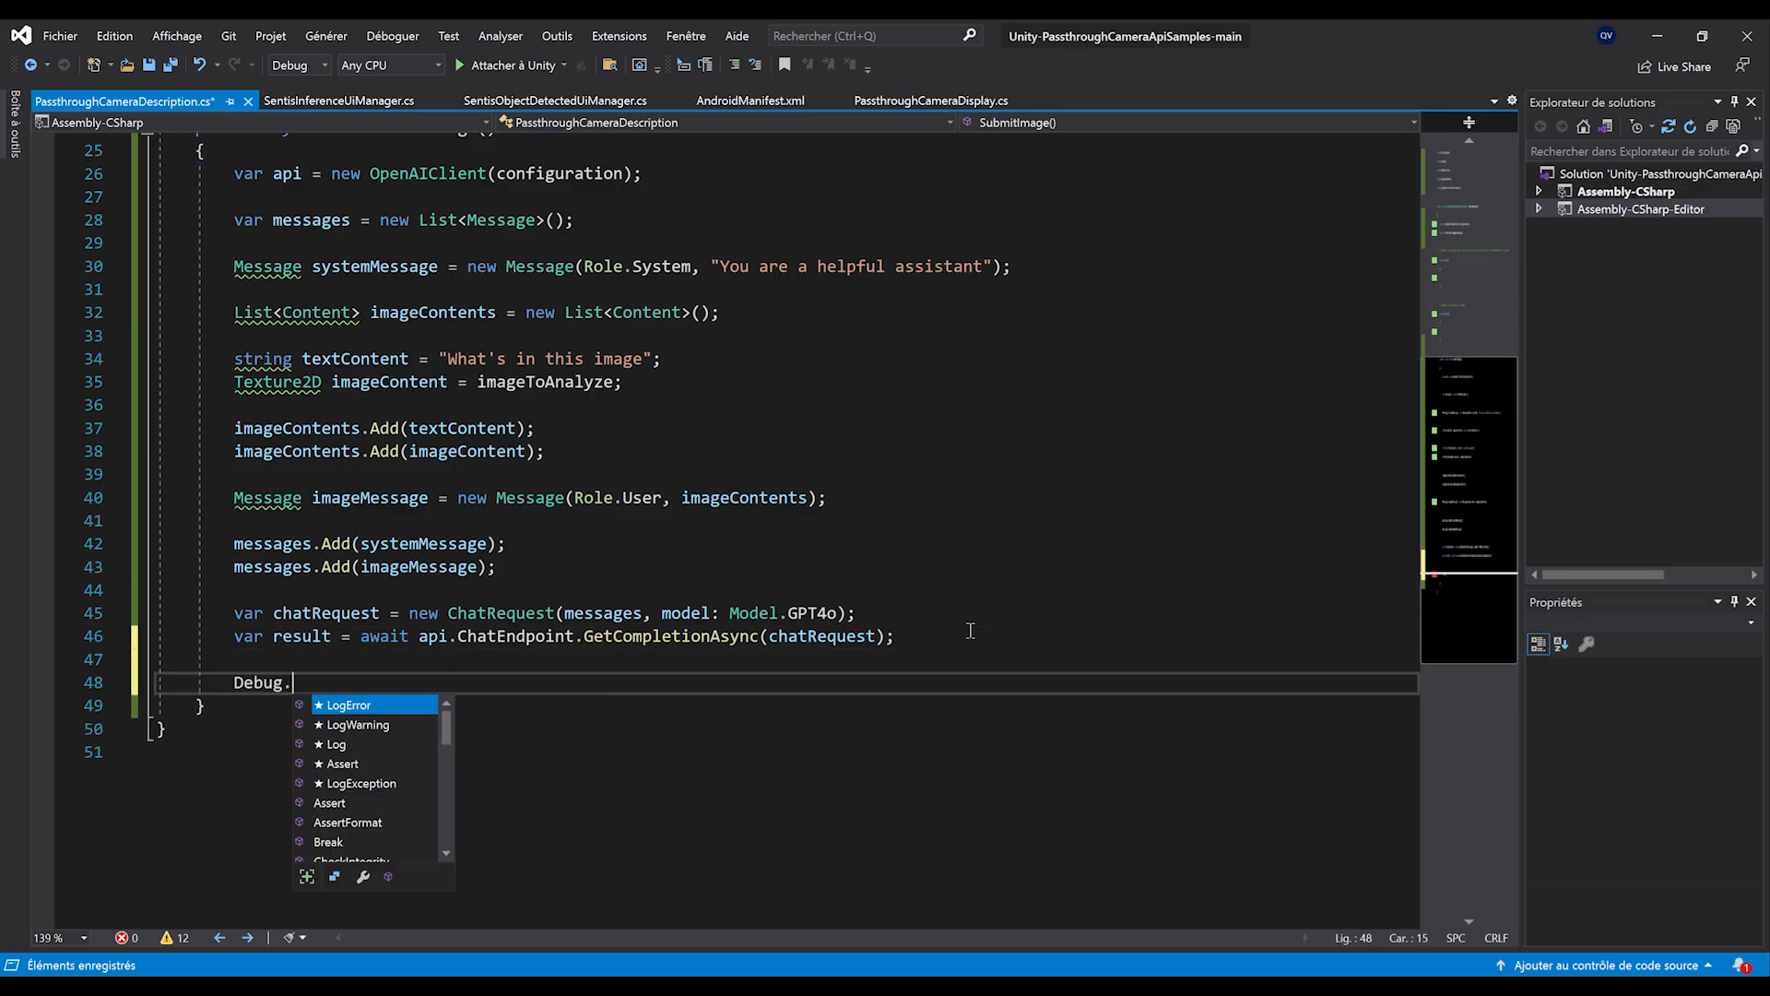
text(lo)
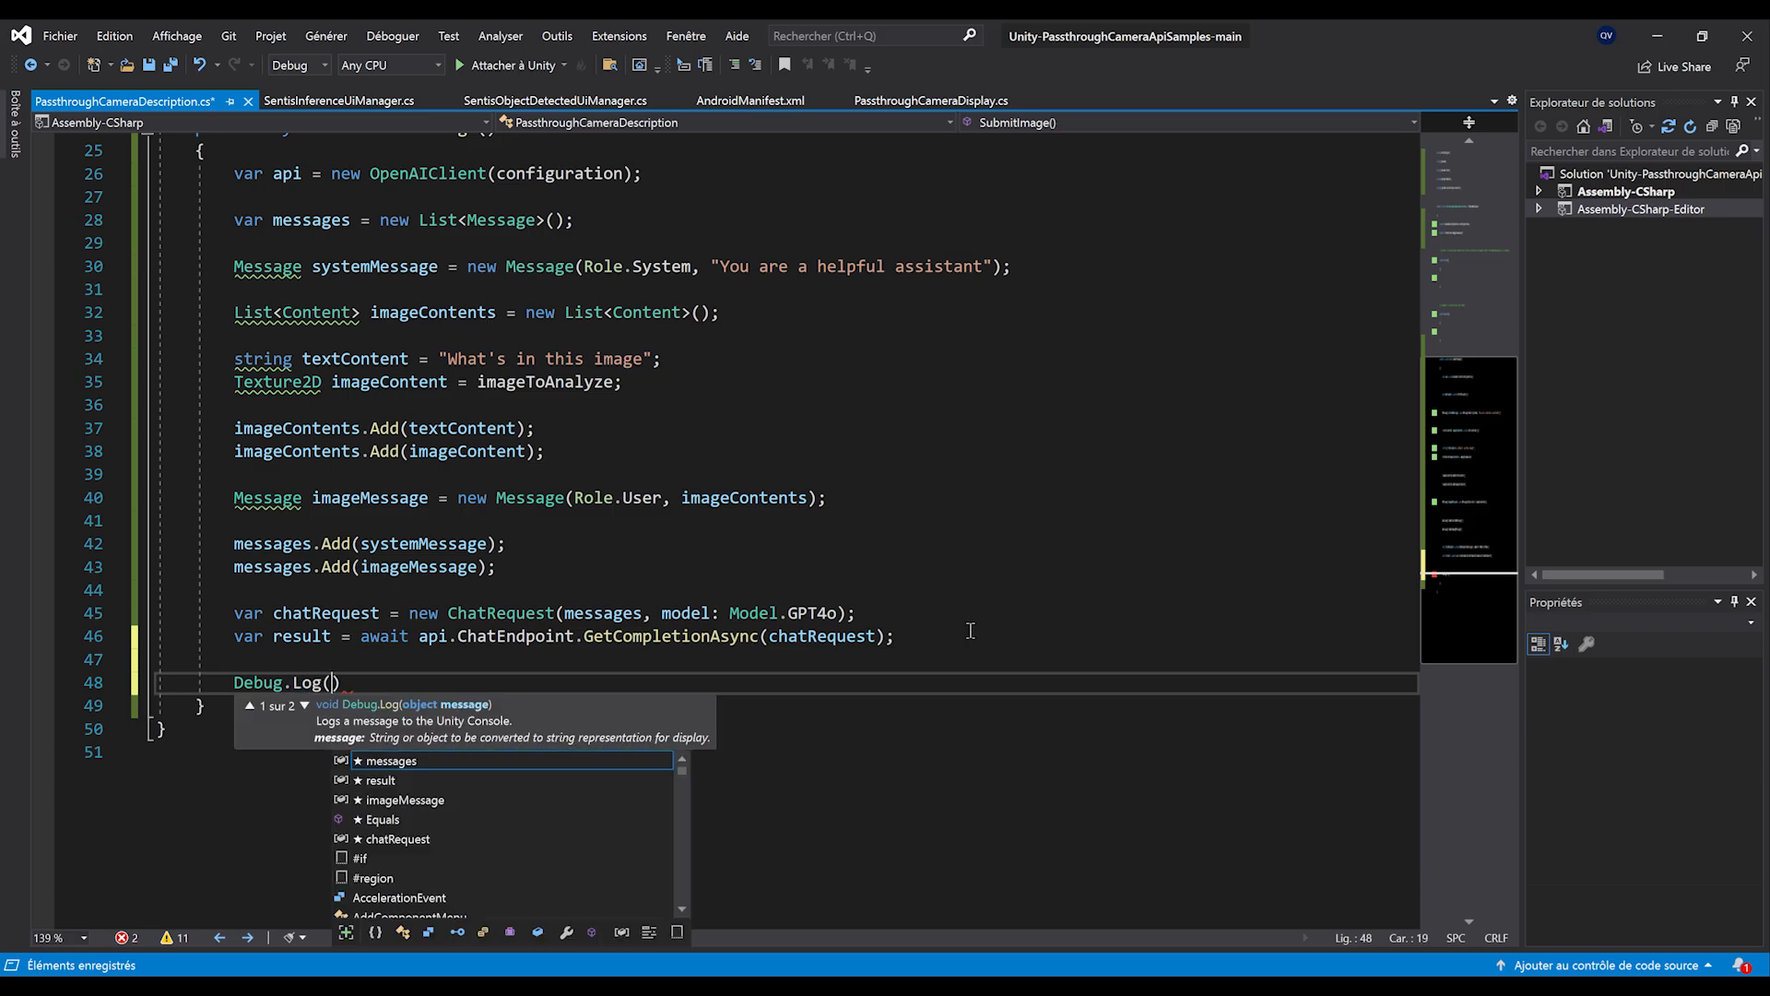
text(resimt/for)
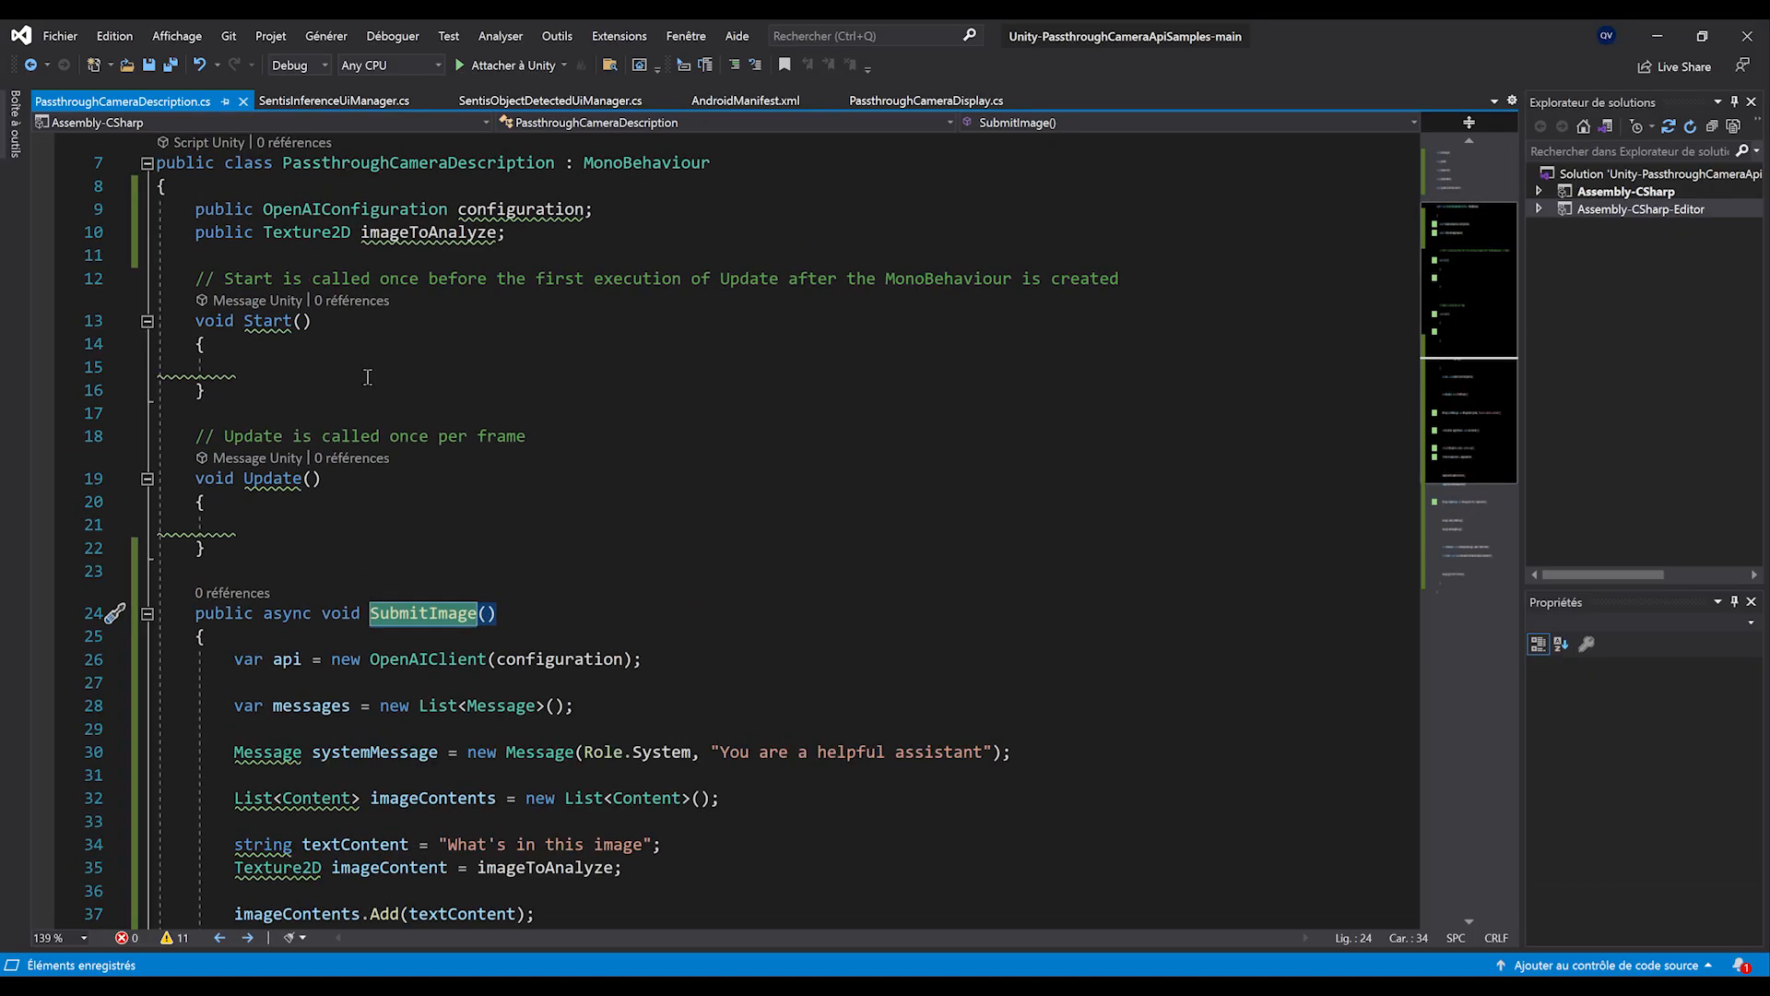
text(SubmitImage();)
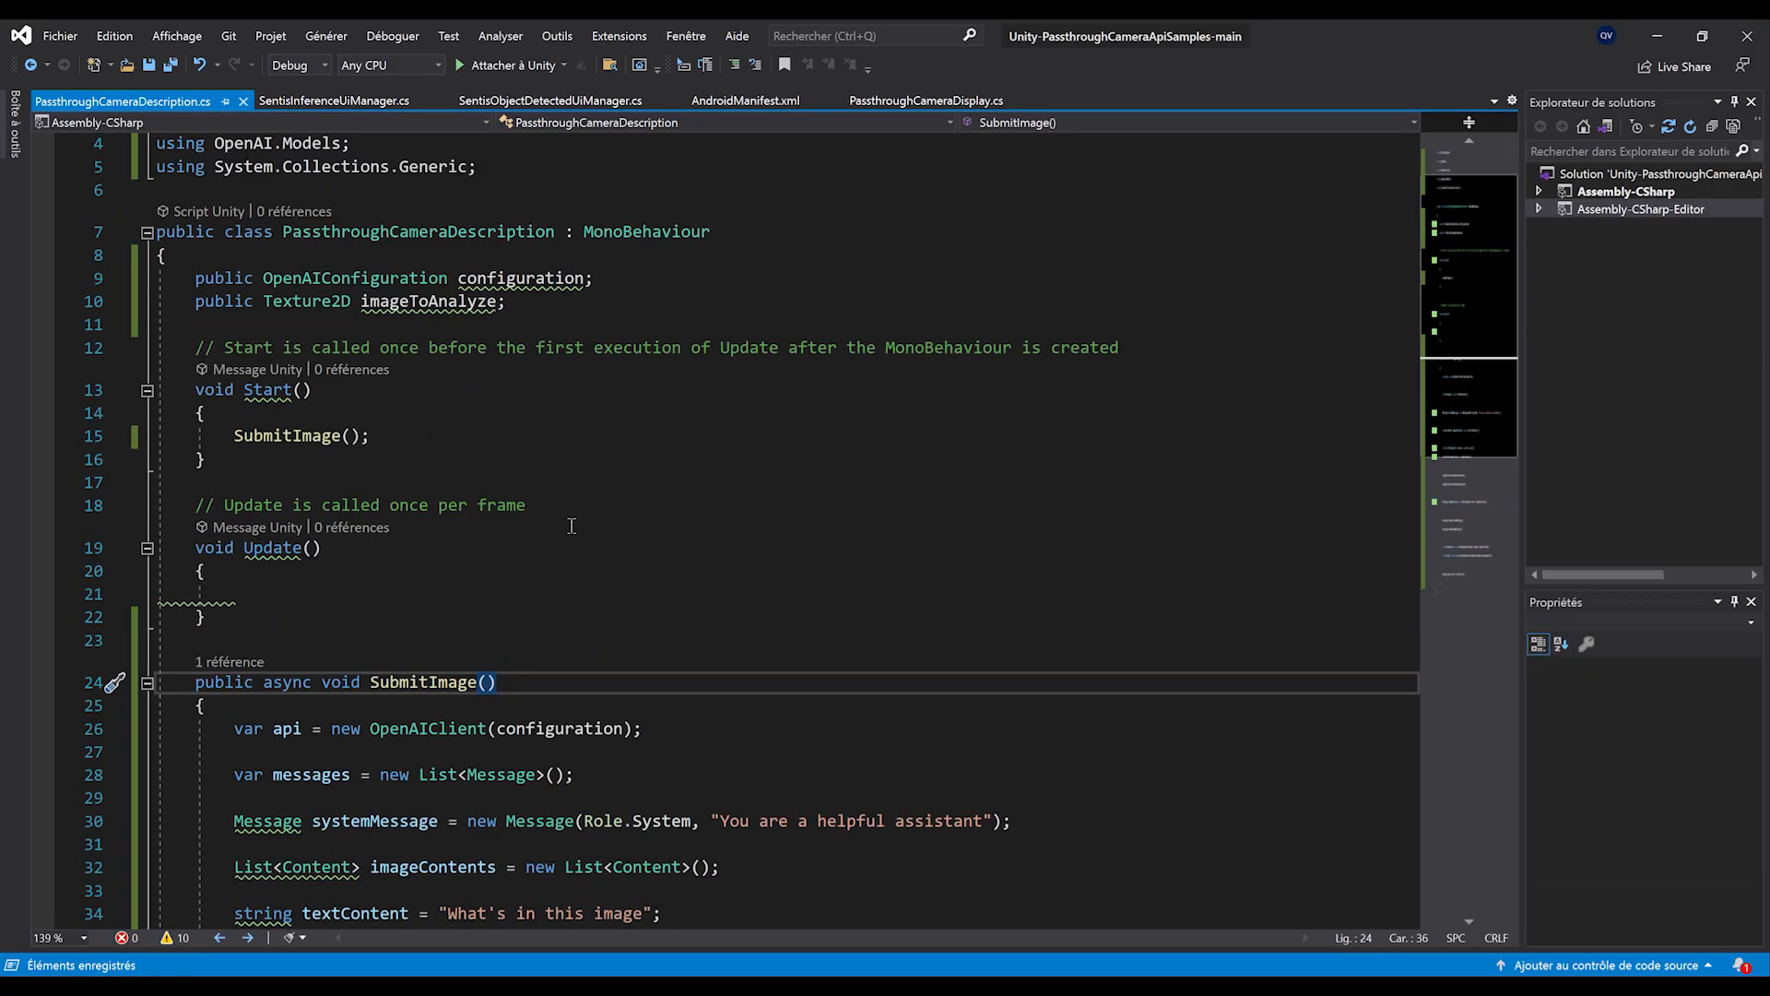
double_click(286, 504)
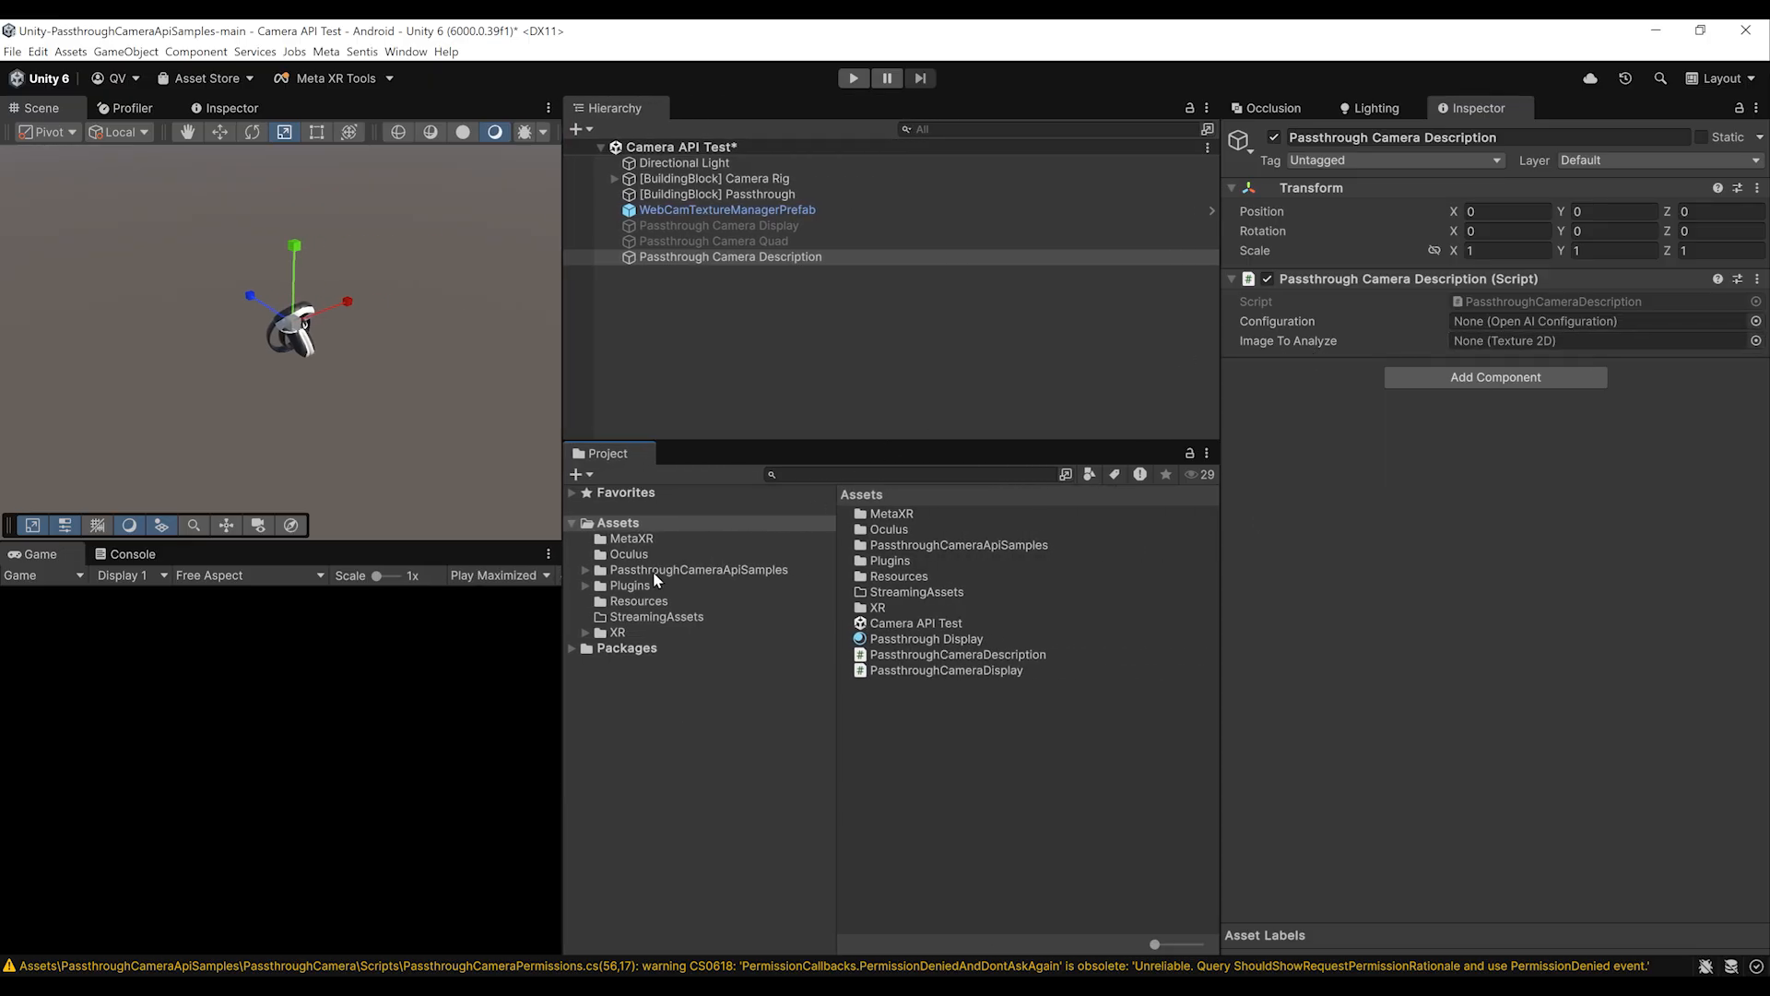
- Assign OpenAIConfiguration and the imported corgi image to Configuration and Image To Analyze
click(638, 600)
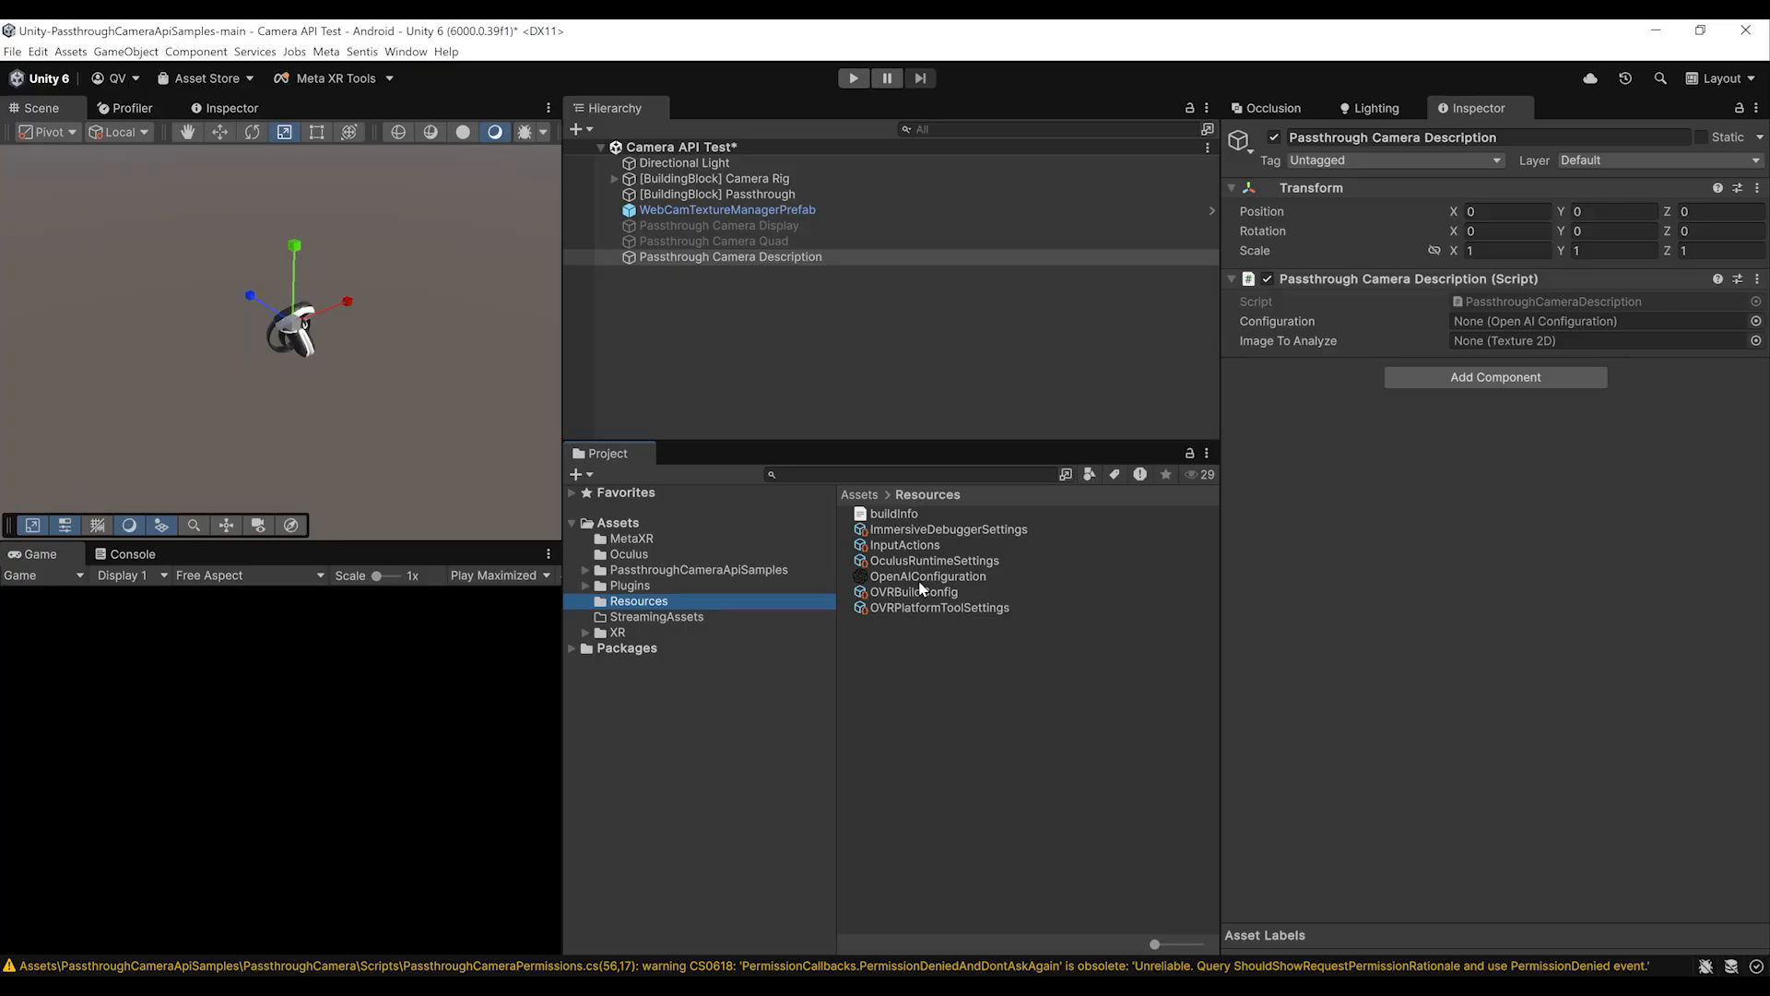
click(1580, 321)
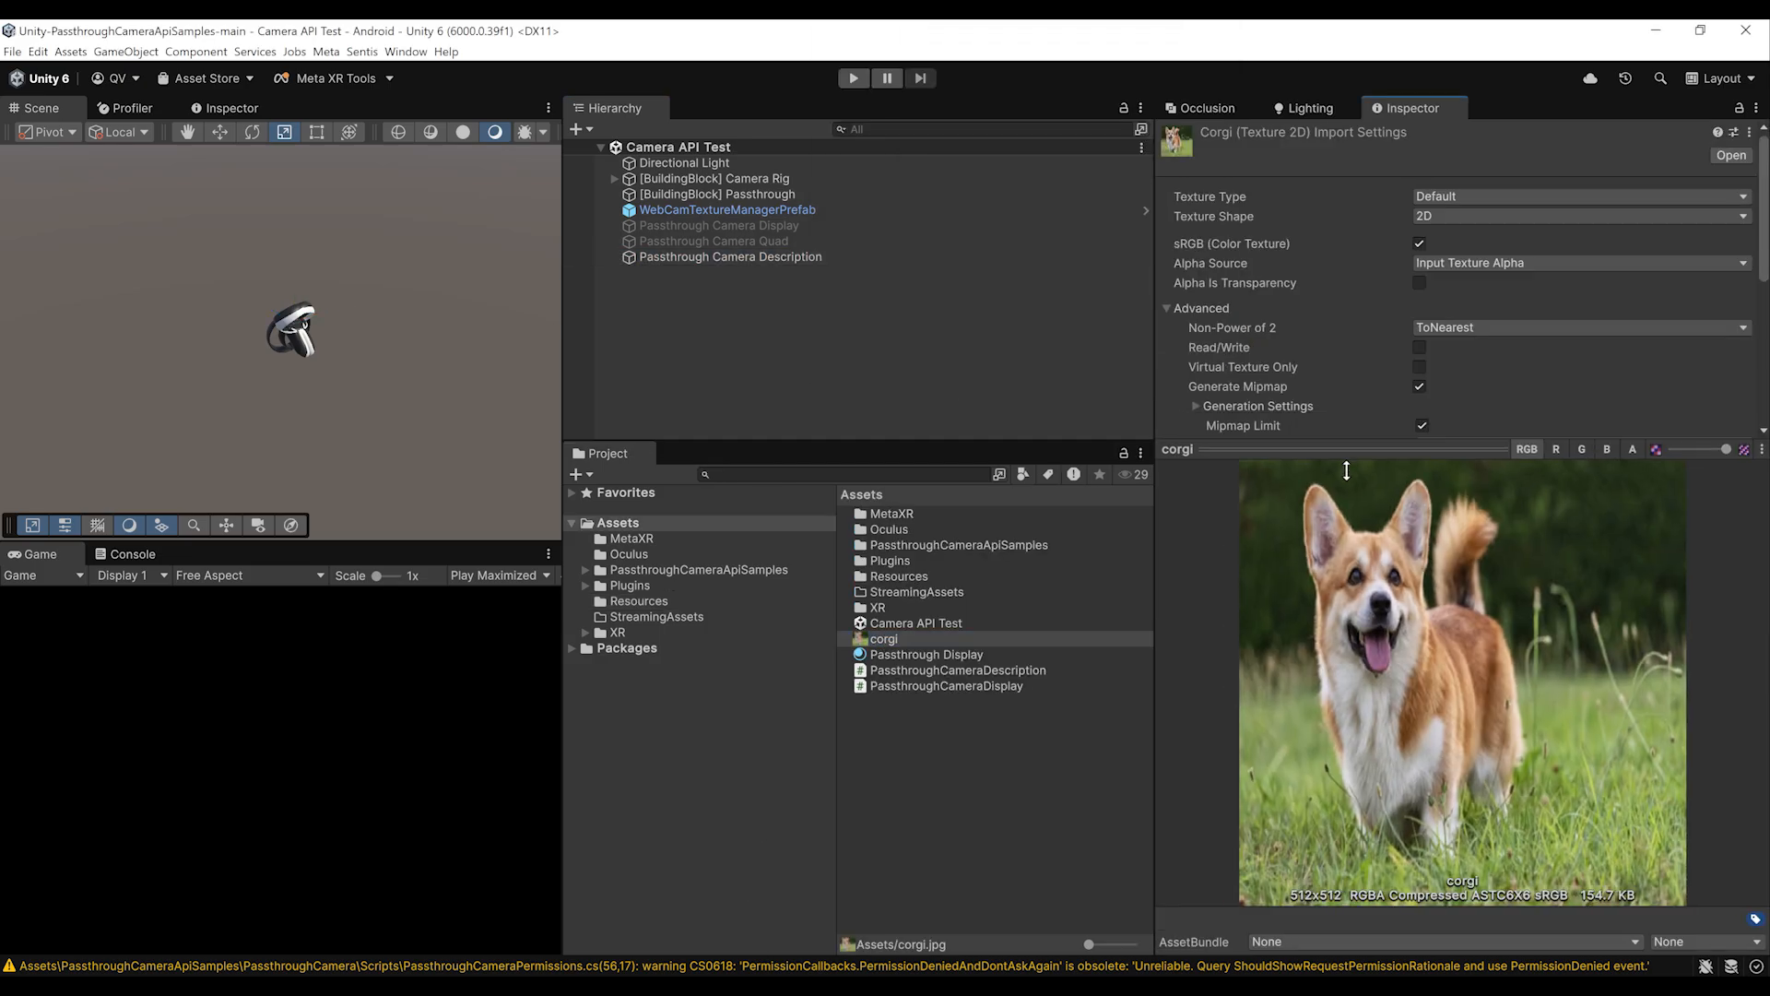
click(729, 256)
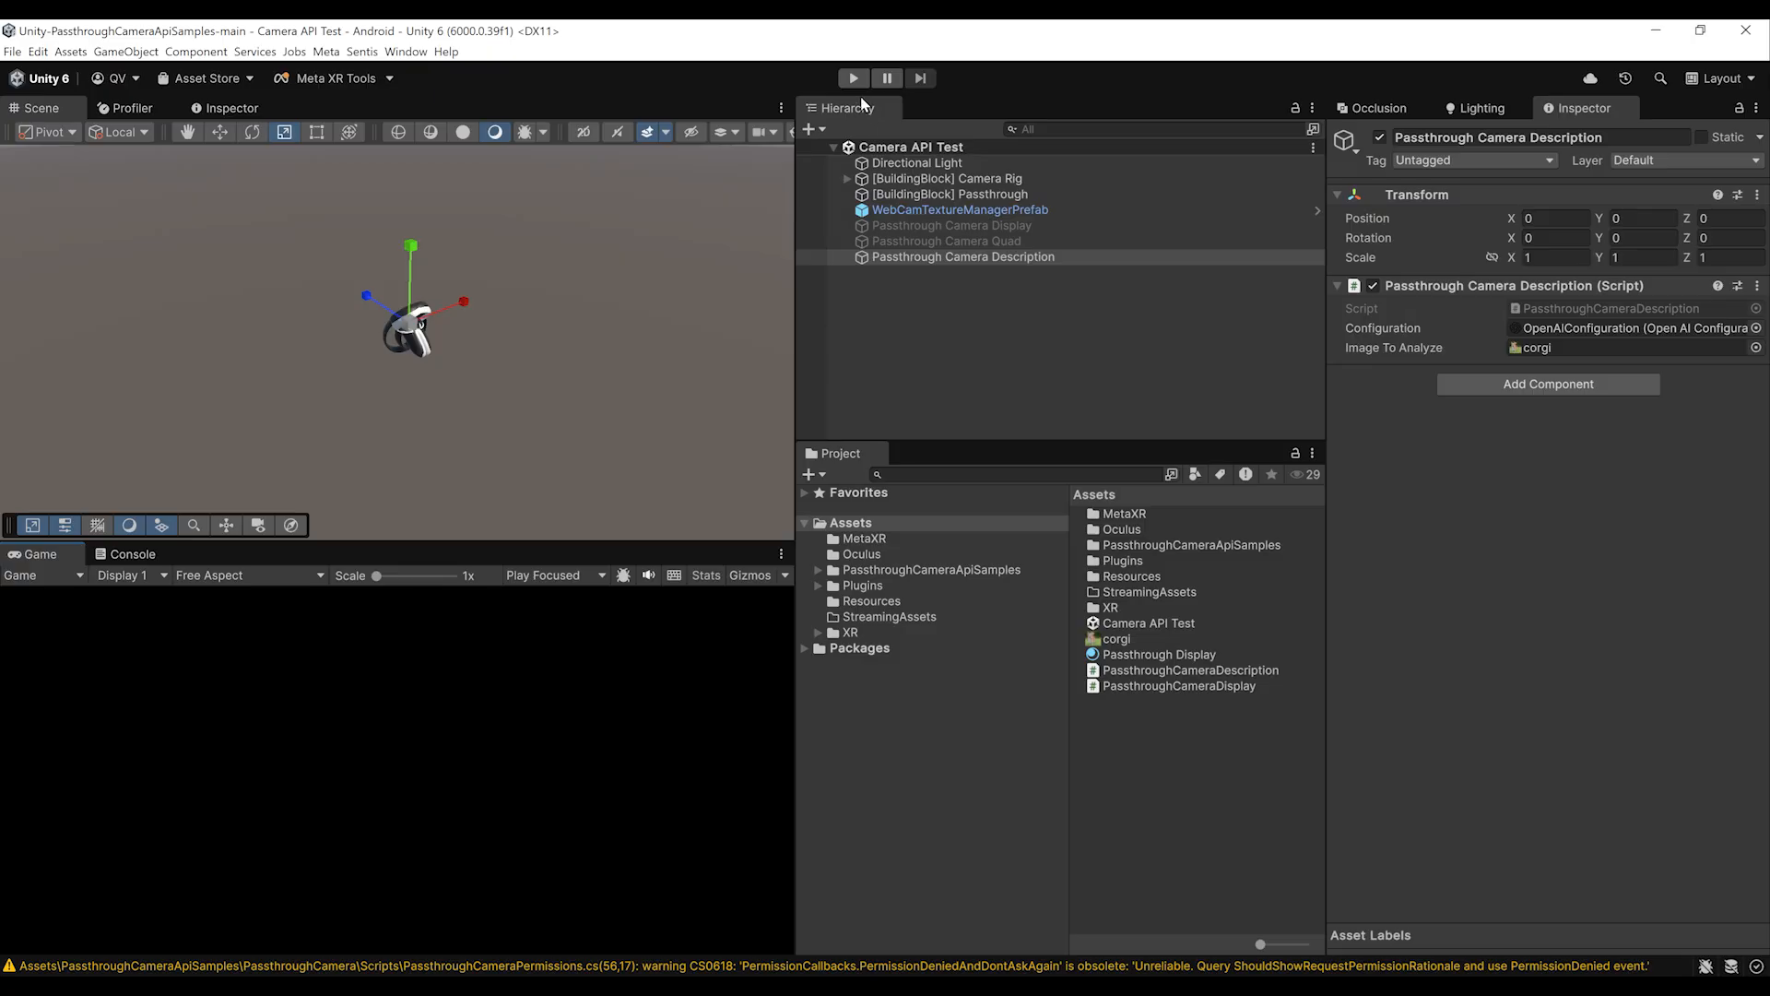
- Play the scene, inspect the unreadable 'corgi' texture ArgumentException, then stop
click(852, 77)
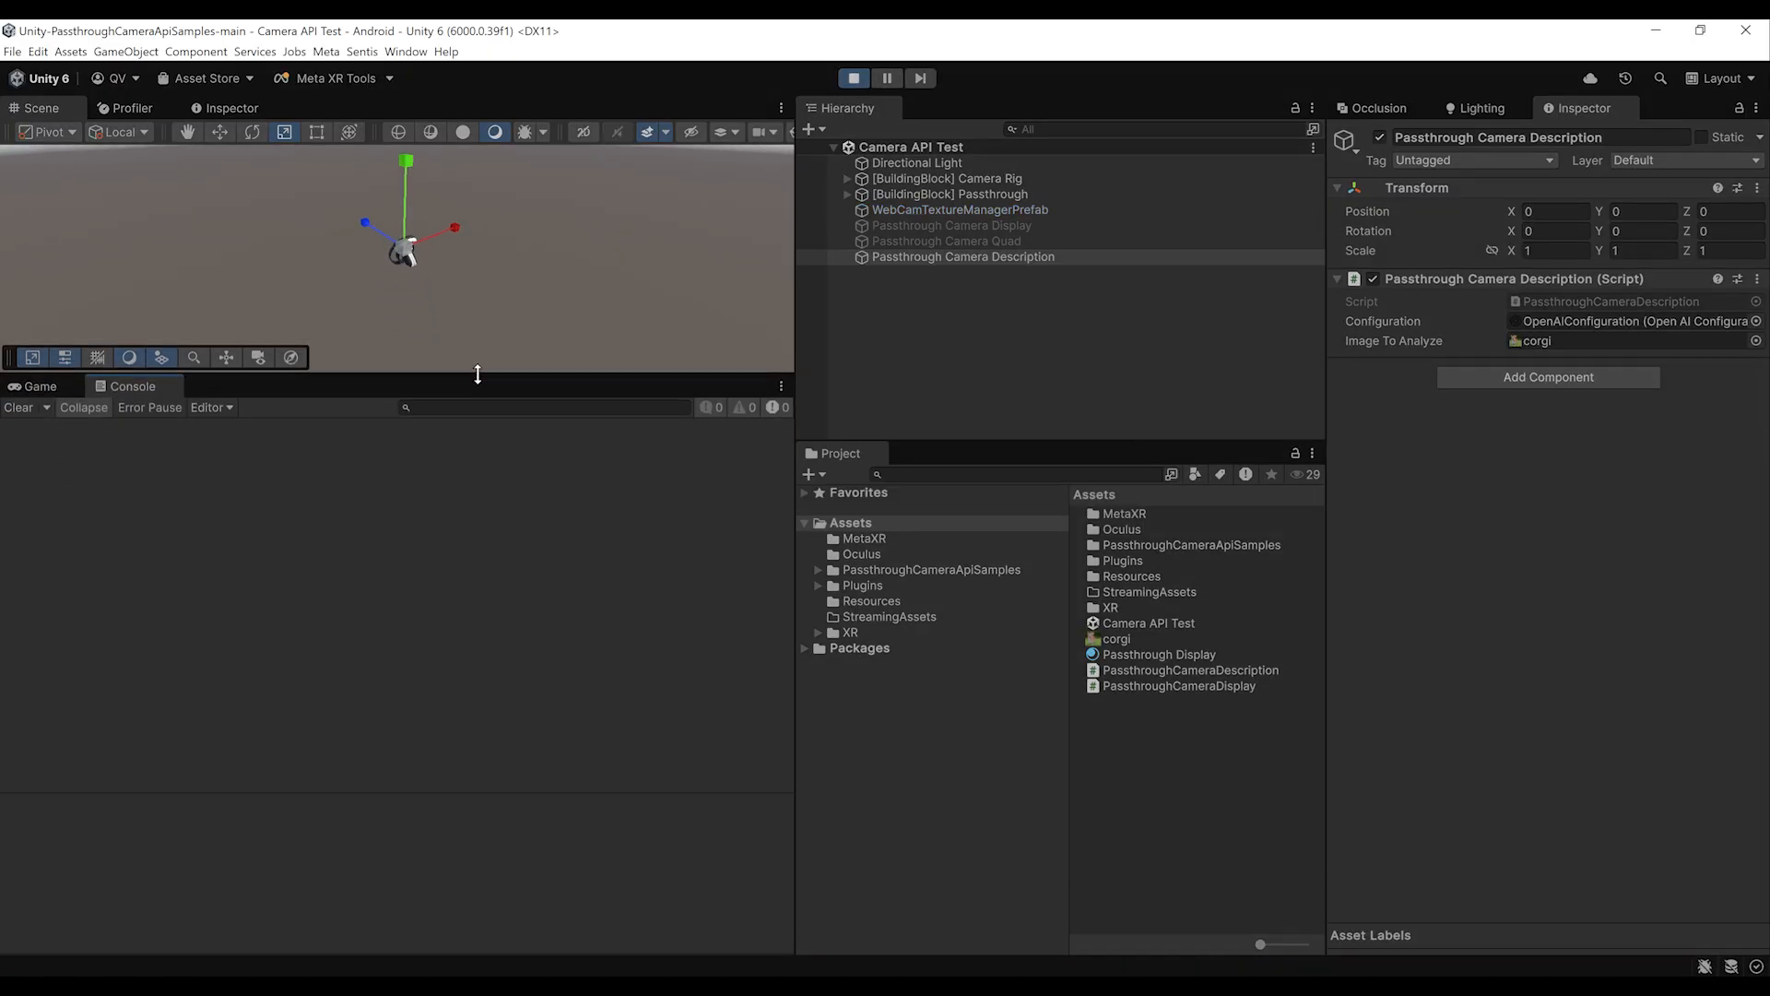
mouse_move(438, 516)
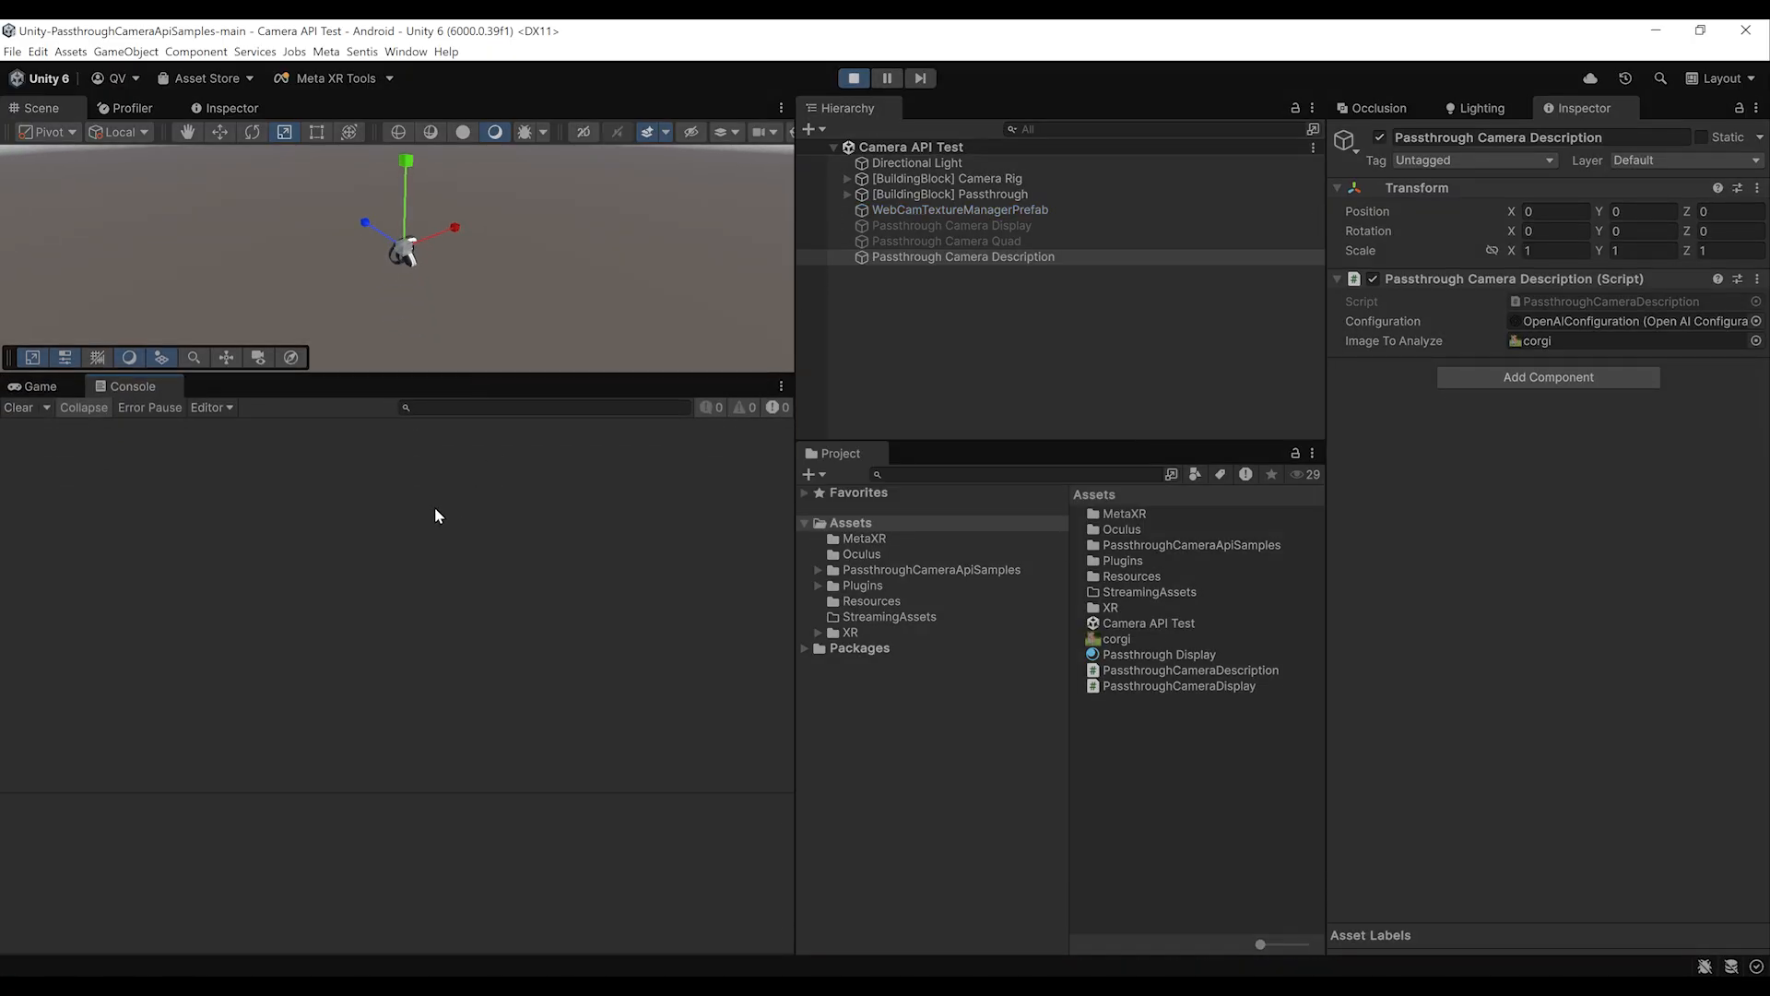
click(853, 77)
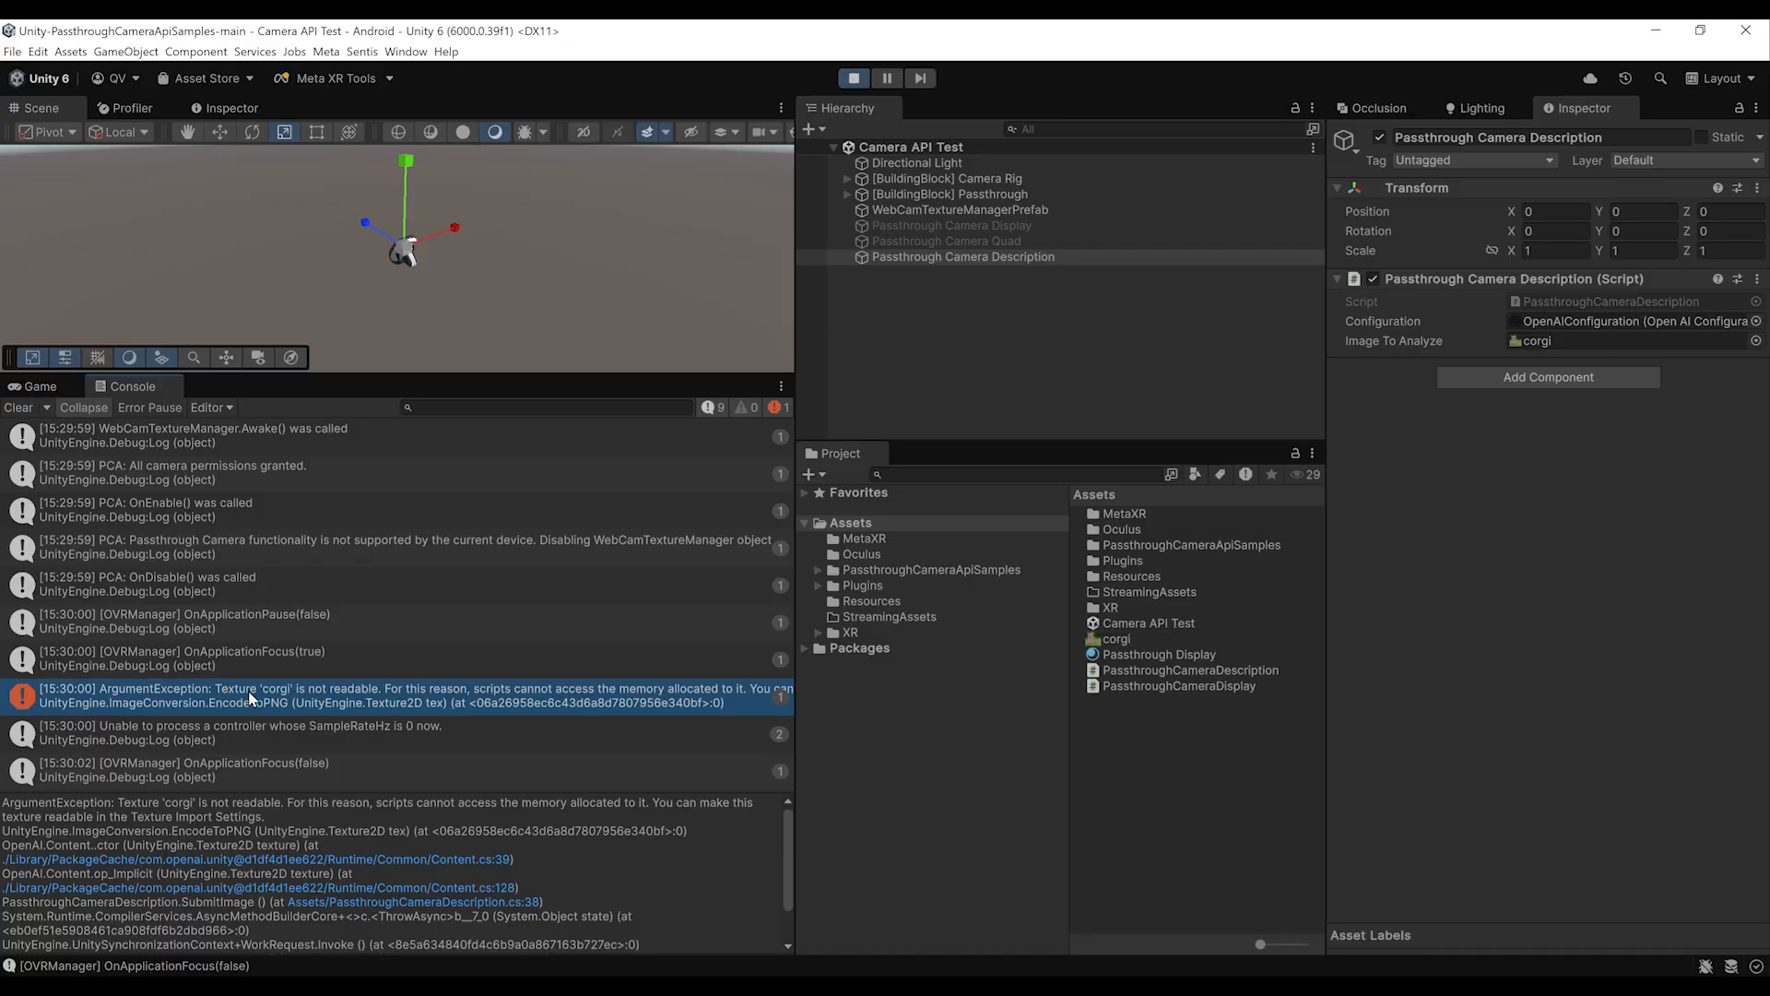
mouse_move(675, 271)
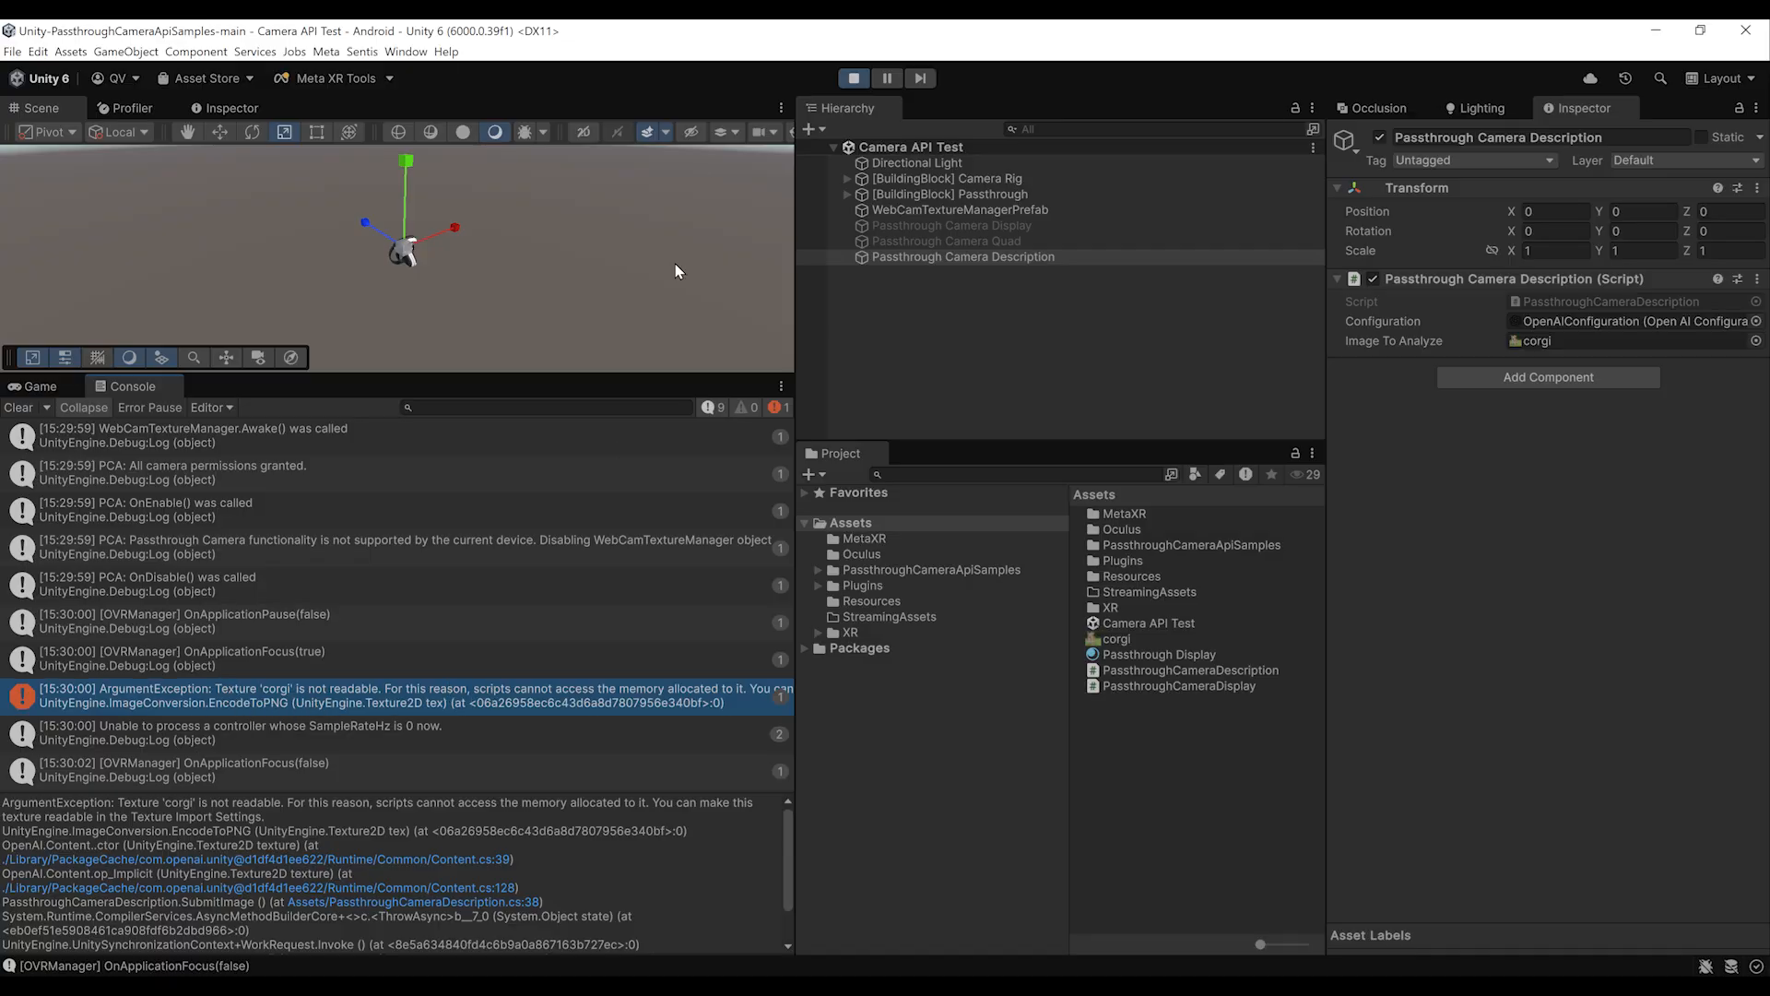
click(854, 77)
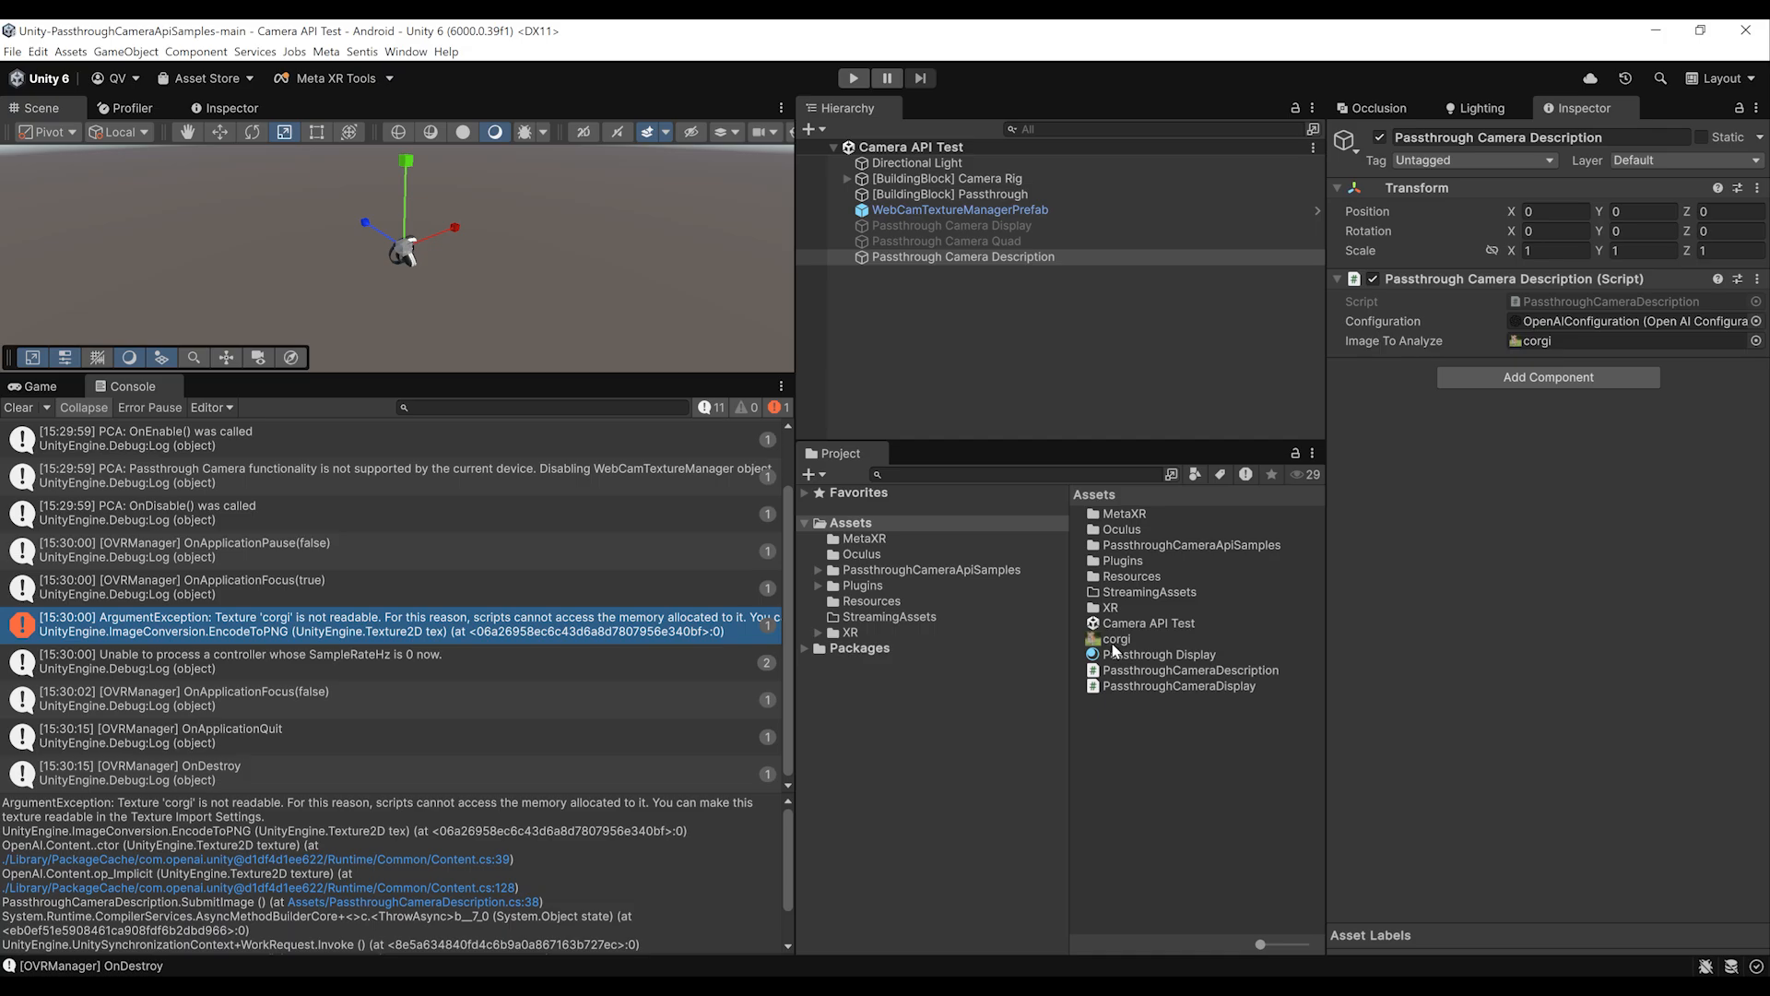
- Enable Read/Write on the corgi texture and test-run the scene
click(1116, 638)
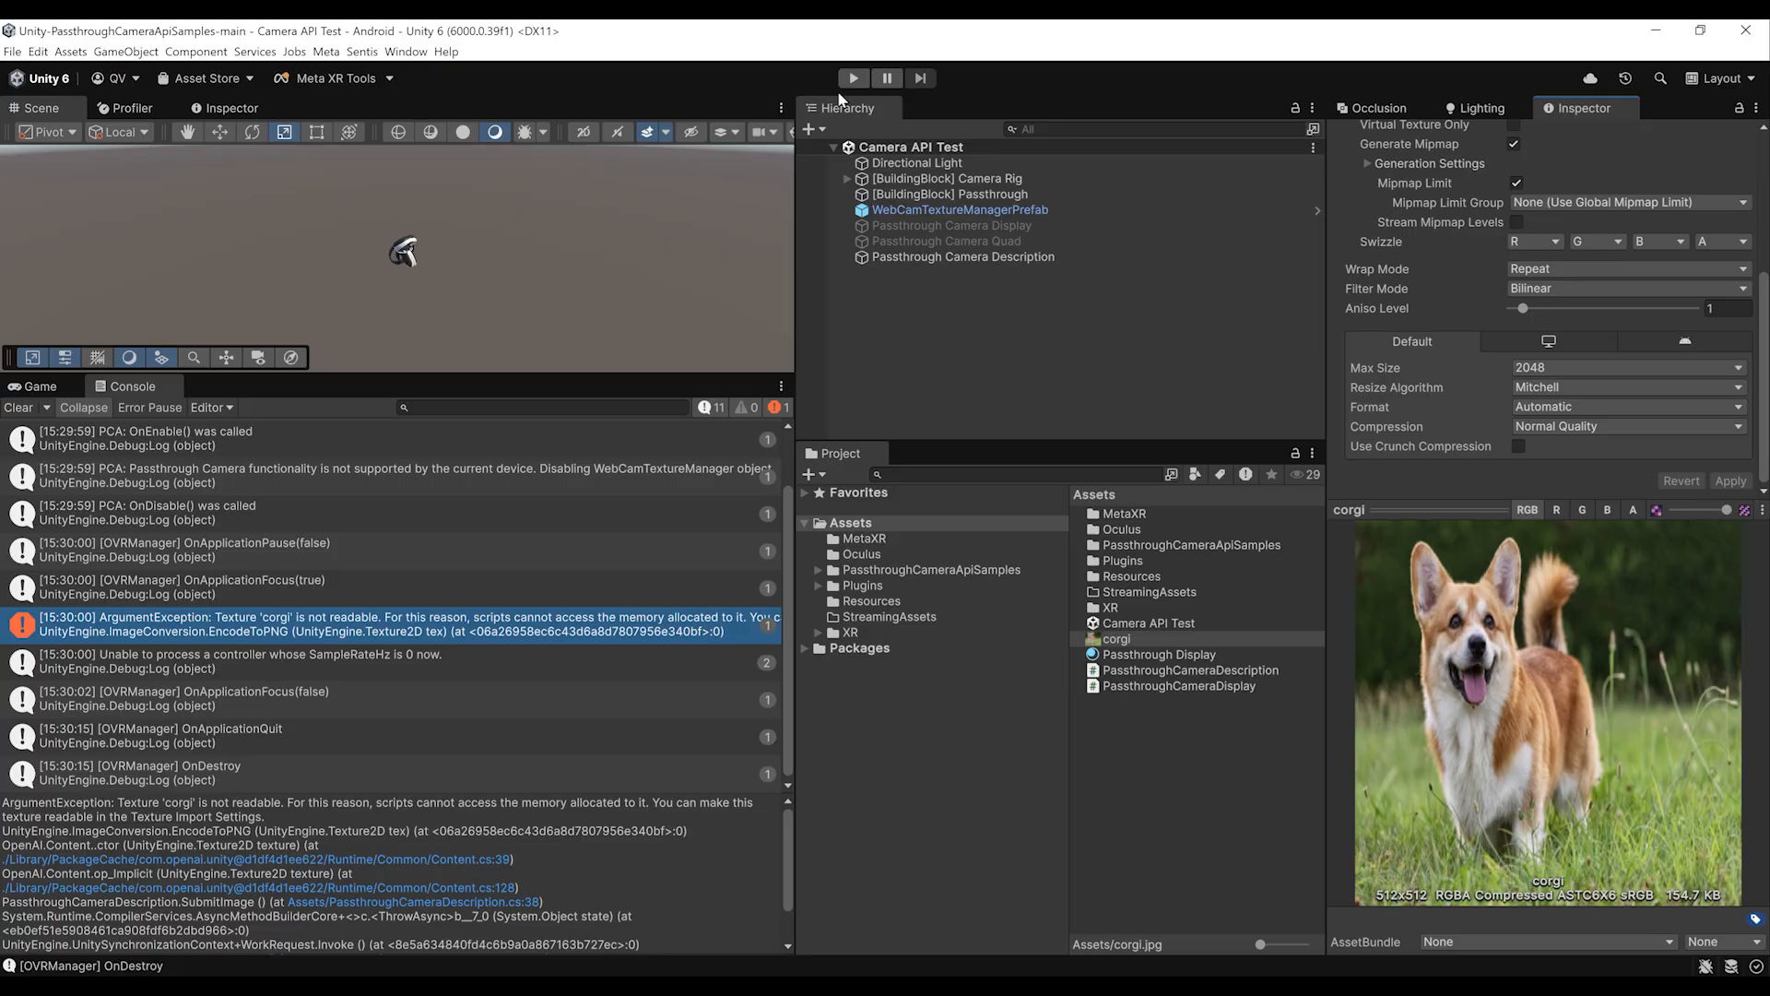
click(852, 77)
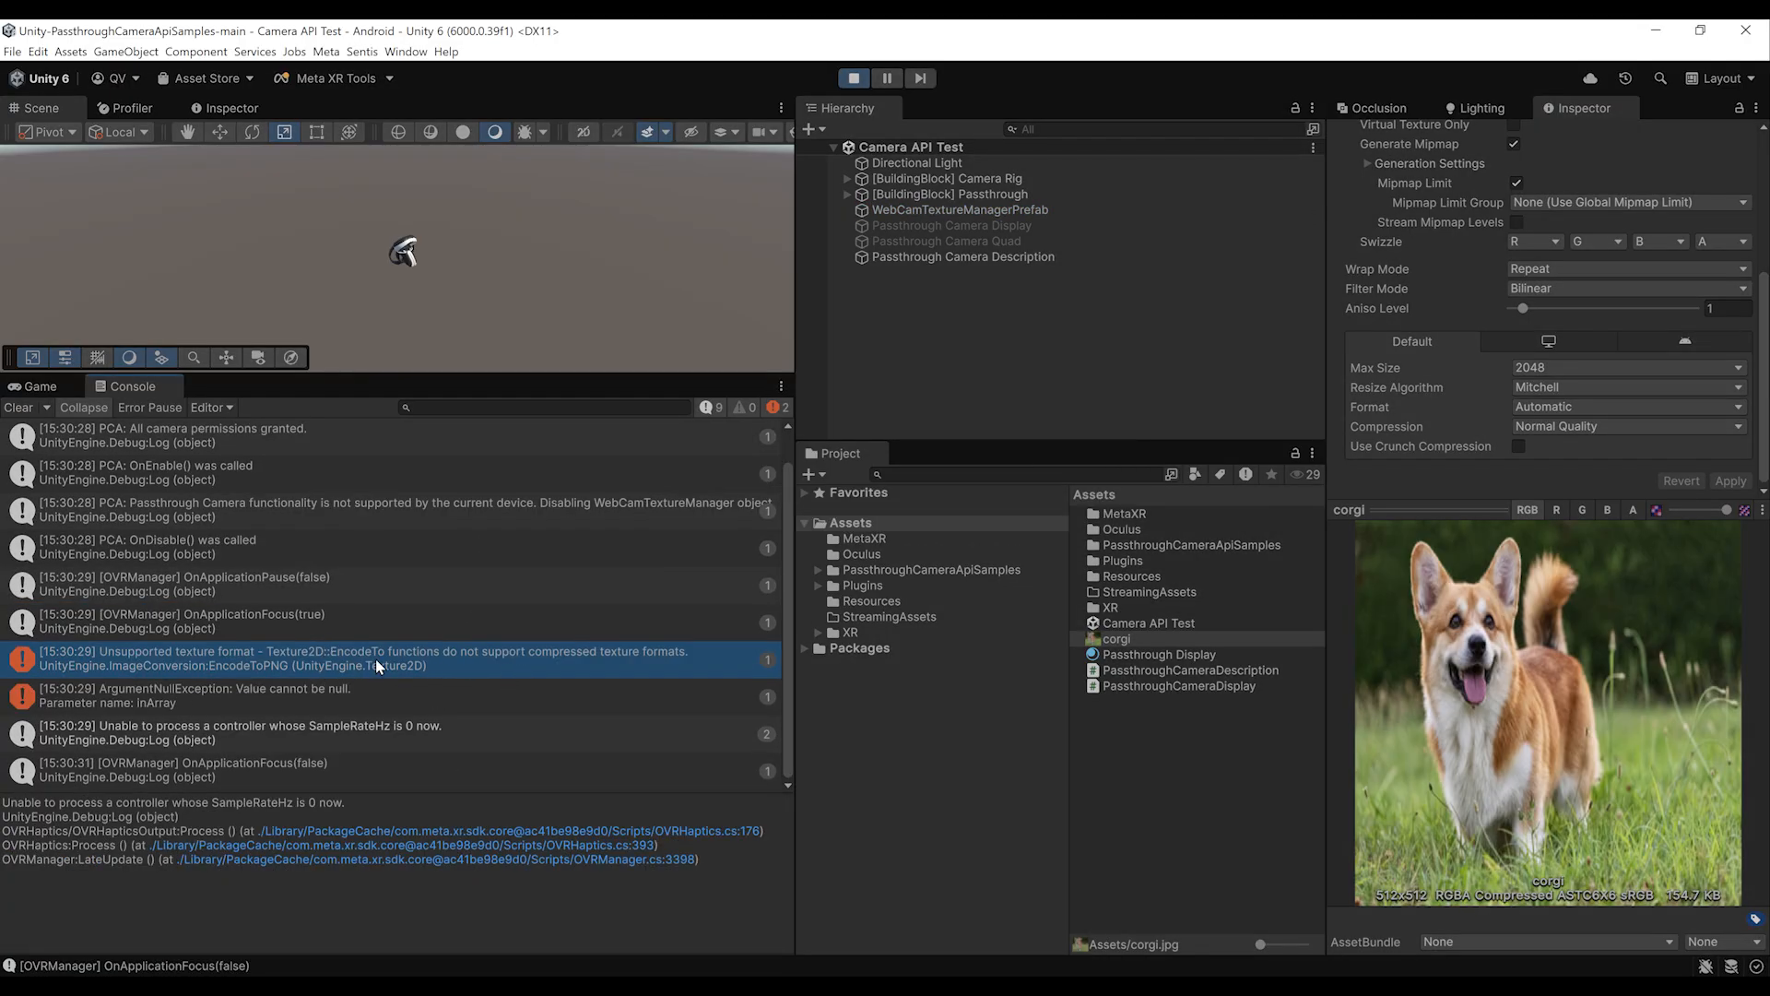
mouse_move(562, 669)
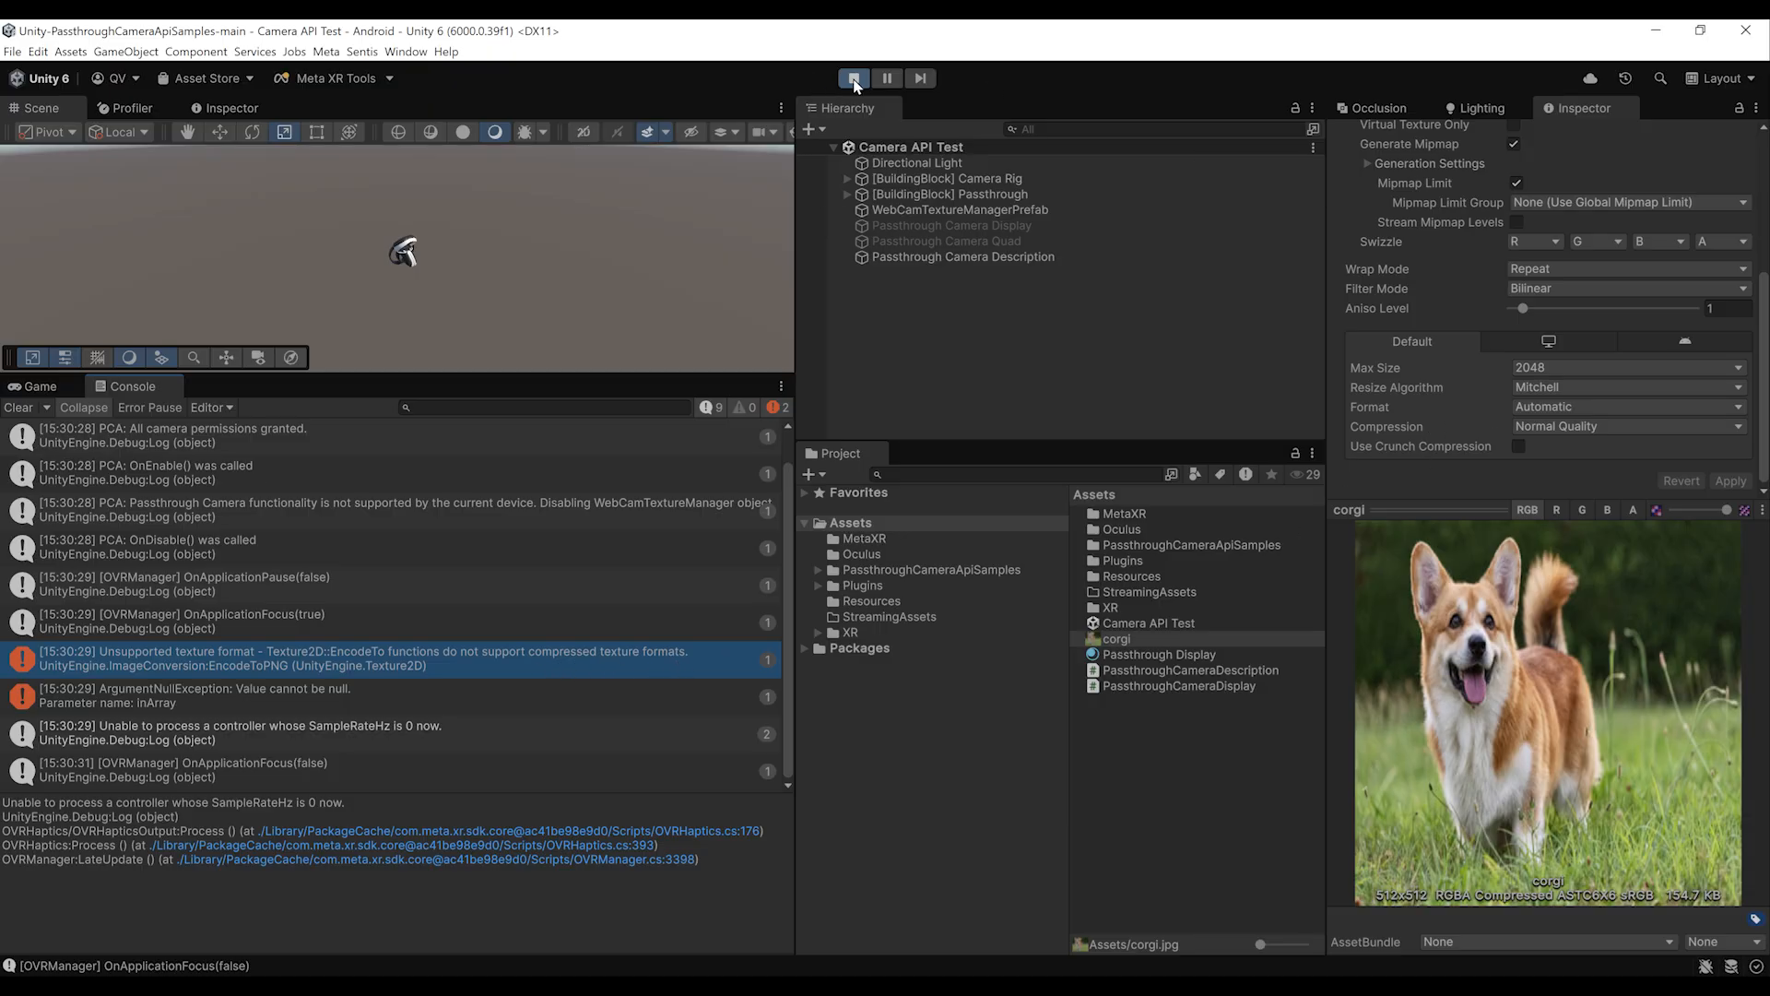
click(853, 77)
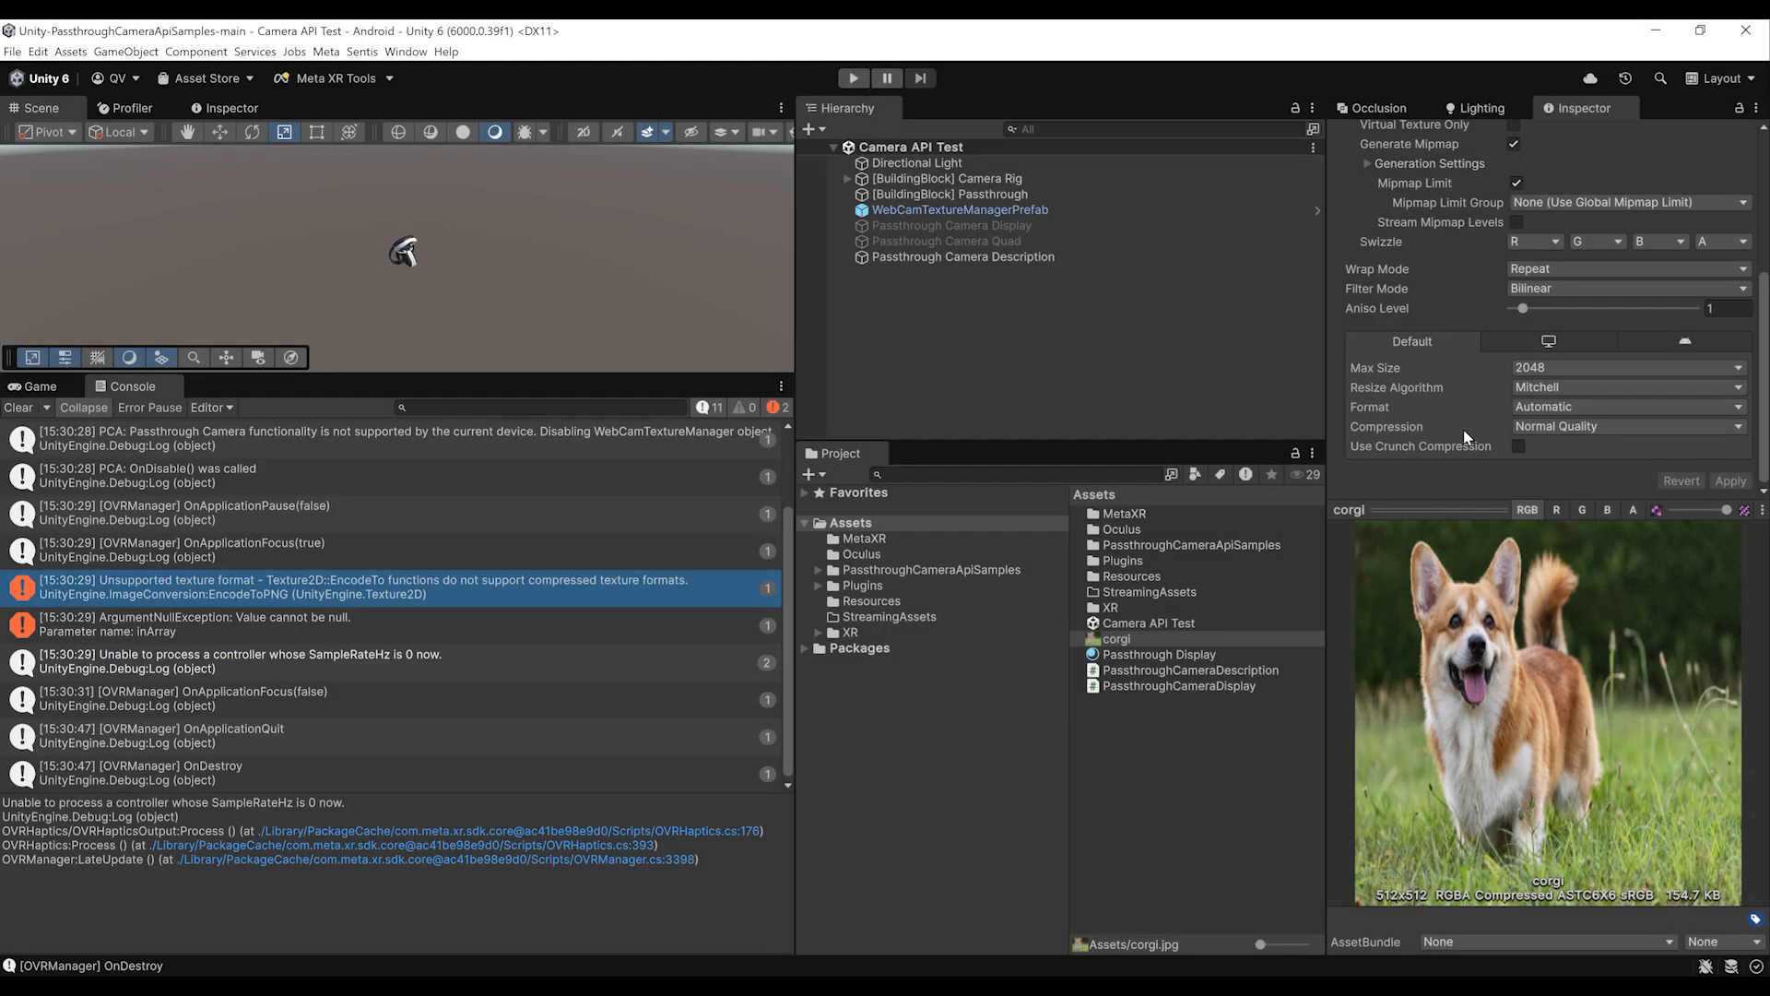
- Set the corgi texture's Compression to None and apply
click(1625, 426)
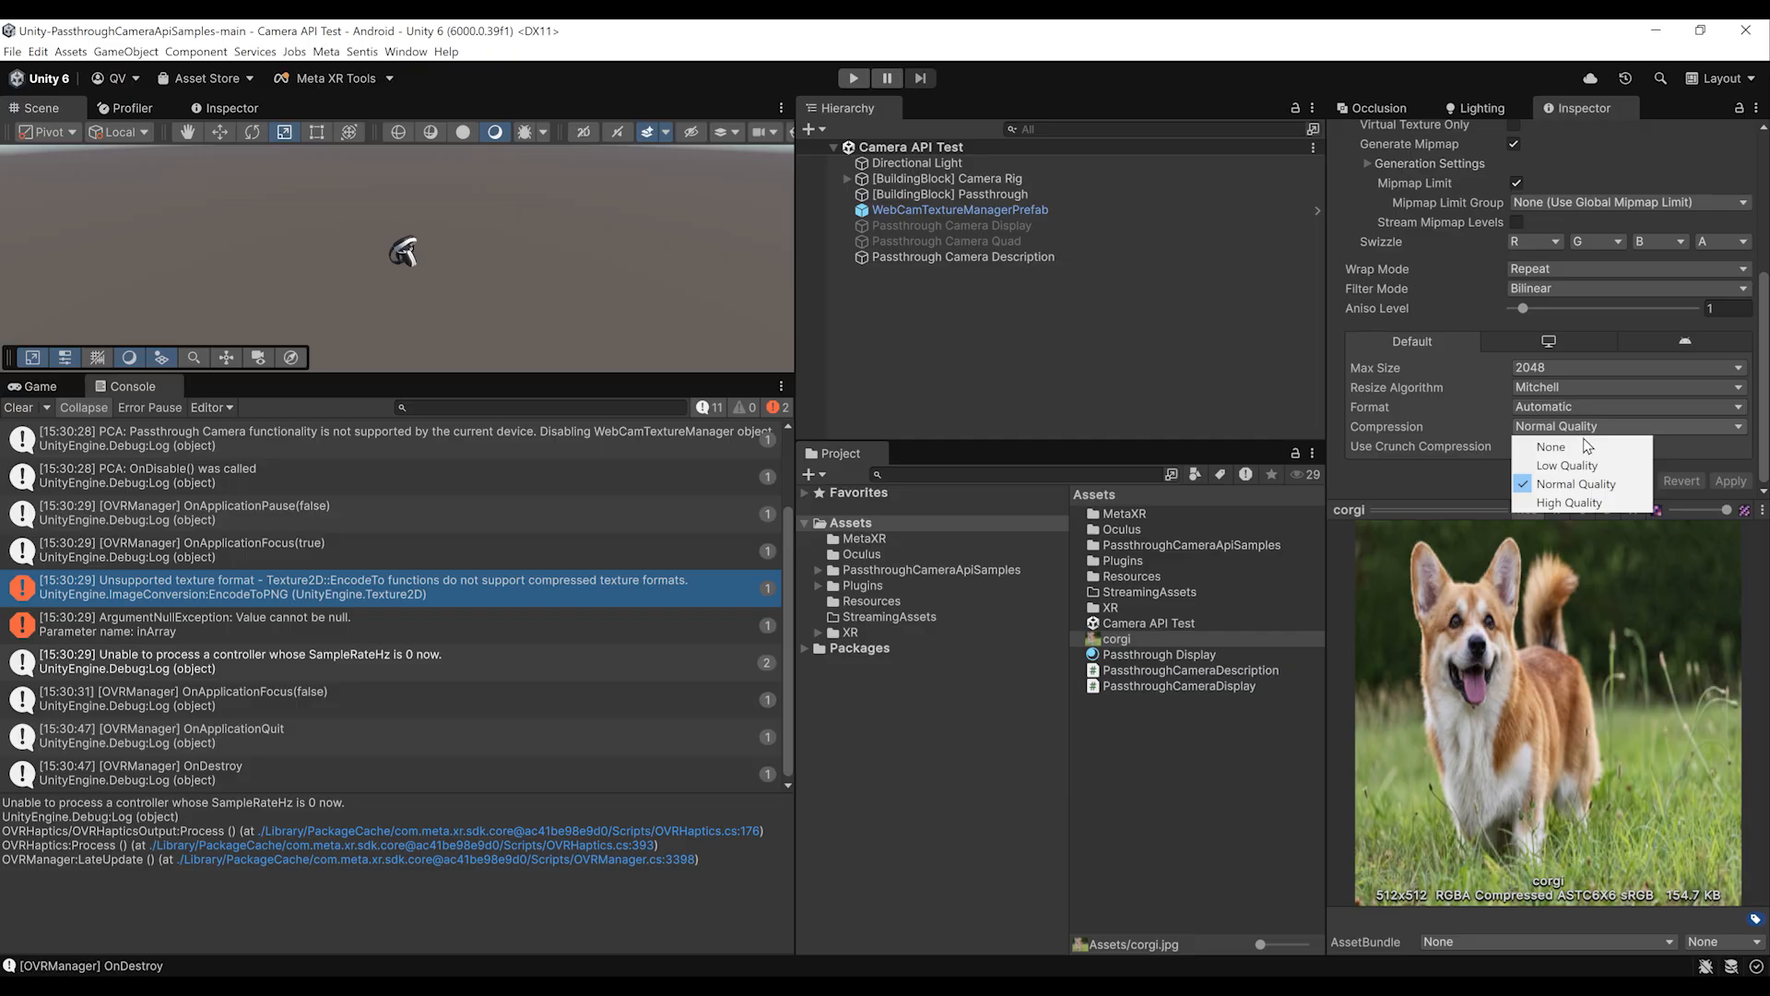
click(1549, 447)
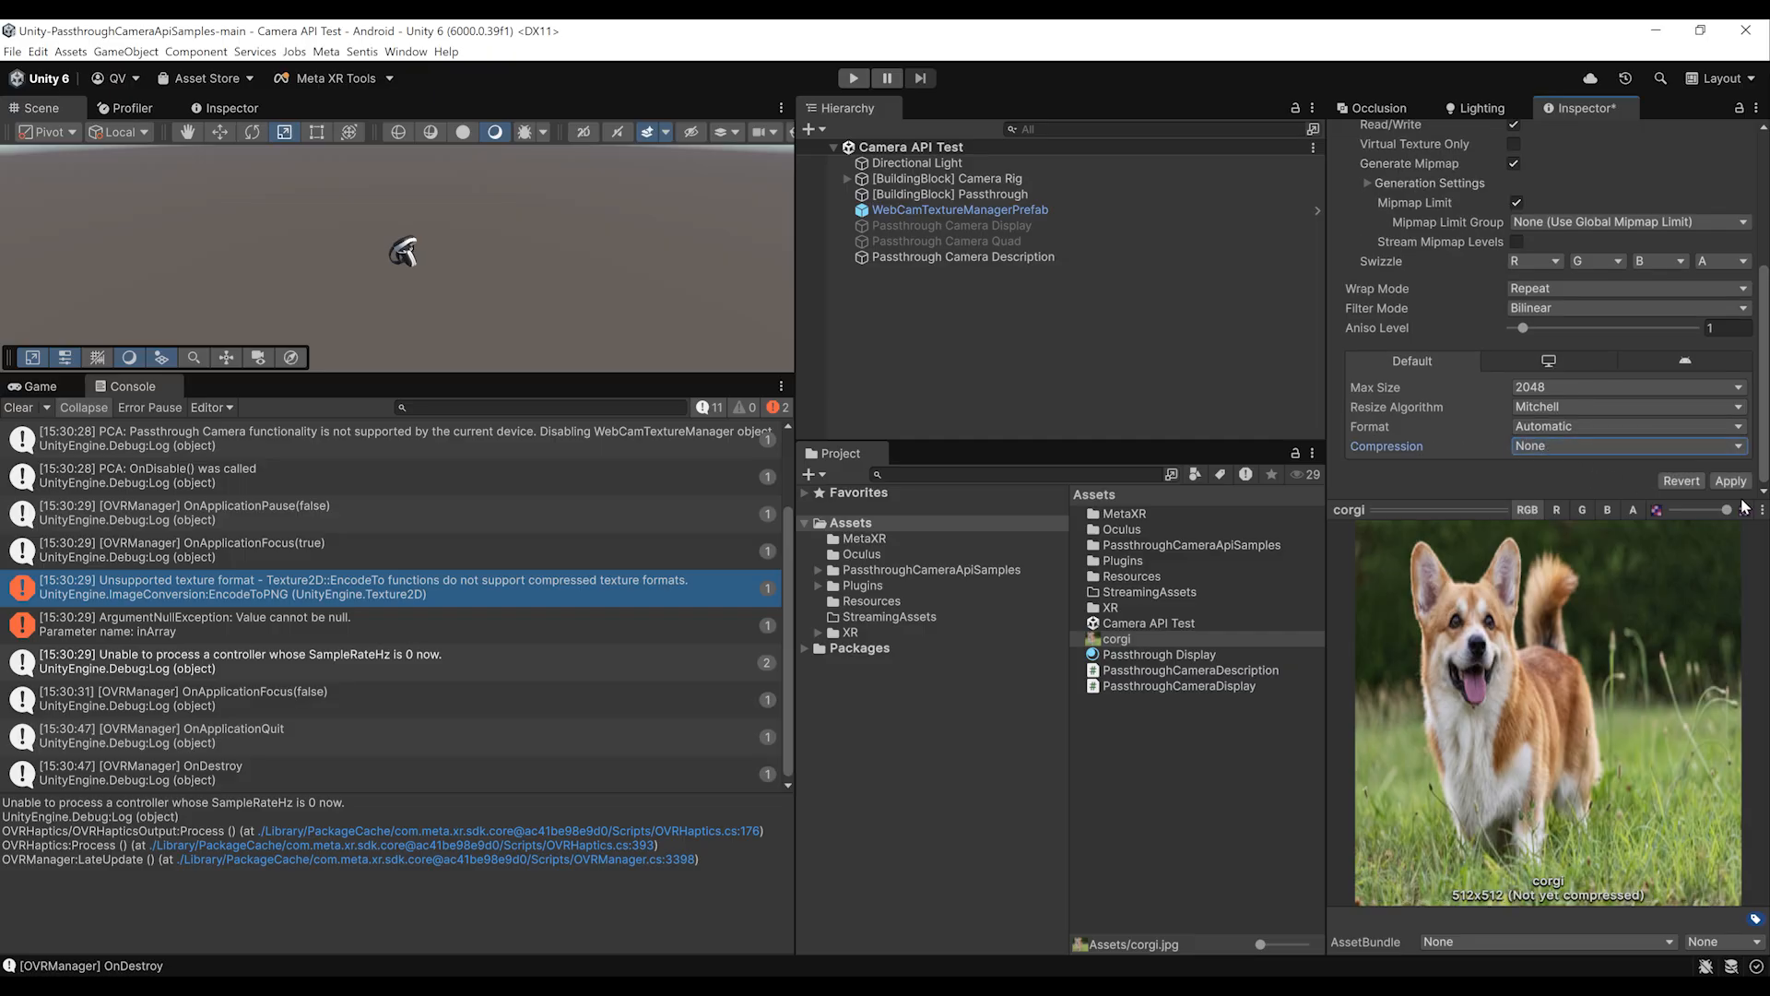
click(1730, 479)
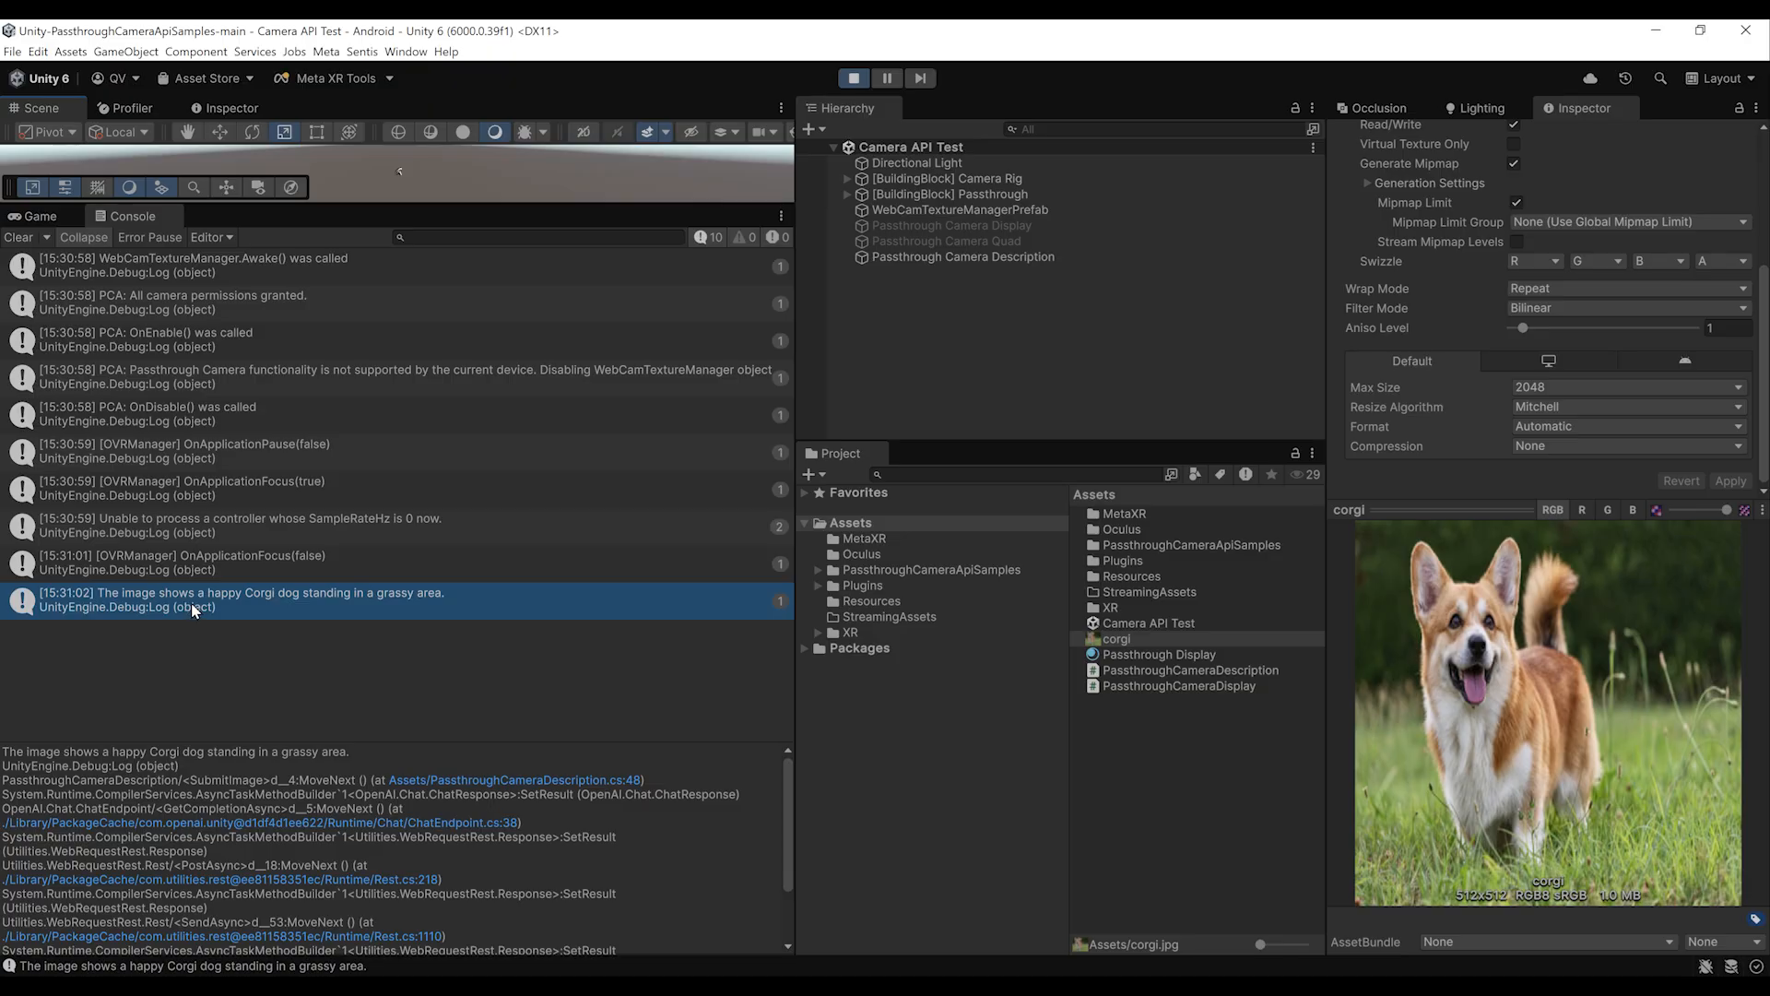
mouse_move(346, 618)
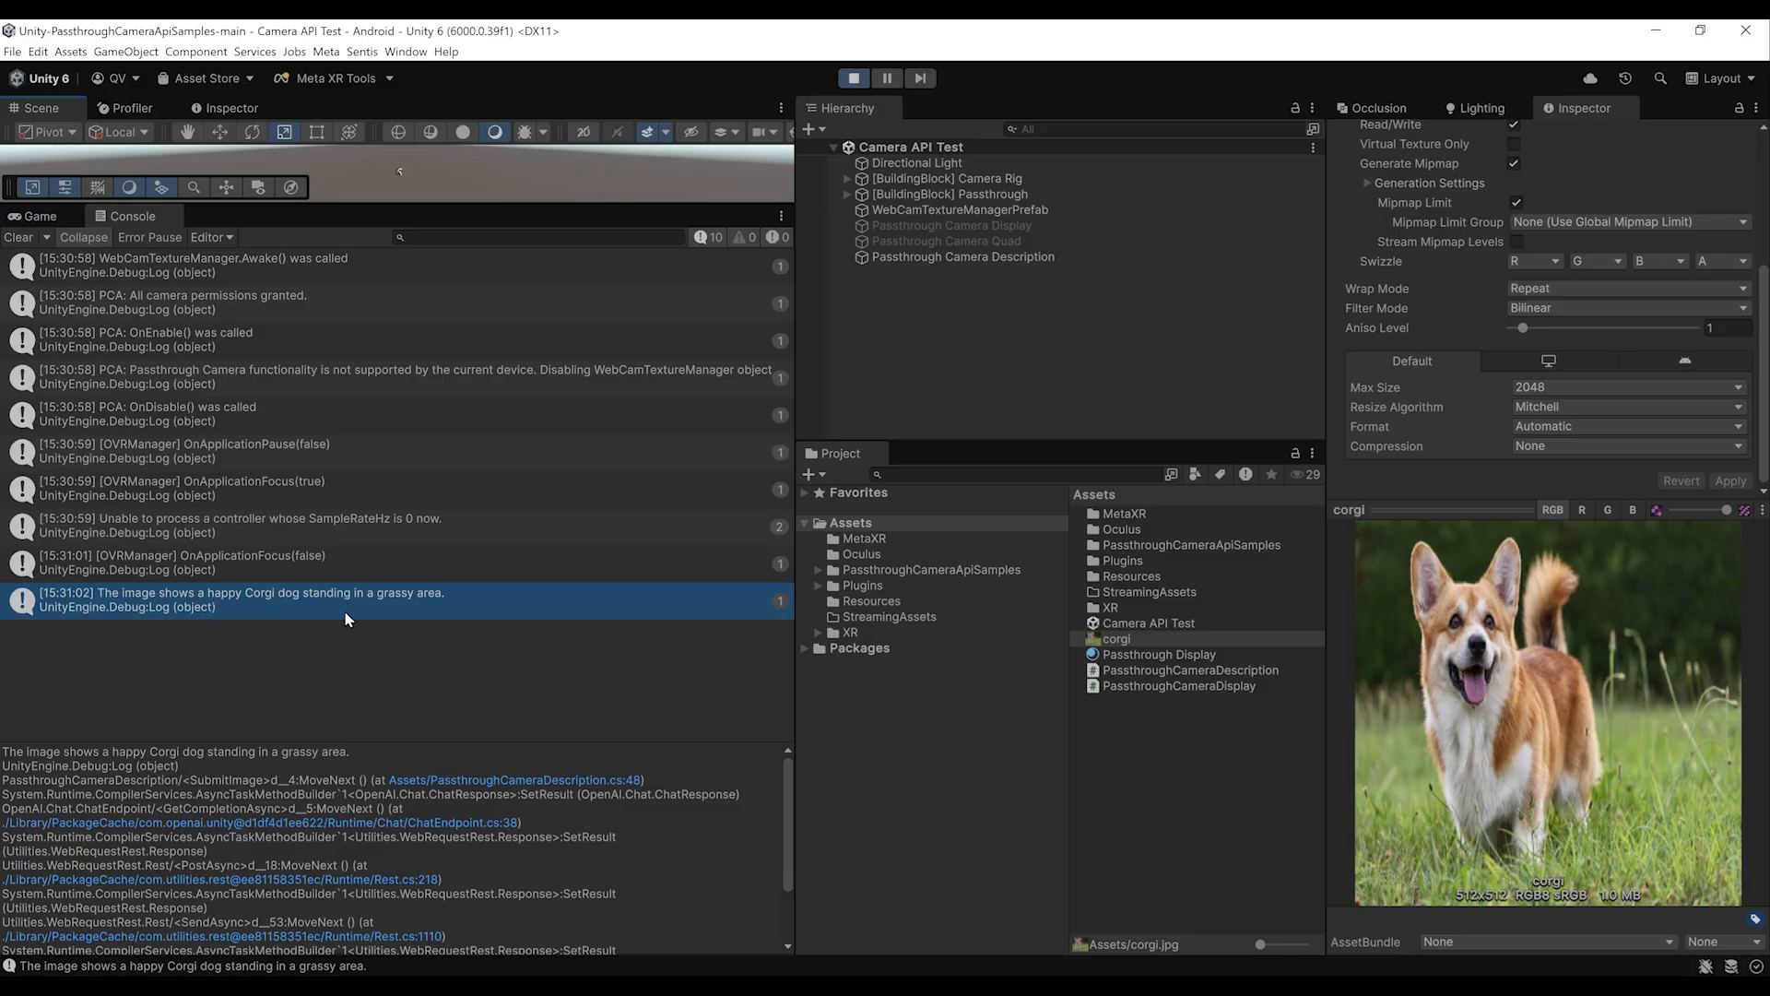
mouse_move(1353, 816)
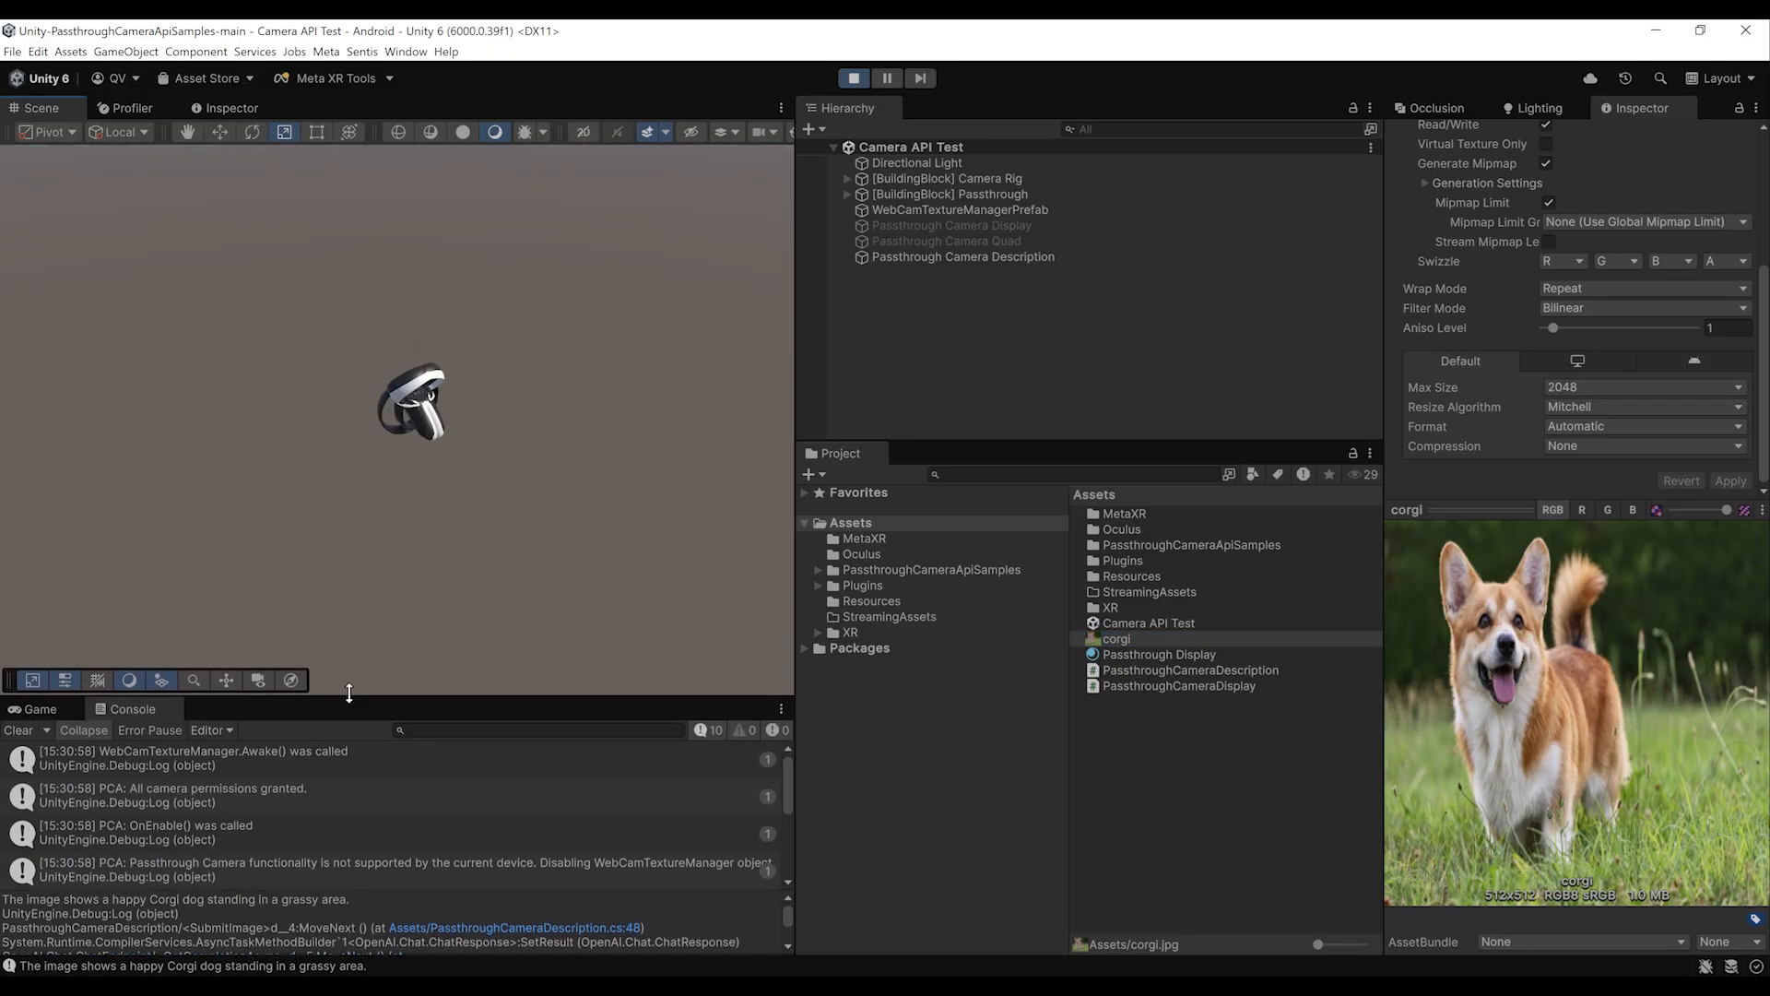
mouse_move(348, 695)
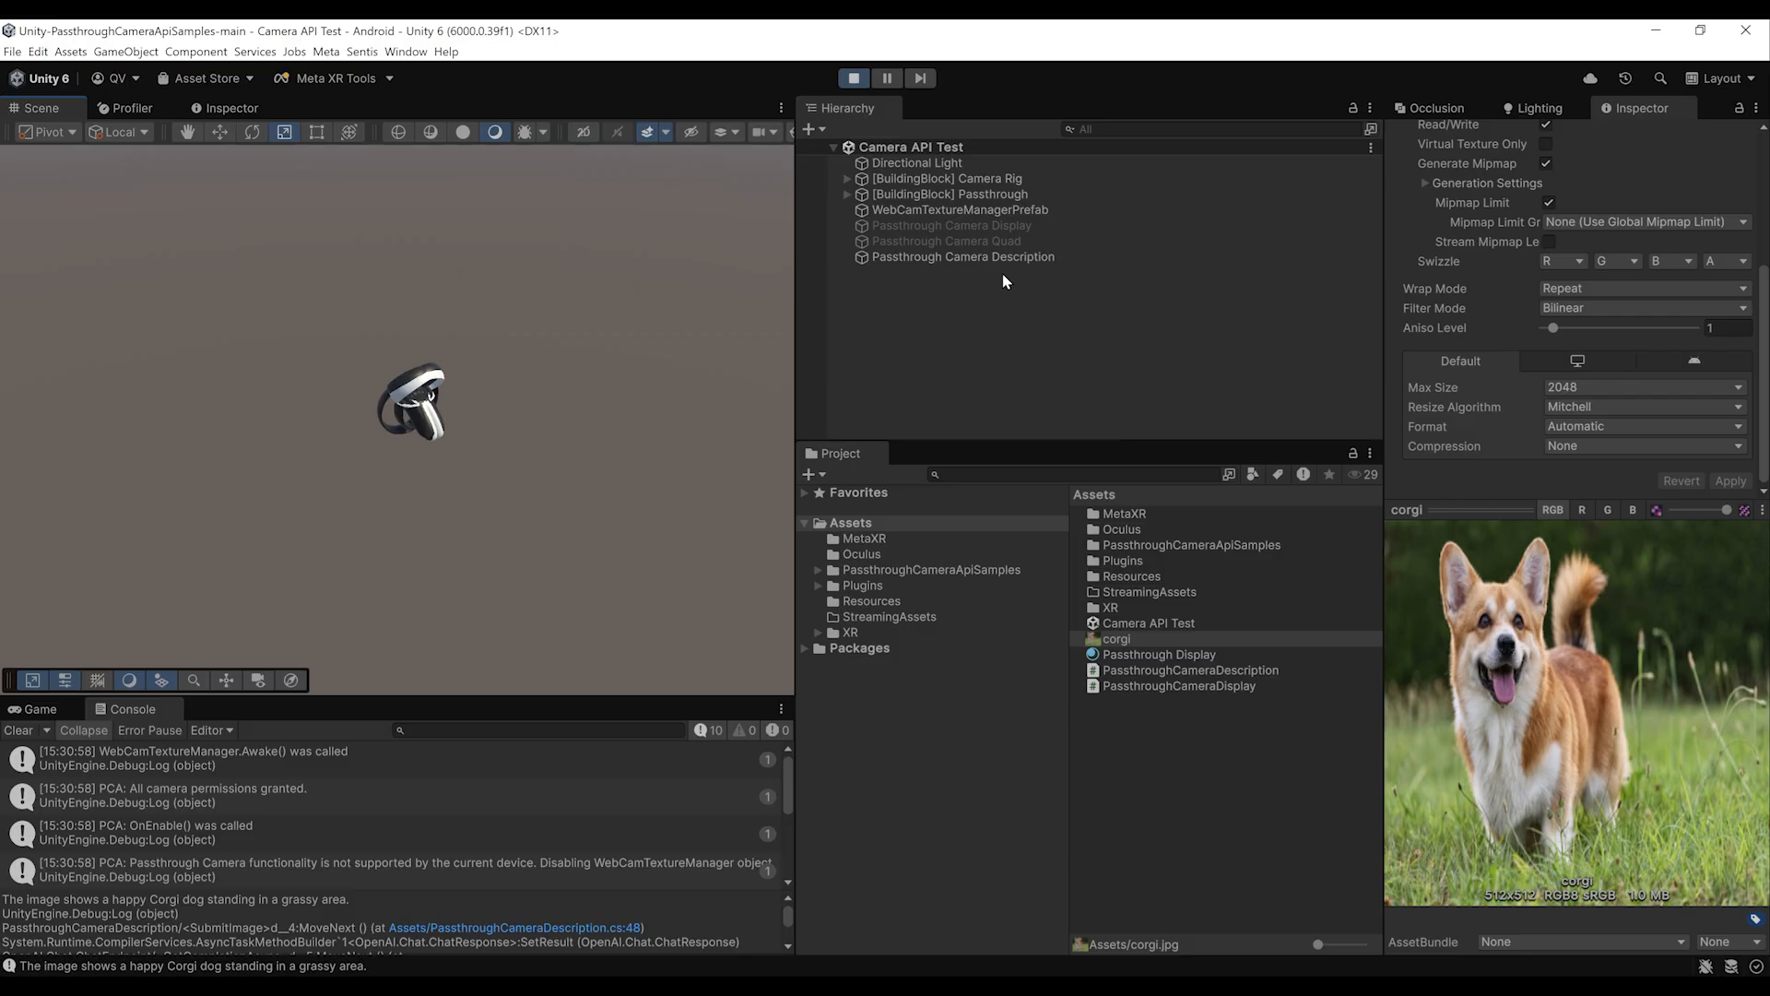
- Reselect Passthrough Camera Description in the Hierarchy after the happy-Corgi reply is logged
click(962, 256)
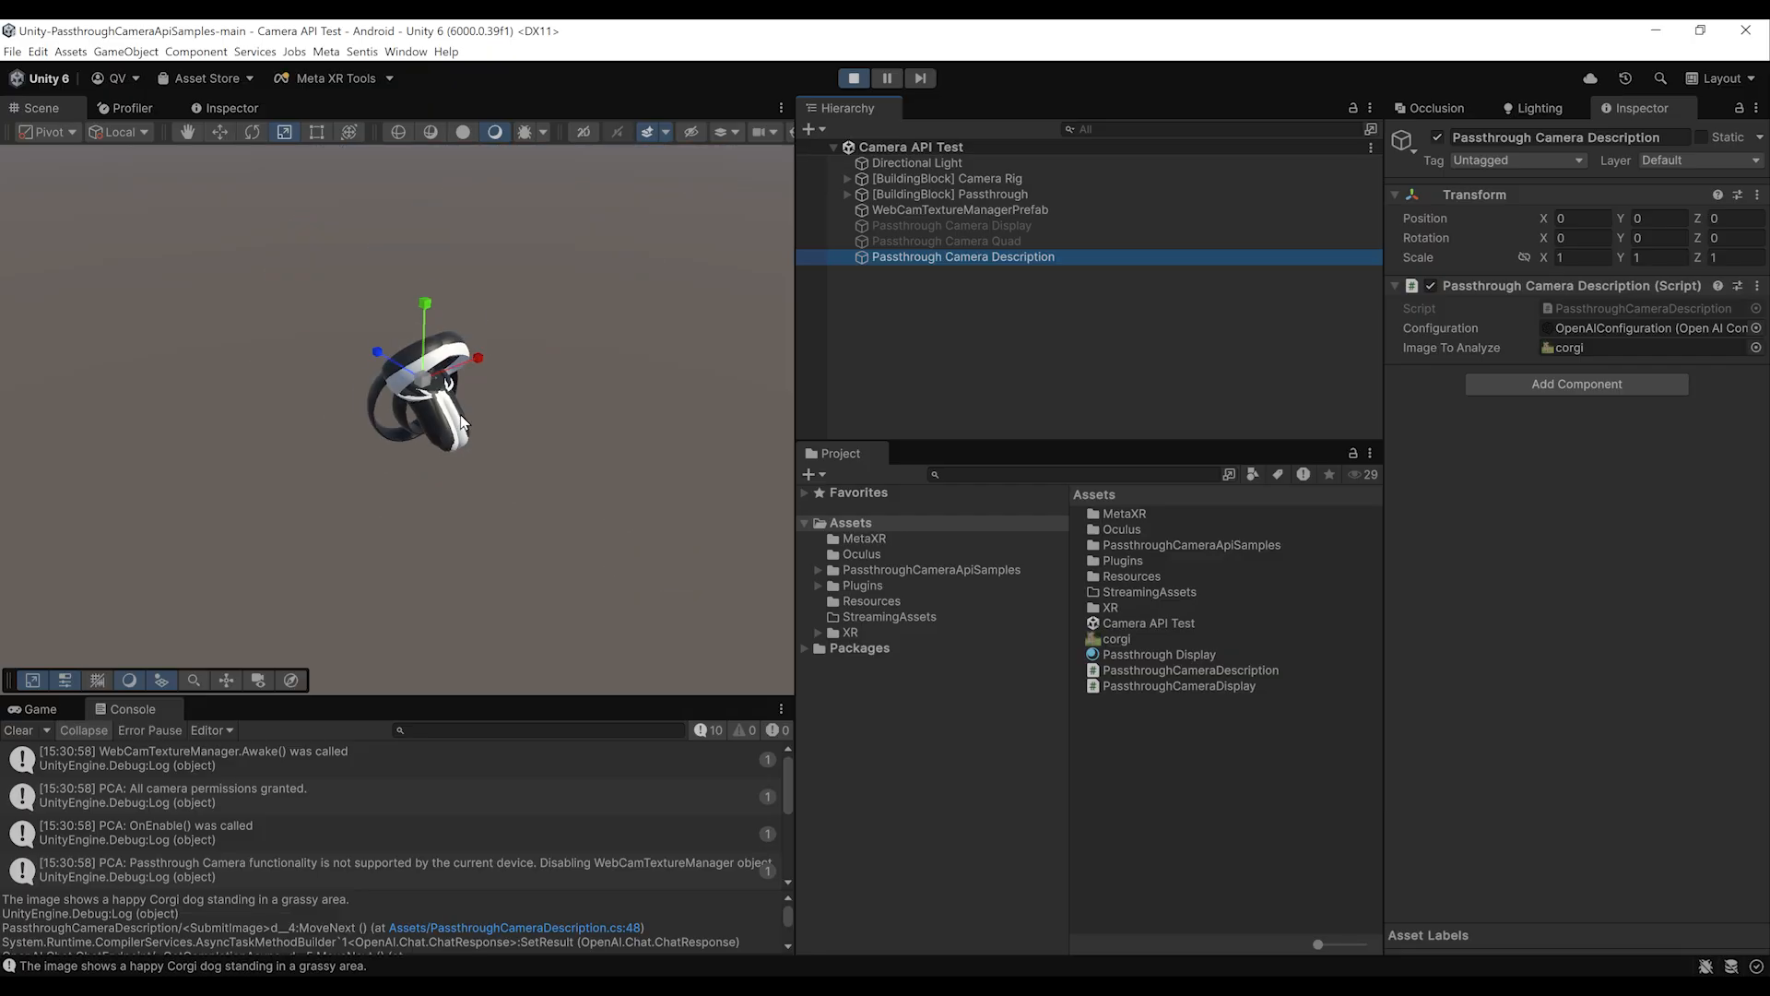
mouse_move(538, 389)
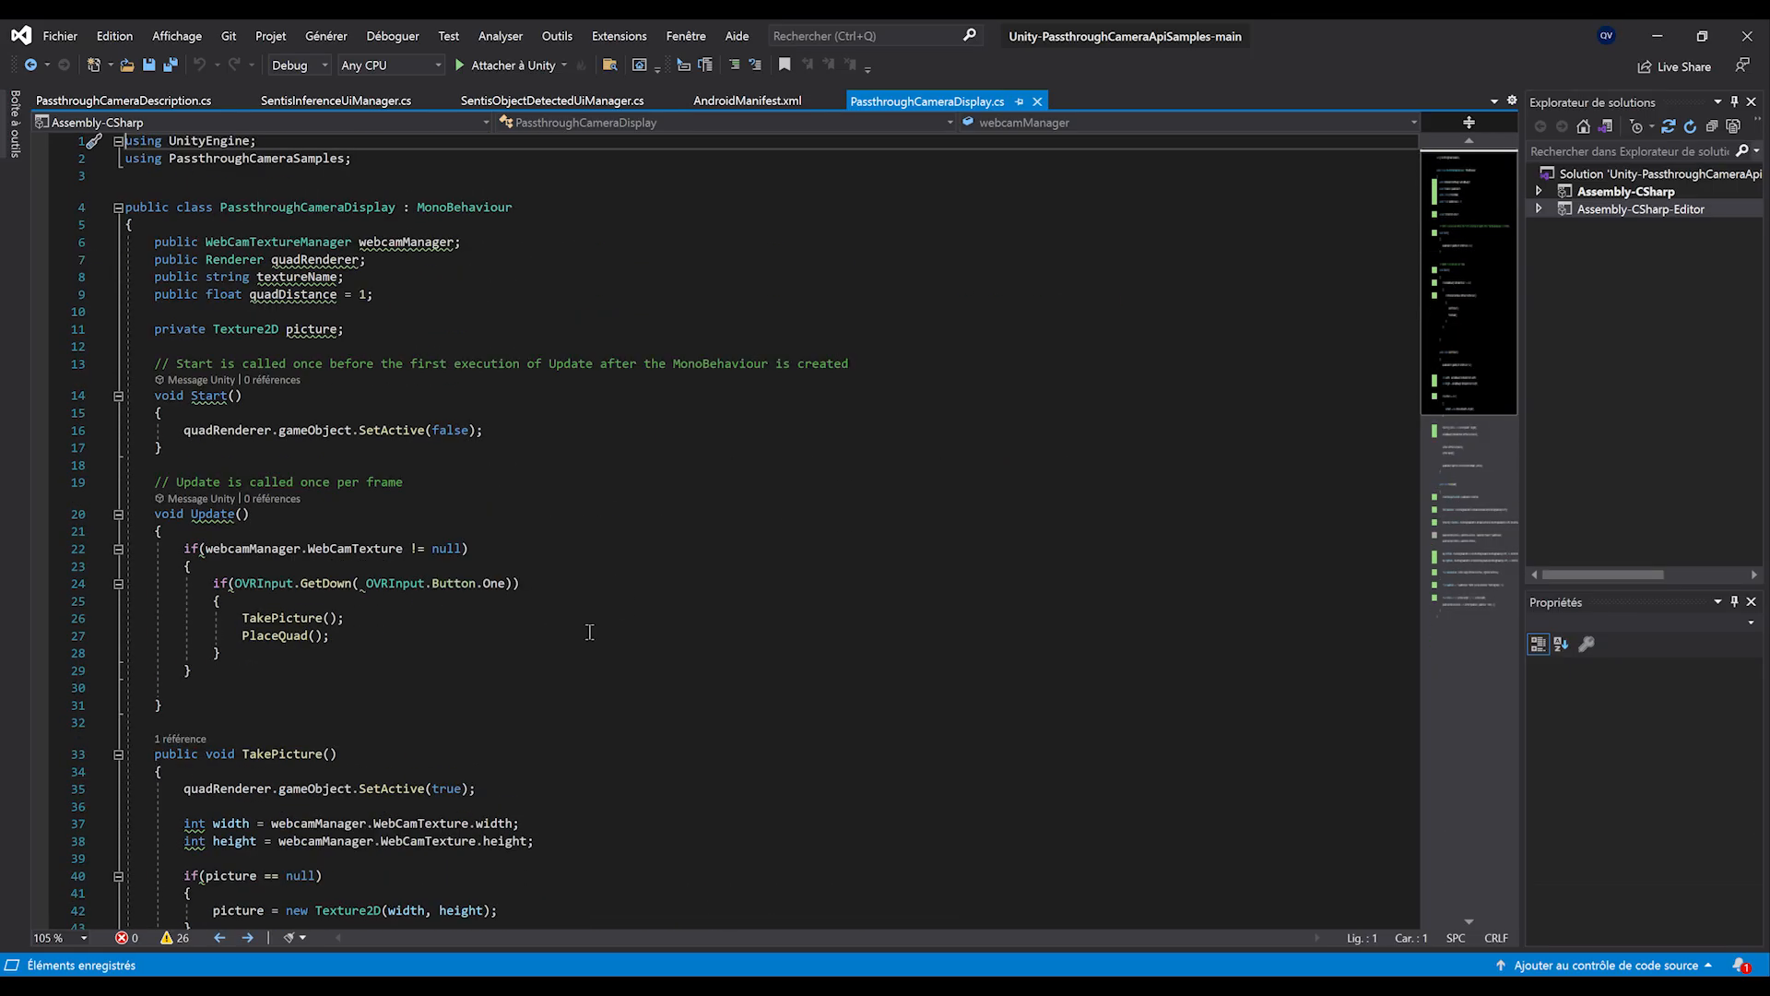
- Add a 'using PassthroughCameraSamples;' directive and a private Texture2D _picture field for TakePicture
scroll(down, 3)
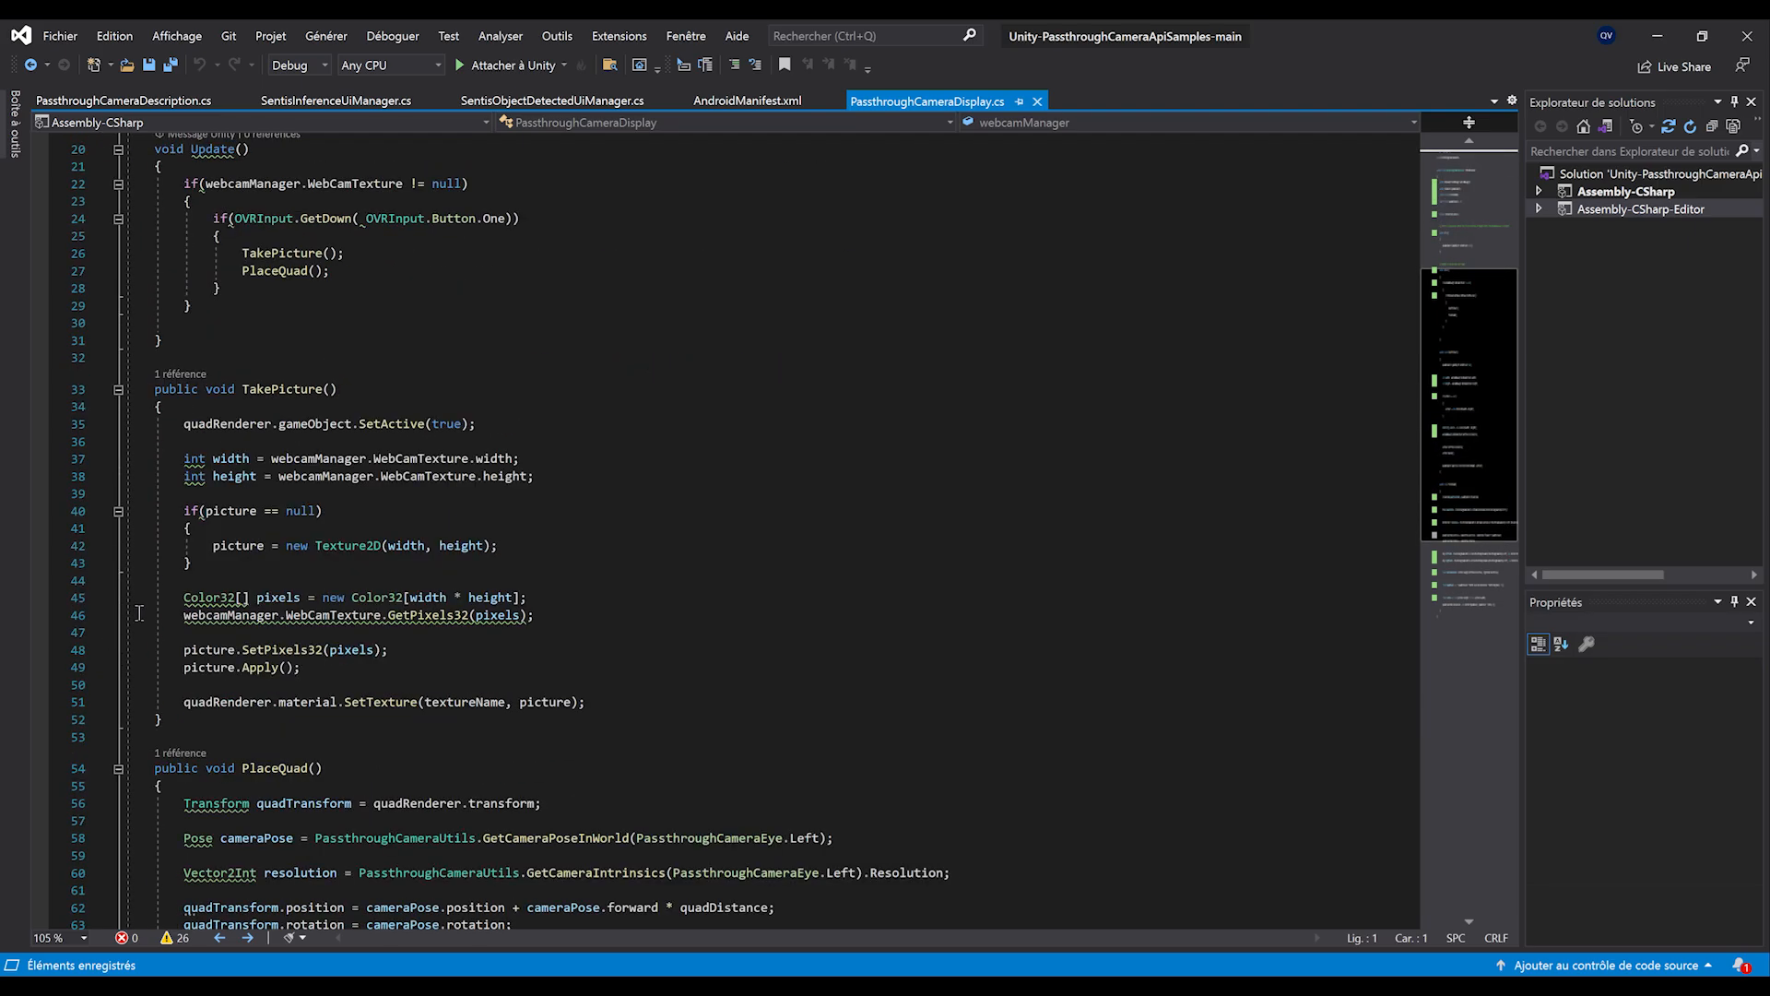
scroll(up, 3)
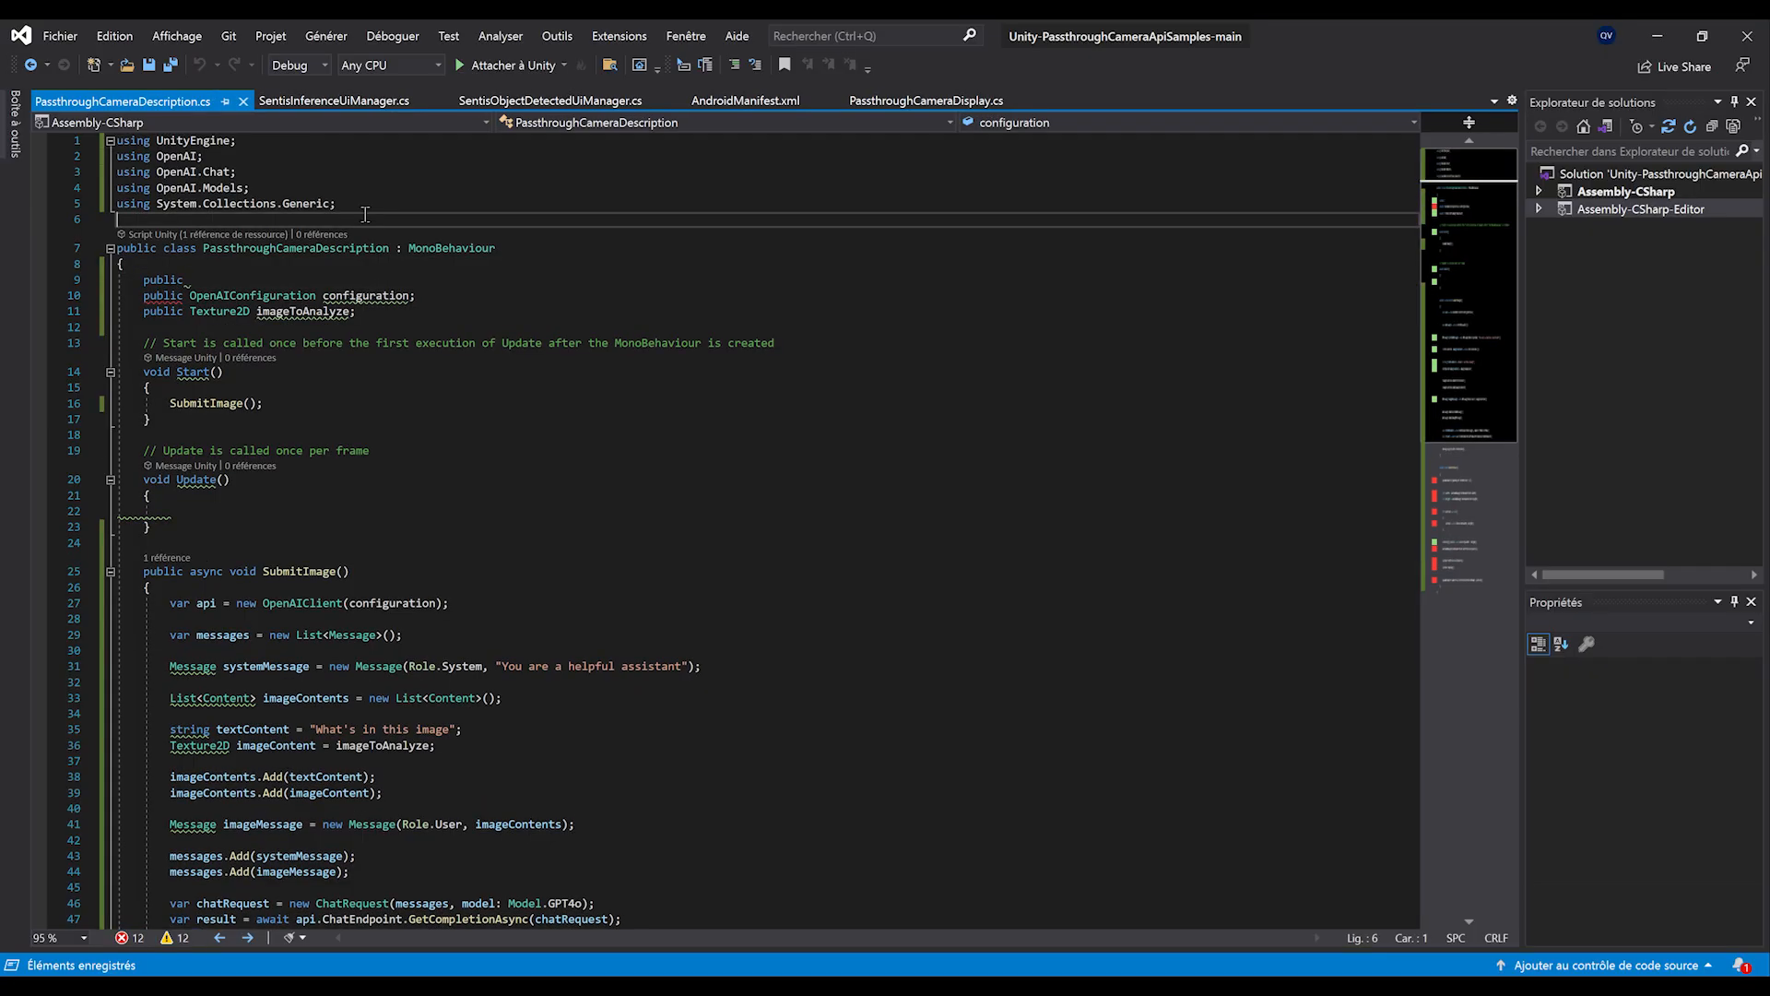
text(u)
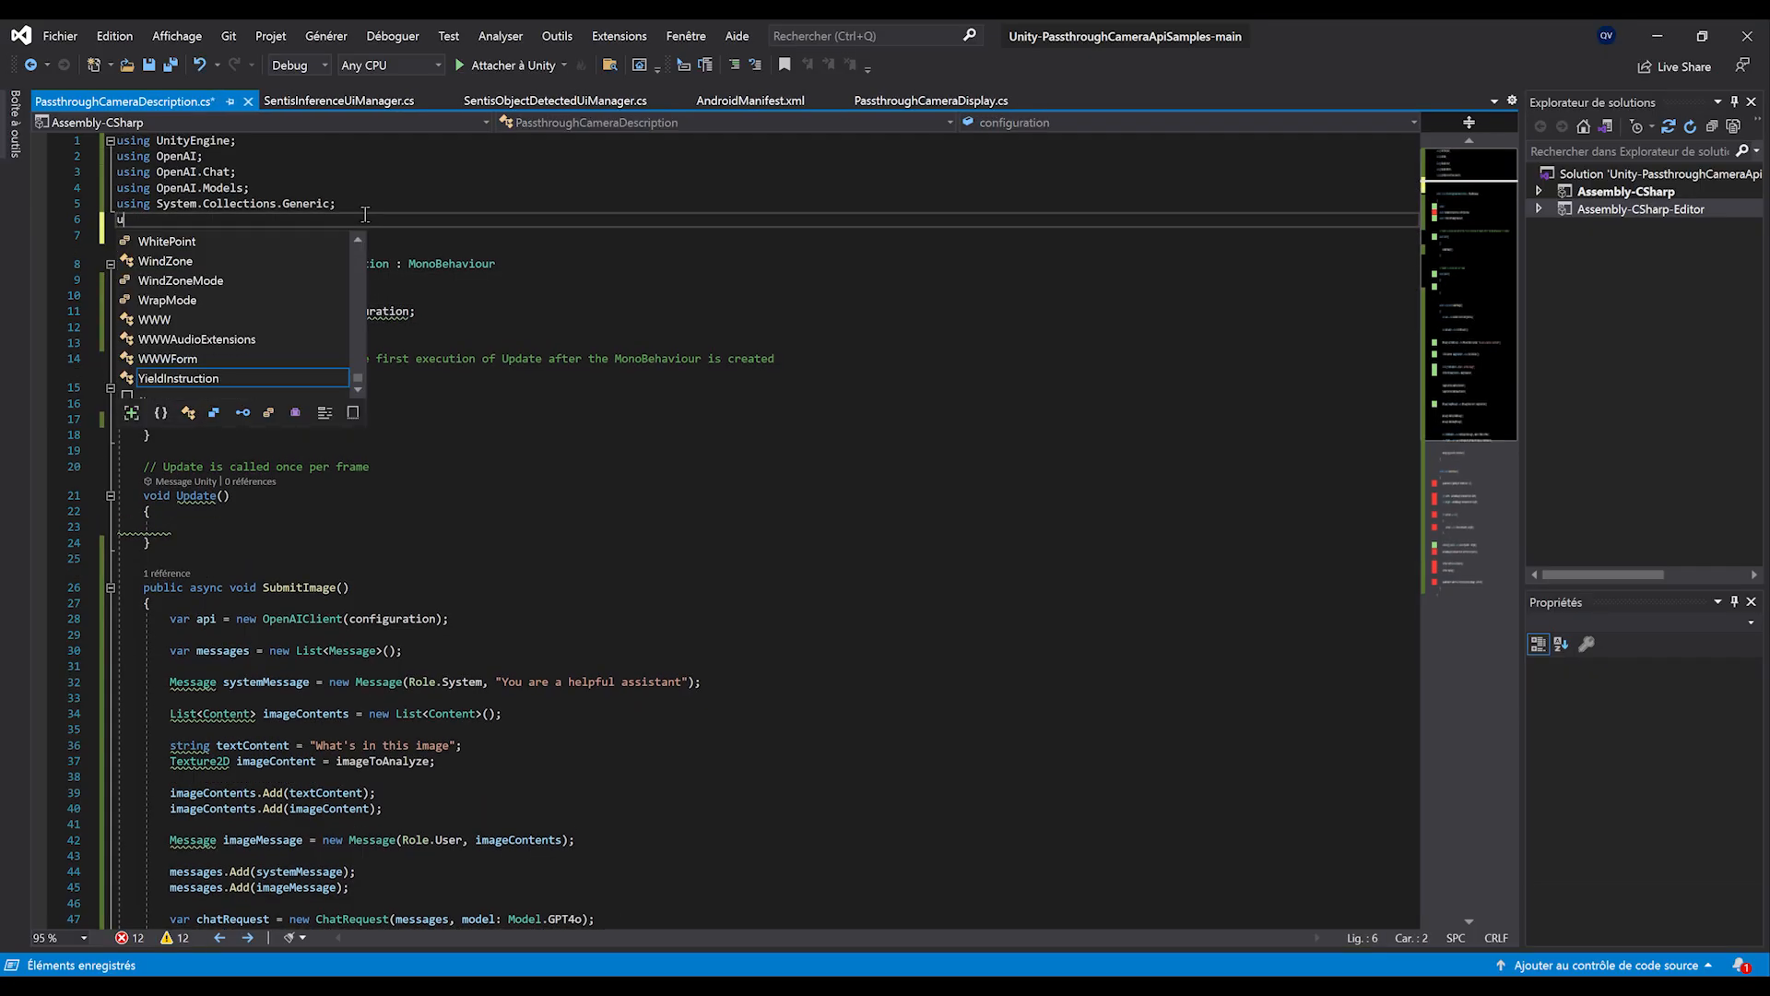
text(PassthroughCameraSamples;)
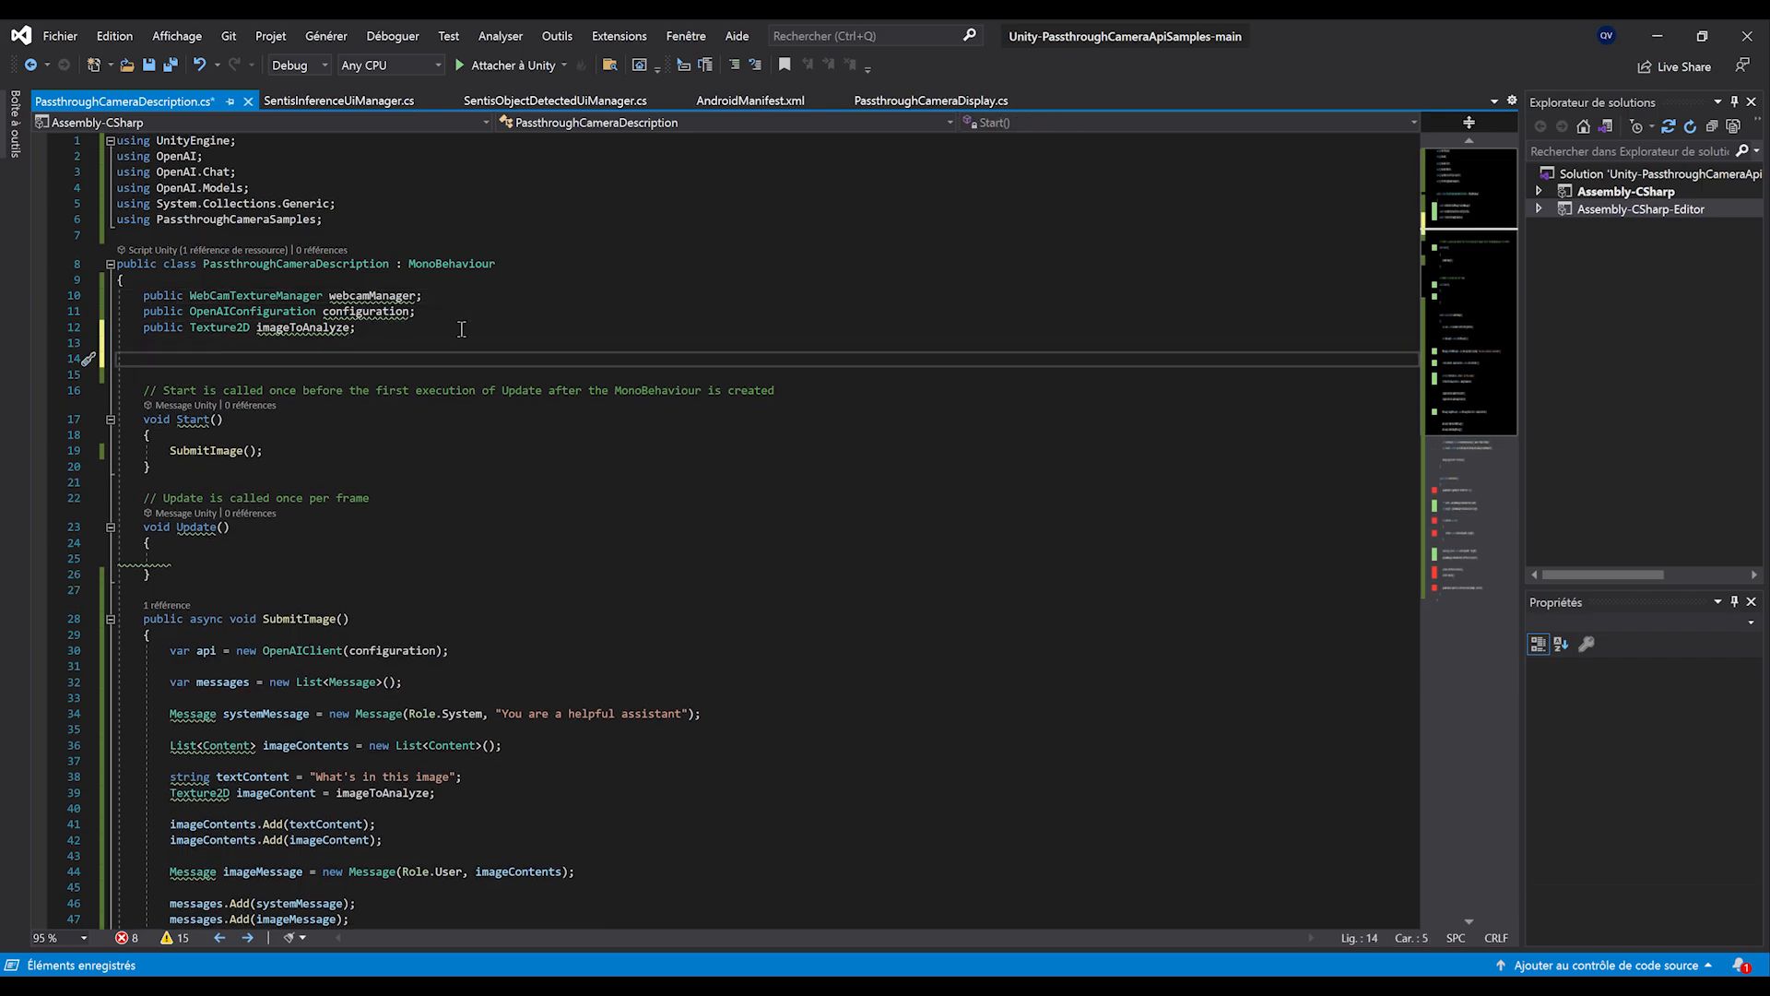
text(private Te)
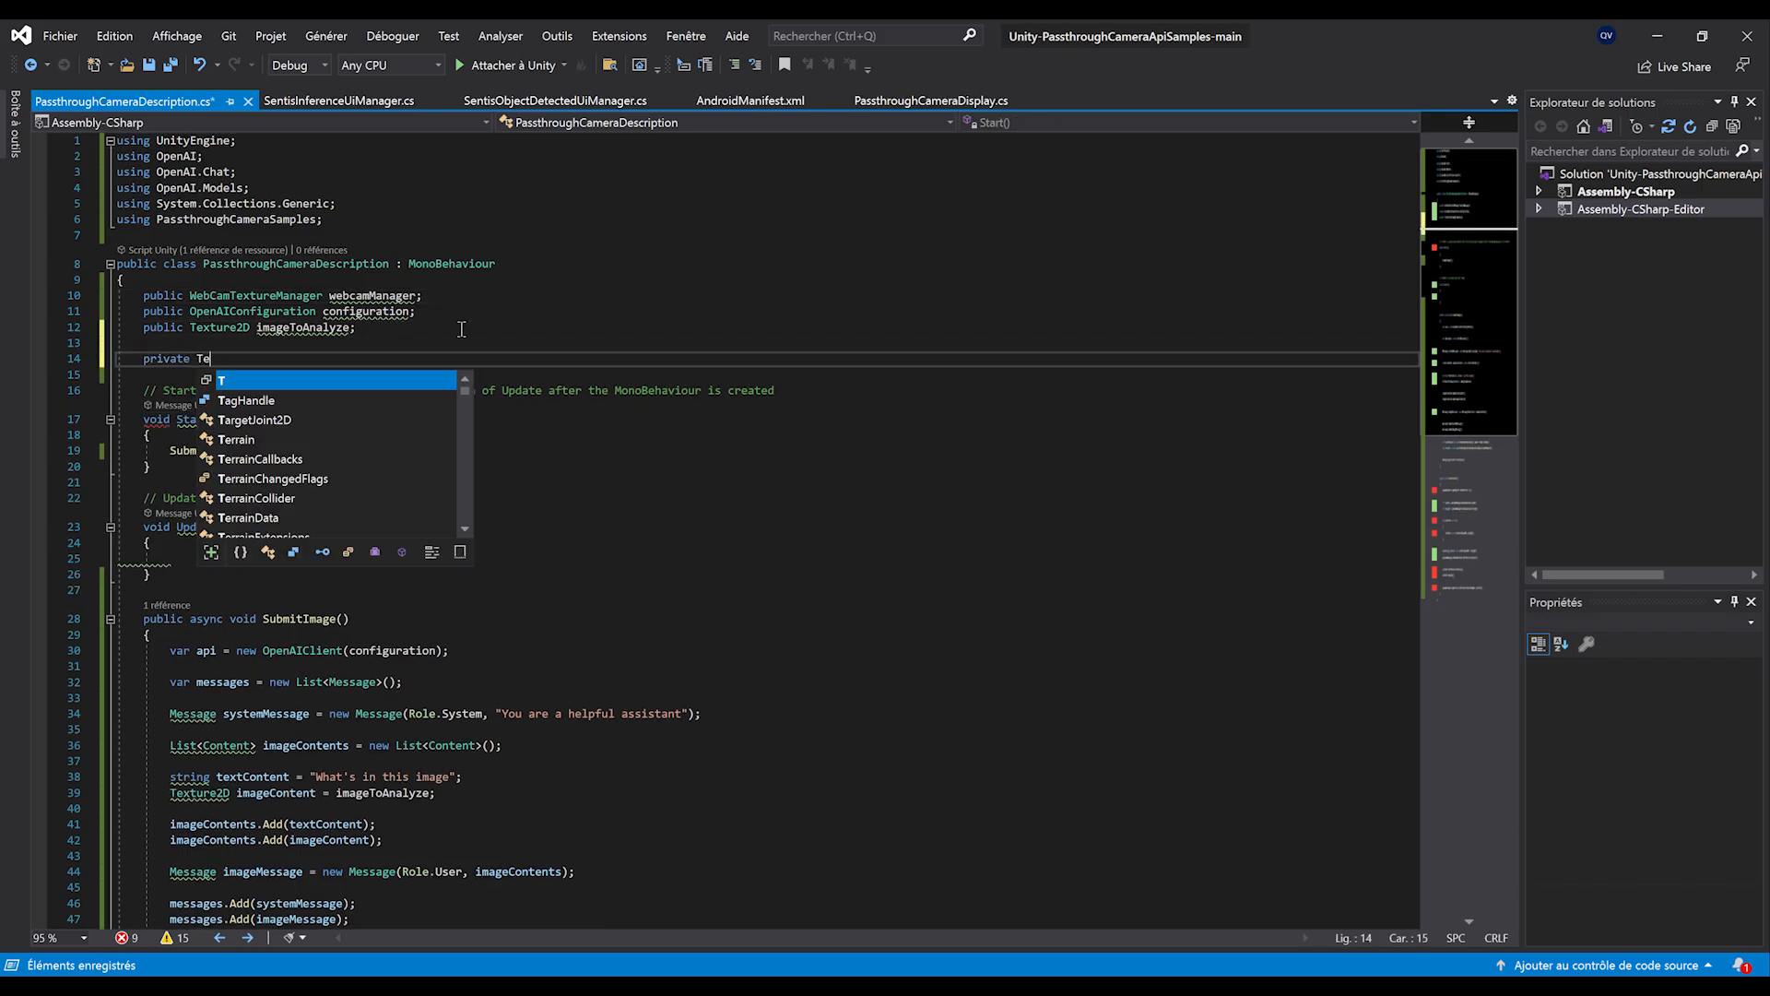
text(xture2D _pi)
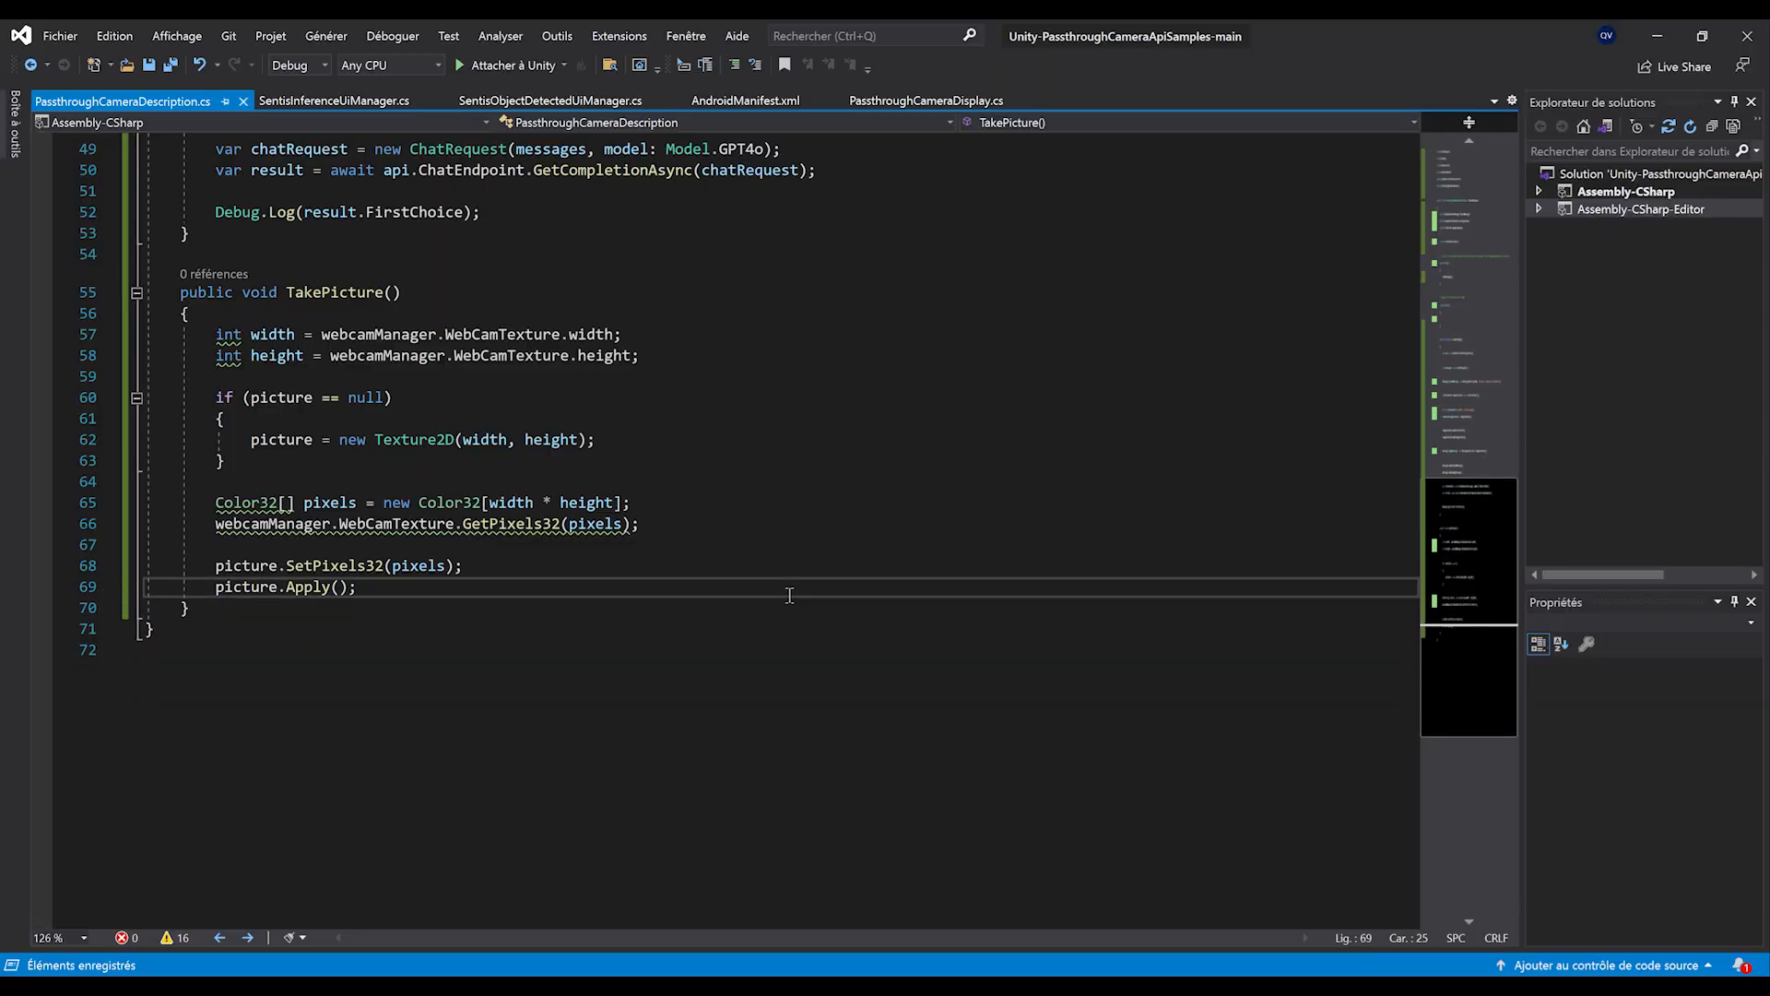
- Paste PassthroughCameraDisplay's button-press block, calling SubmitImage with the picture, and select its Debug call
click(925, 100)
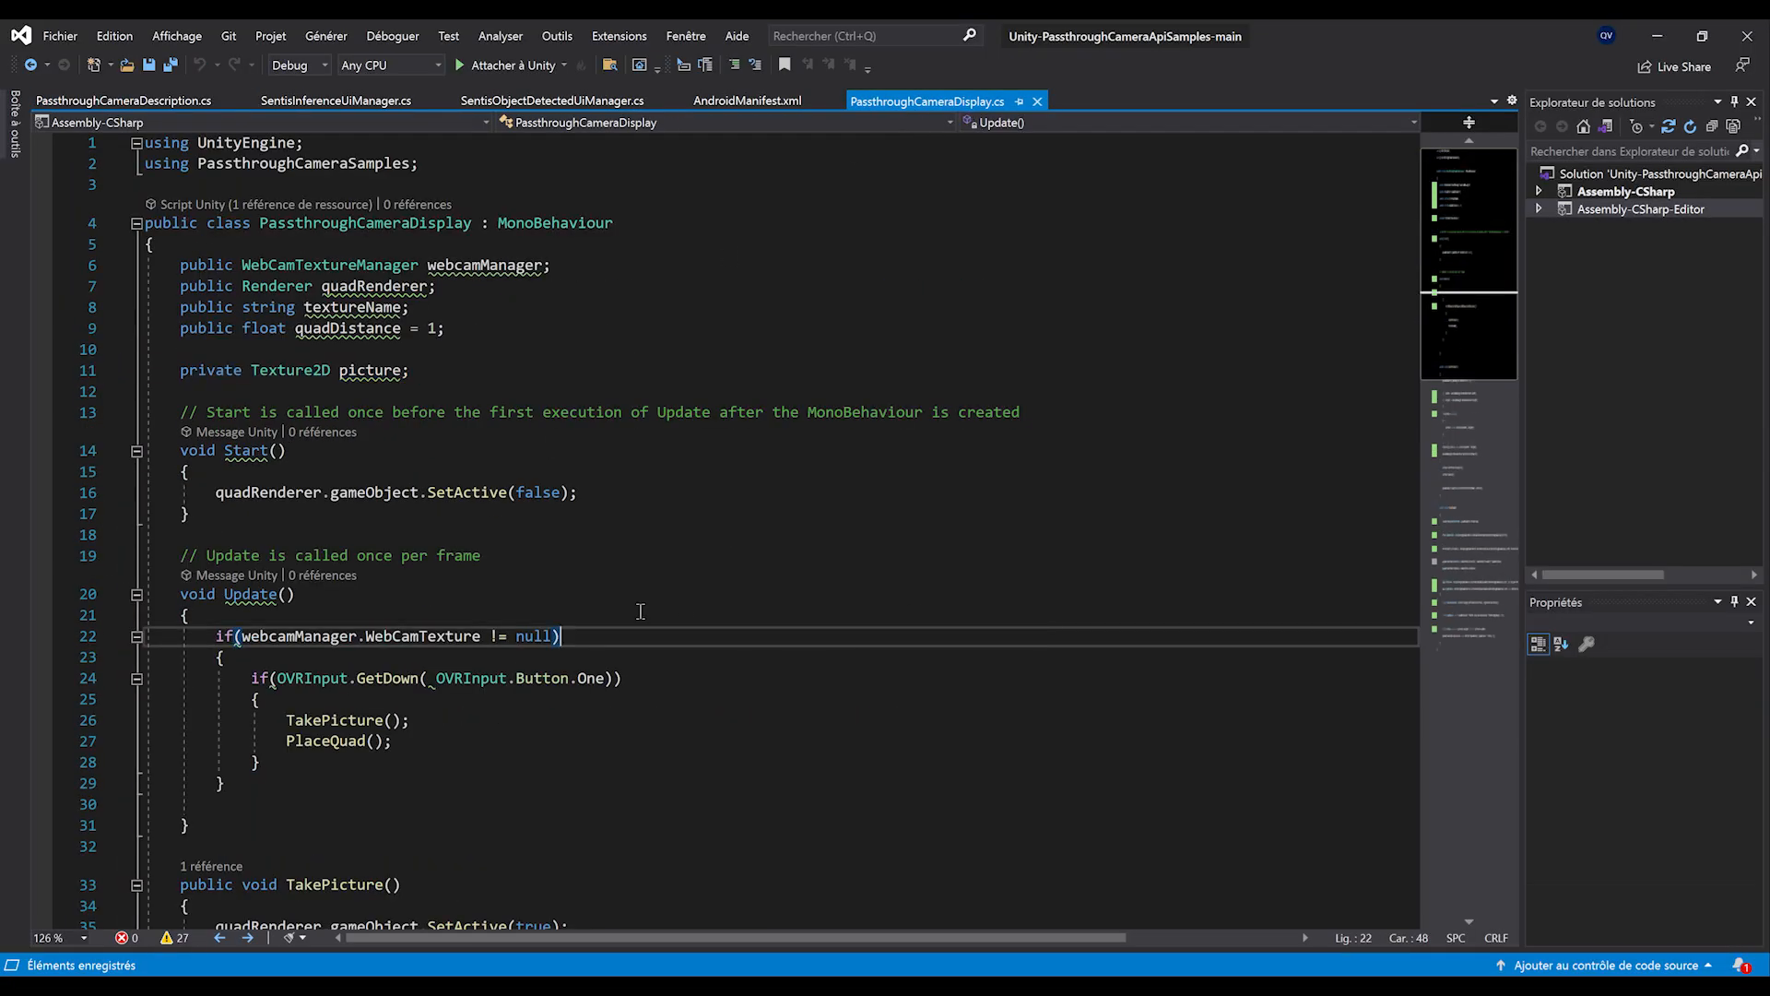
scroll(down, 3)
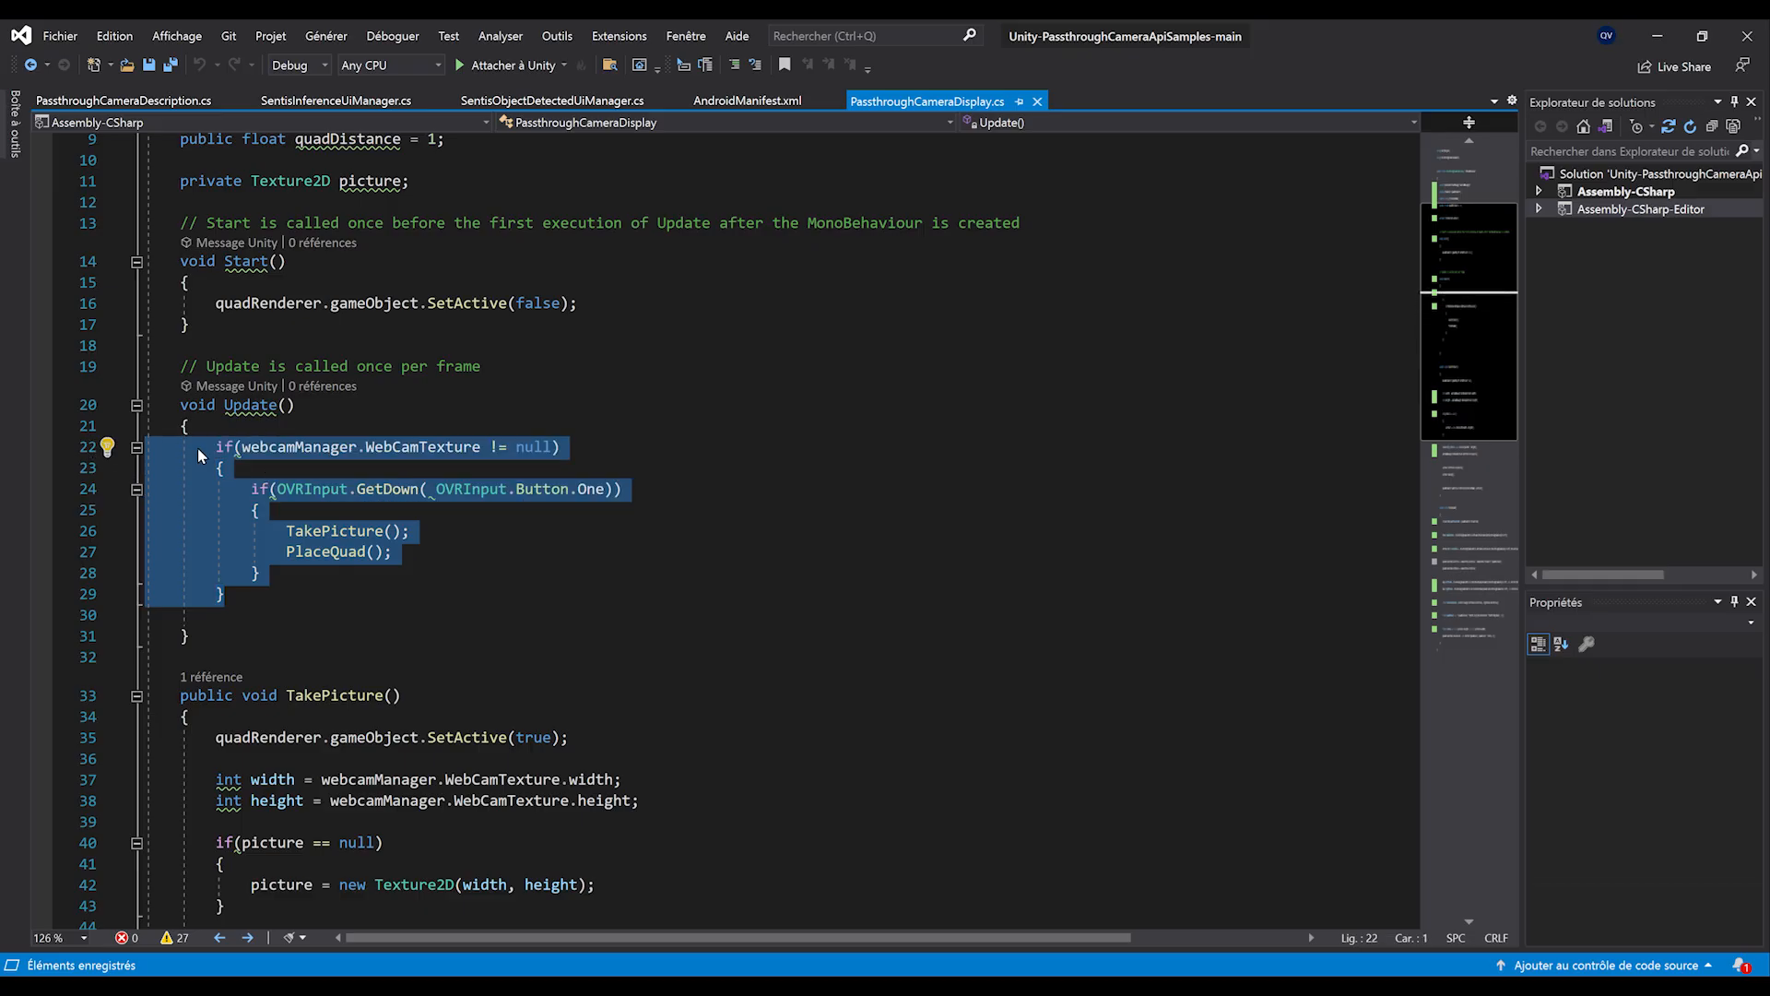
click(125, 101)
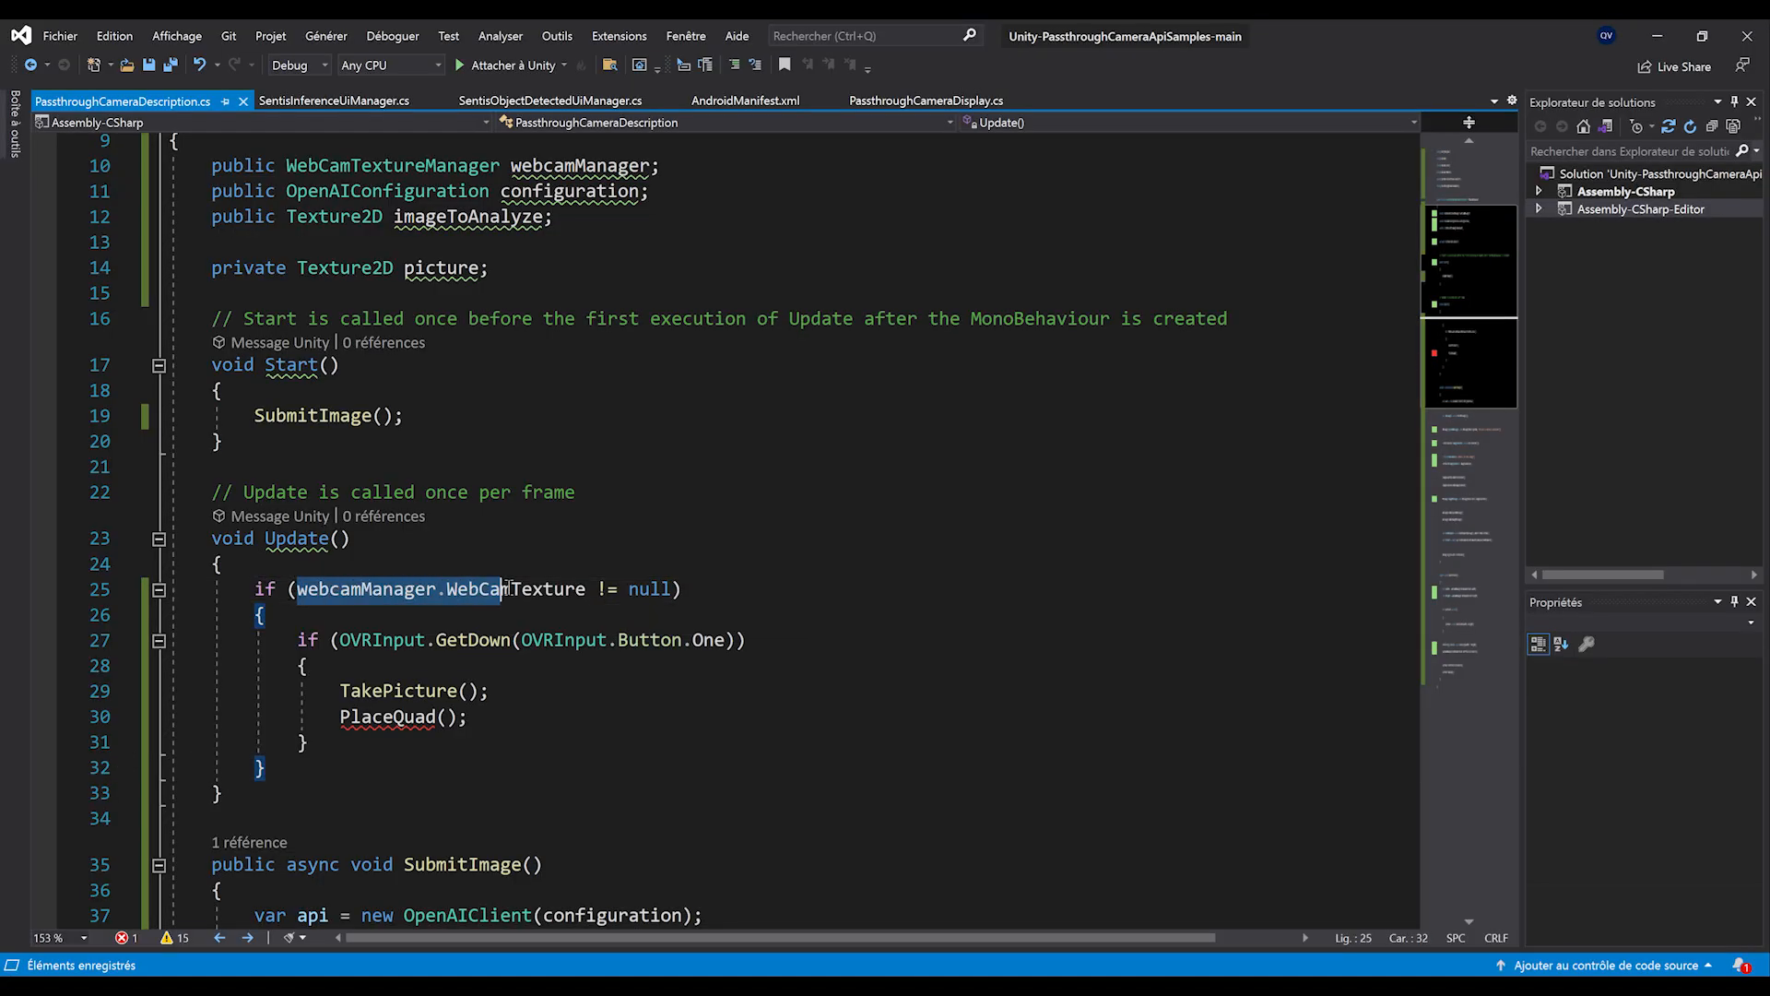
click(384, 640)
text(SubmitImage)
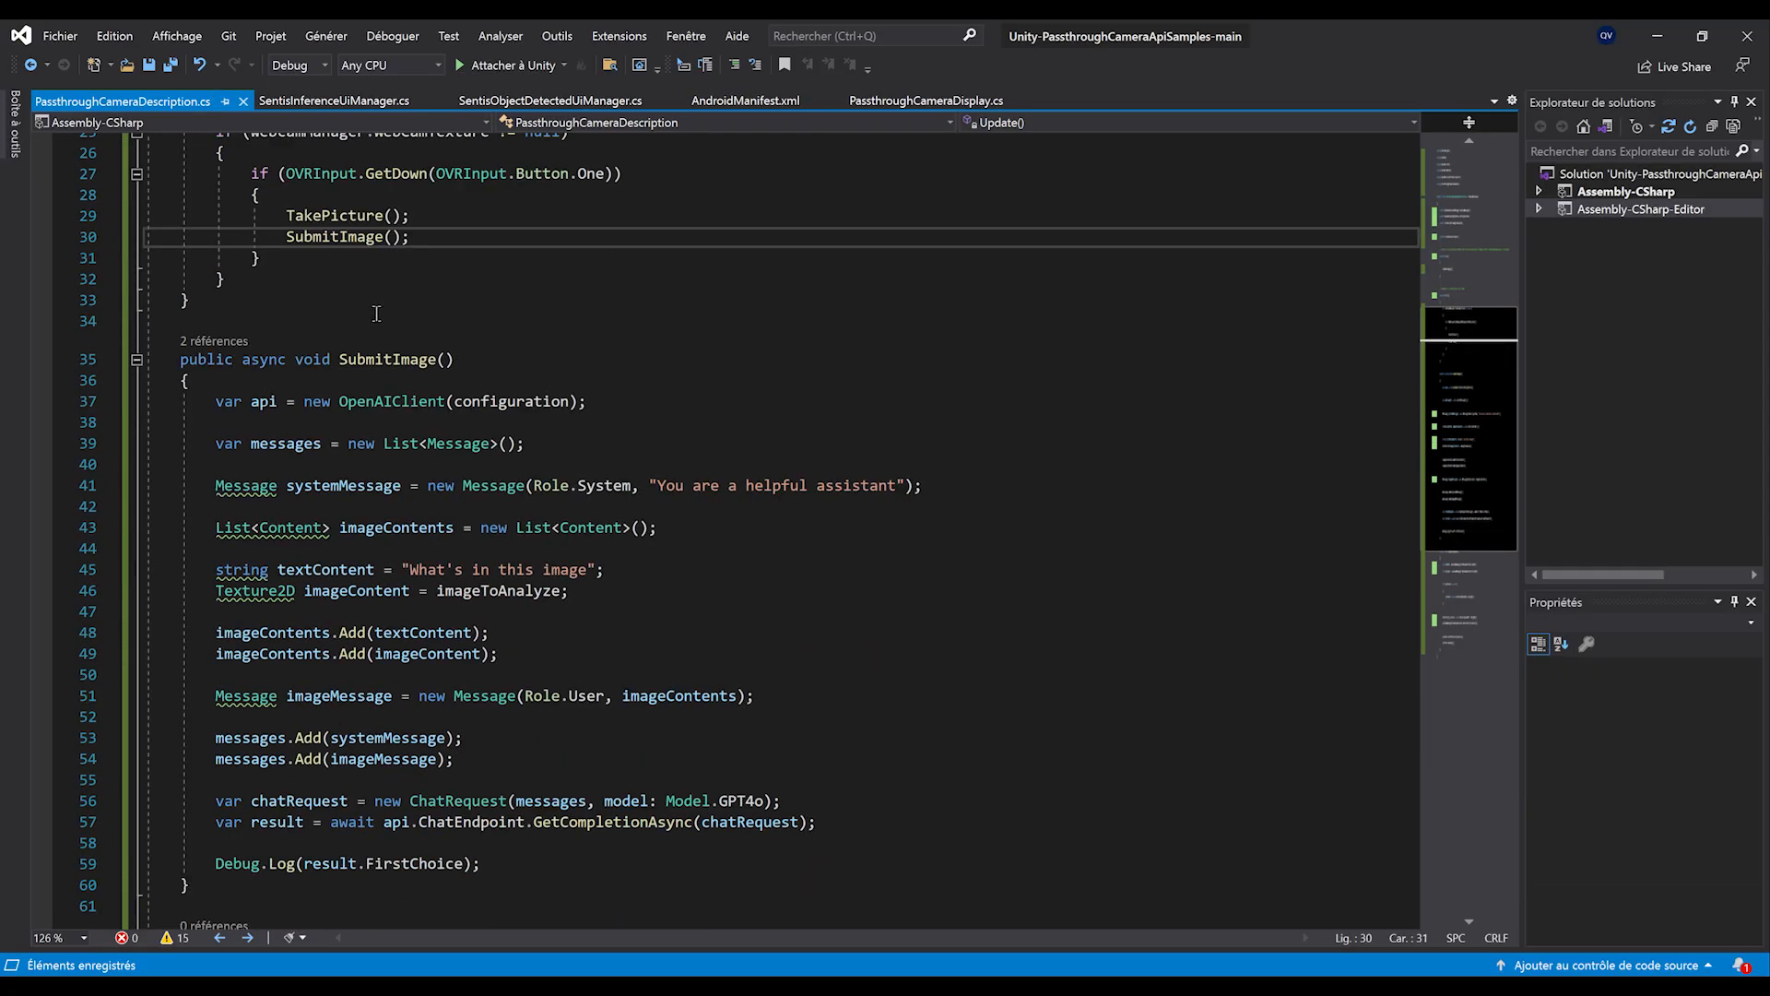
mouse_move(492, 486)
text(pictur)
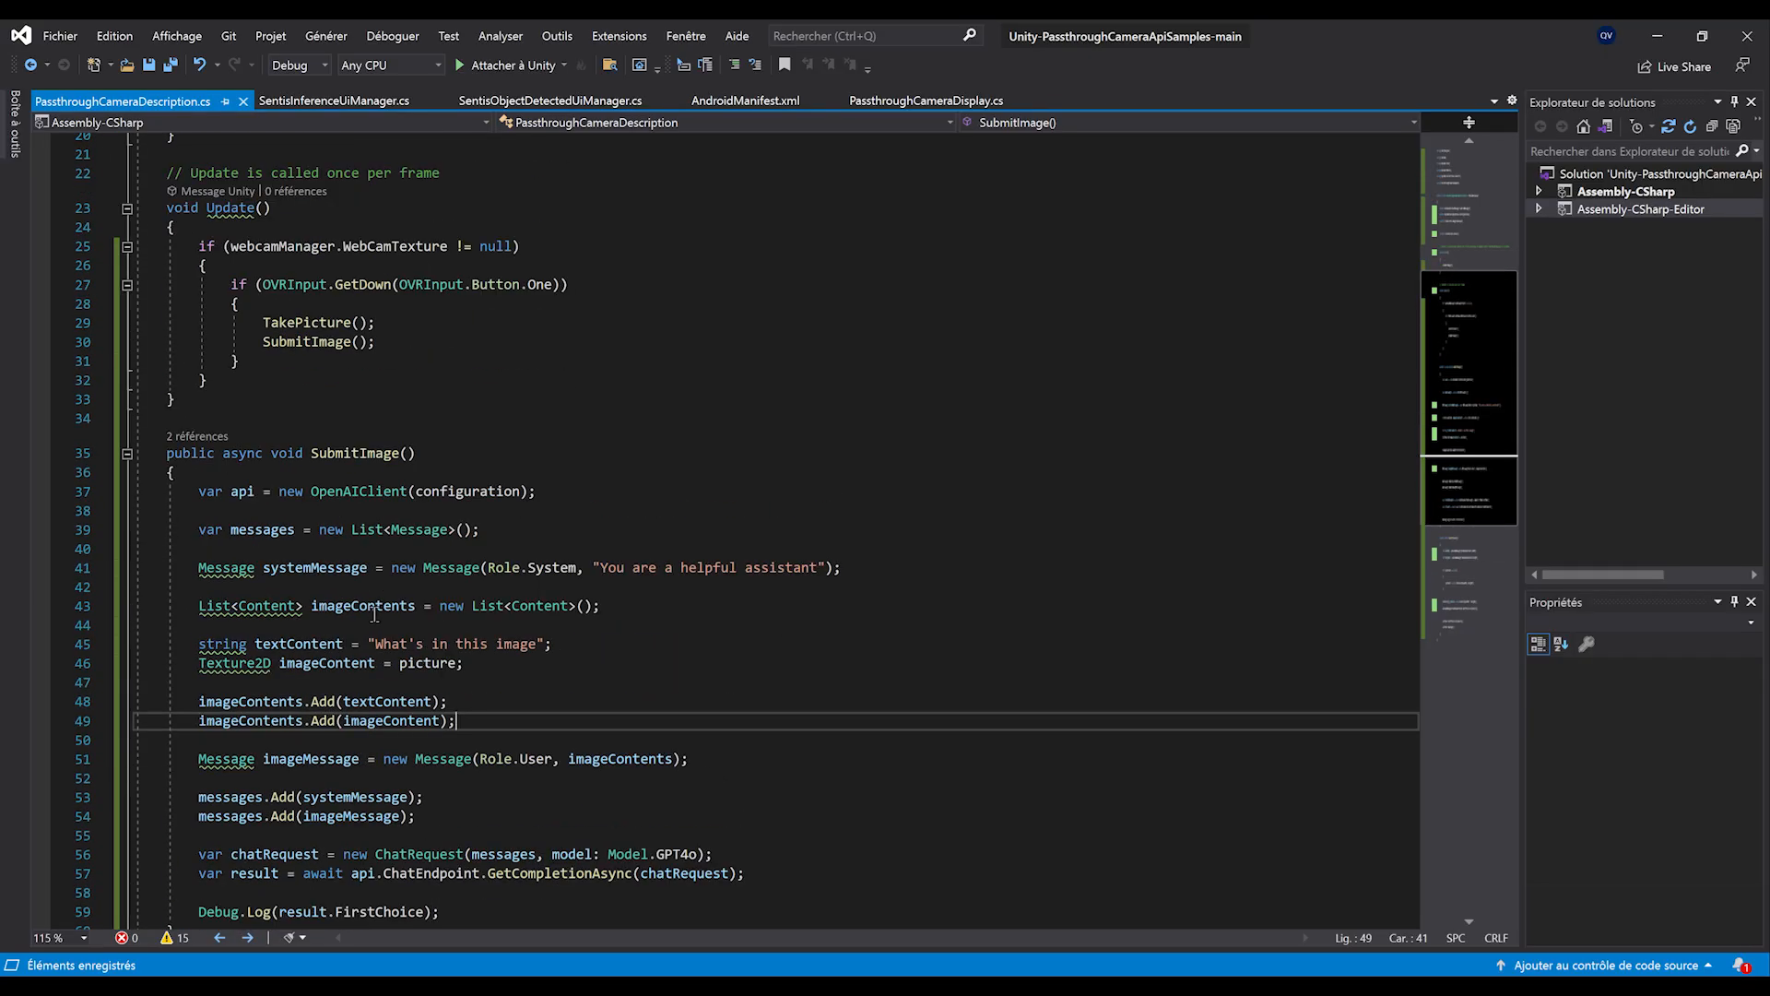
scroll(down, 3)
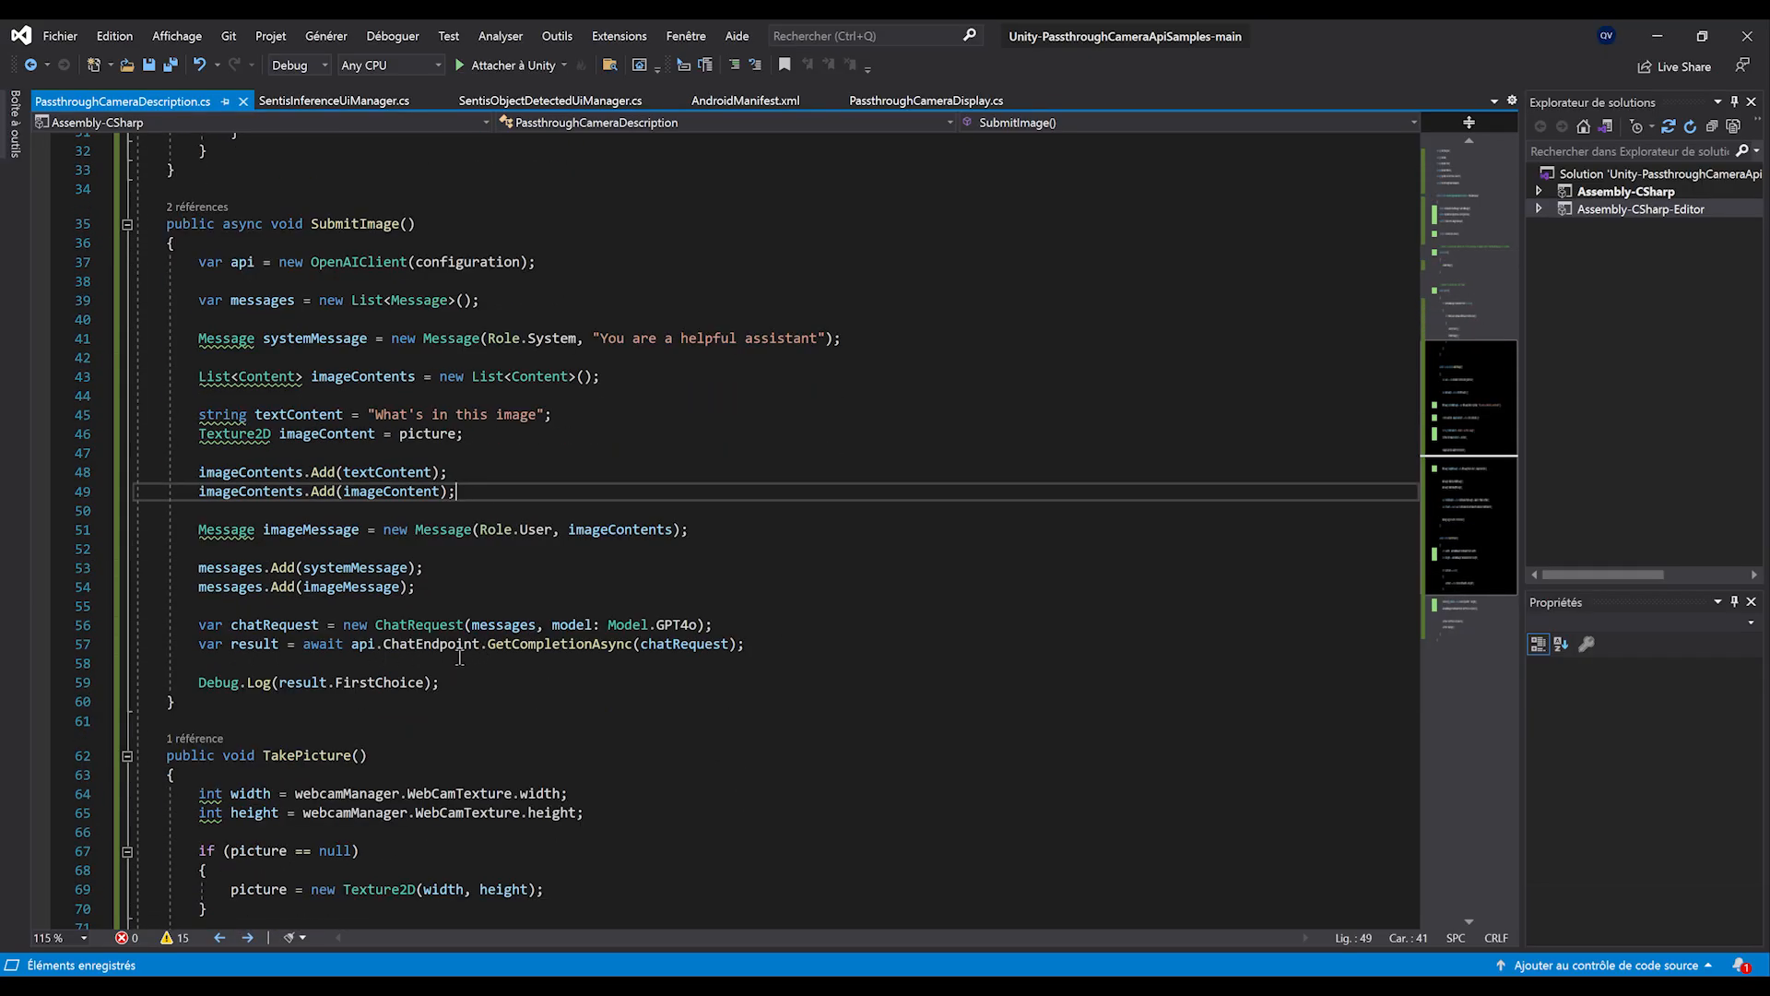
double_click(218, 683)
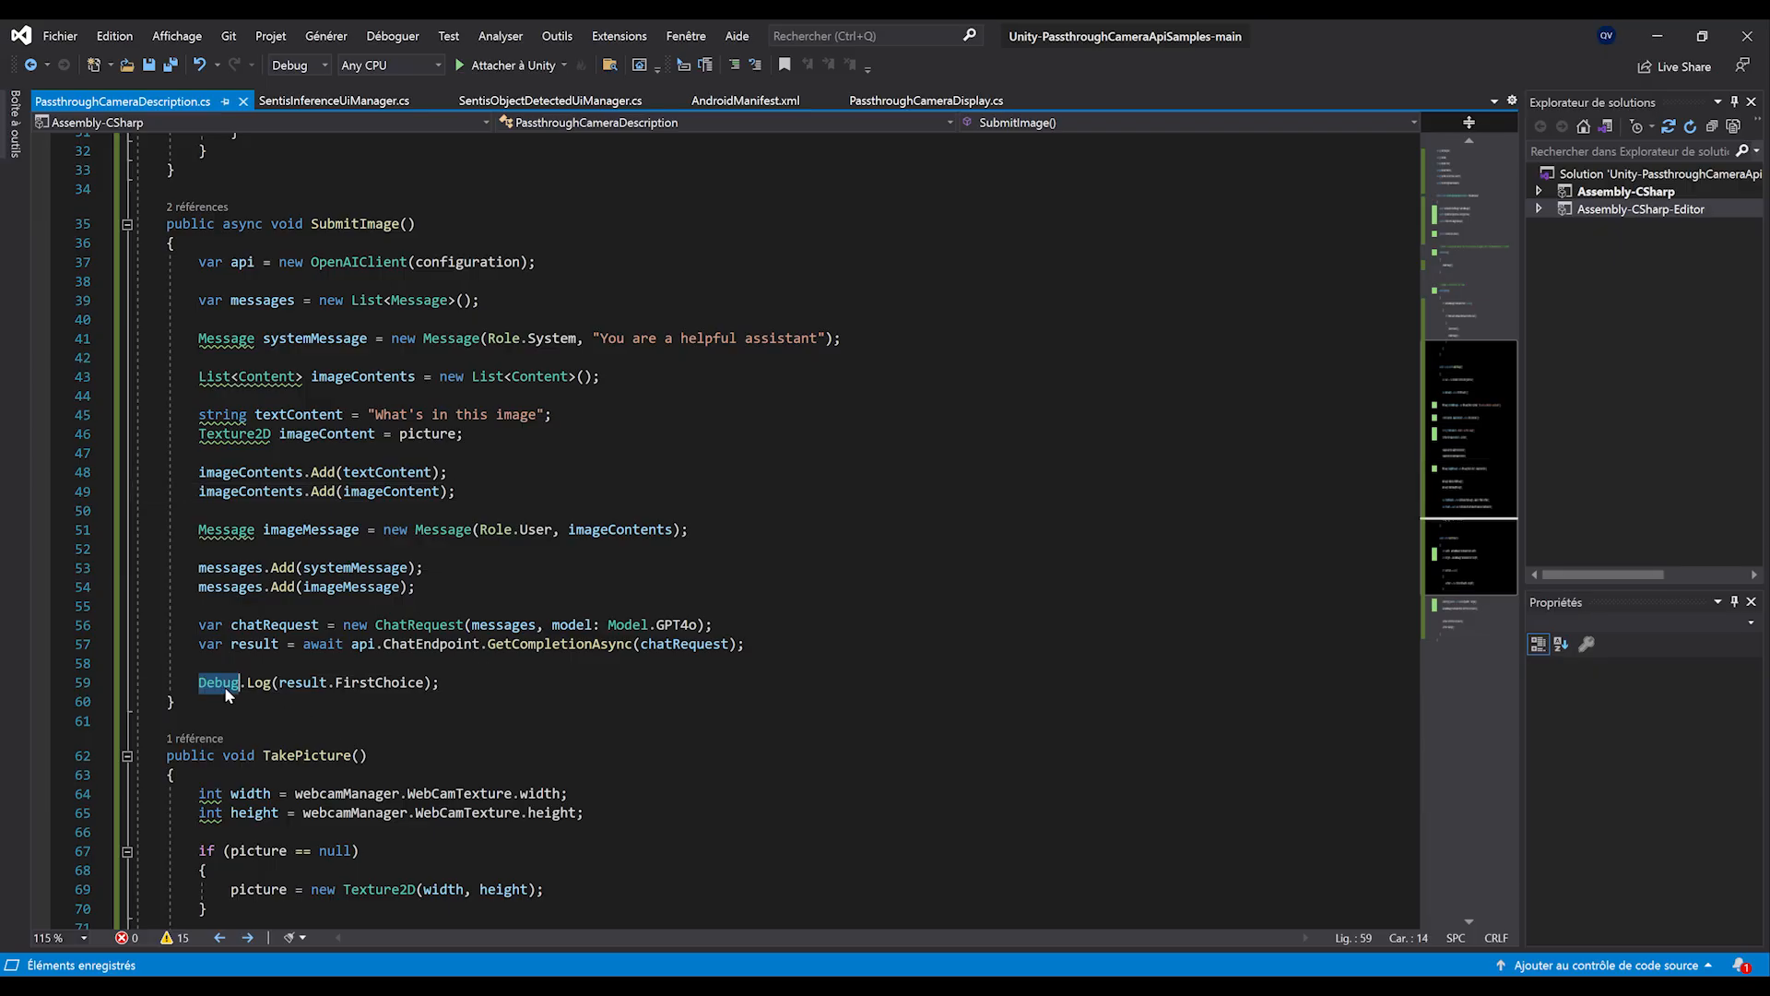
triple_click(316, 682)
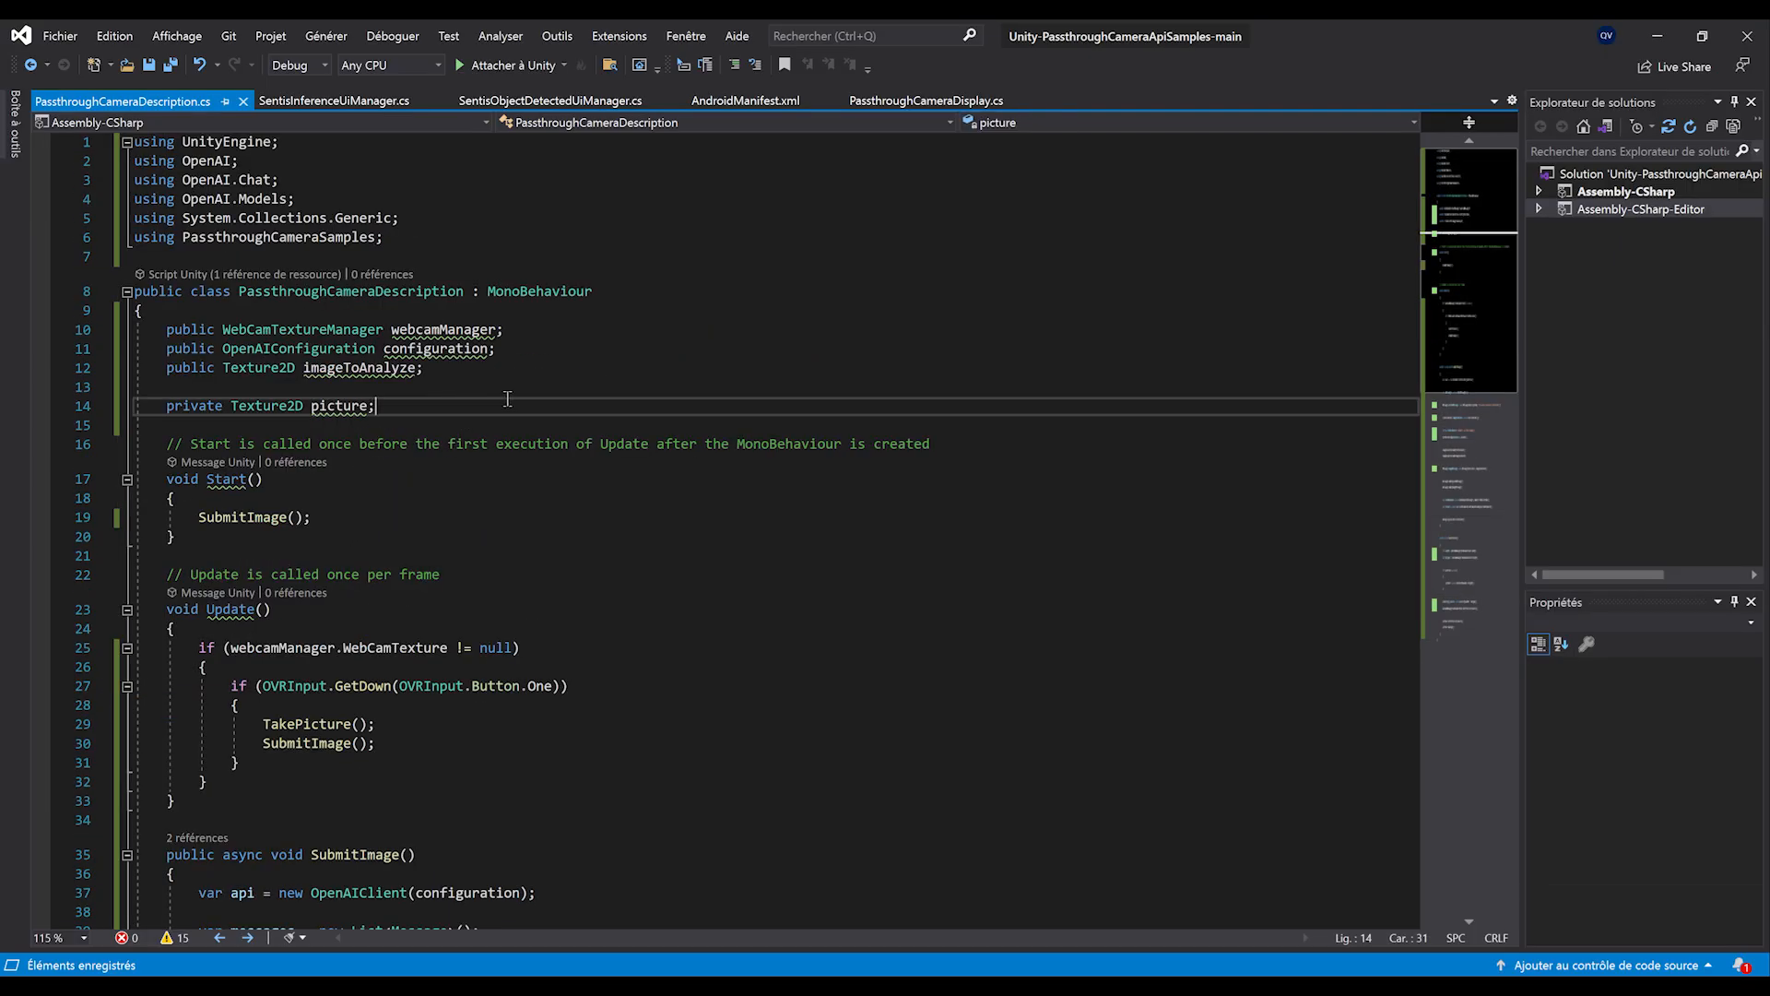
- Add 'using TMPro', a public TextMeshProUGUI resultText, and 'resultText.text = result.FirstChoice;'
text(using TMPro;)
click(777, 386)
text(public TextMeshProUGUI)
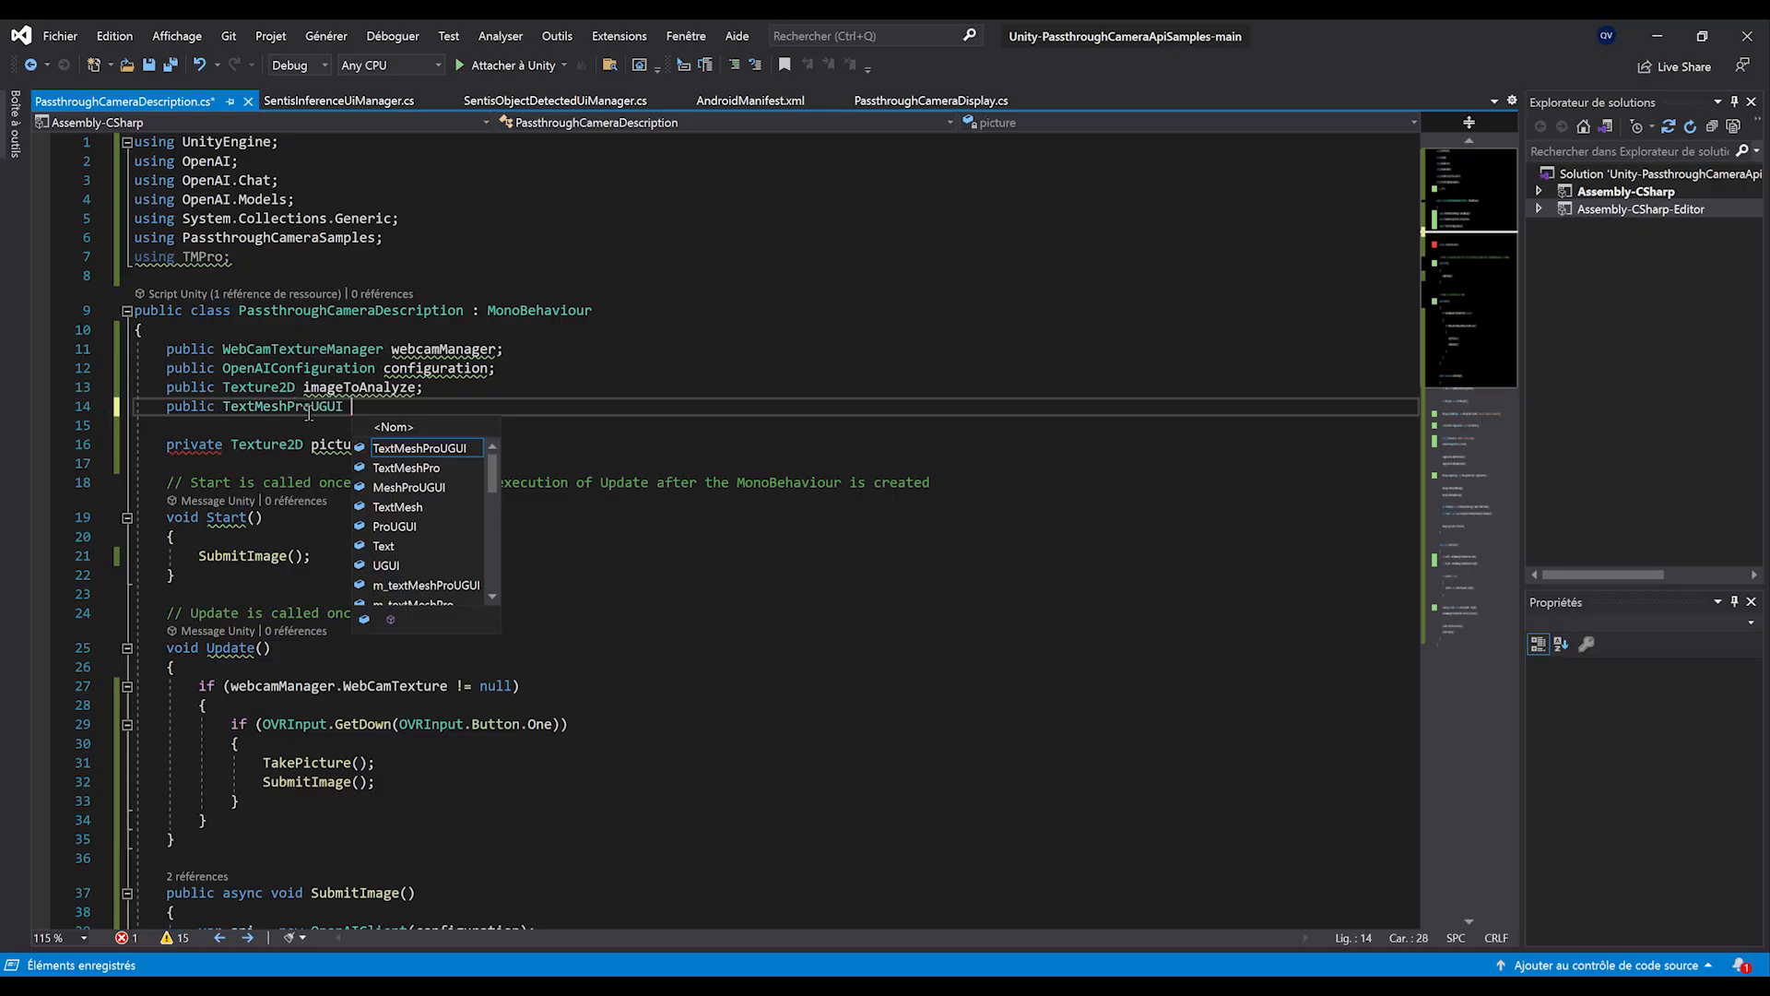
text(resultText;)
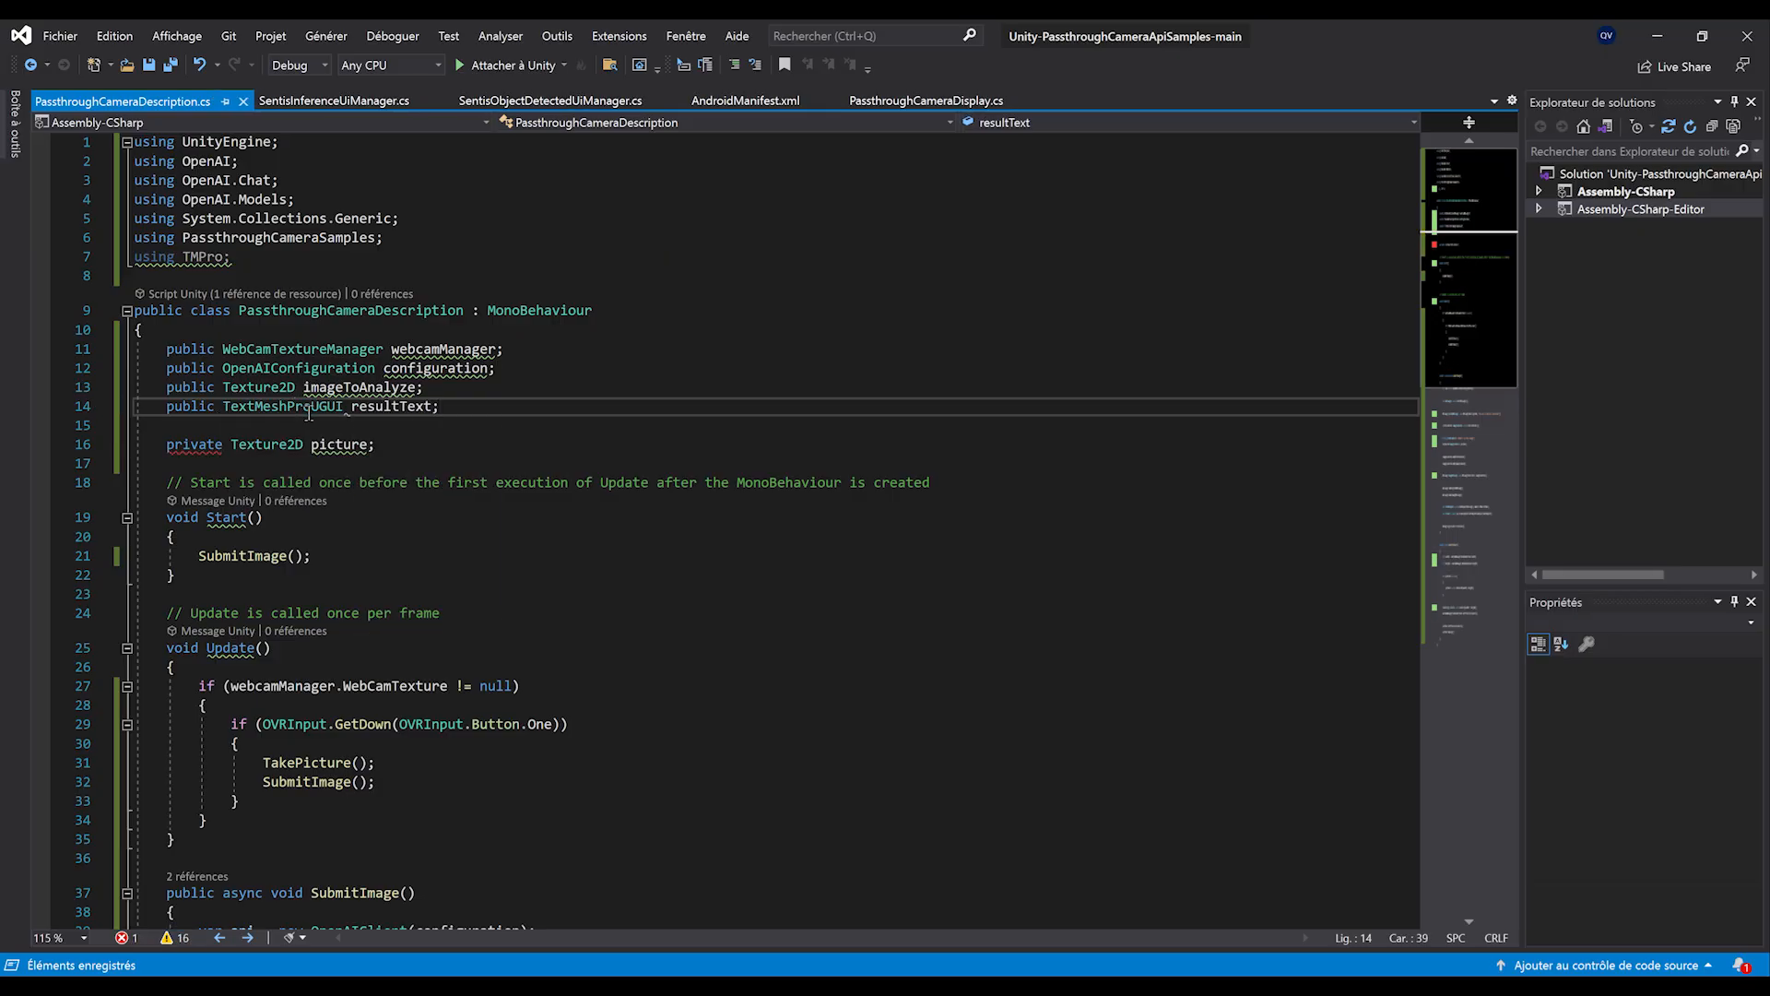
scroll(down, 3)
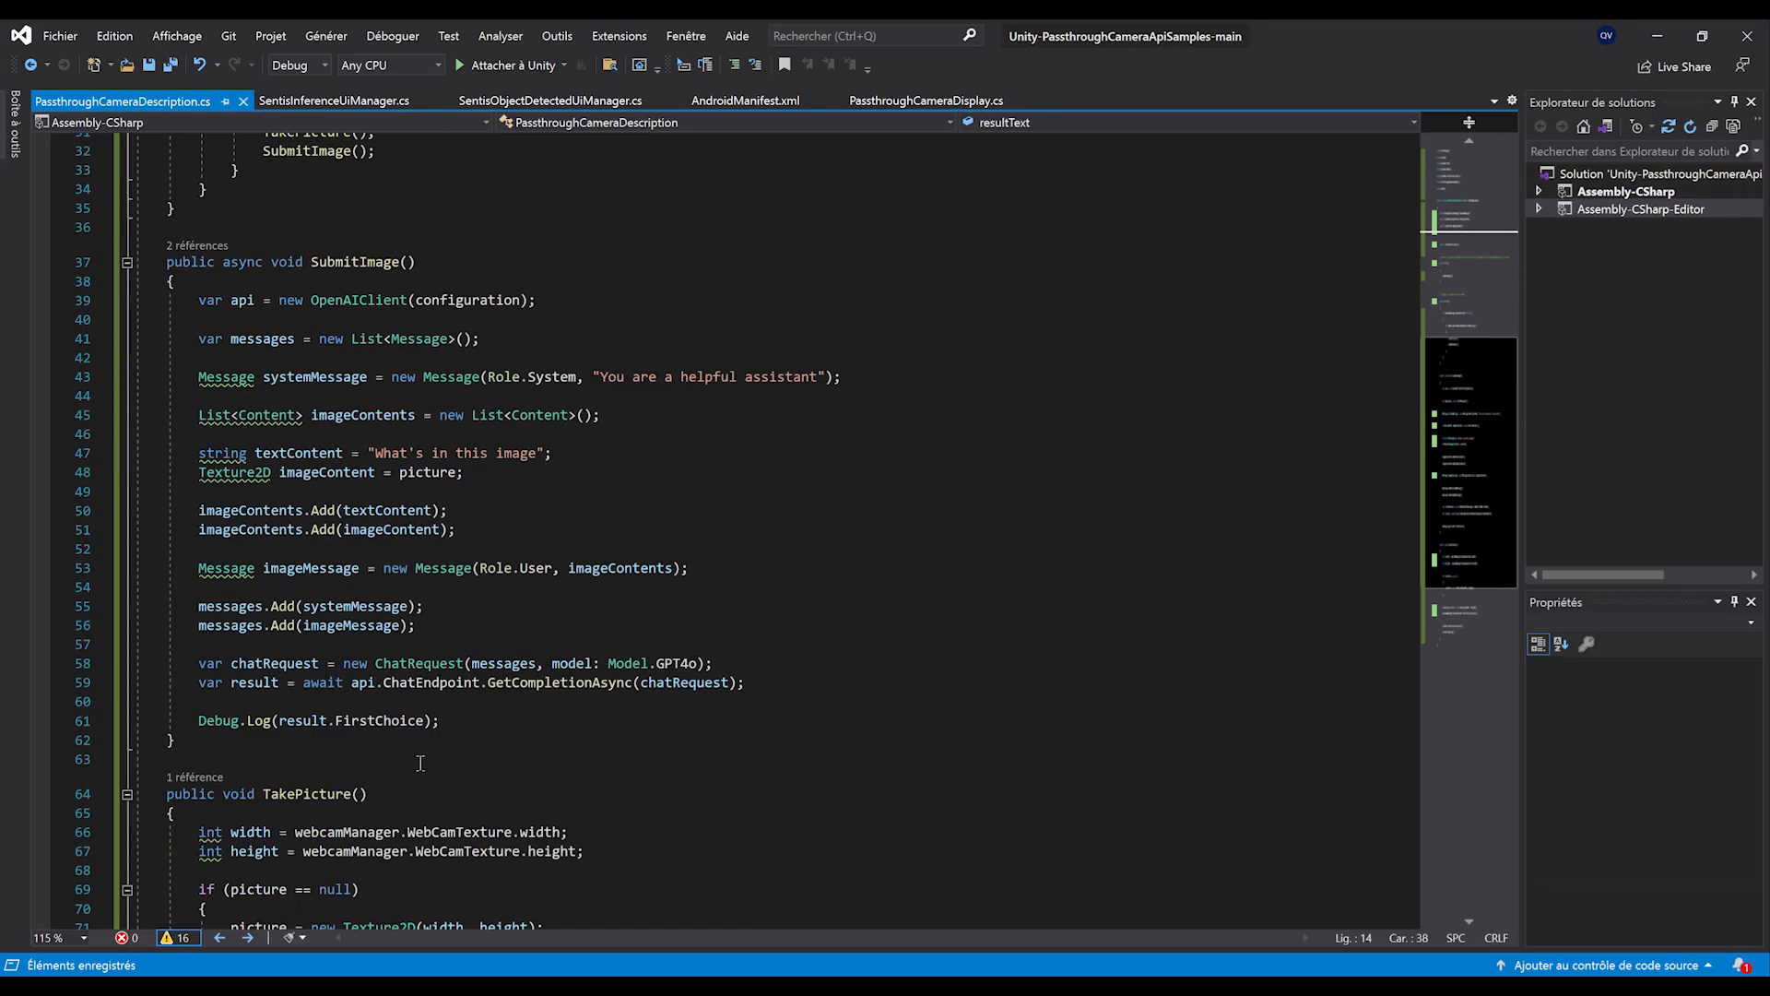
text(resultText.)
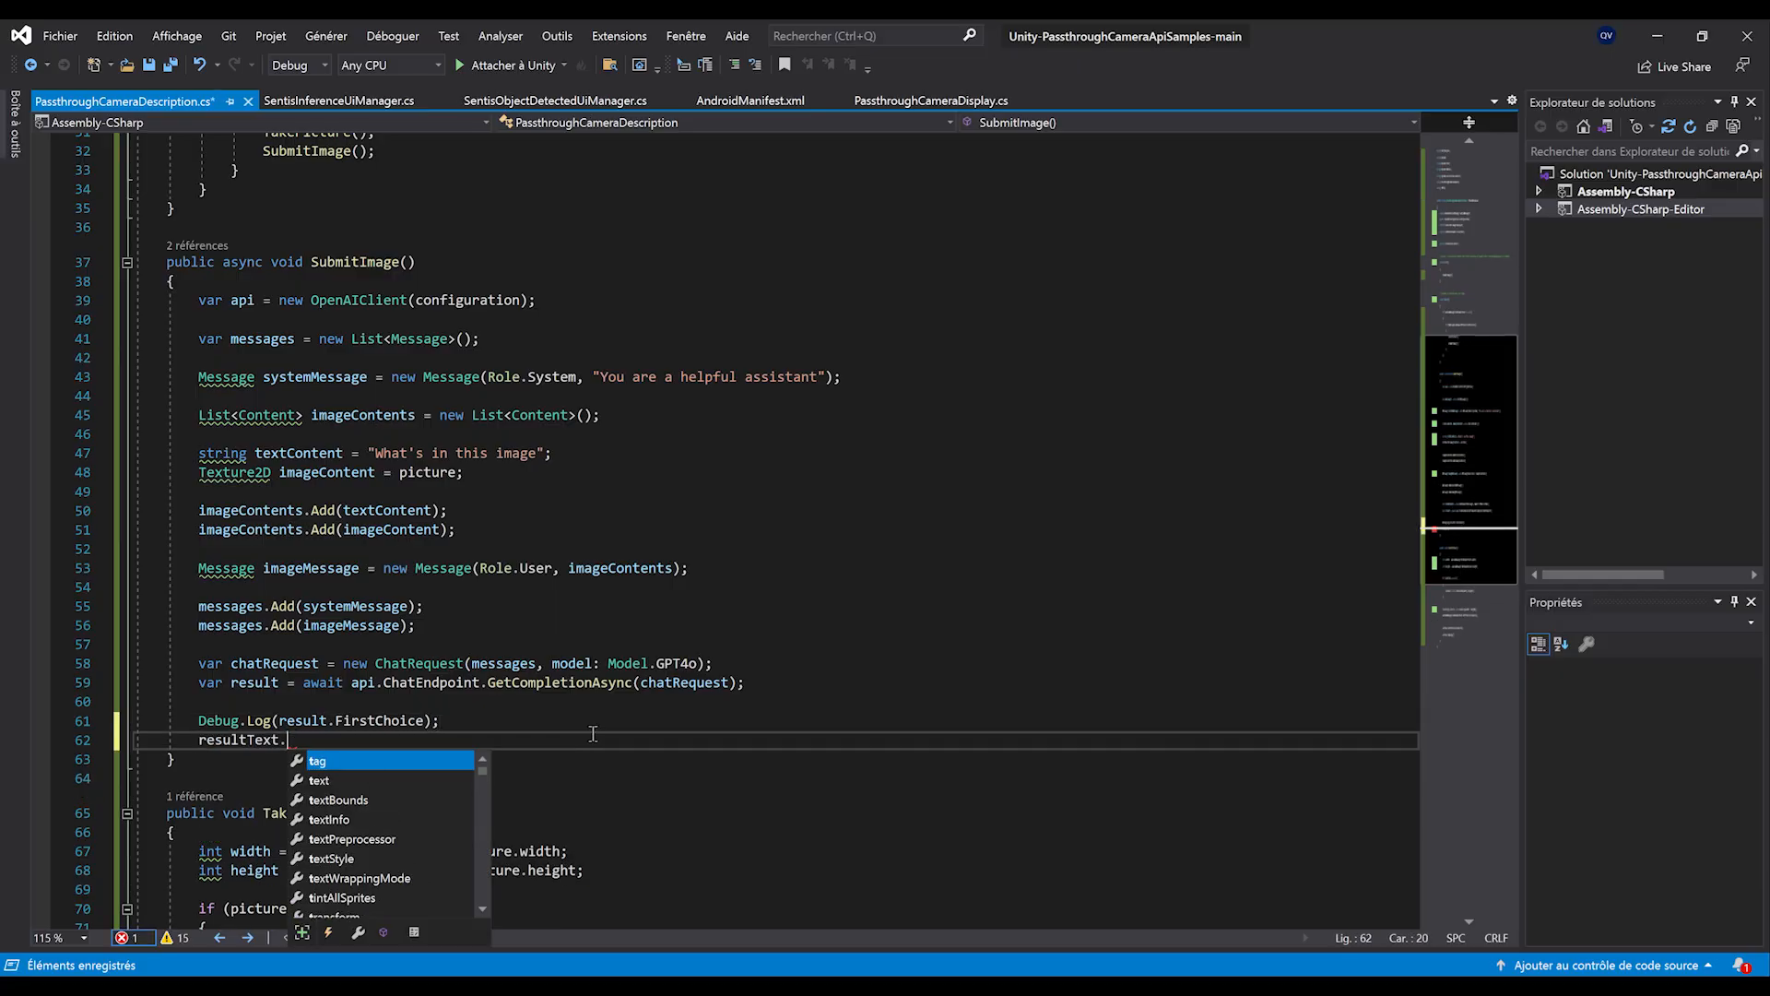
text(text =)
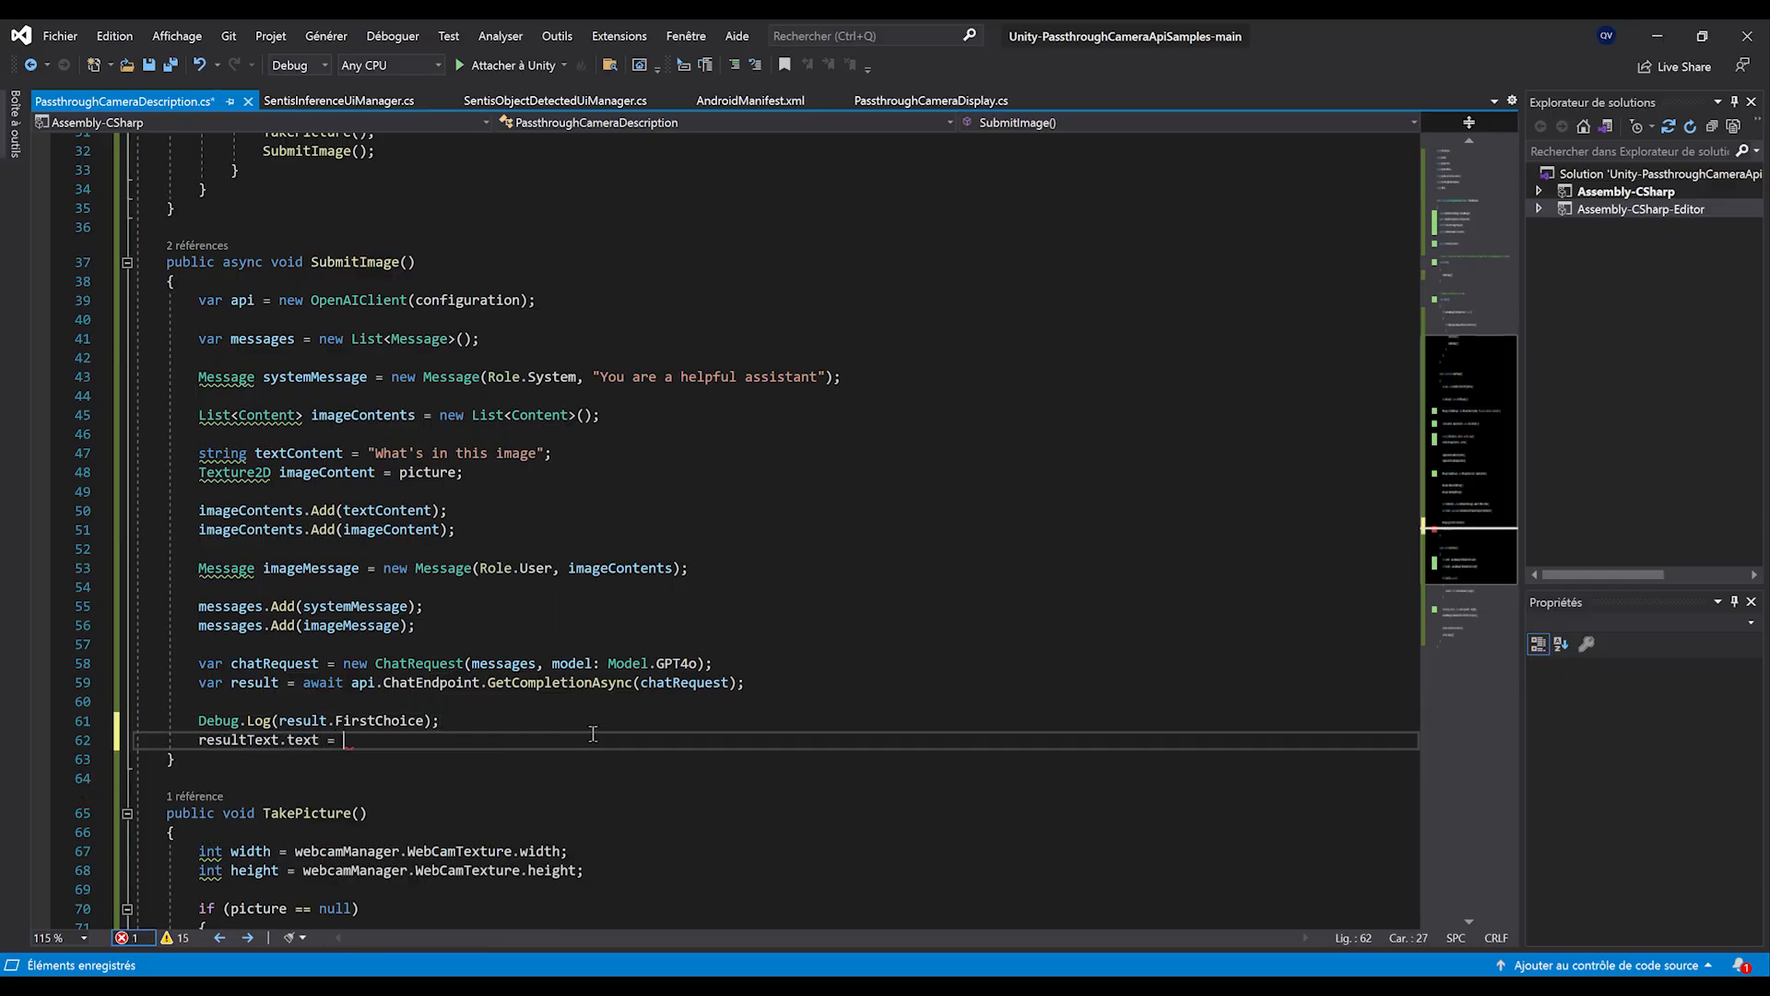
text(result.FirstChoice;)
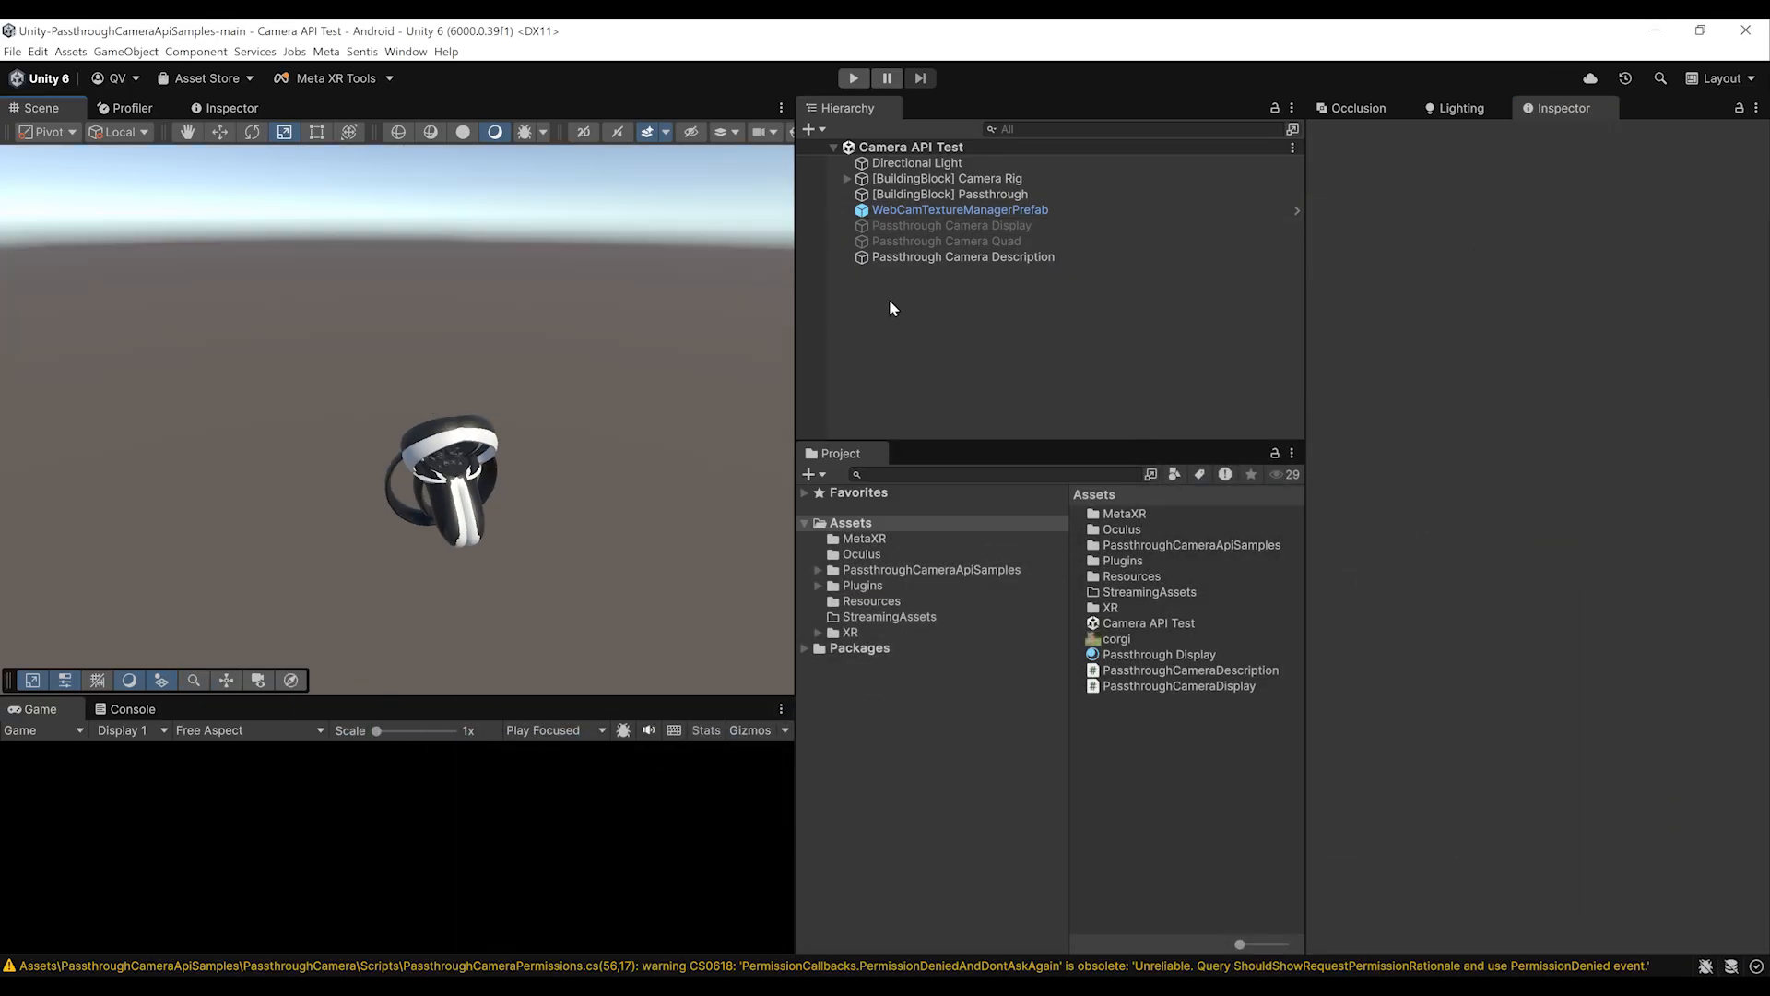
mouse_move(854, 298)
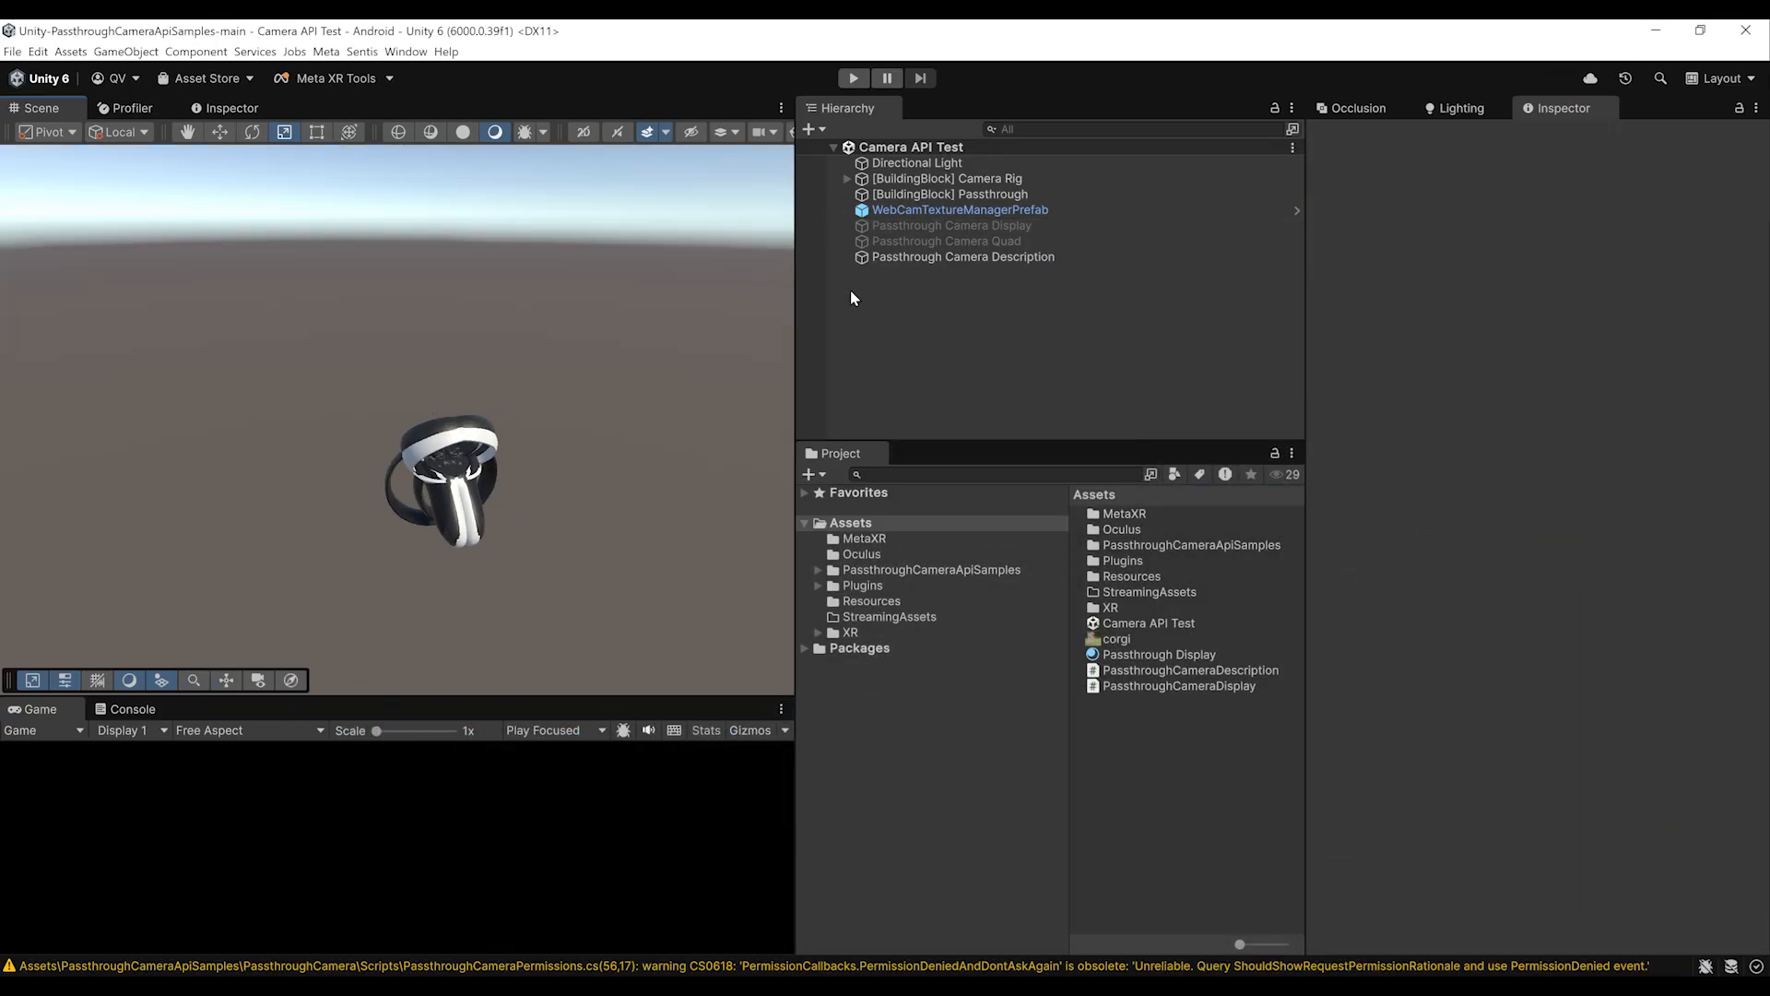
- Add a UI Canvas to the Hierarchy and set its Render Mode to World Space
right_click(851, 297)
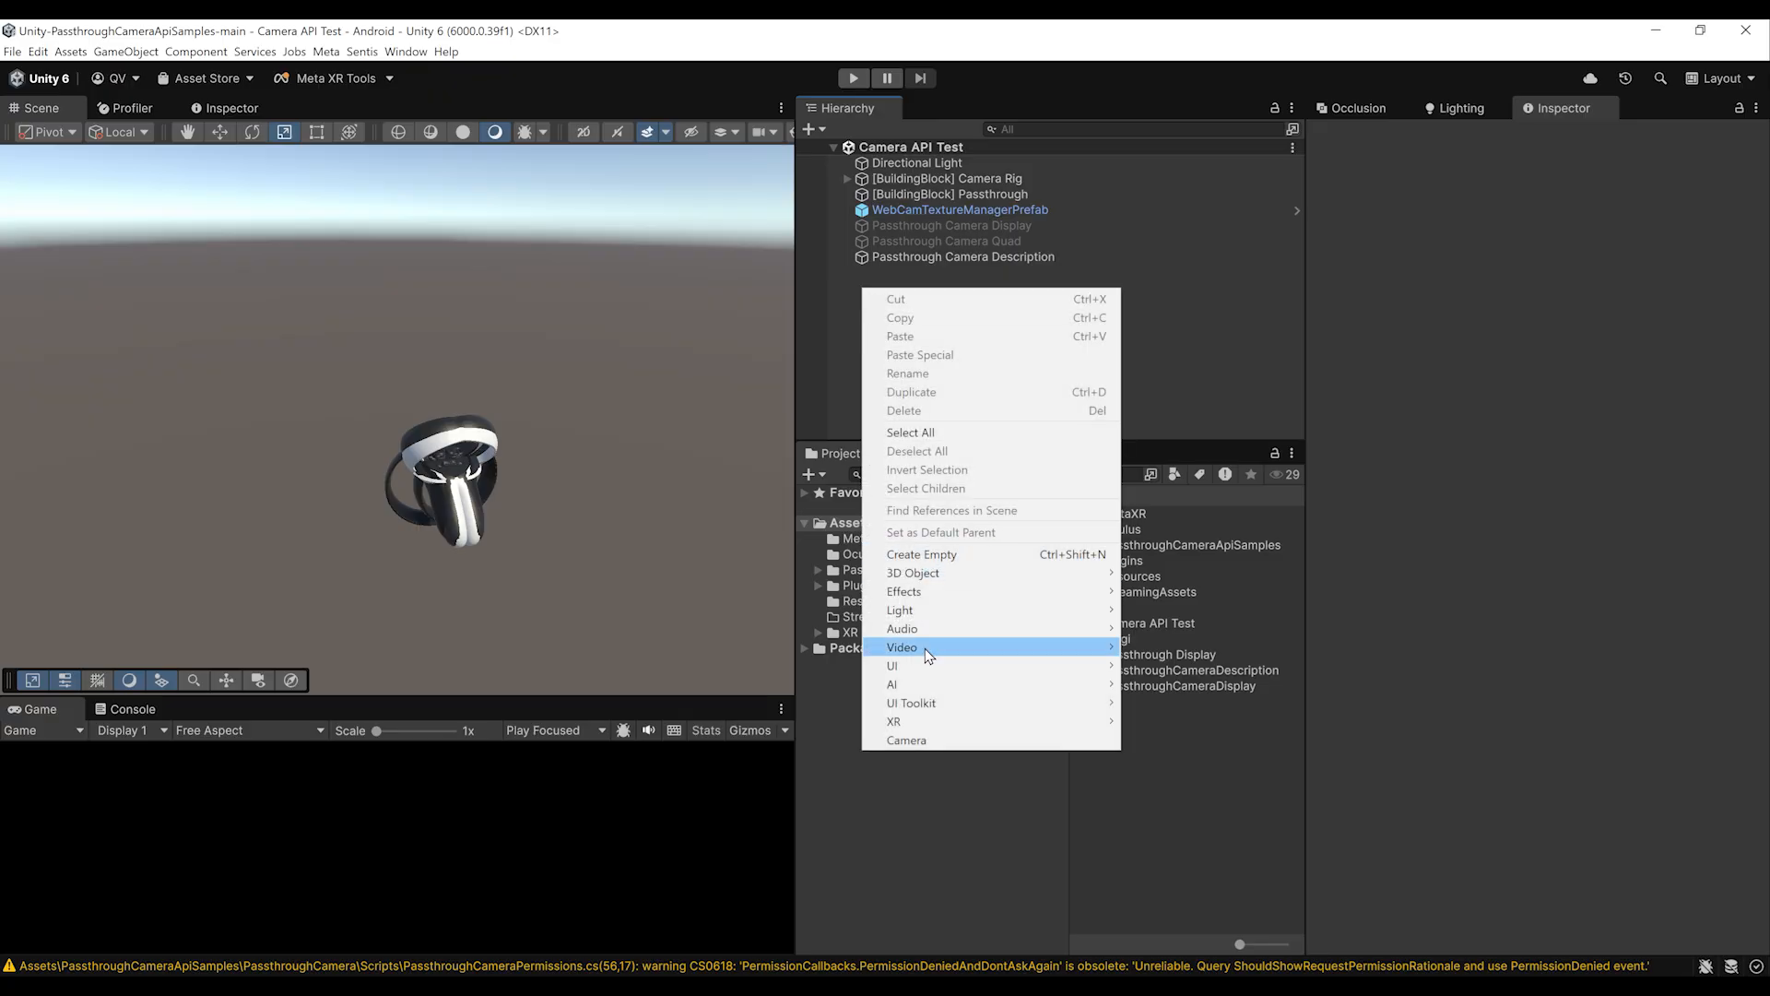
mouse_move(891, 664)
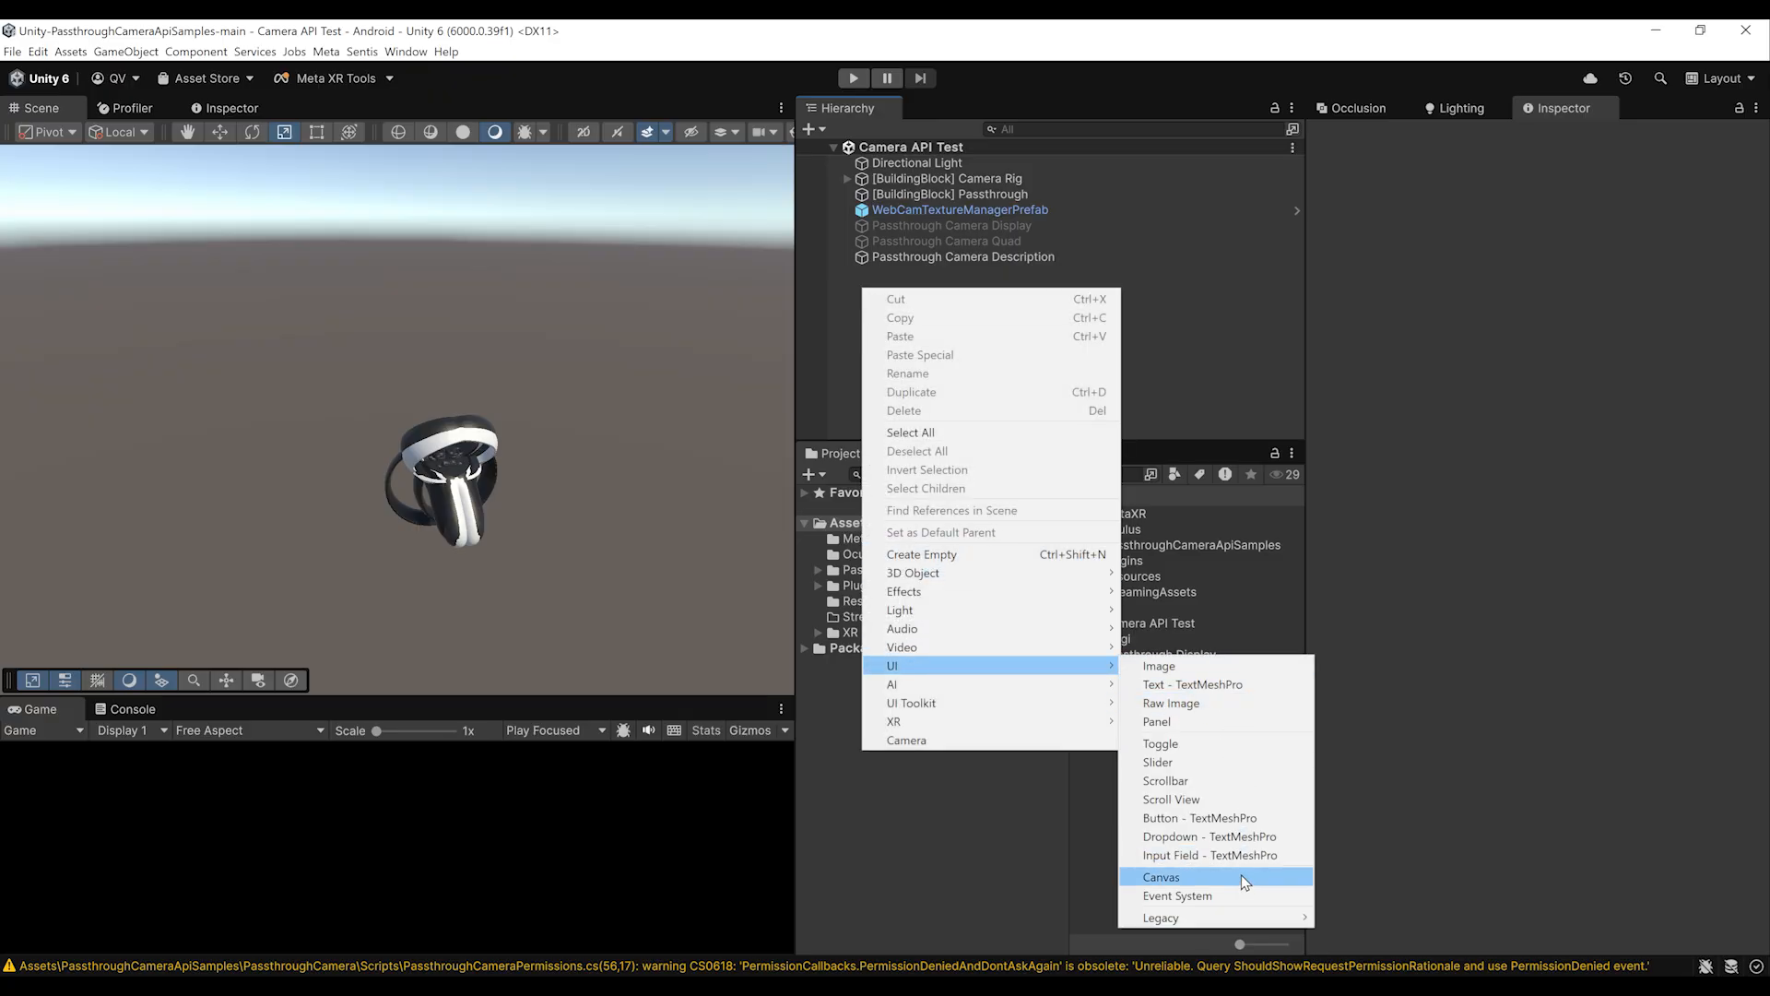
click(1160, 876)
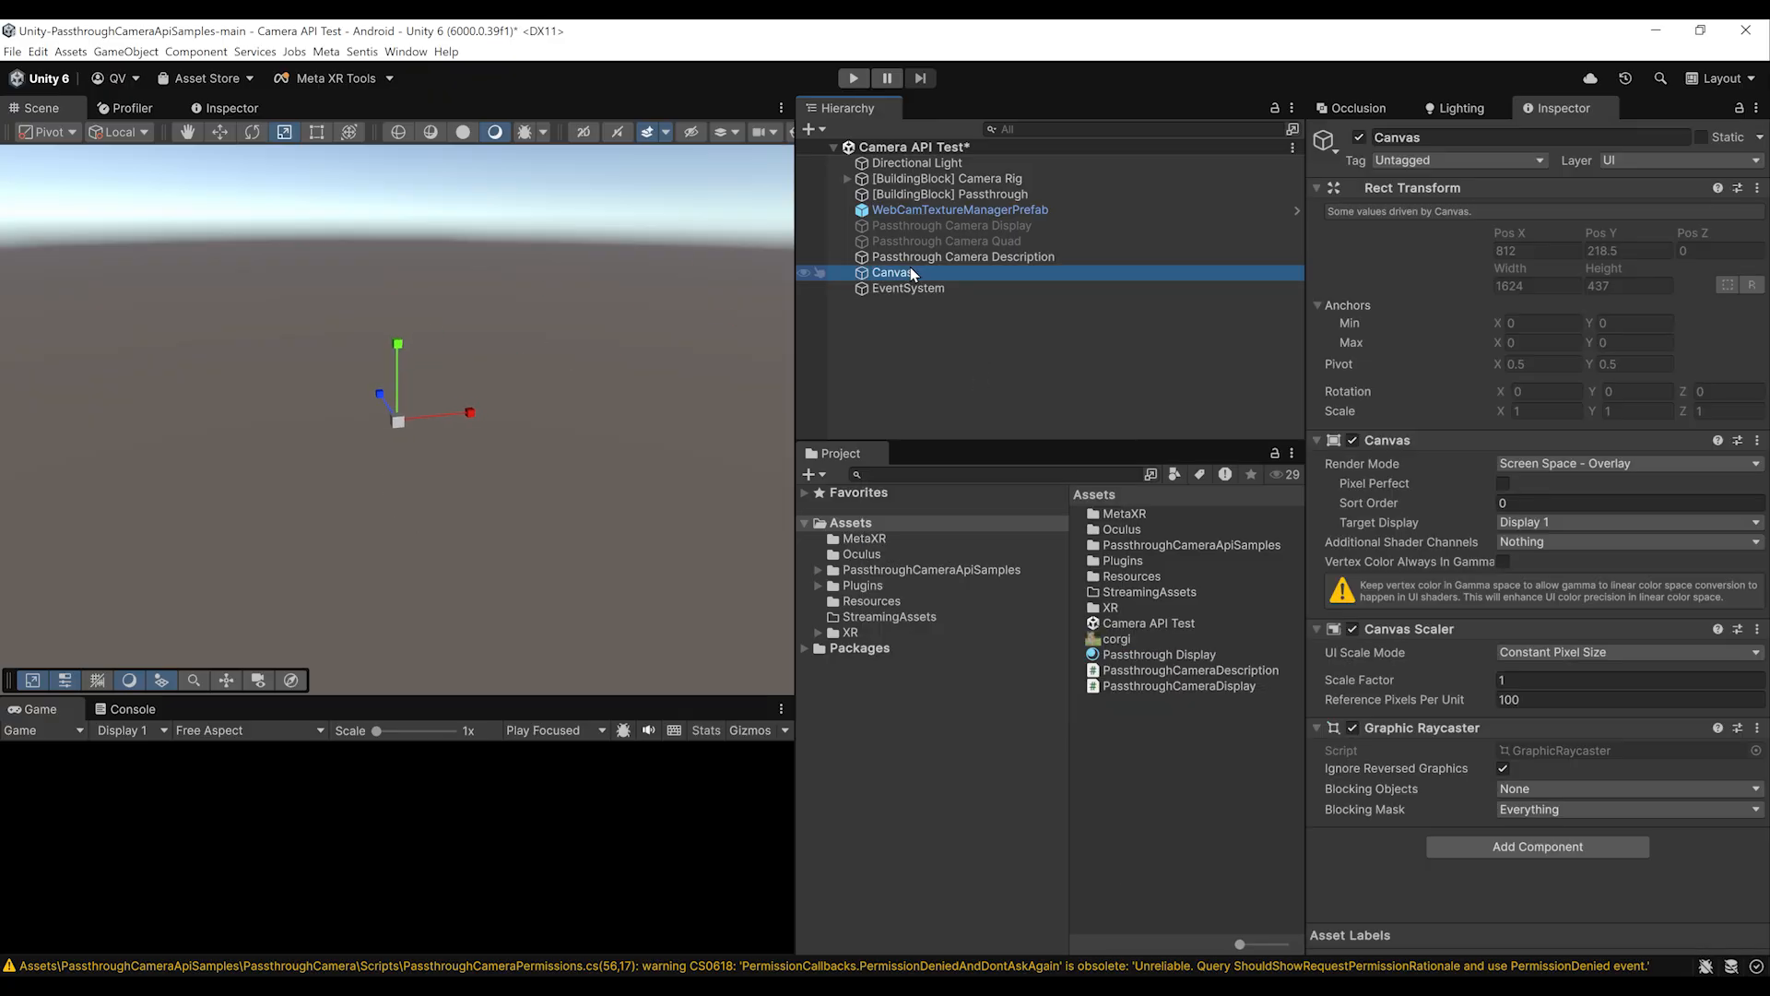
click(1625, 463)
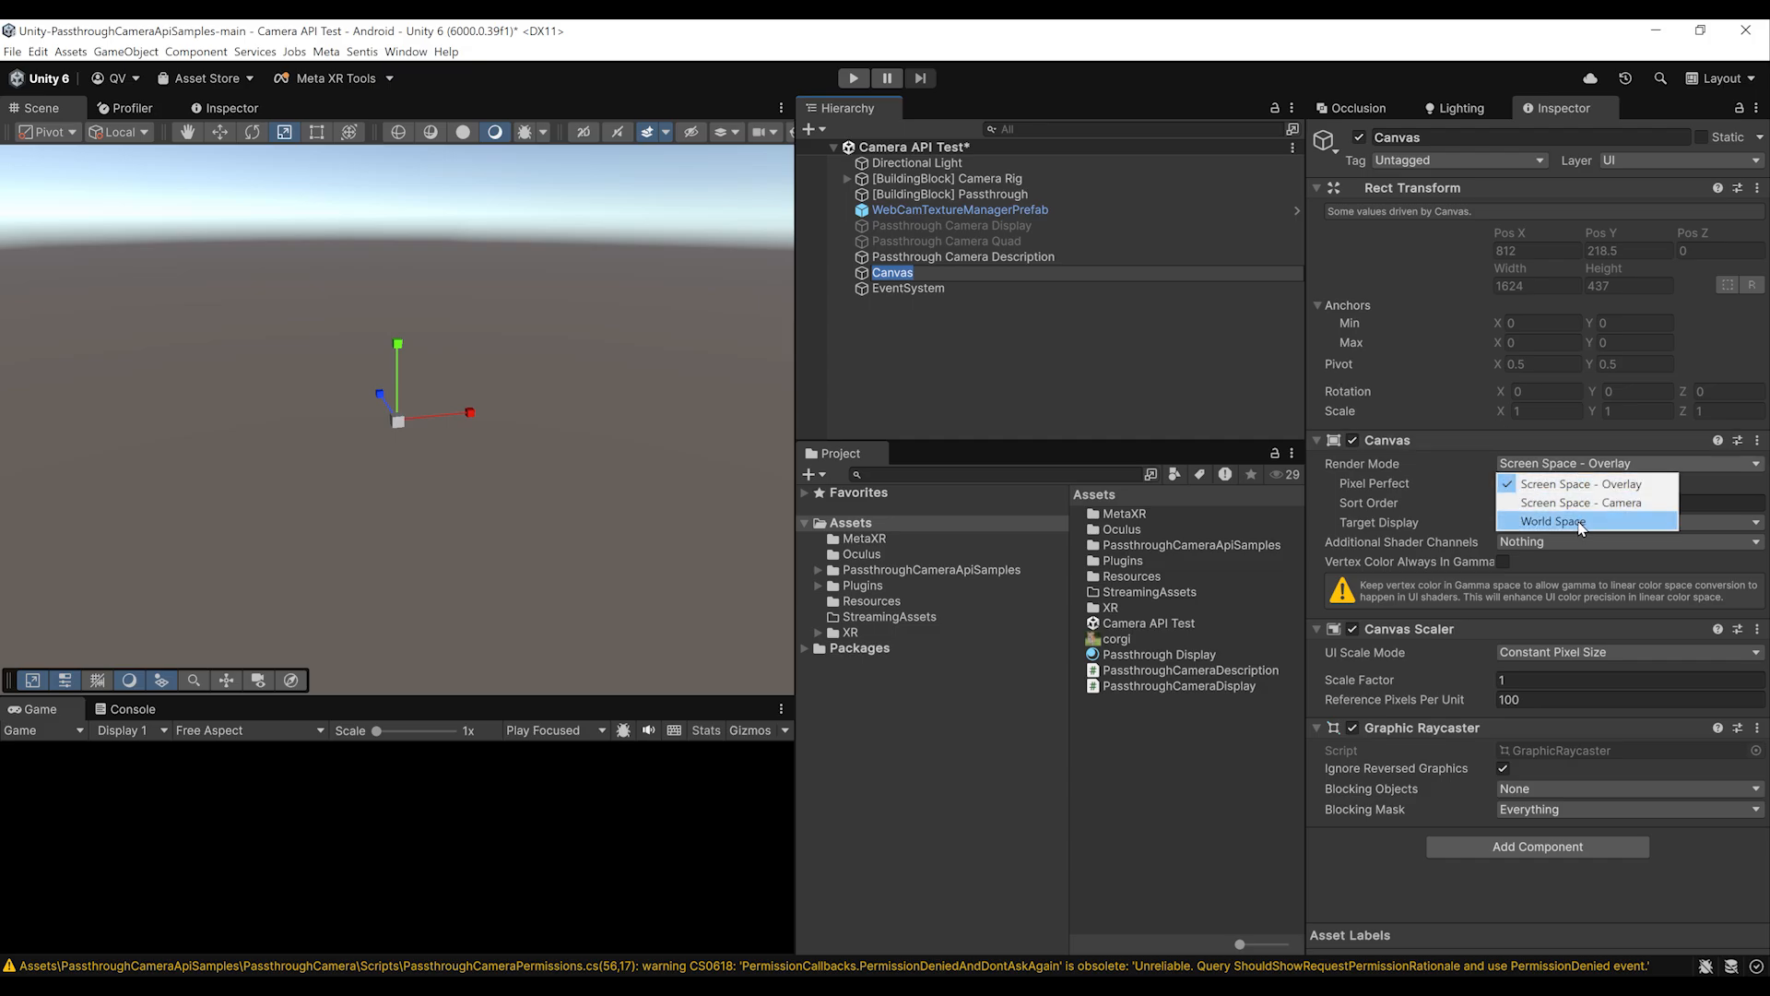
click(962, 256)
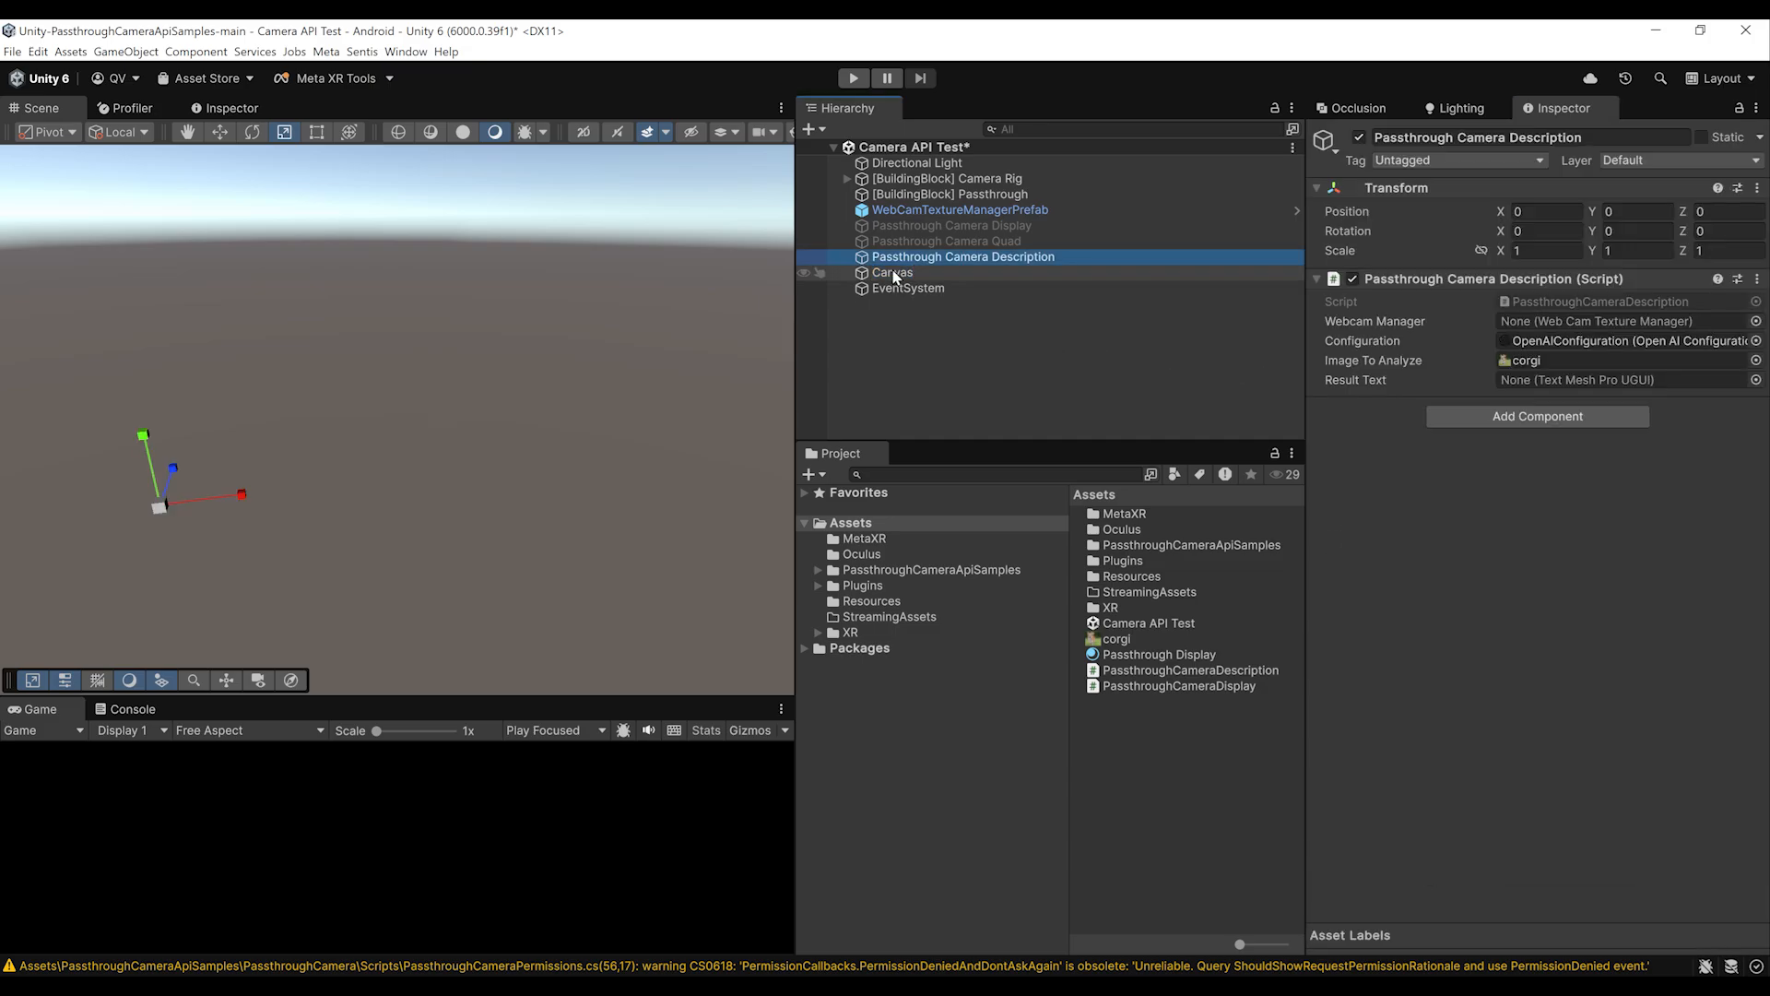
- Add a child Image stretched to fill the canvas, colored dark grey 222222
right_click(893, 272)
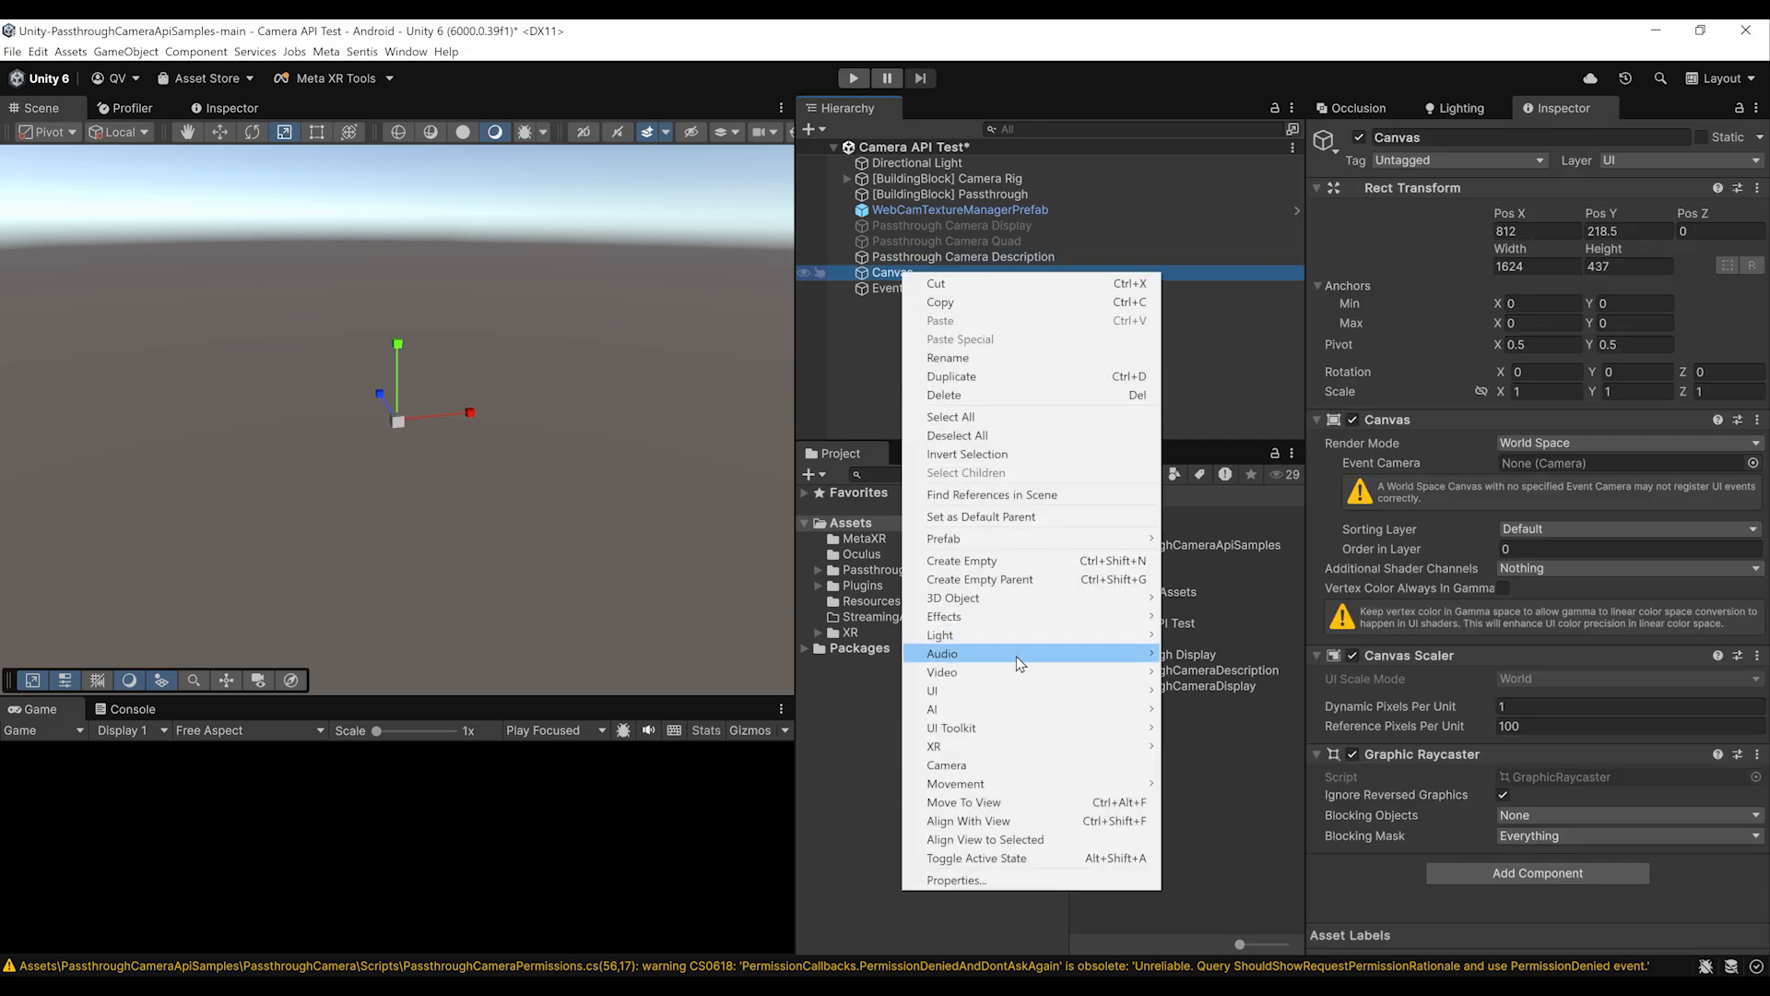
click(932, 690)
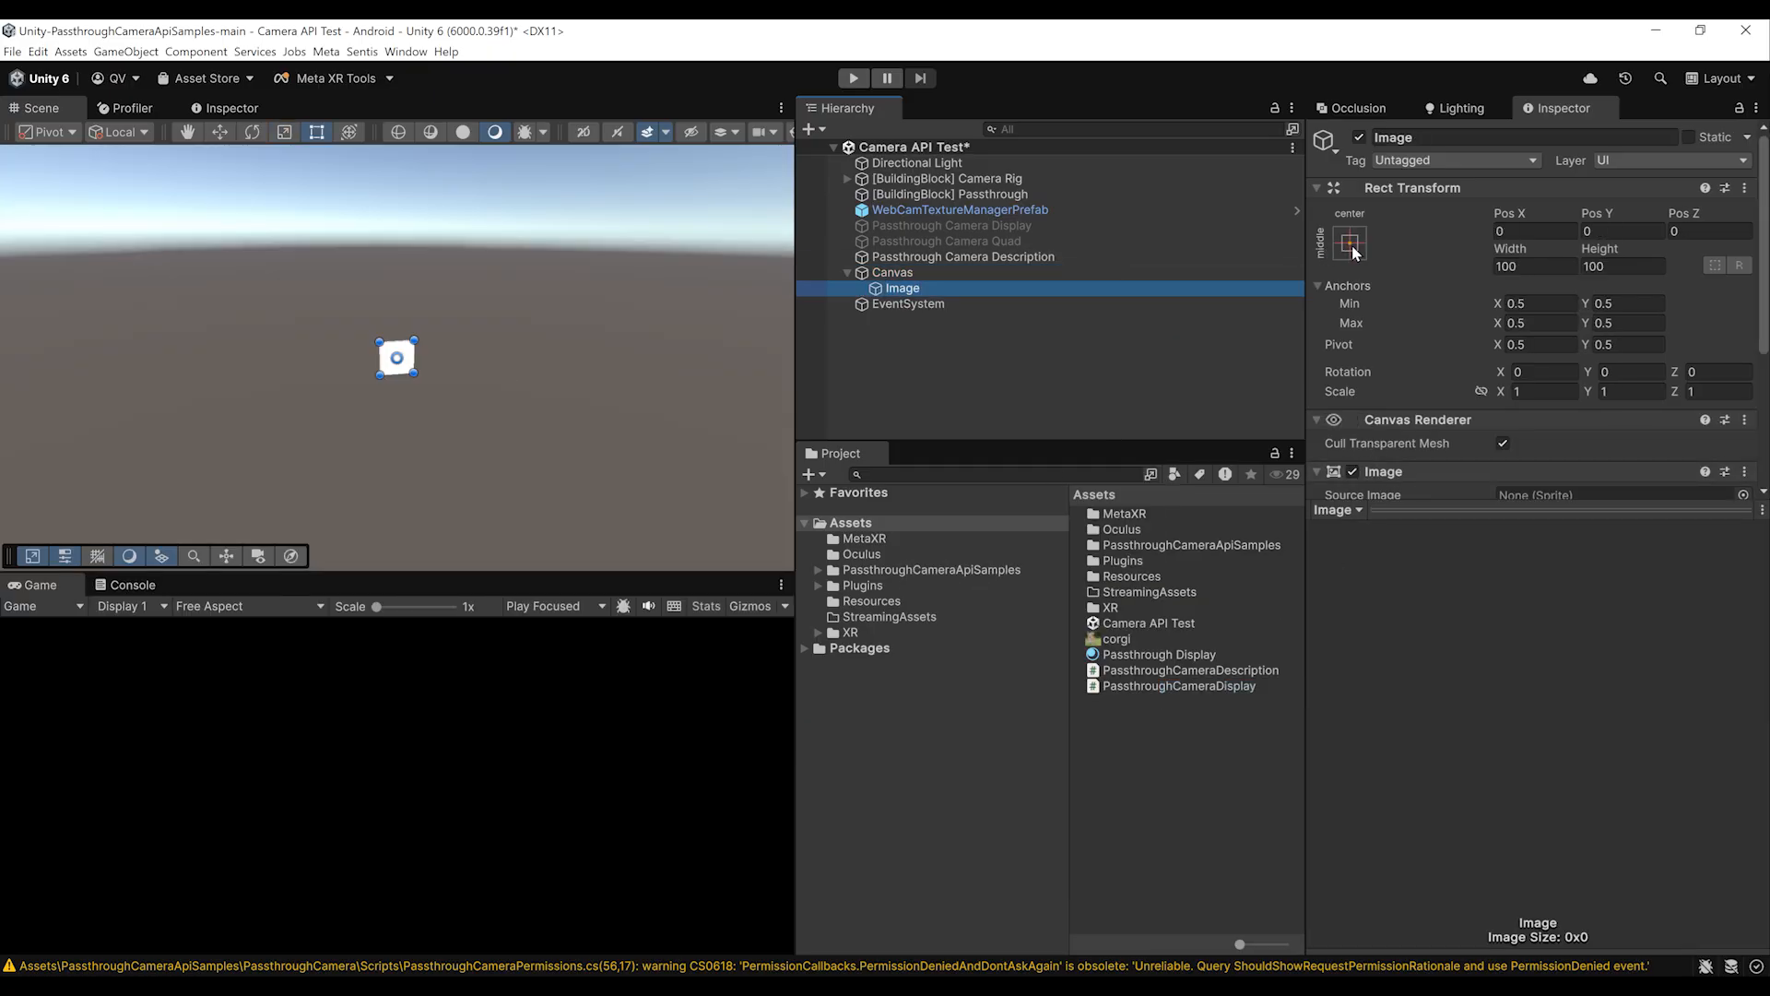
click(1347, 243)
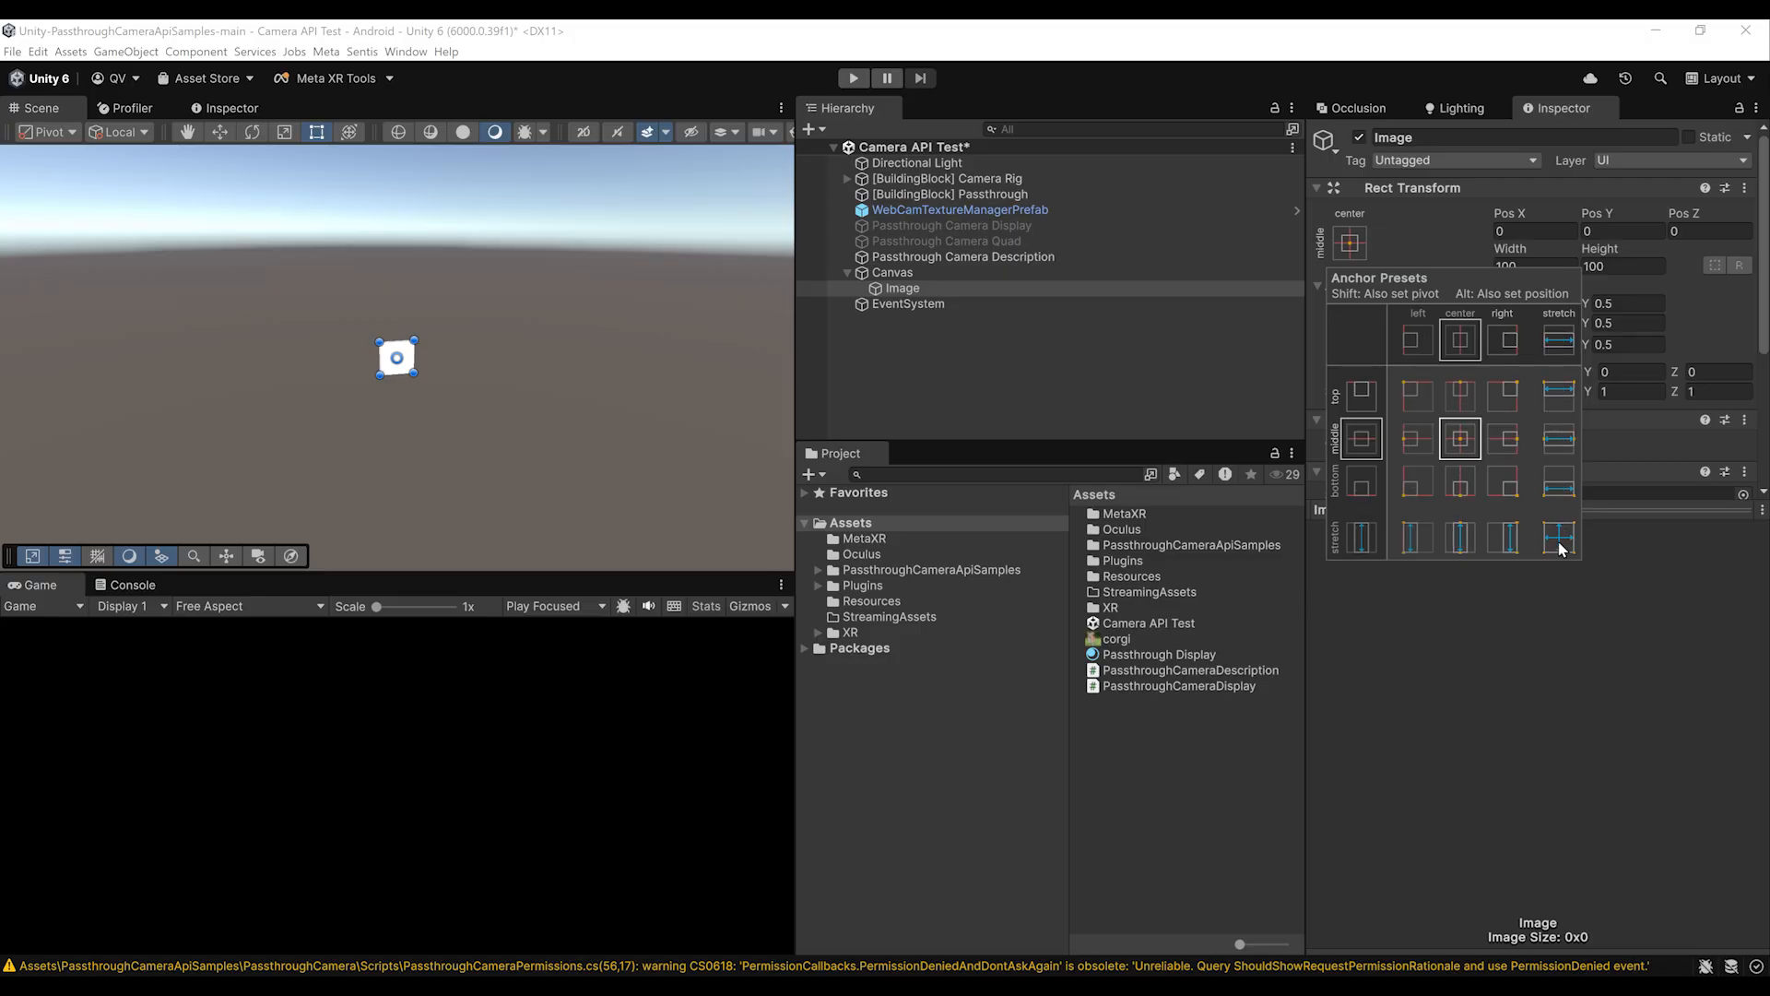
click(1557, 537)
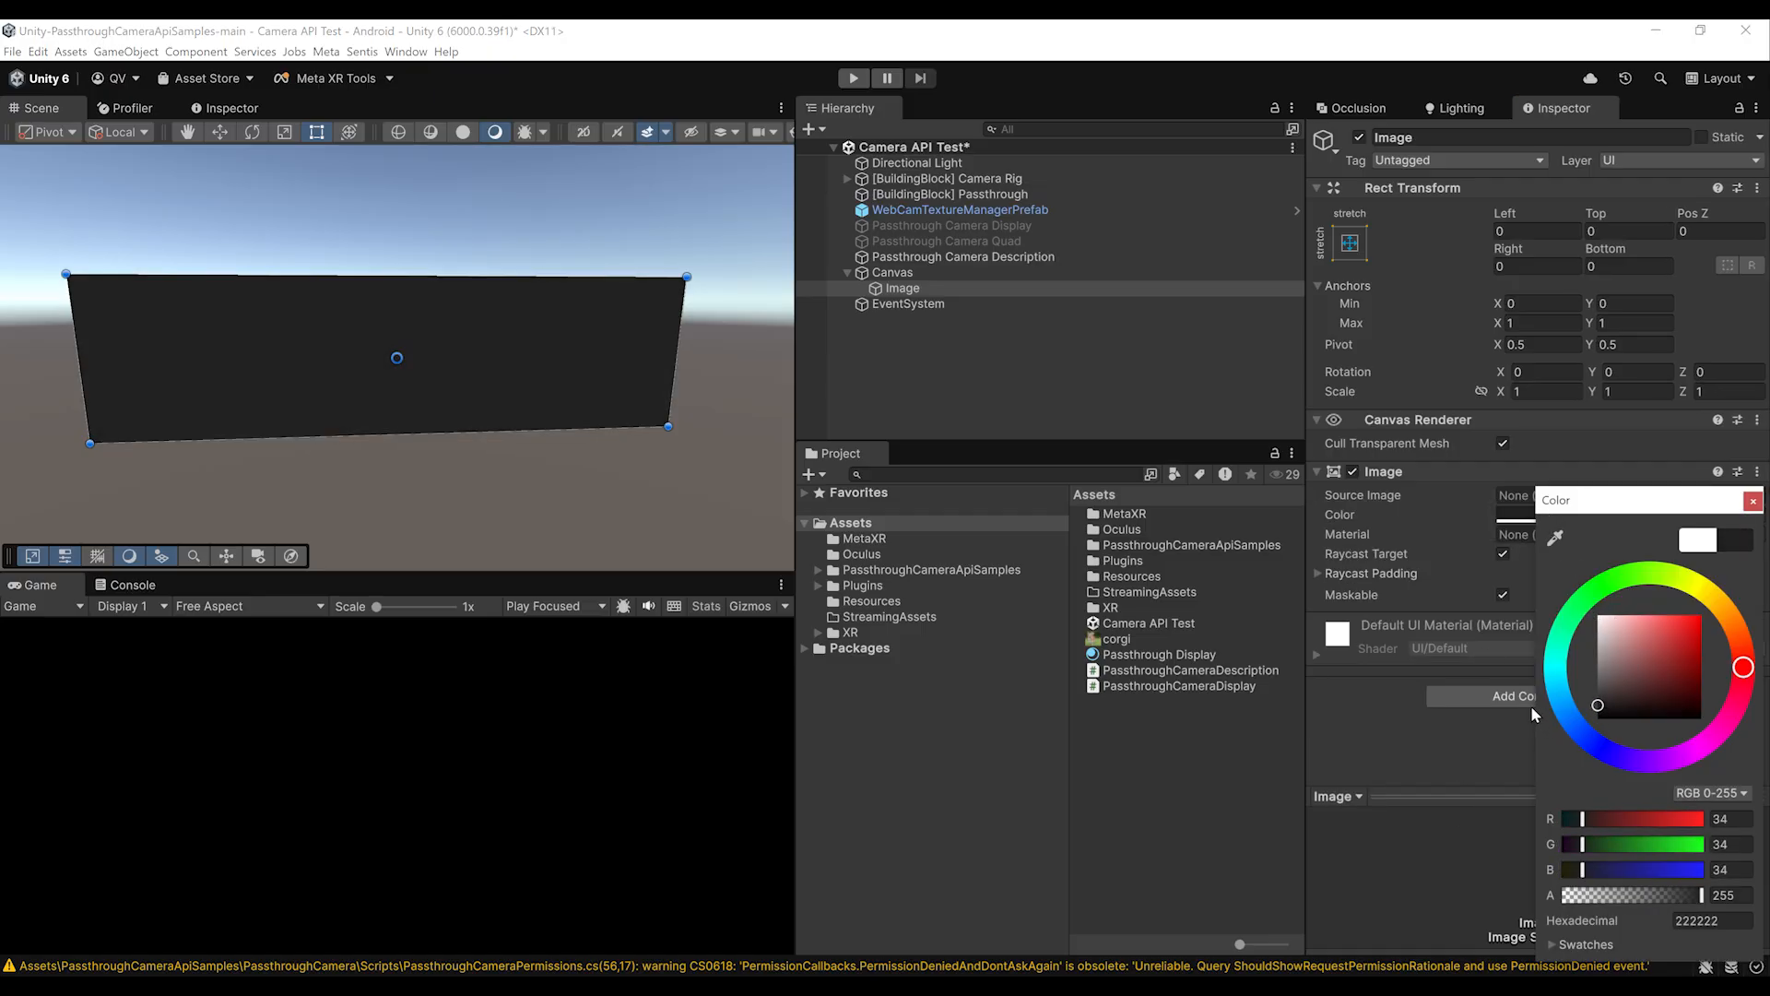
click(890, 272)
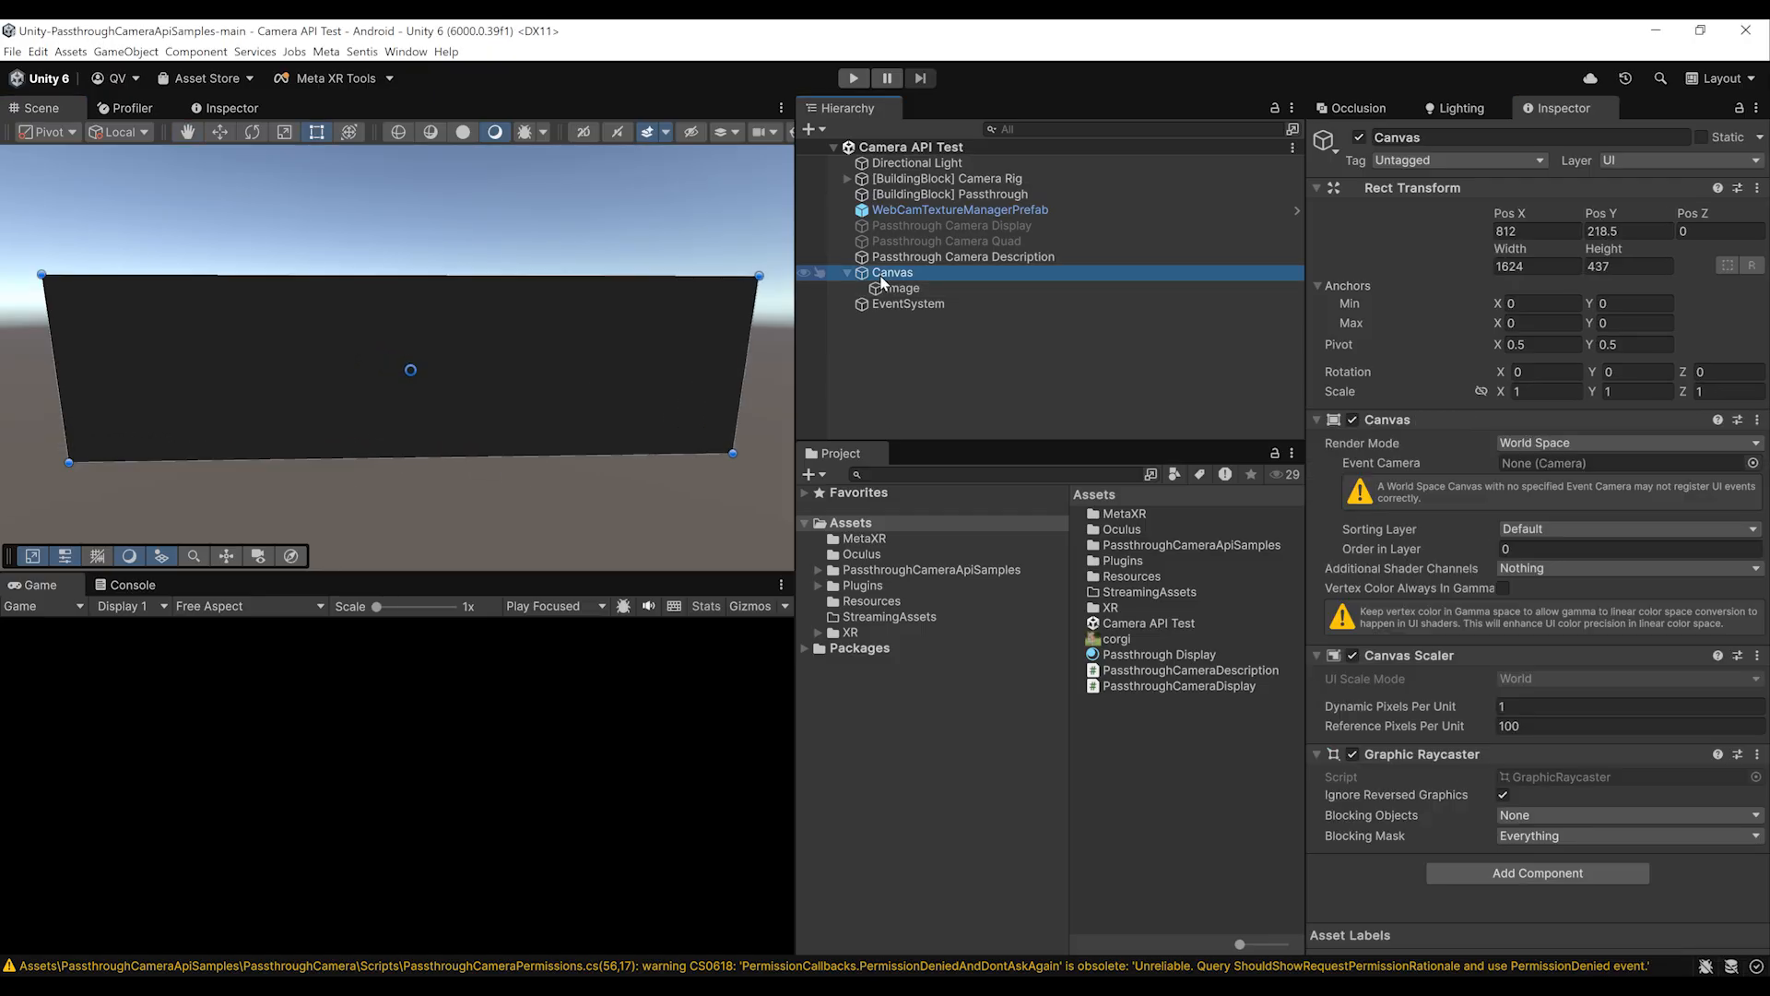
- Add a Text (TMP) child, import TMP Essentials, stretch it, and fill it with repeated 'New Text'
right_click(890, 272)
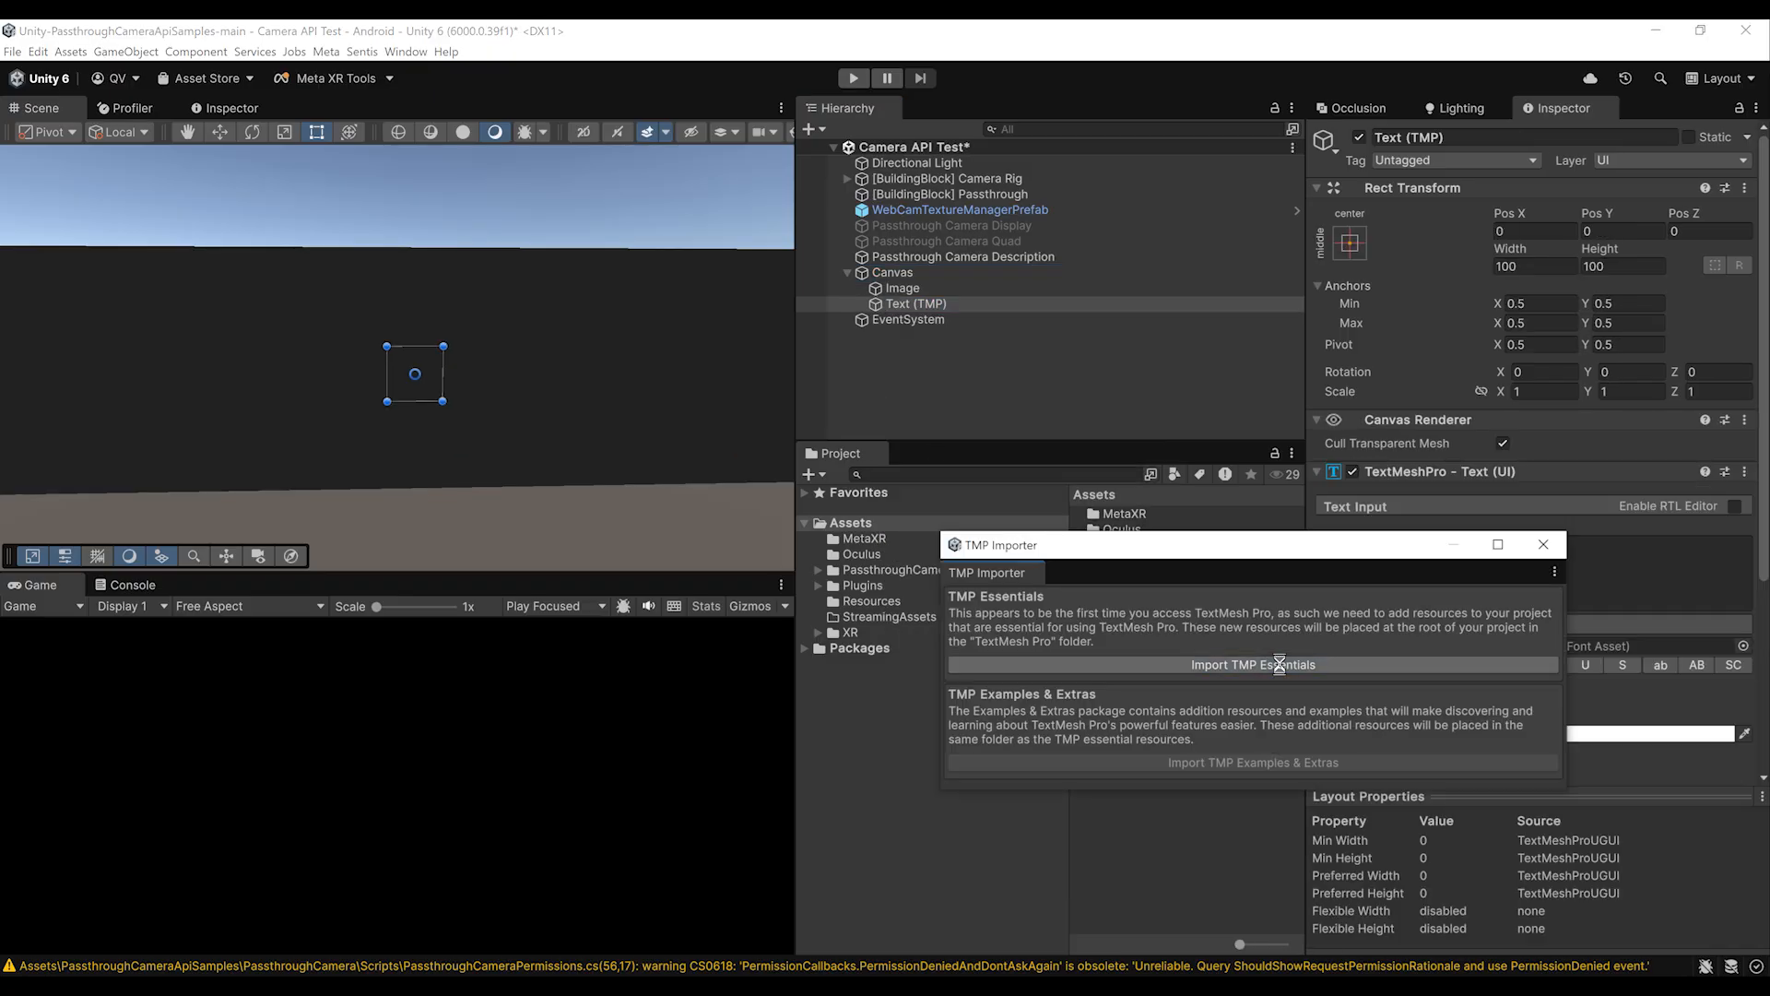
click(1251, 663)
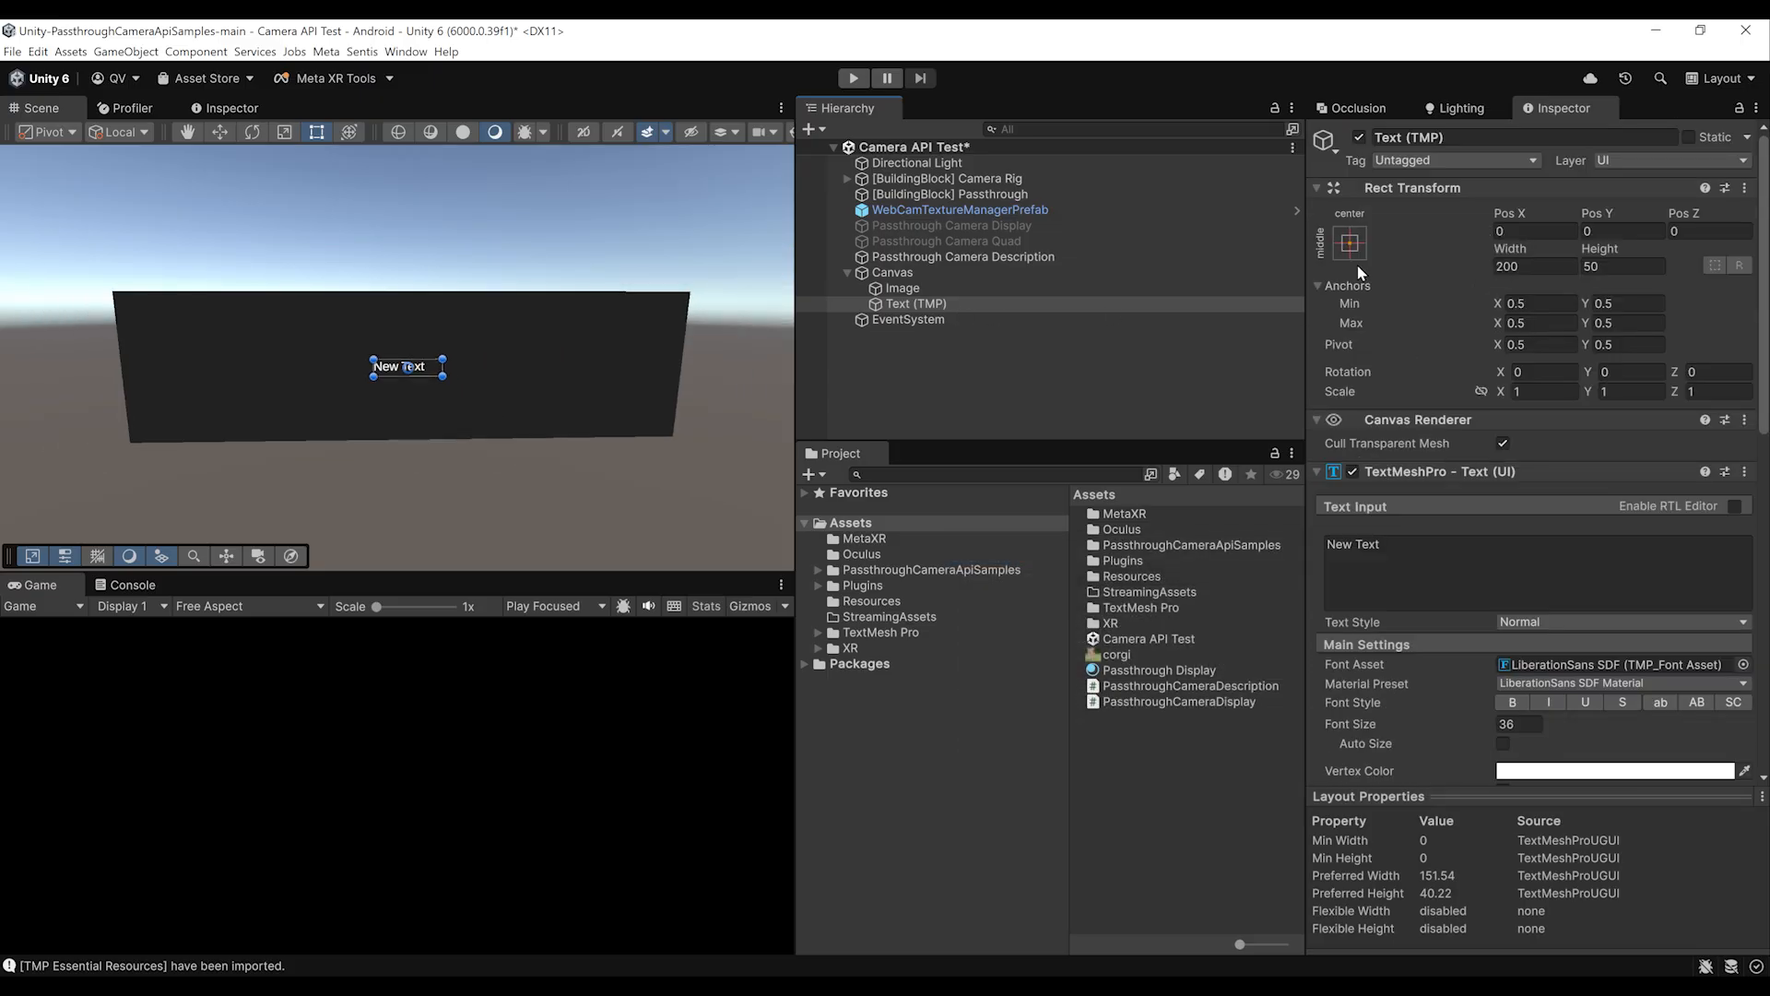
click(1348, 243)
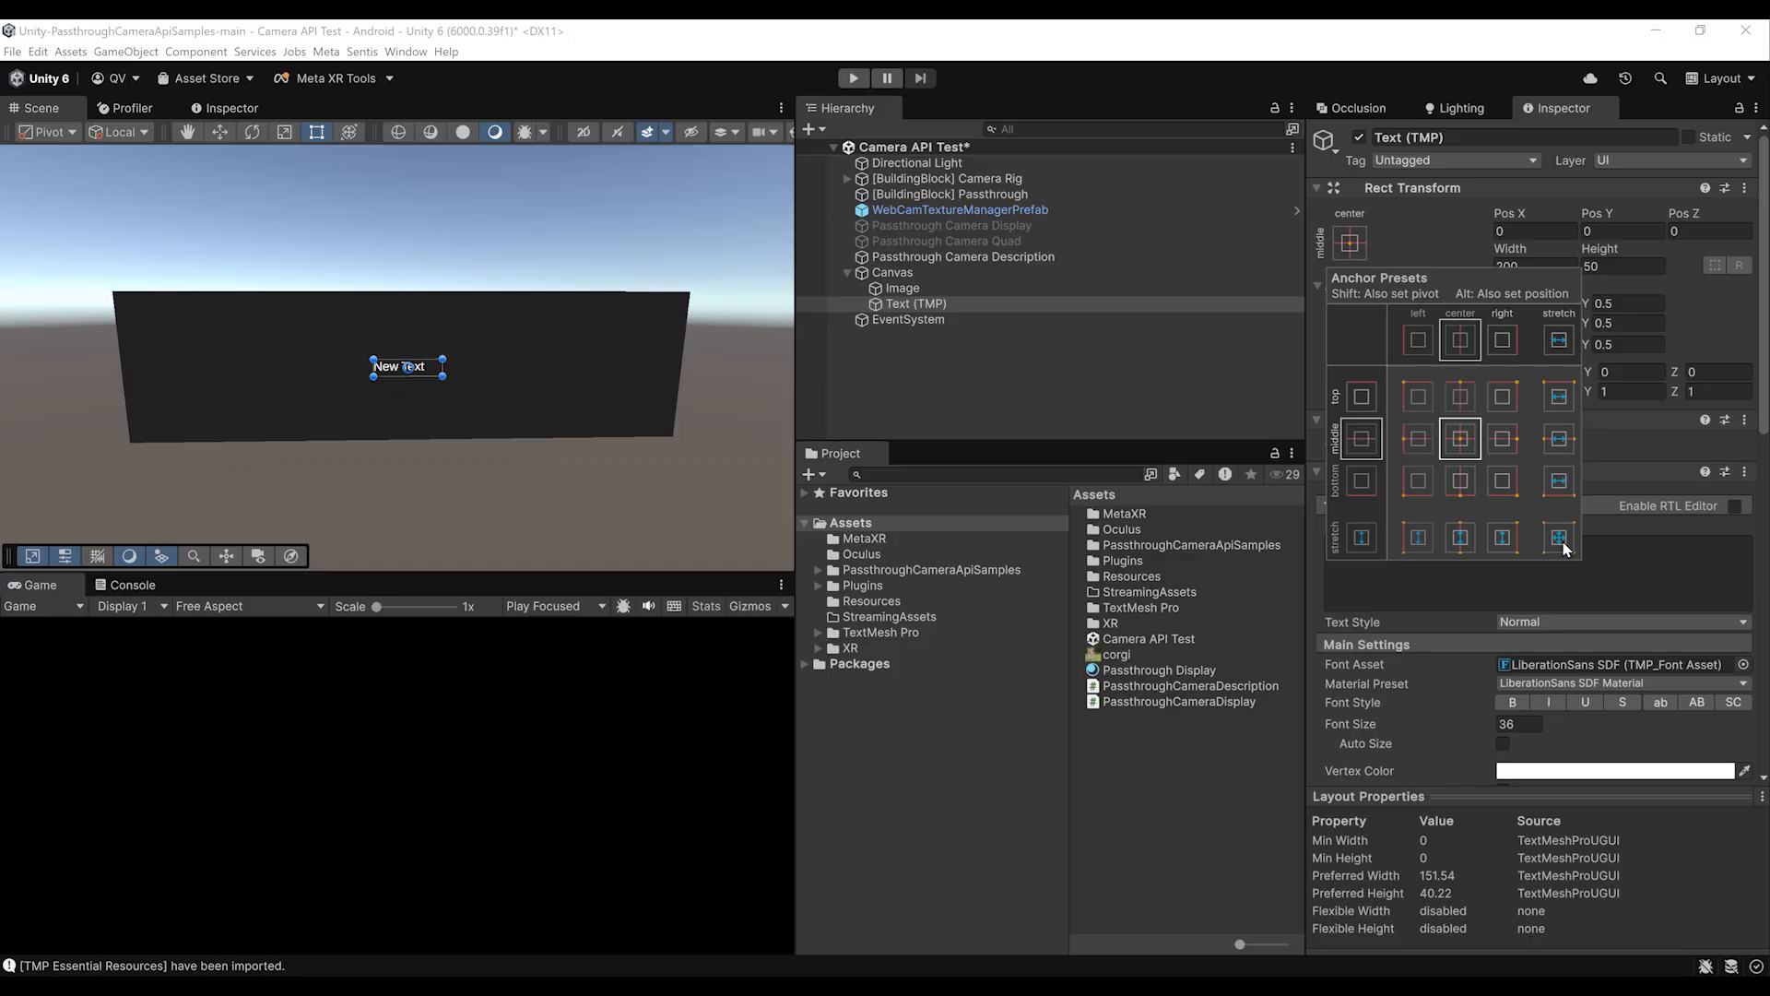
click(1555, 538)
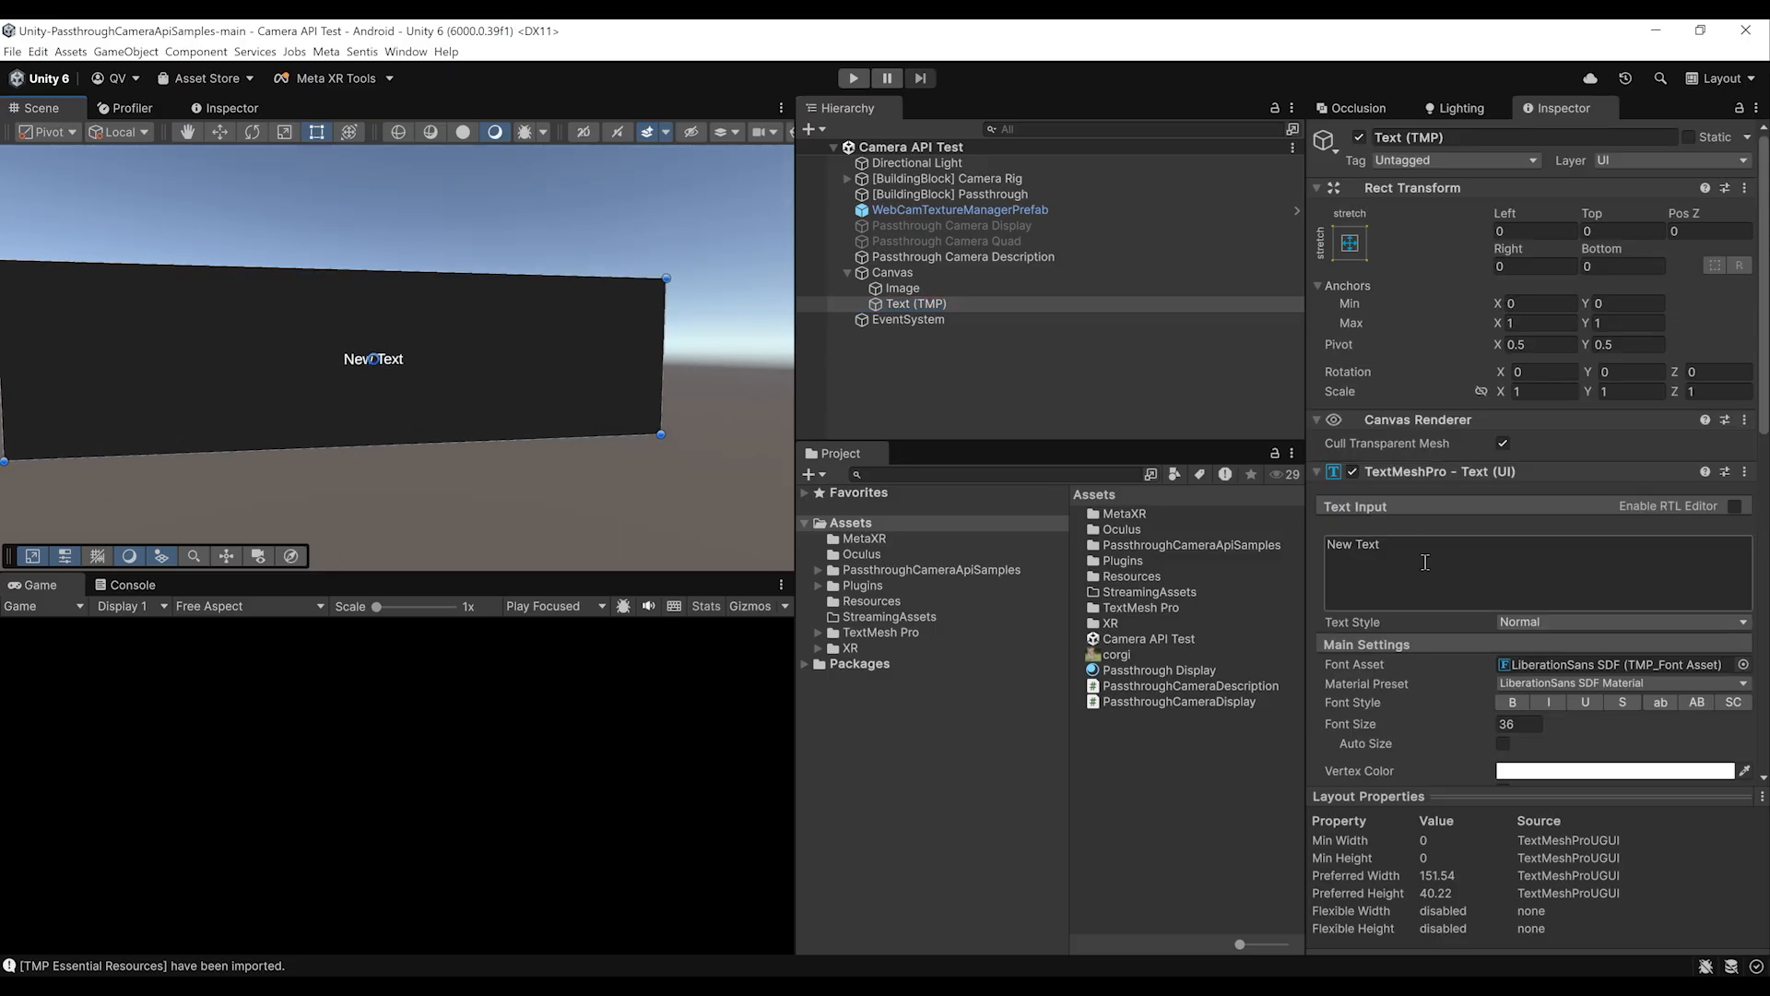
text(New TextNew TextNew TextNew TextNew TextNew TextNew TextNew Text)
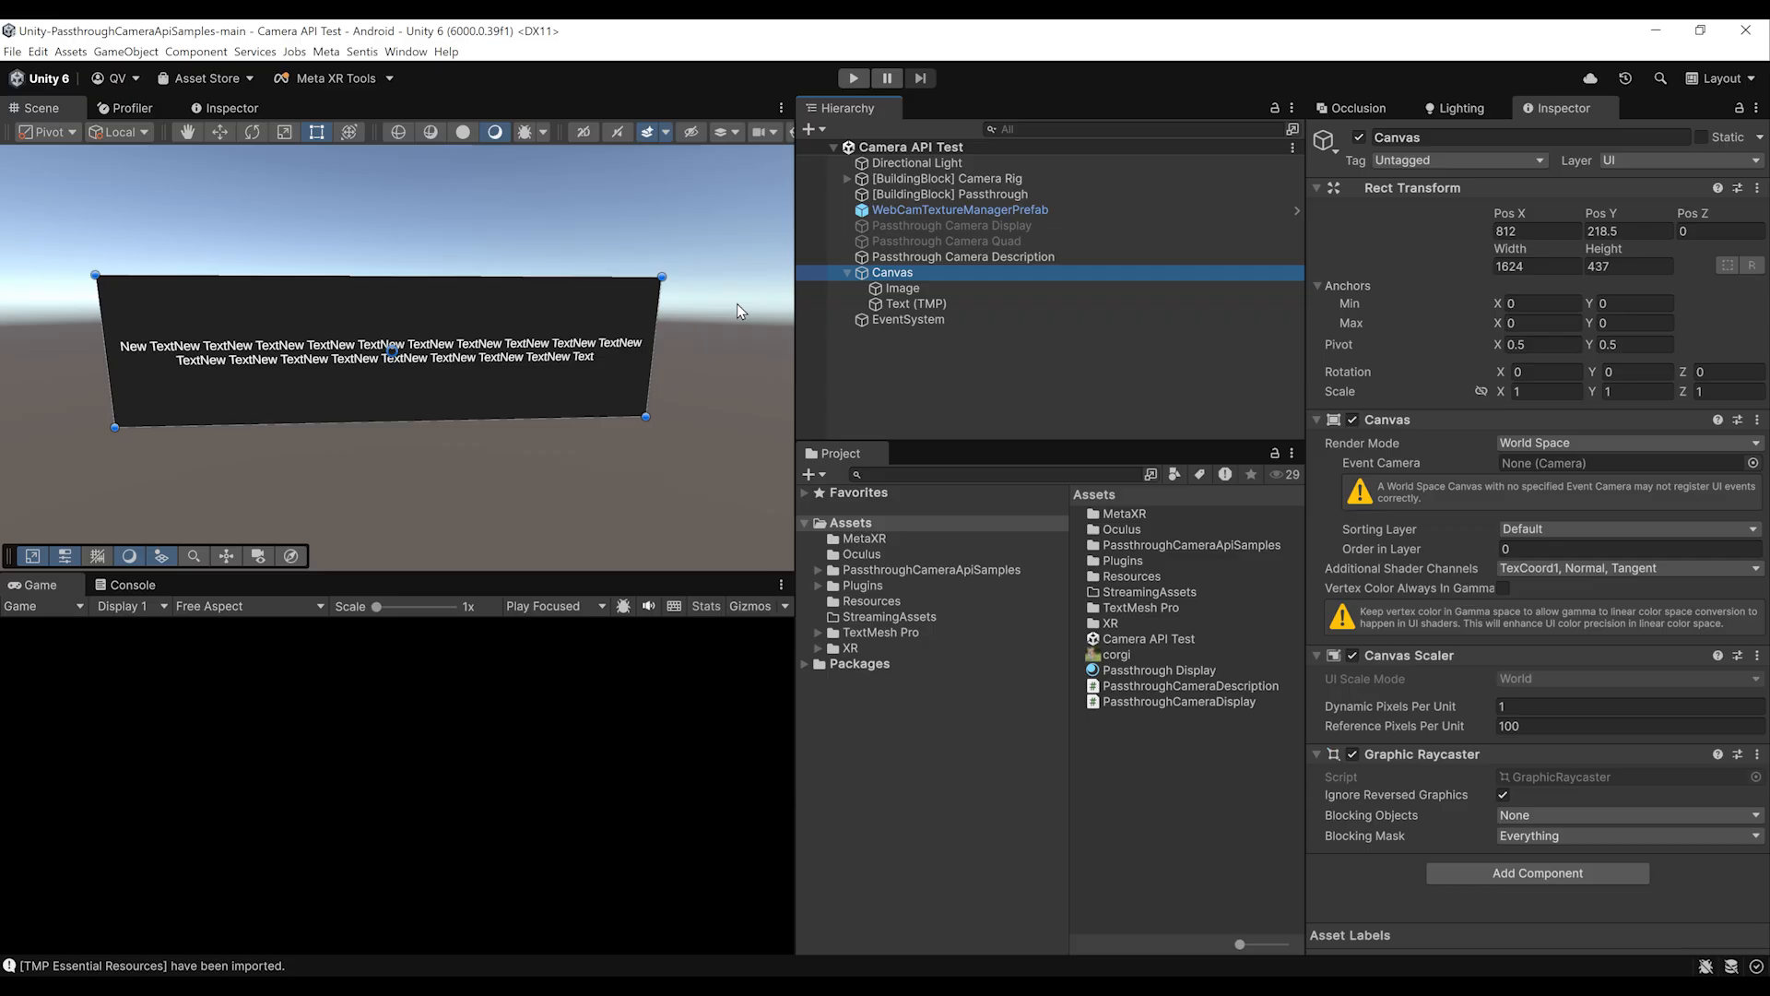
- Scale the Canvas down, nest it under CenterEyeAnchor, and inspect its Image and Text (TMP)
click(1547, 389)
text(0.001)
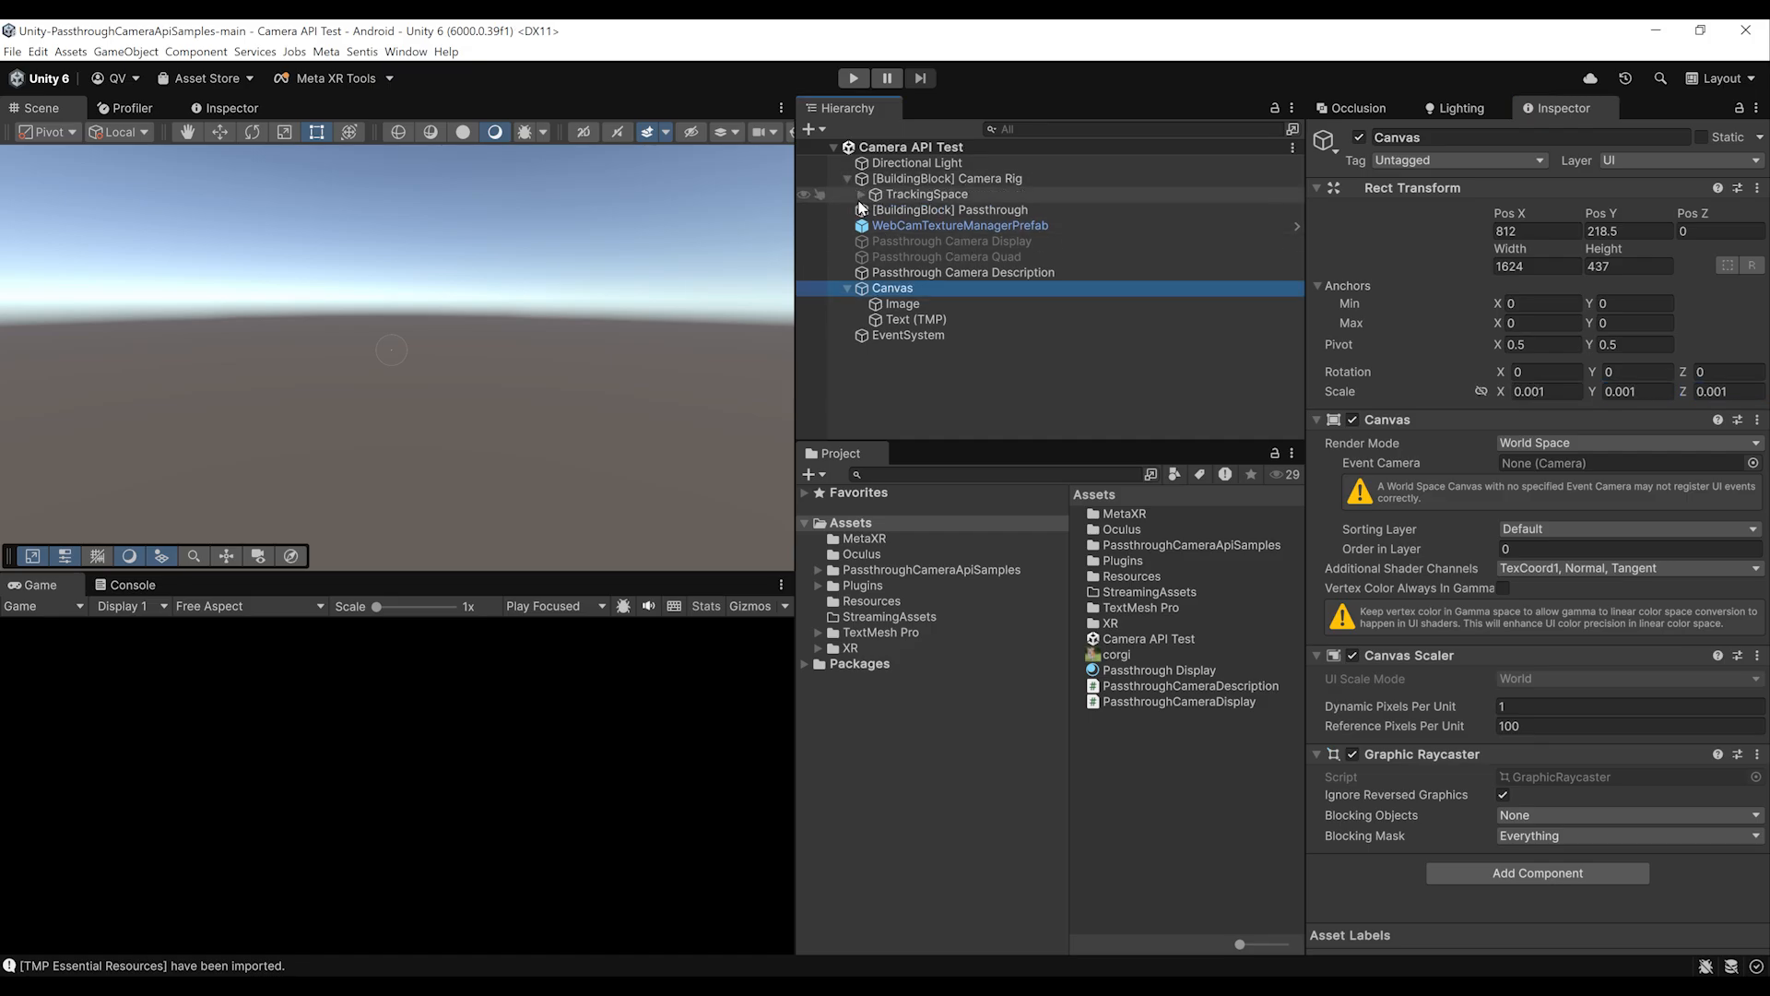
click(860, 193)
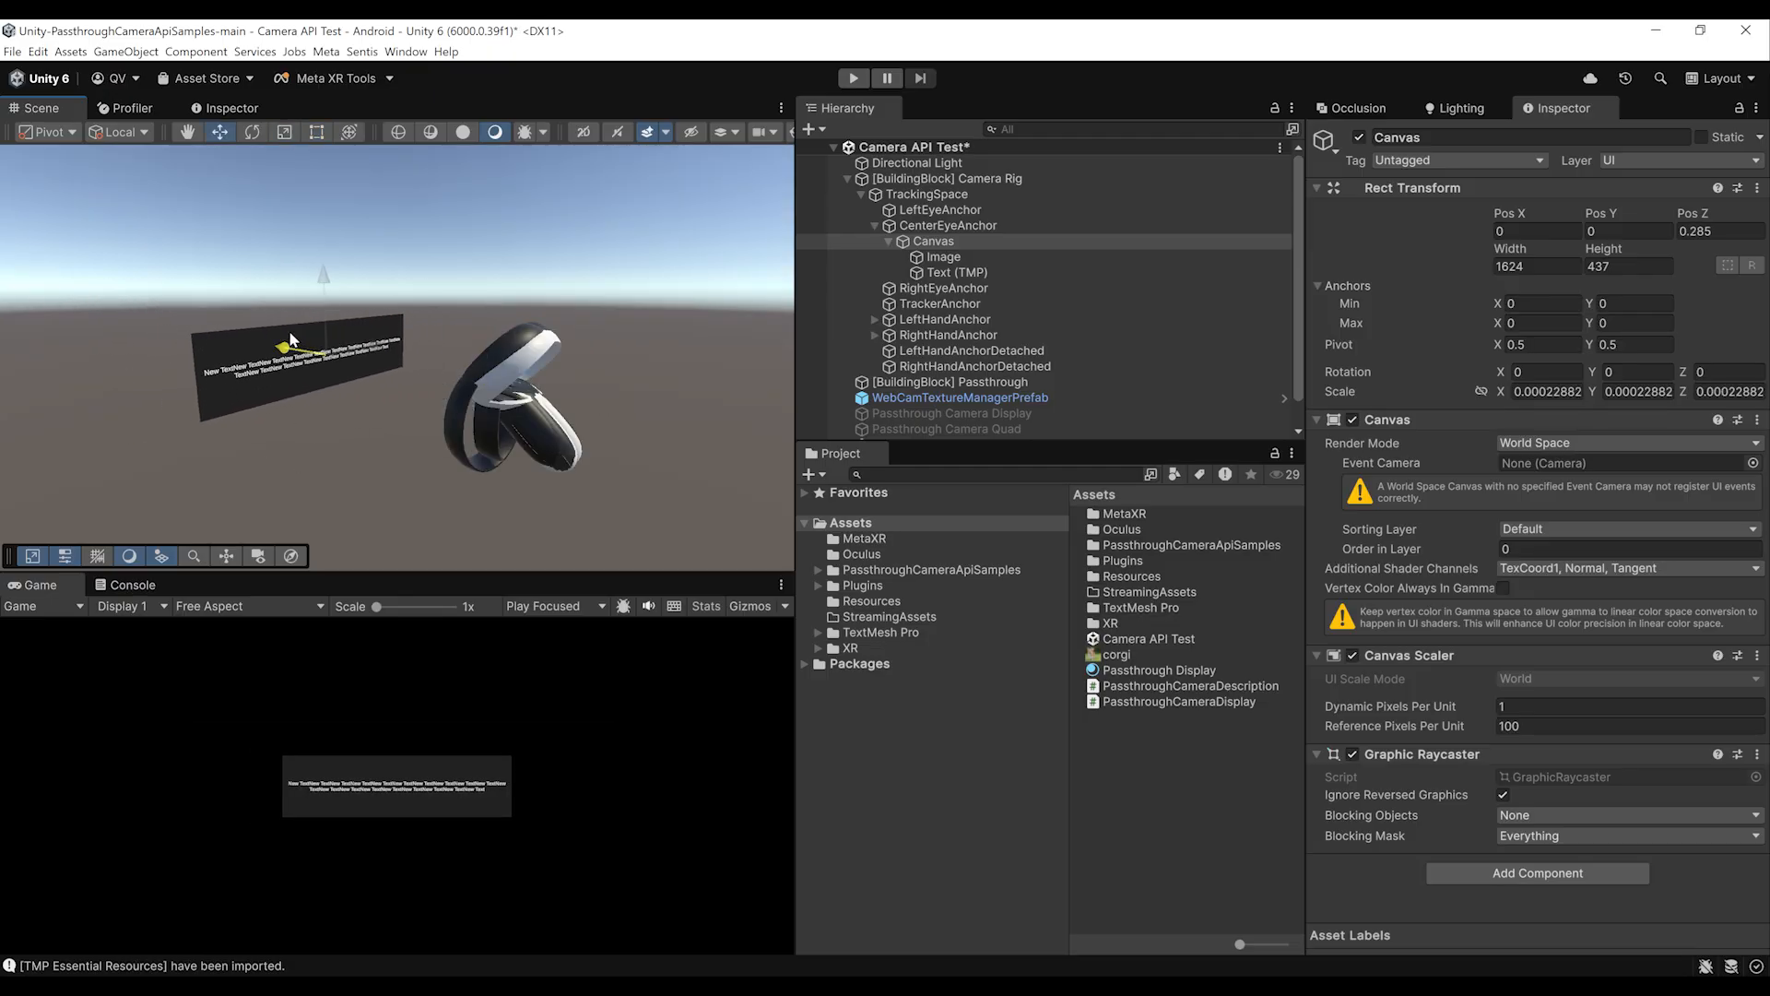
click(951, 272)
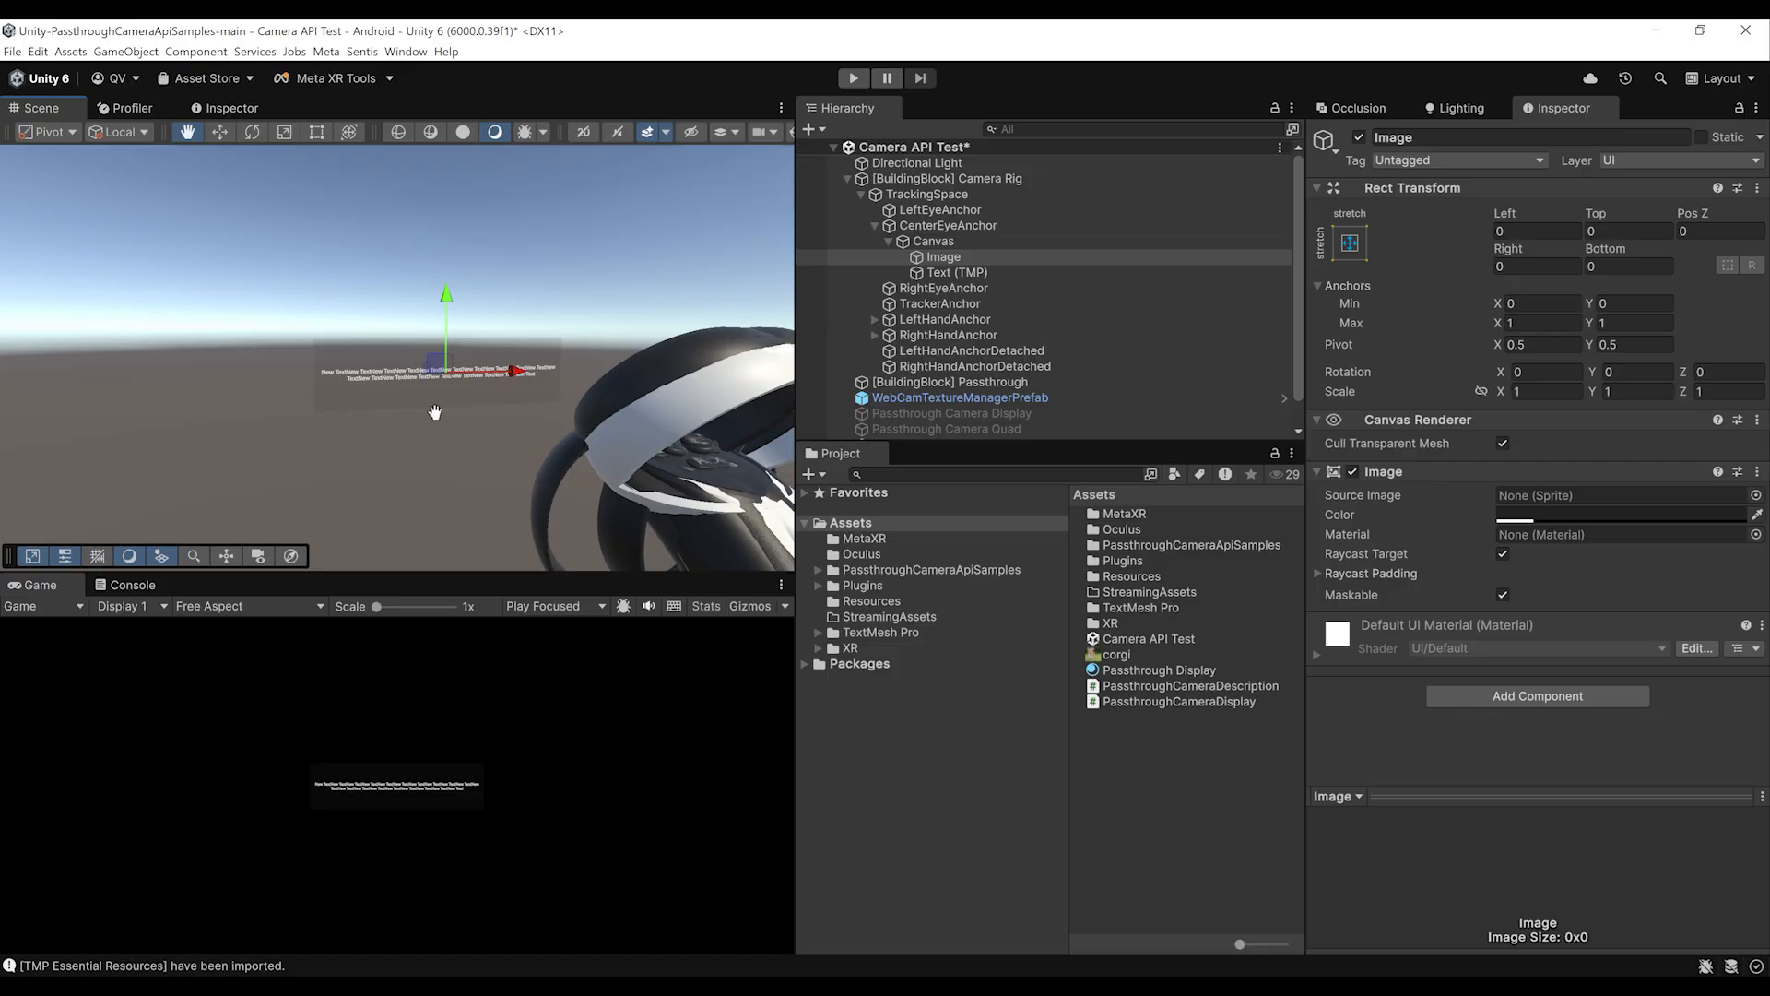
click(954, 272)
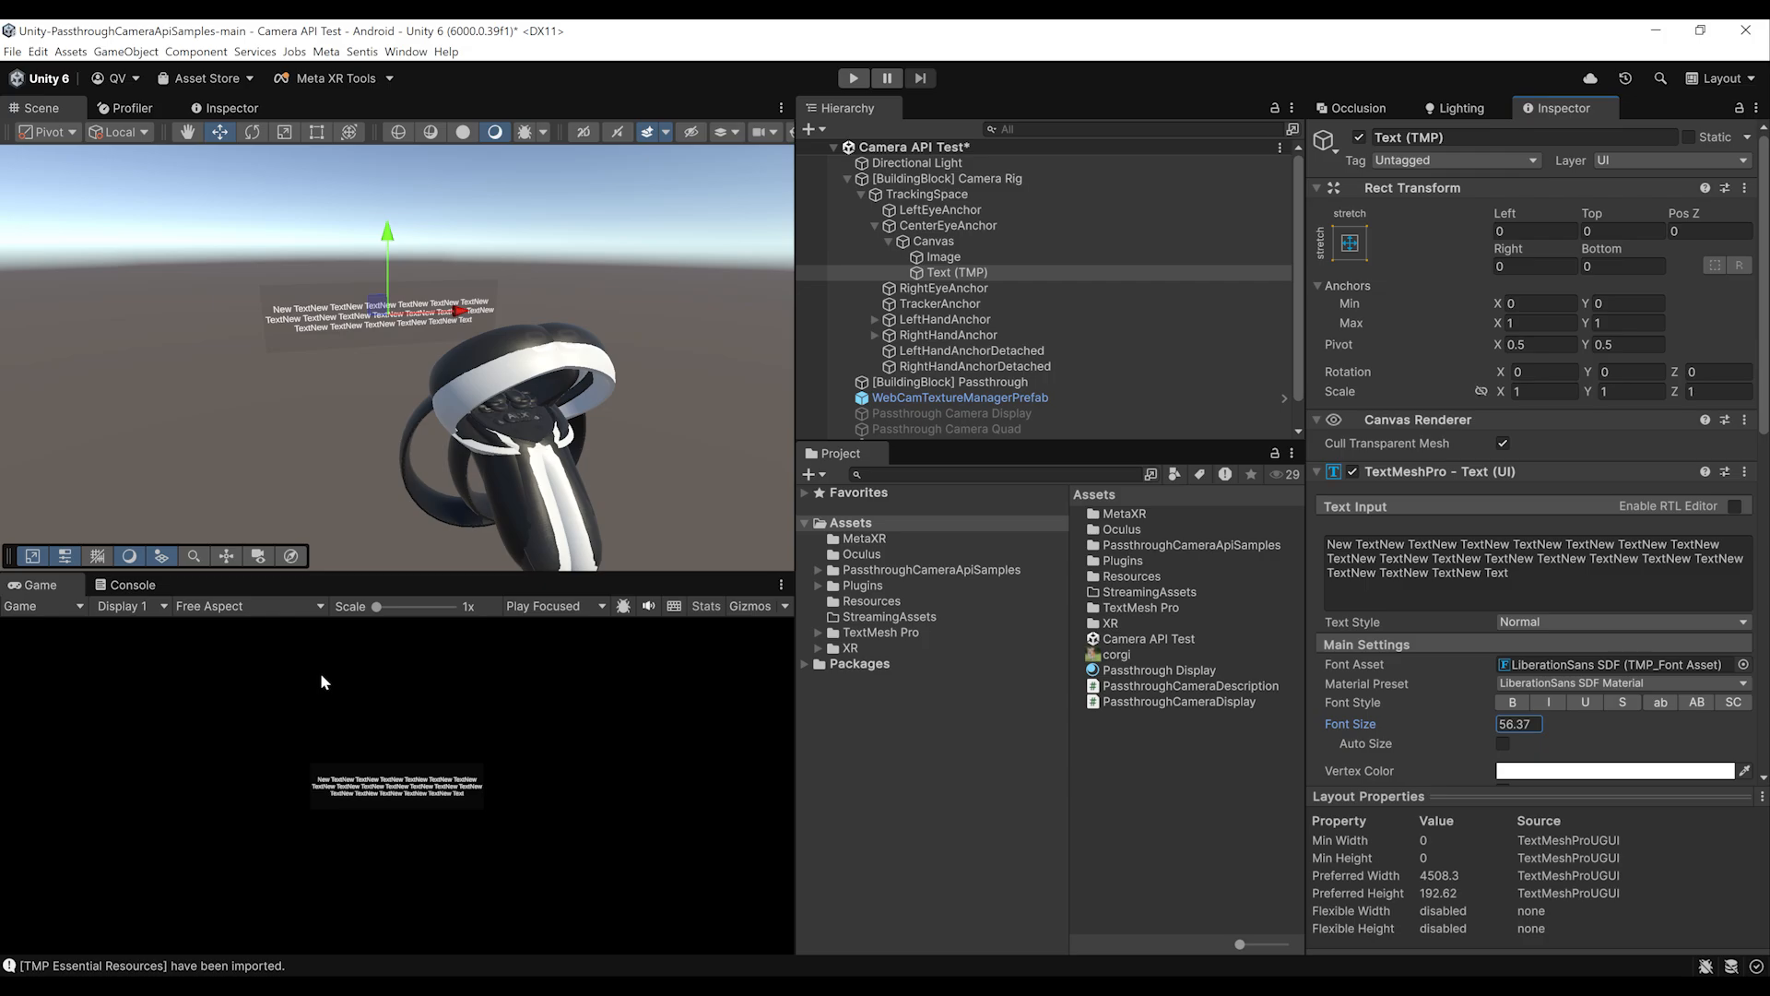
click(932, 241)
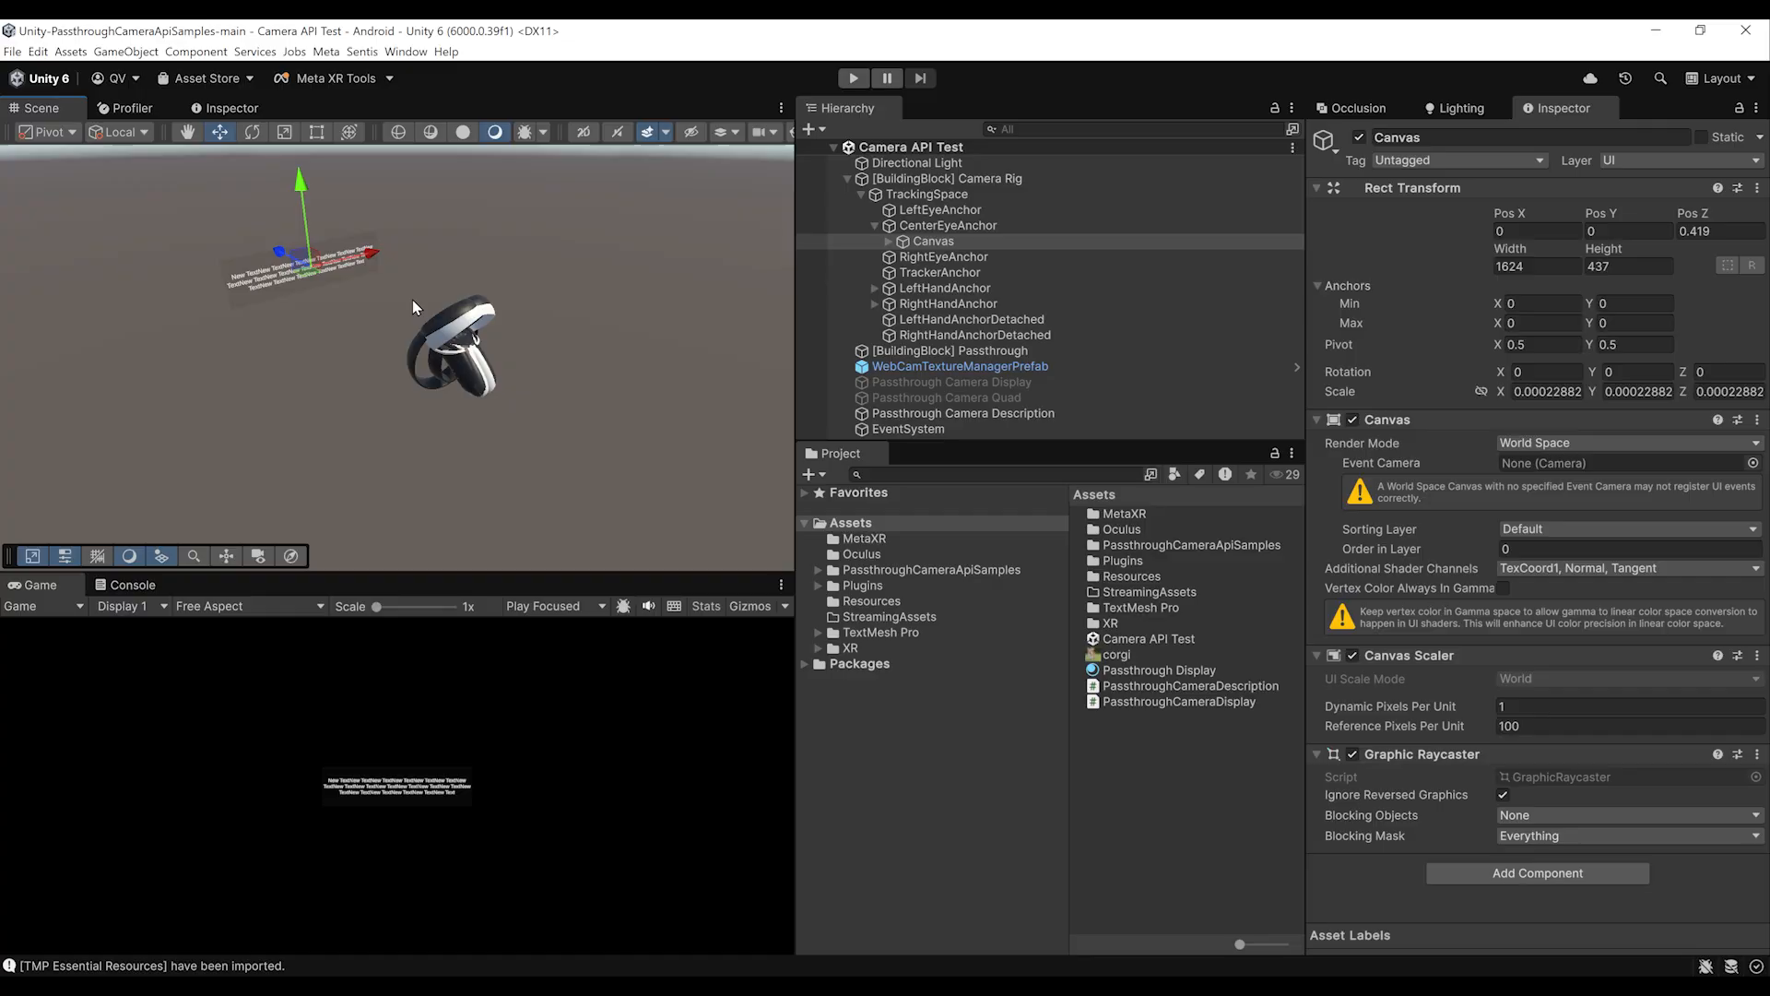
- Drag the Canvas from CenterEyeAnchor onto RightHandAnchor in the camera rig
click(932, 241)
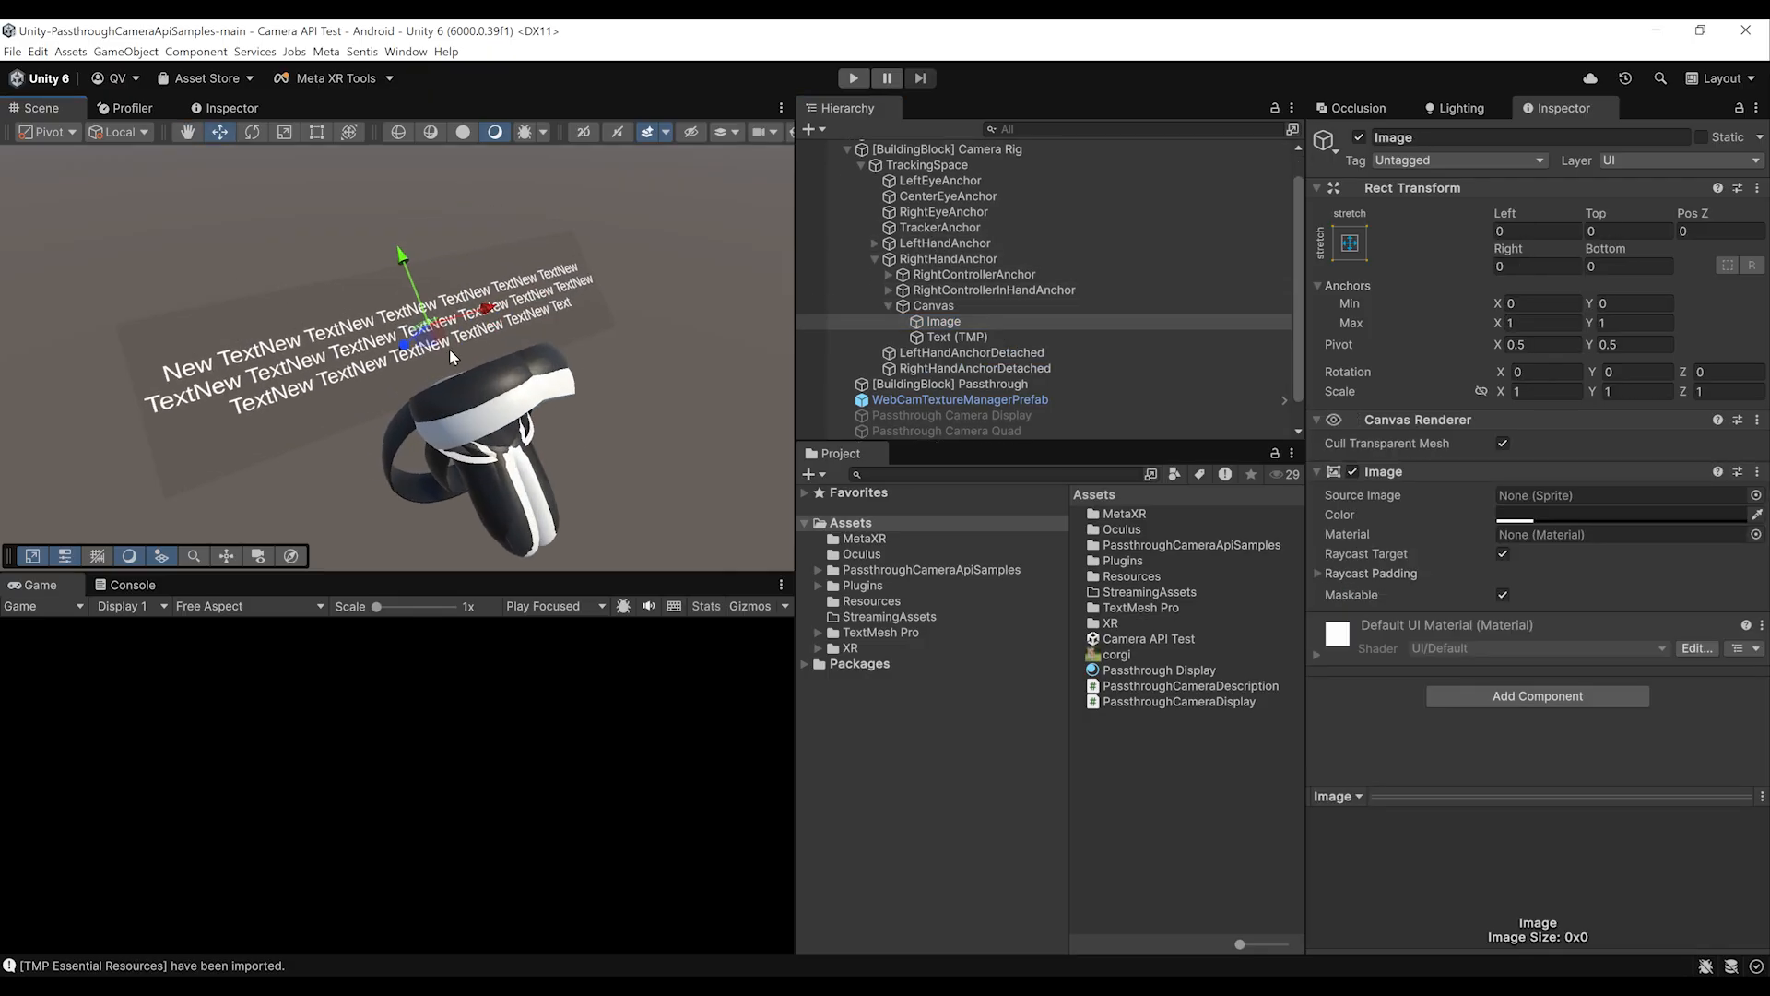
- Assign the hand canvas's Text (TMP) to Passthrough Camera Description's Result Text field
click(954, 337)
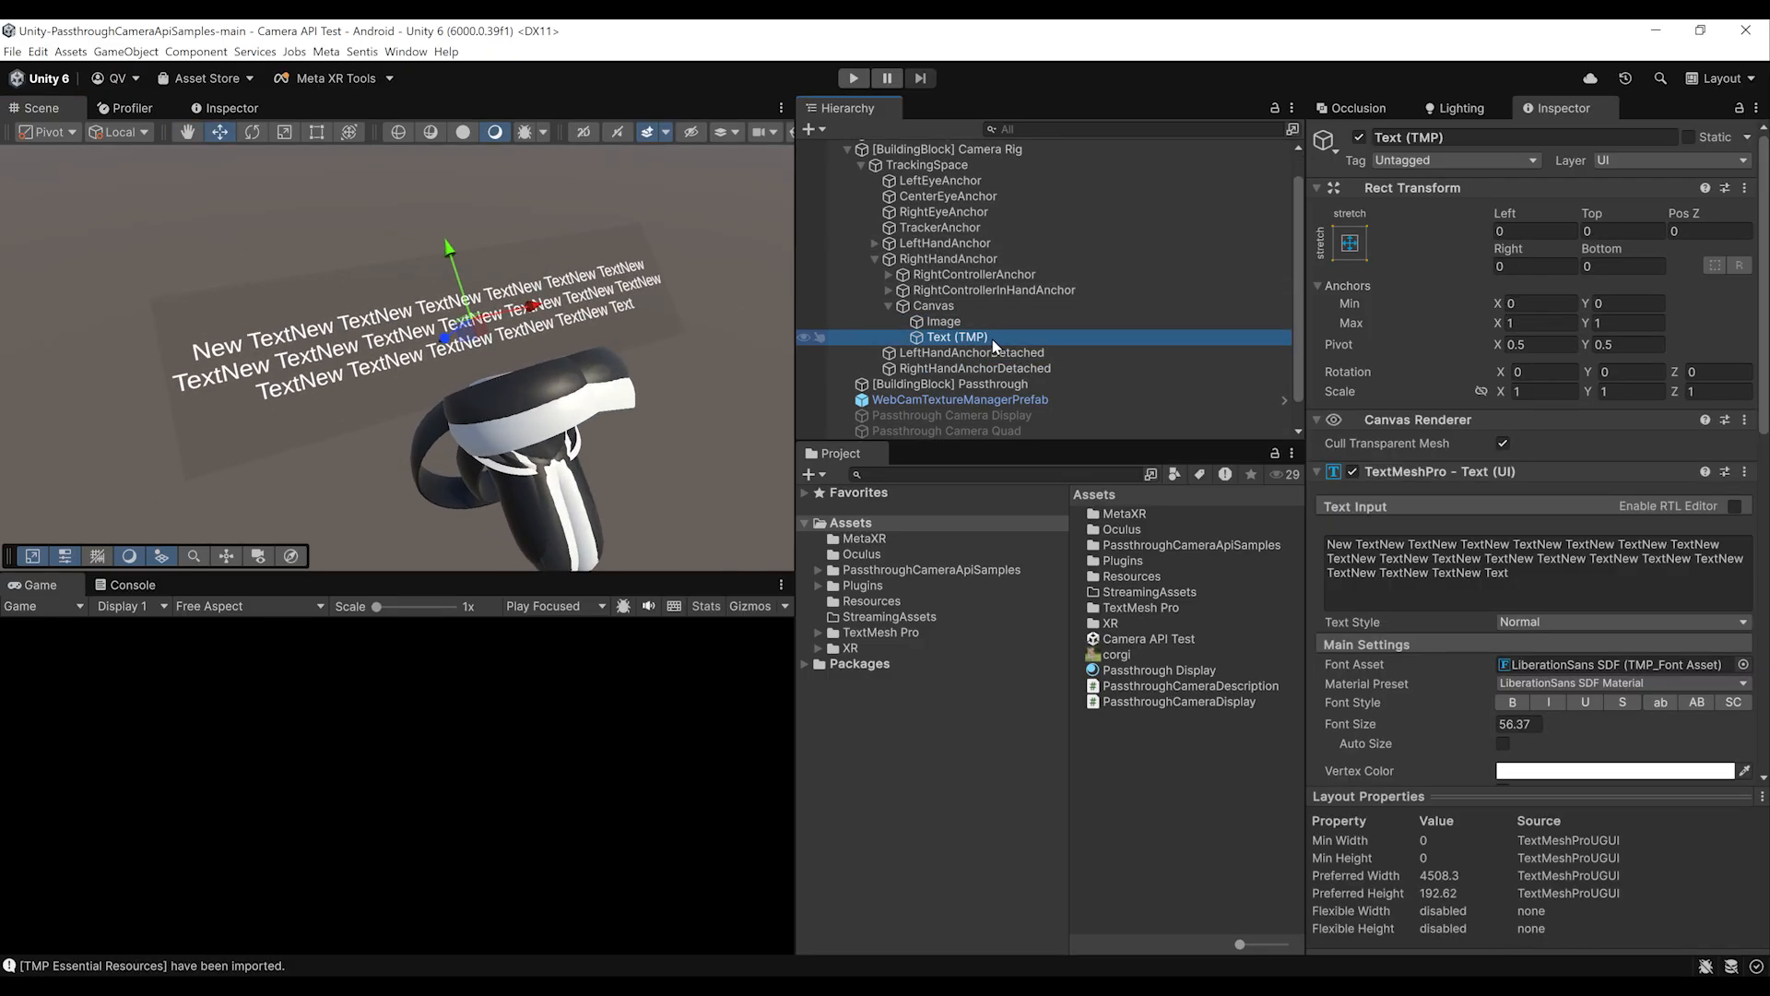
click(947, 258)
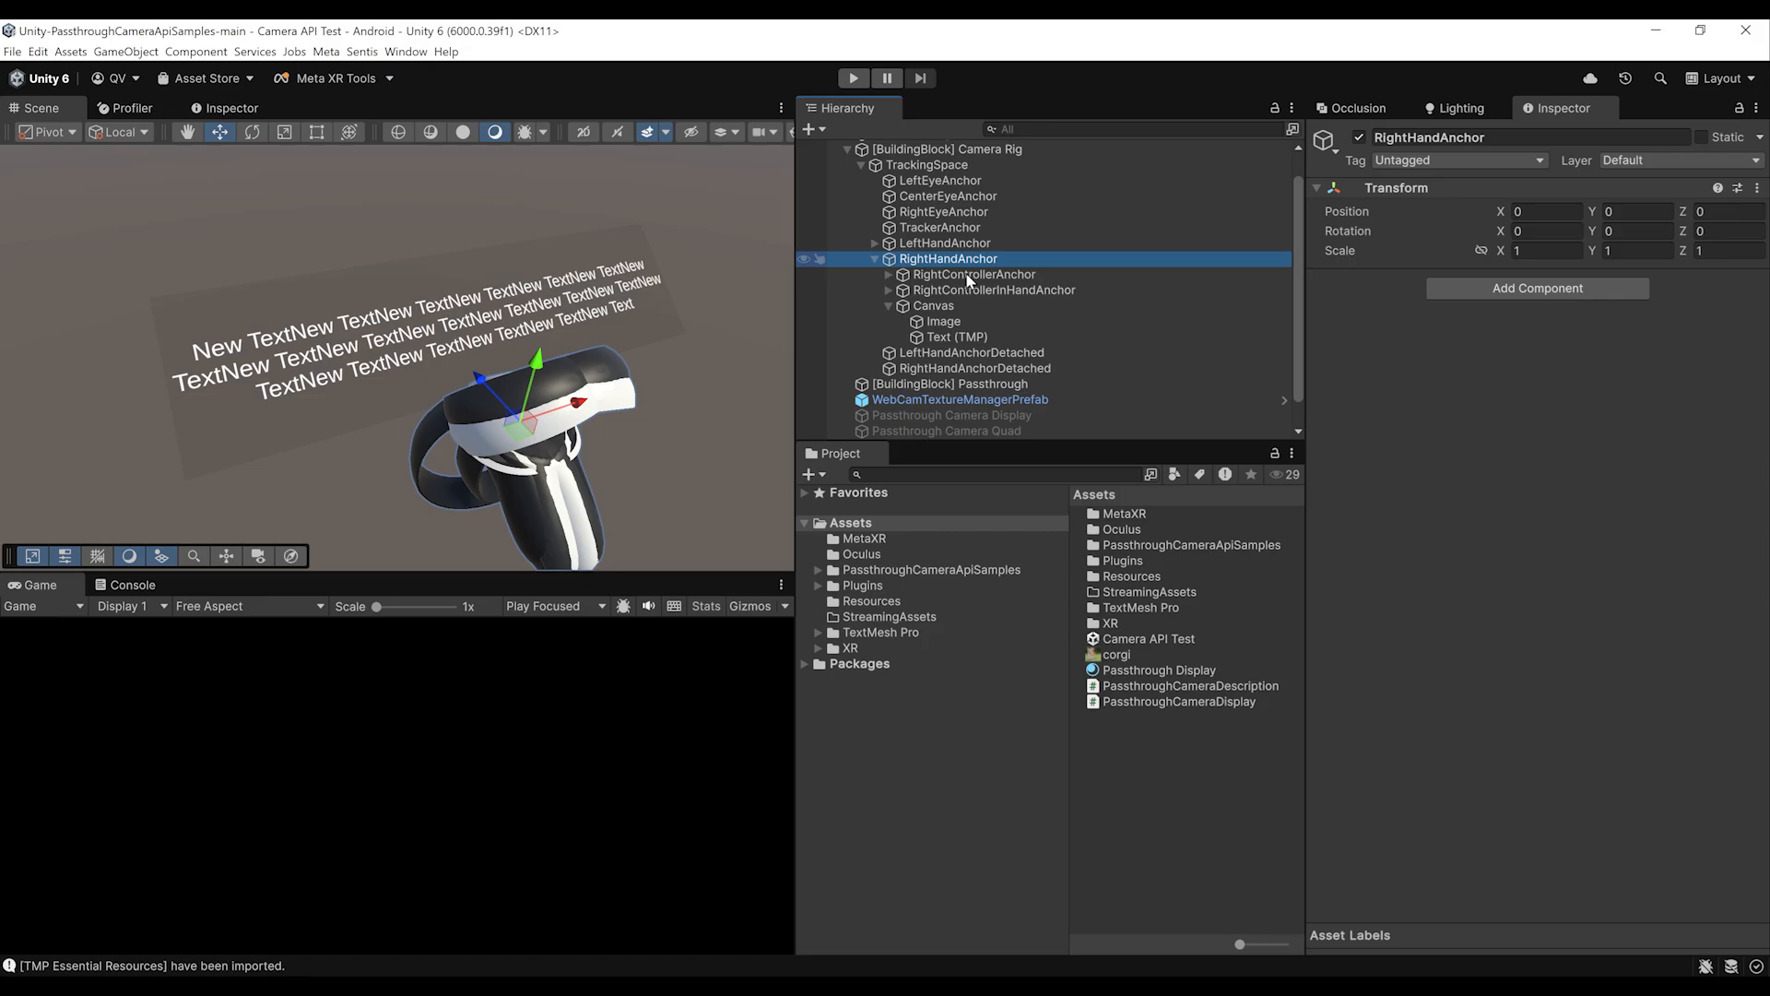
click(961, 414)
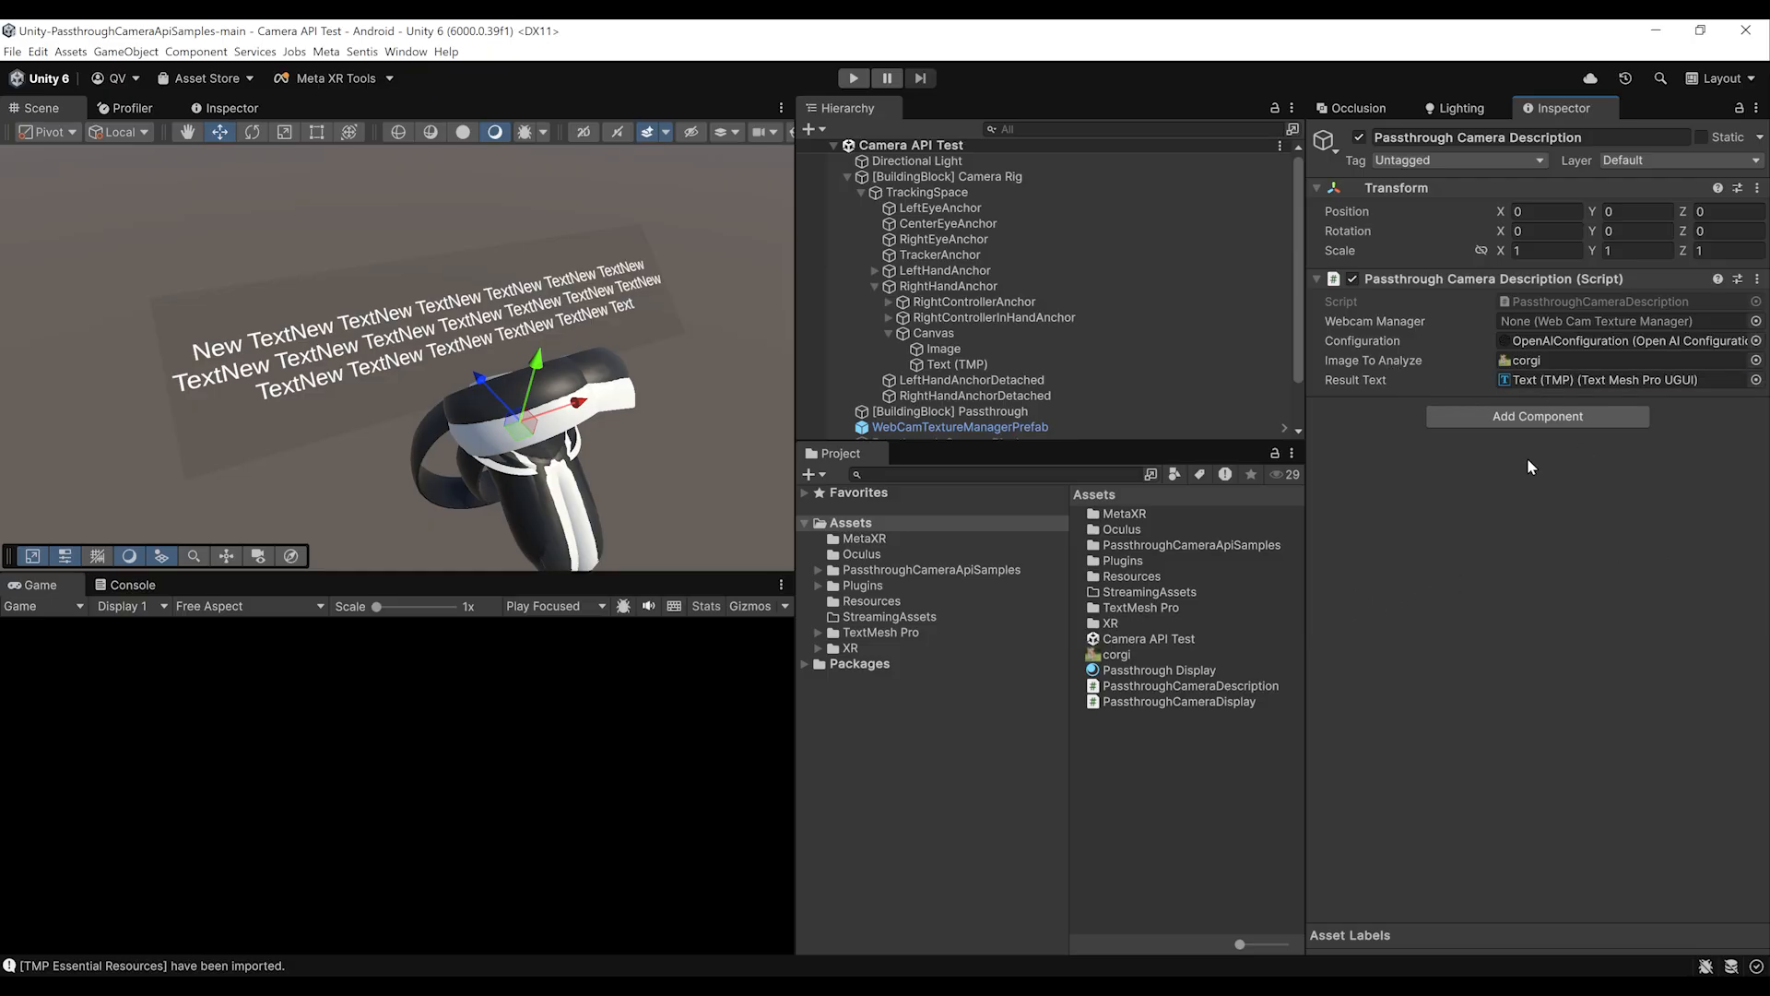
scroll(down, 3)
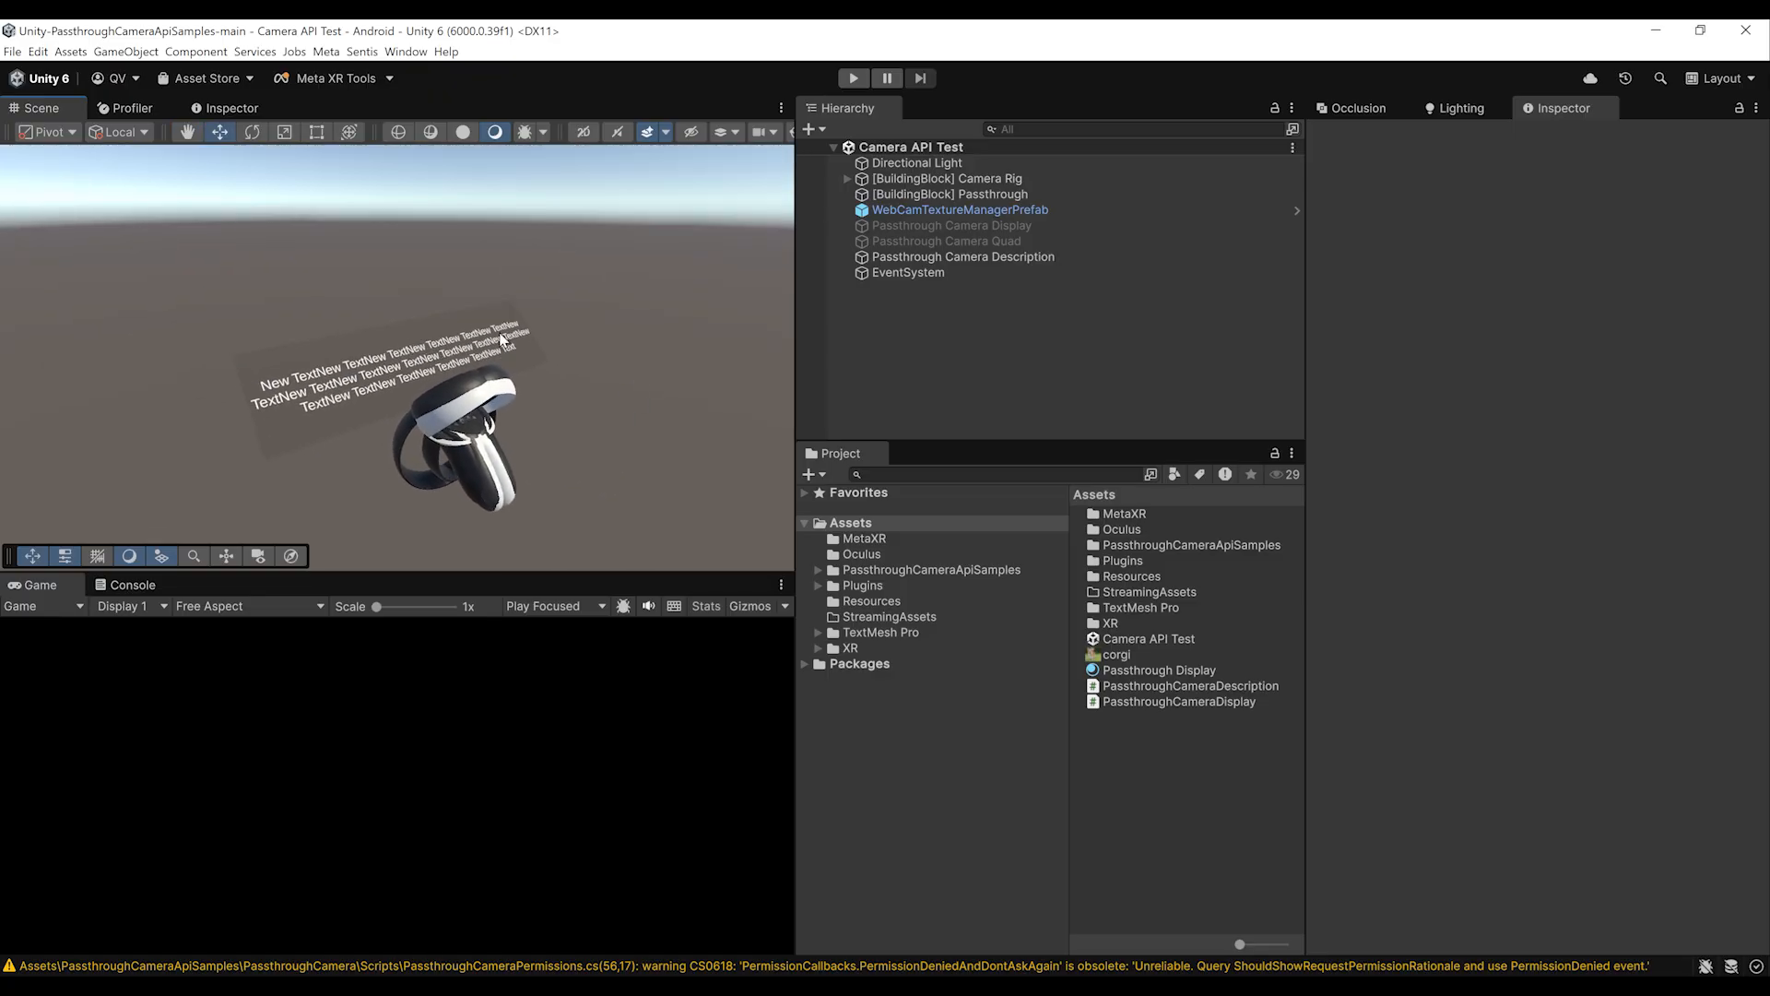
- Open Unity's File menu before switching to Visual Studio
click(11, 50)
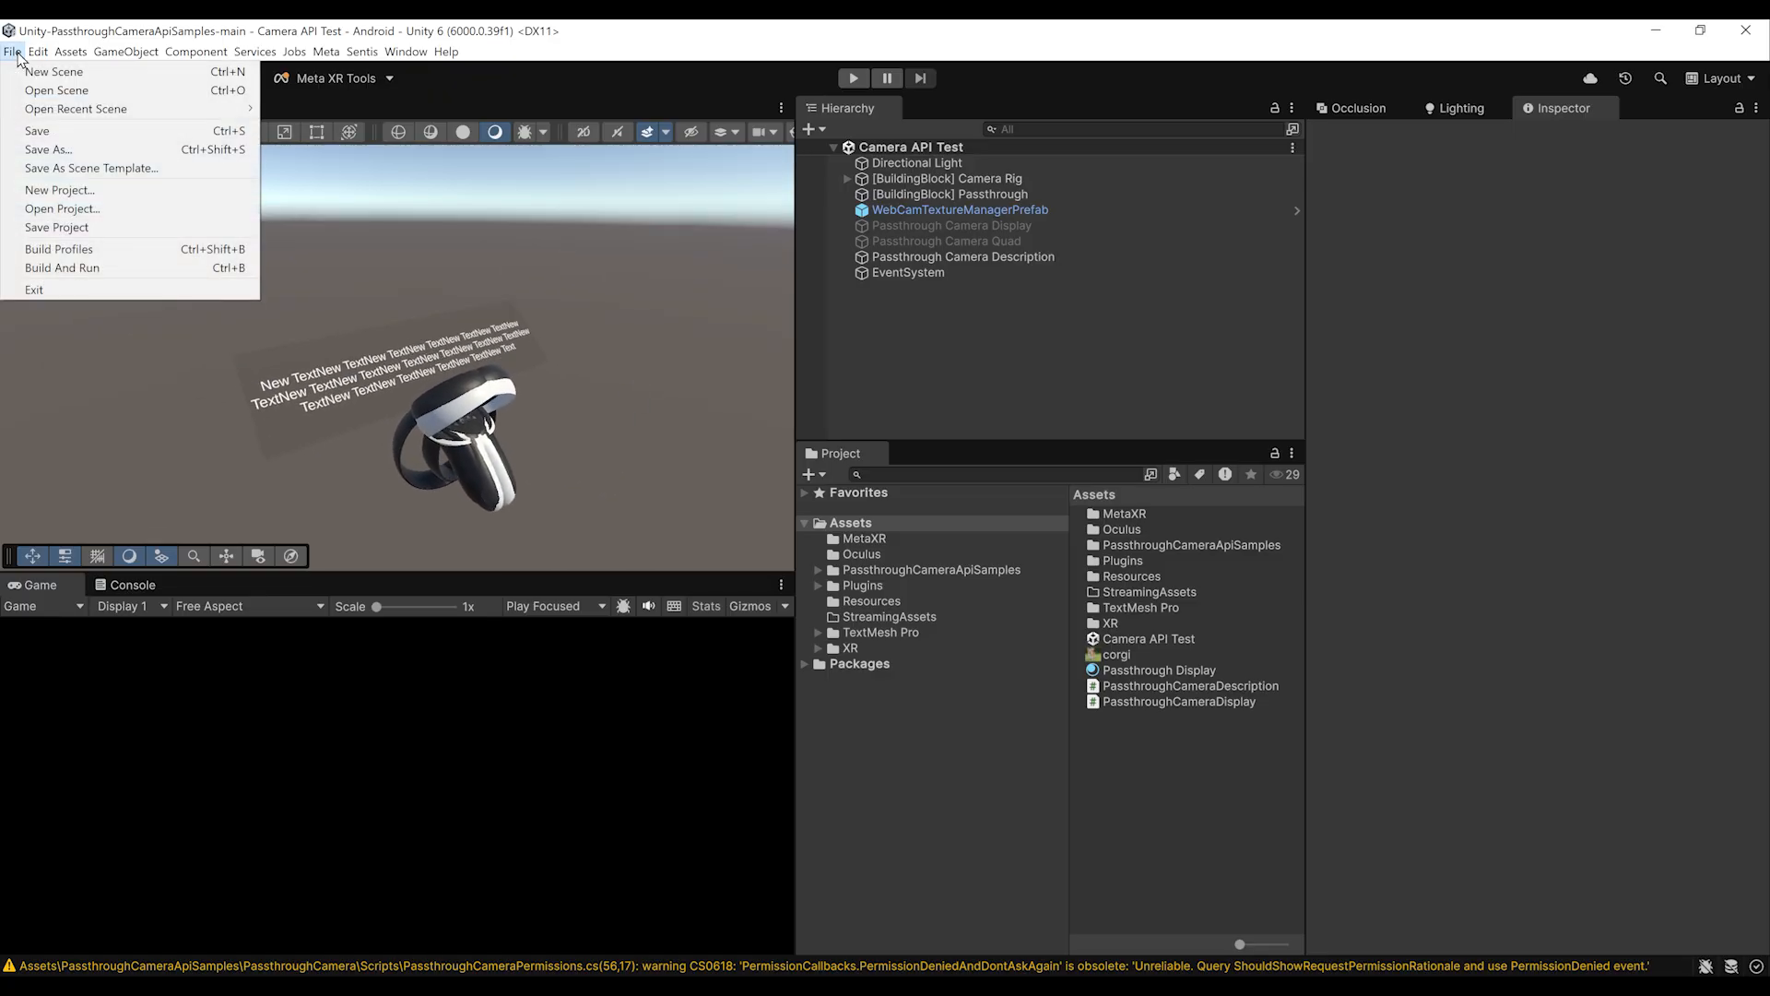
mouse_move(61, 286)
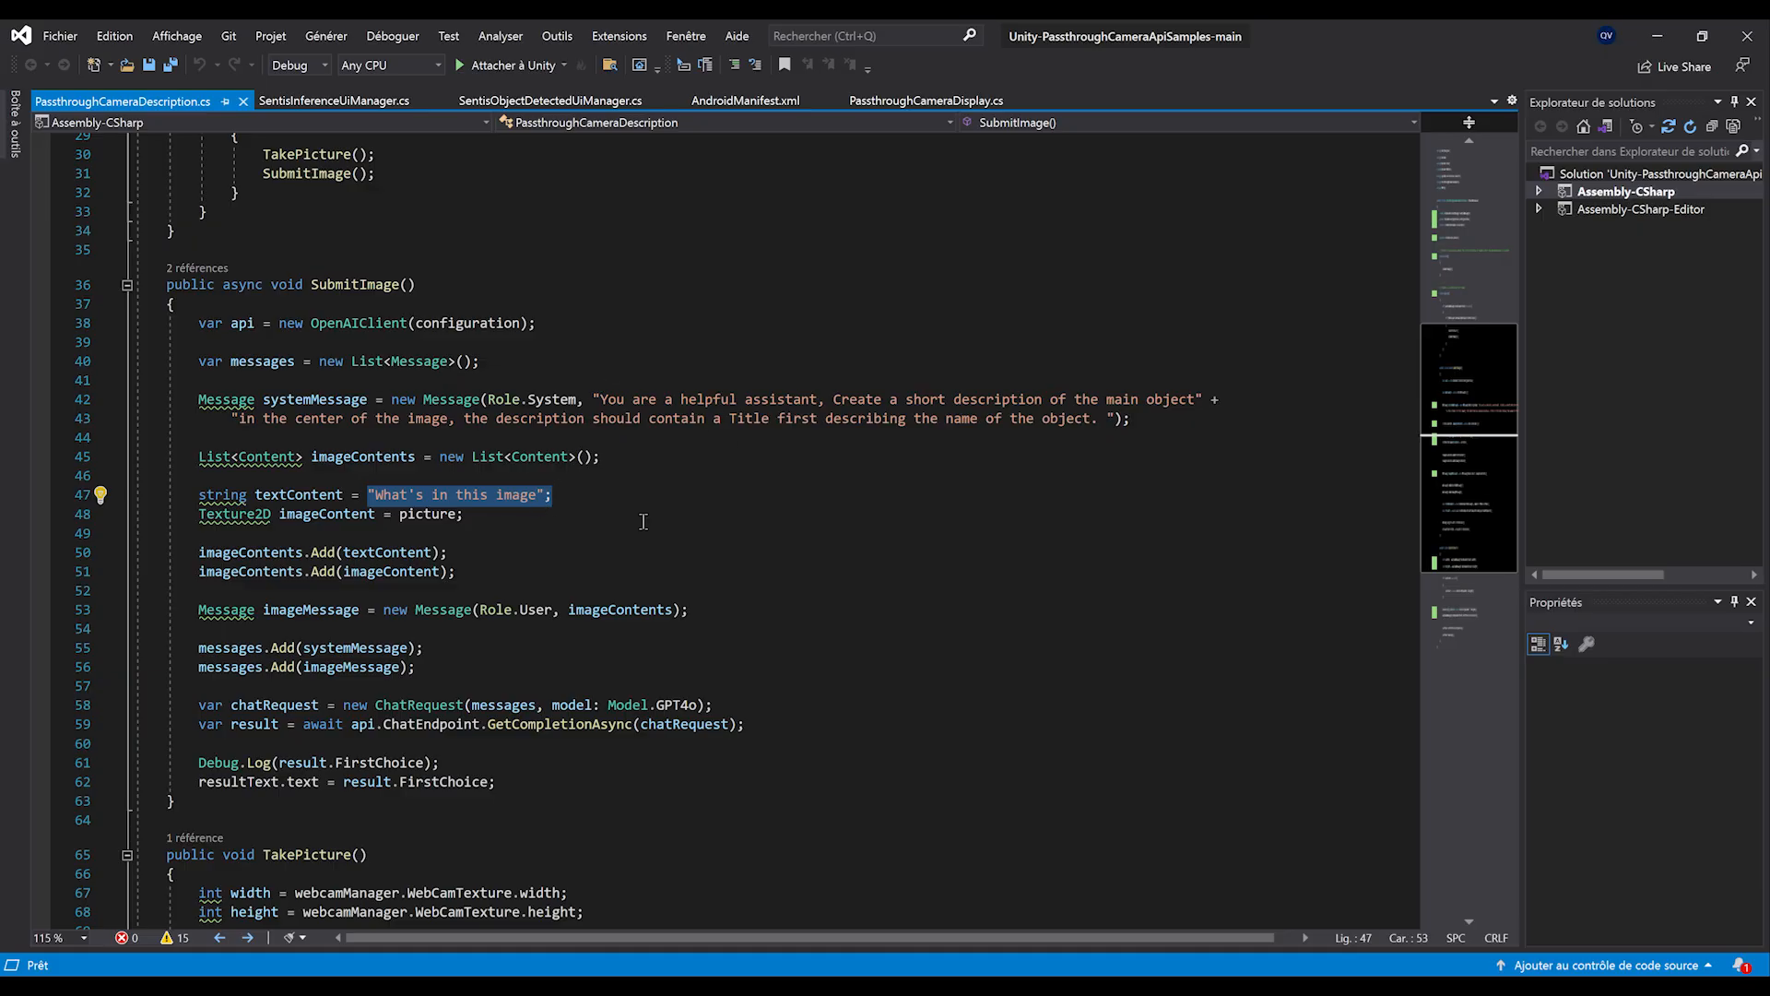
- Replace the system prompt with 'Describe the image in 5 words, plain text, ignore the arm'
click(615, 399)
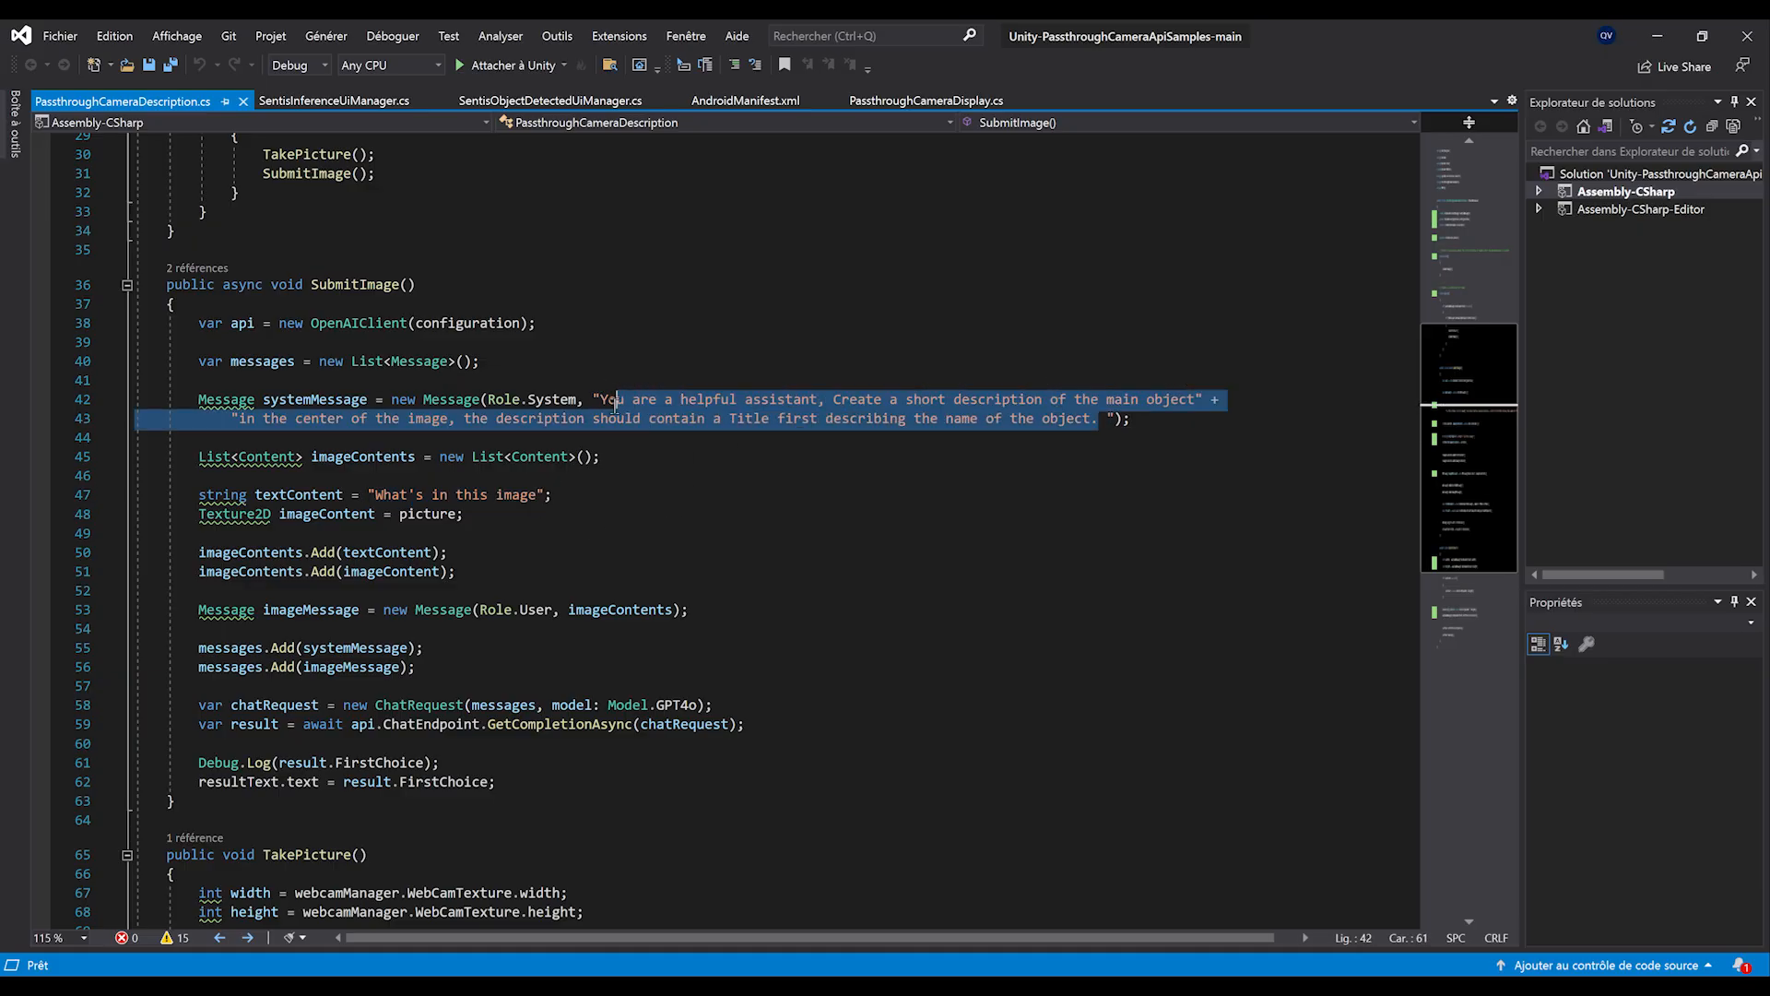
text(Describe ");)
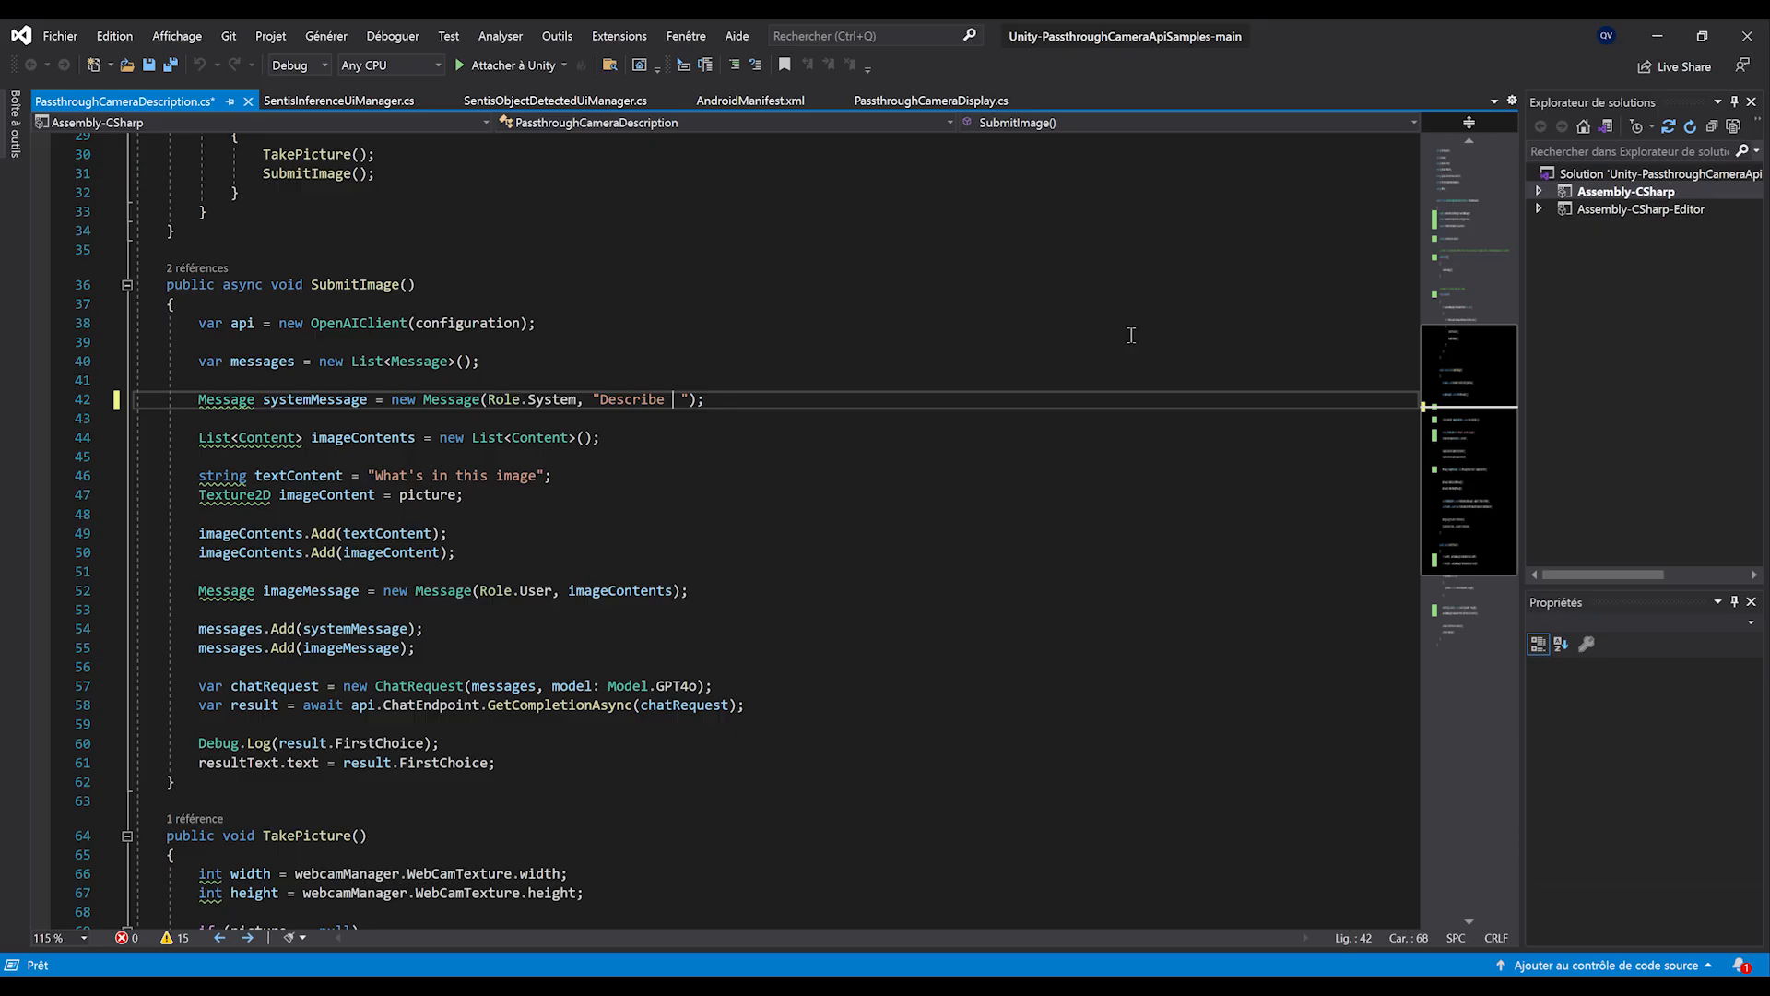
text(the image in)
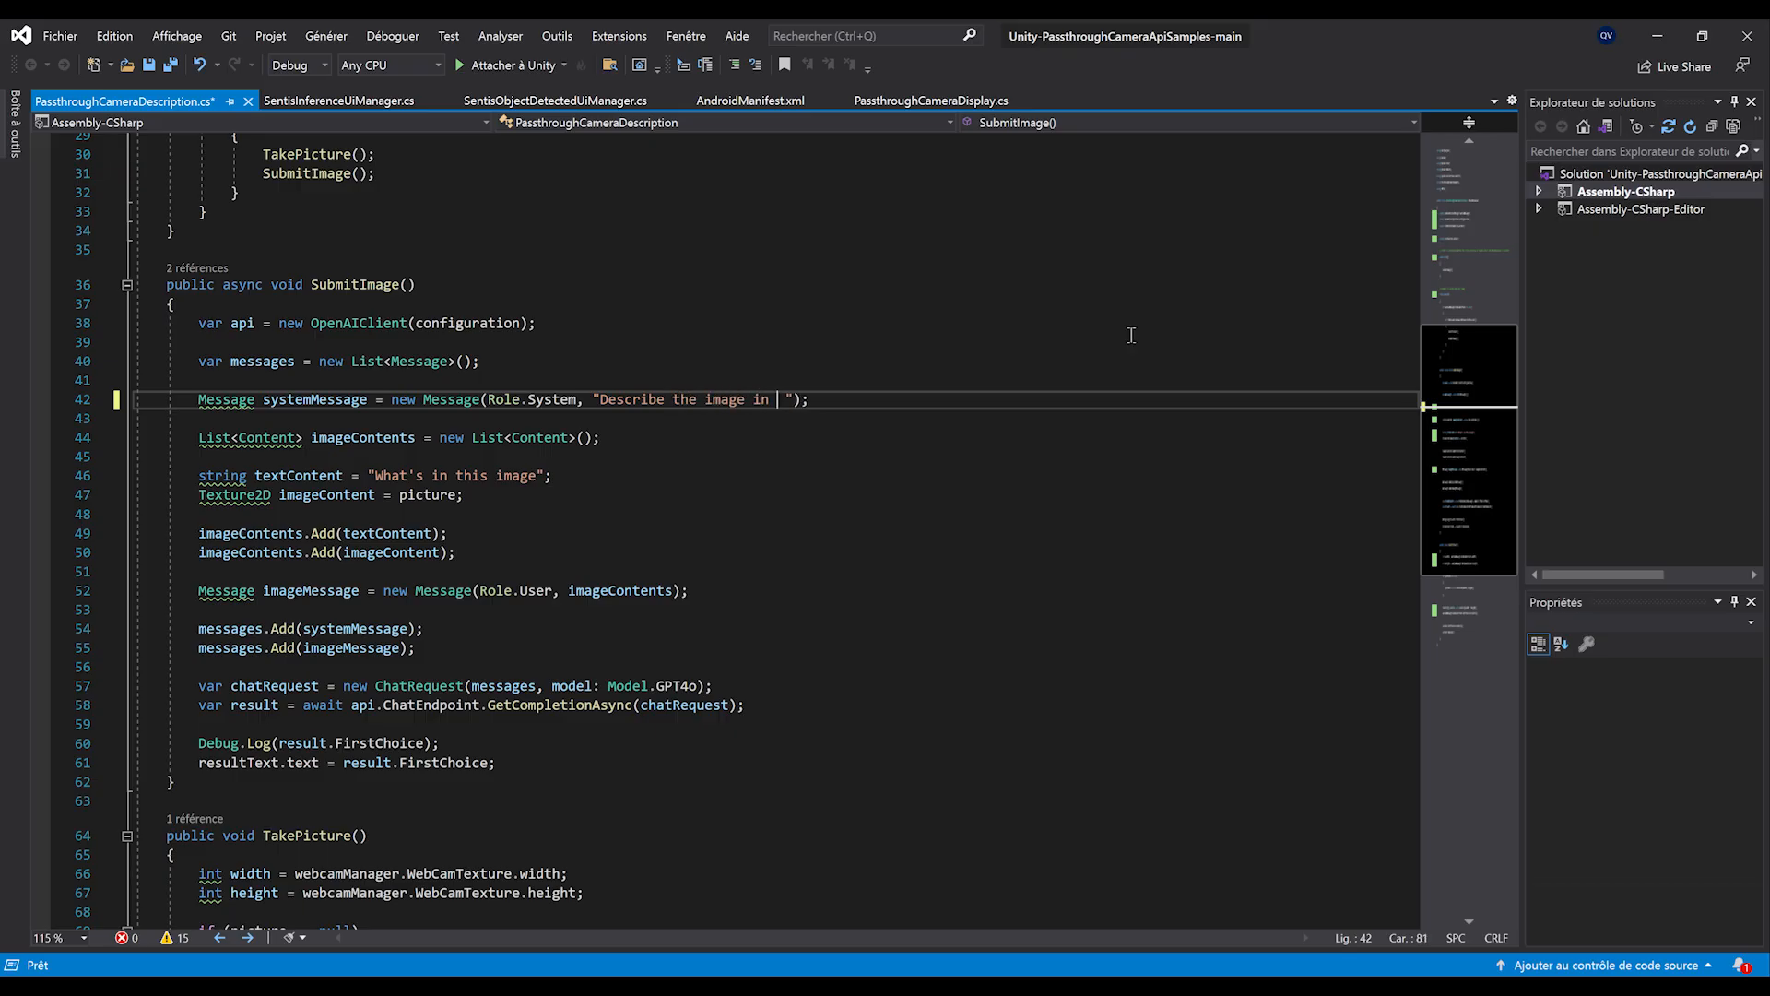
text(5 words, dont w)
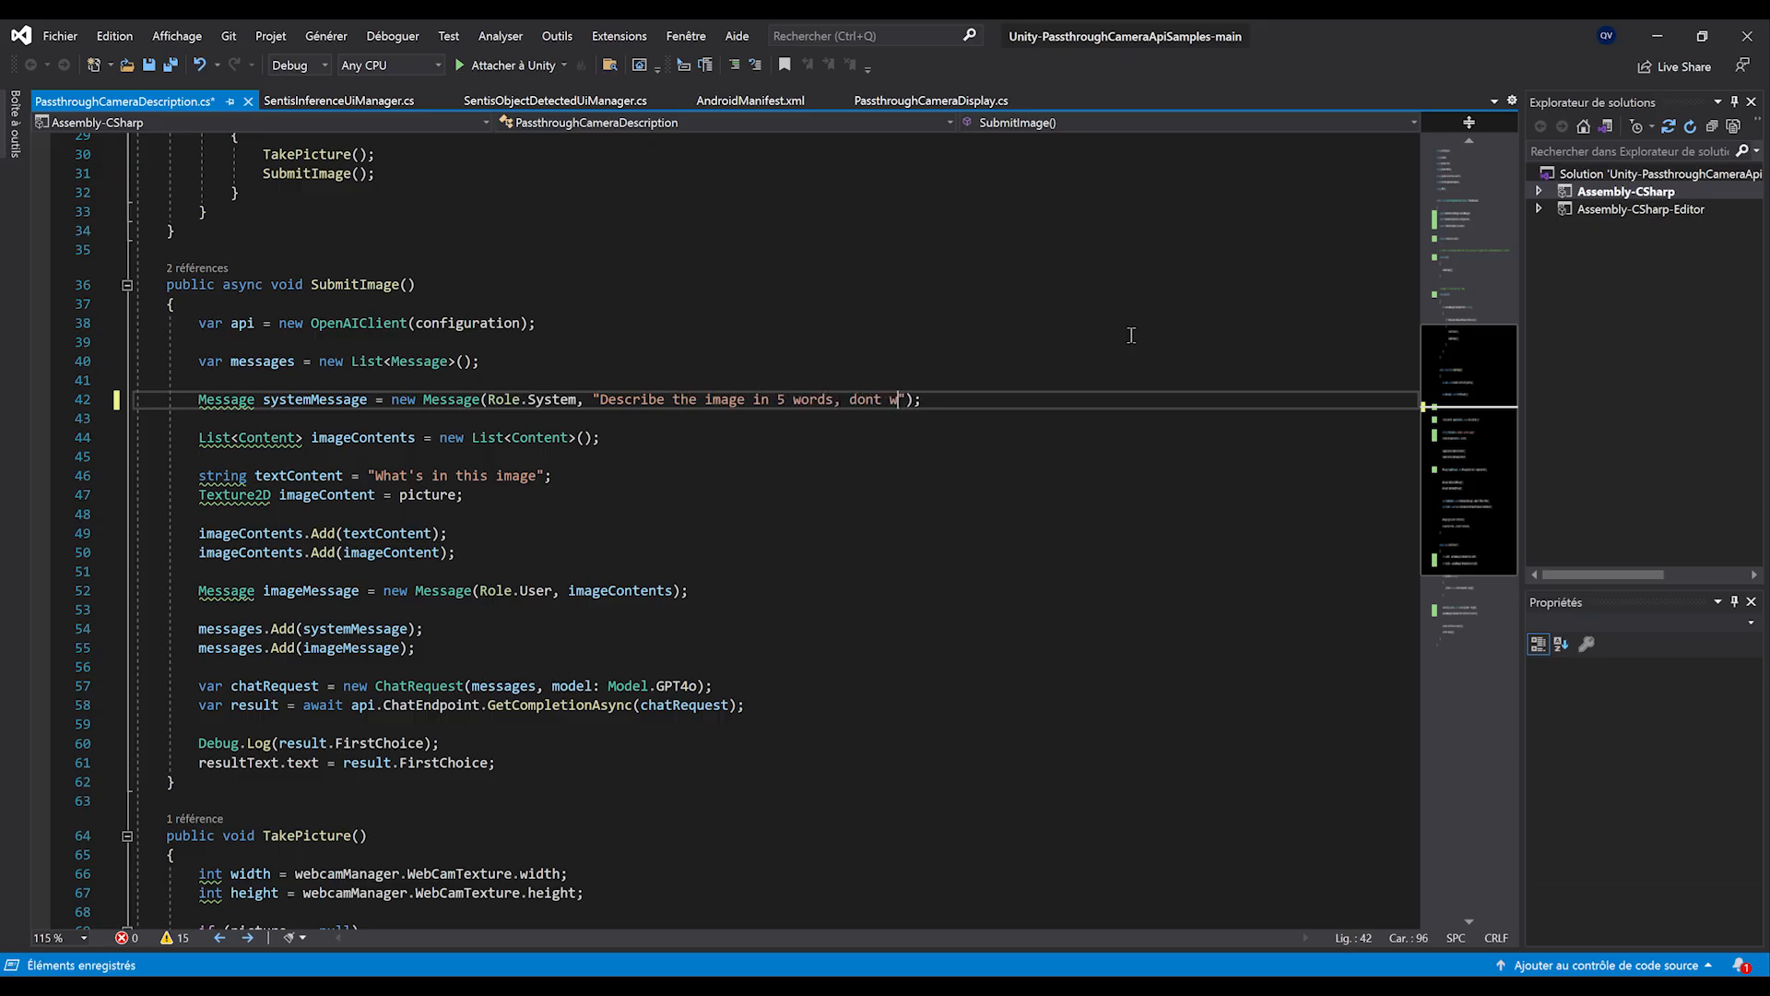
text(rite anything bold)
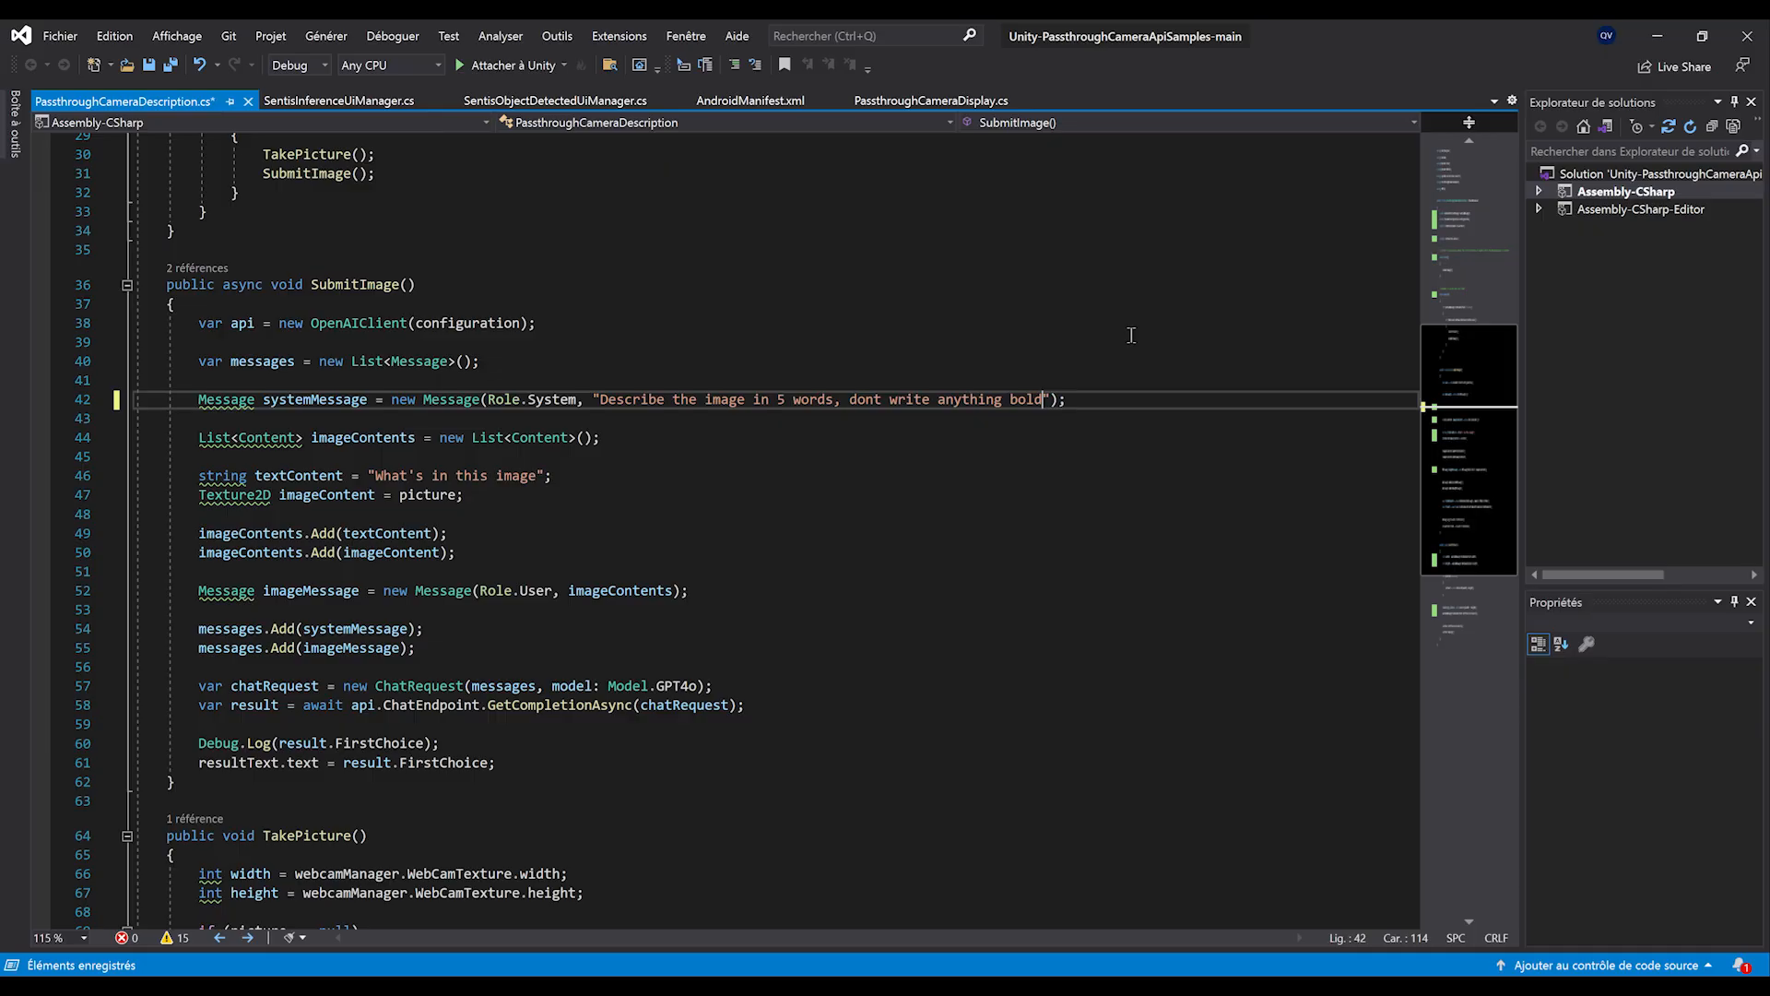
text(just plain text.)
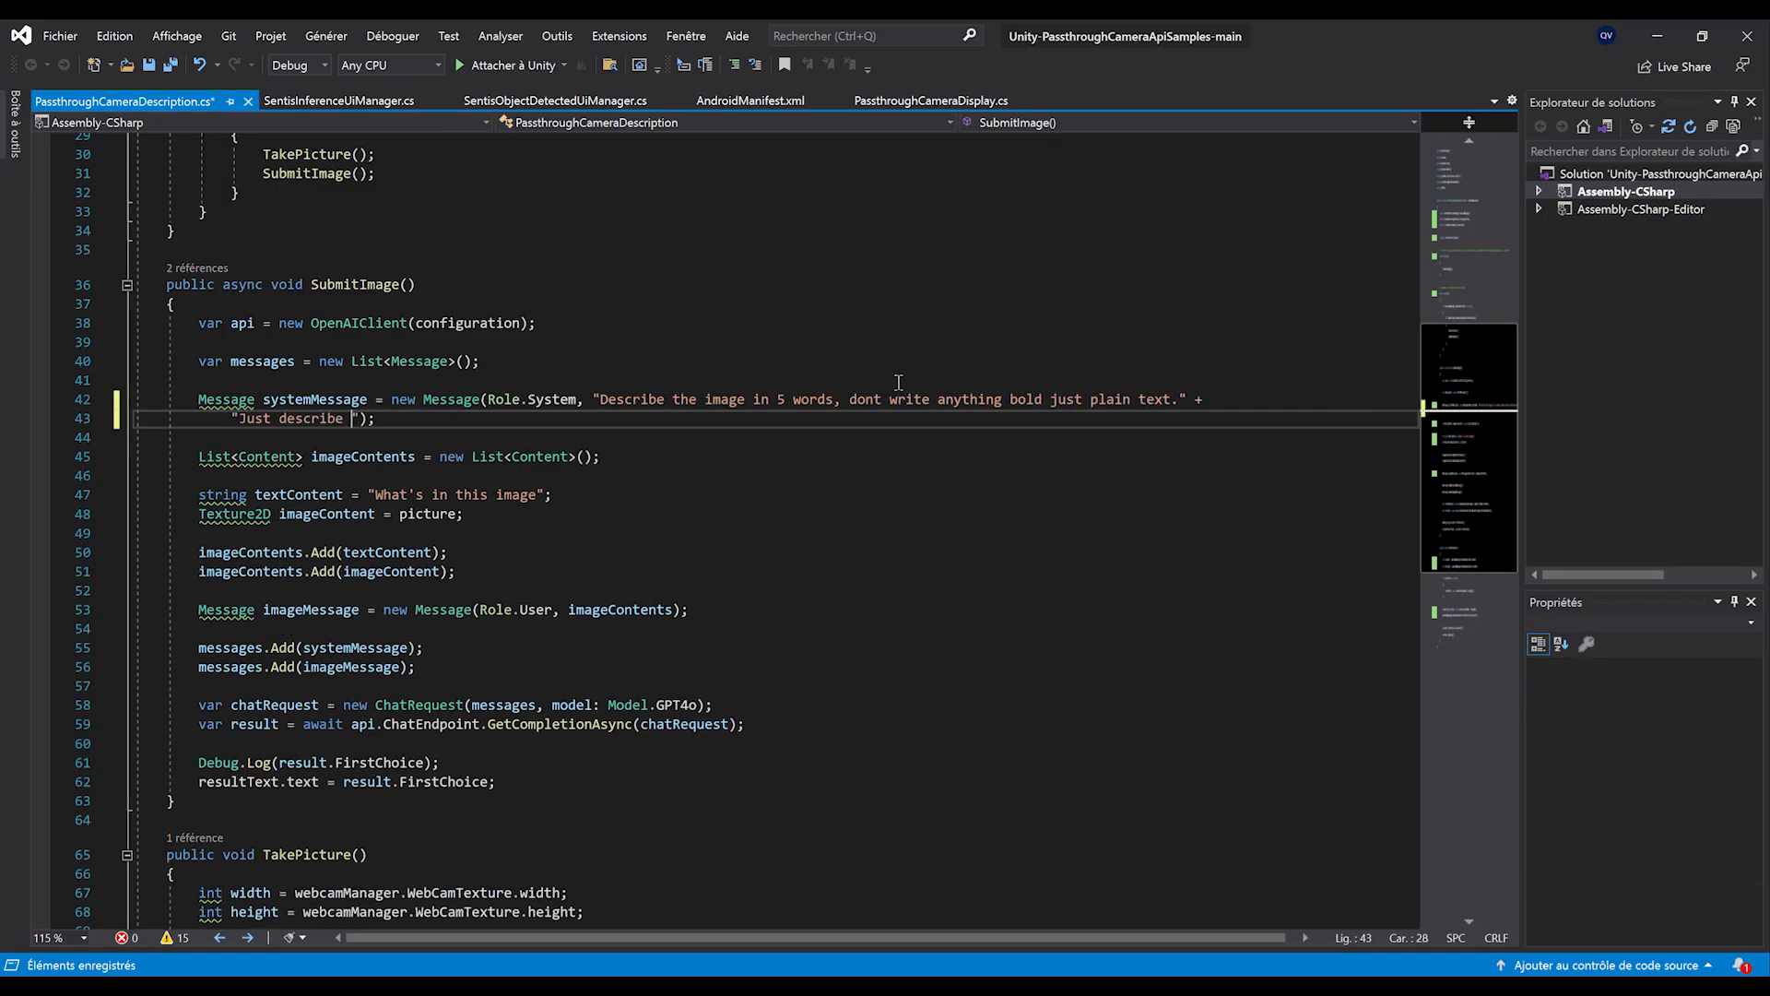
text(the main ellement at the center of the image and i)
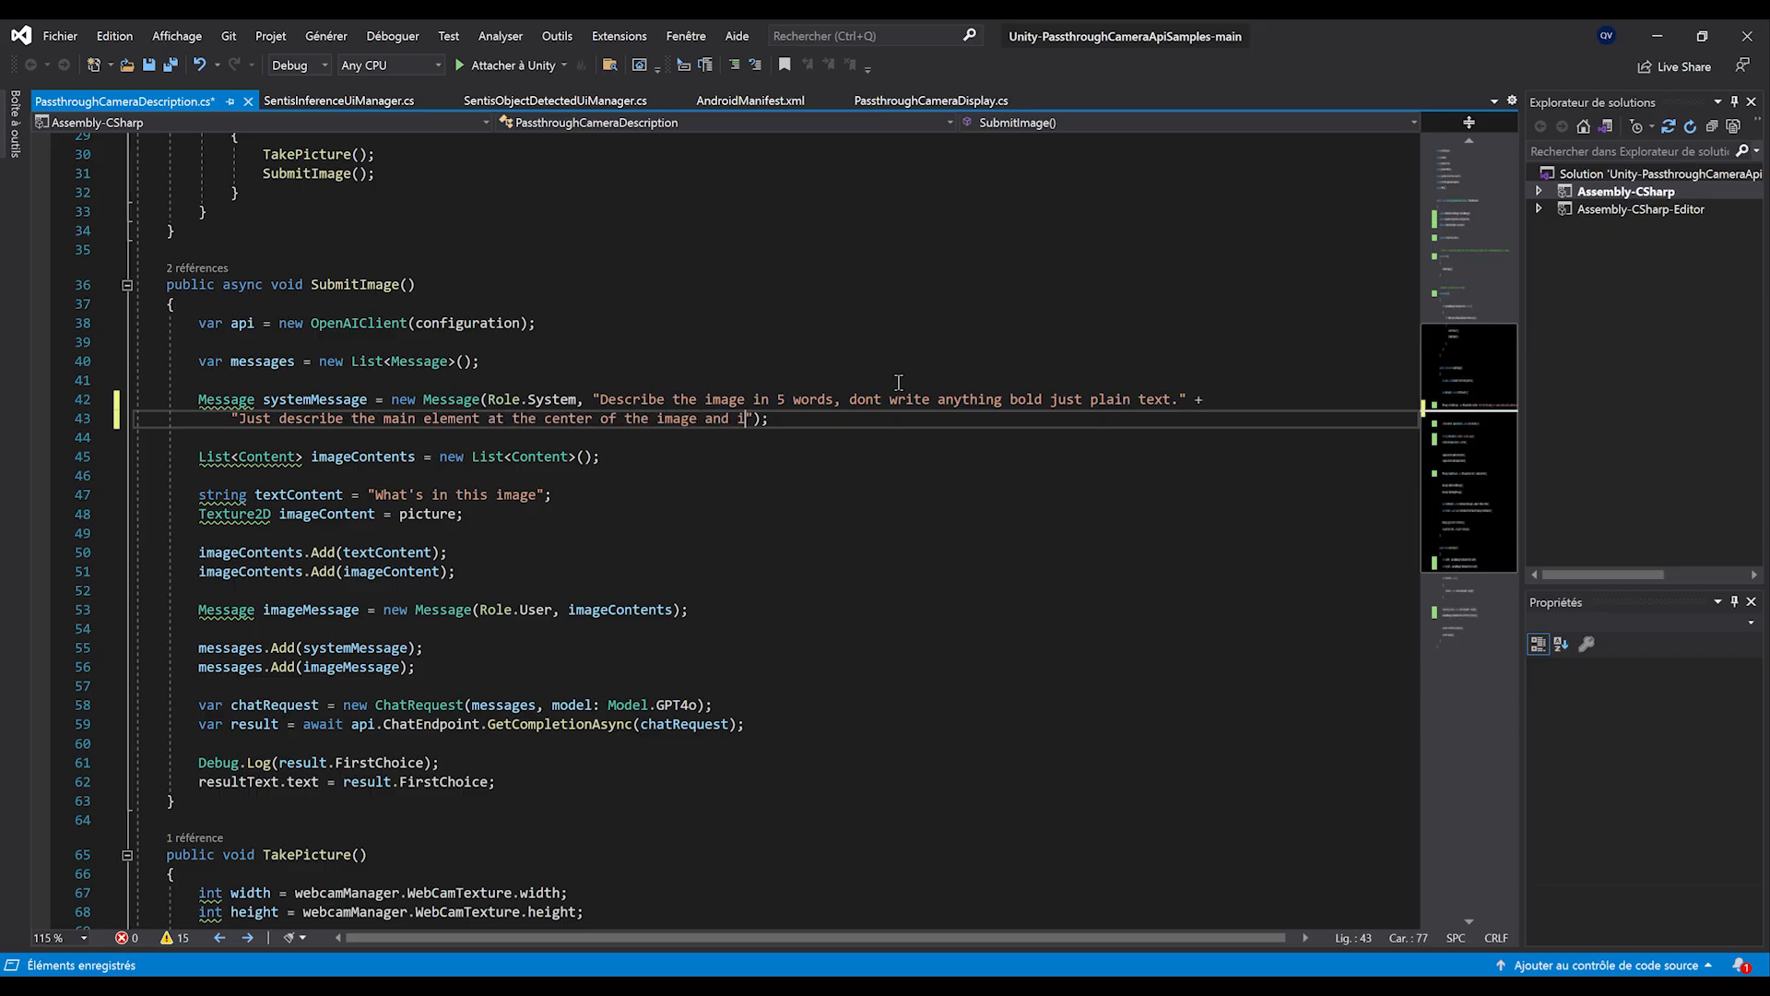
text(gnore everything else.)
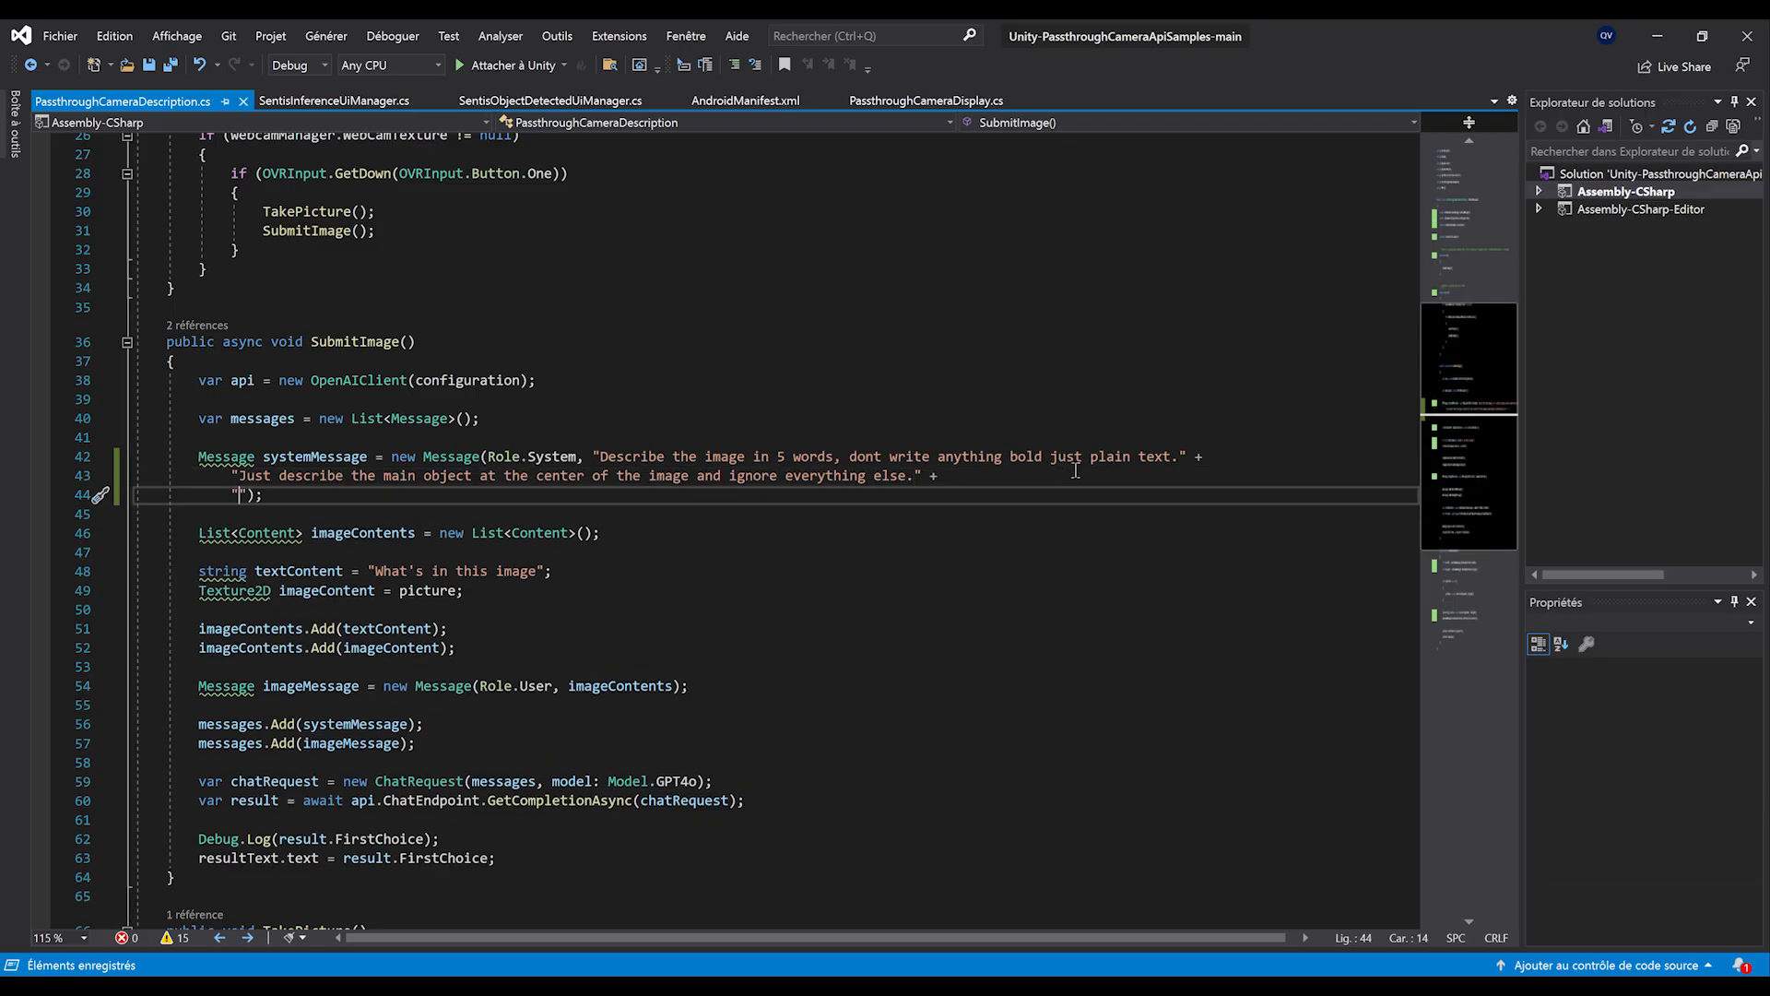
text(ignore the)
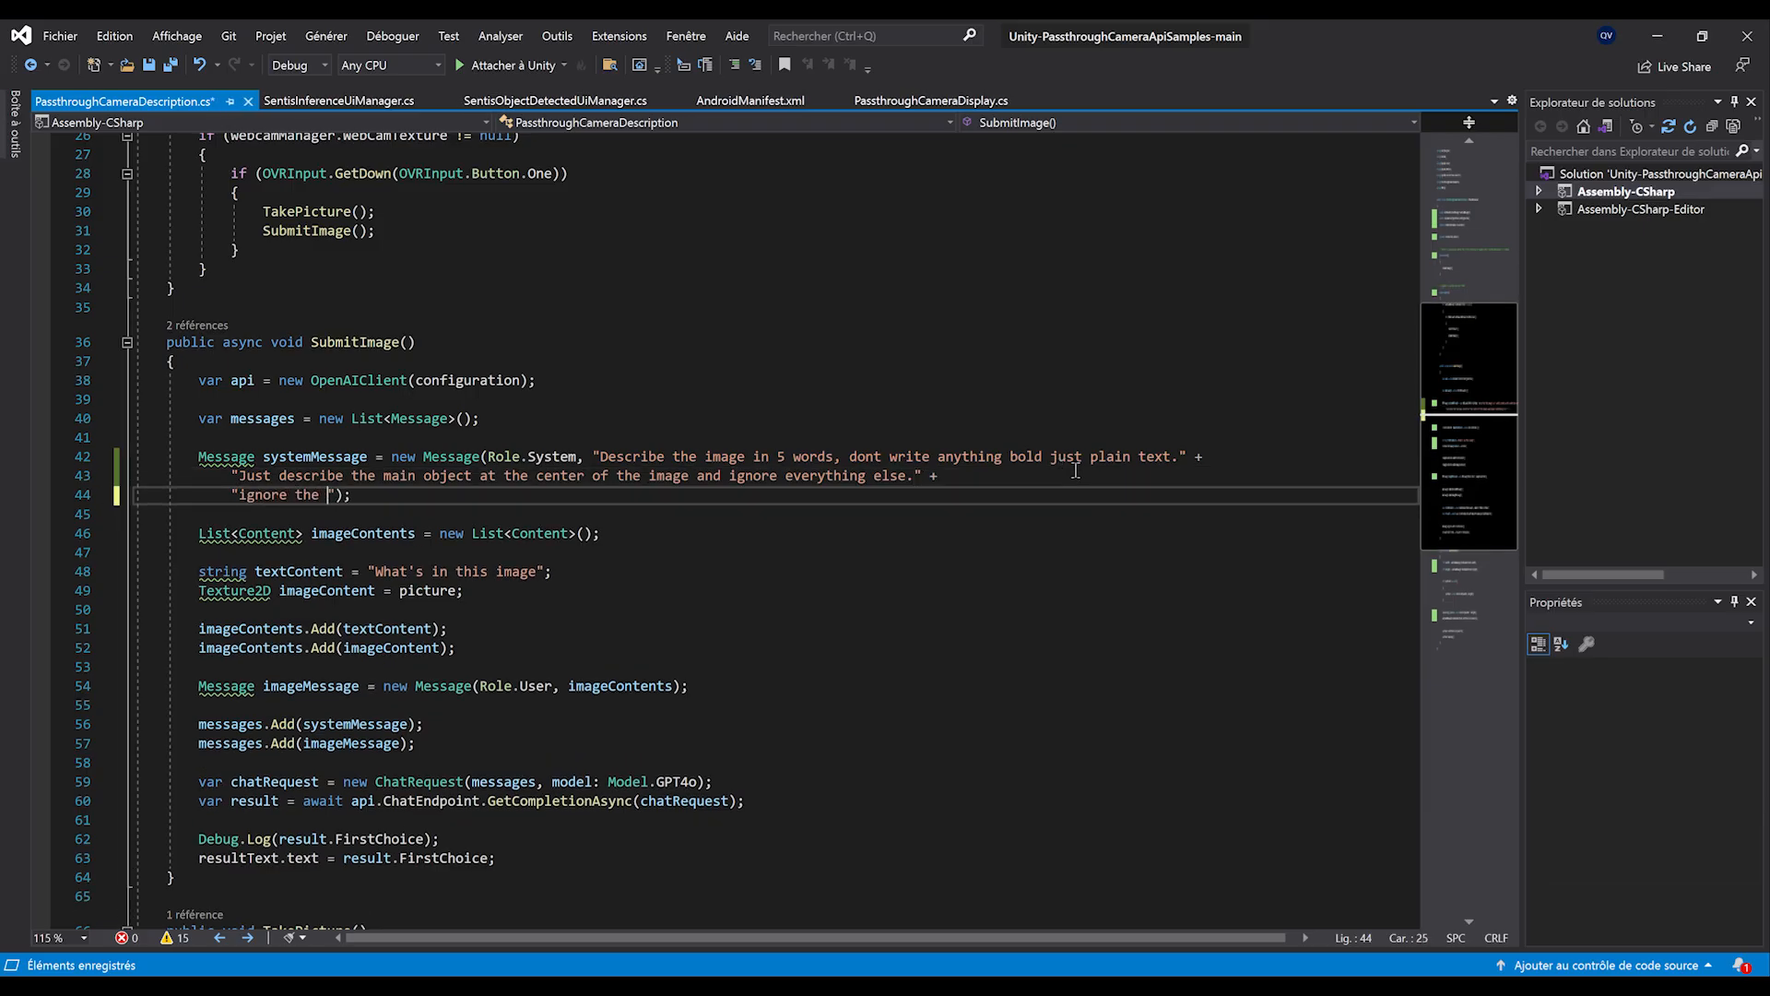
text(arm and ignore)
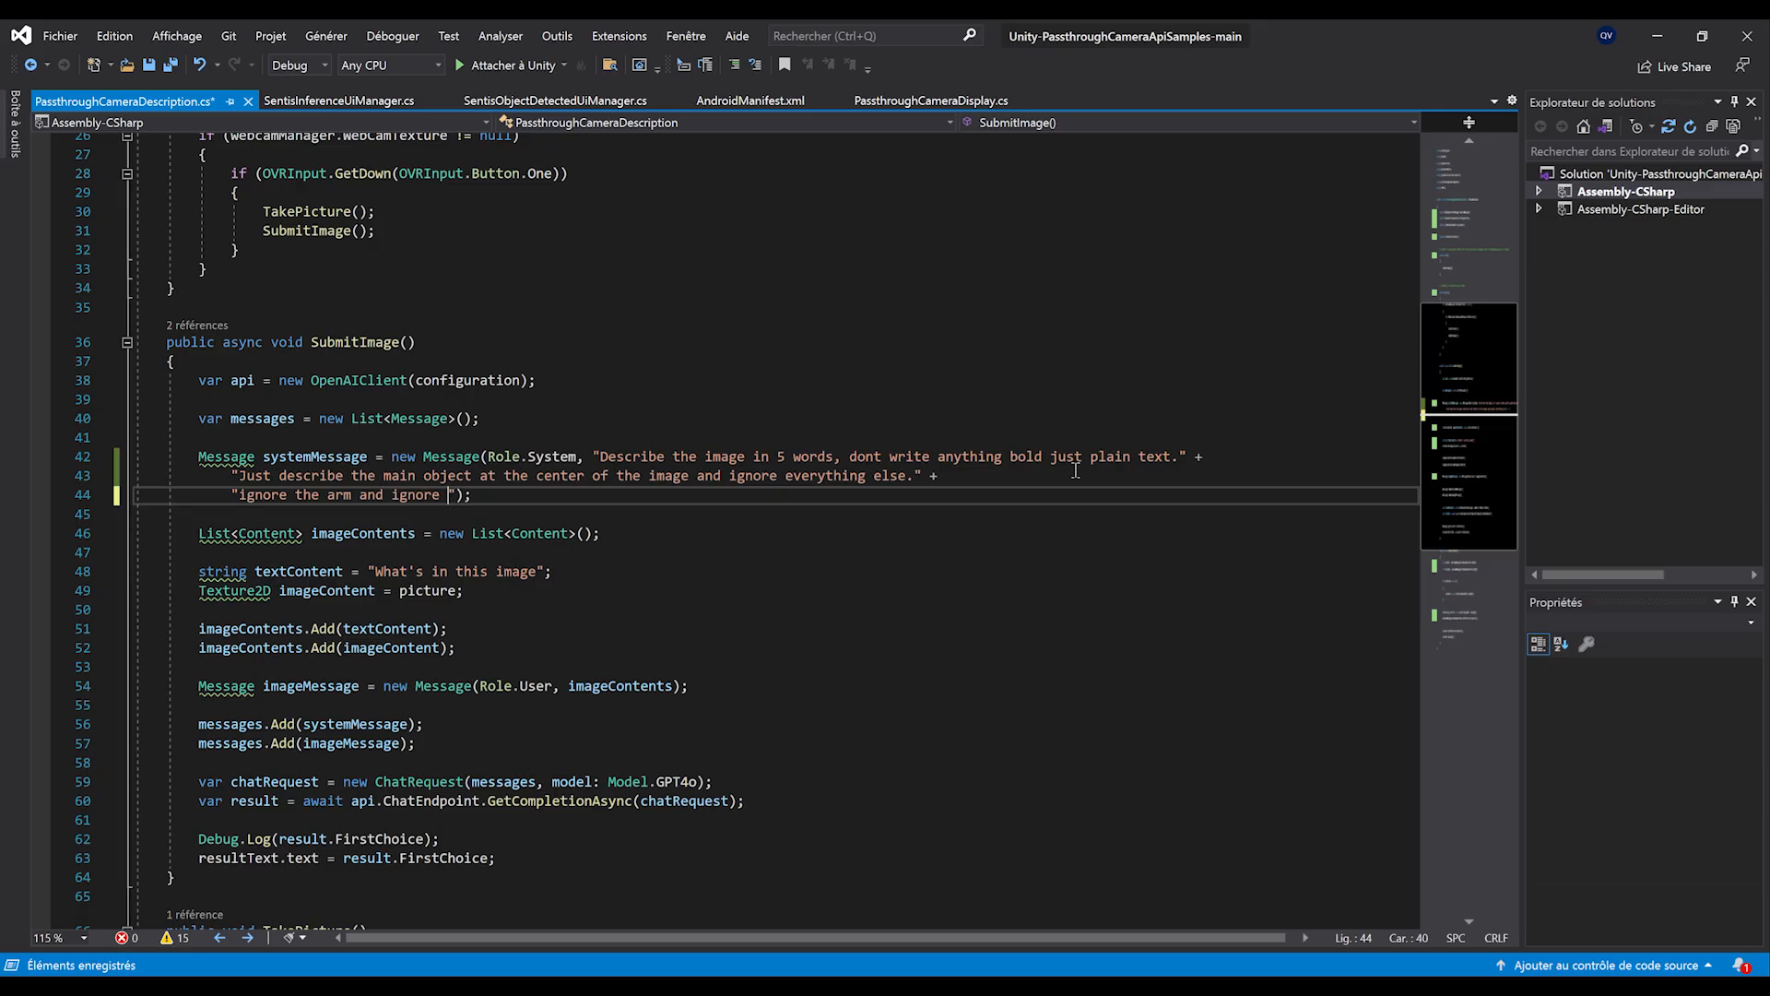